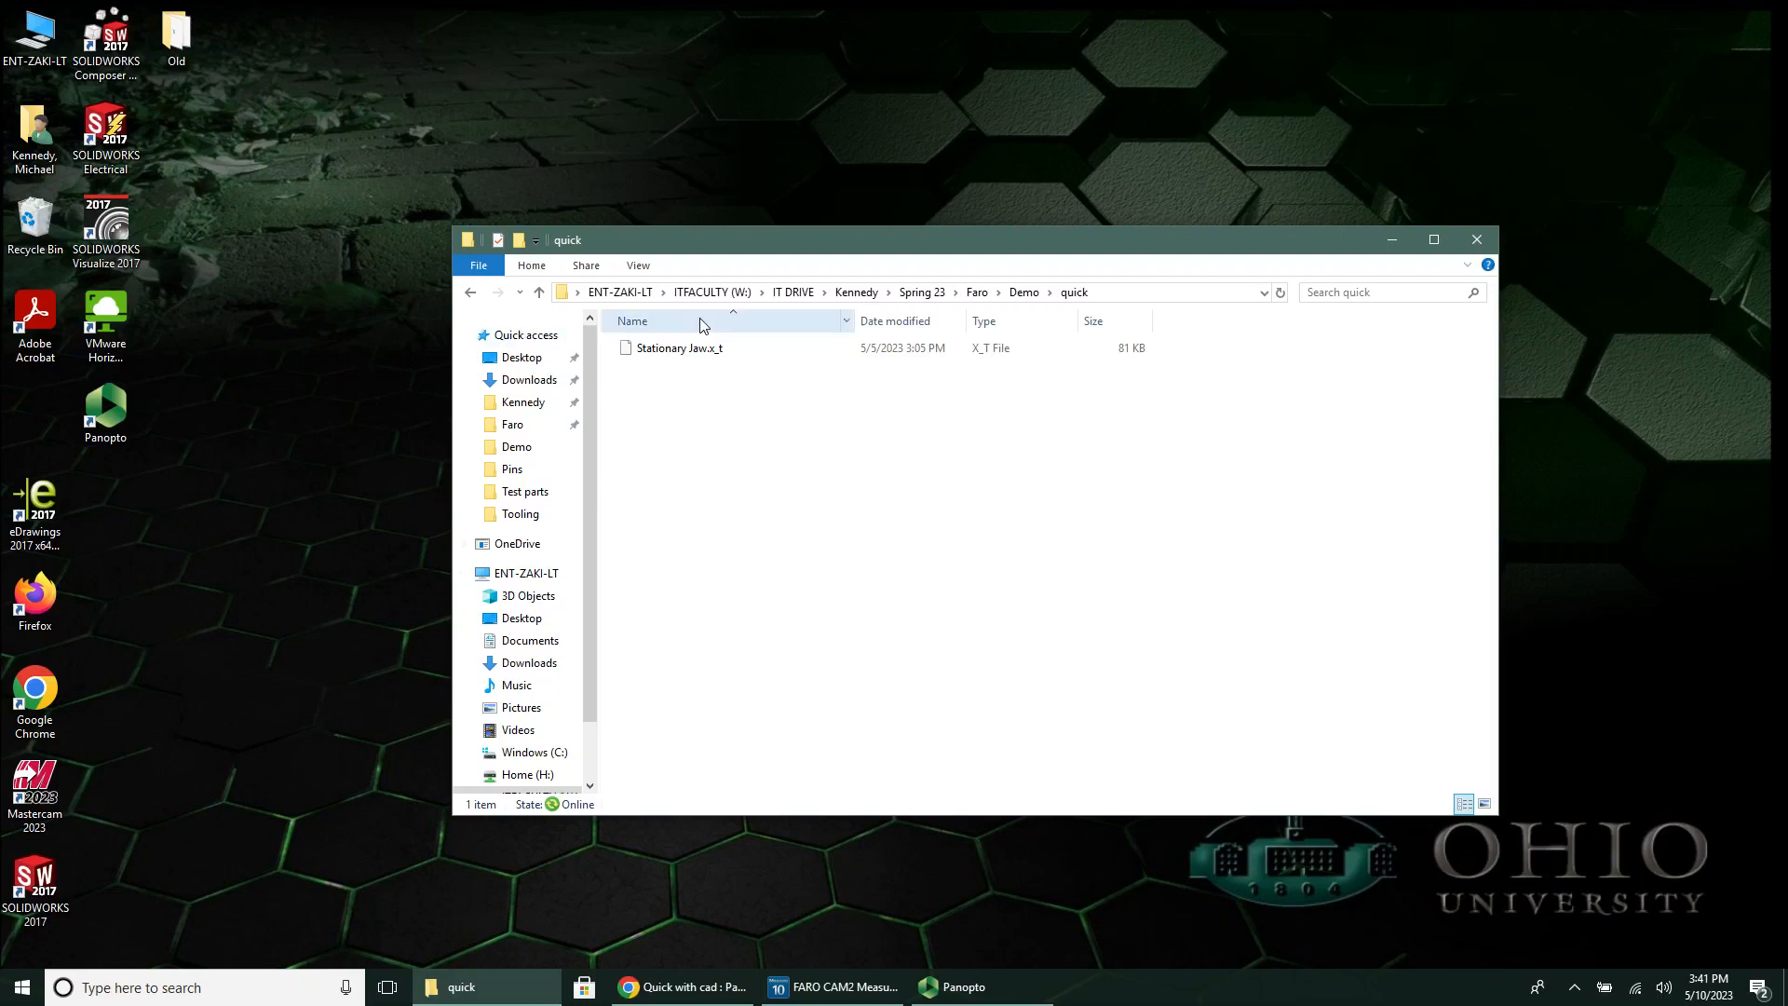
# Step: Minimize the 'quick' folder window that holds Stationary Jaw.x_t
pyautogui.click(680, 348)
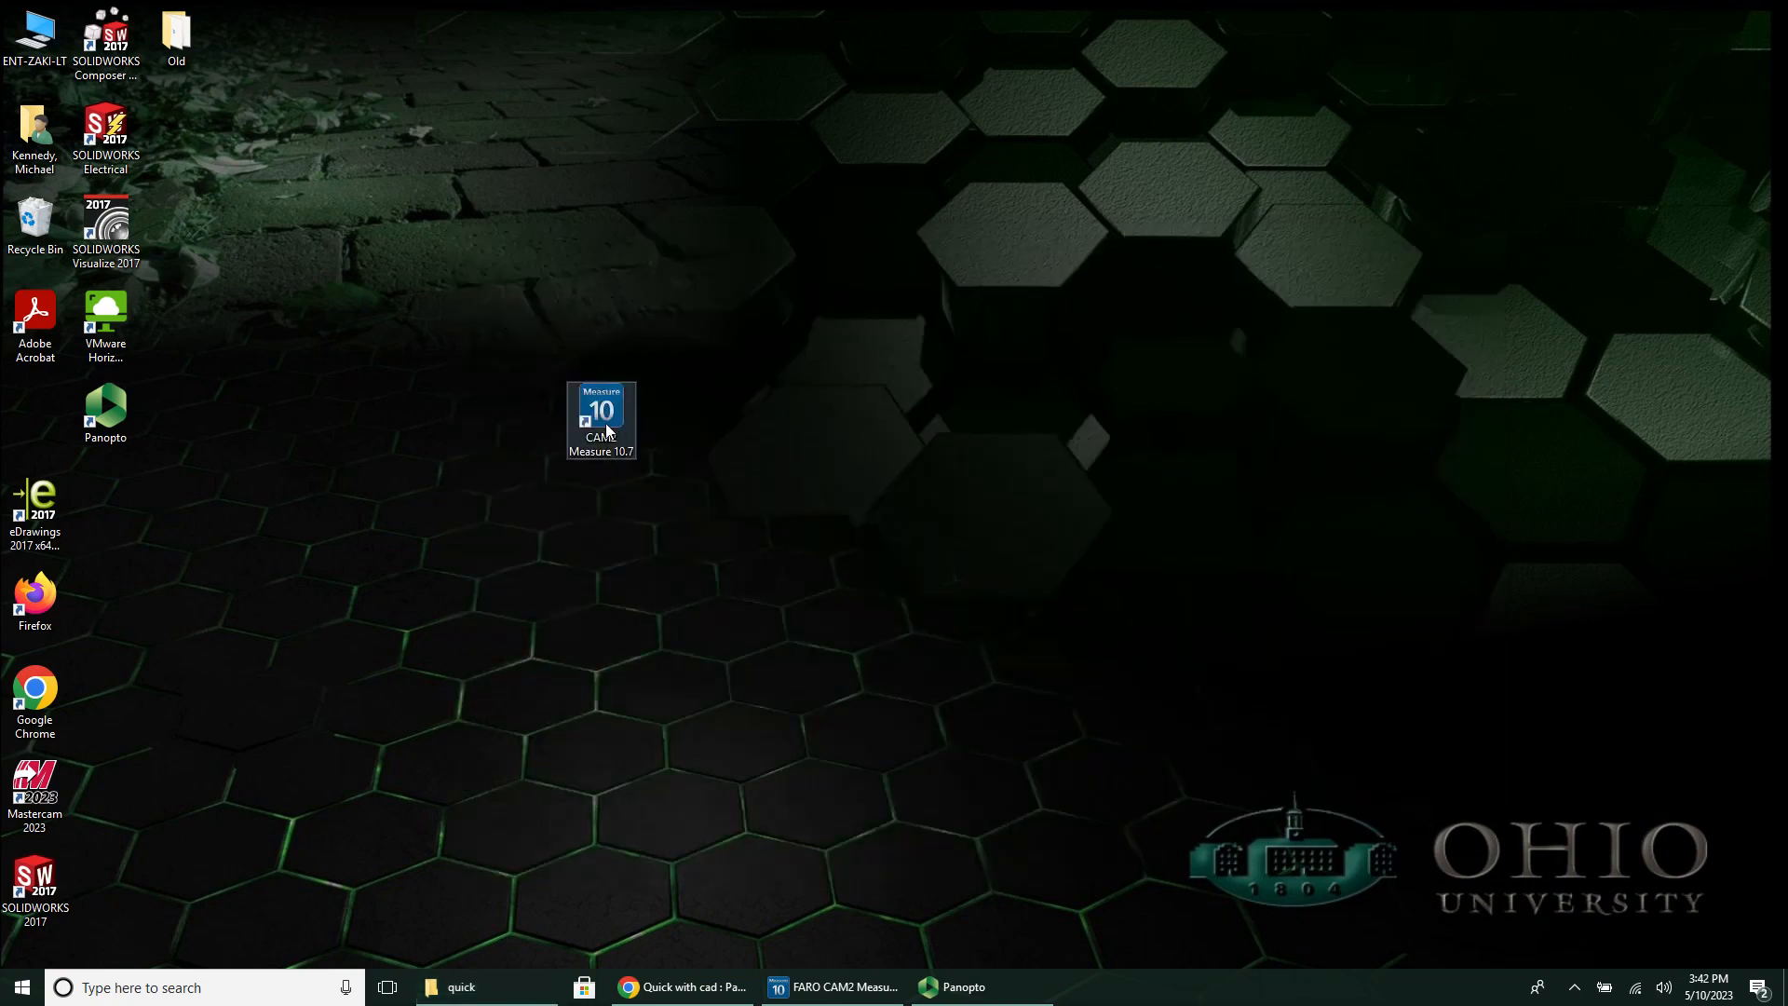
pyautogui.moveTo(601, 453)
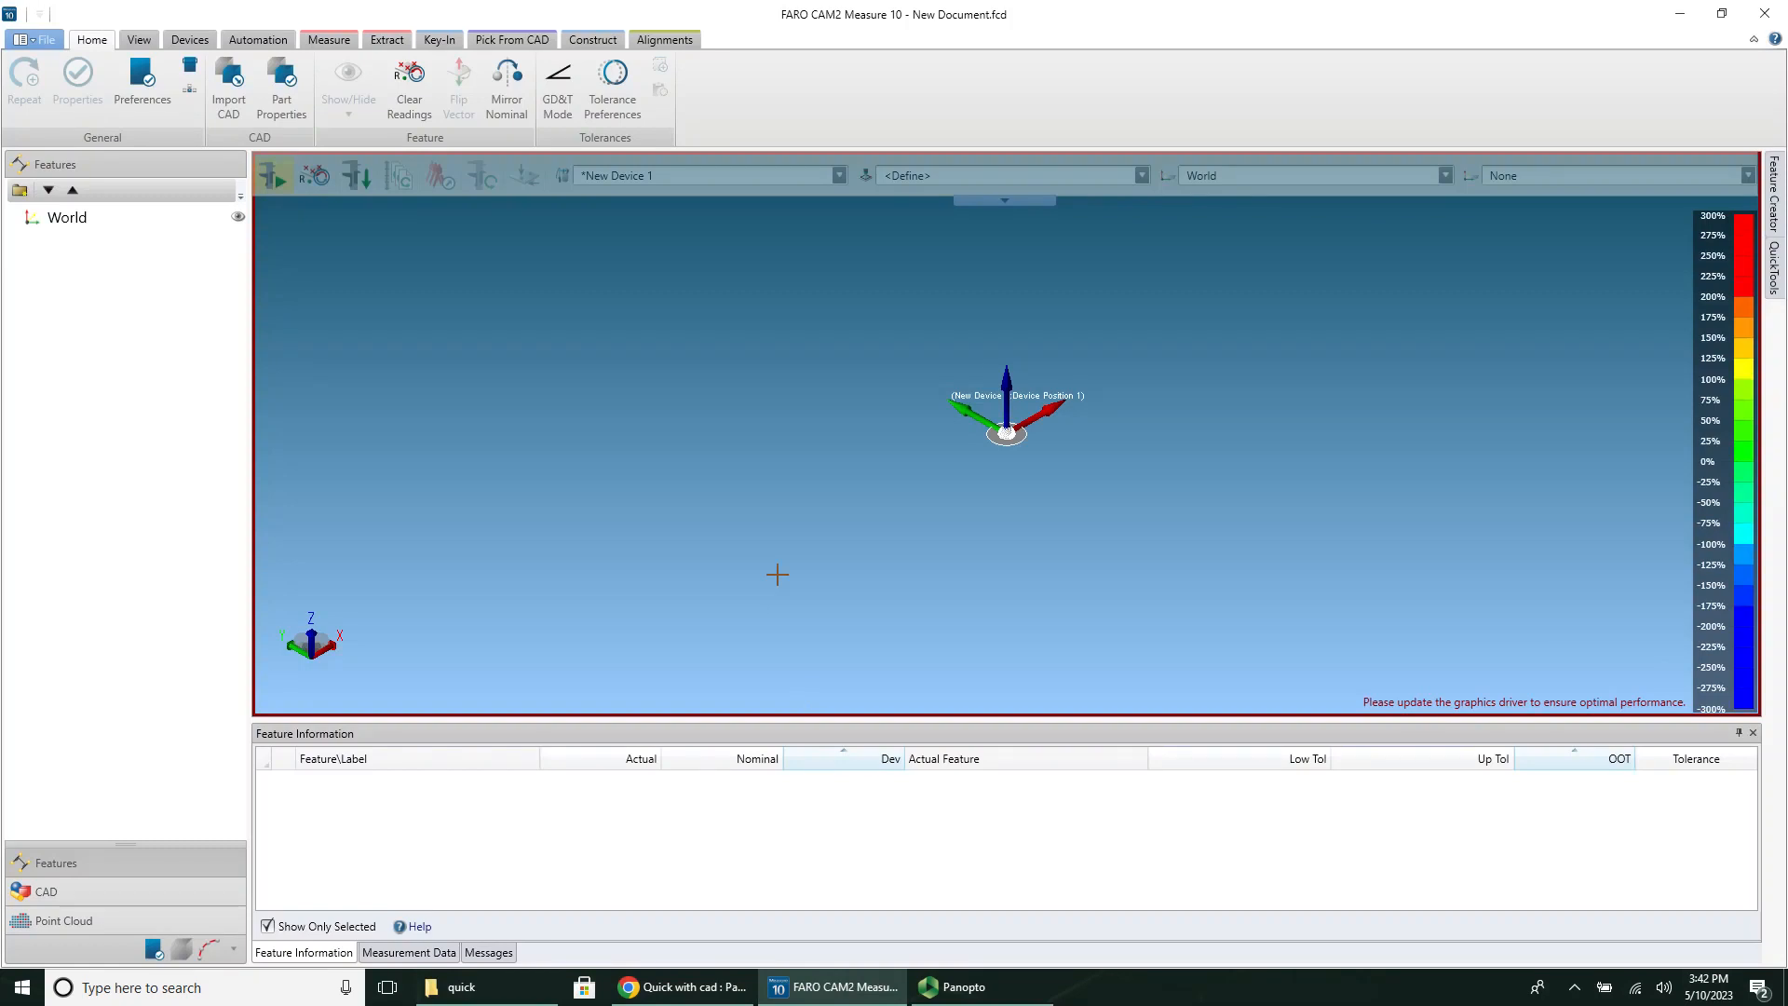
pyautogui.moveTo(755, 553)
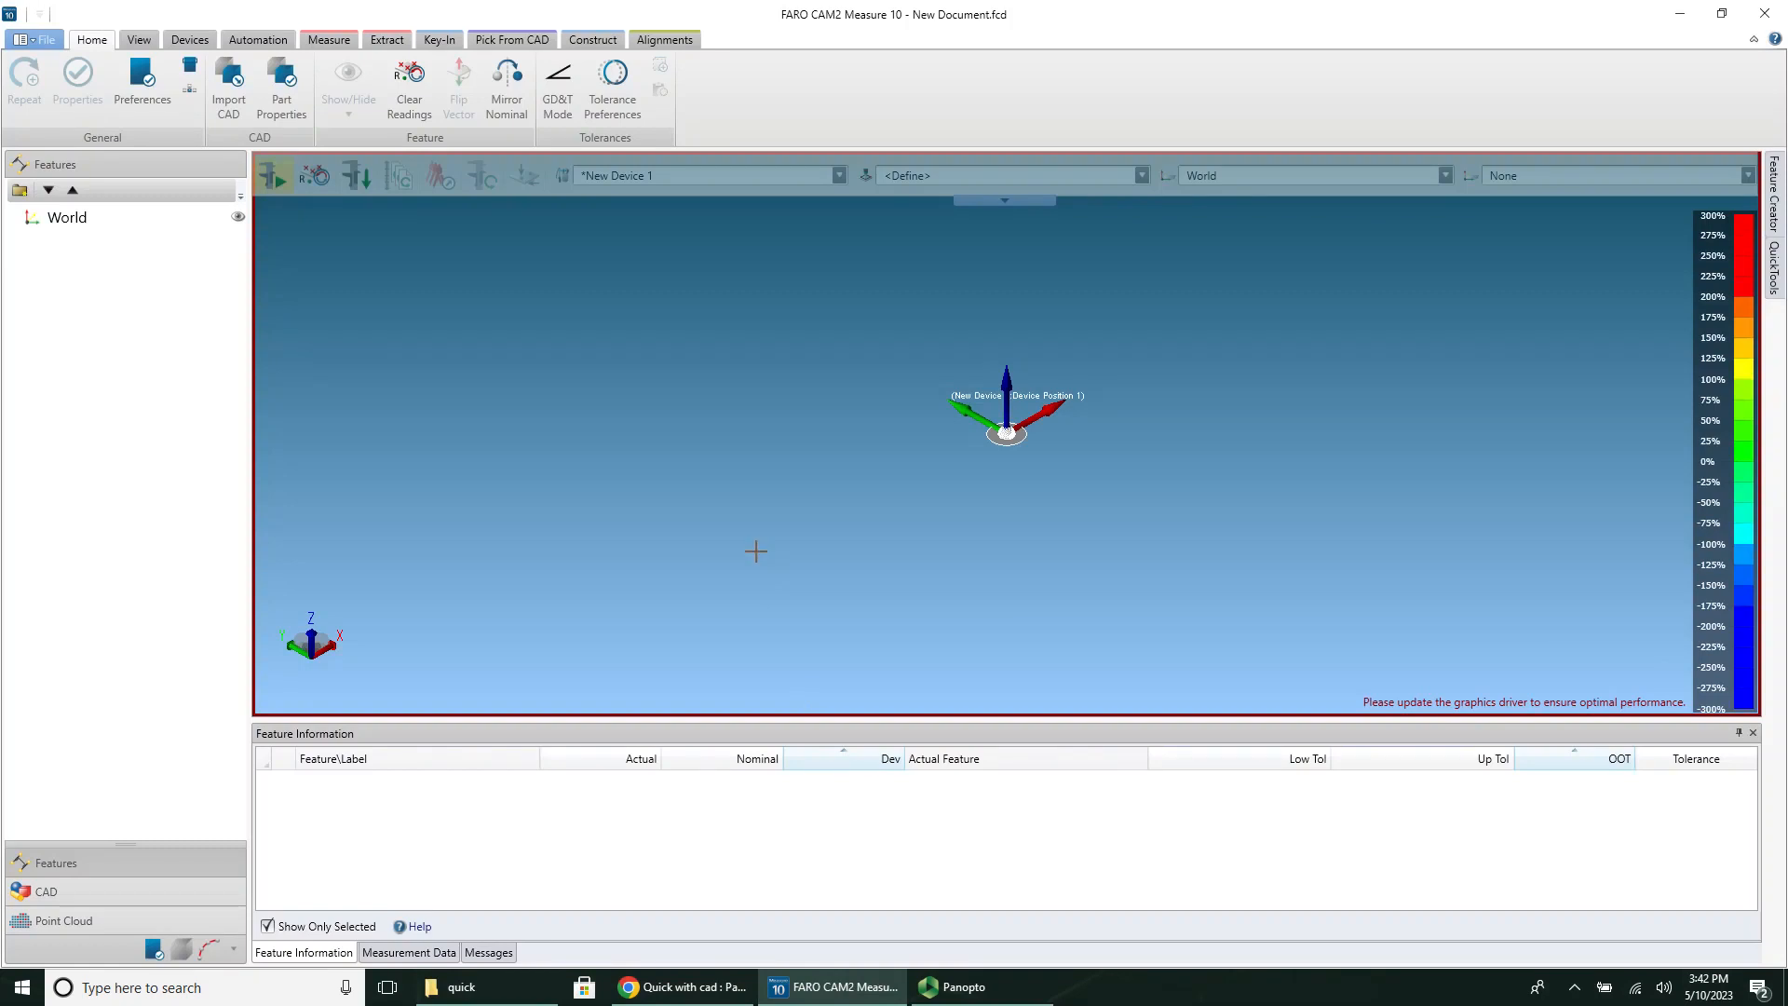
pyautogui.moveTo(228, 82)
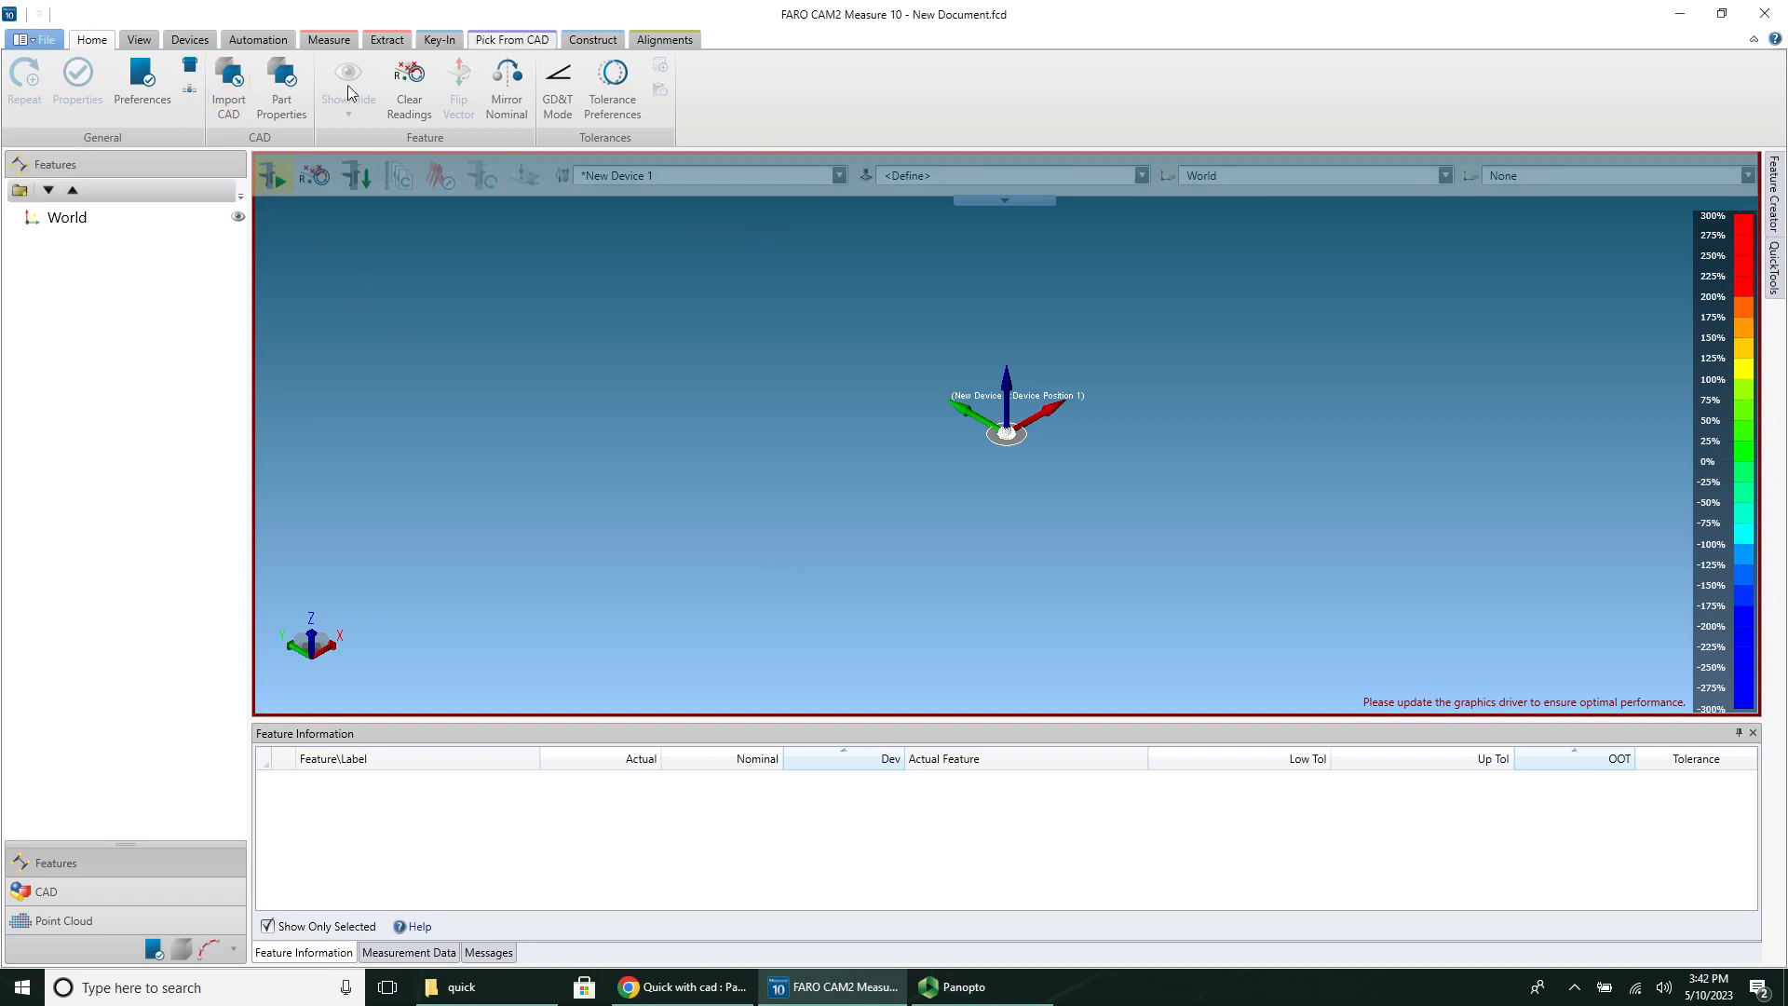
pyautogui.moveTo(228, 80)
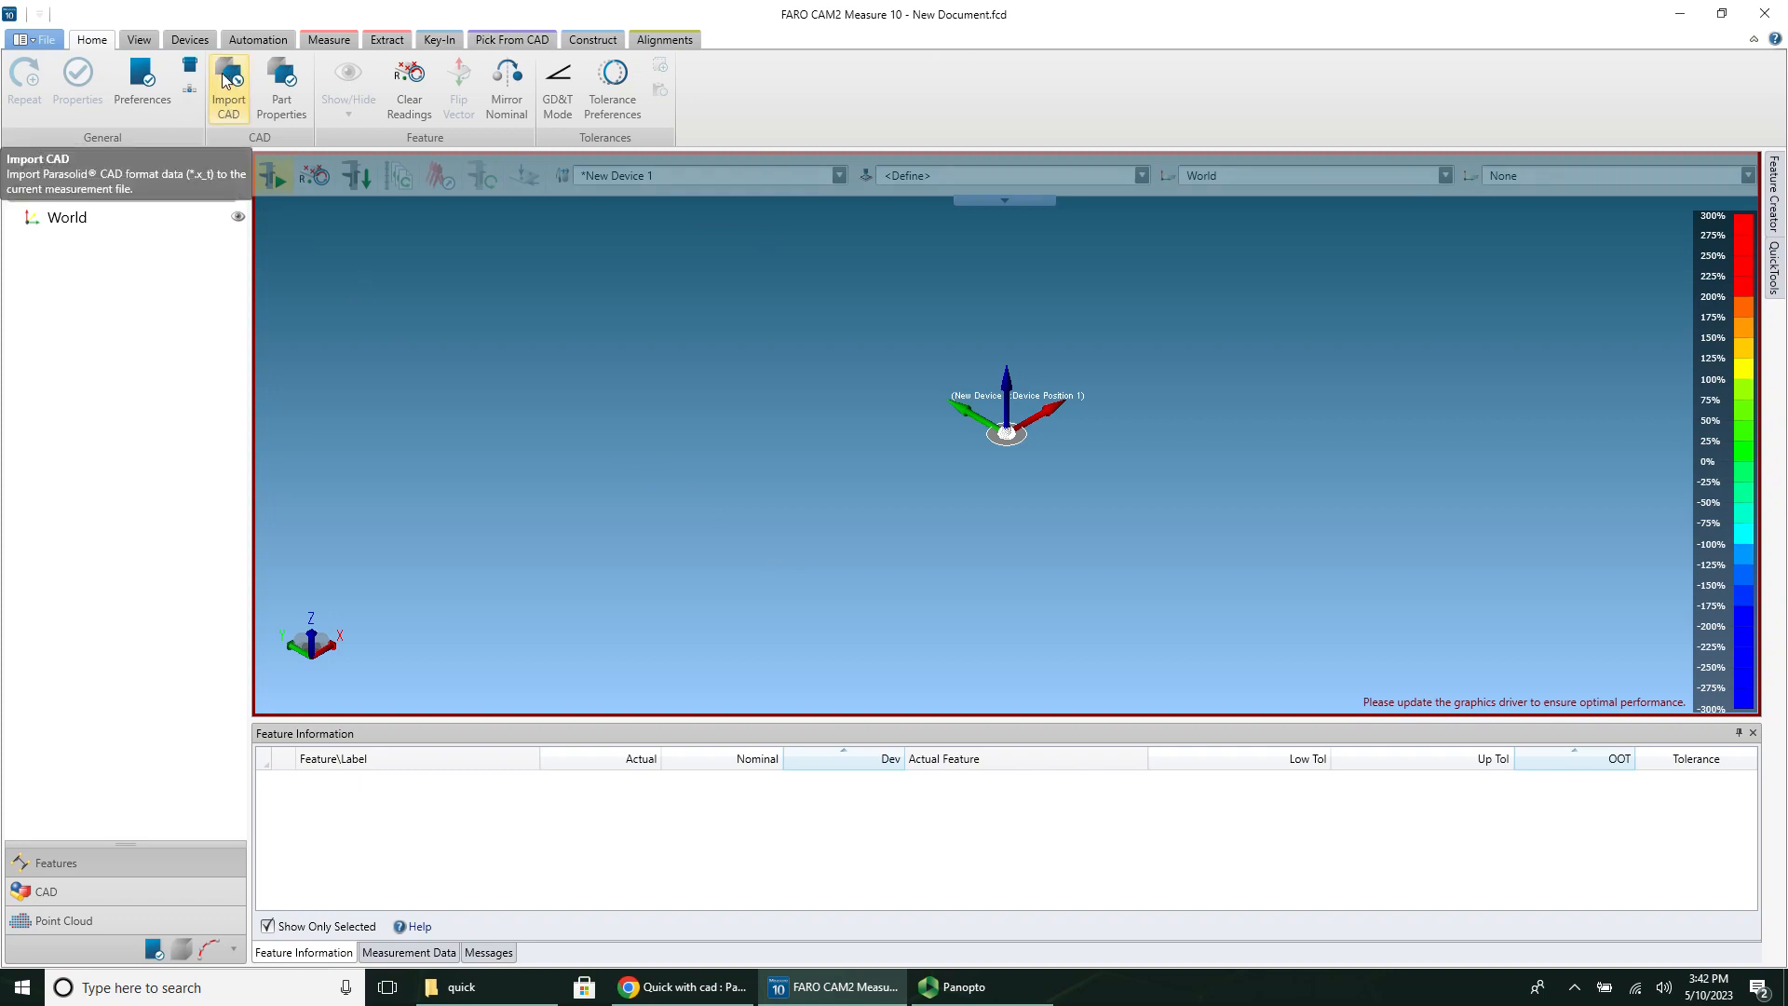
# Step: Import Stationary Jaw.x_t as the CAD model
pyautogui.click(229, 82)
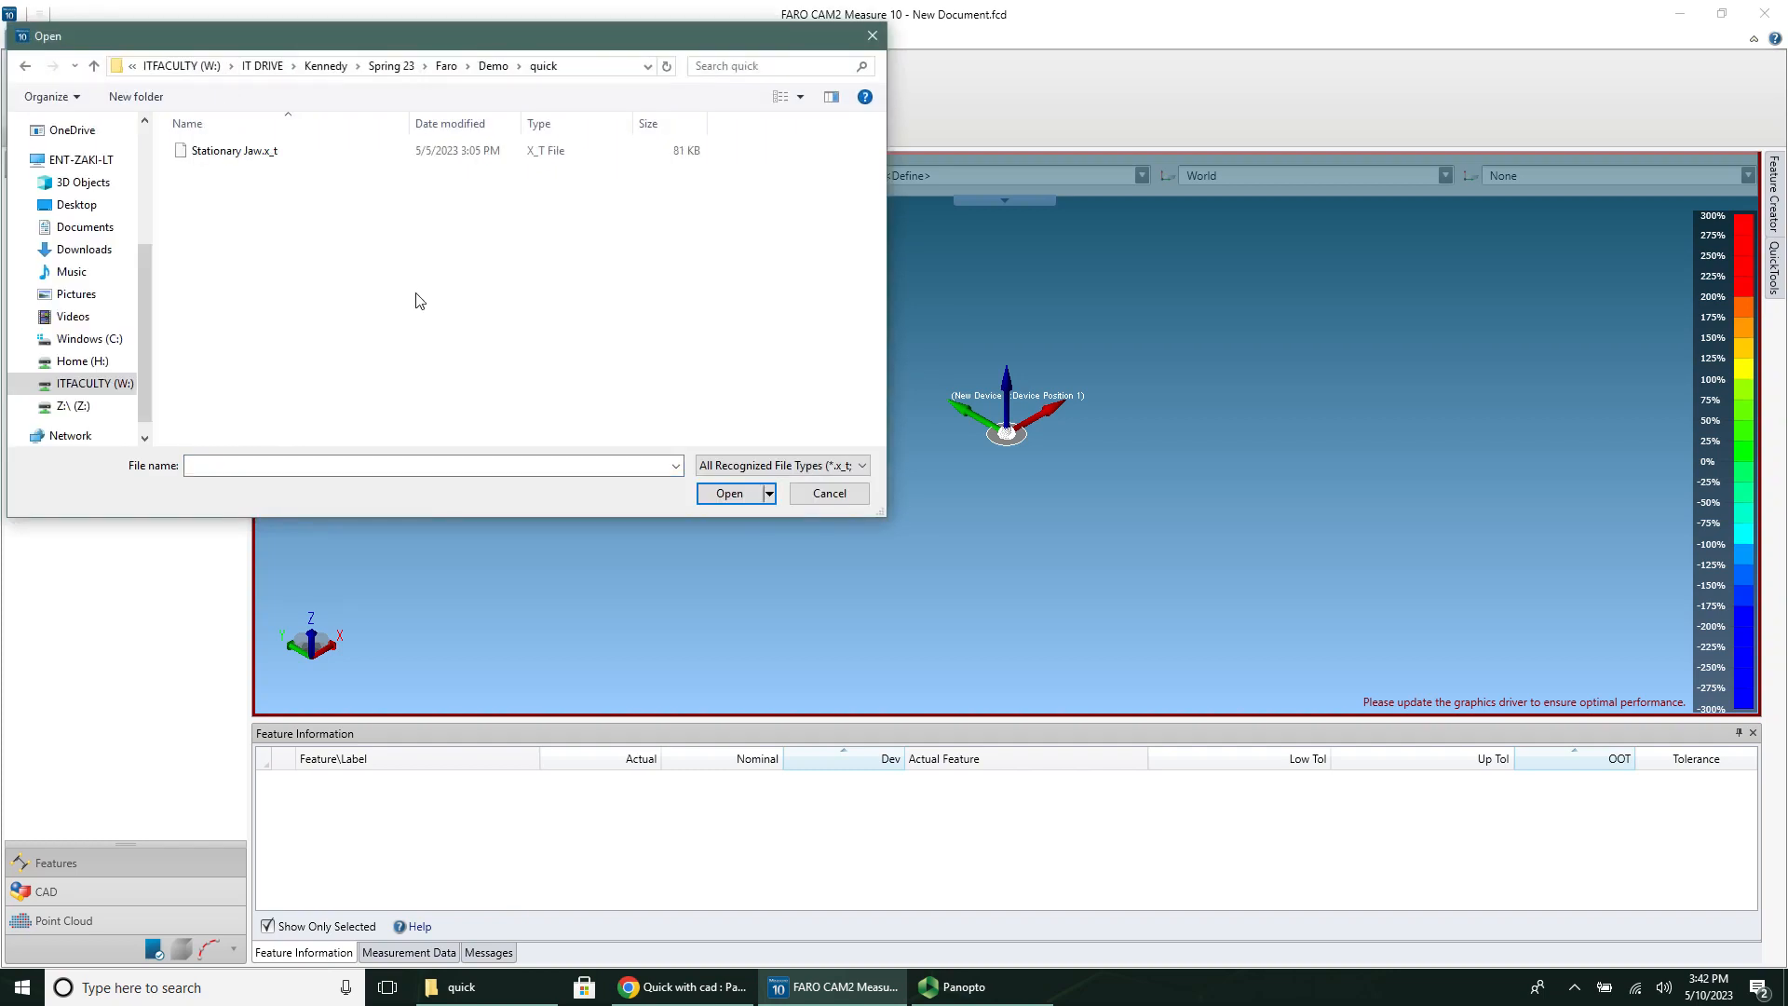
pyautogui.click(233, 149)
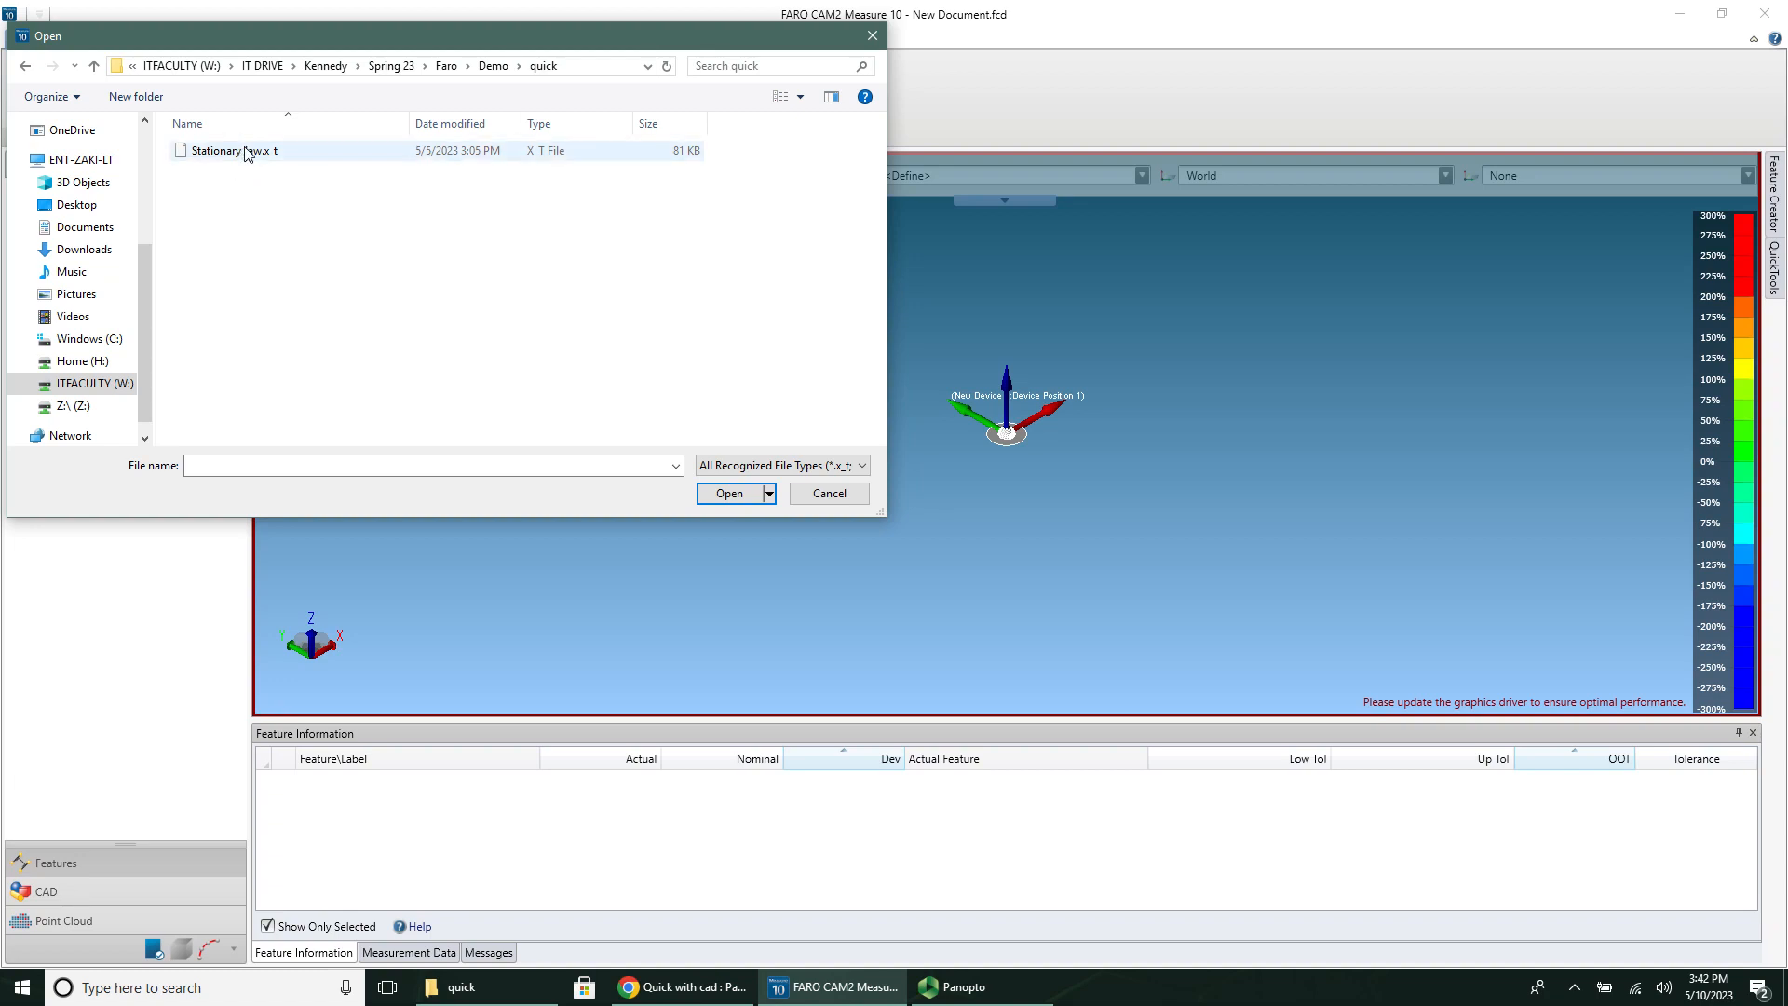
pyautogui.click(232, 151)
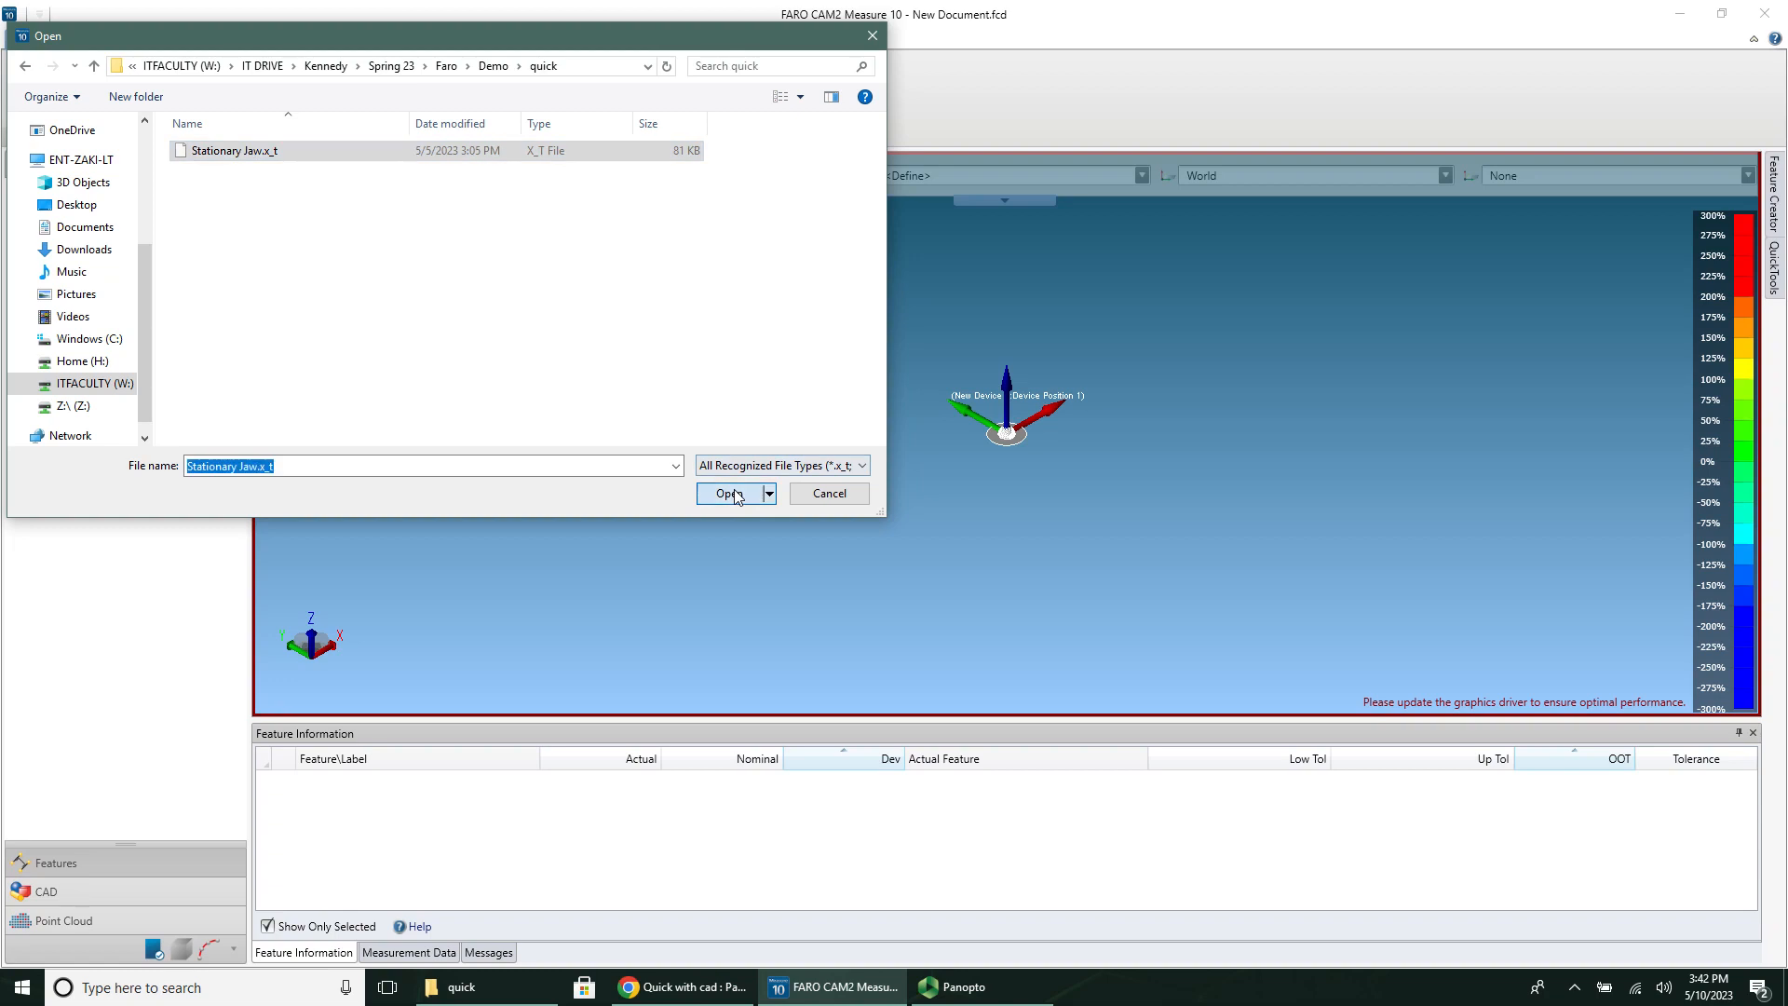
pyautogui.click(727, 492)
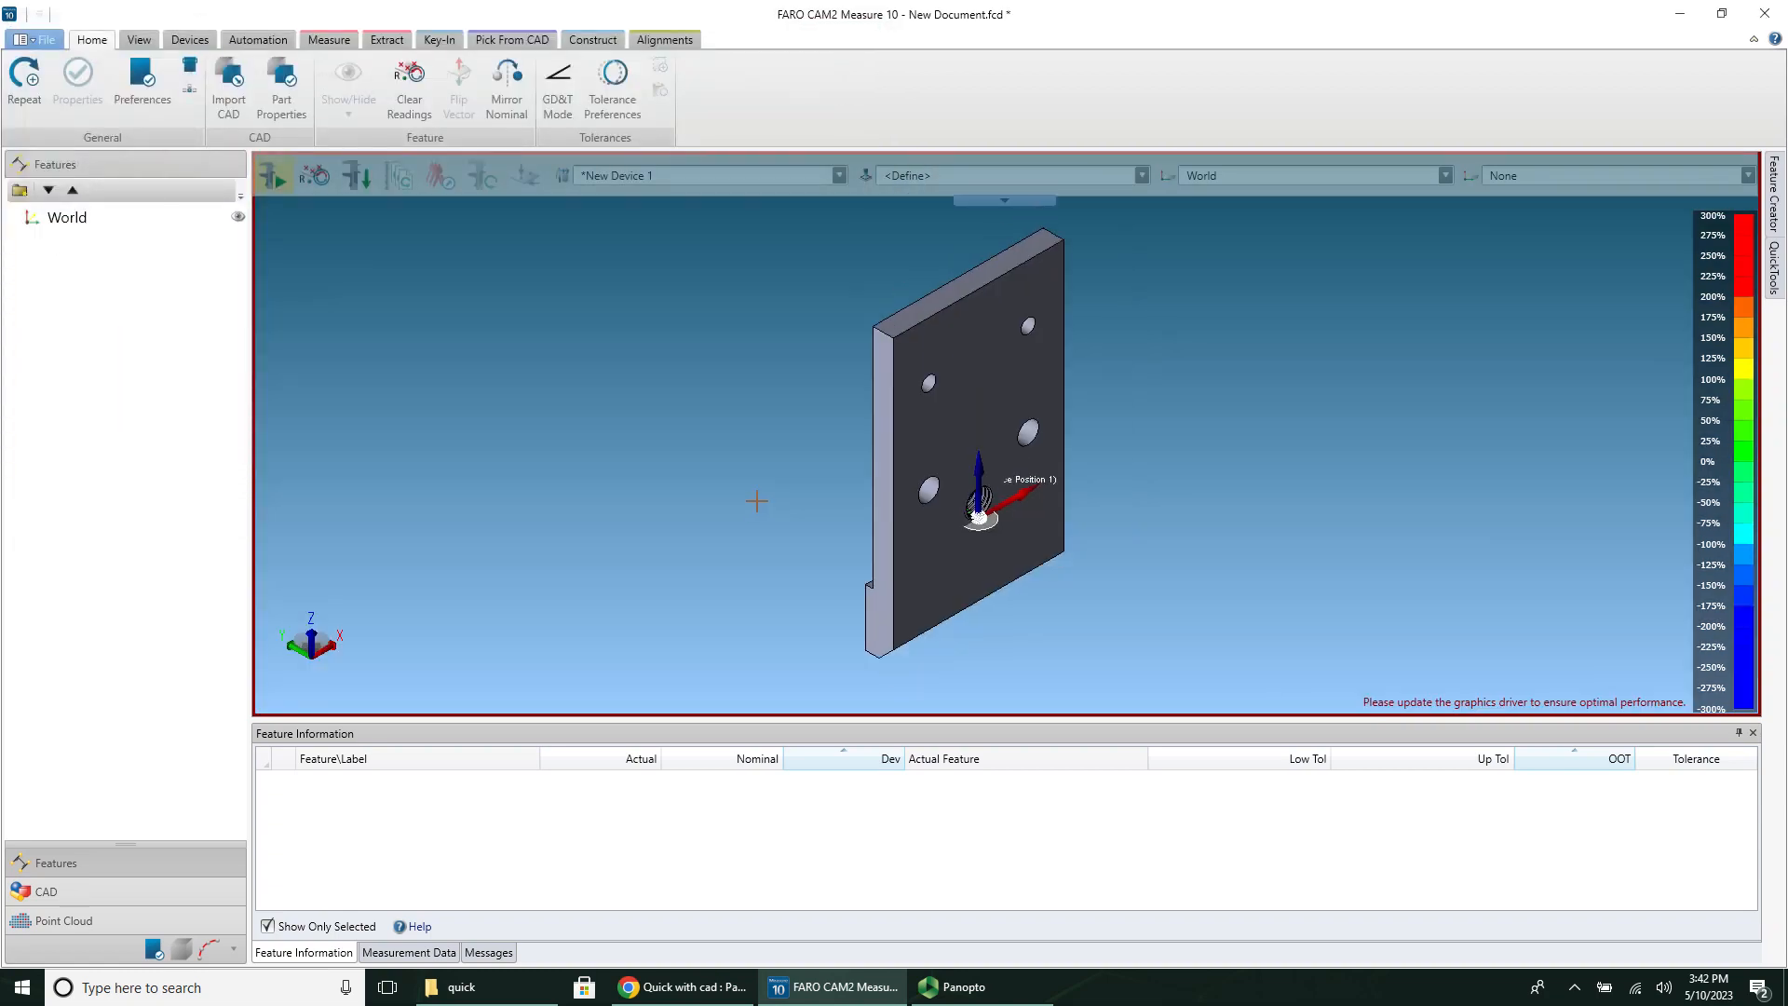
# Step: Zoom to the jaw's holed face and show the Pick From CAD tools
pyautogui.scroll(-3)
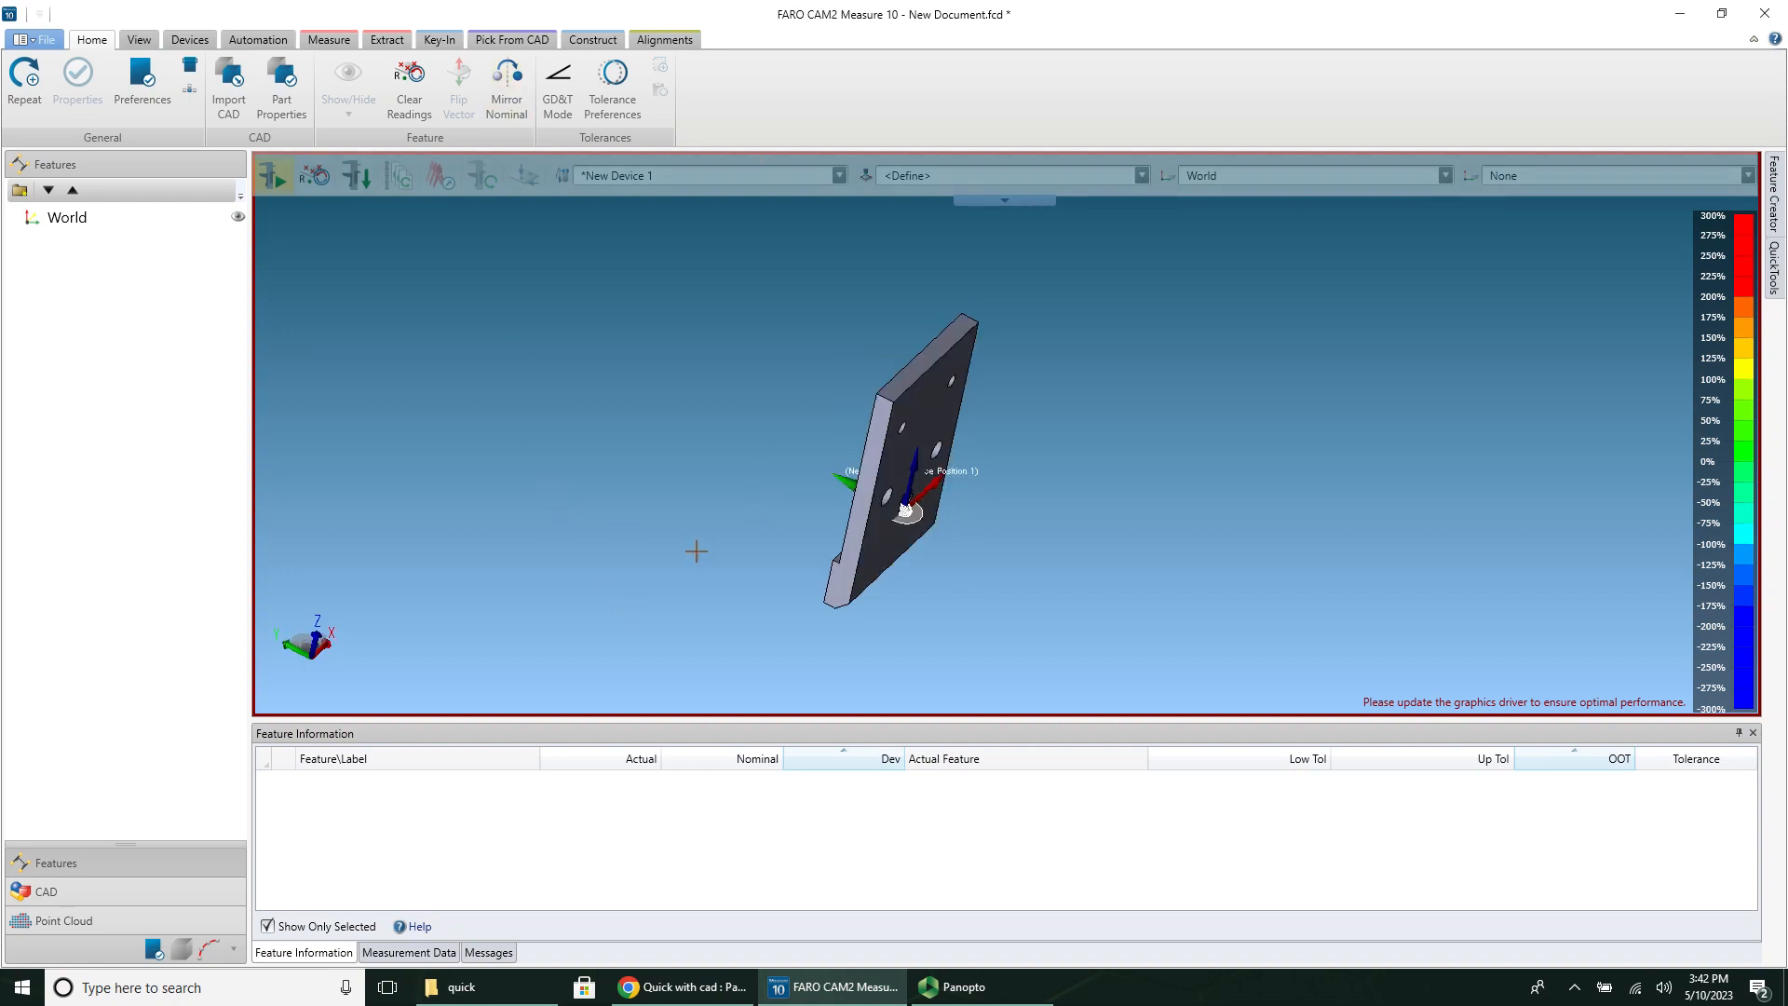
pyautogui.click(511, 39)
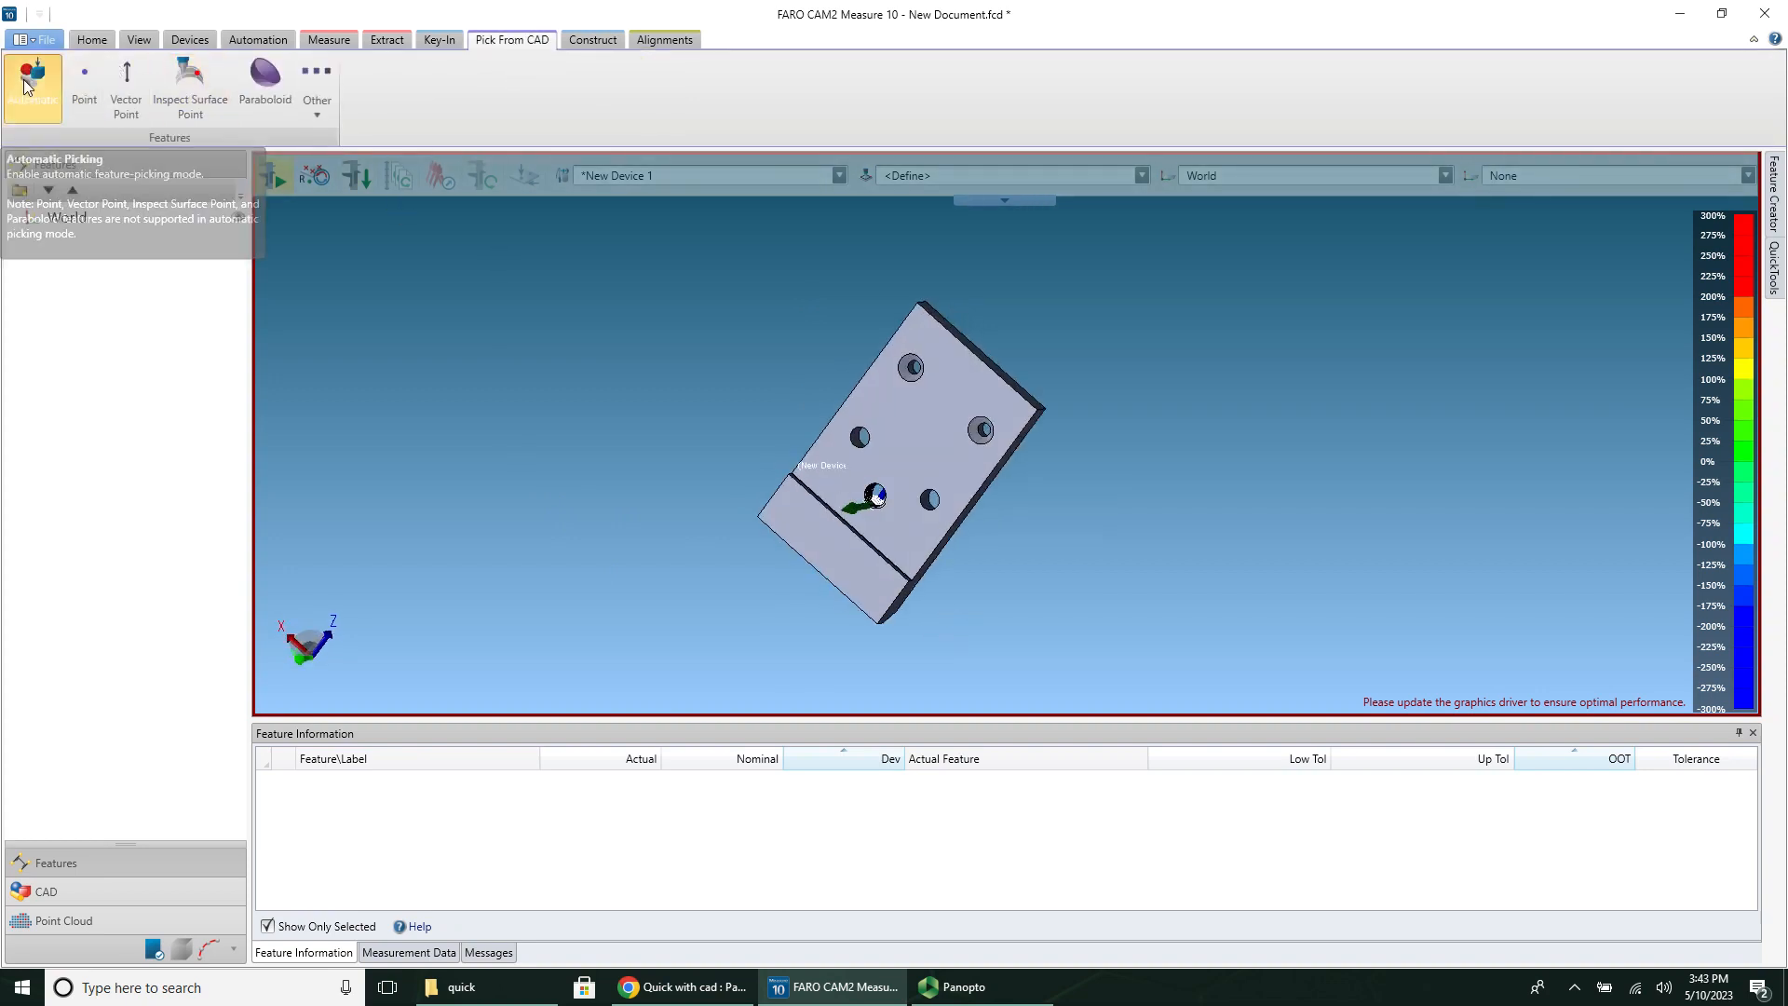
# Step: Use Automatic Picking to create Planes 1–5 and Cylinder 1 (0.3730 in)
pyautogui.click(32, 88)
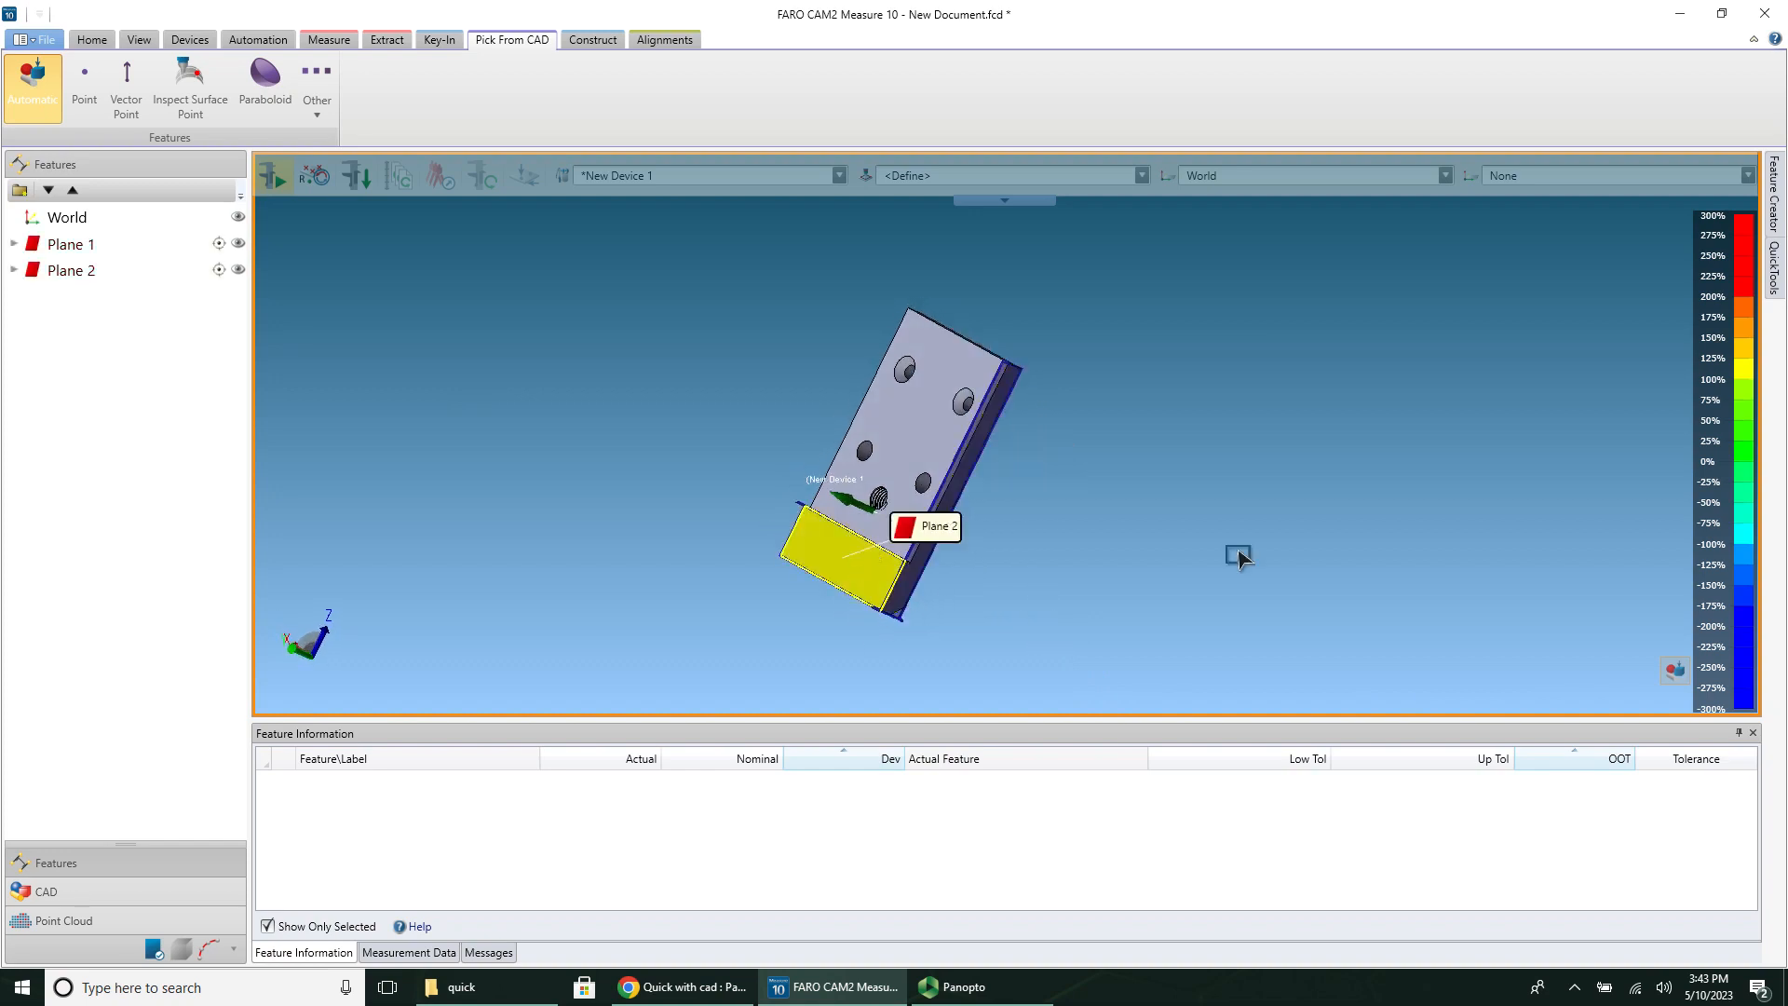
pyautogui.moveTo(931, 707)
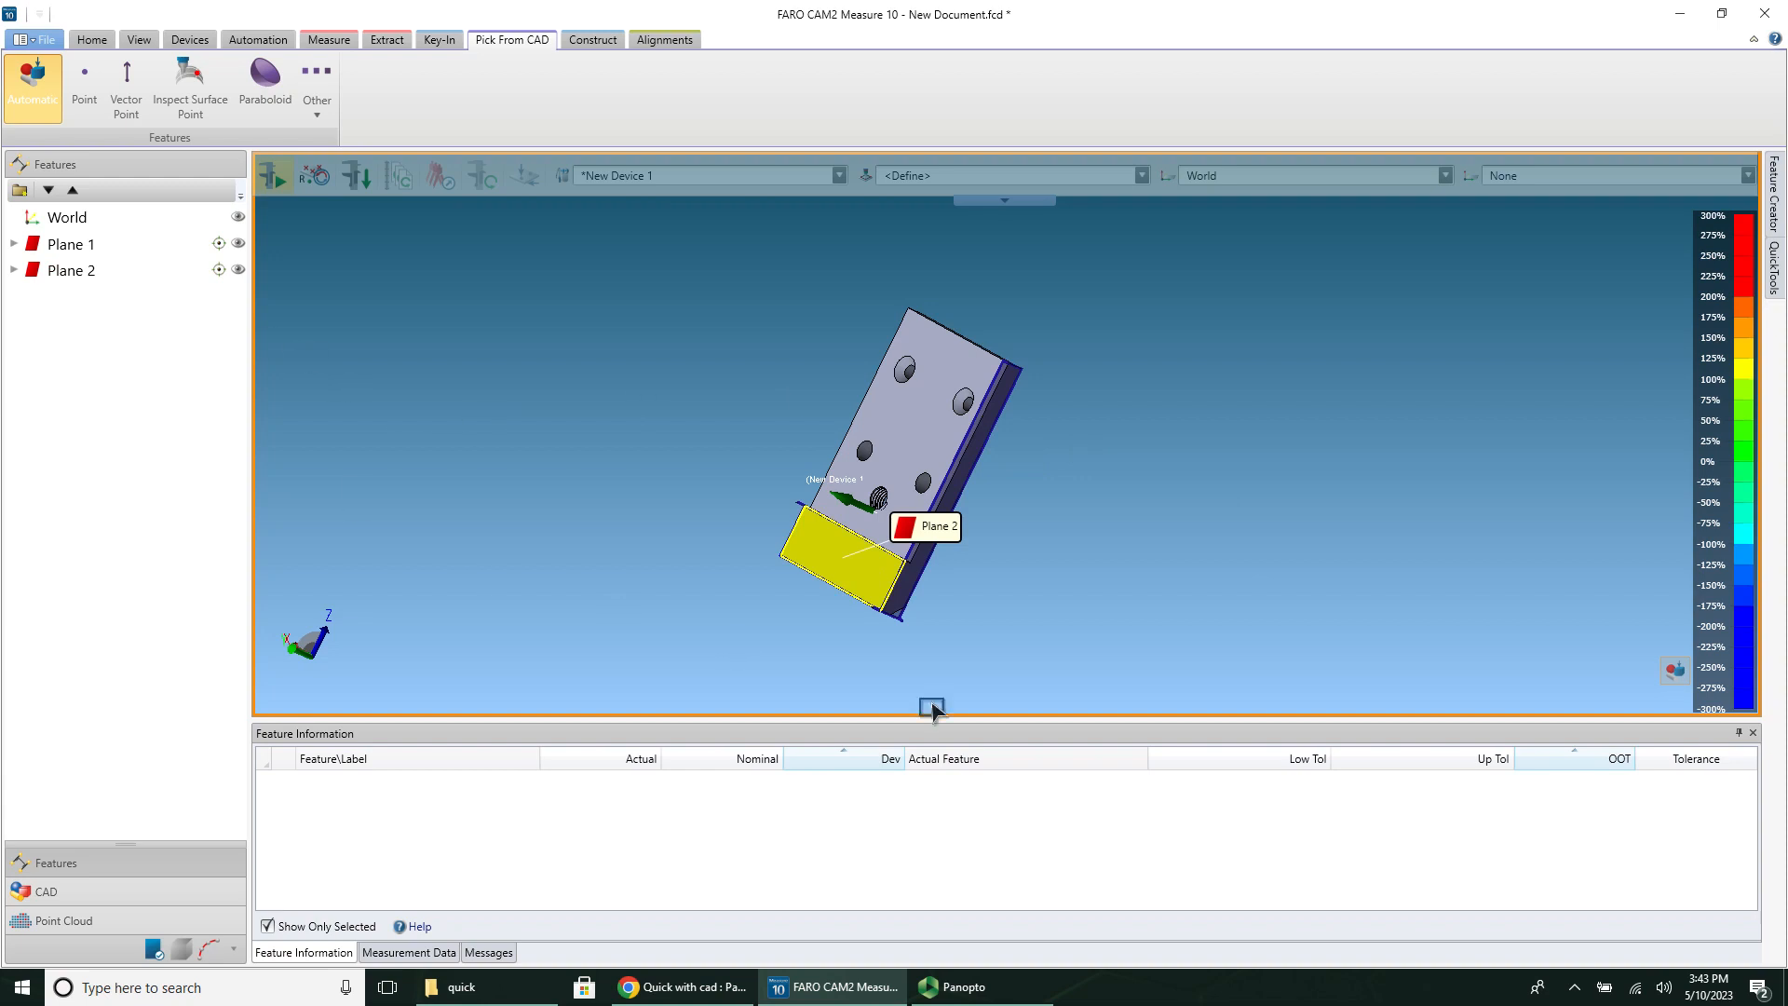
pyautogui.moveTo(675, 527)
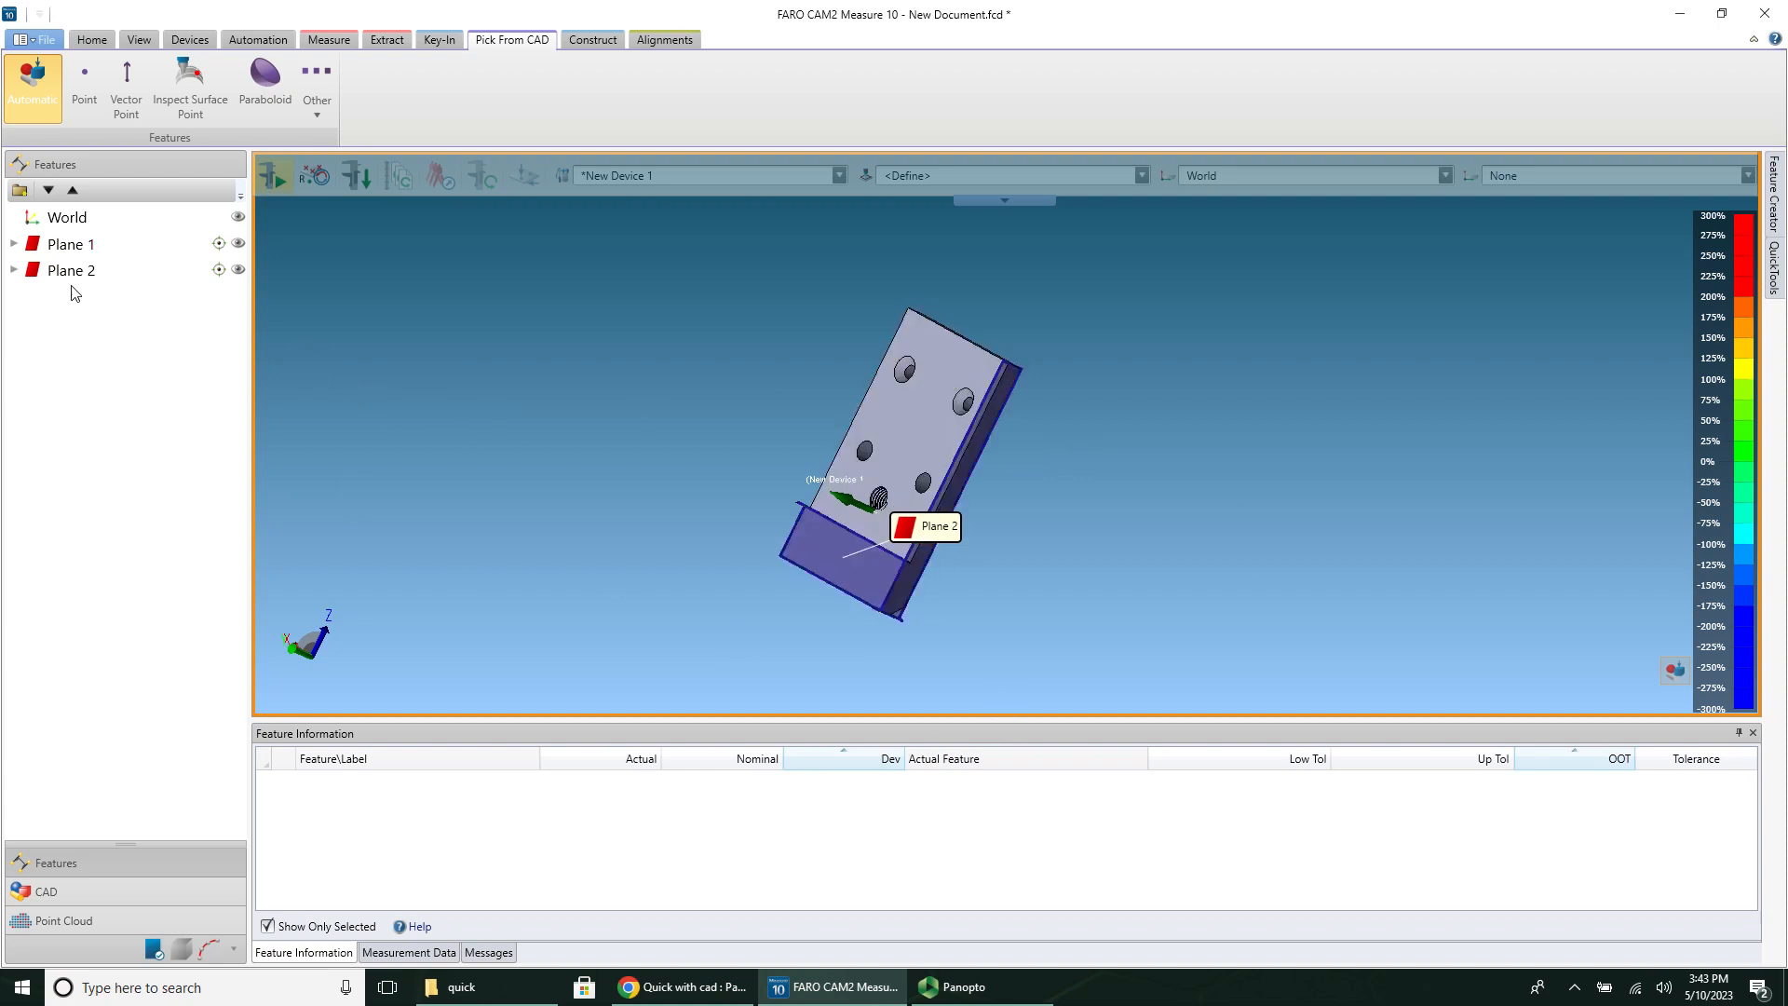
pyautogui.click(71, 243)
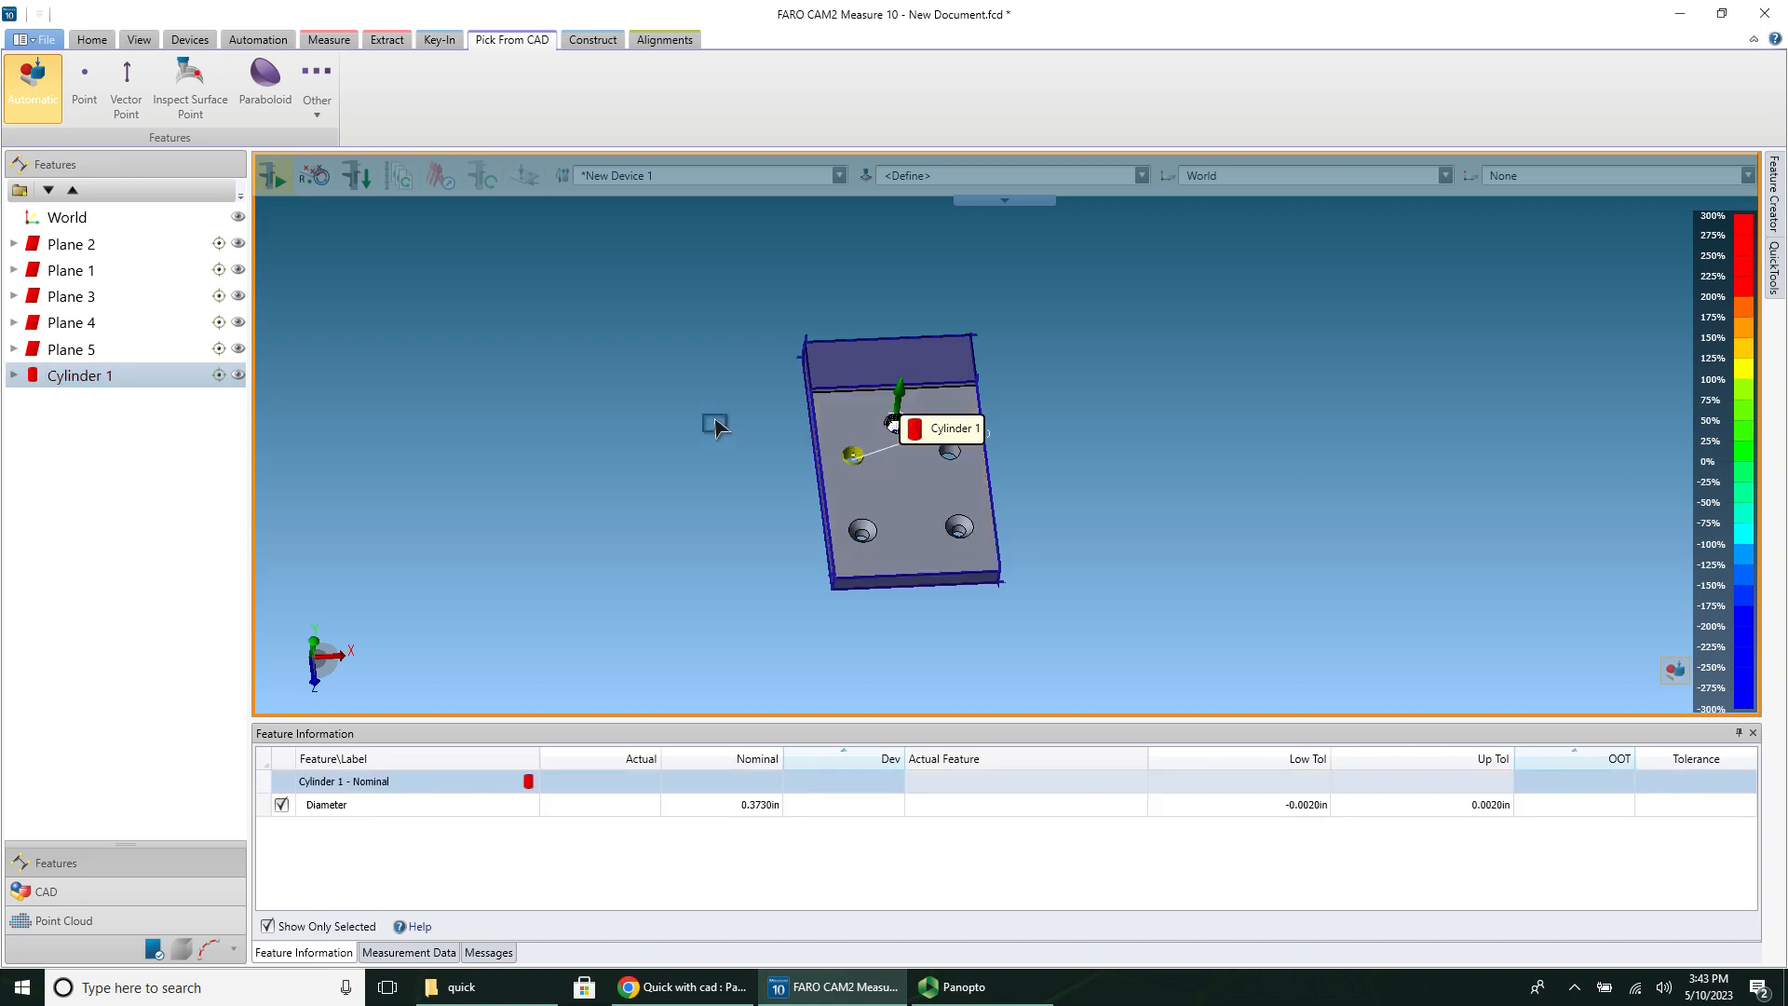
pyautogui.moveTo(775, 431)
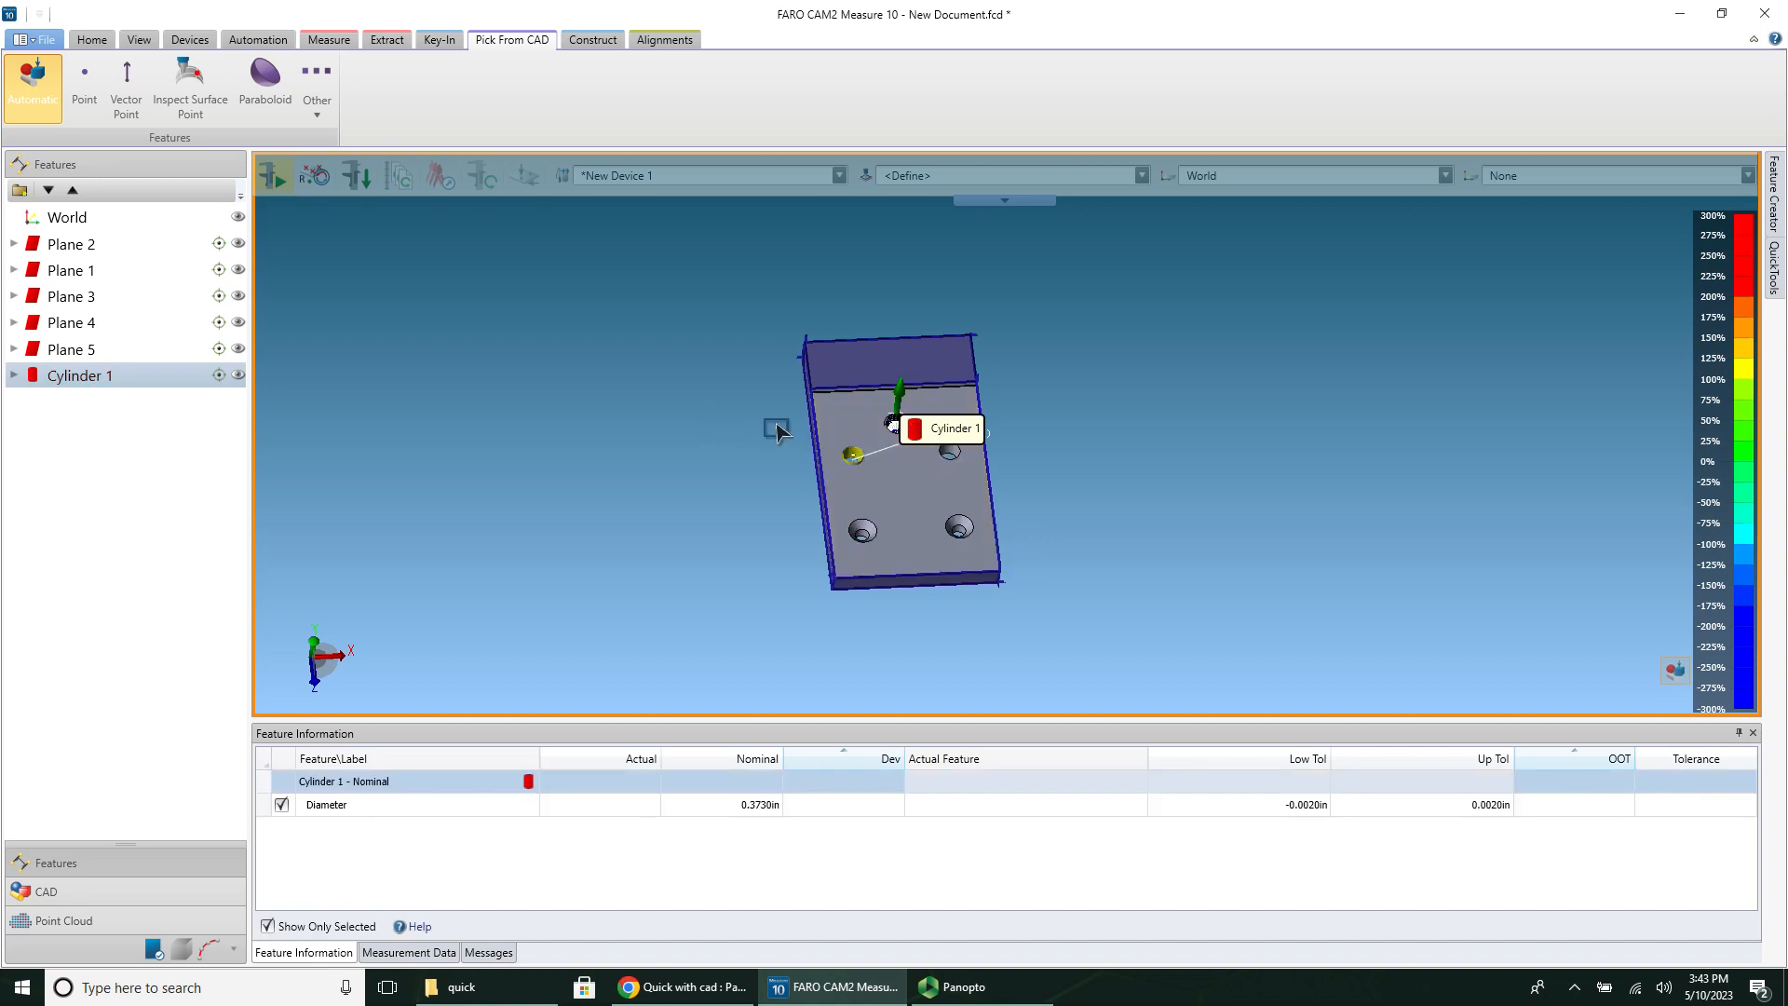
pyautogui.moveTo(564, 413)
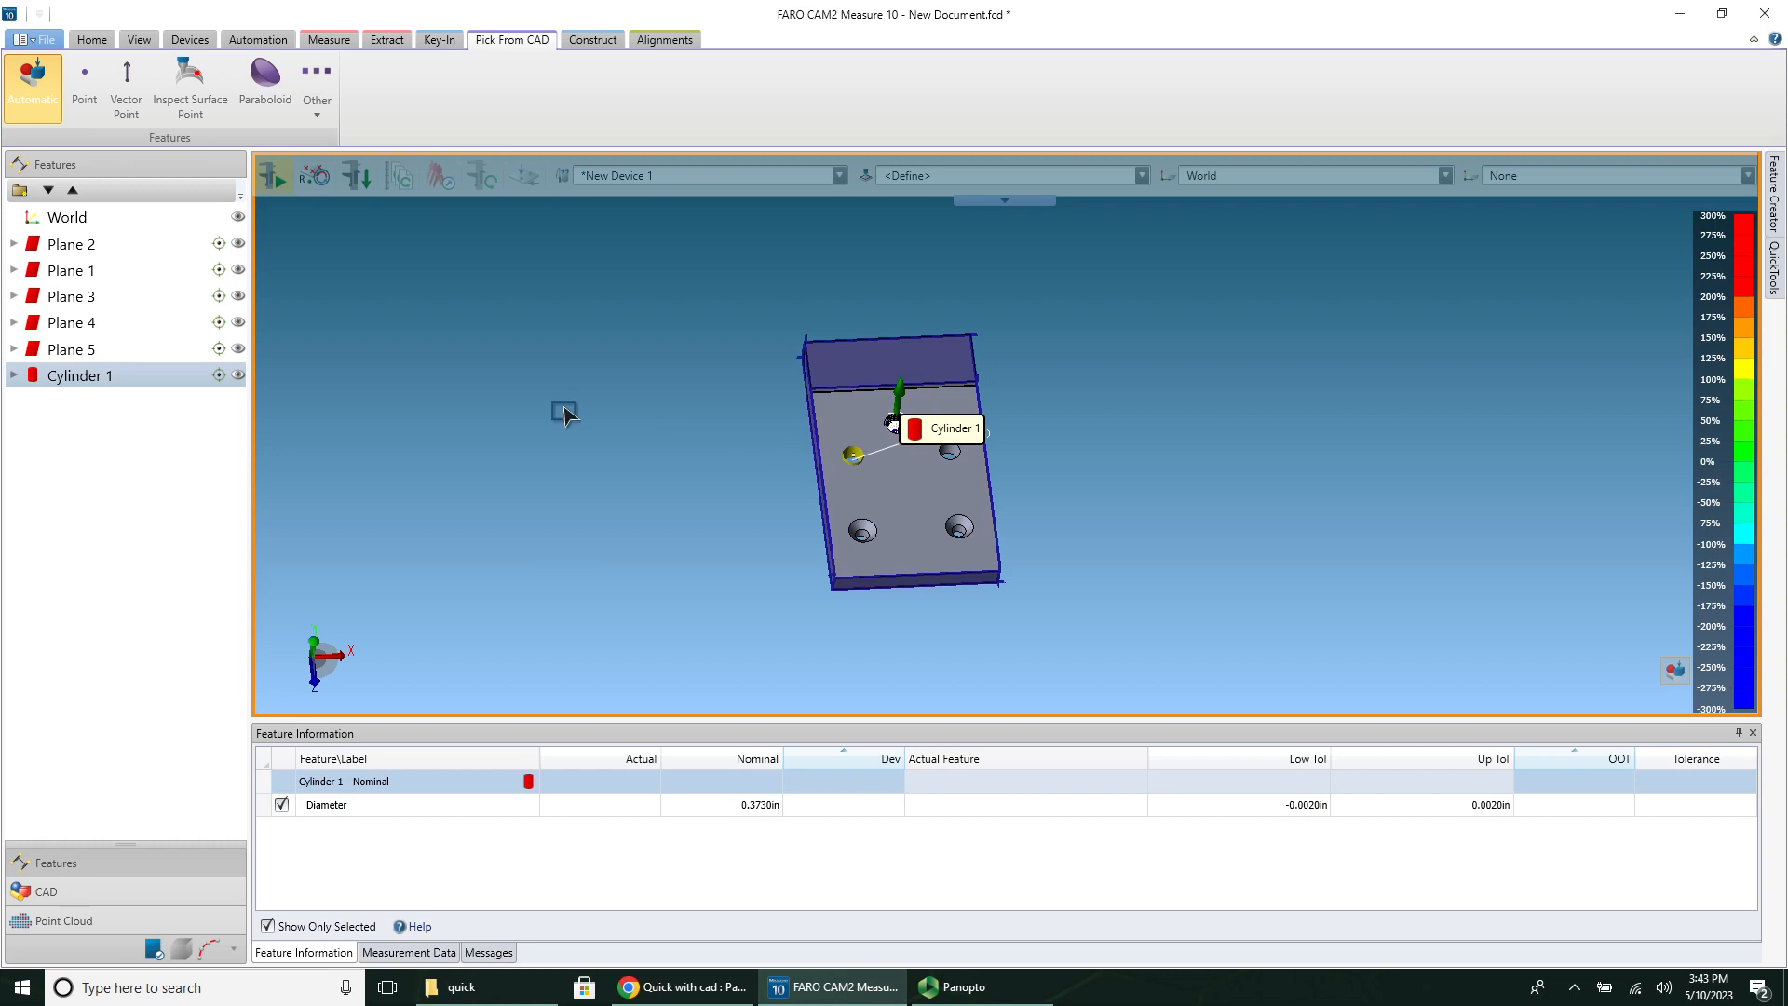
pyautogui.moveTo(799, 872)
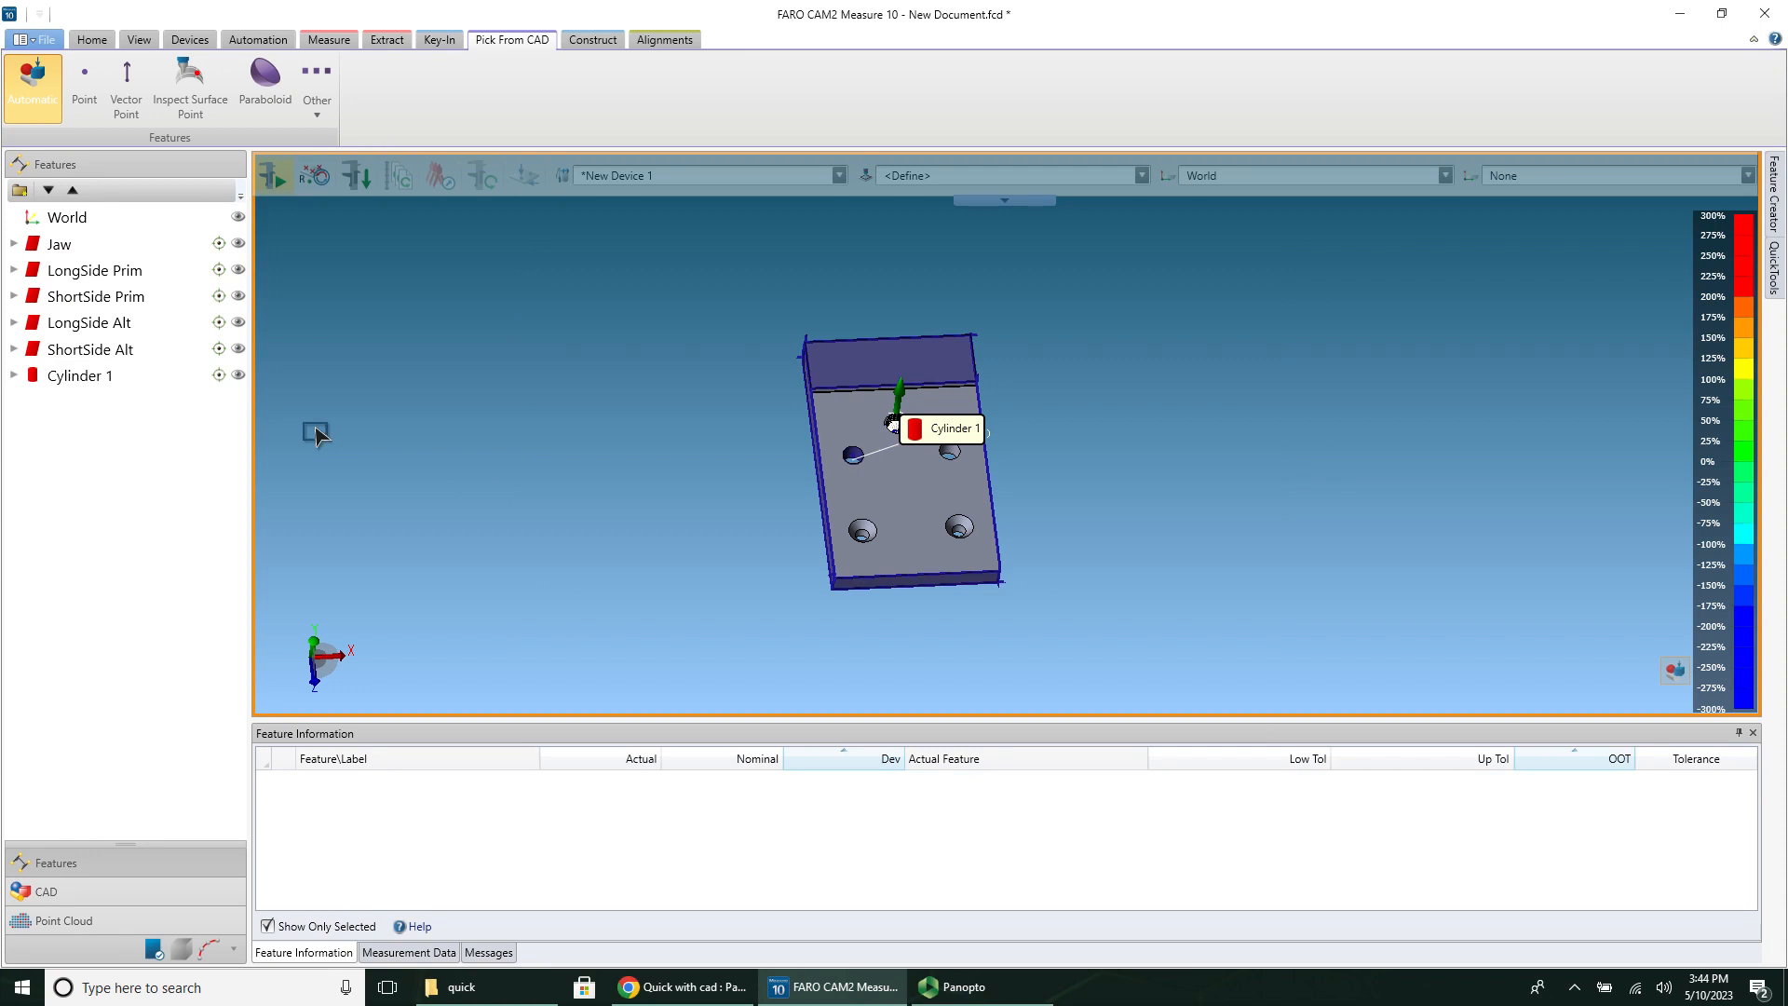
pyautogui.moveTo(613, 351)
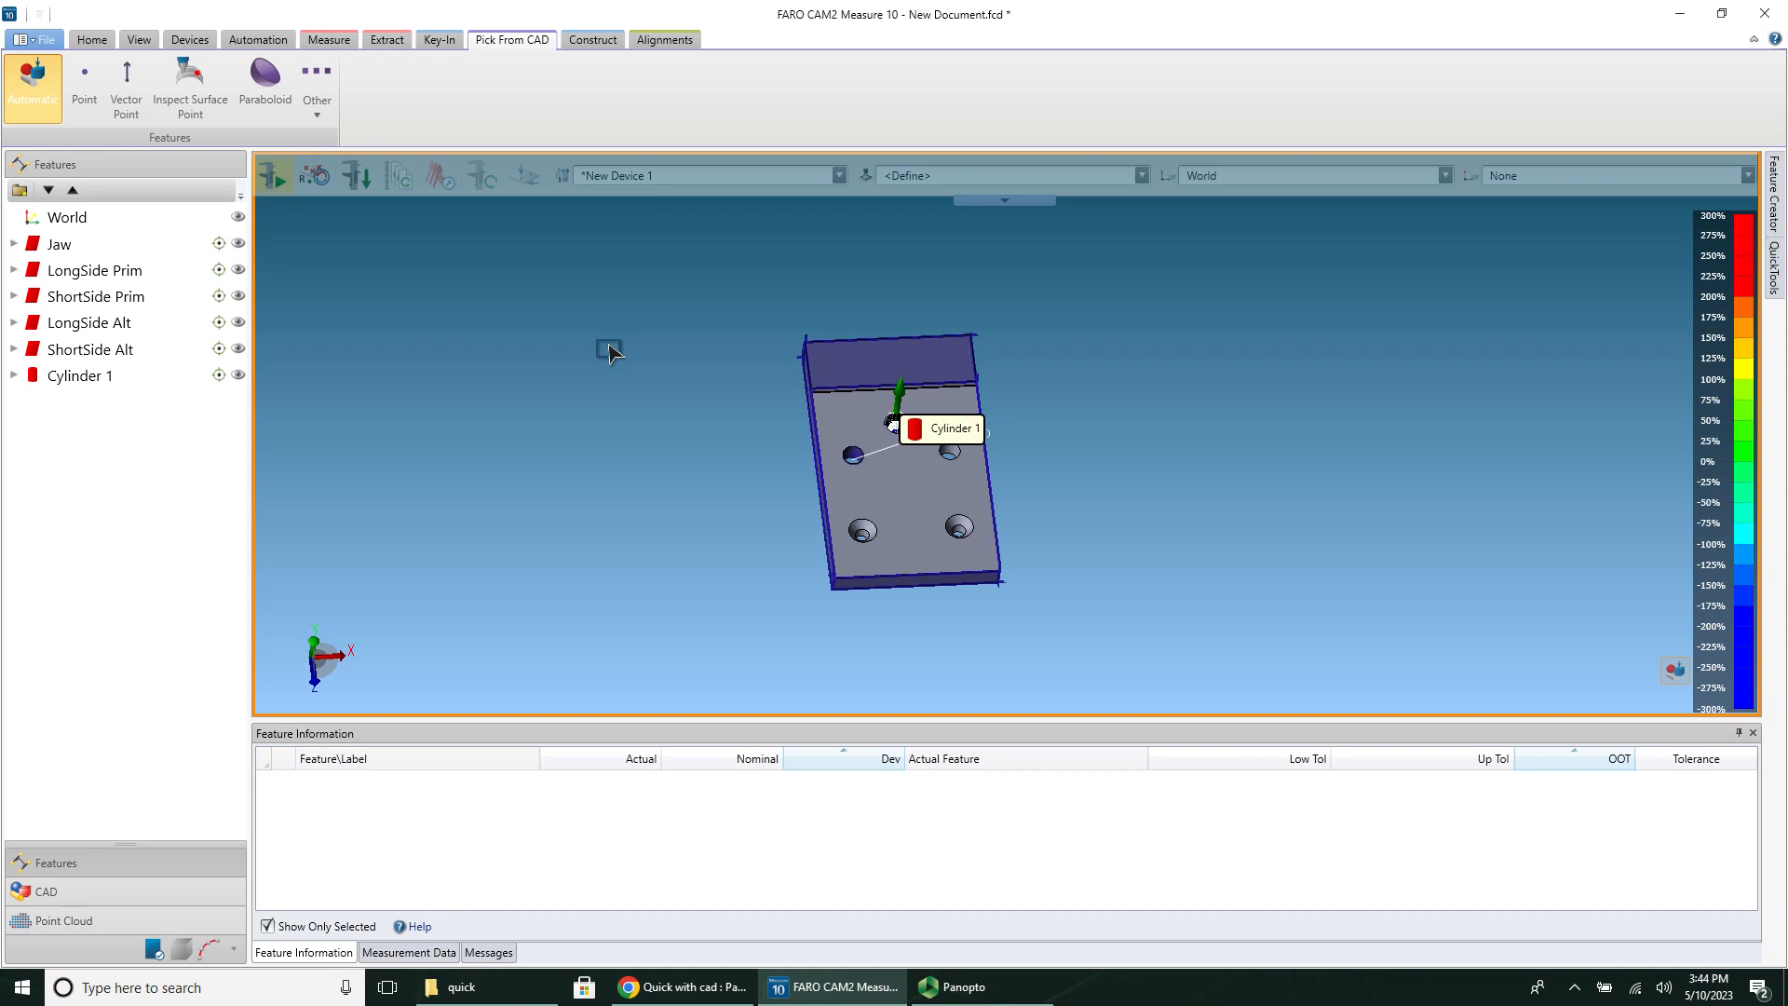
# Step: Rename the planes Jaw, LongSide Prim, ShortSide Prim, LongSide Alt and ShortSide Alt
pyautogui.click(80, 375)
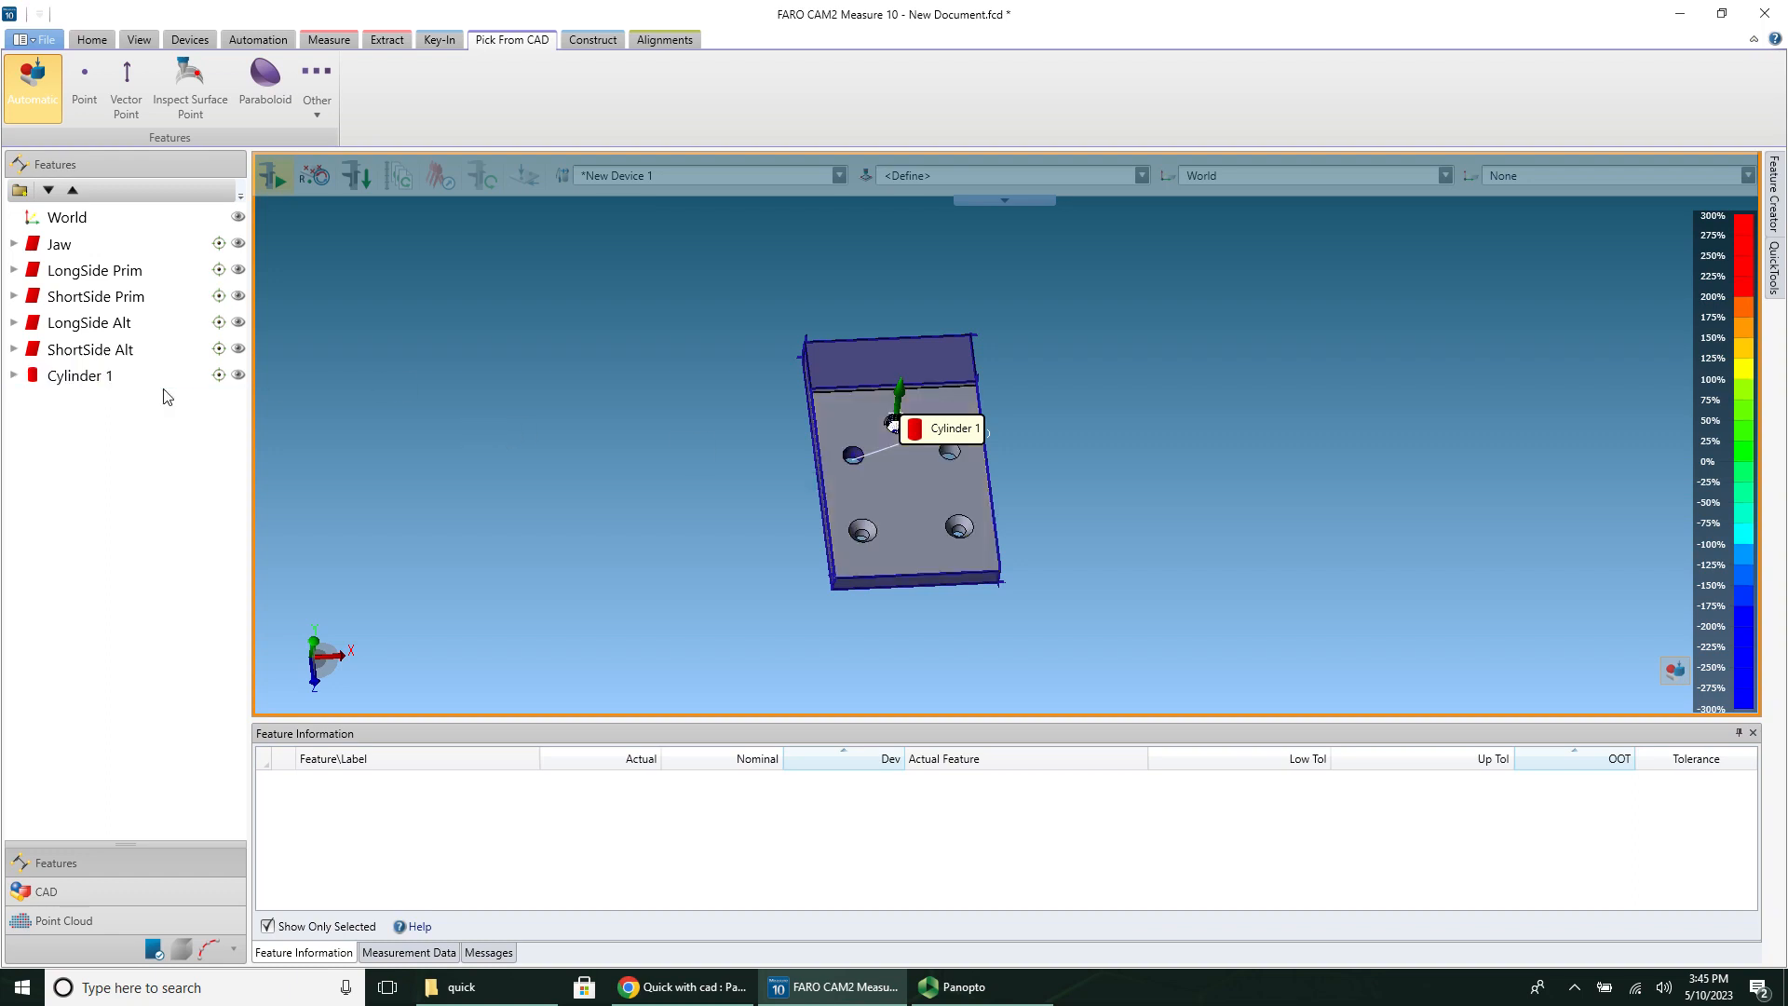
pyautogui.click(80, 376)
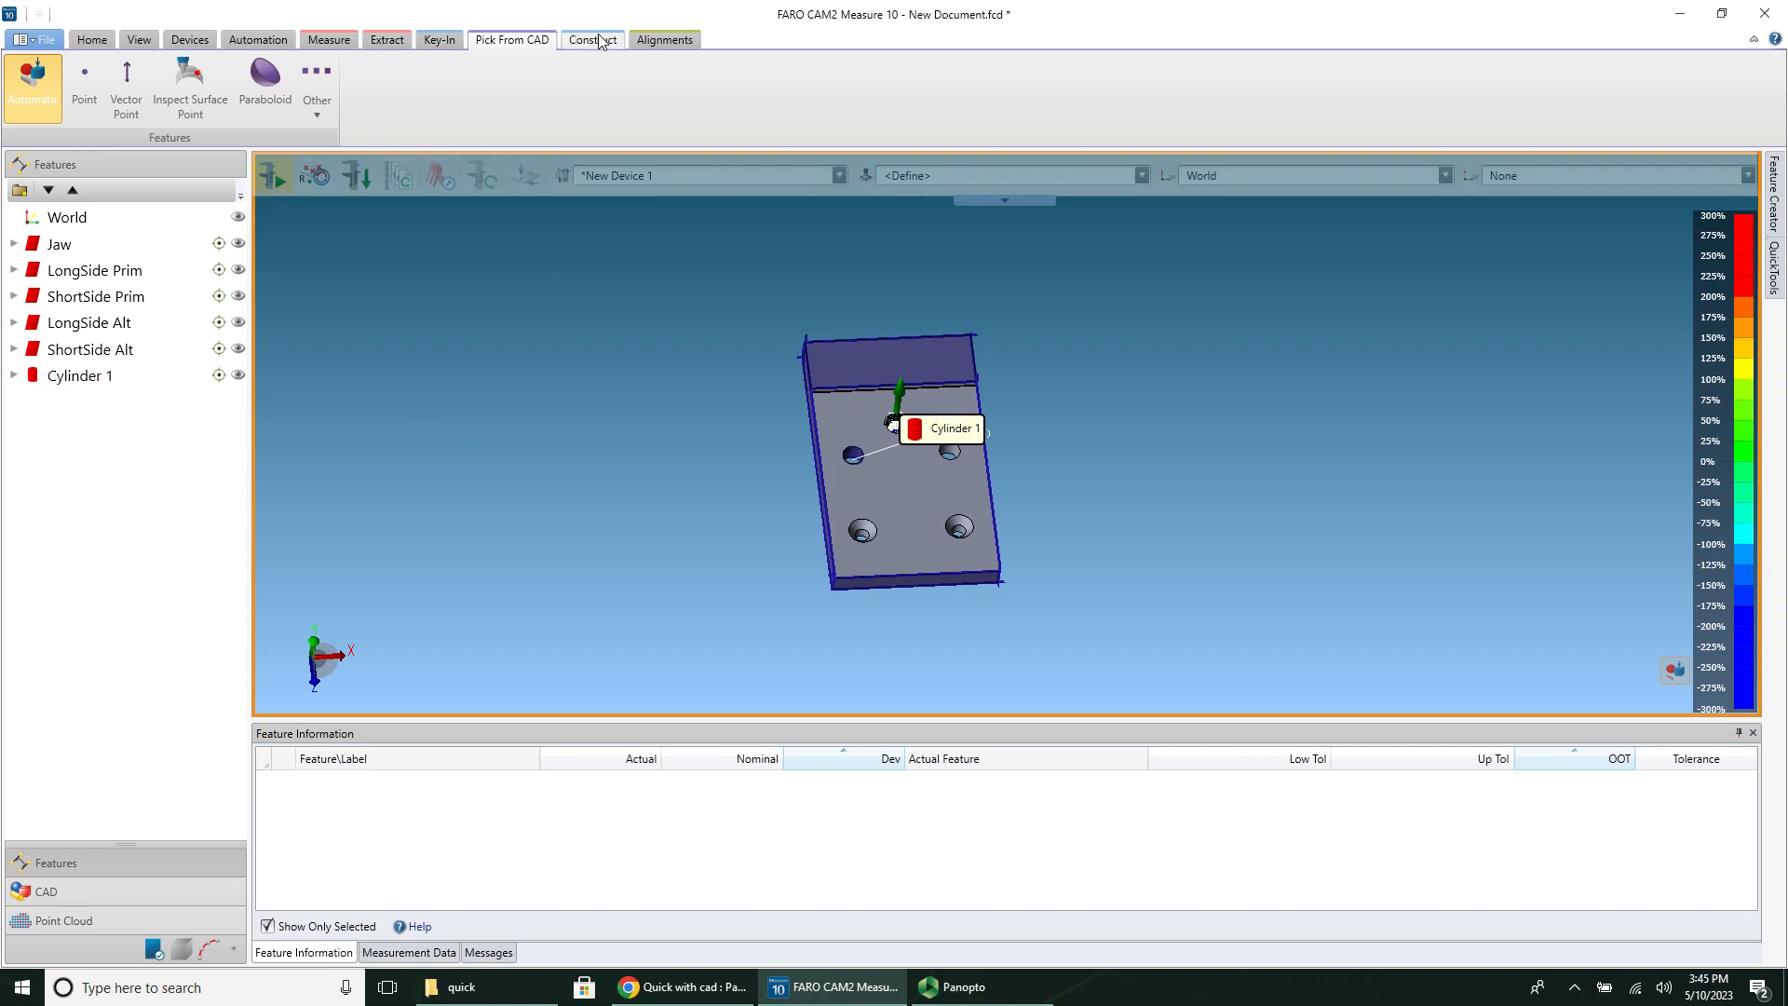
# Step: Create the Length dimension between ShortSide Alt and ShortSide Prim
pyautogui.click(592, 39)
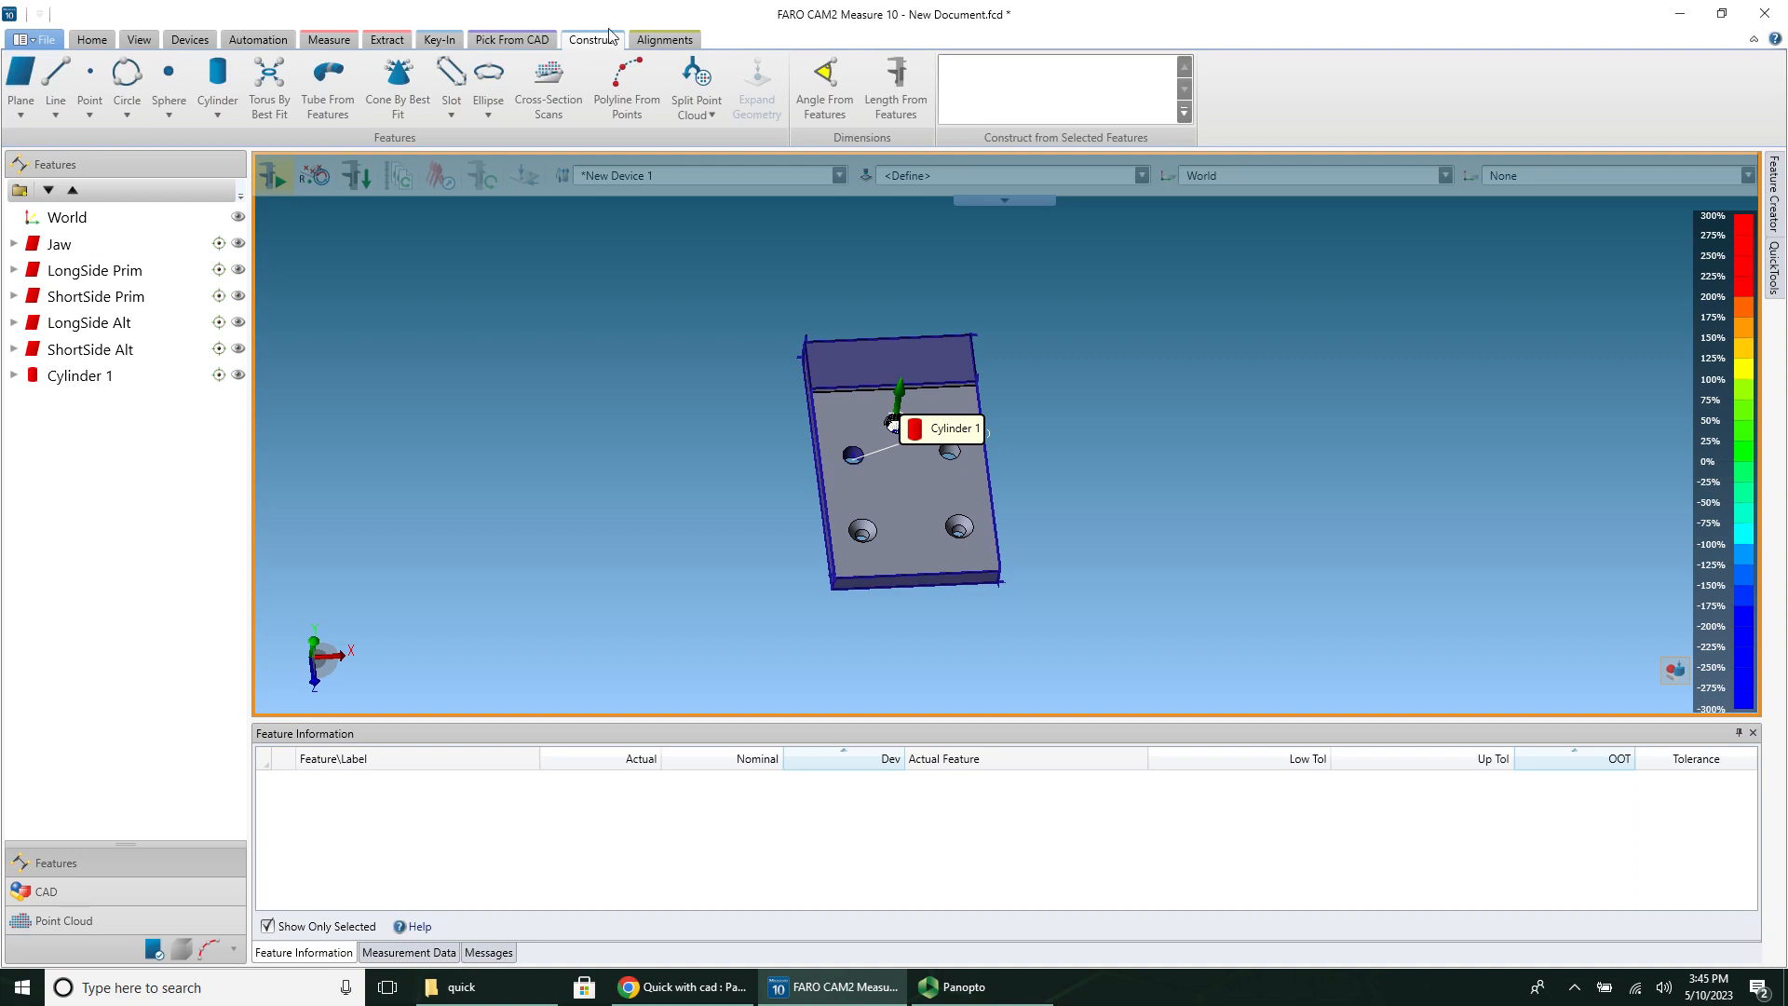
pyautogui.moveTo(896, 80)
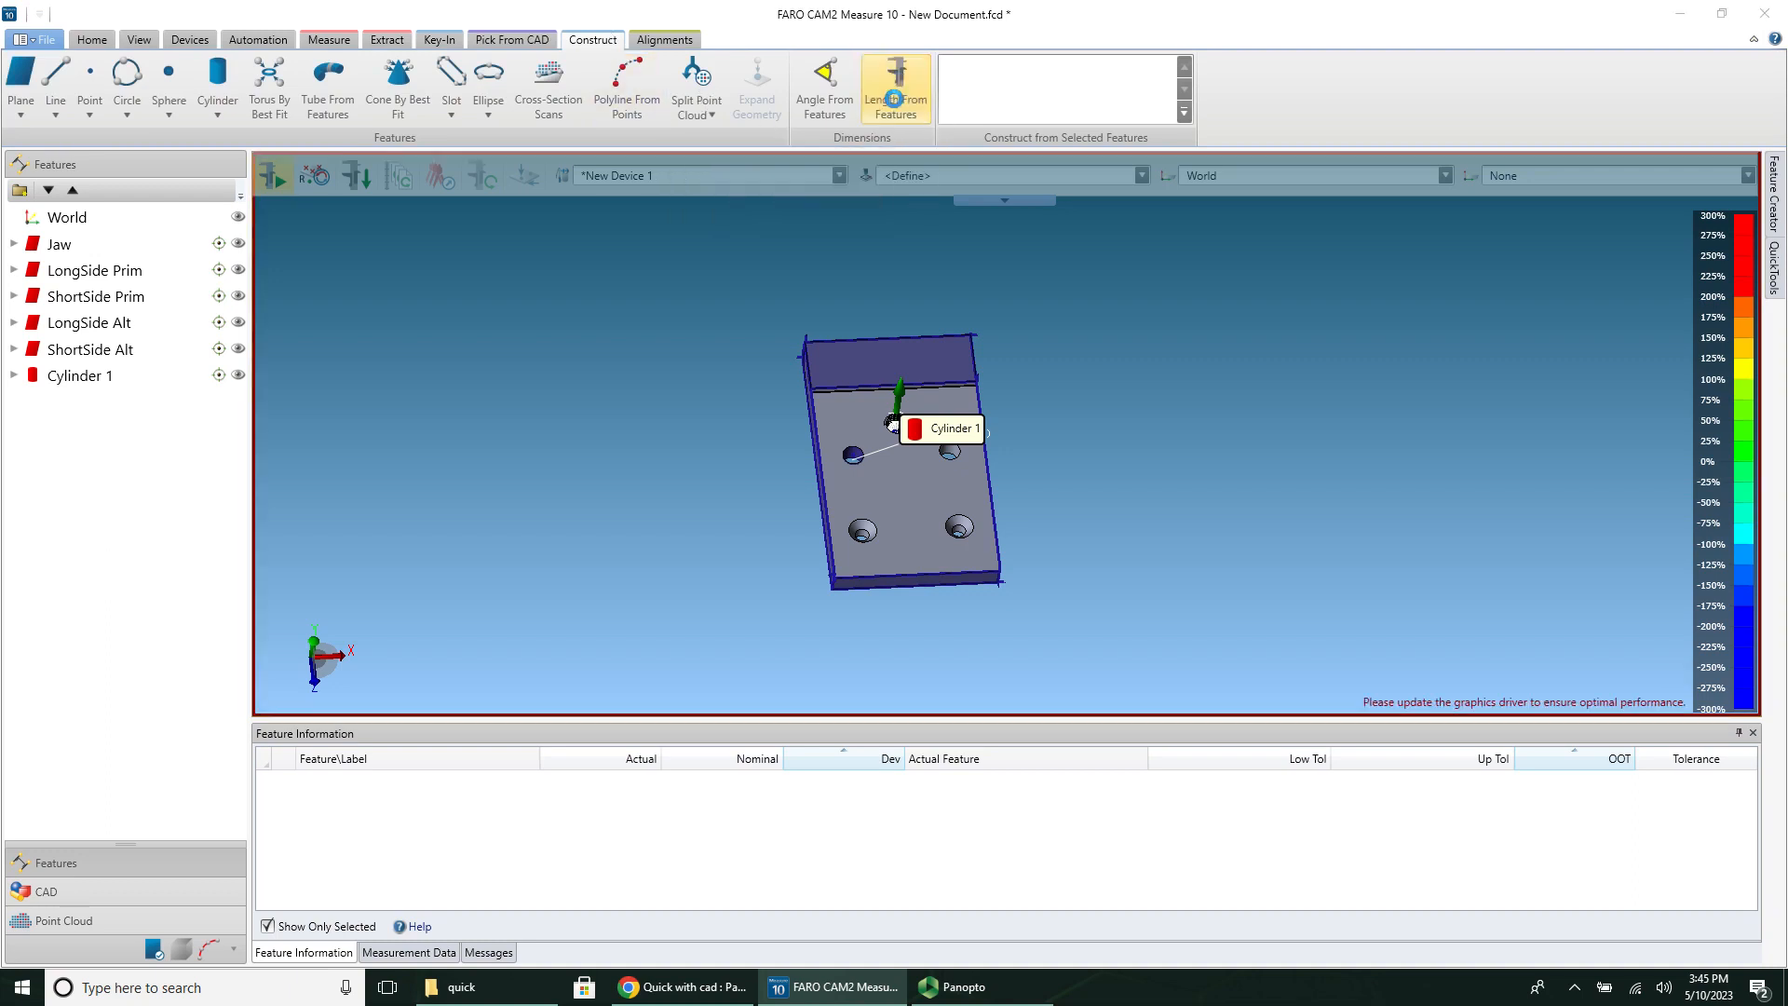
pyautogui.click(895, 89)
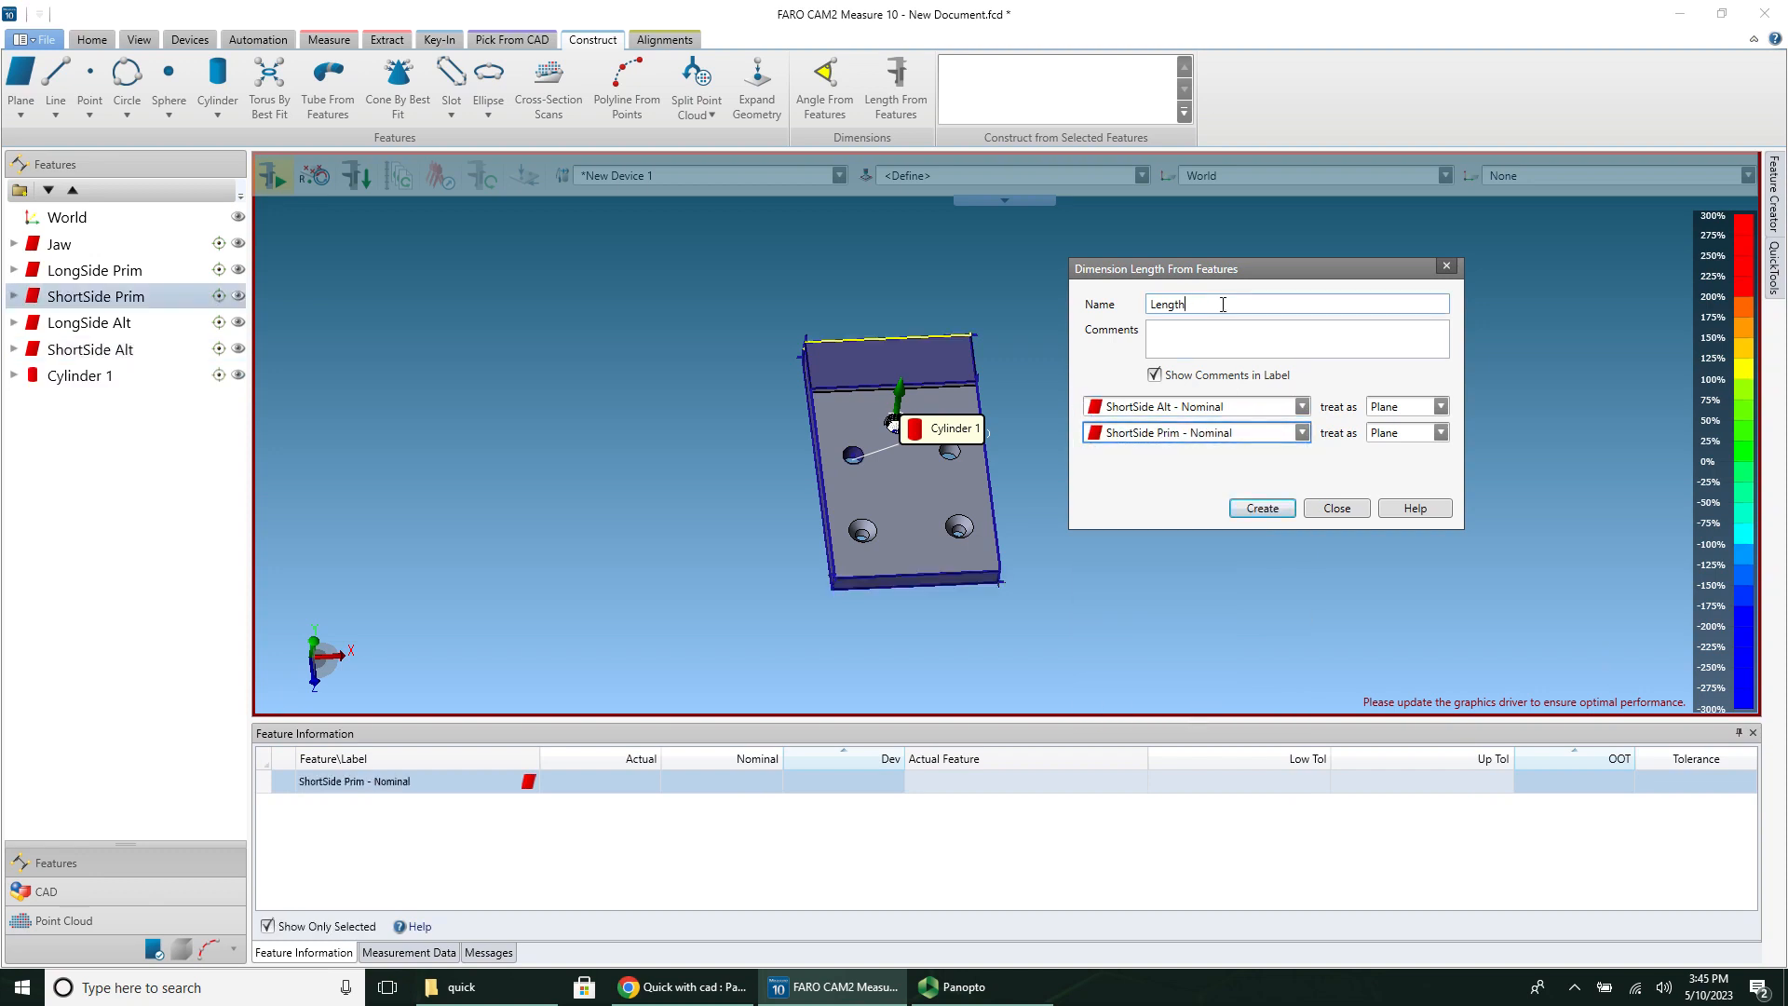
pyautogui.click(1259, 508)
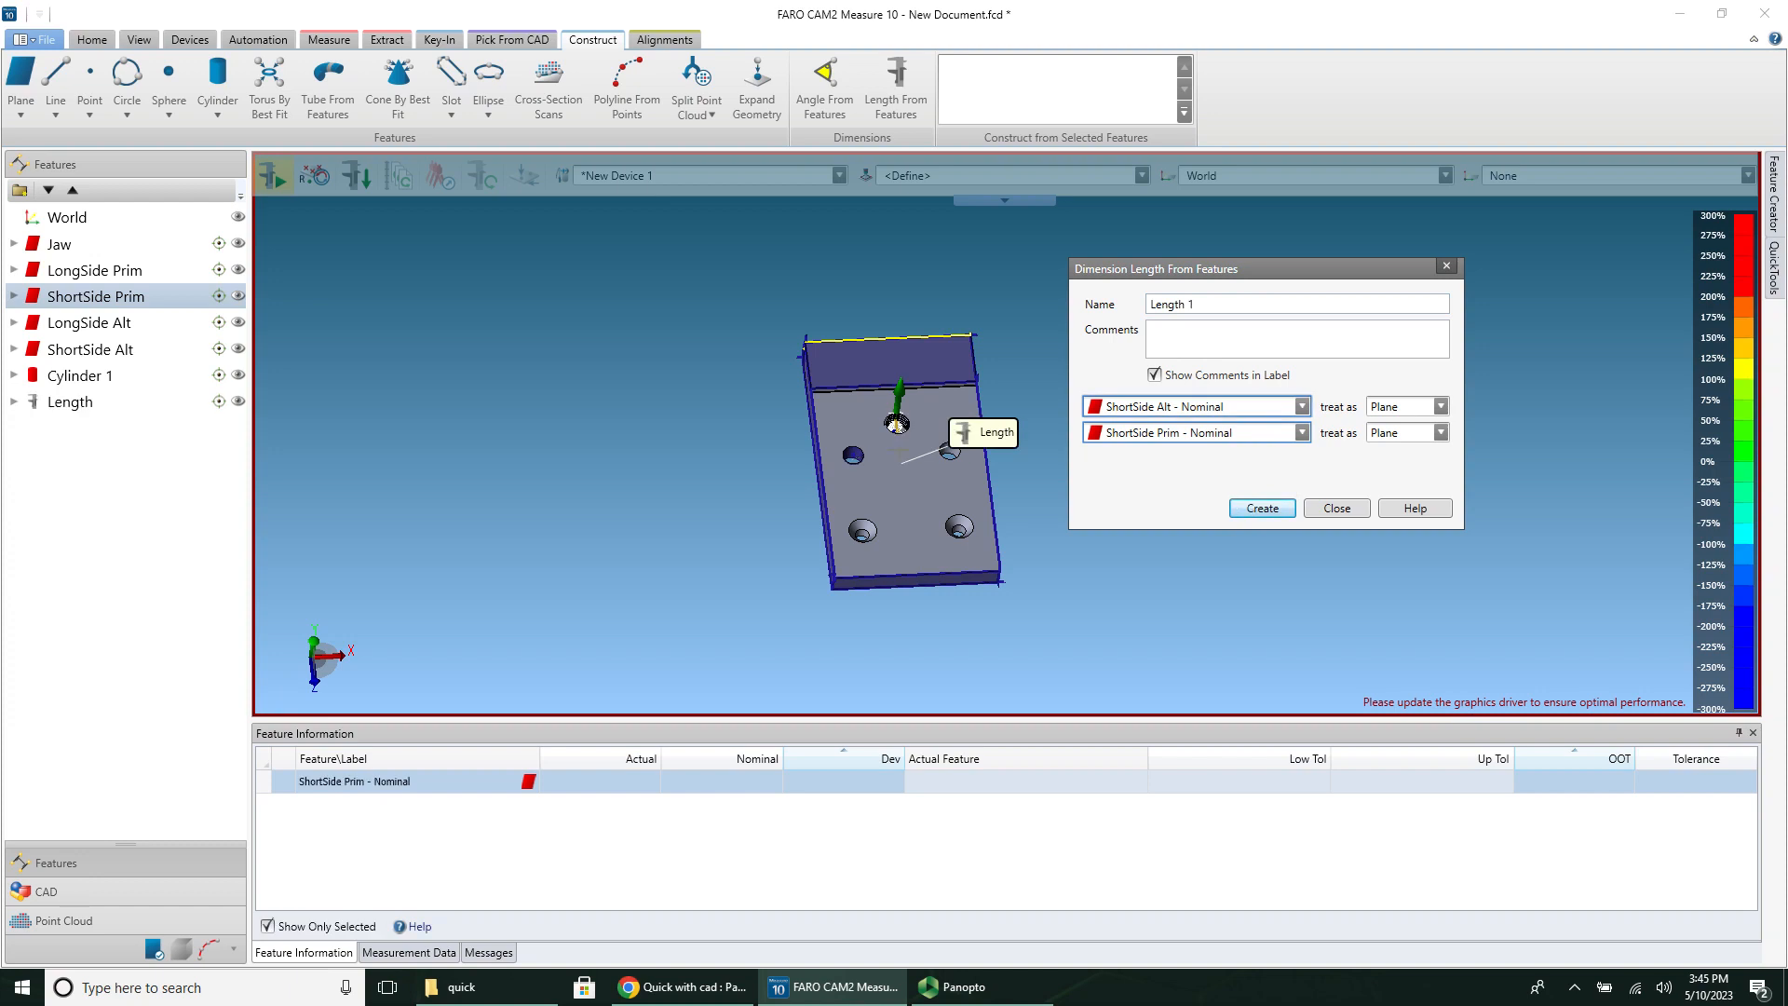
# Step: Define a Width dimension between LongSide Alt and LongSide Prim
pyautogui.click(87, 349)
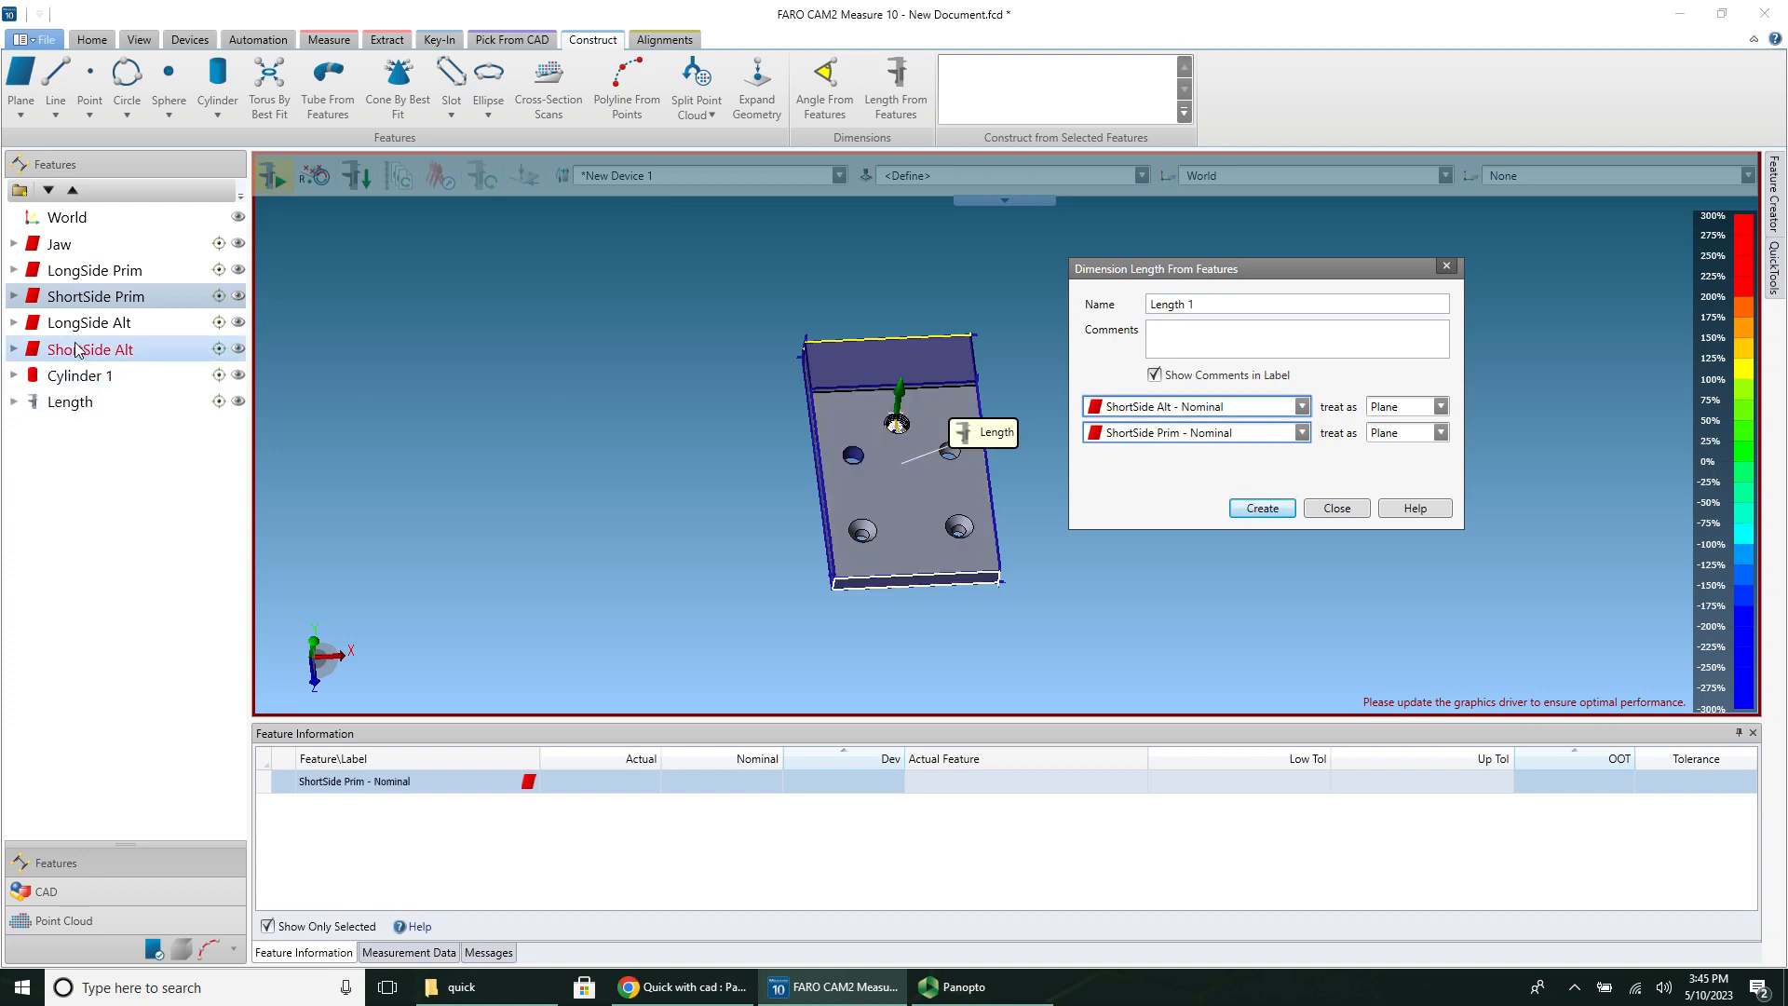
pyautogui.click(60, 243)
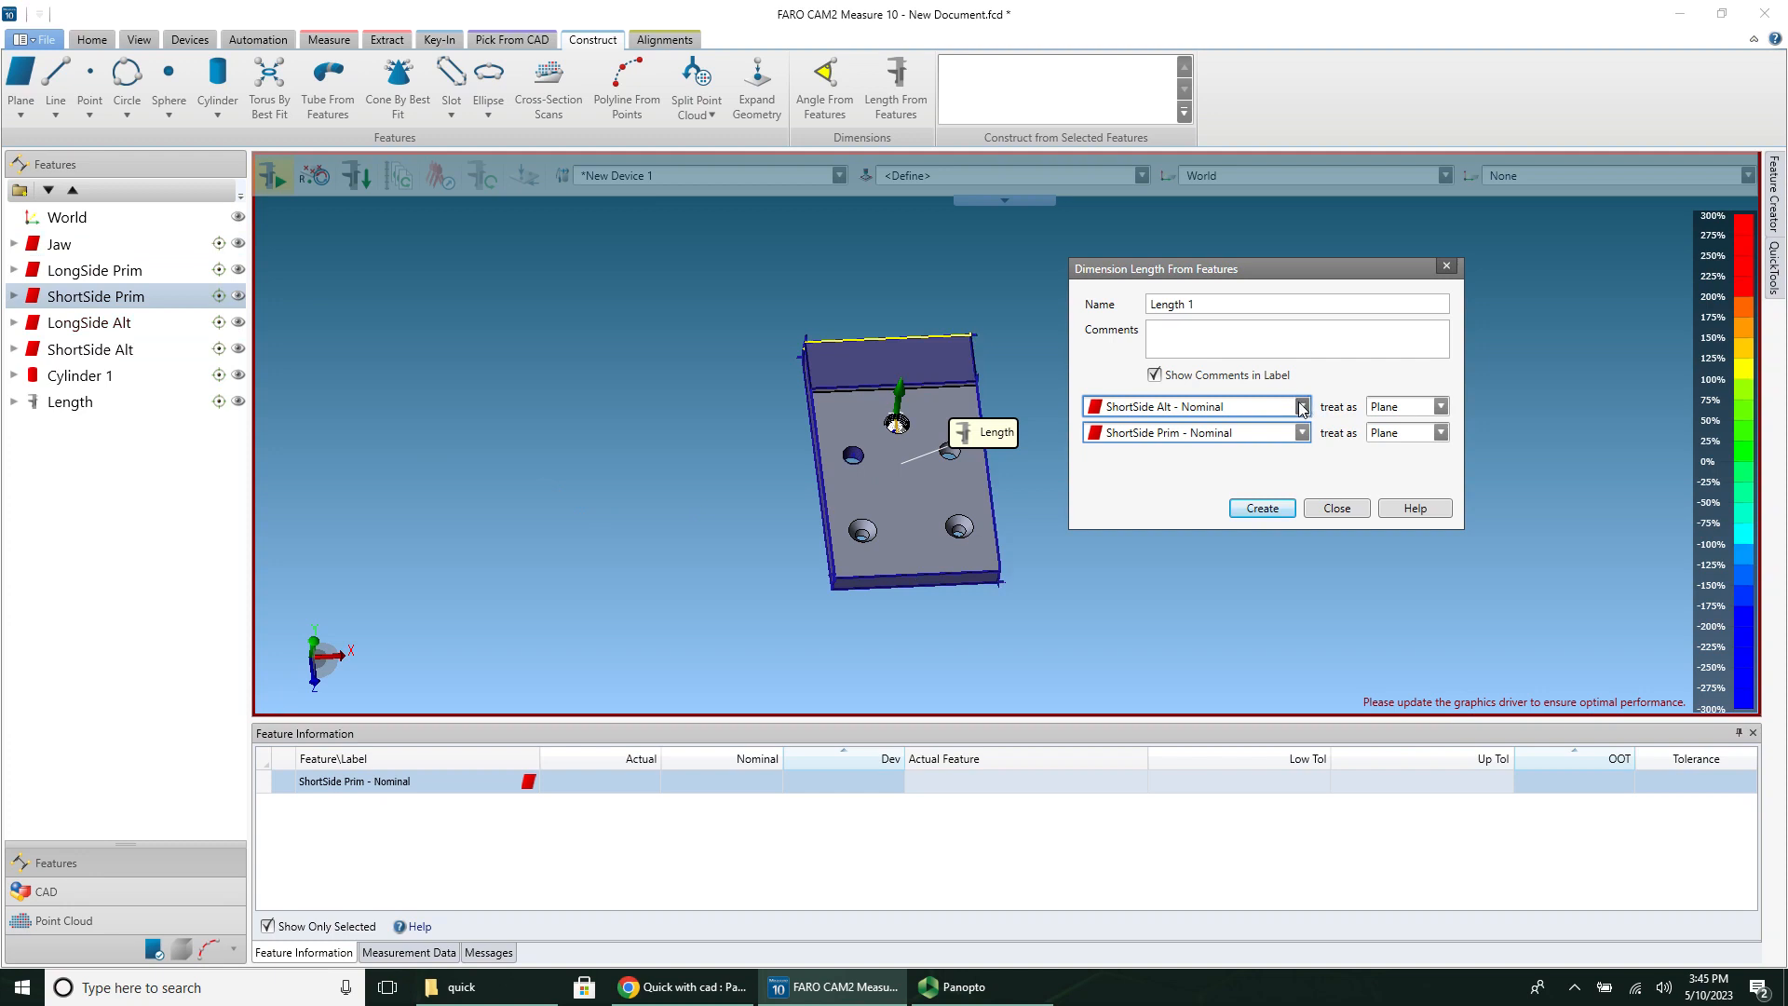
pyautogui.click(1301, 432)
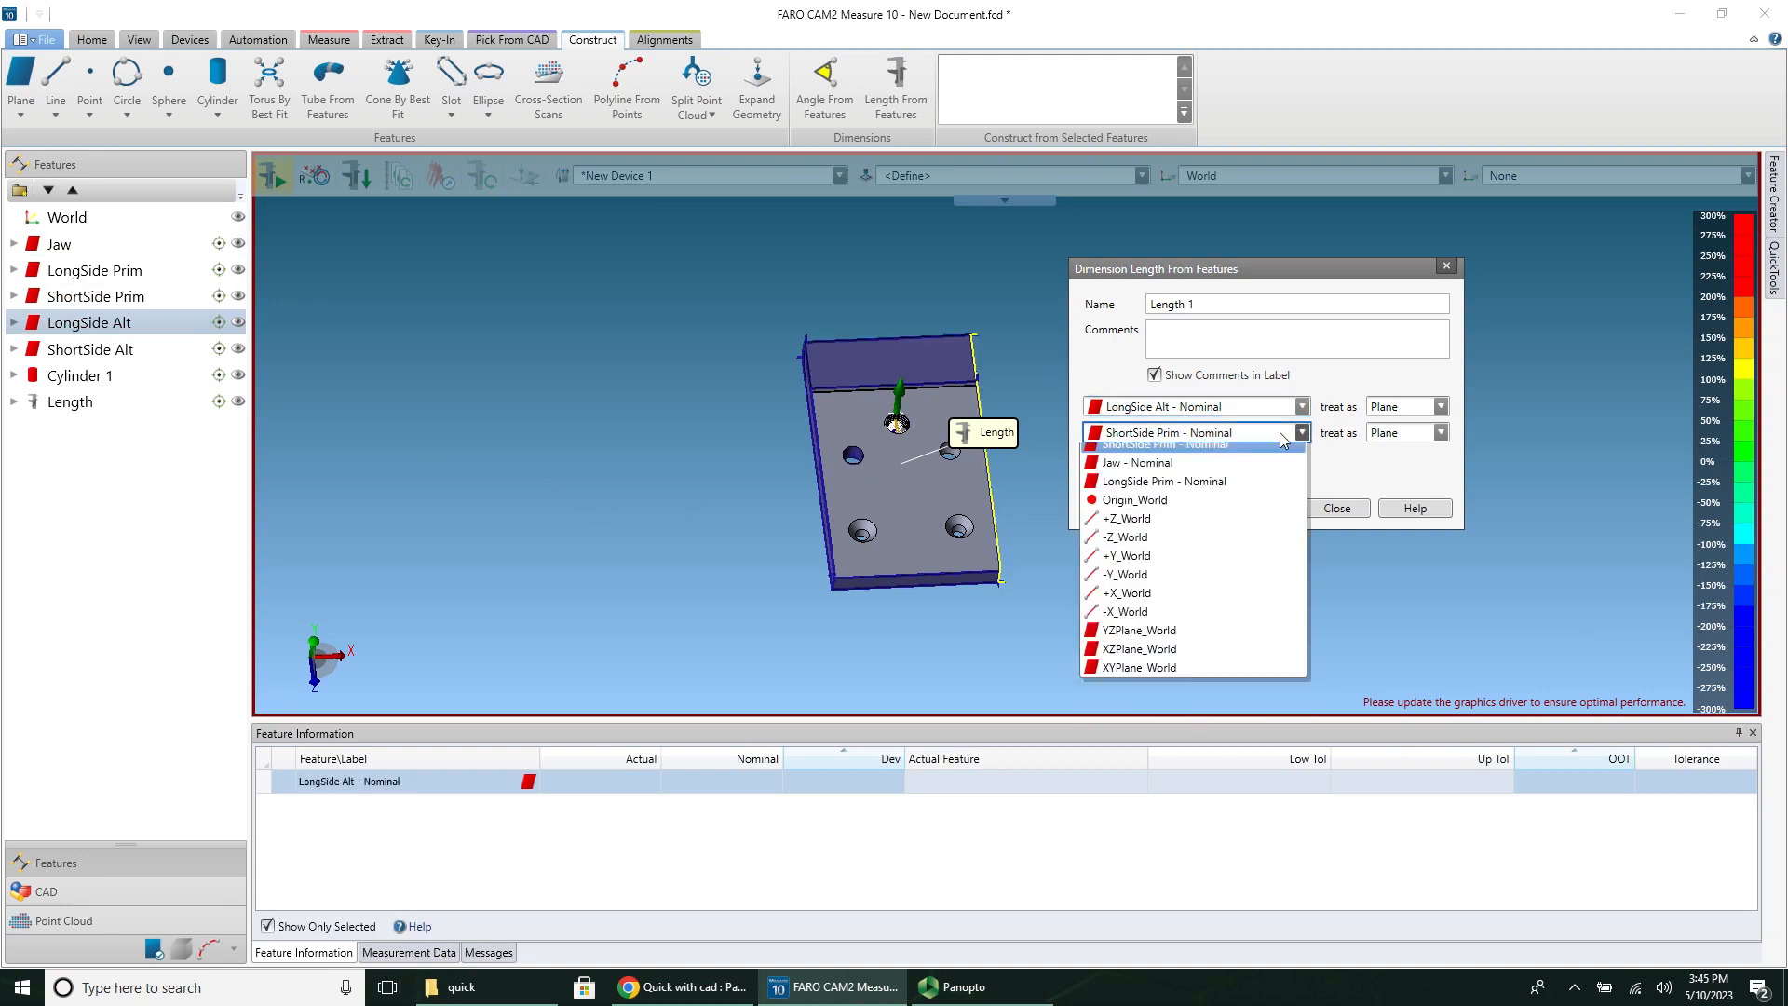
pyautogui.click(1163, 482)
pyautogui.write('W')
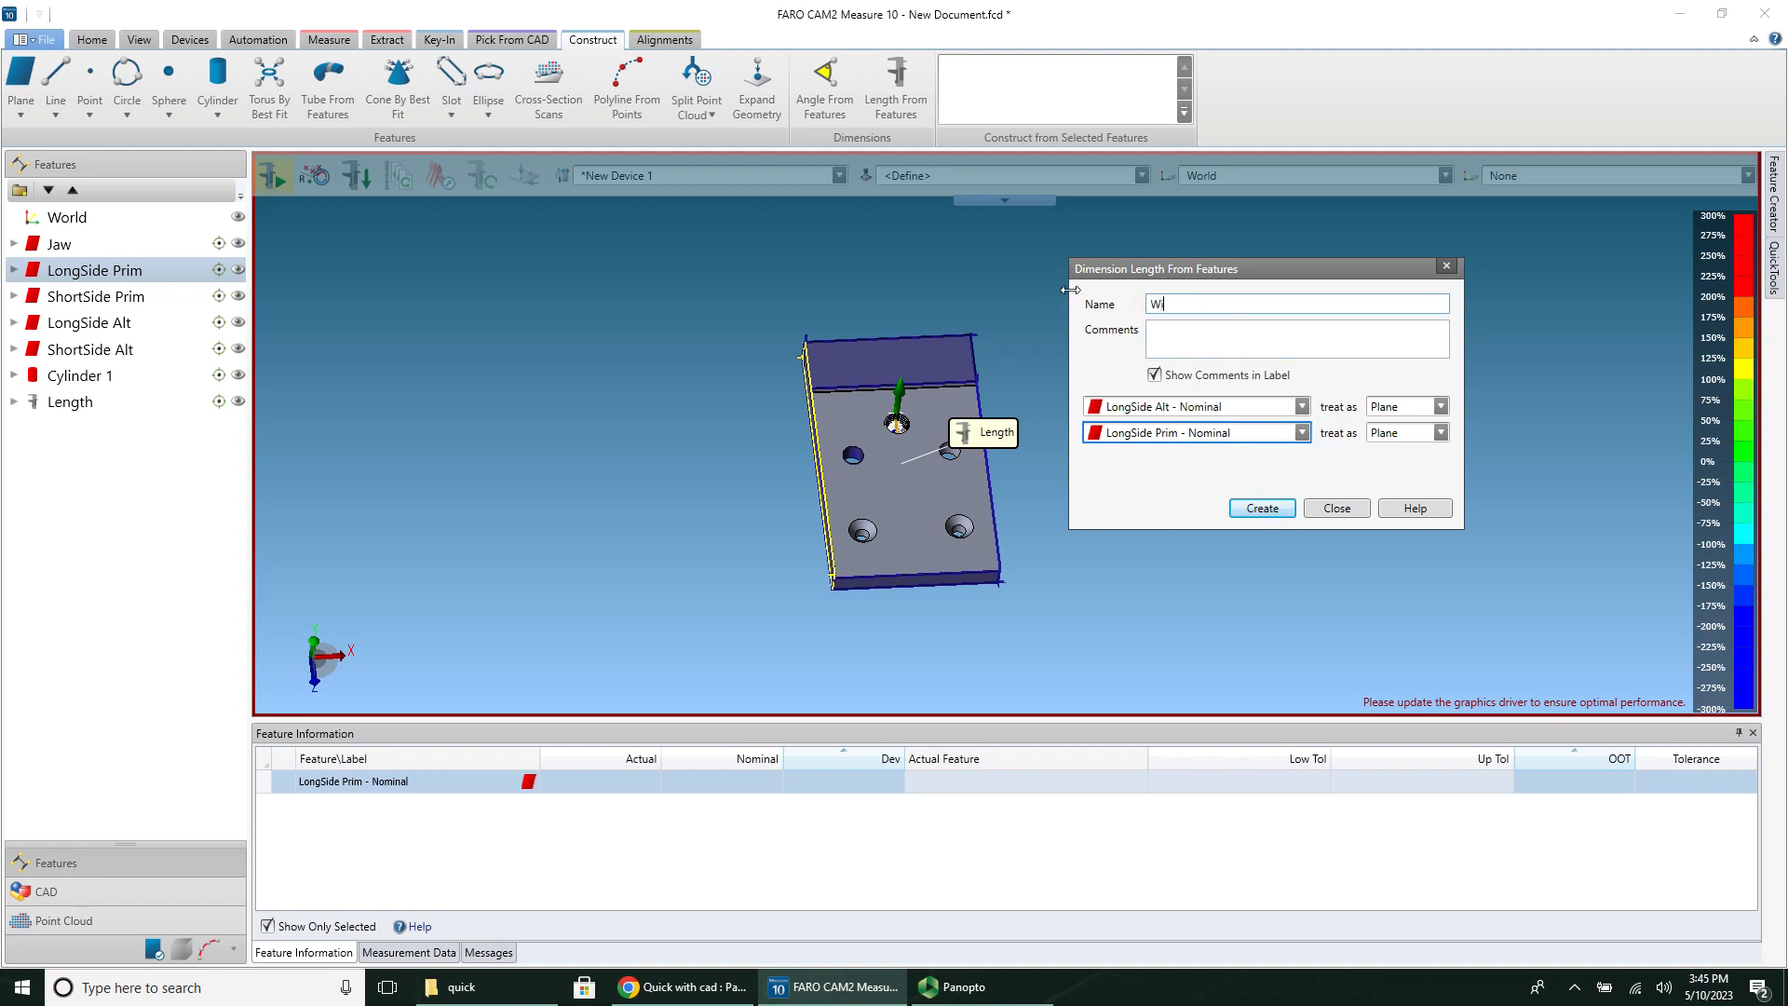
pyautogui.write('idth')
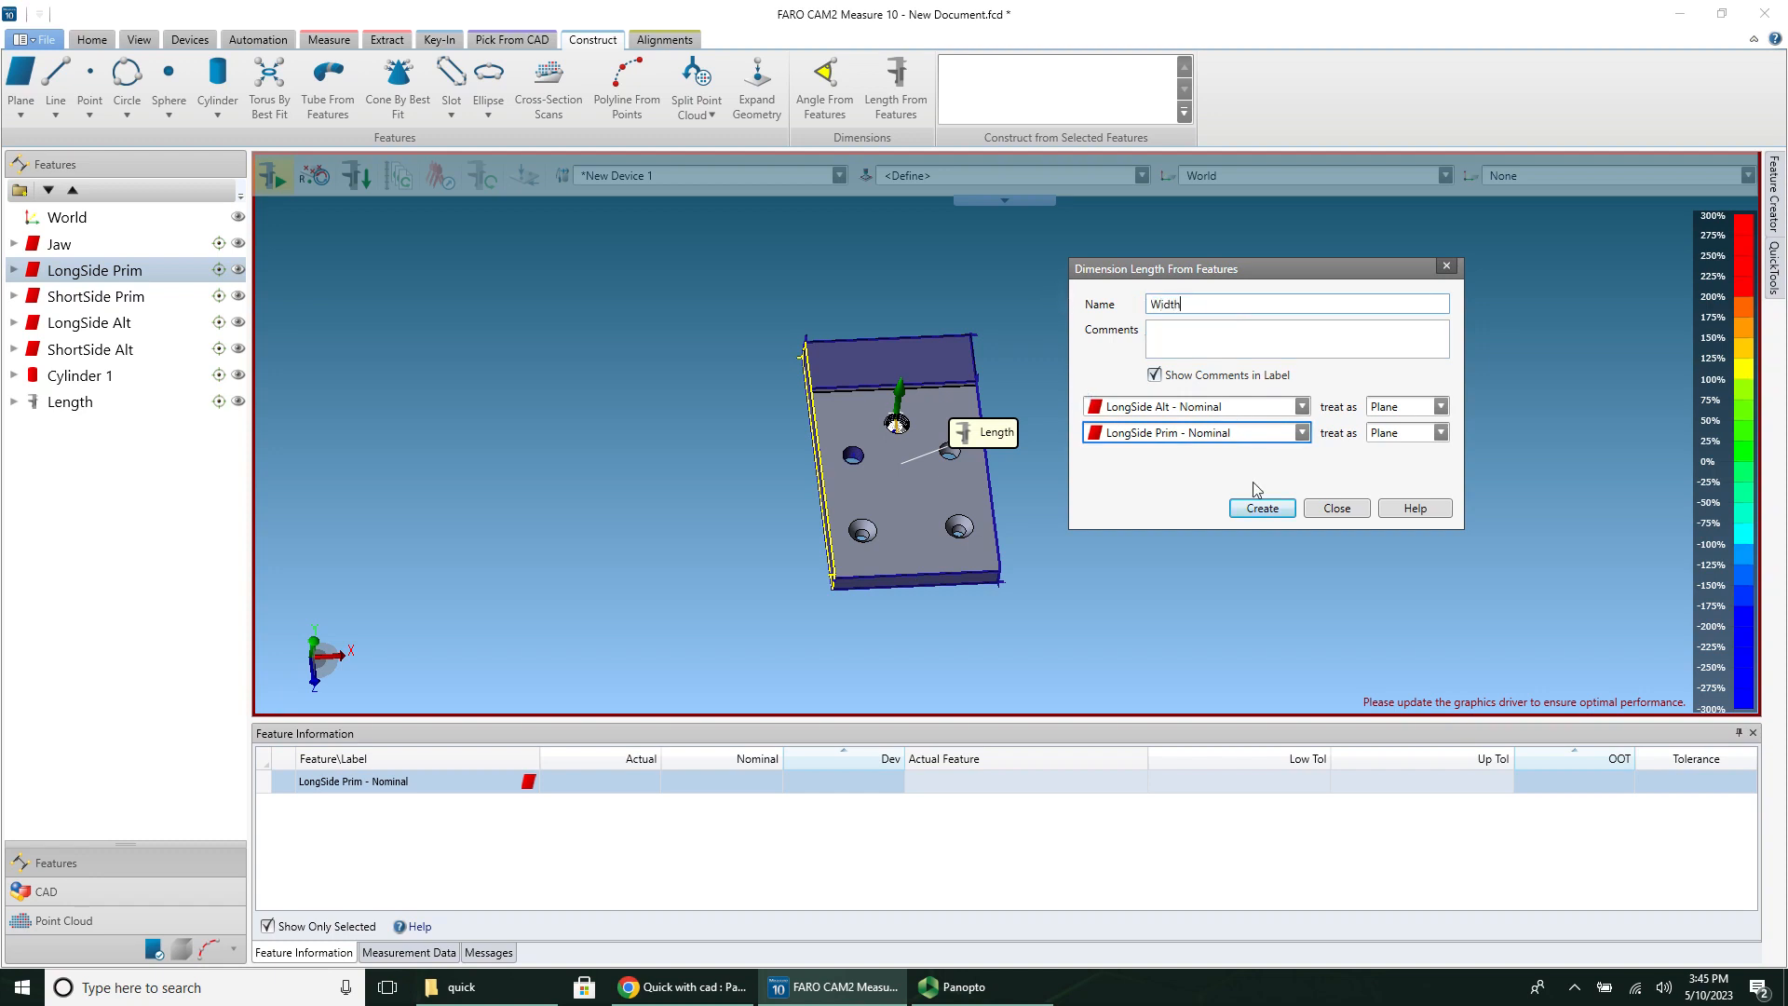
# Step: Create Width, then the Long to C1 distance from Cylinder 1 to LongSide Prim
pyautogui.click(1260, 507)
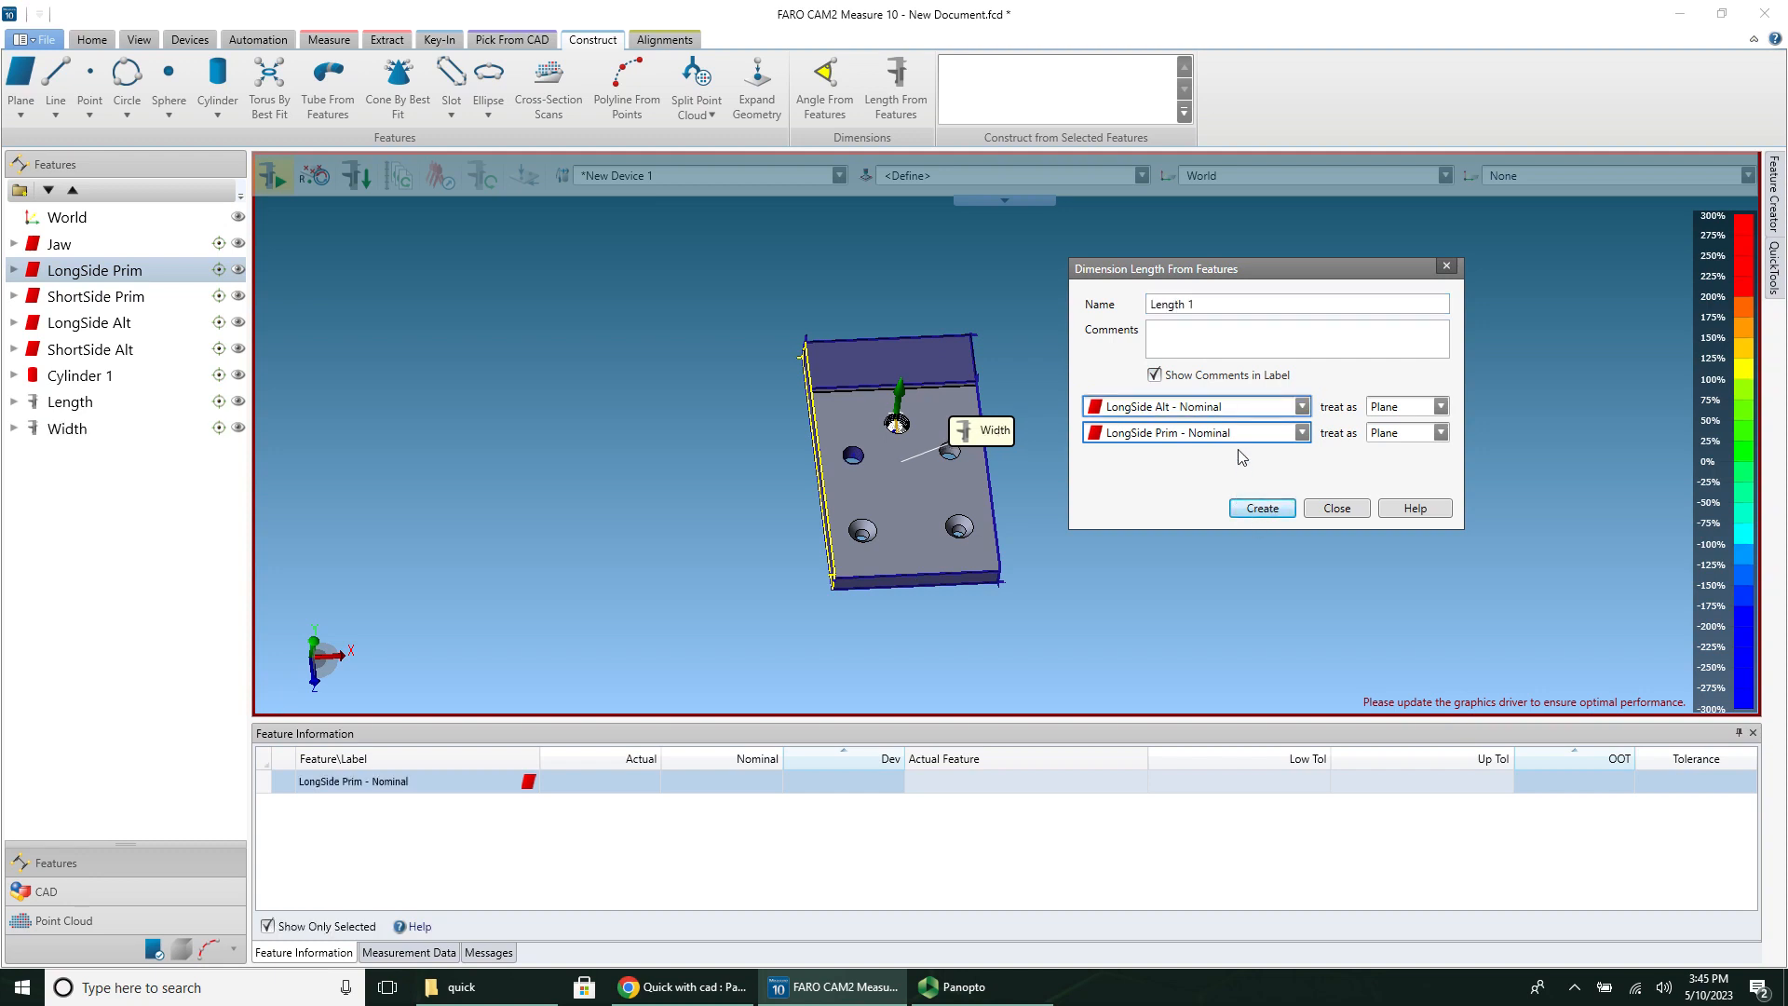
pyautogui.moveTo(1272, 416)
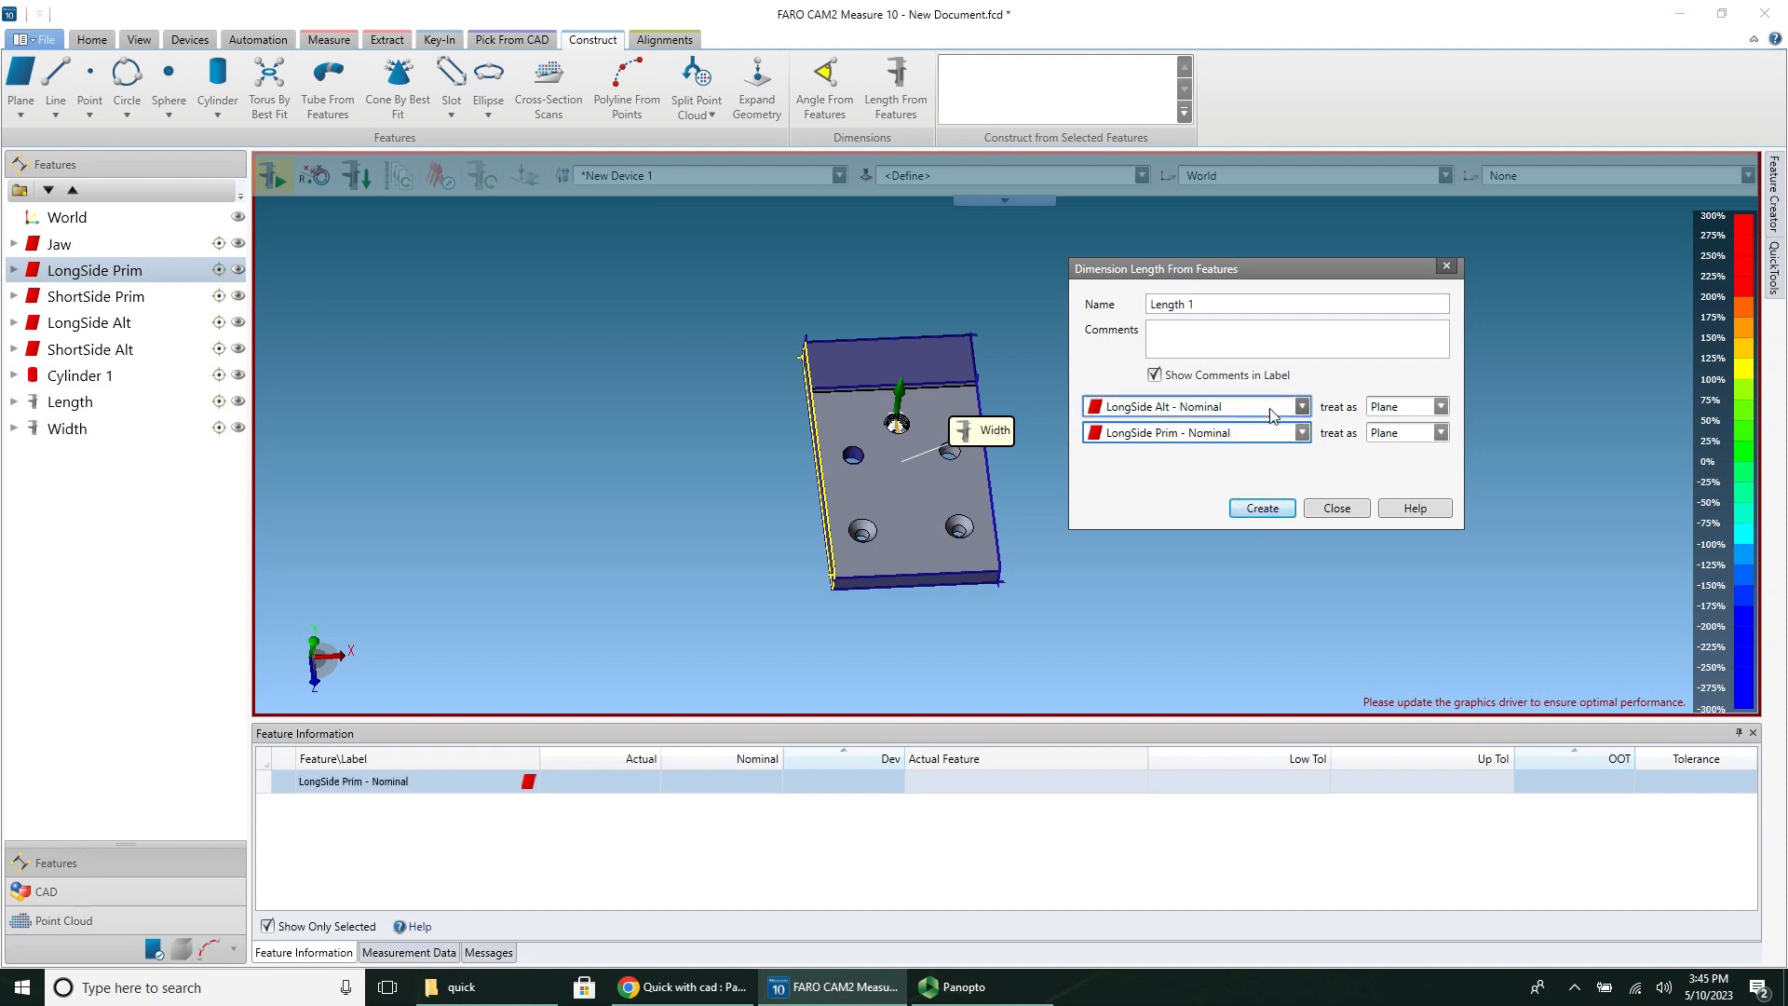
pyautogui.click(1300, 406)
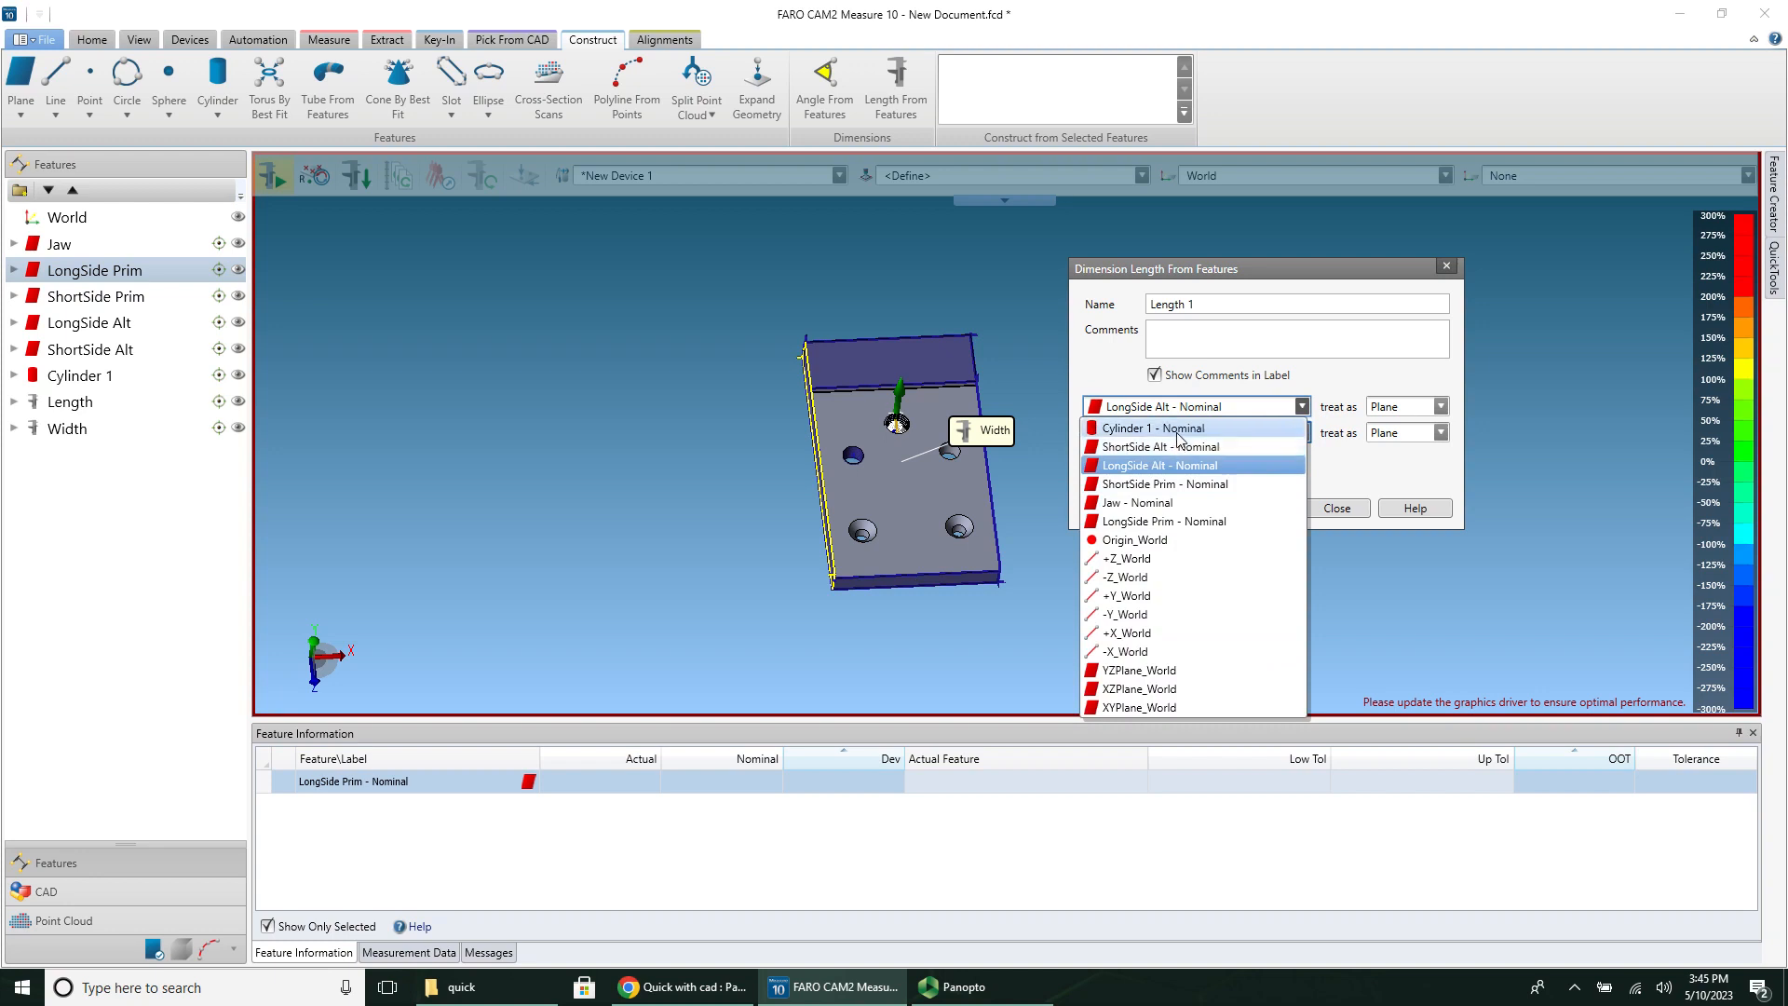
pyautogui.click(1152, 427)
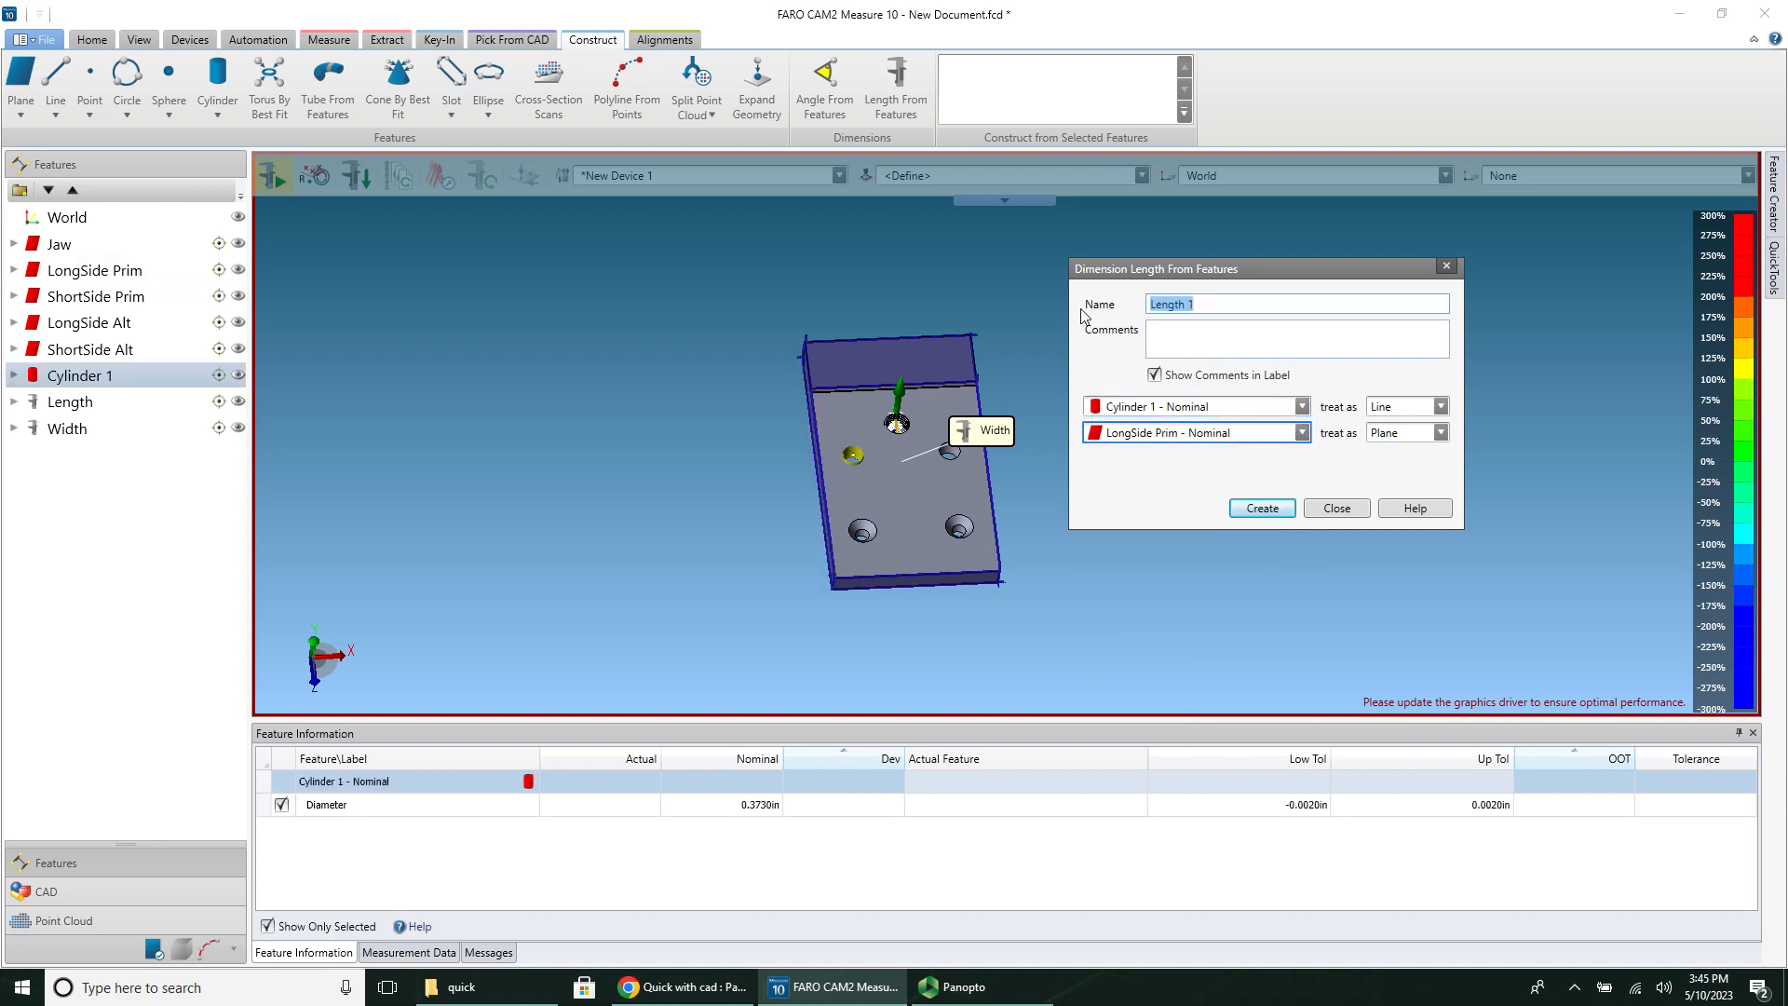
pyautogui.write('Long to C1')
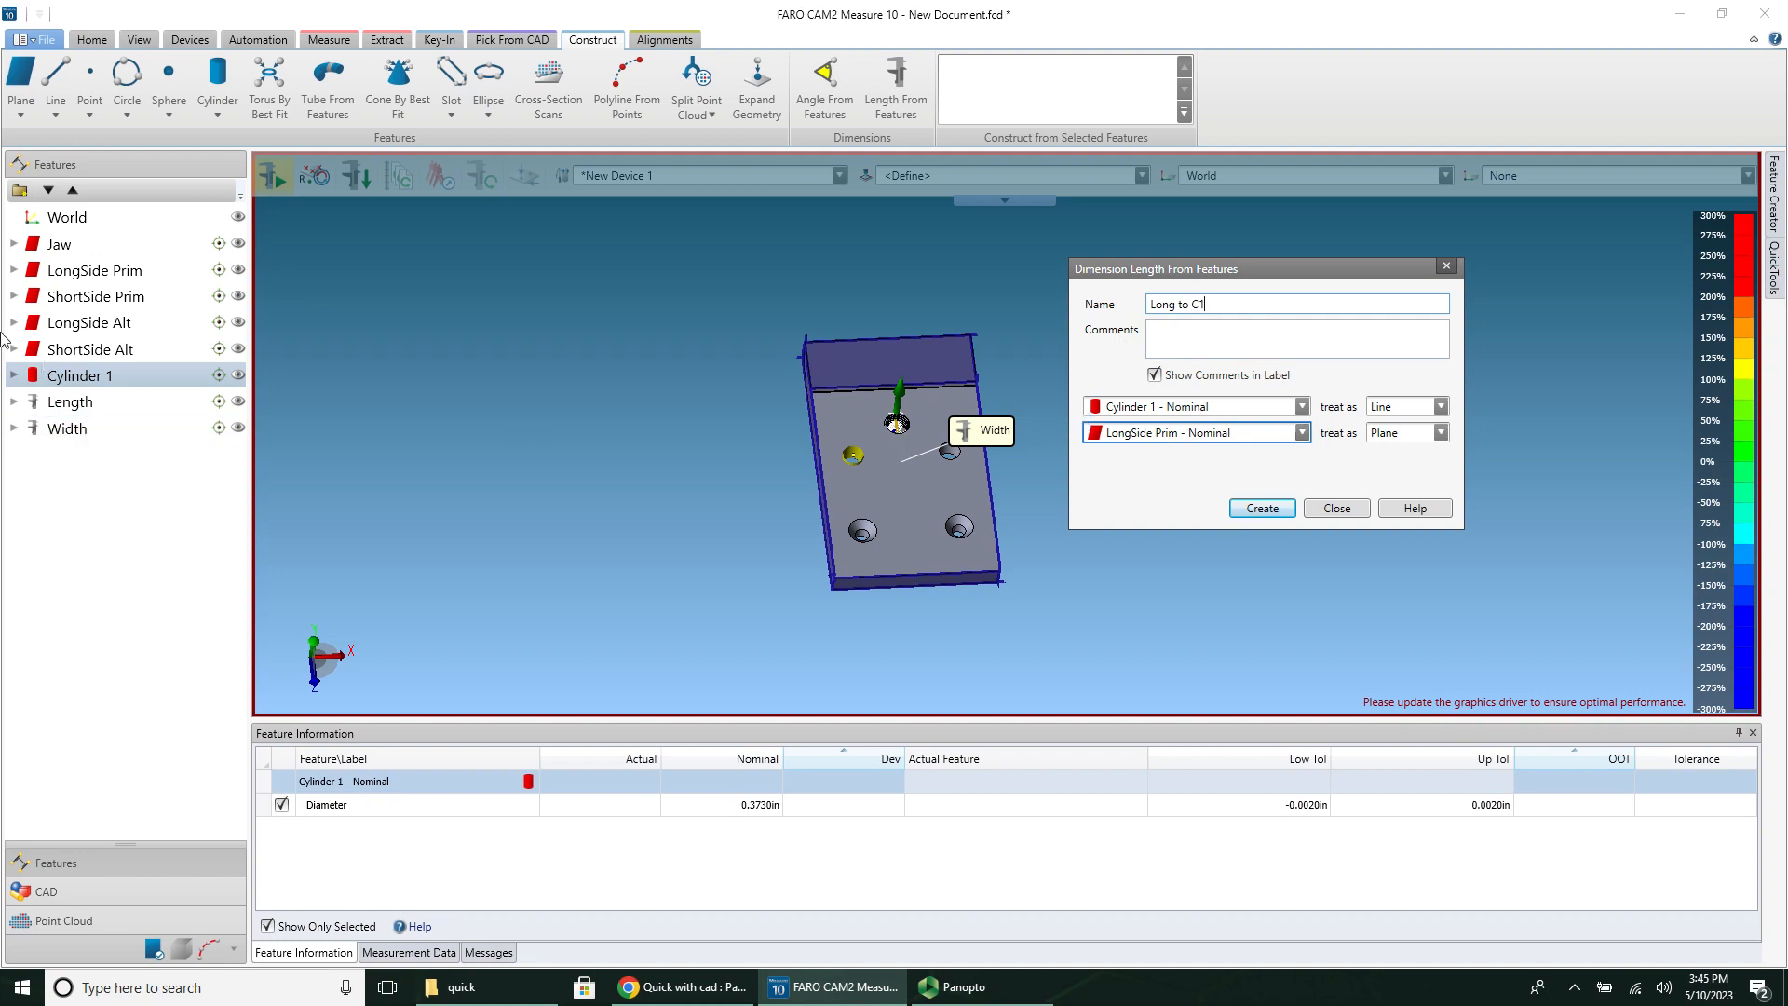
pyautogui.click(97, 295)
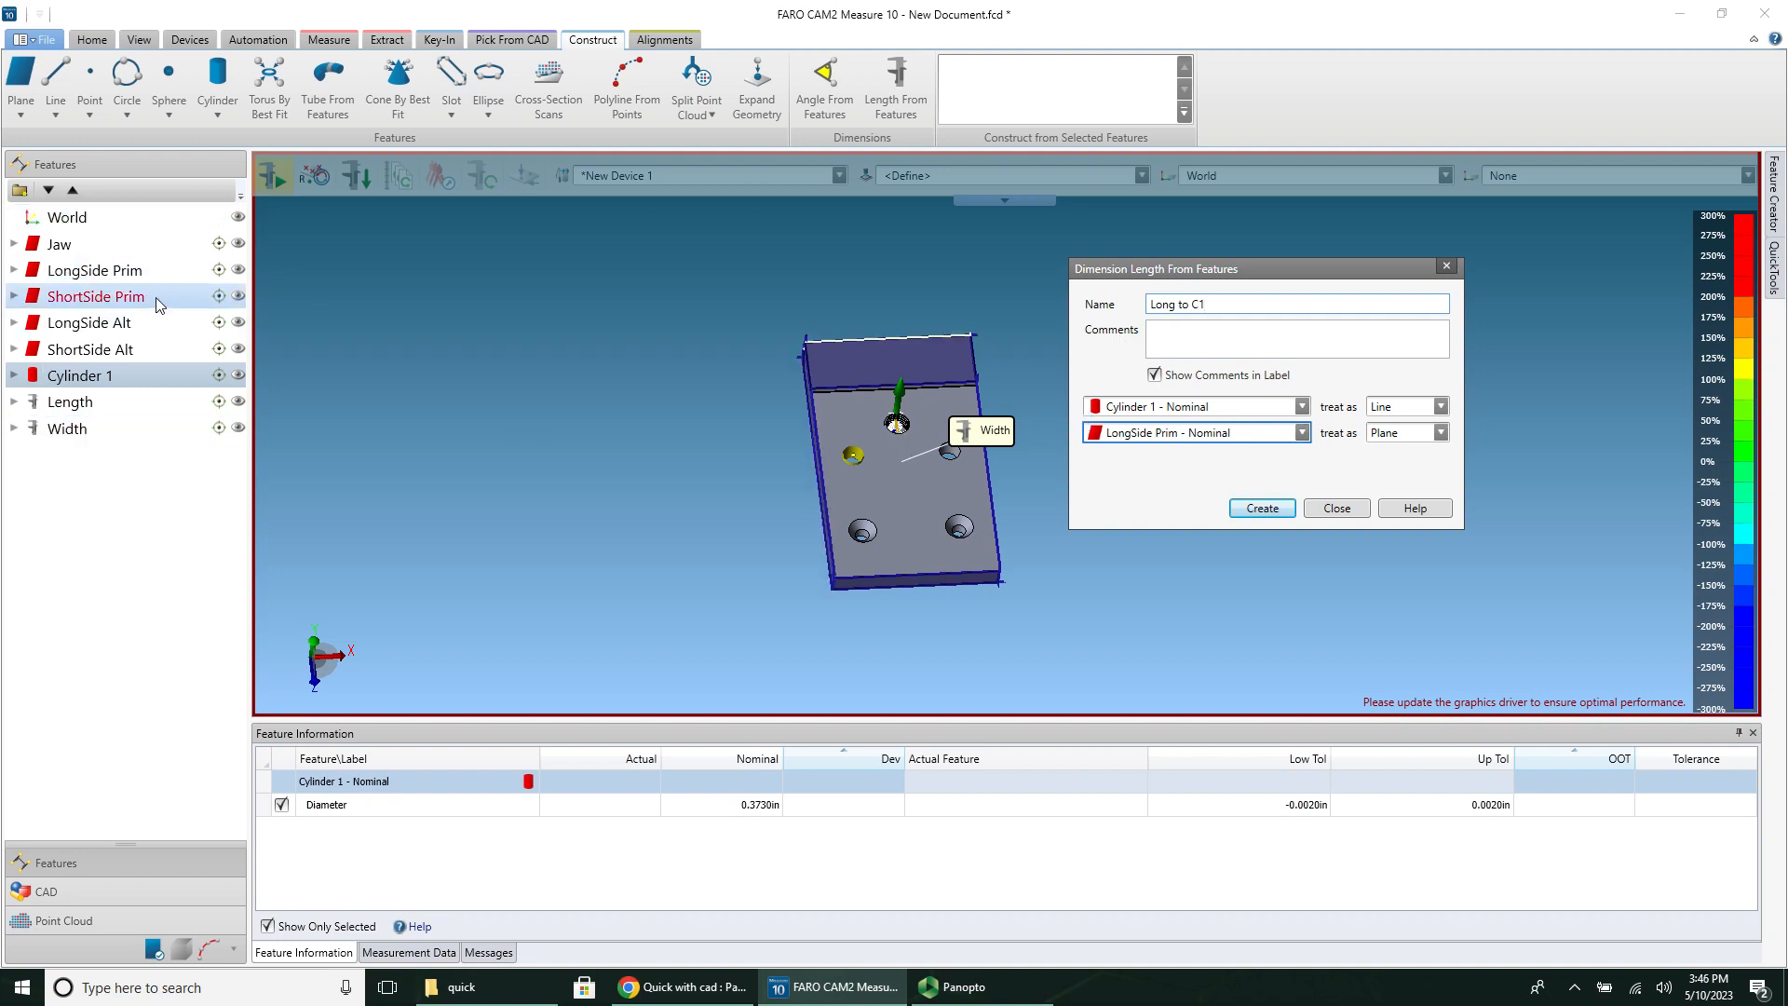
pyautogui.click(86, 324)
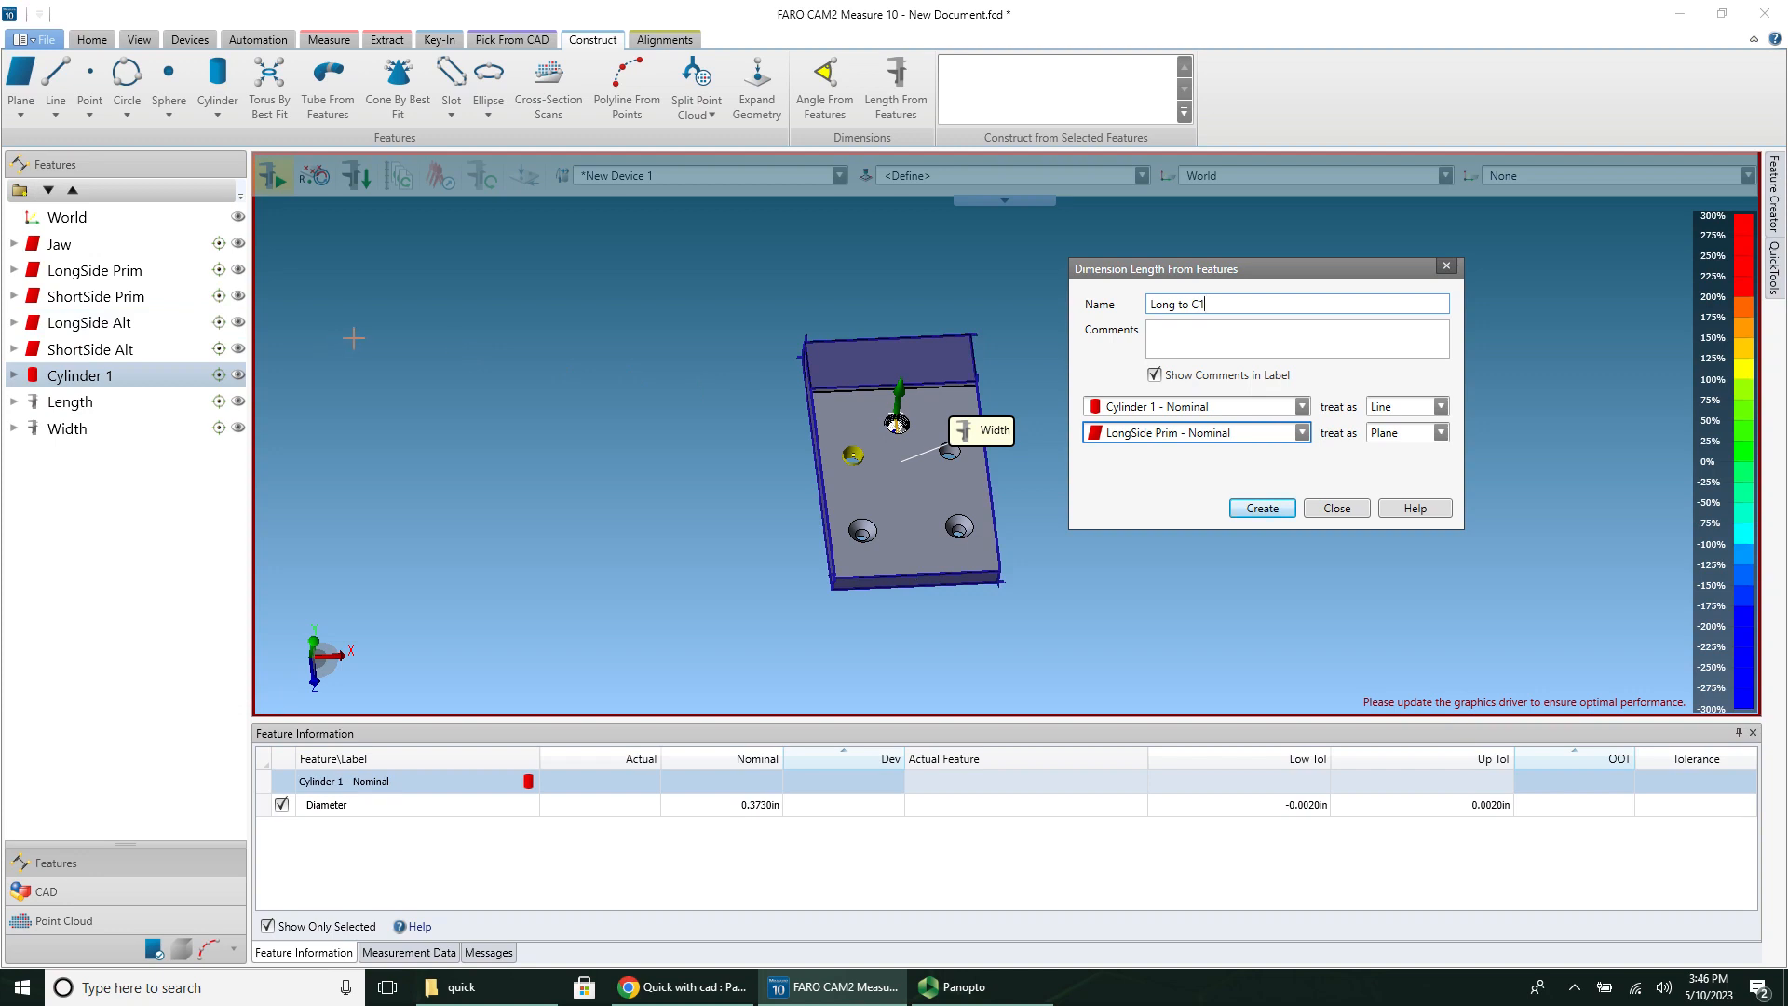
pyautogui.click(92, 349)
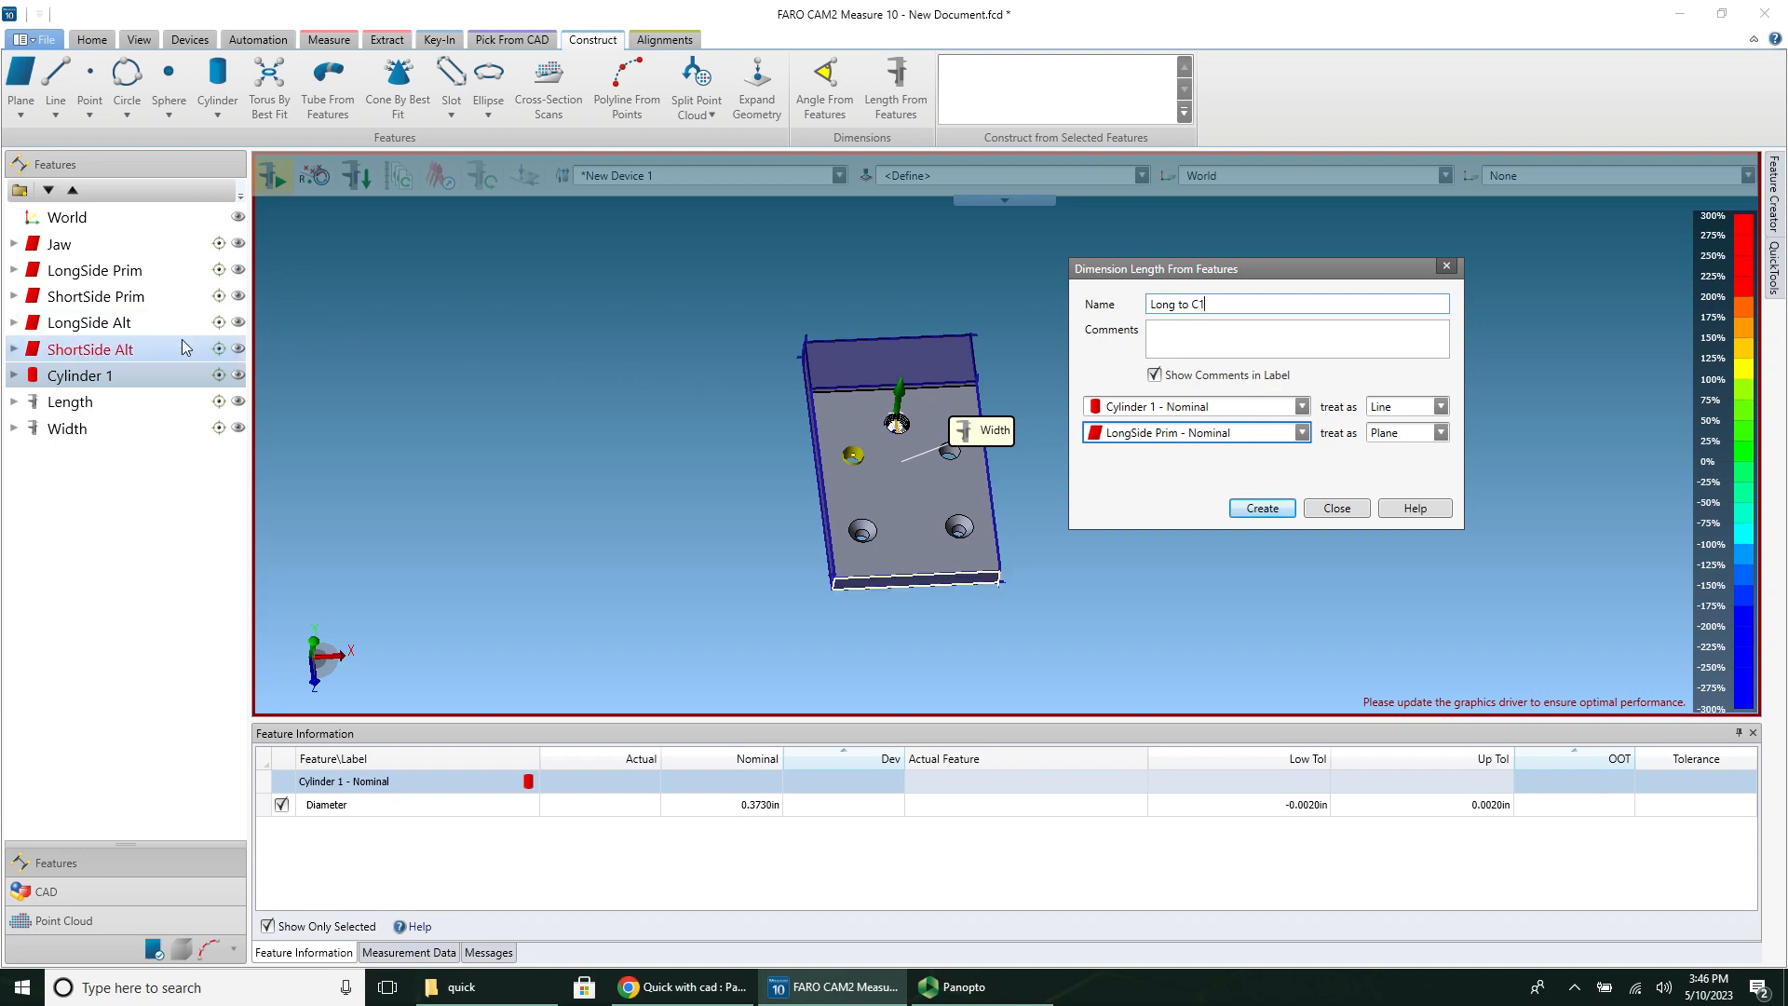
pyautogui.click(89, 270)
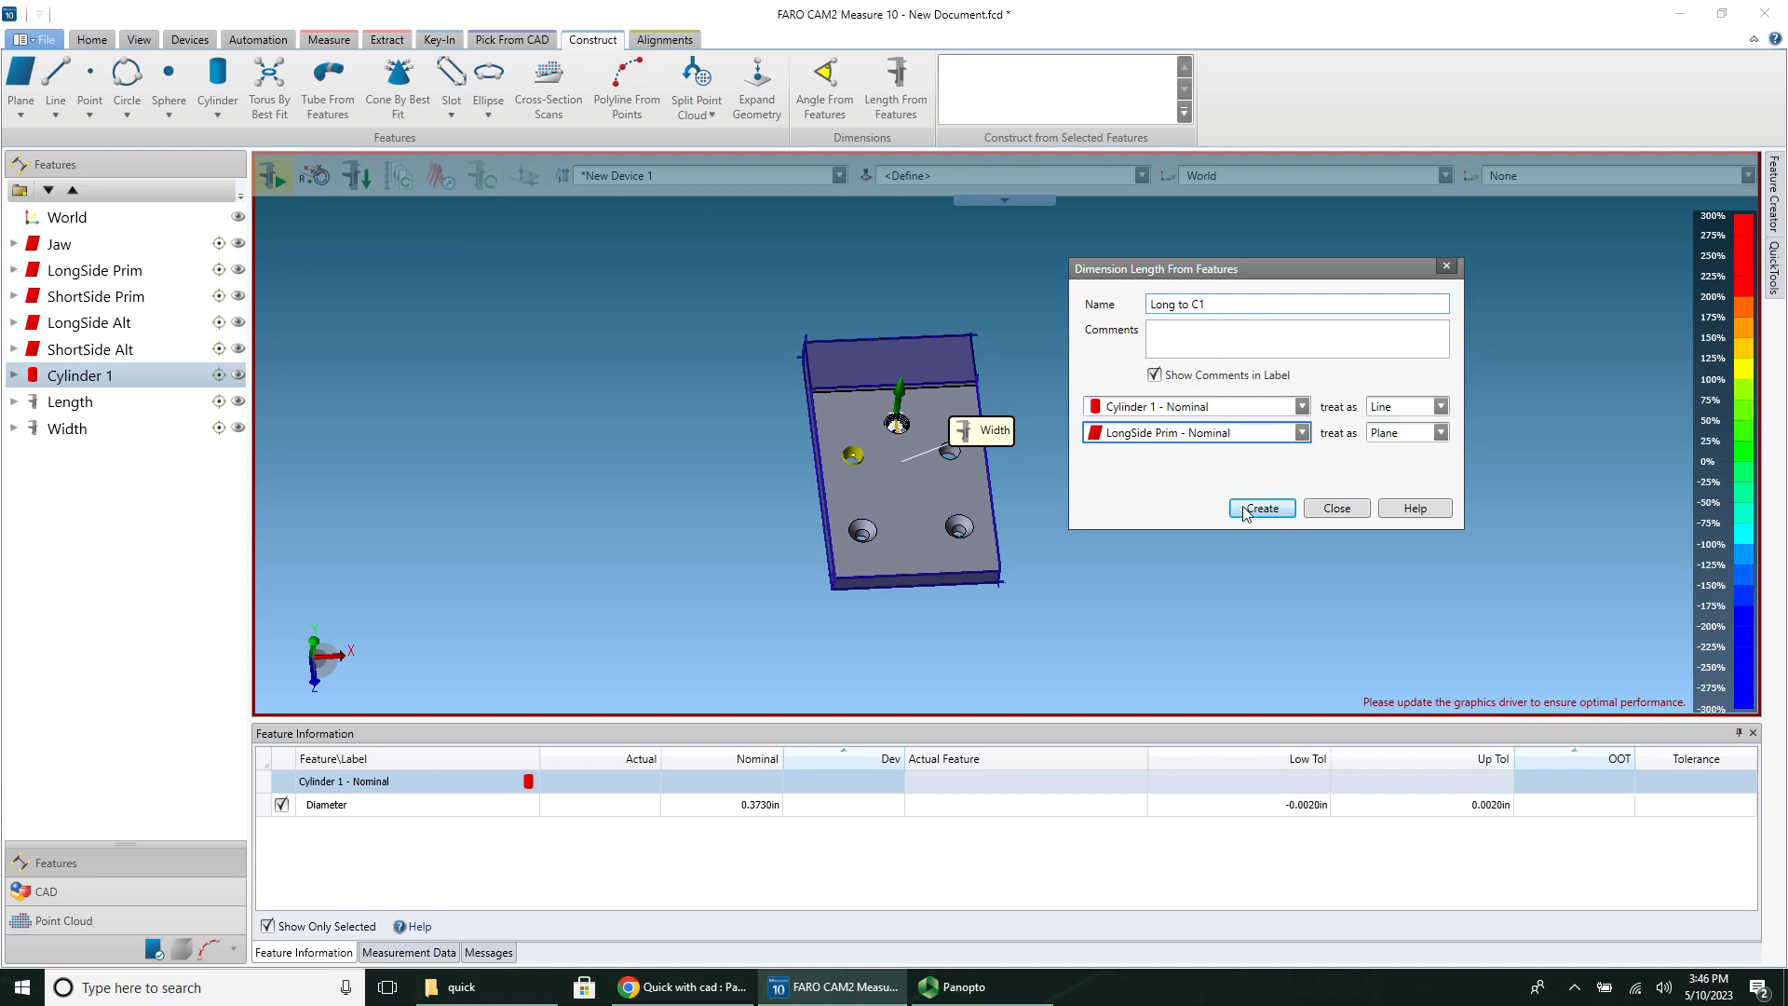
pyautogui.click(1261, 507)
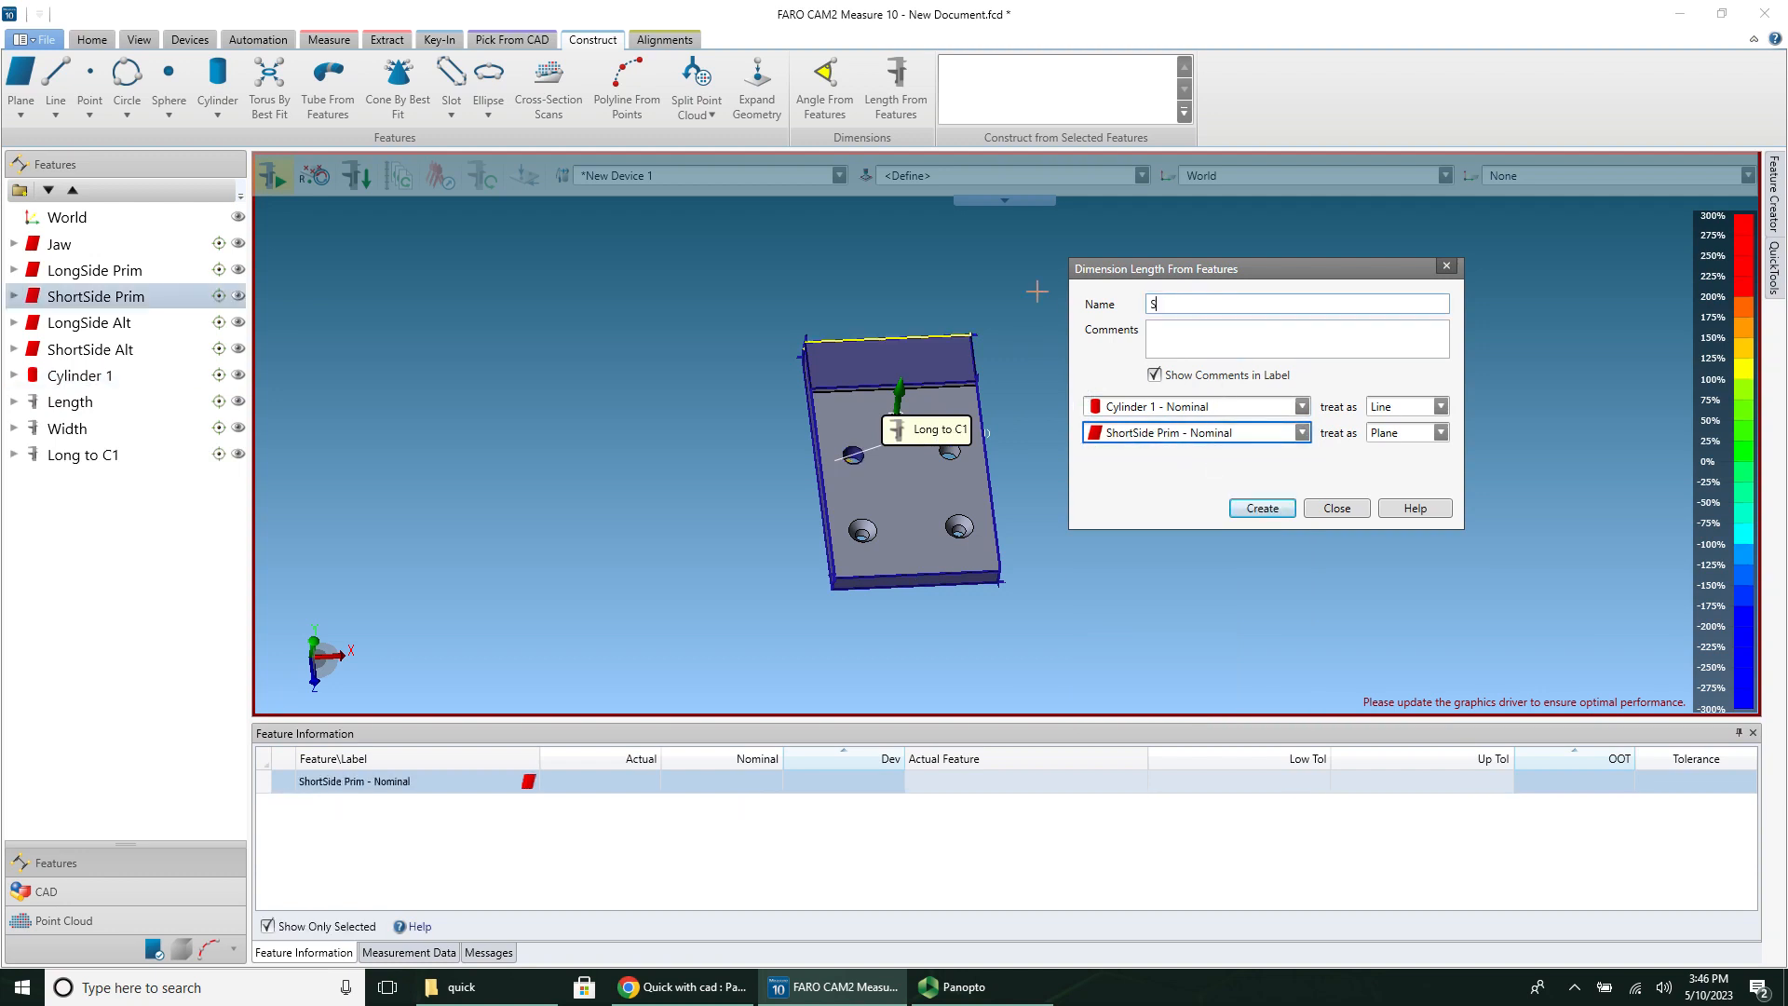
# Step: Create the Short to C1 distance from Cylinder 1 to ShortSide Prim, then close
pyautogui.write('Short to')
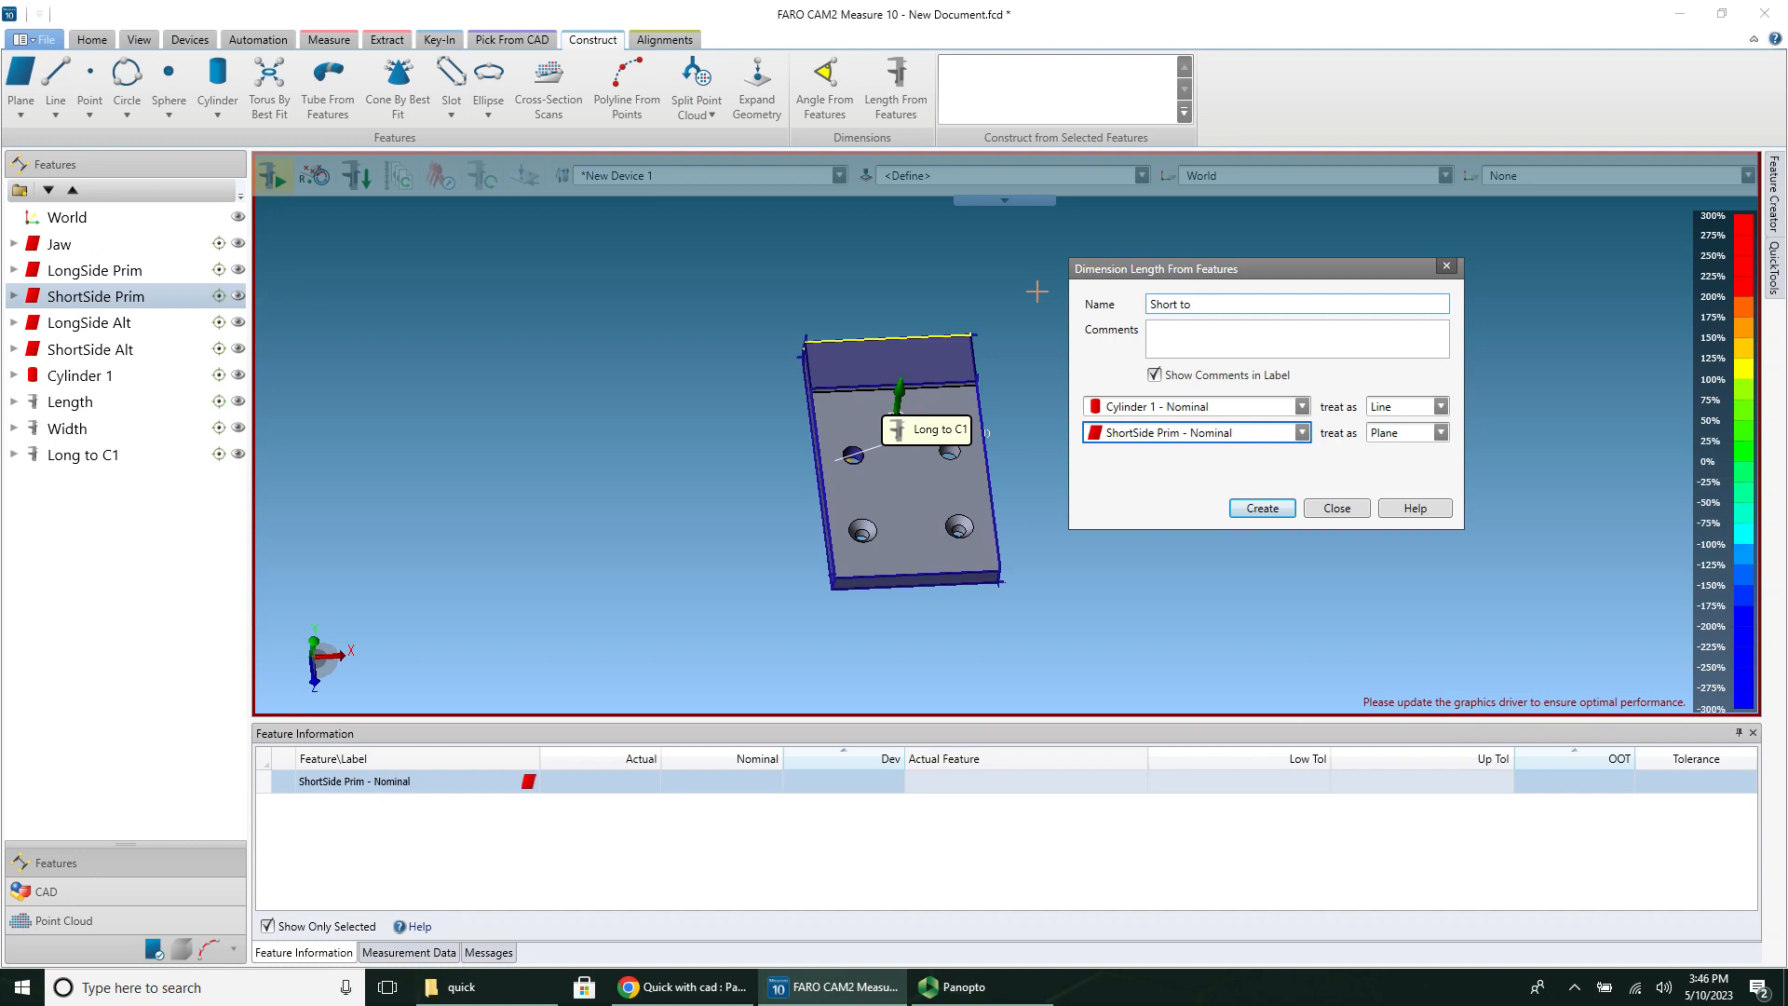
pyautogui.write('c1')
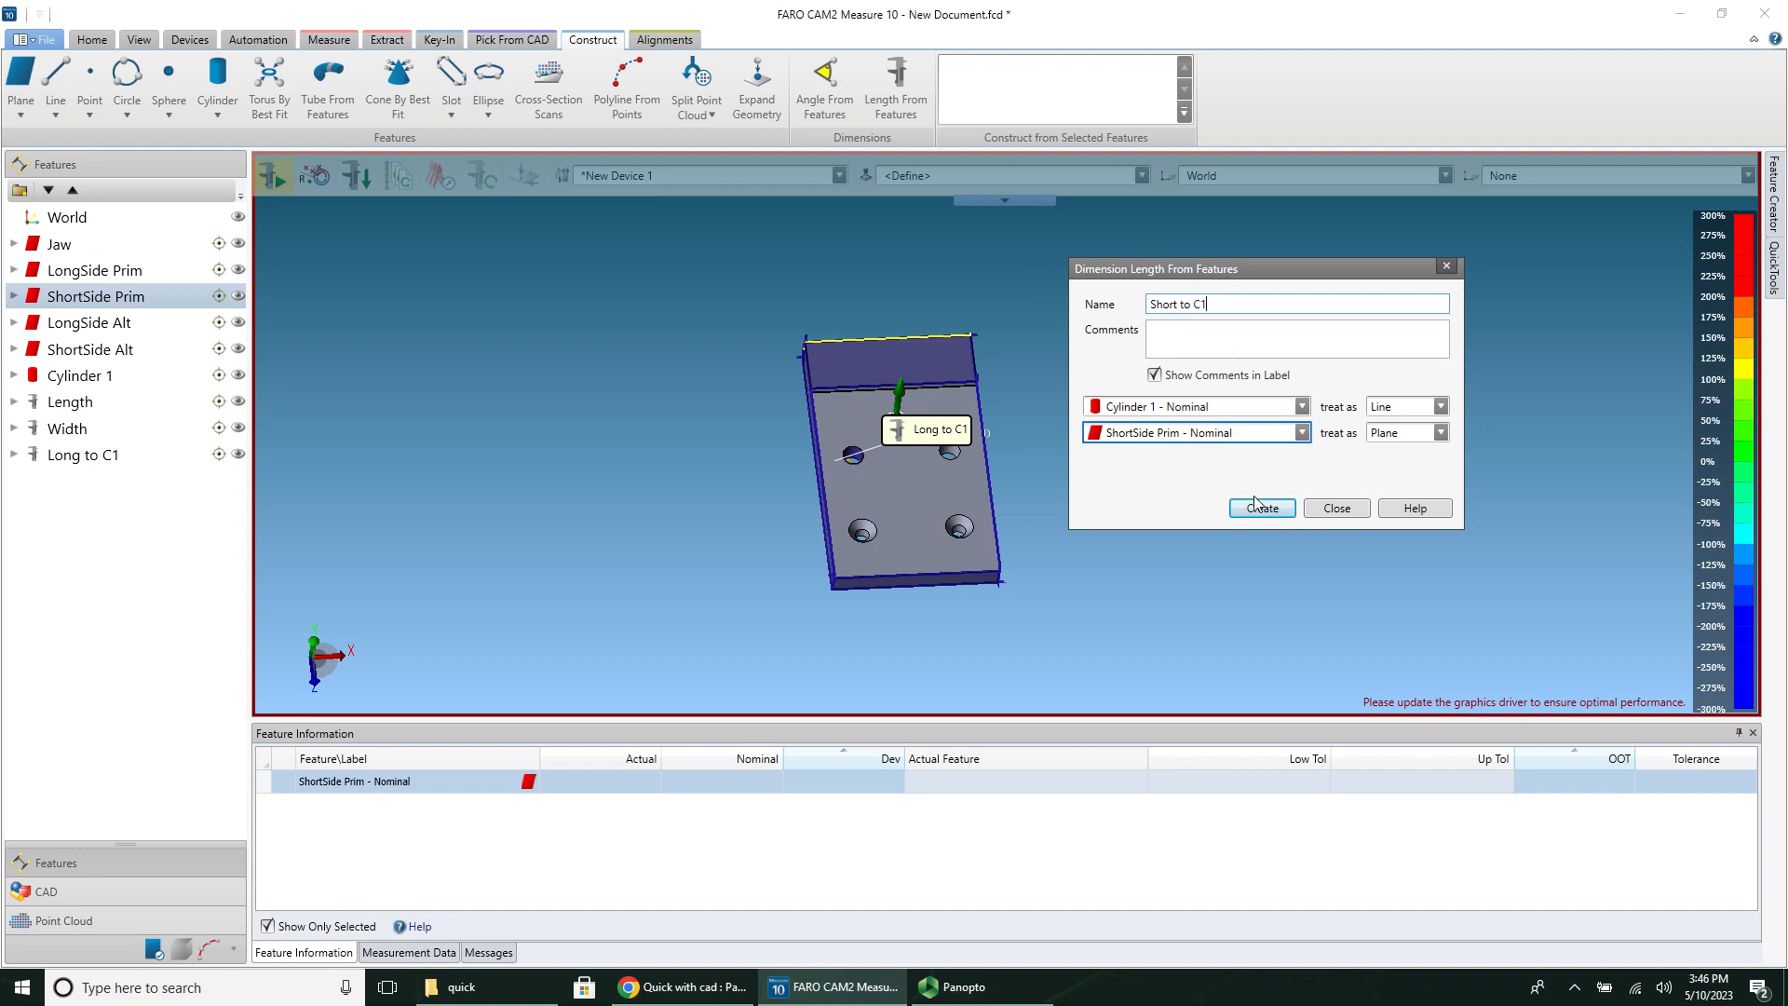
pyautogui.click(1260, 508)
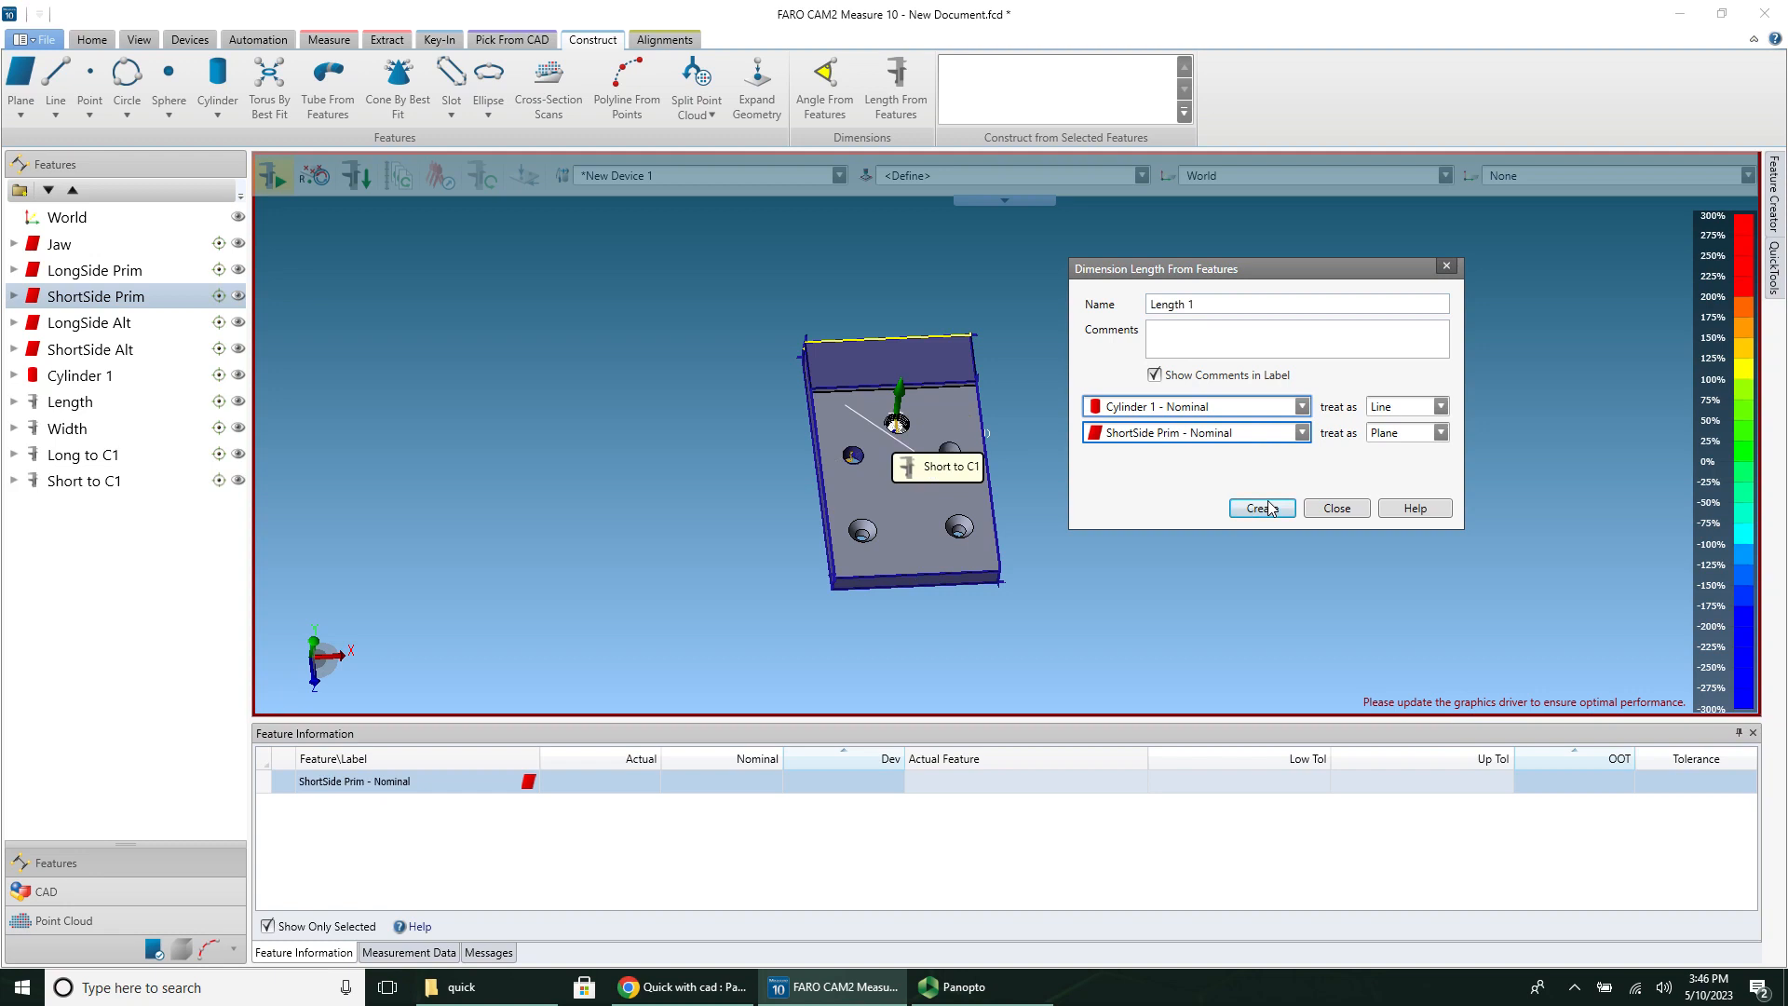
pyautogui.moveTo(1431, 285)
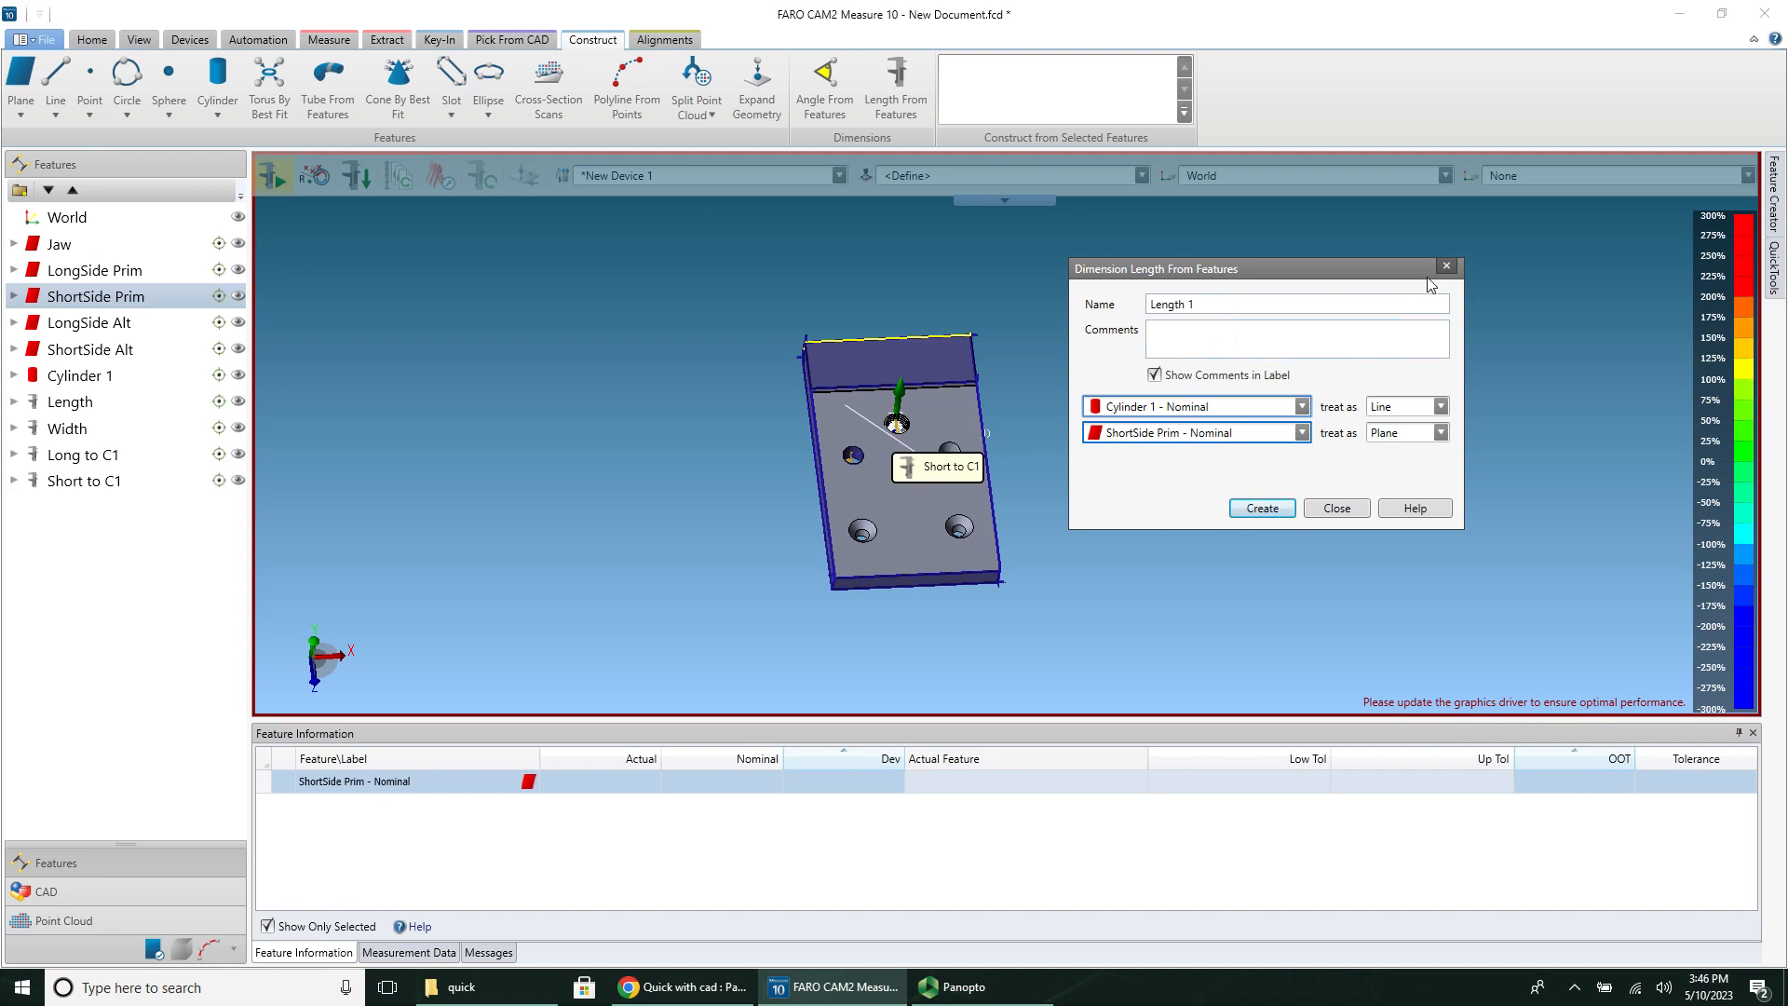
pyautogui.click(1335, 507)
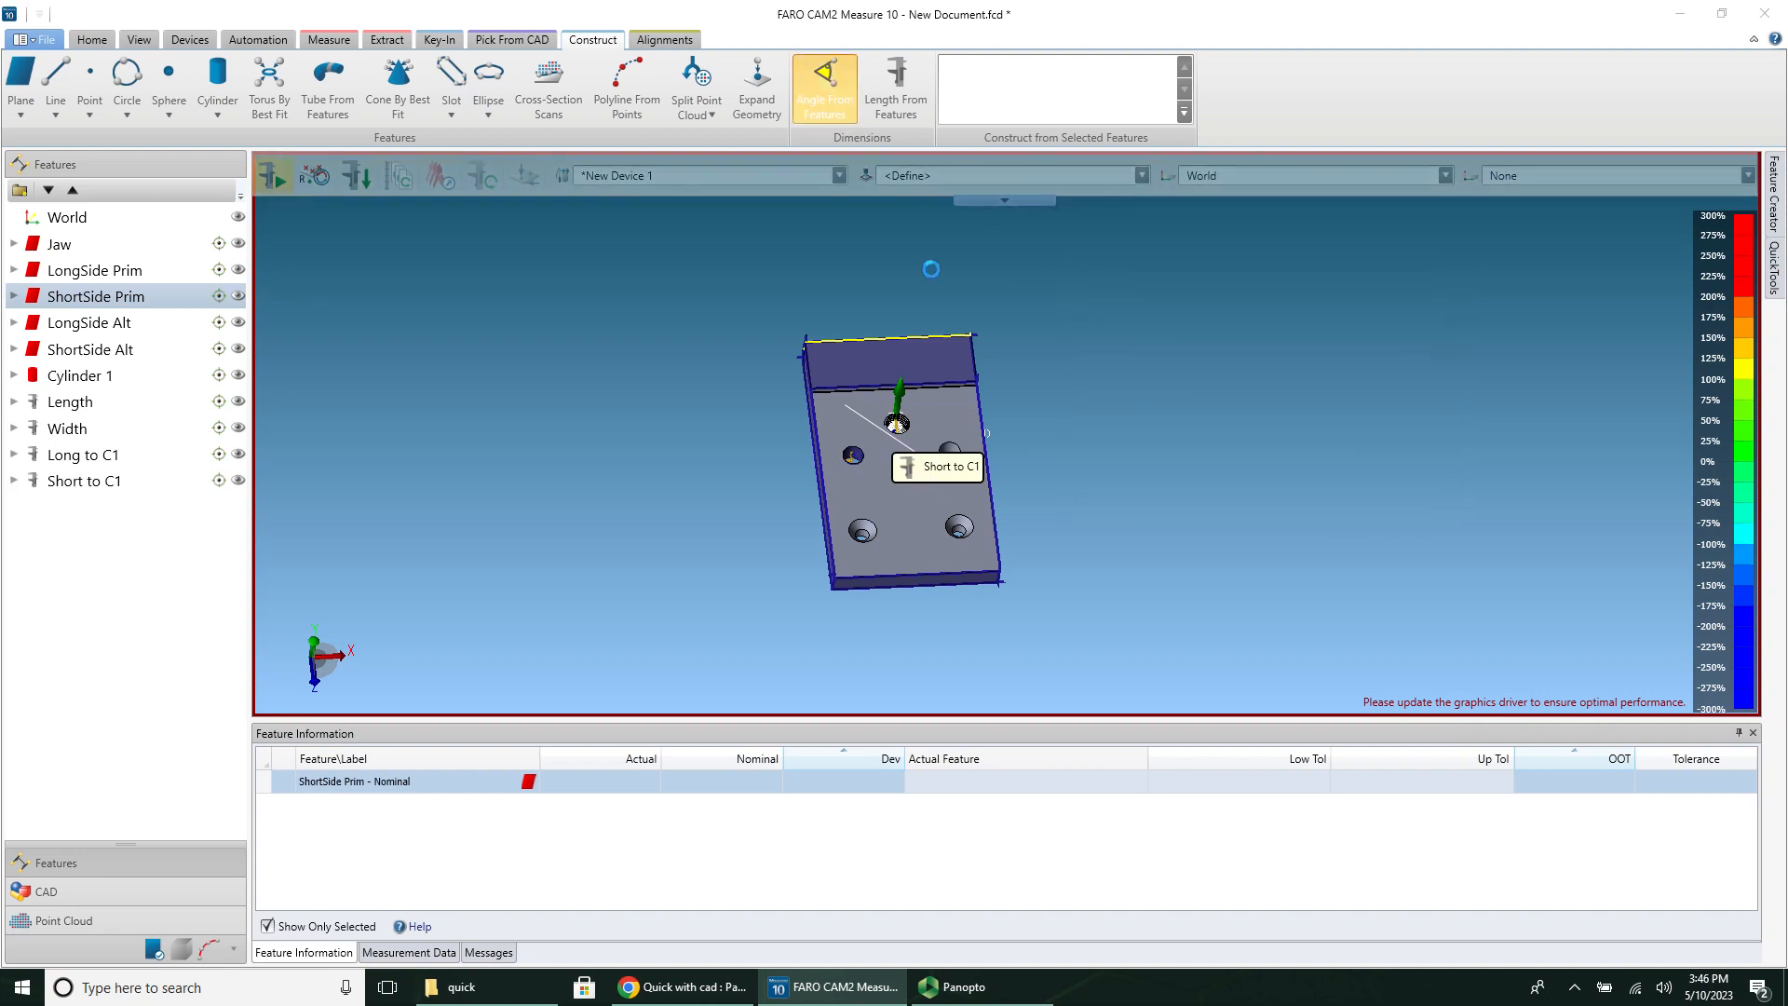
# Step: Create the Long to Short angle between ShortSide Prim and LongSide Alt
pyautogui.click(823, 88)
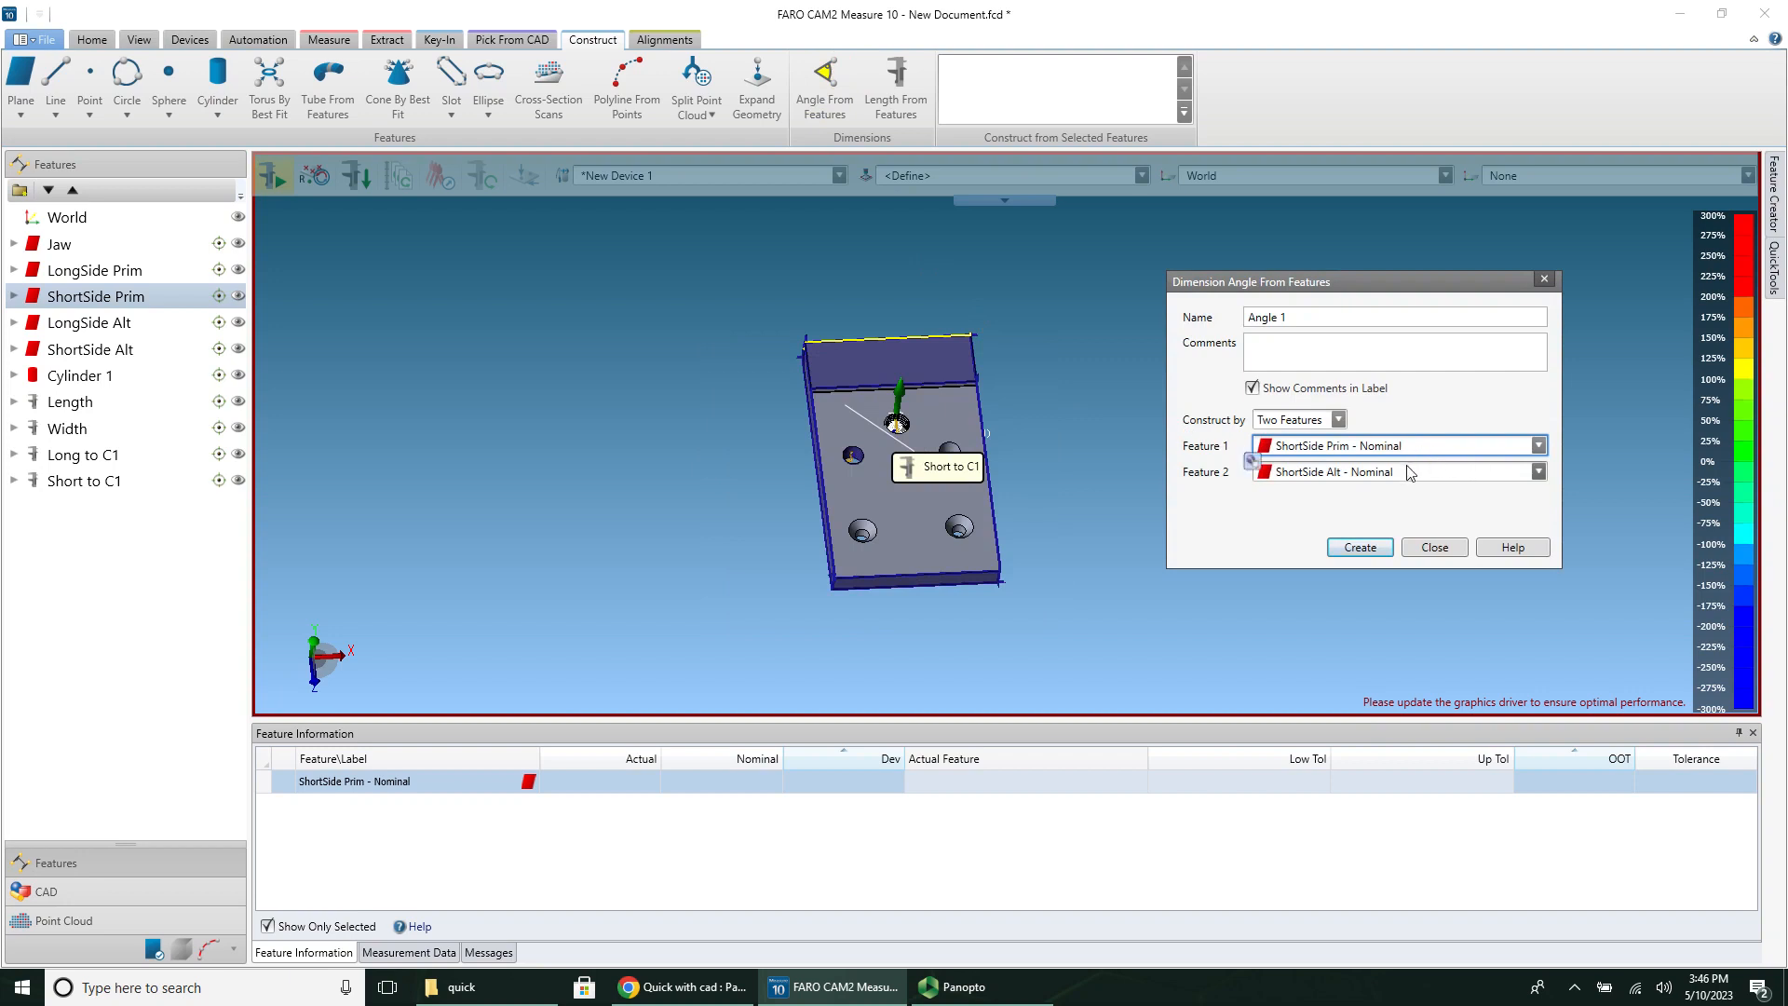
pyautogui.moveTo(1376, 528)
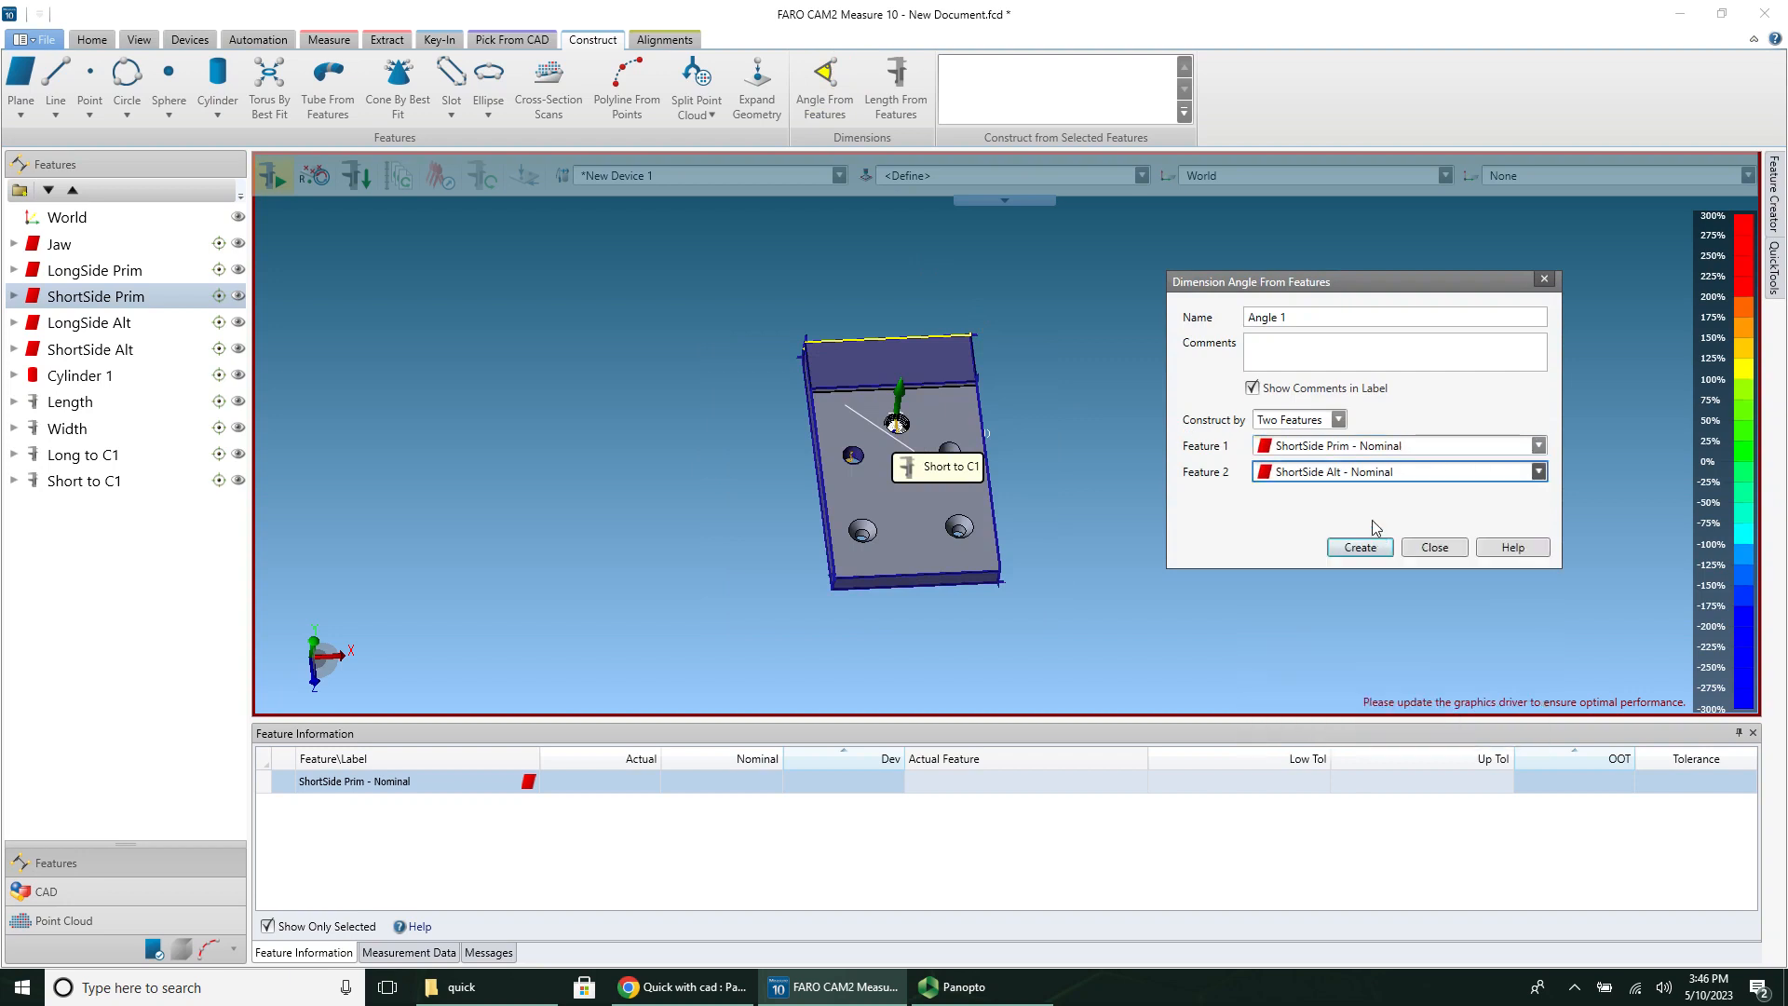
pyautogui.click(1535, 471)
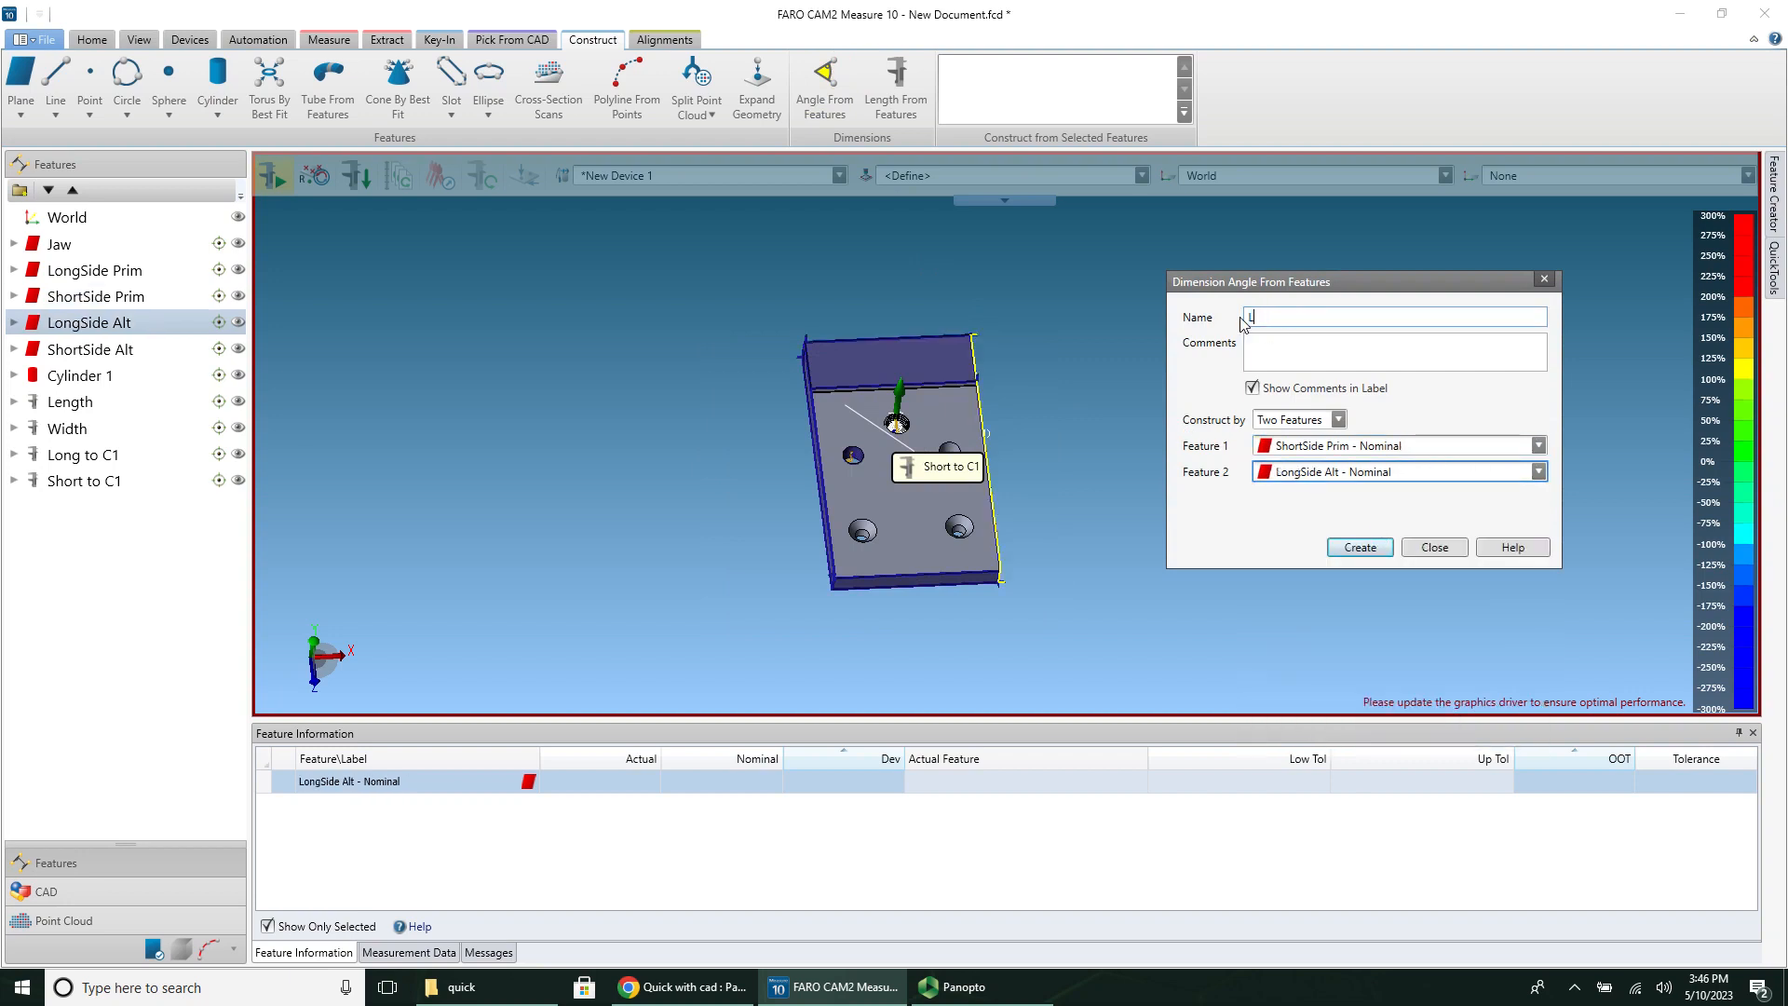
pyautogui.write('Long to Short')
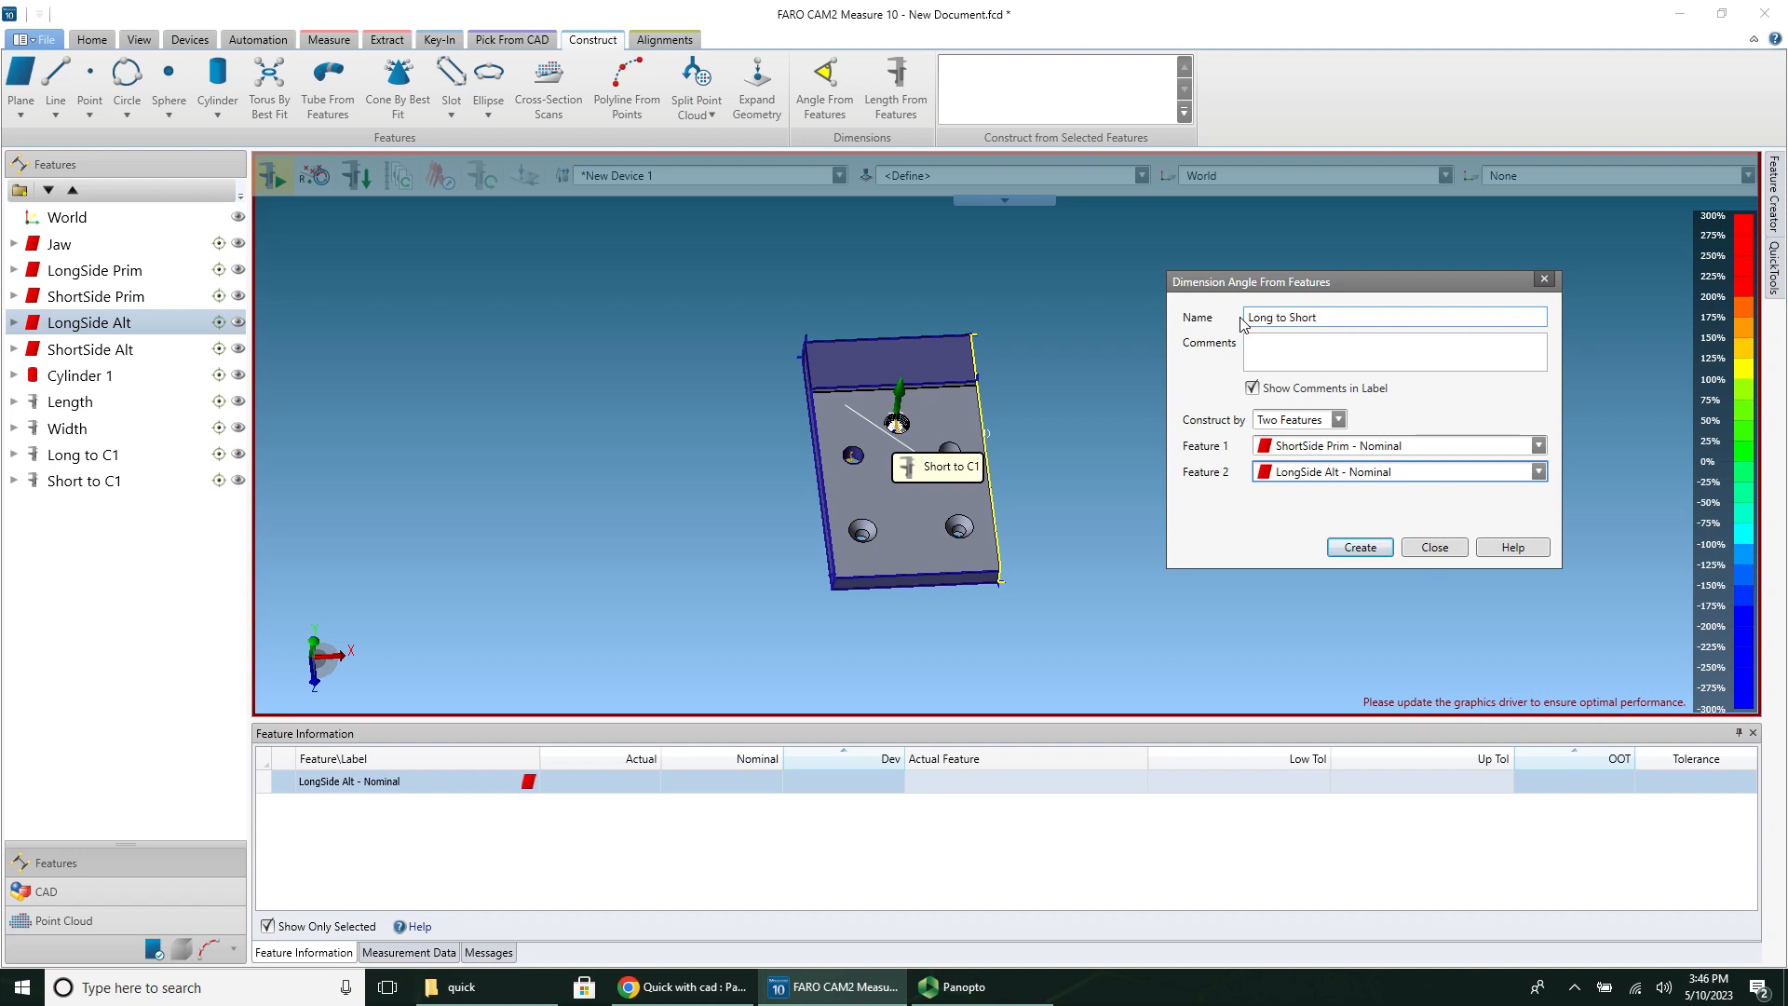
pyautogui.click(1358, 547)
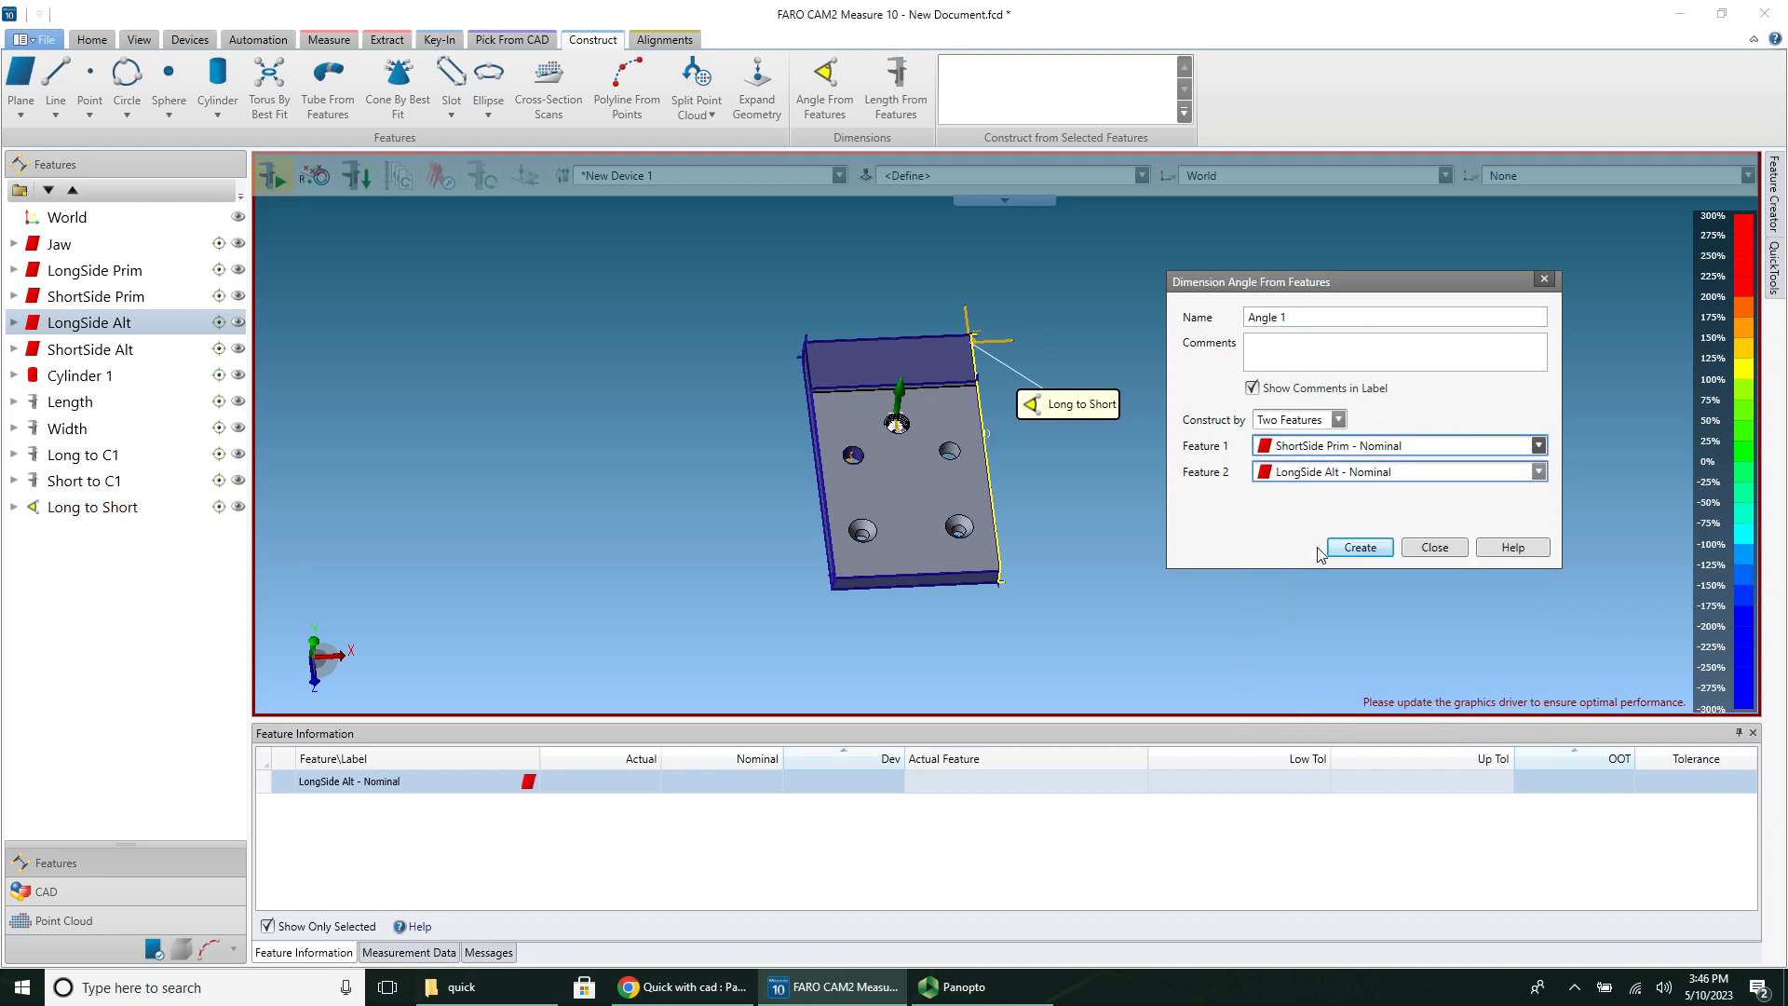
# Step: Create the Jaw to C1 angle between Jaw and Cylinder 1, then close
pyautogui.click(1538, 445)
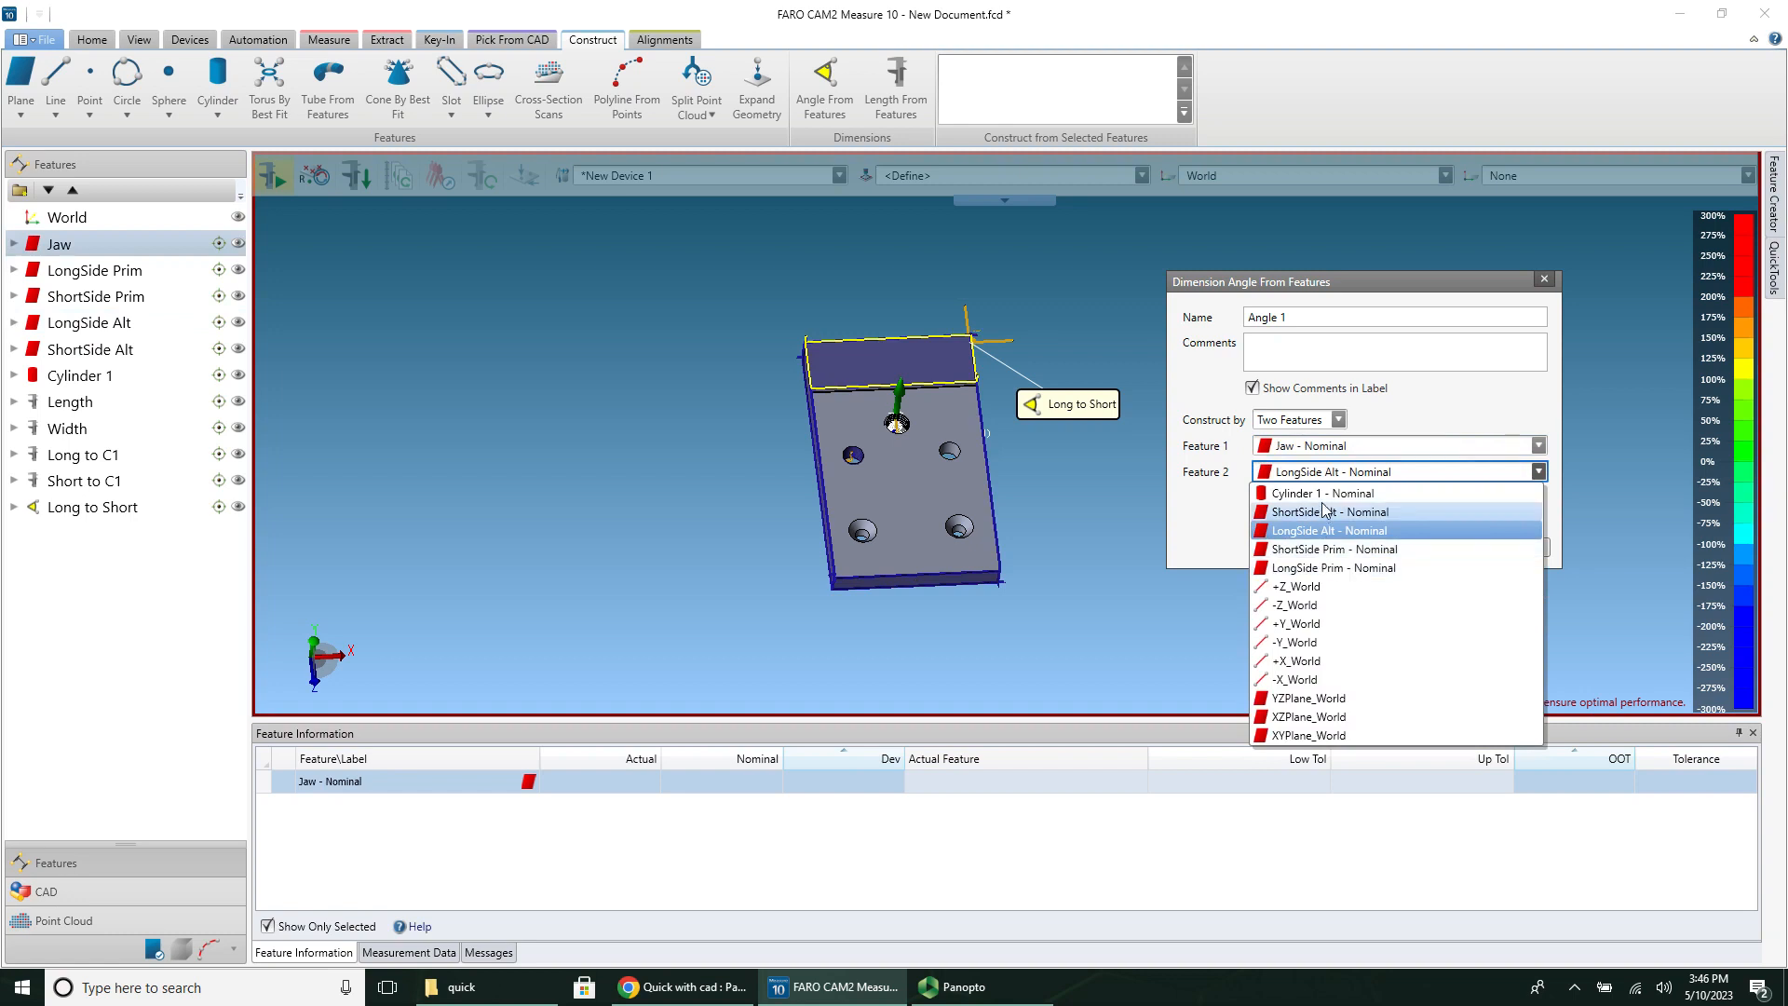
pyautogui.click(1328, 511)
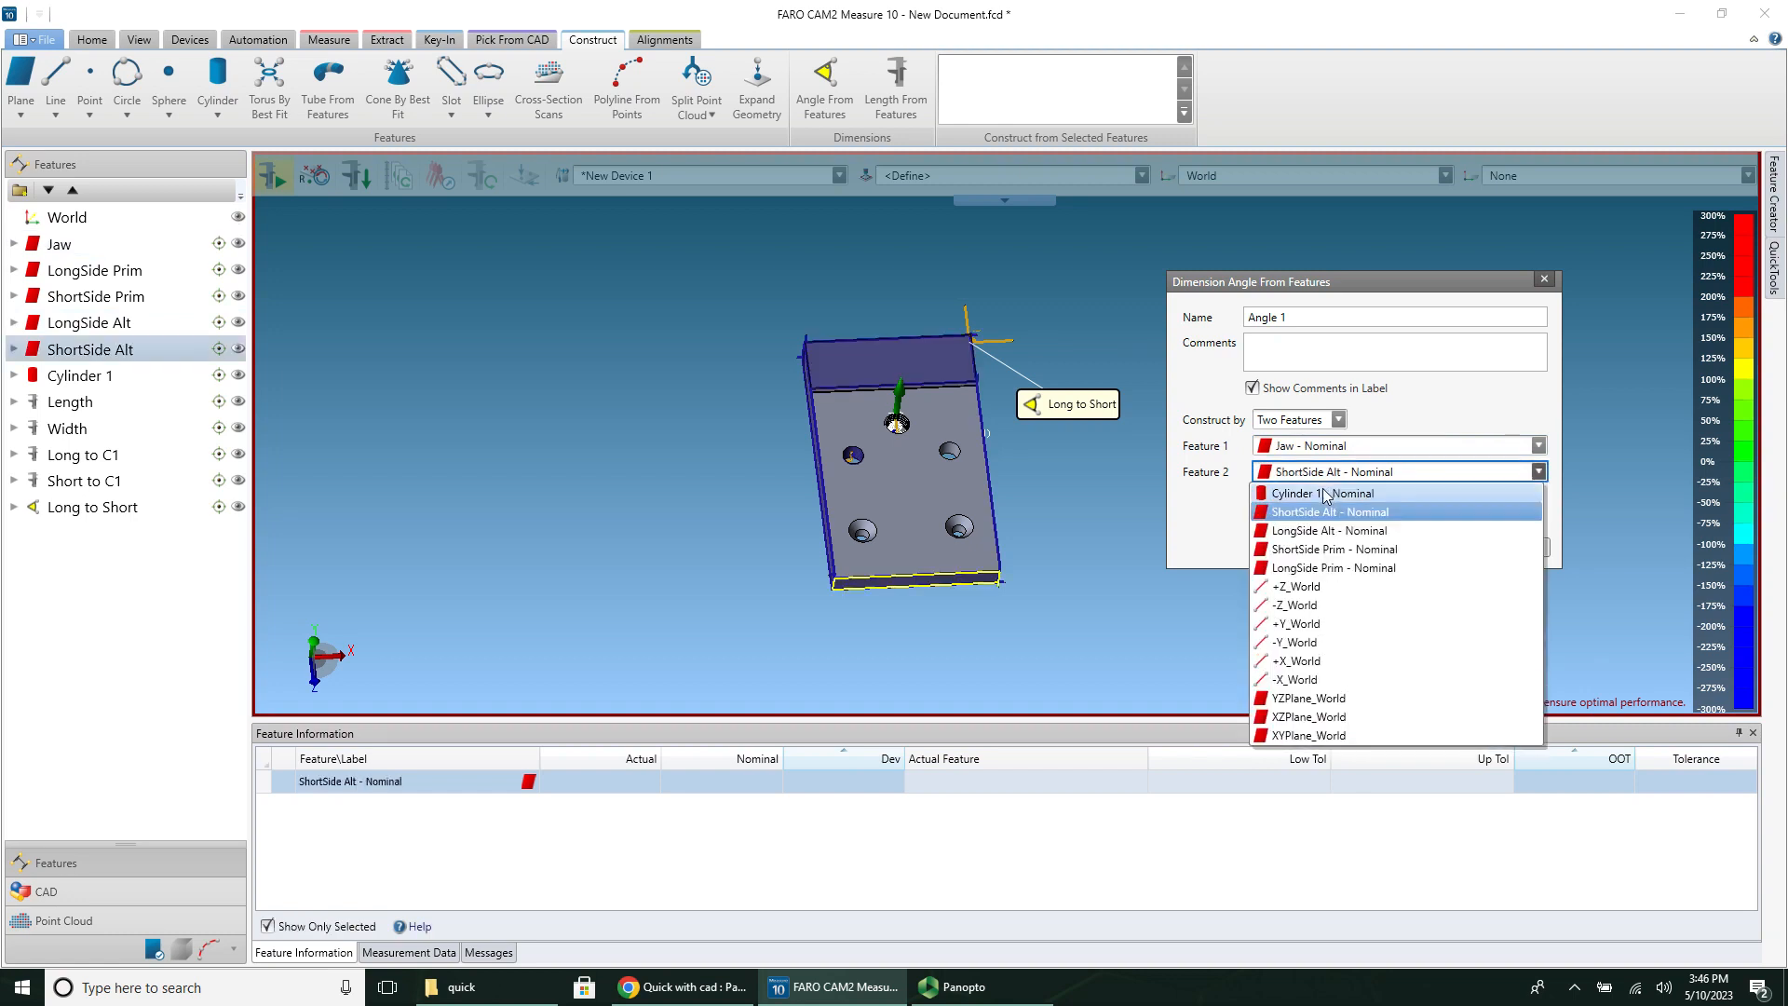
pyautogui.click(1319, 493)
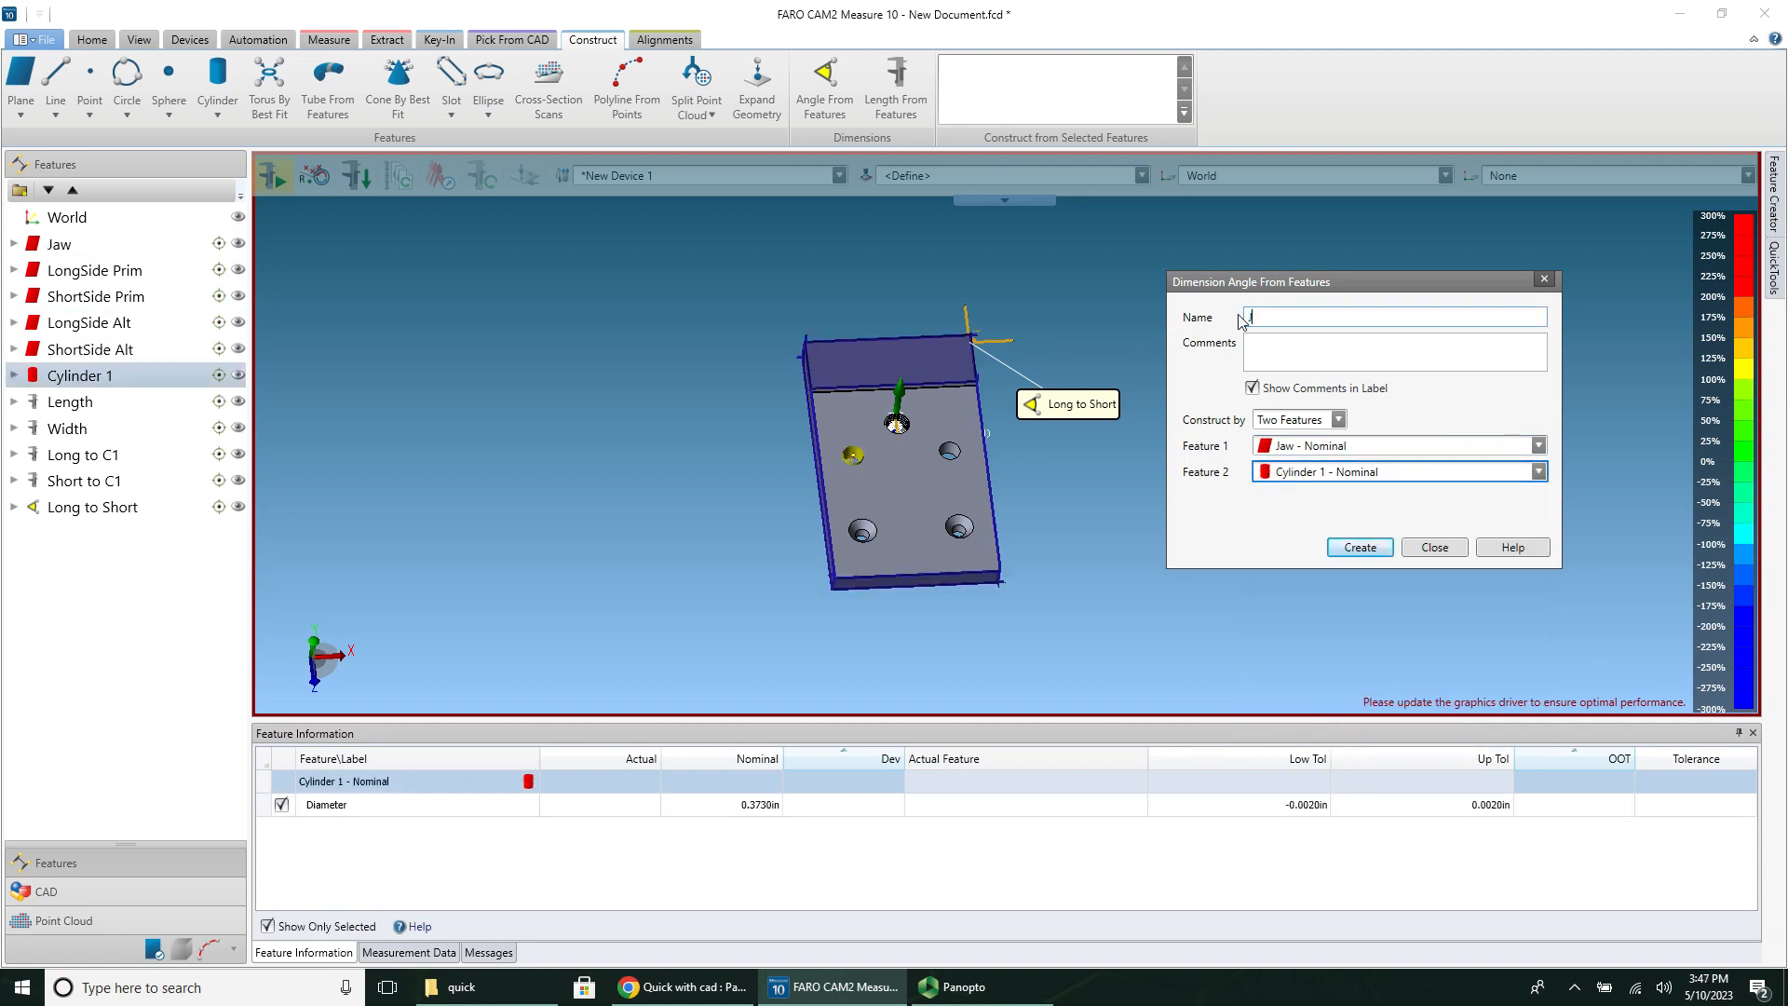
pyautogui.write('Jaw to C1')
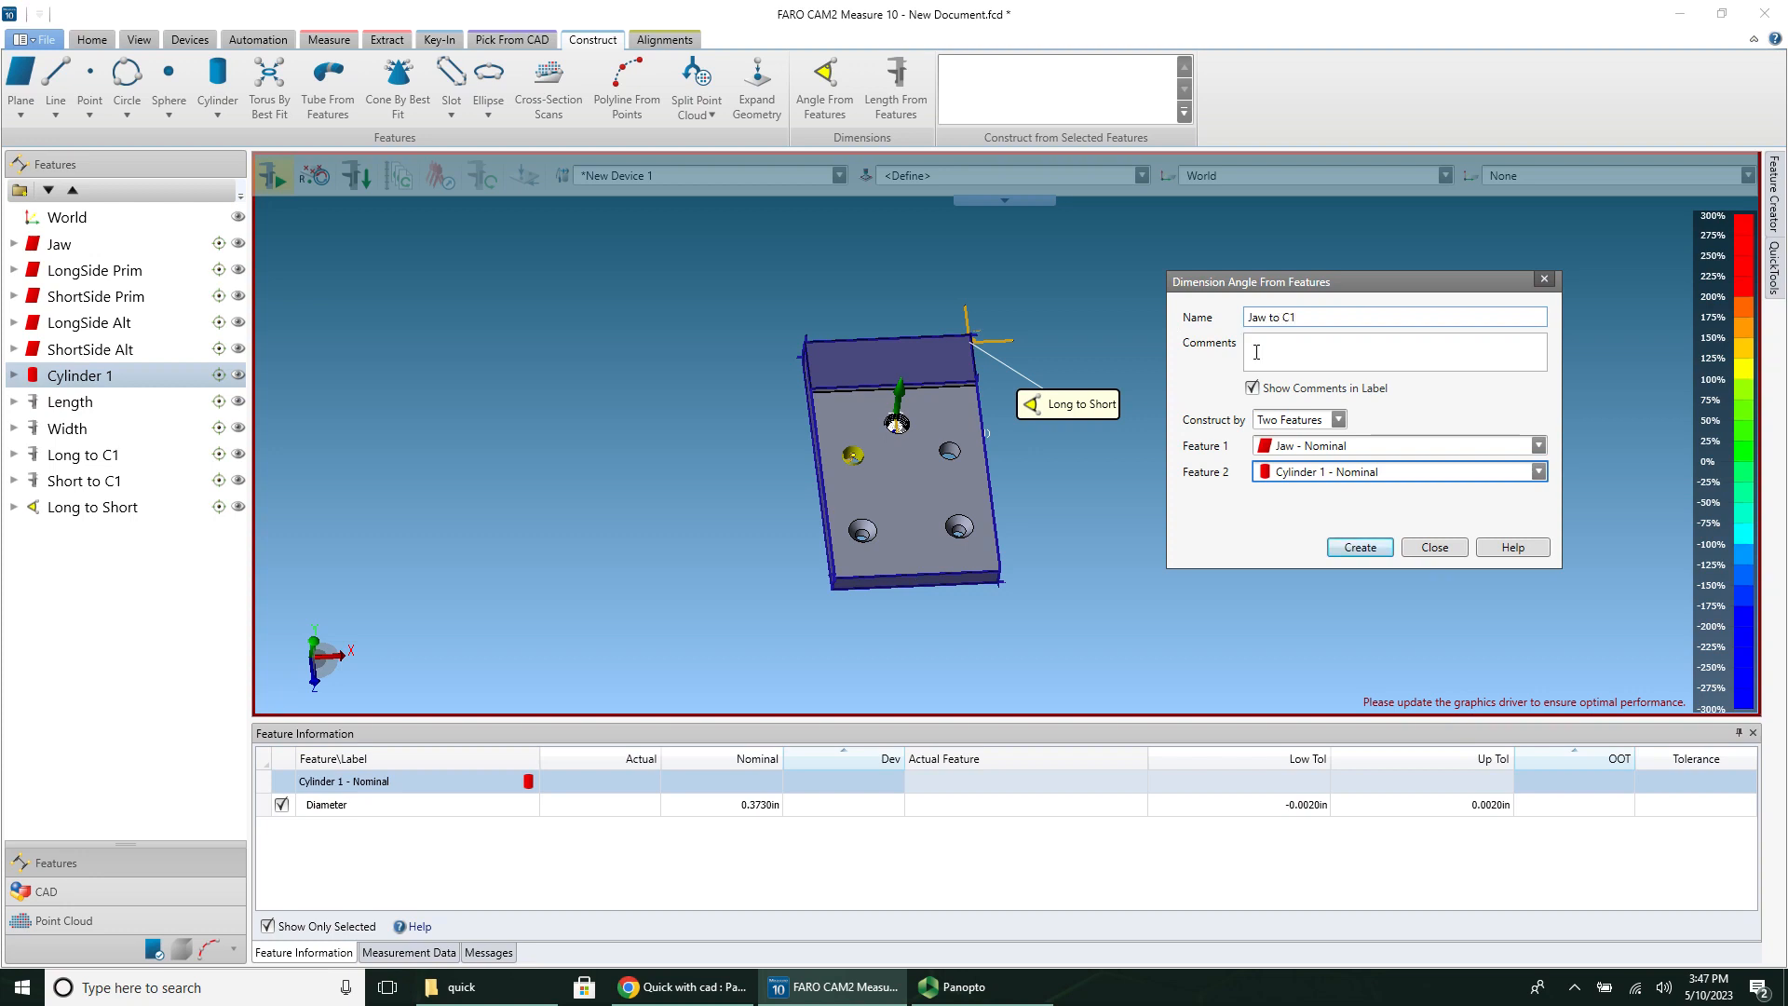
pyautogui.click(1357, 547)
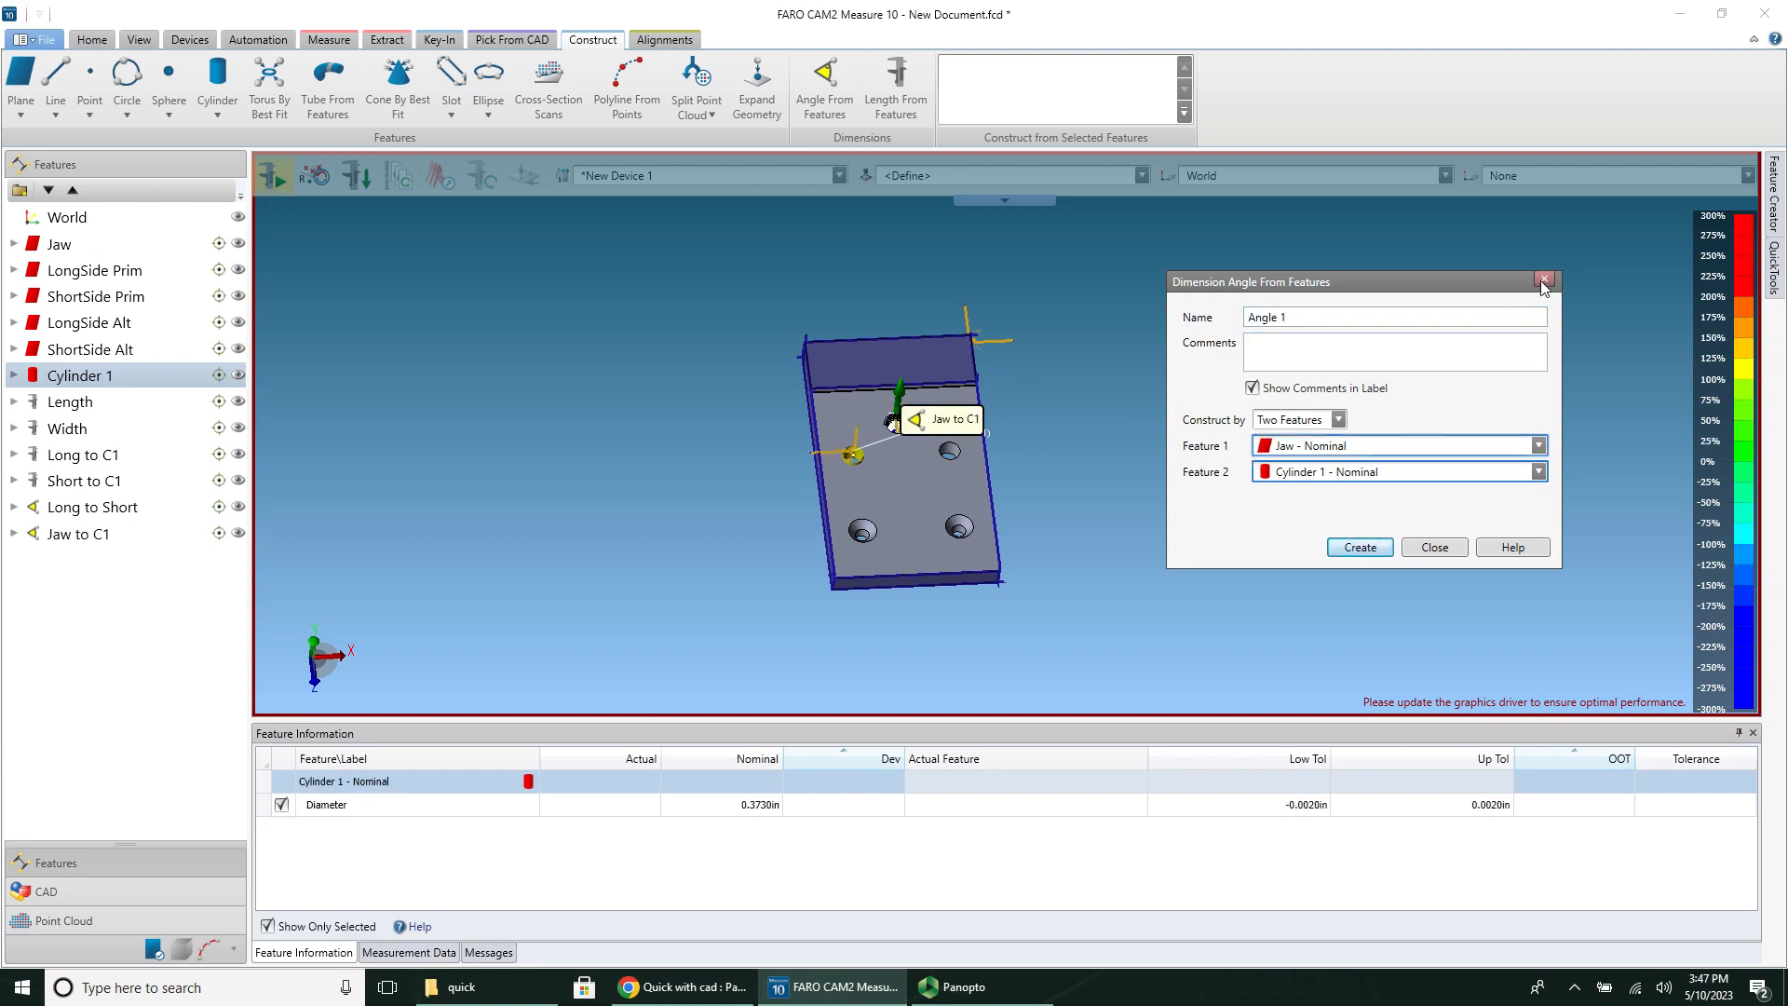
pyautogui.click(1545, 281)
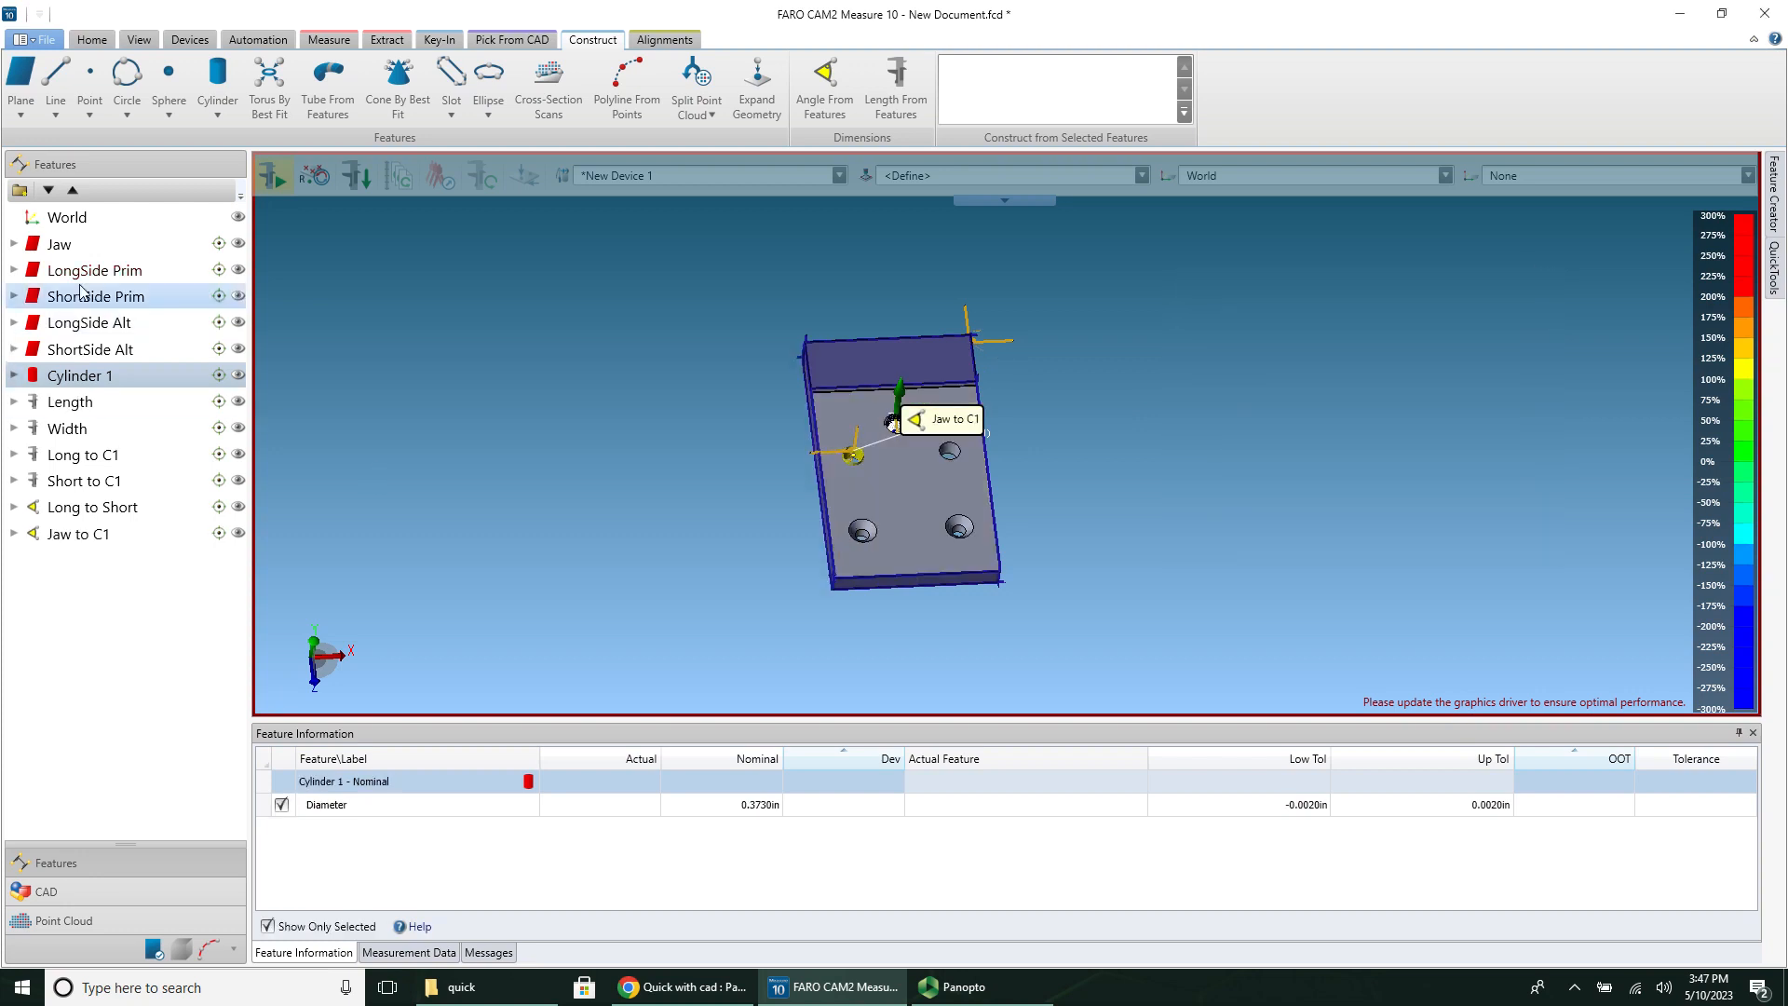
# Step: Review nominals and tolerances for Length, Width, Long to C1 and Short to C1
pyautogui.click(80, 375)
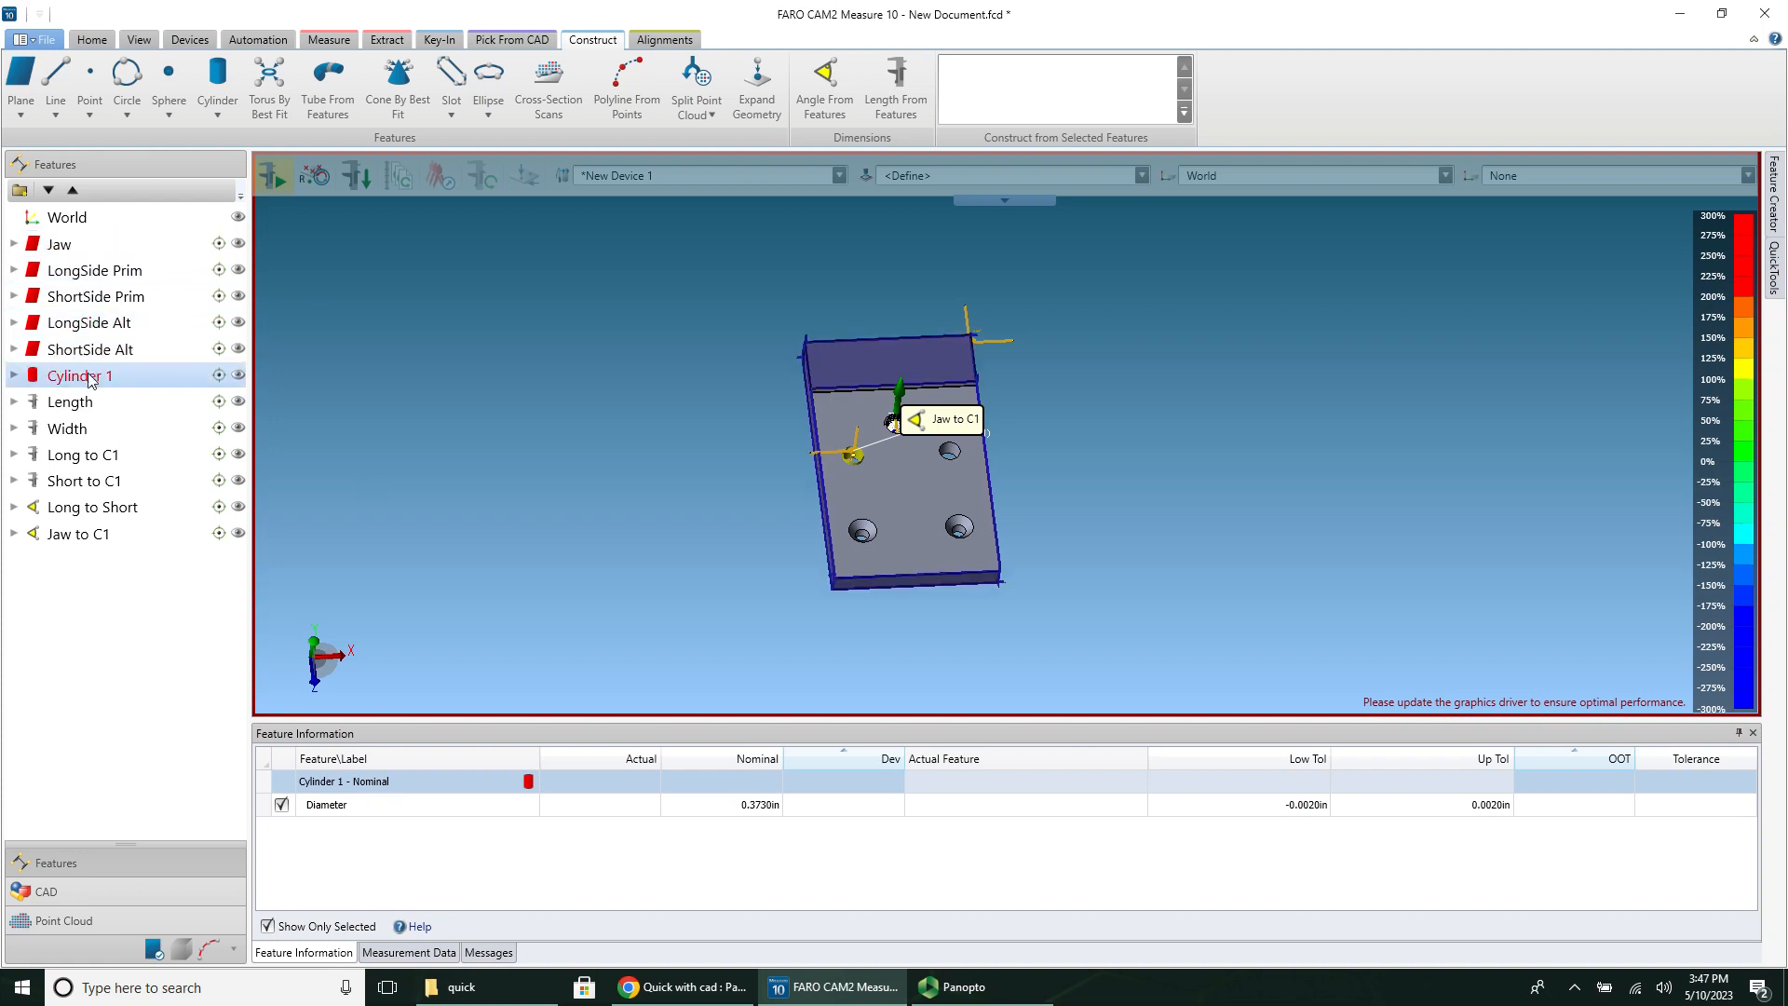
pyautogui.click(77, 533)
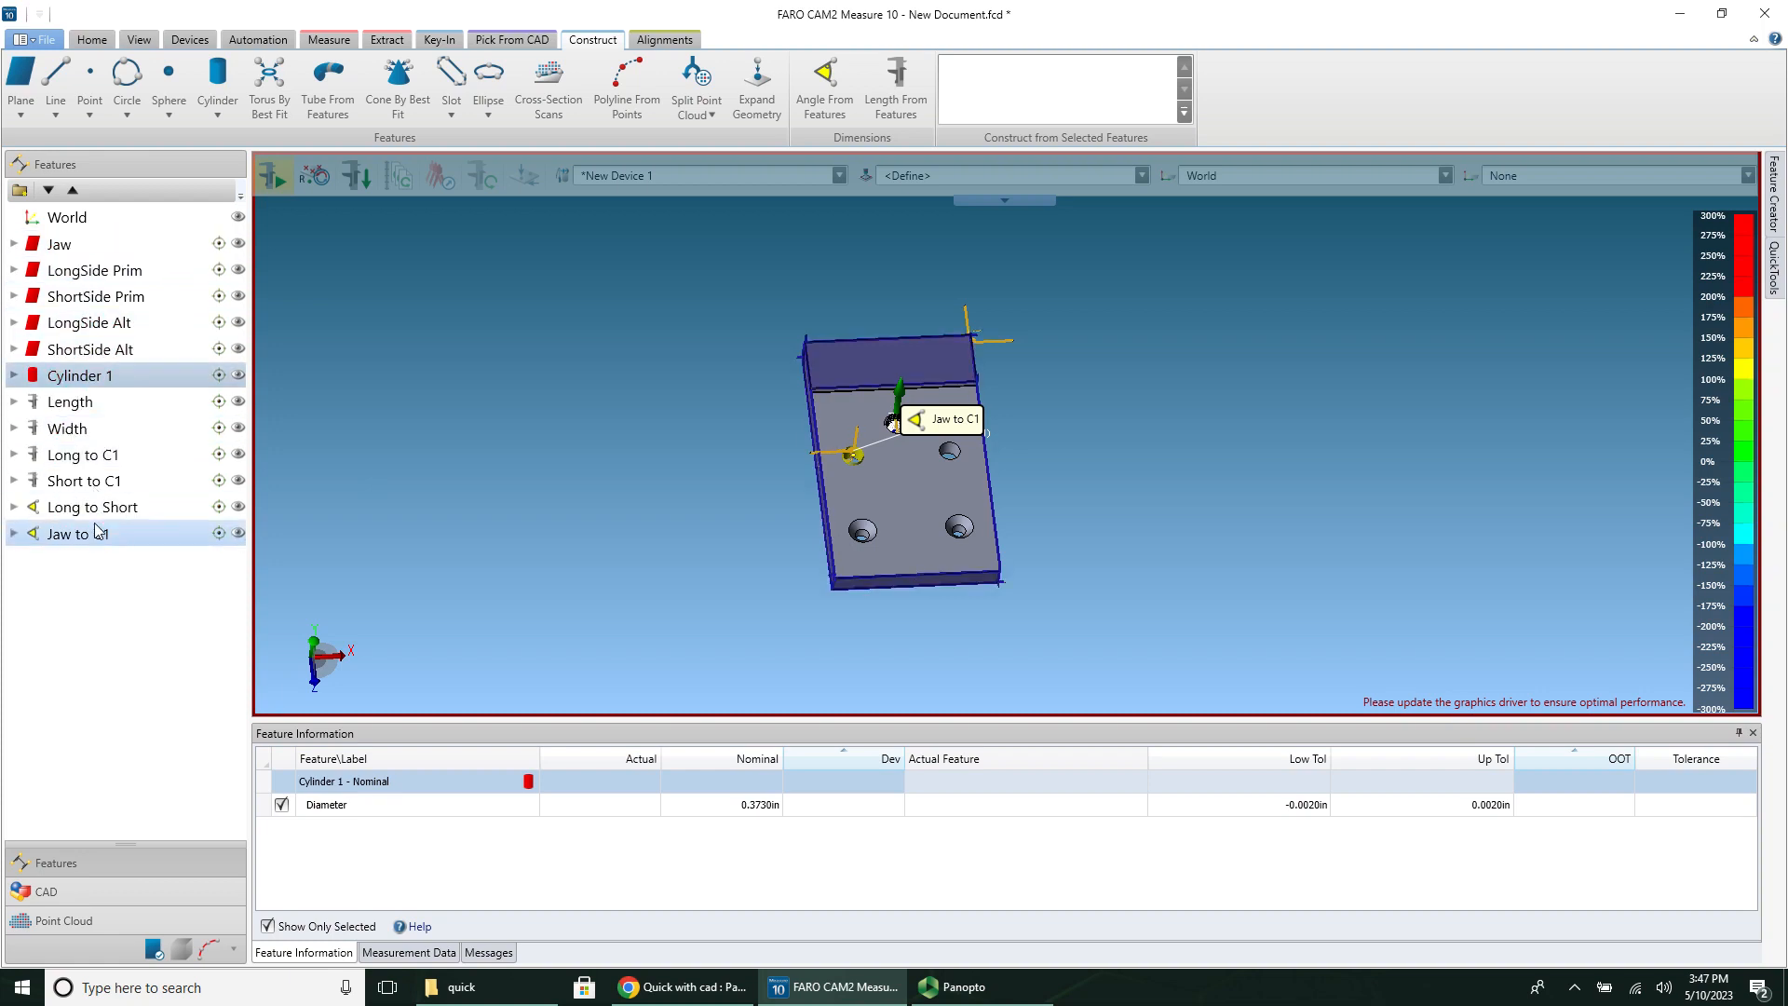
pyautogui.click(71, 401)
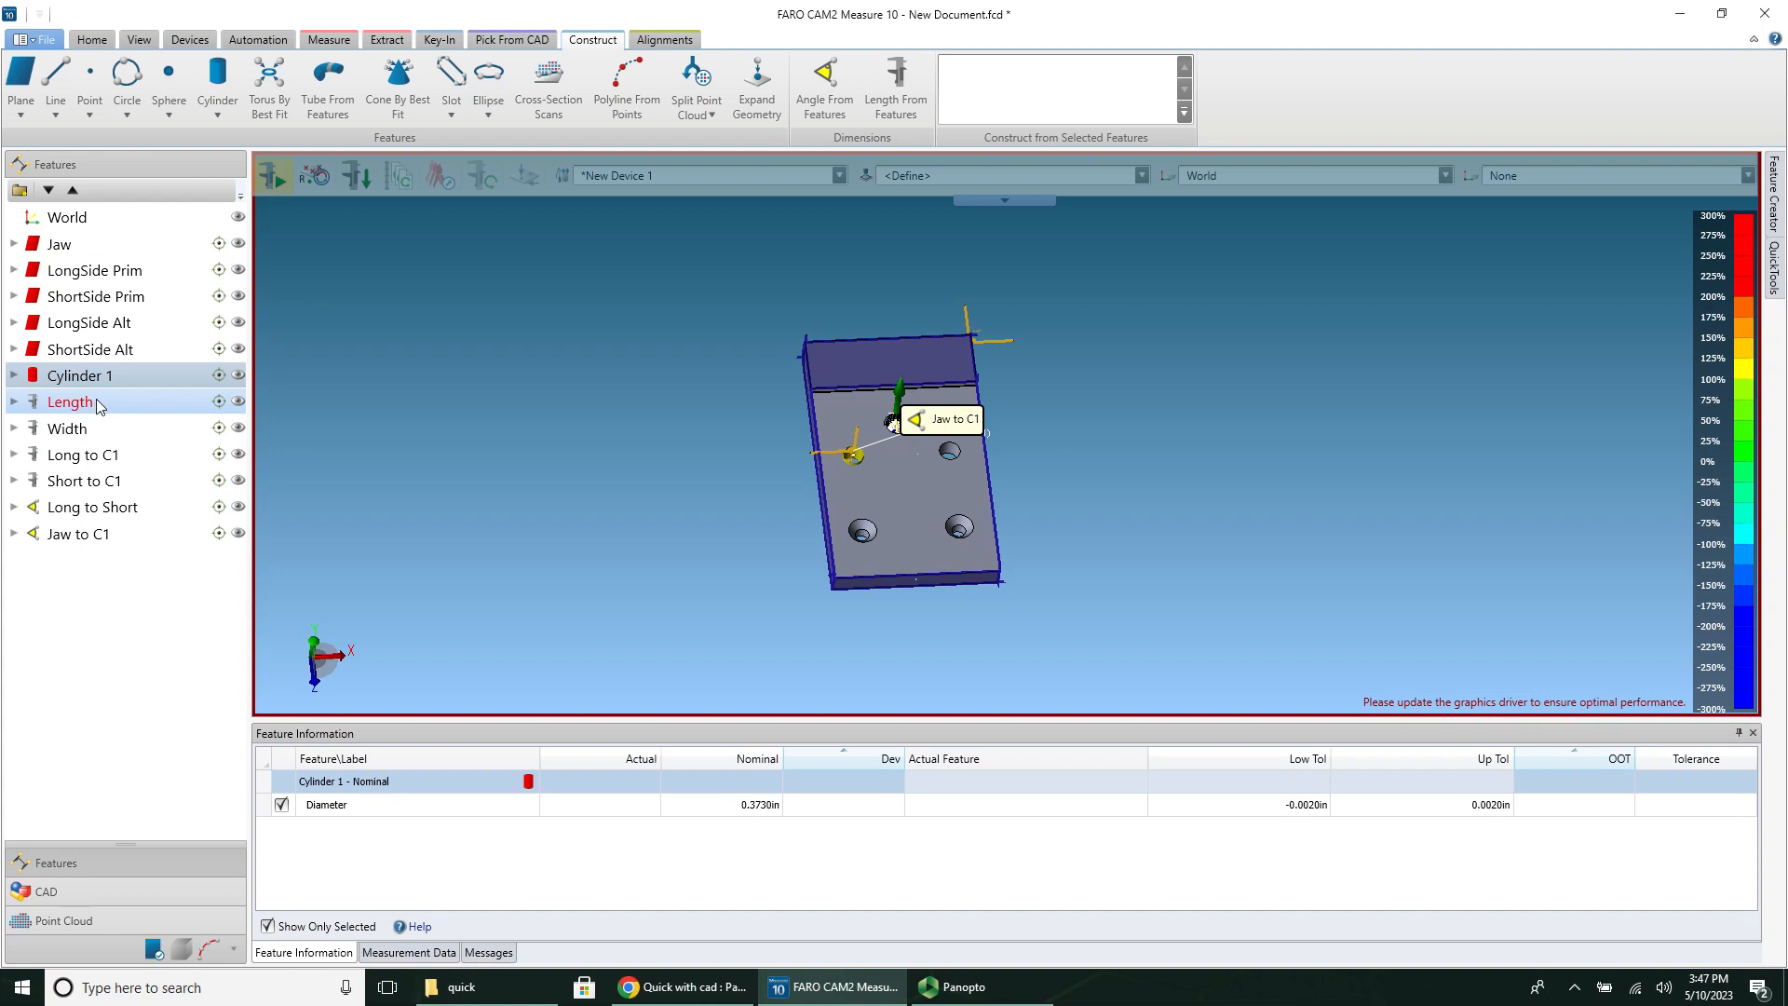
pyautogui.click(69, 401)
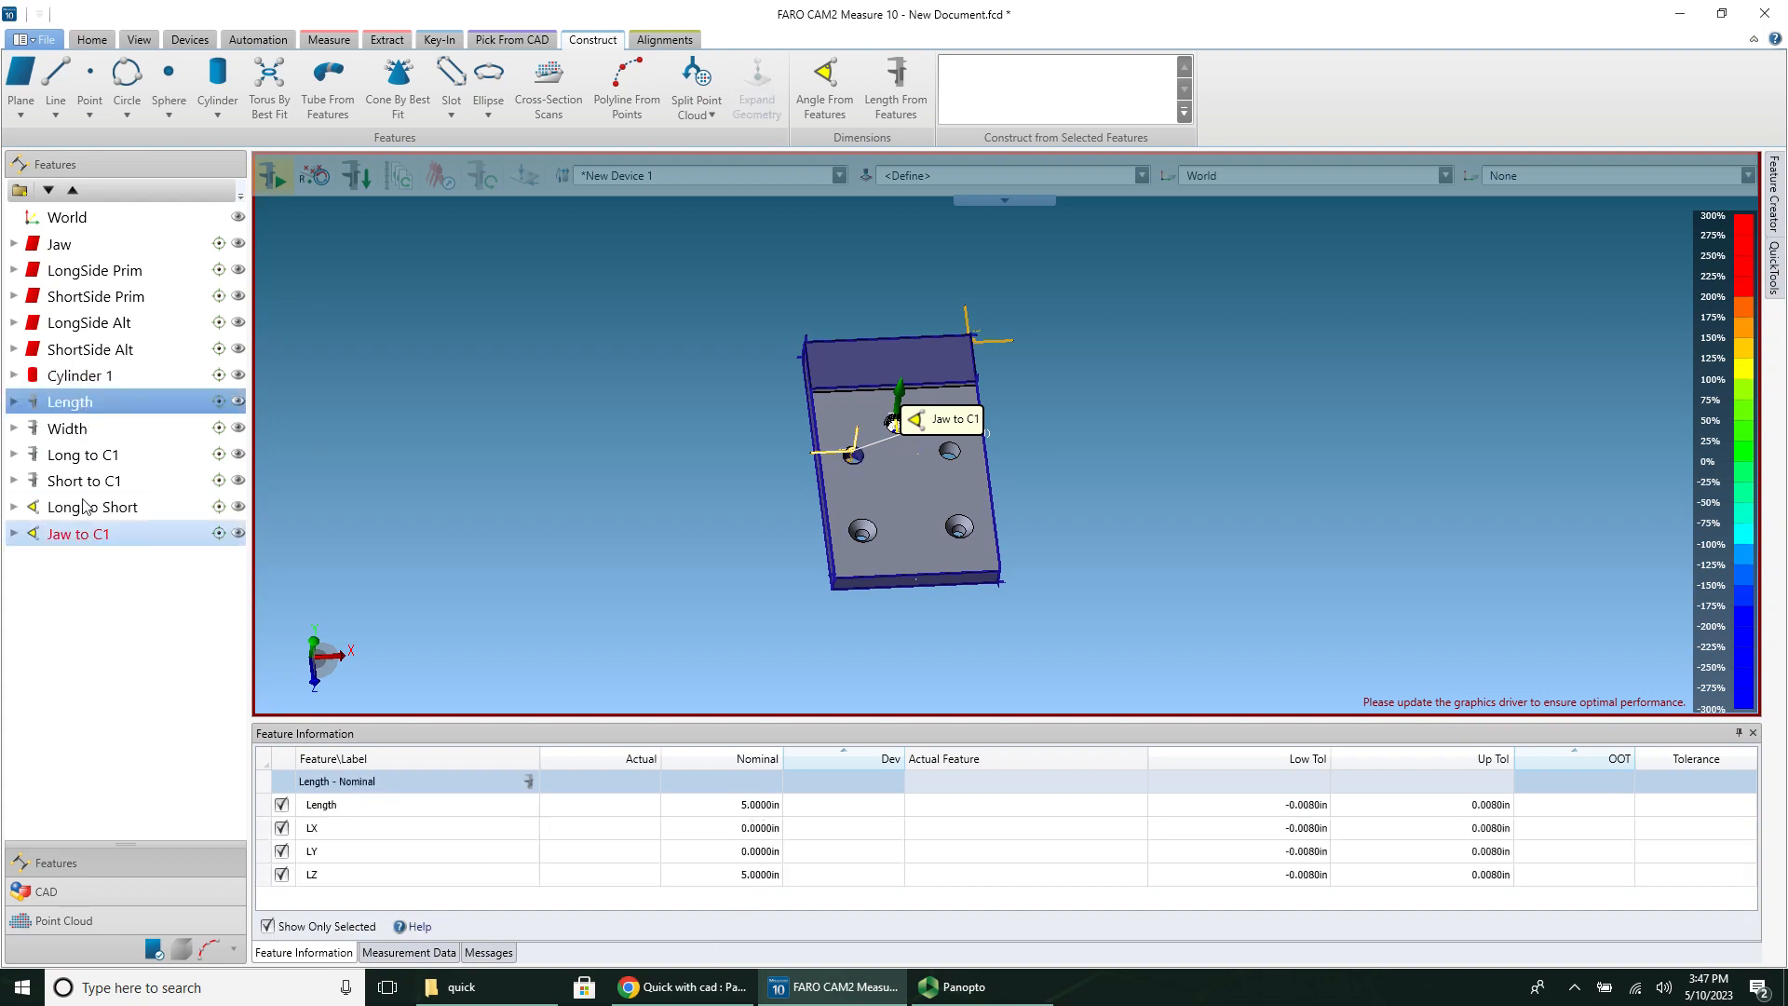
pyautogui.click(66, 427)
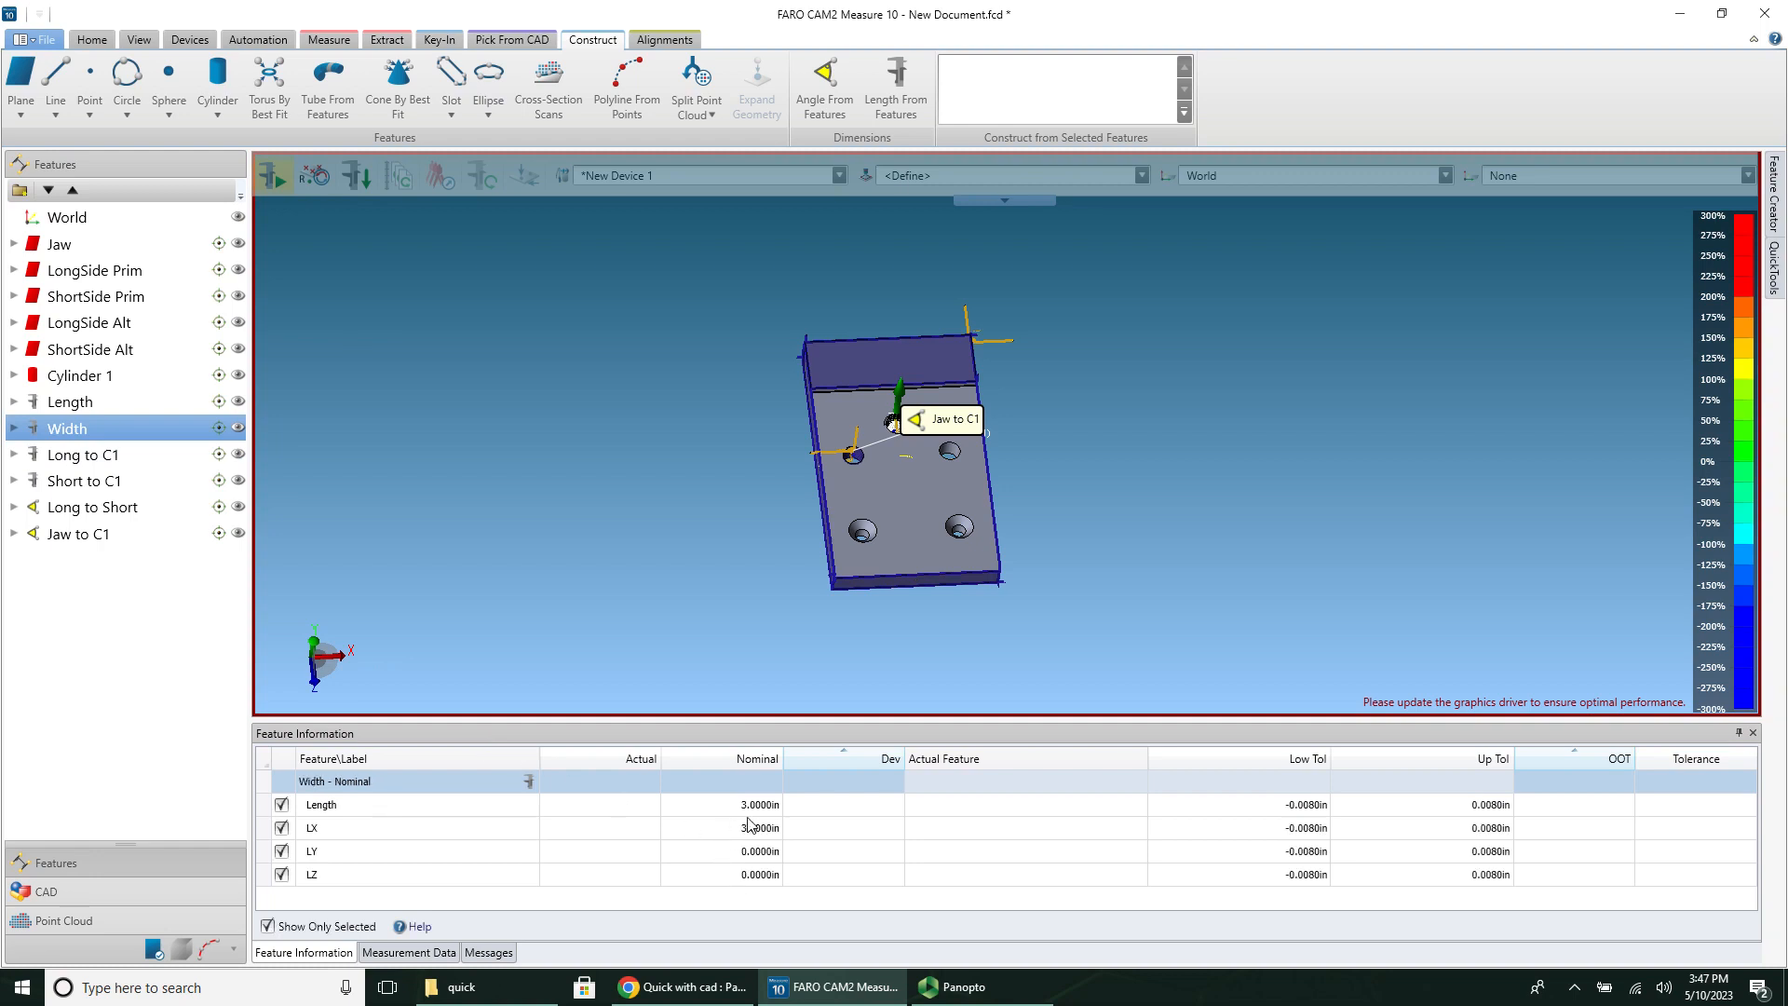
pyautogui.click(83, 453)
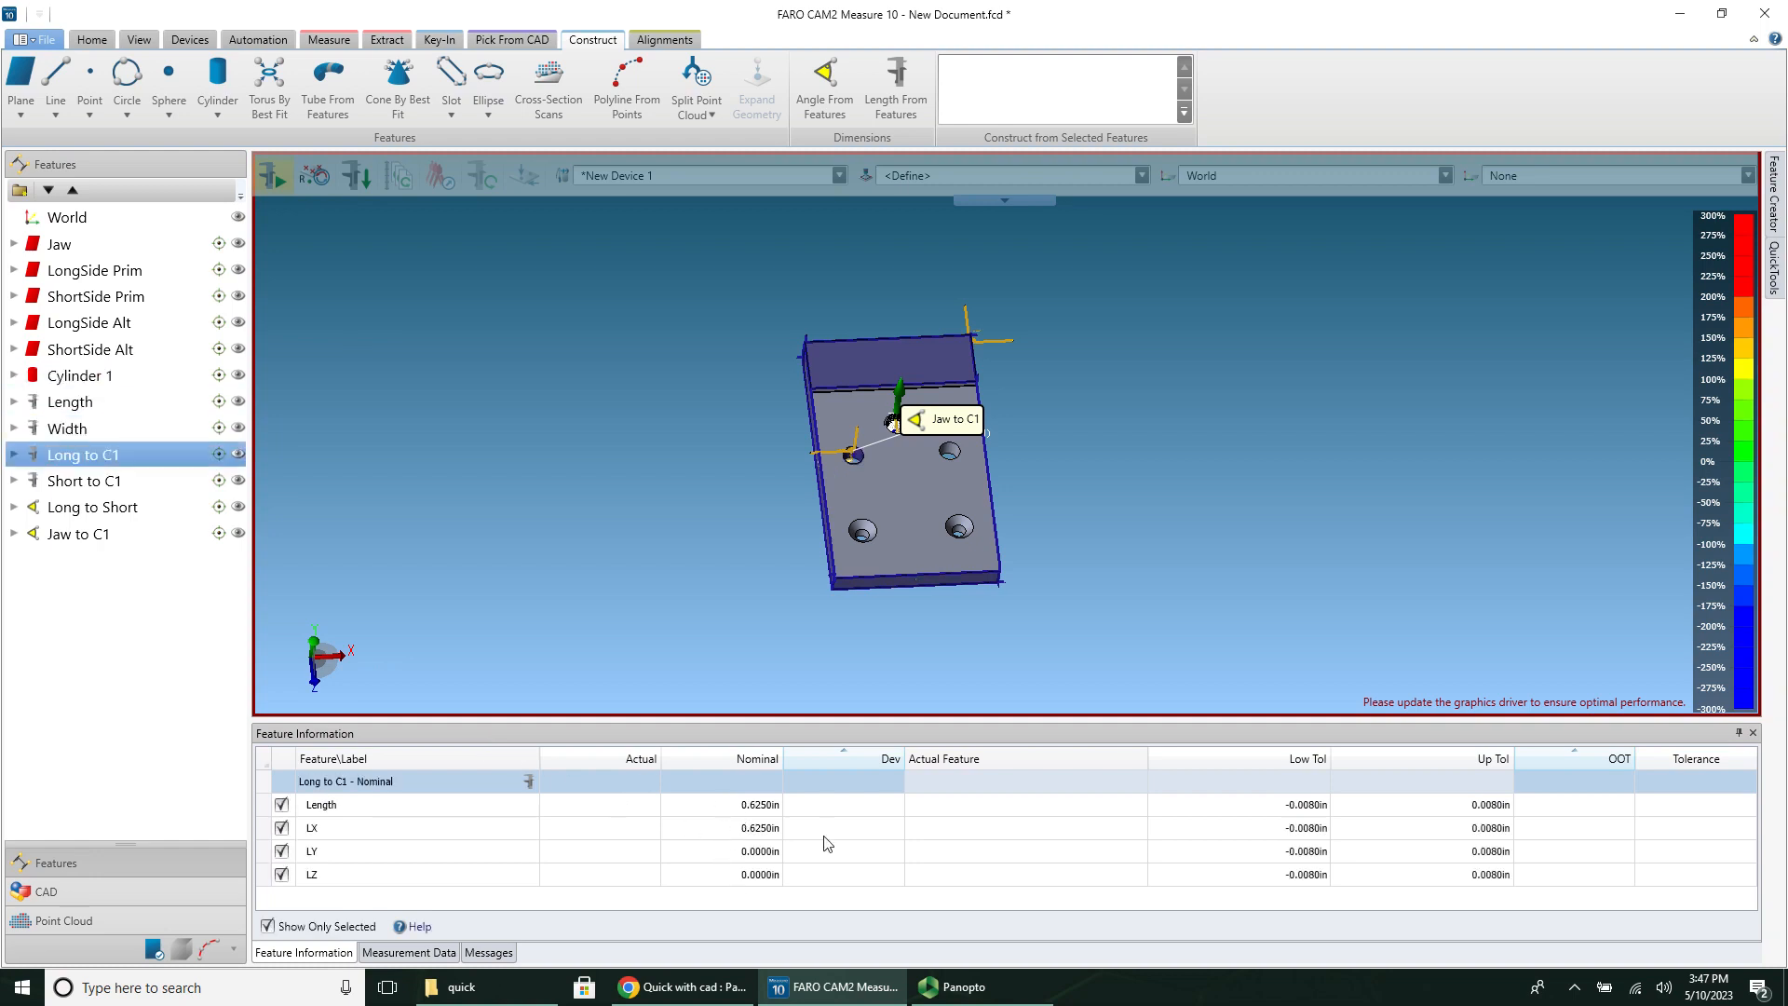
pyautogui.moveTo(729, 634)
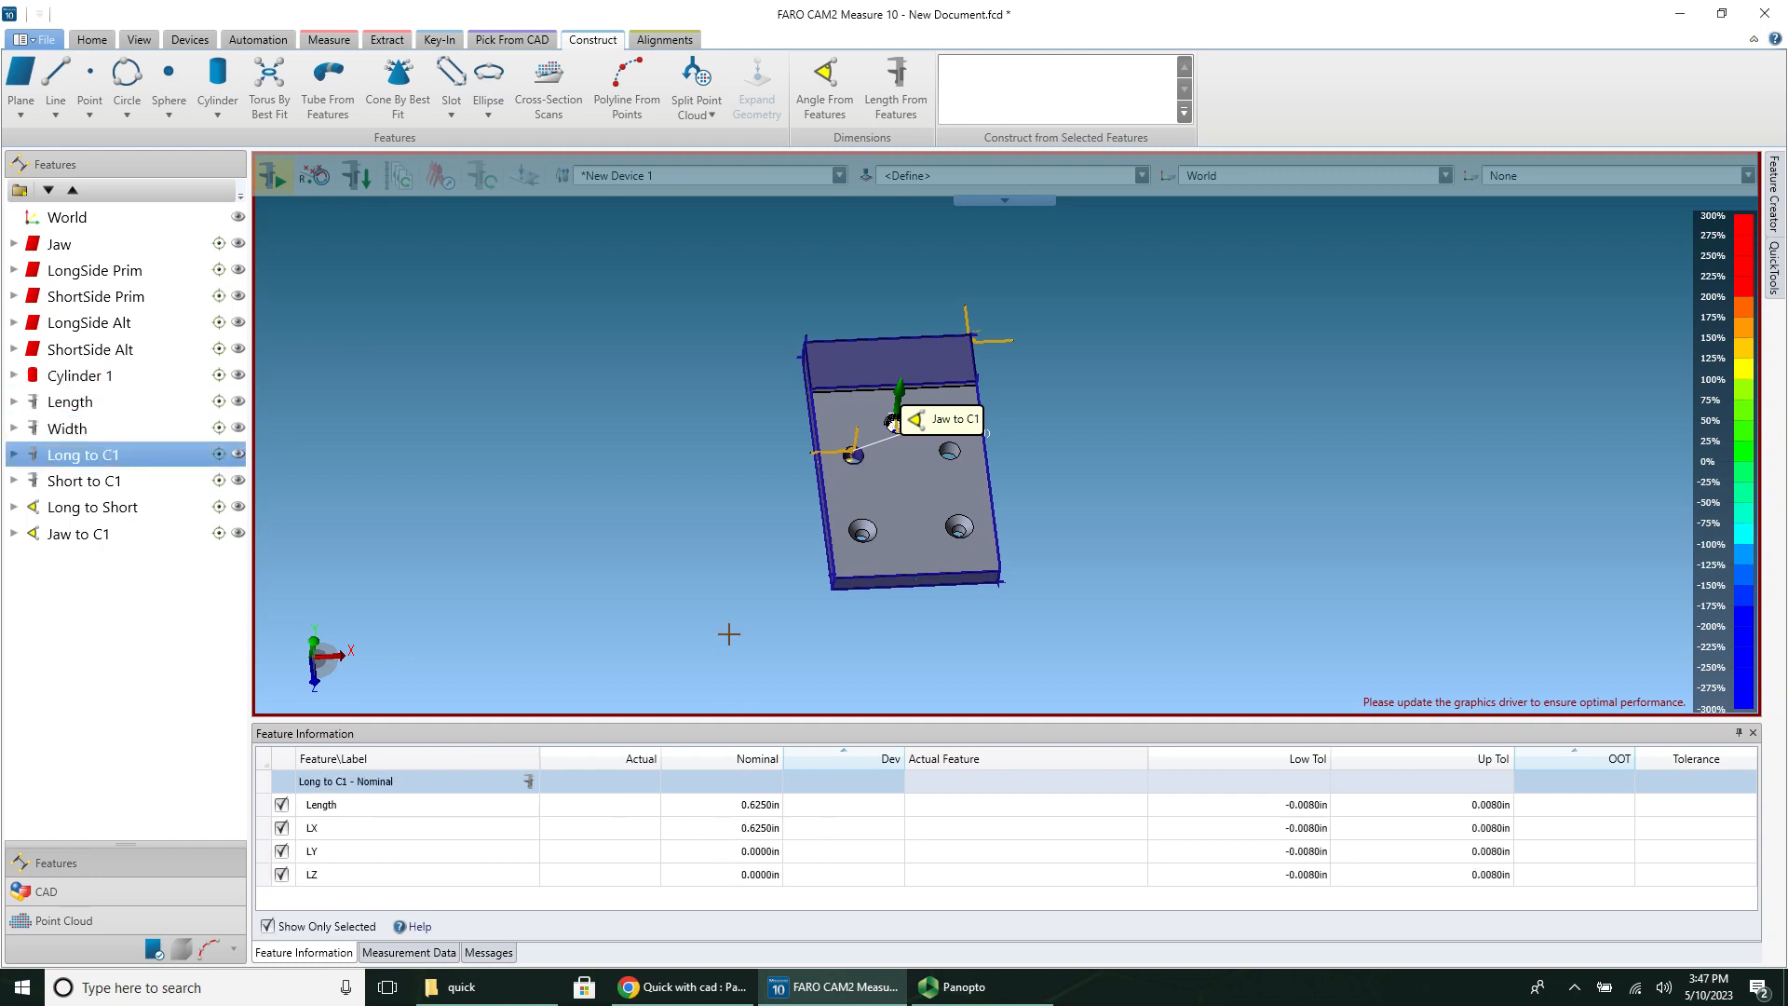
pyautogui.click(82, 480)
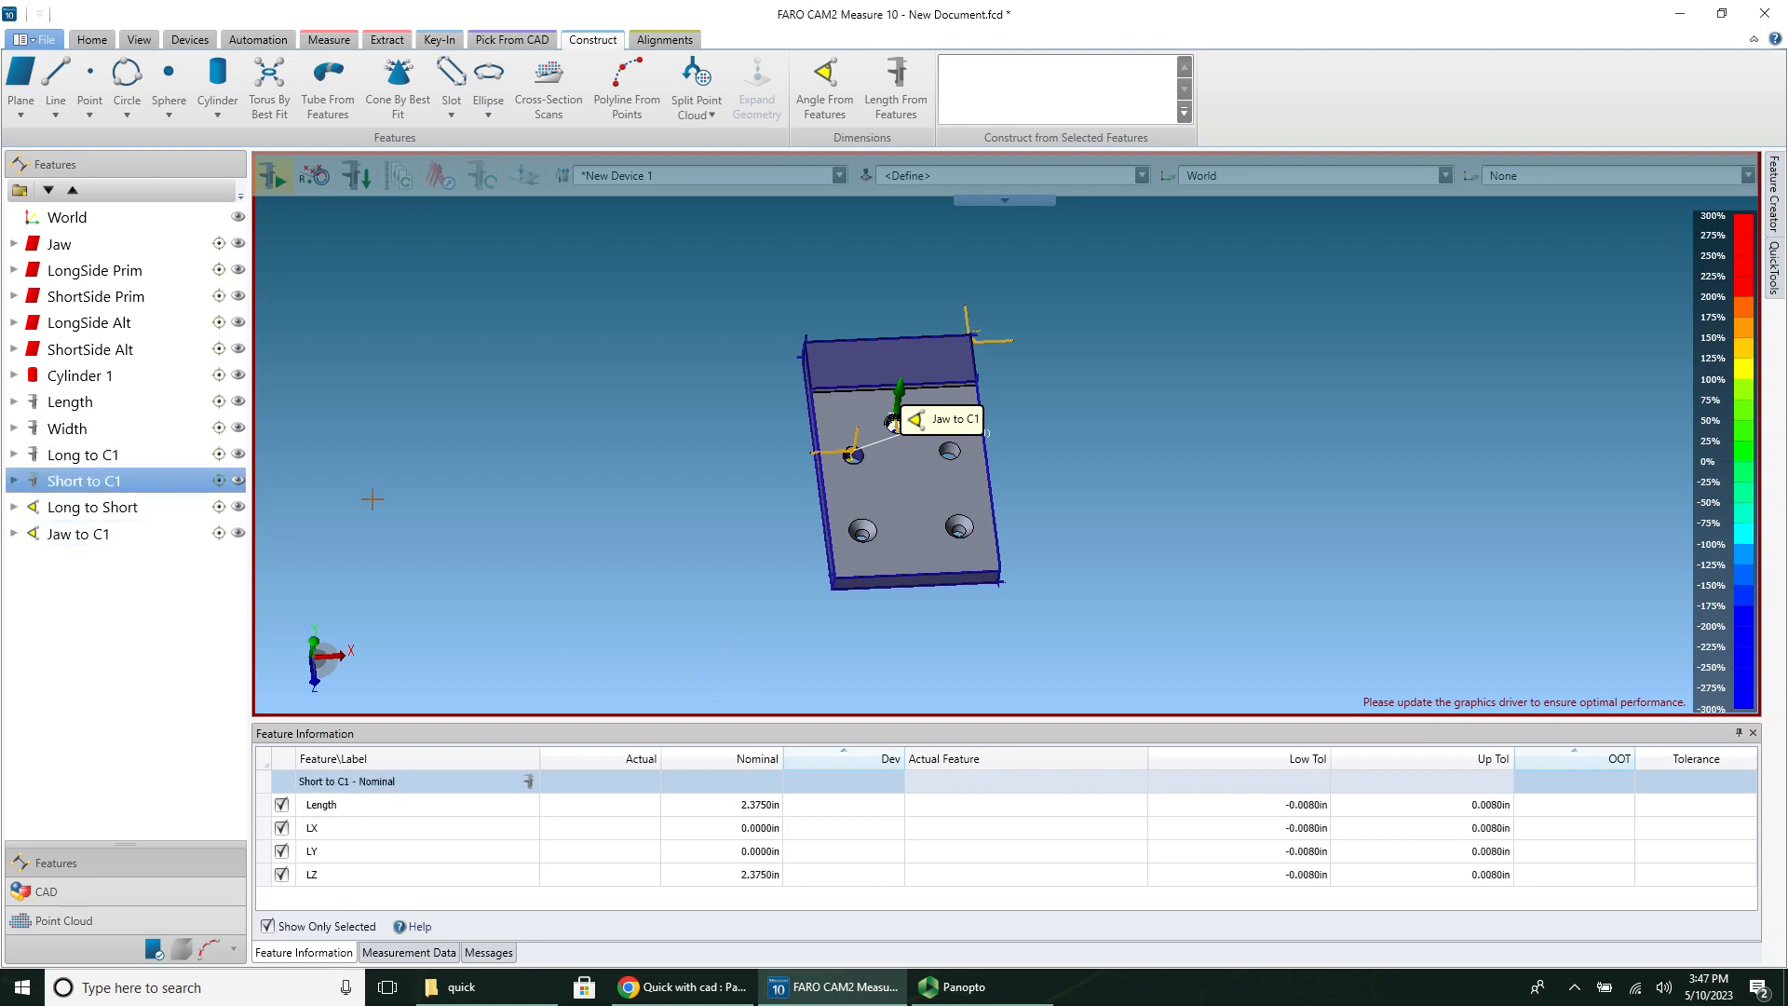
# Step: Review the Long to Short and Jaw to C1 angle tolerances (90°, ±1°)
pyautogui.click(92, 506)
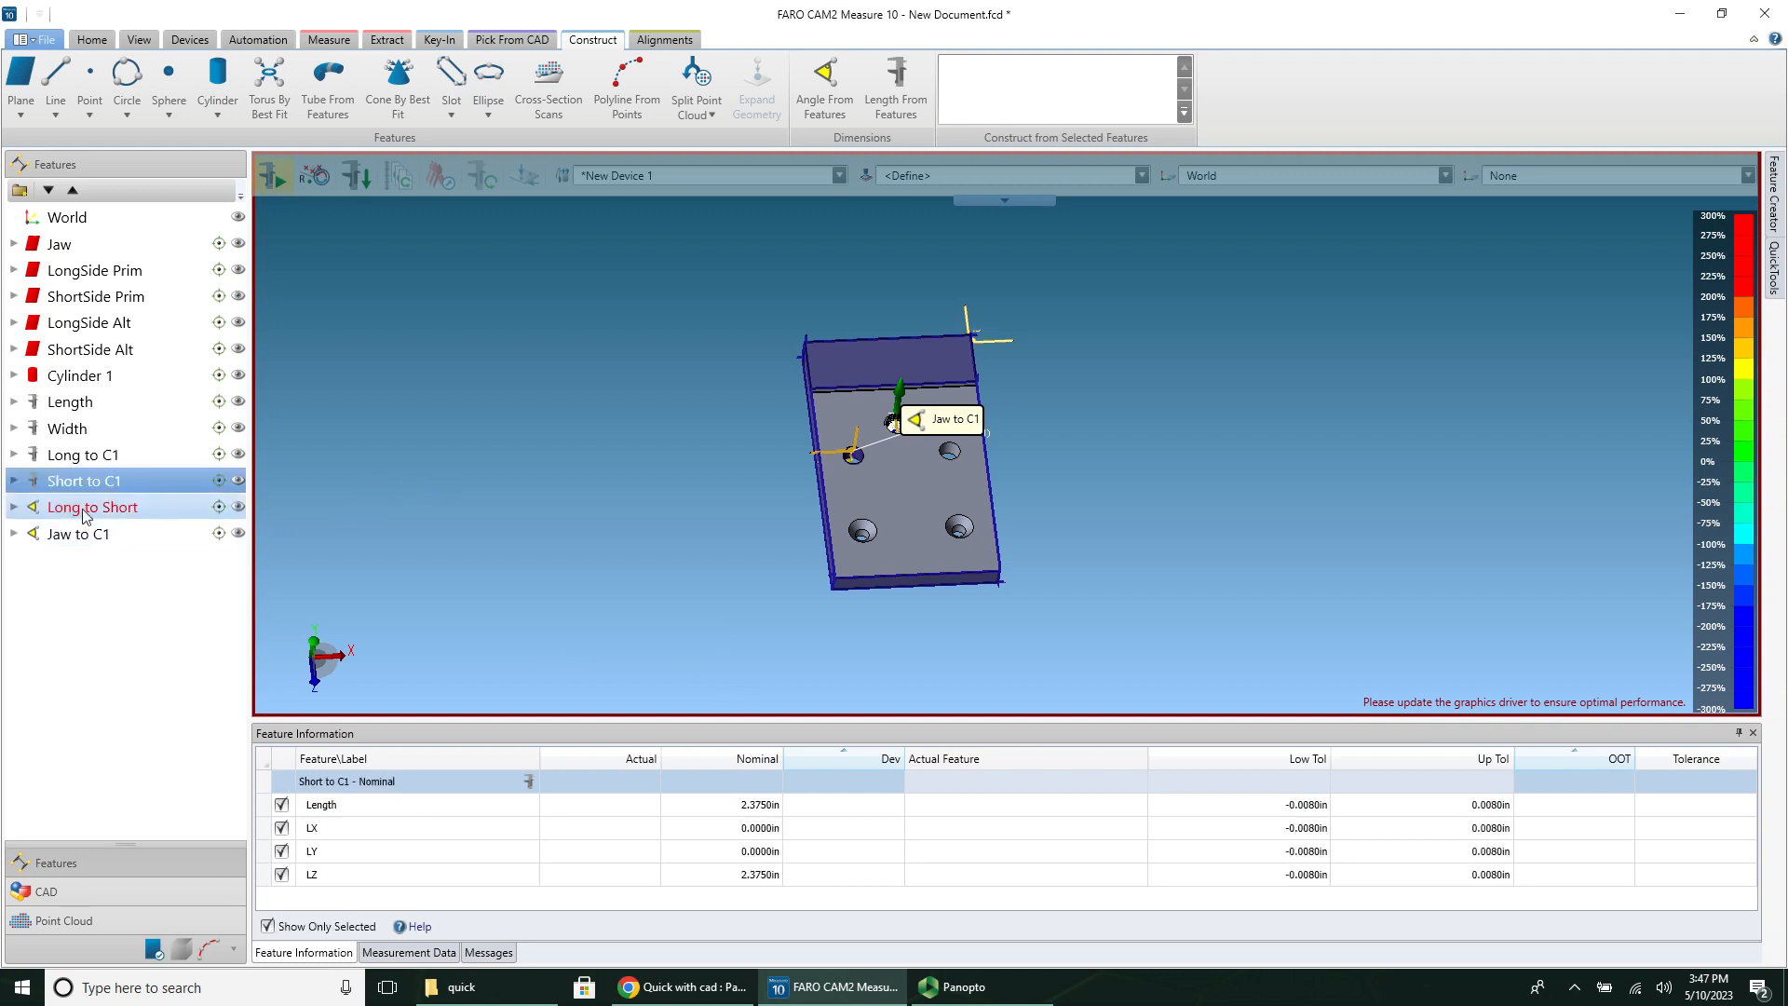
pyautogui.click(92, 507)
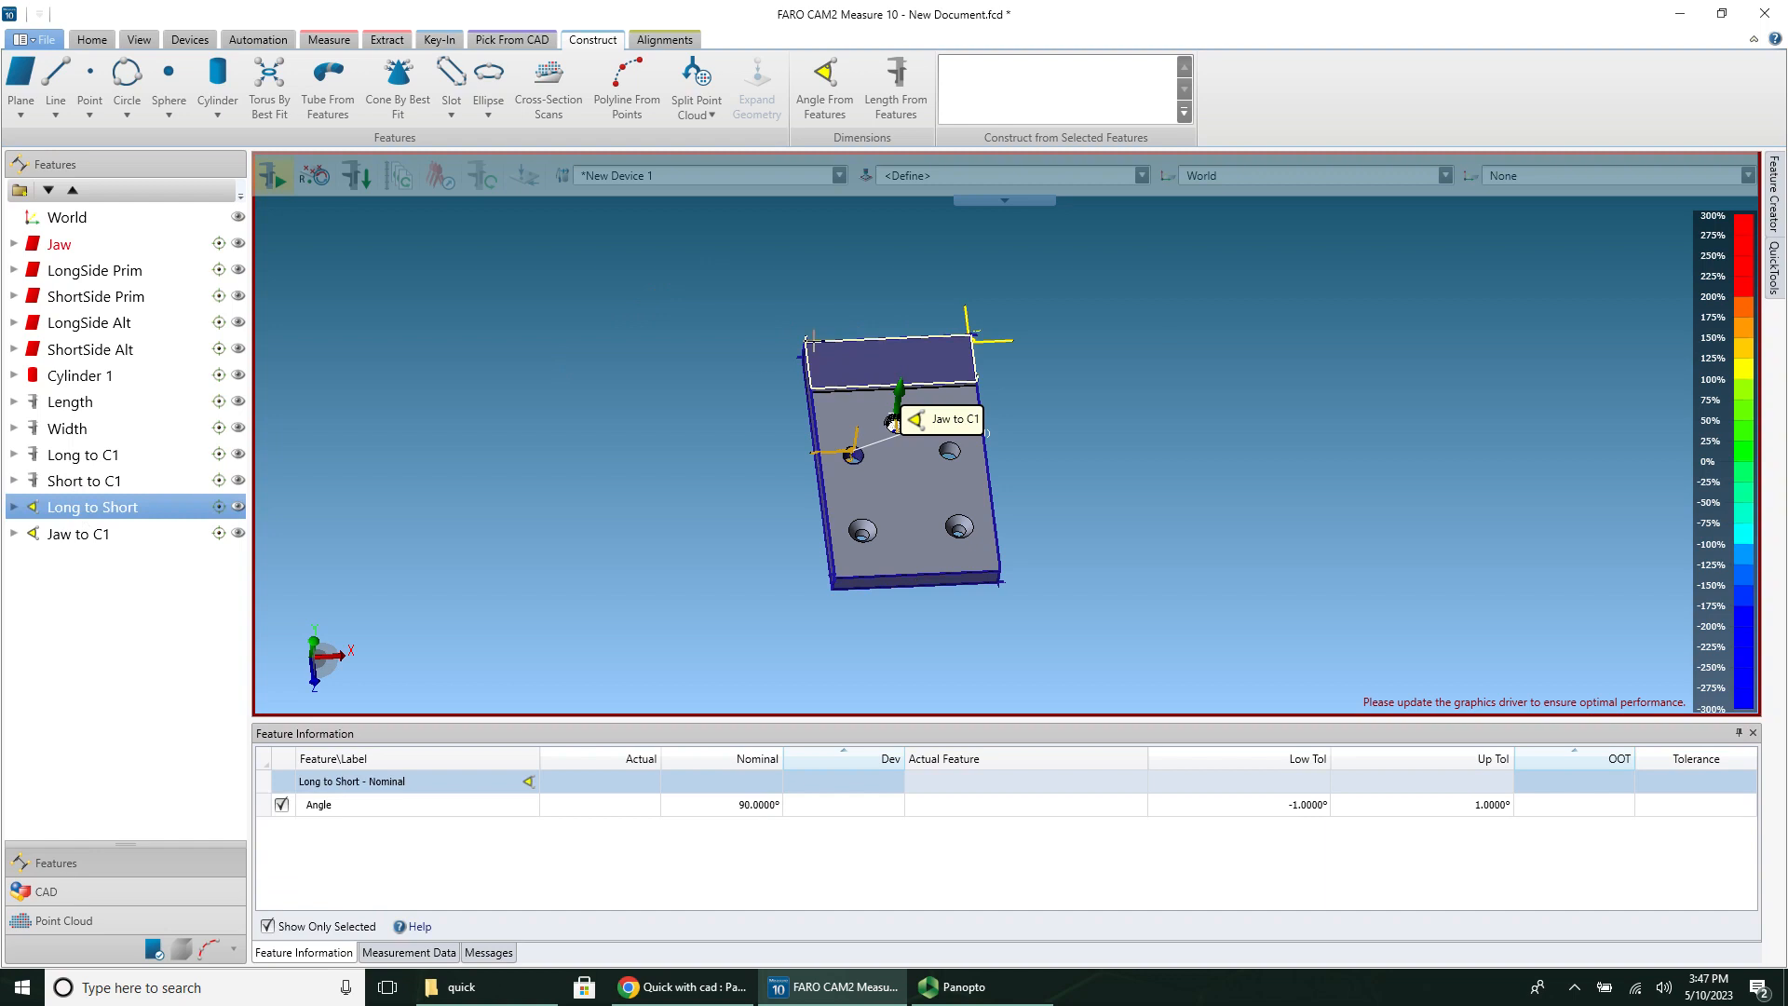
pyautogui.click(78, 534)
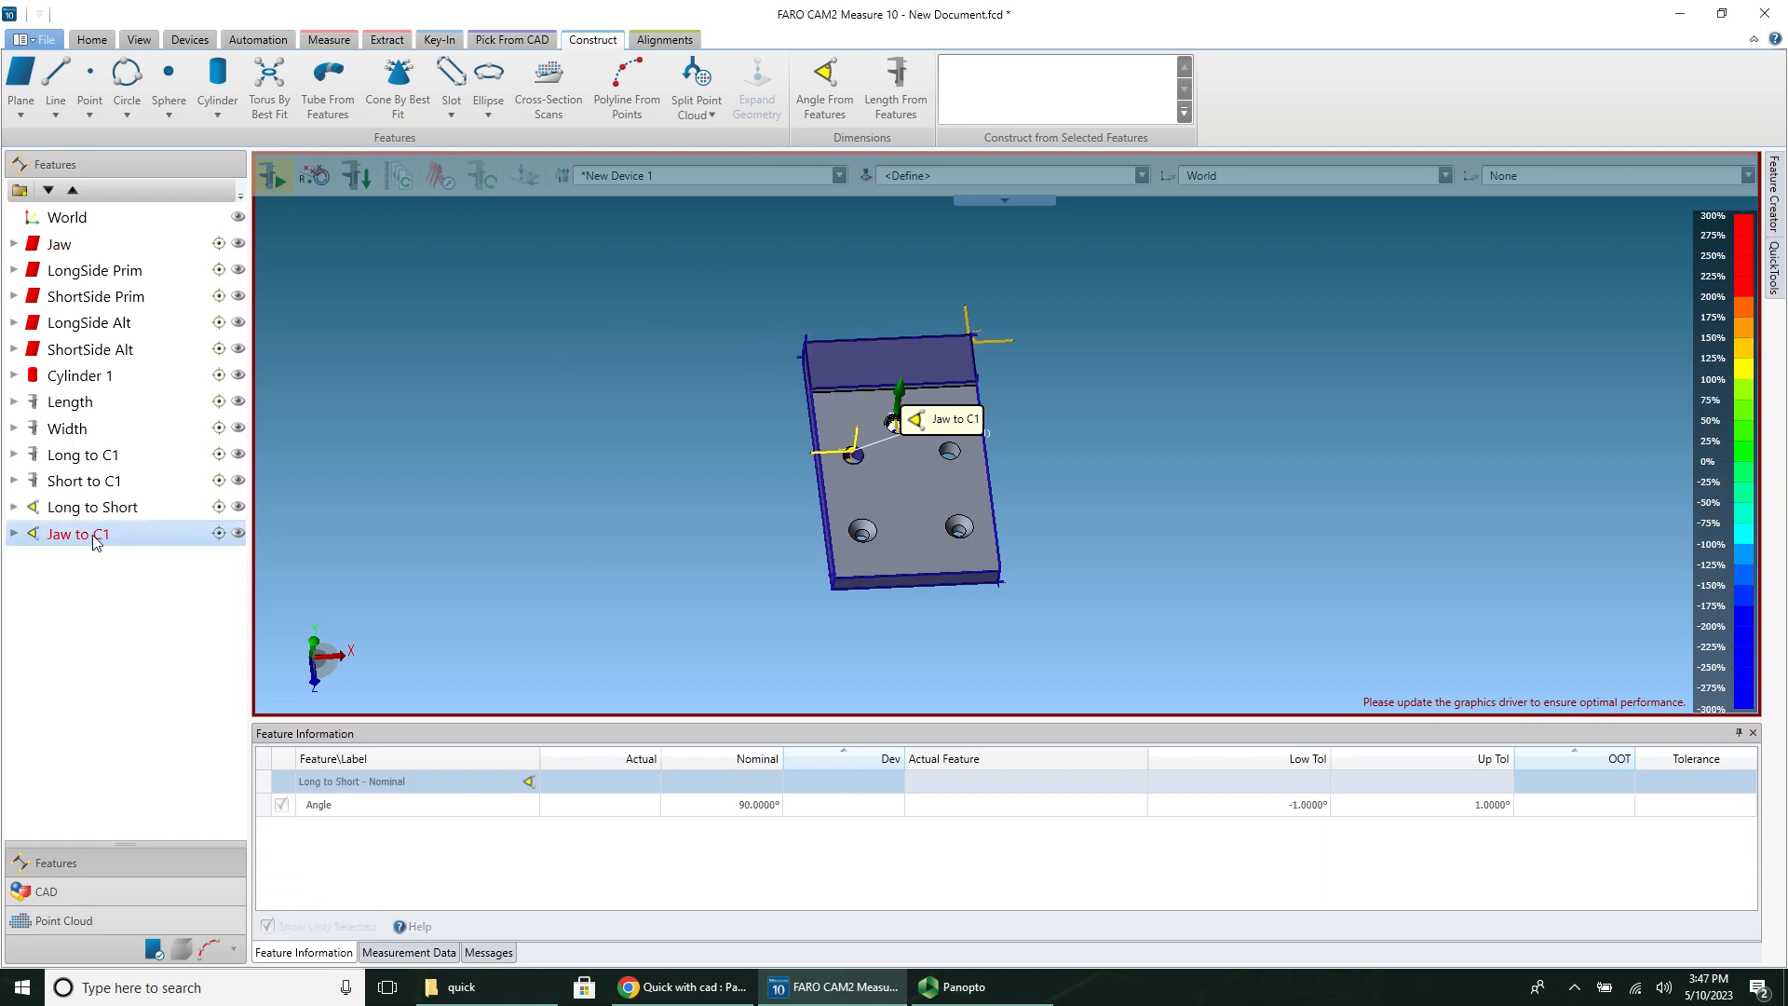
pyautogui.click(78, 534)
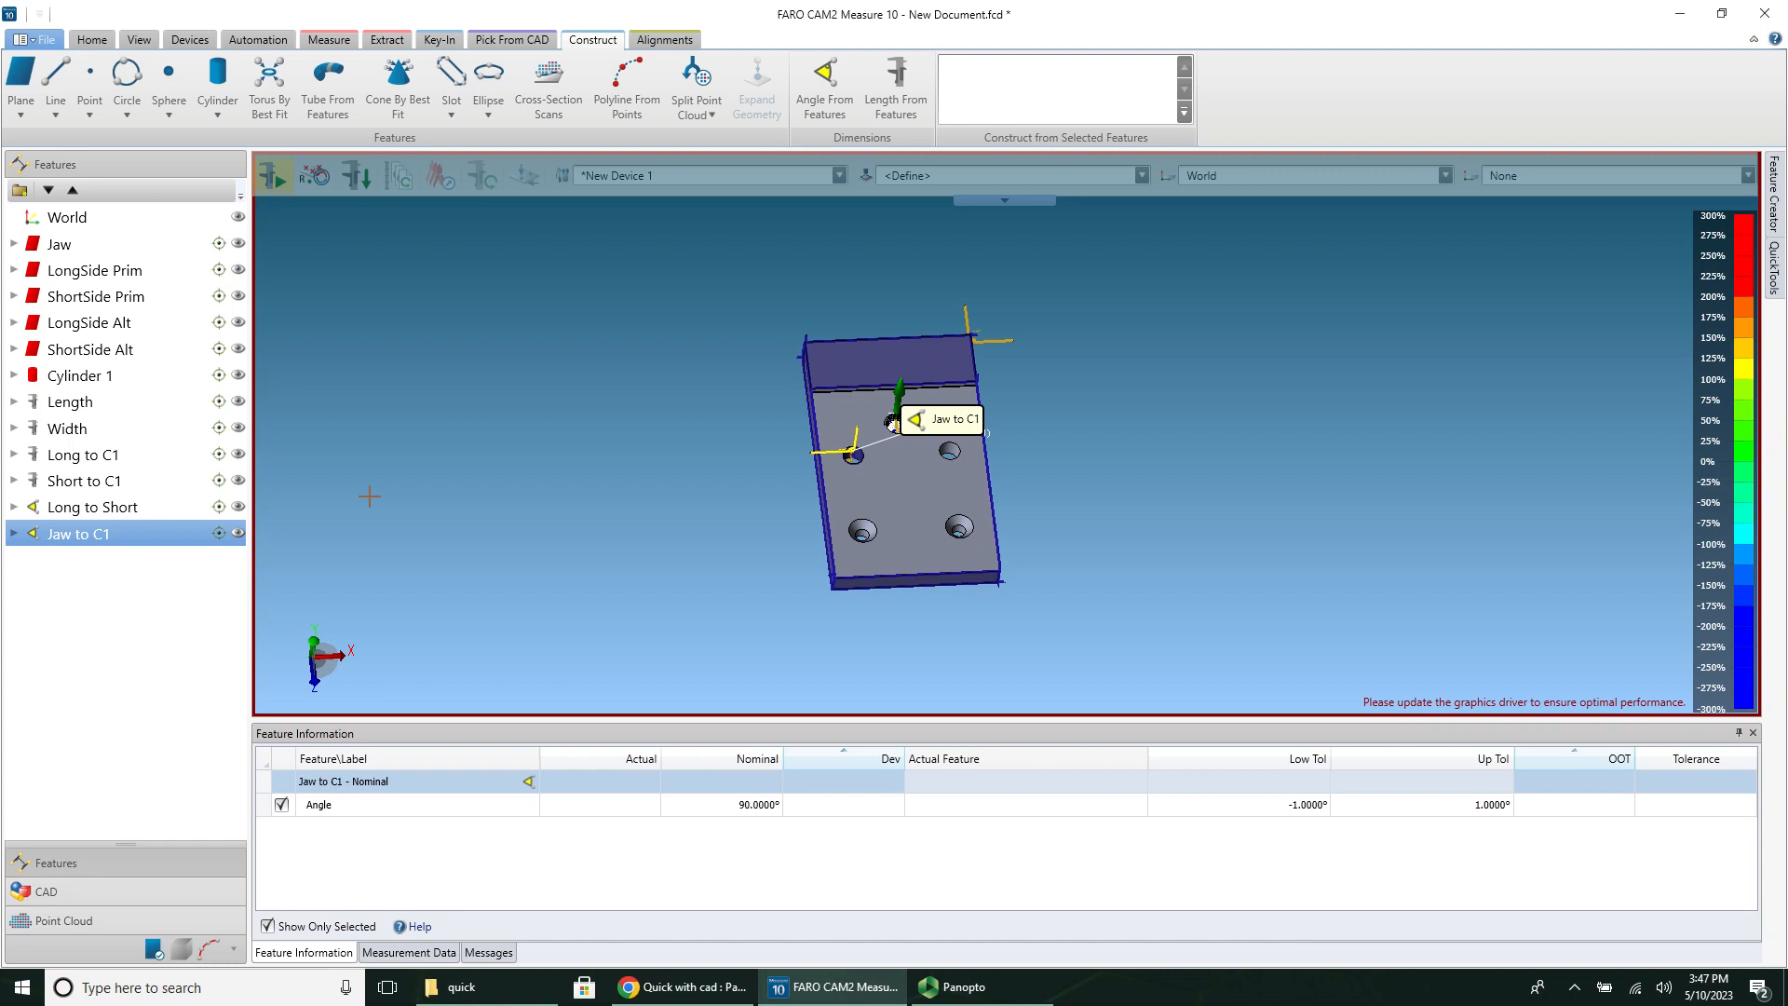
pyautogui.moveTo(534, 520)
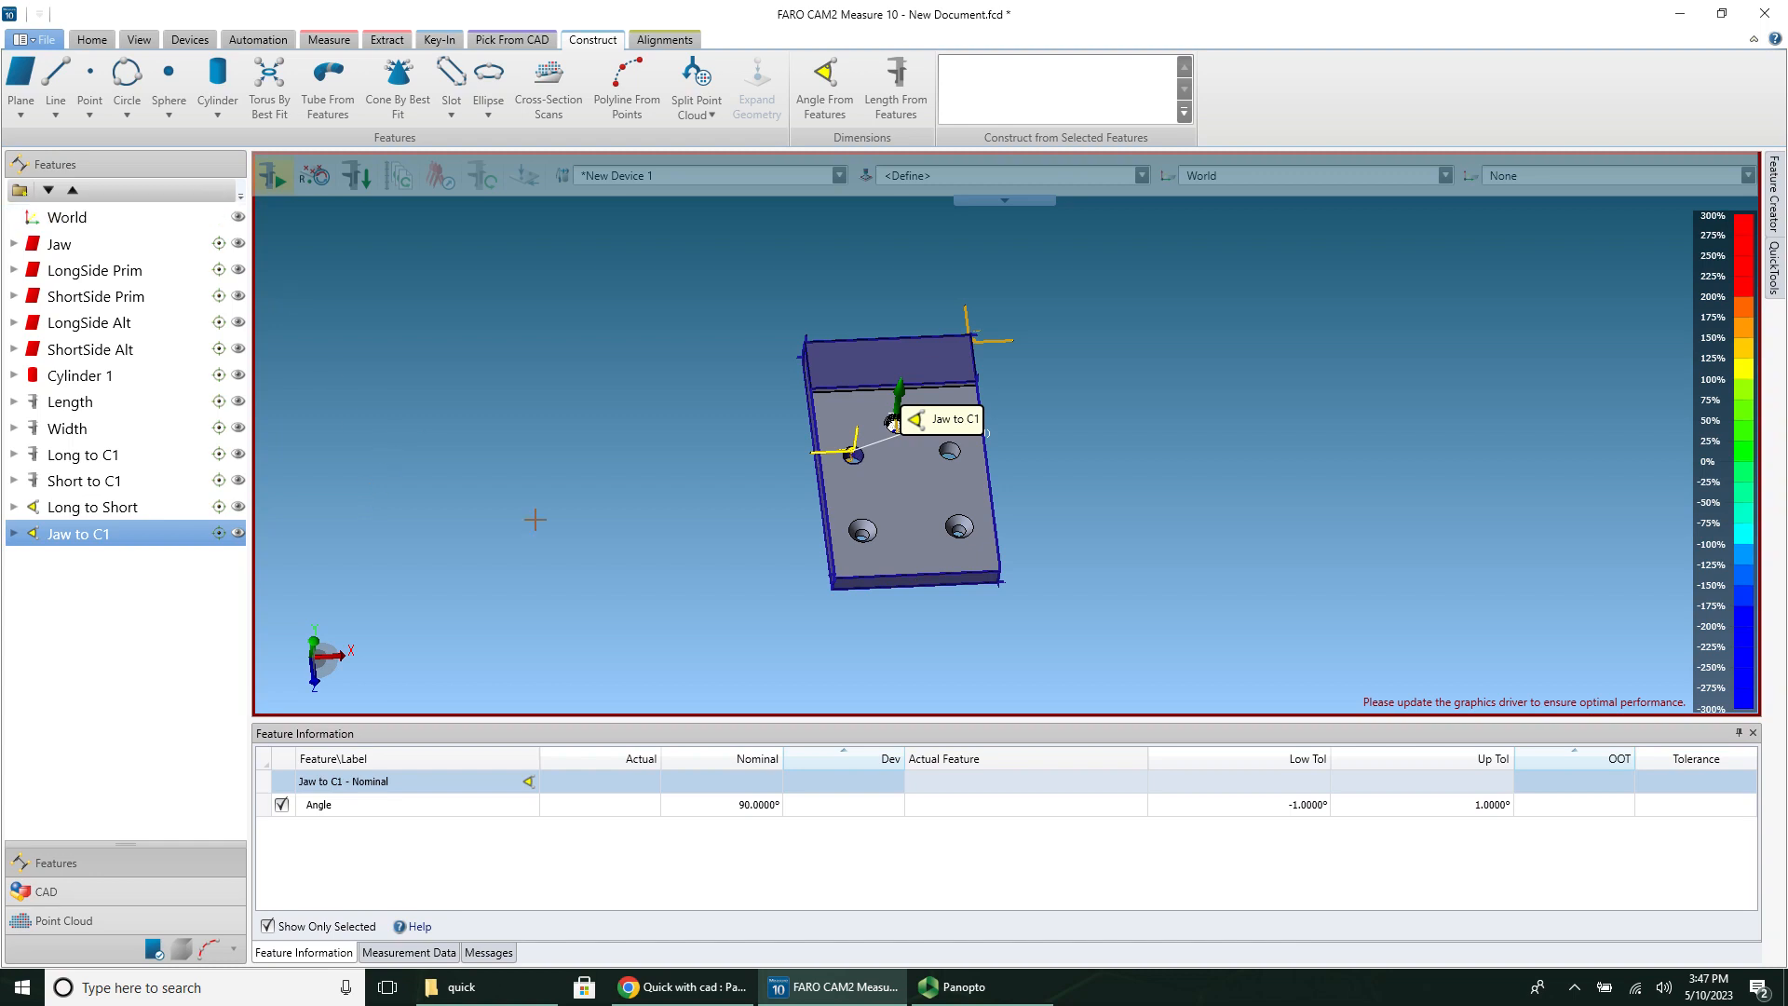
pyautogui.click(1305, 803)
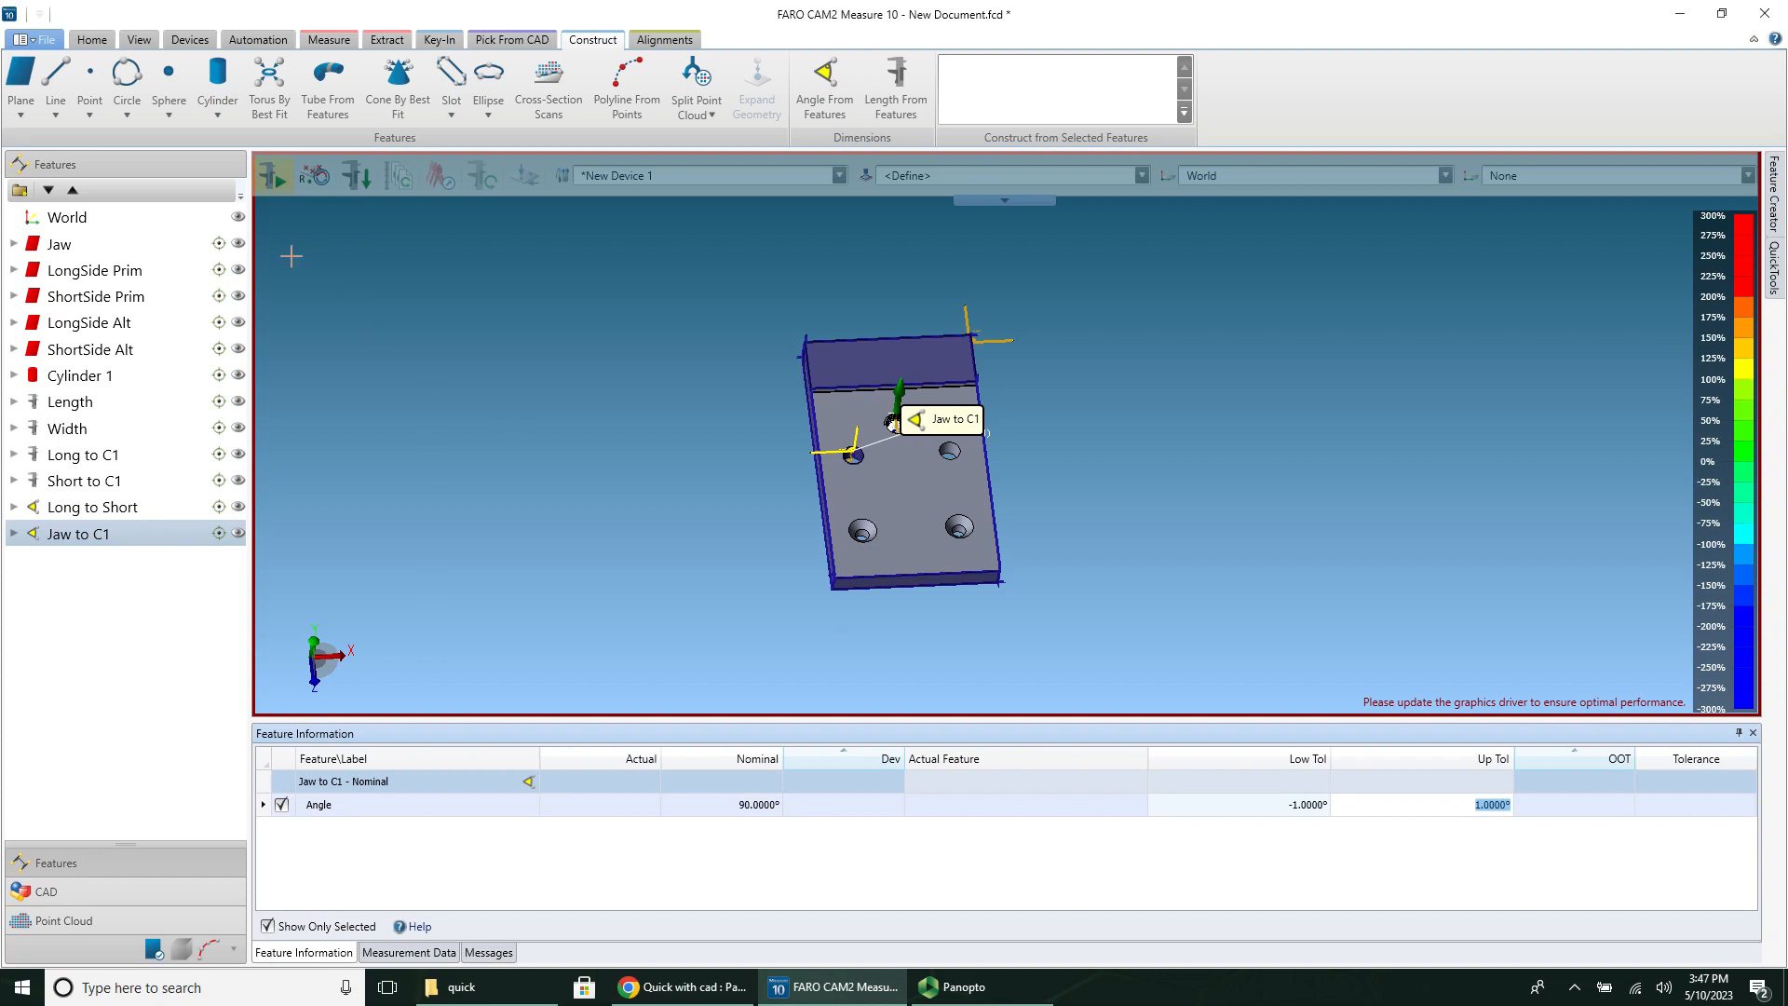
pyautogui.click(91, 40)
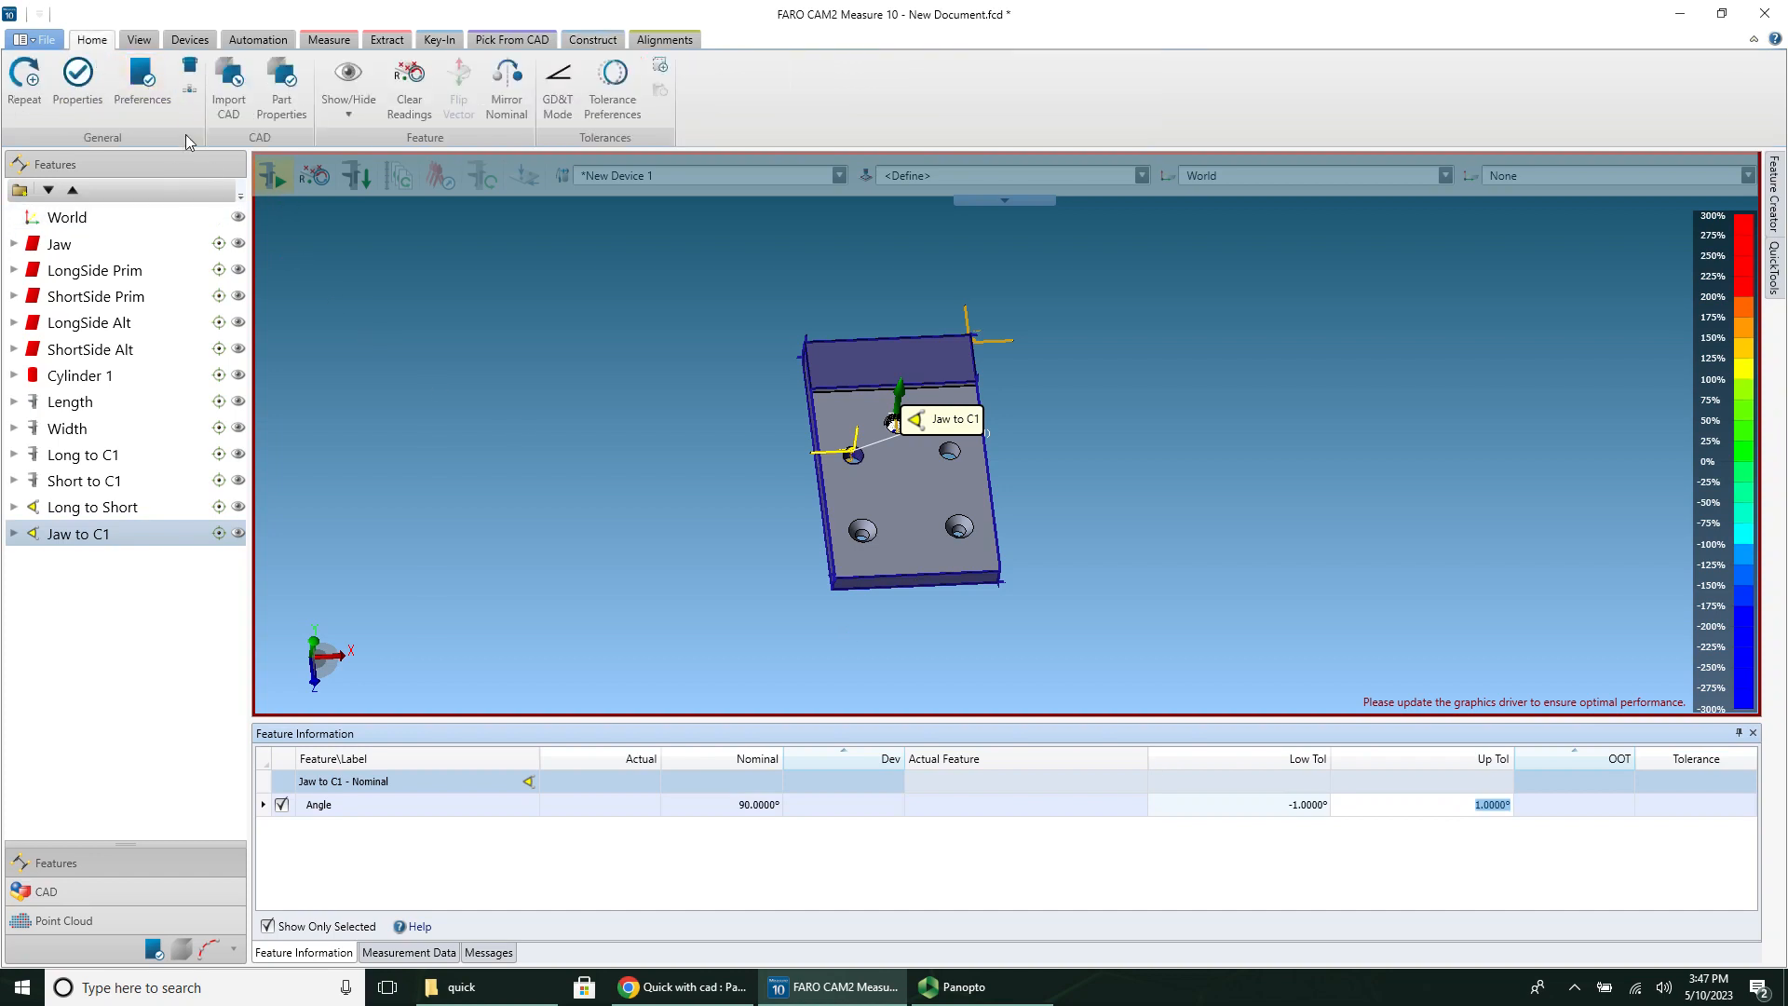
# Step: Set the default Length tolerance to 0.0090 in and apply it to existing features
pyautogui.click(141, 82)
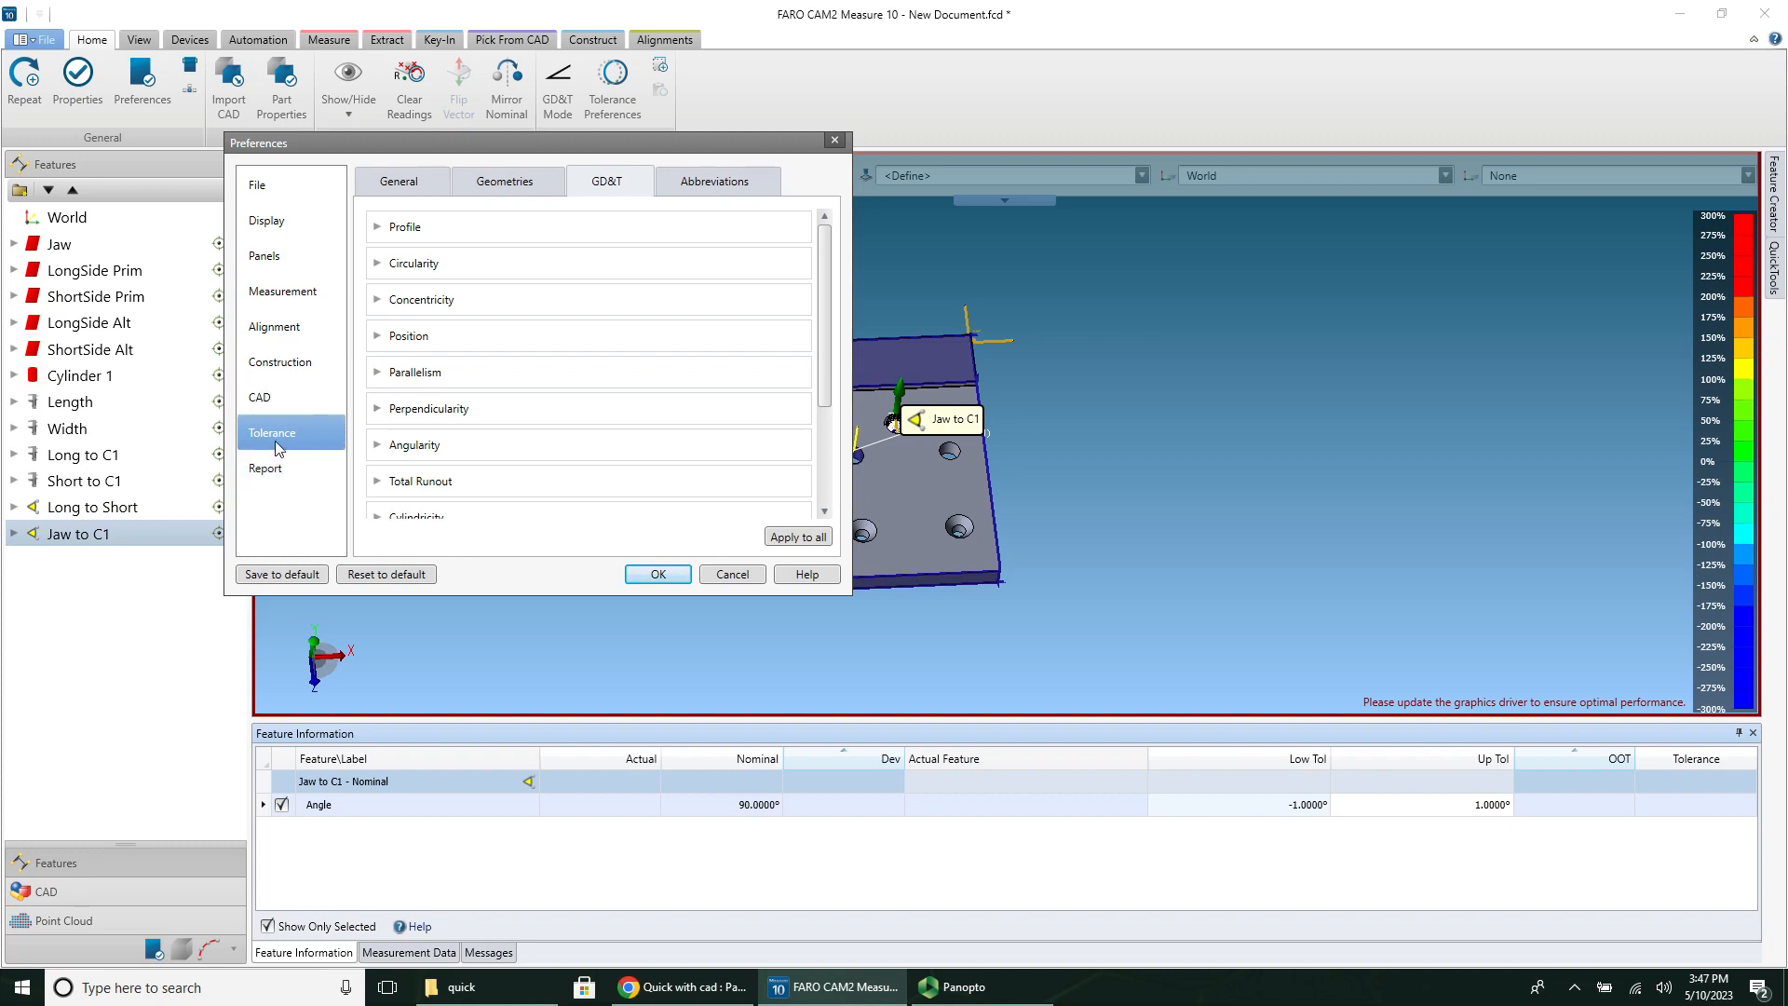
pyautogui.click(505, 180)
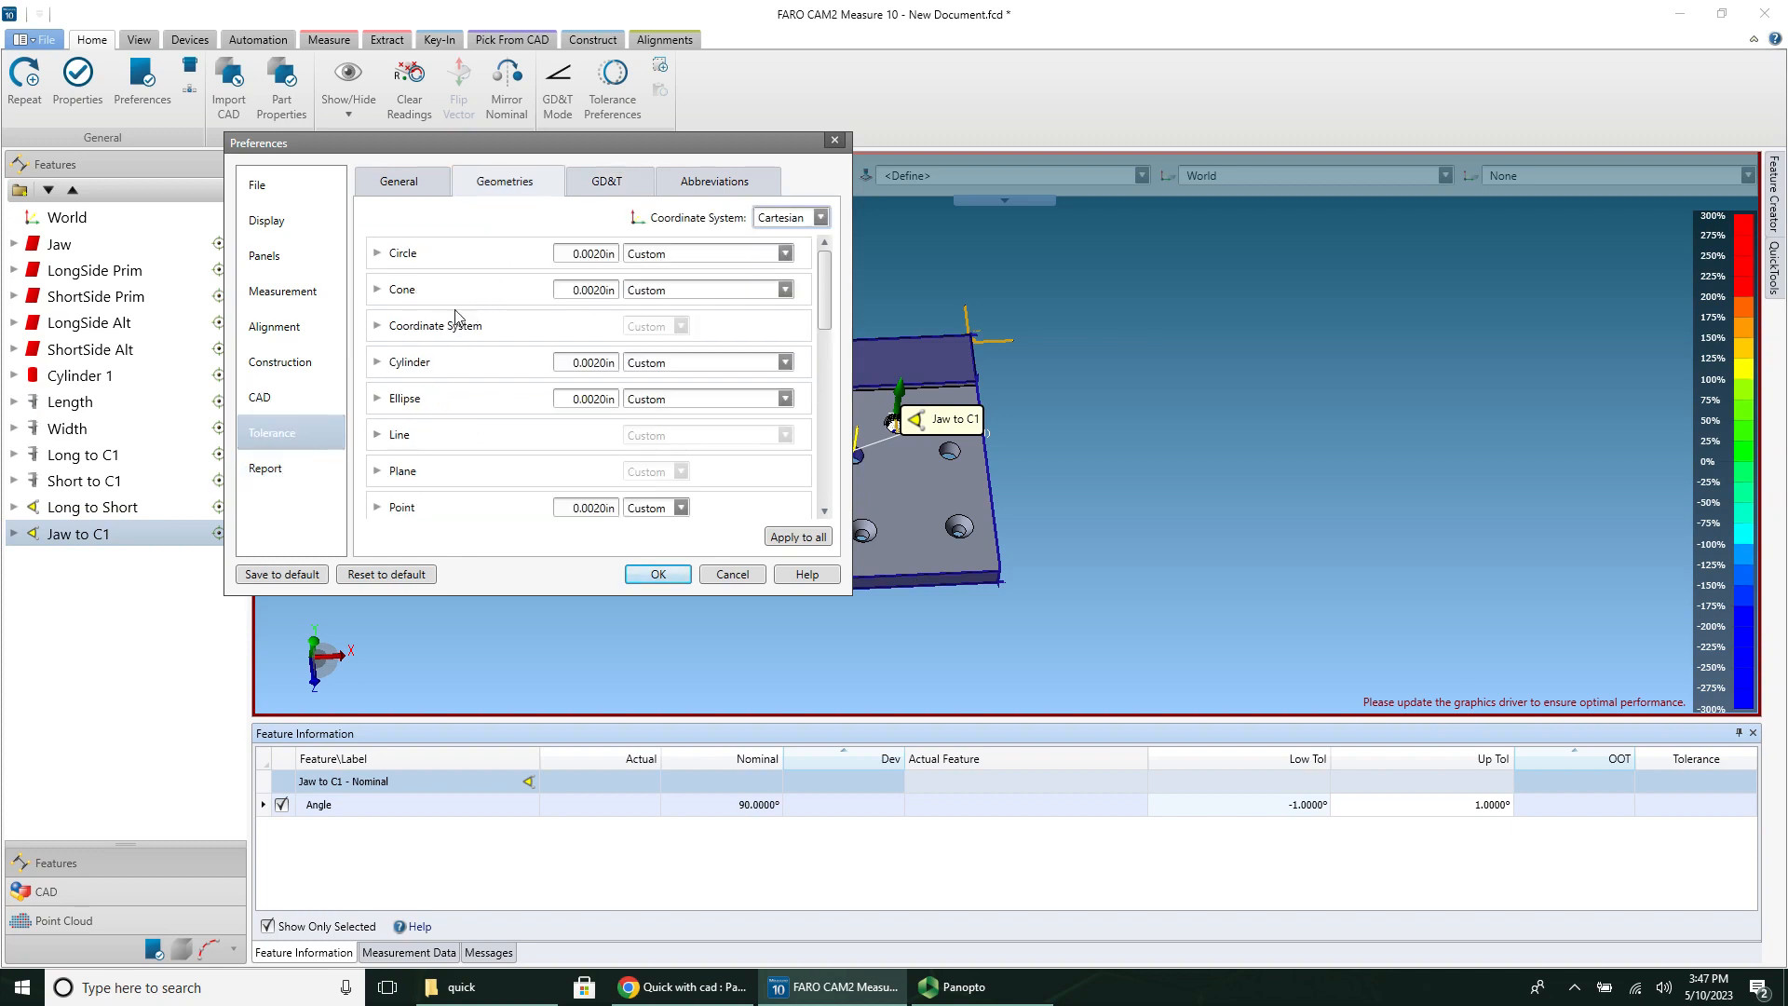
pyautogui.scroll(-3)
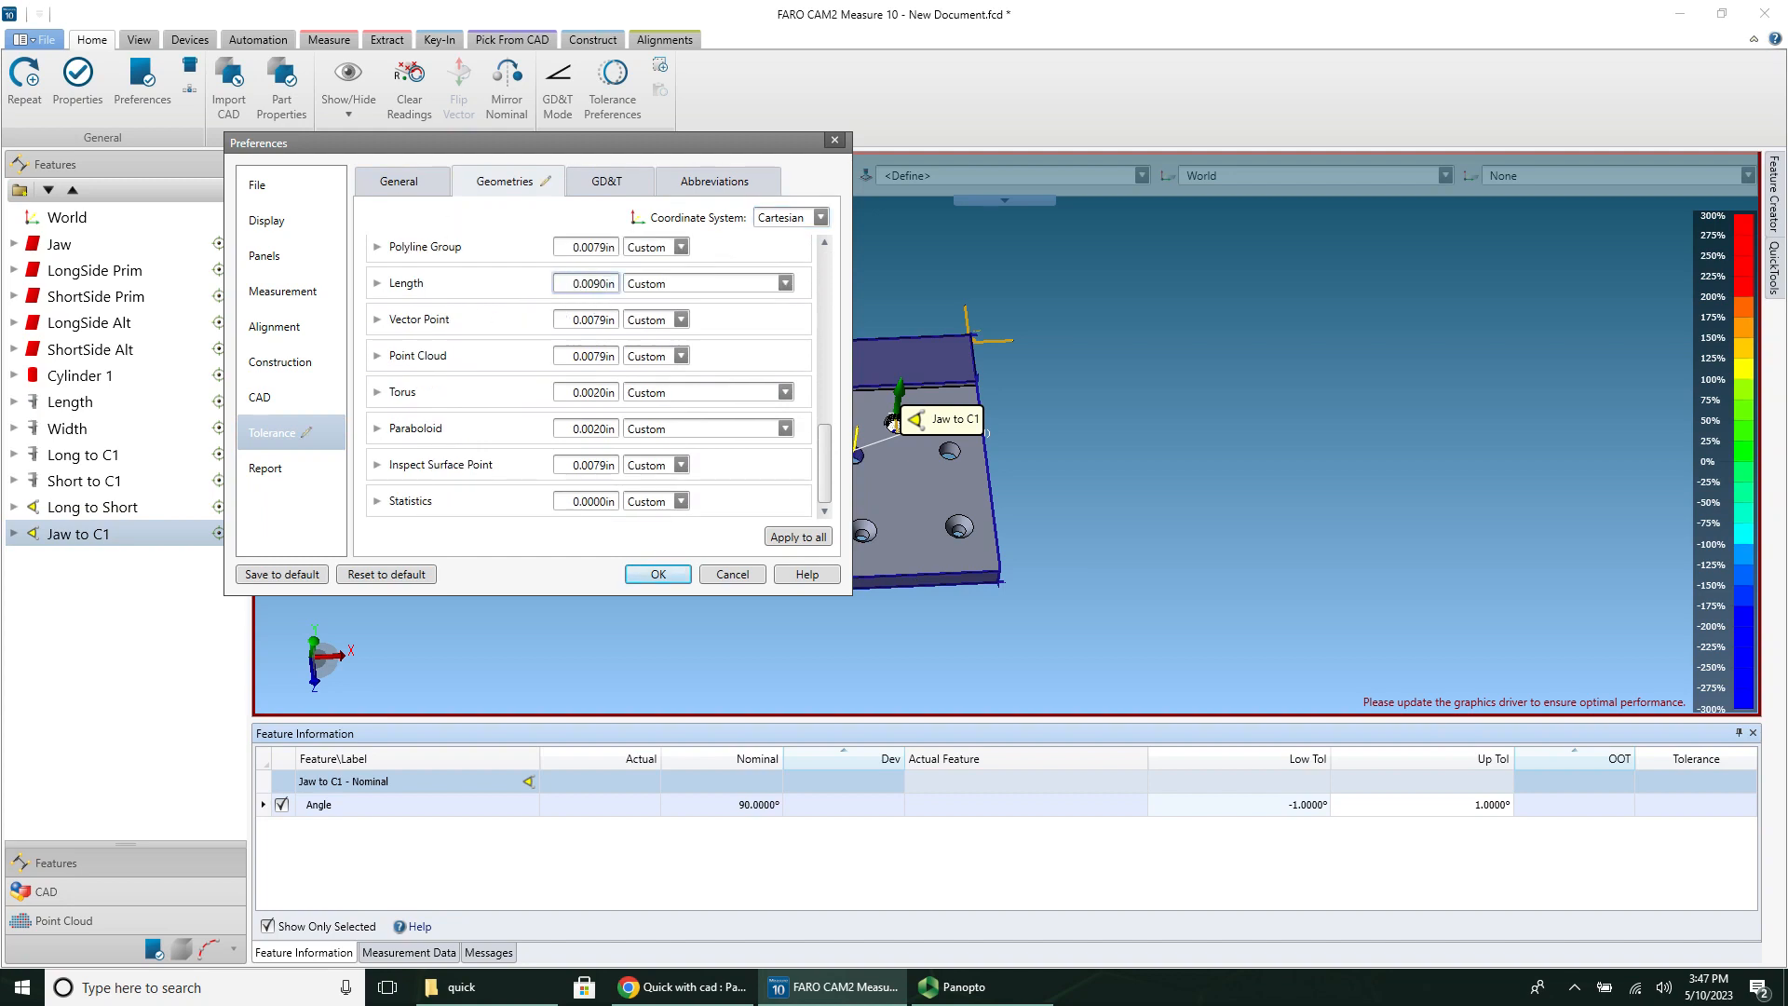
pyautogui.click(798, 536)
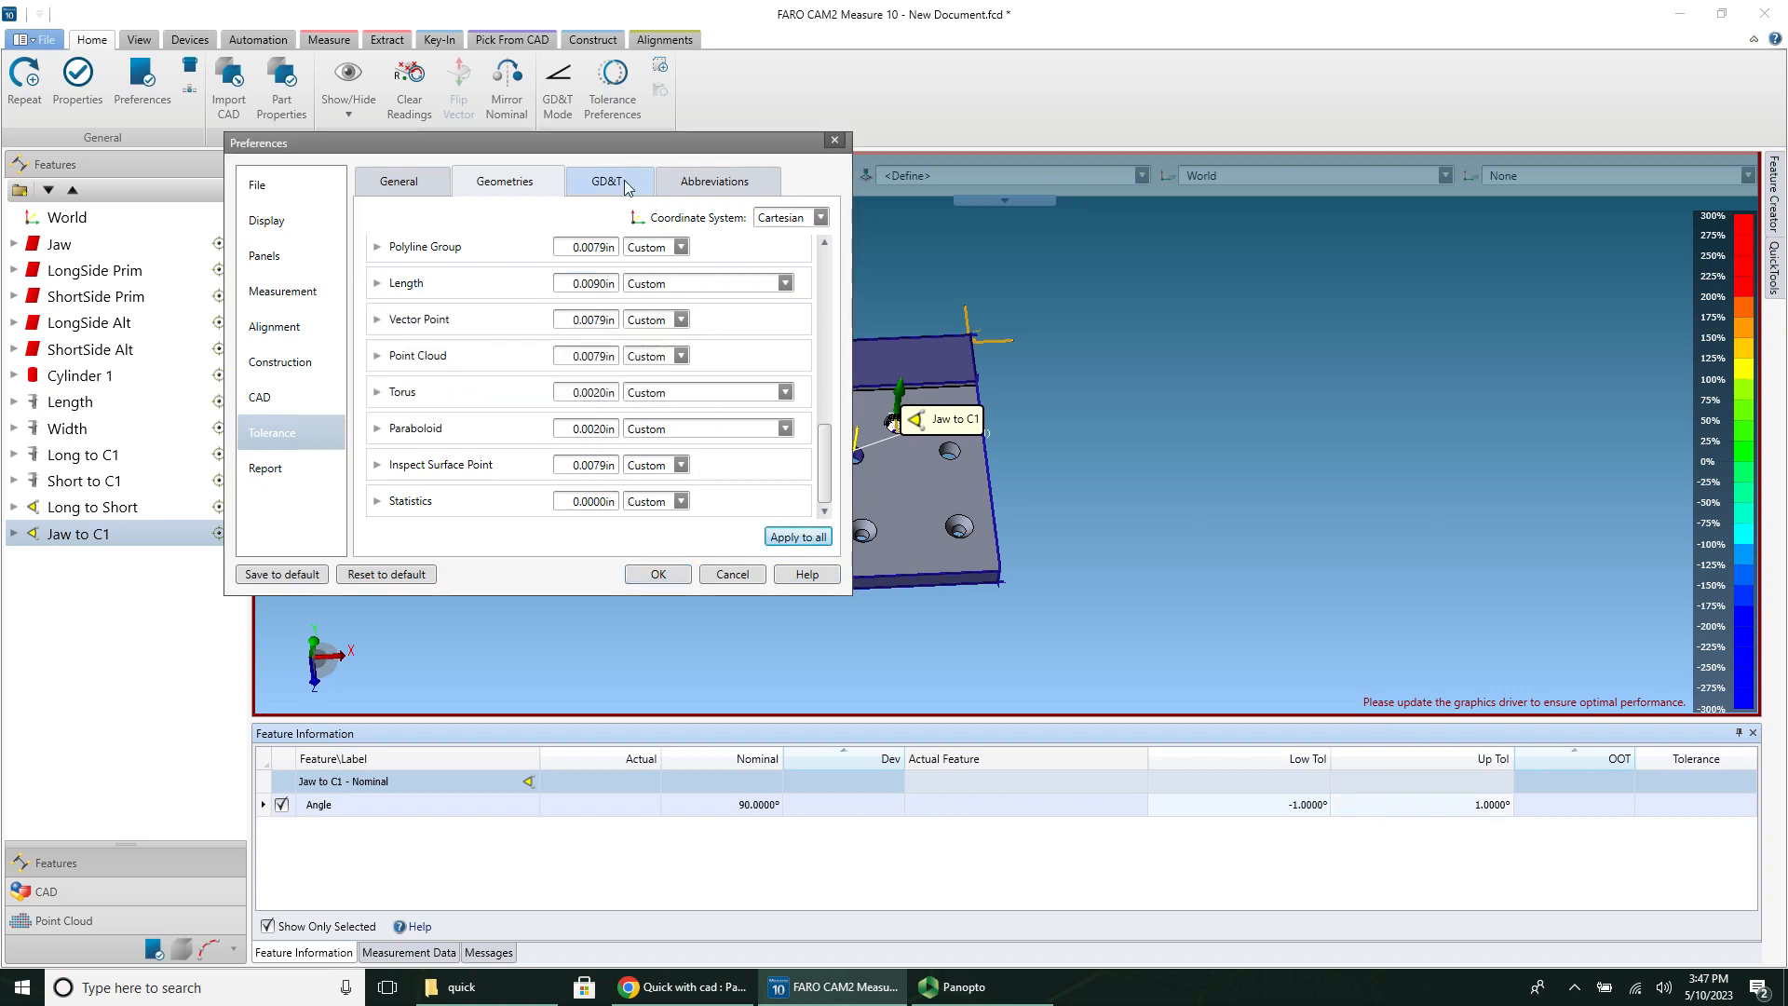
# Step: Set Parallelism and Perpendicularity tolerances to 0.0060 in and apply to all features
pyautogui.click(609, 181)
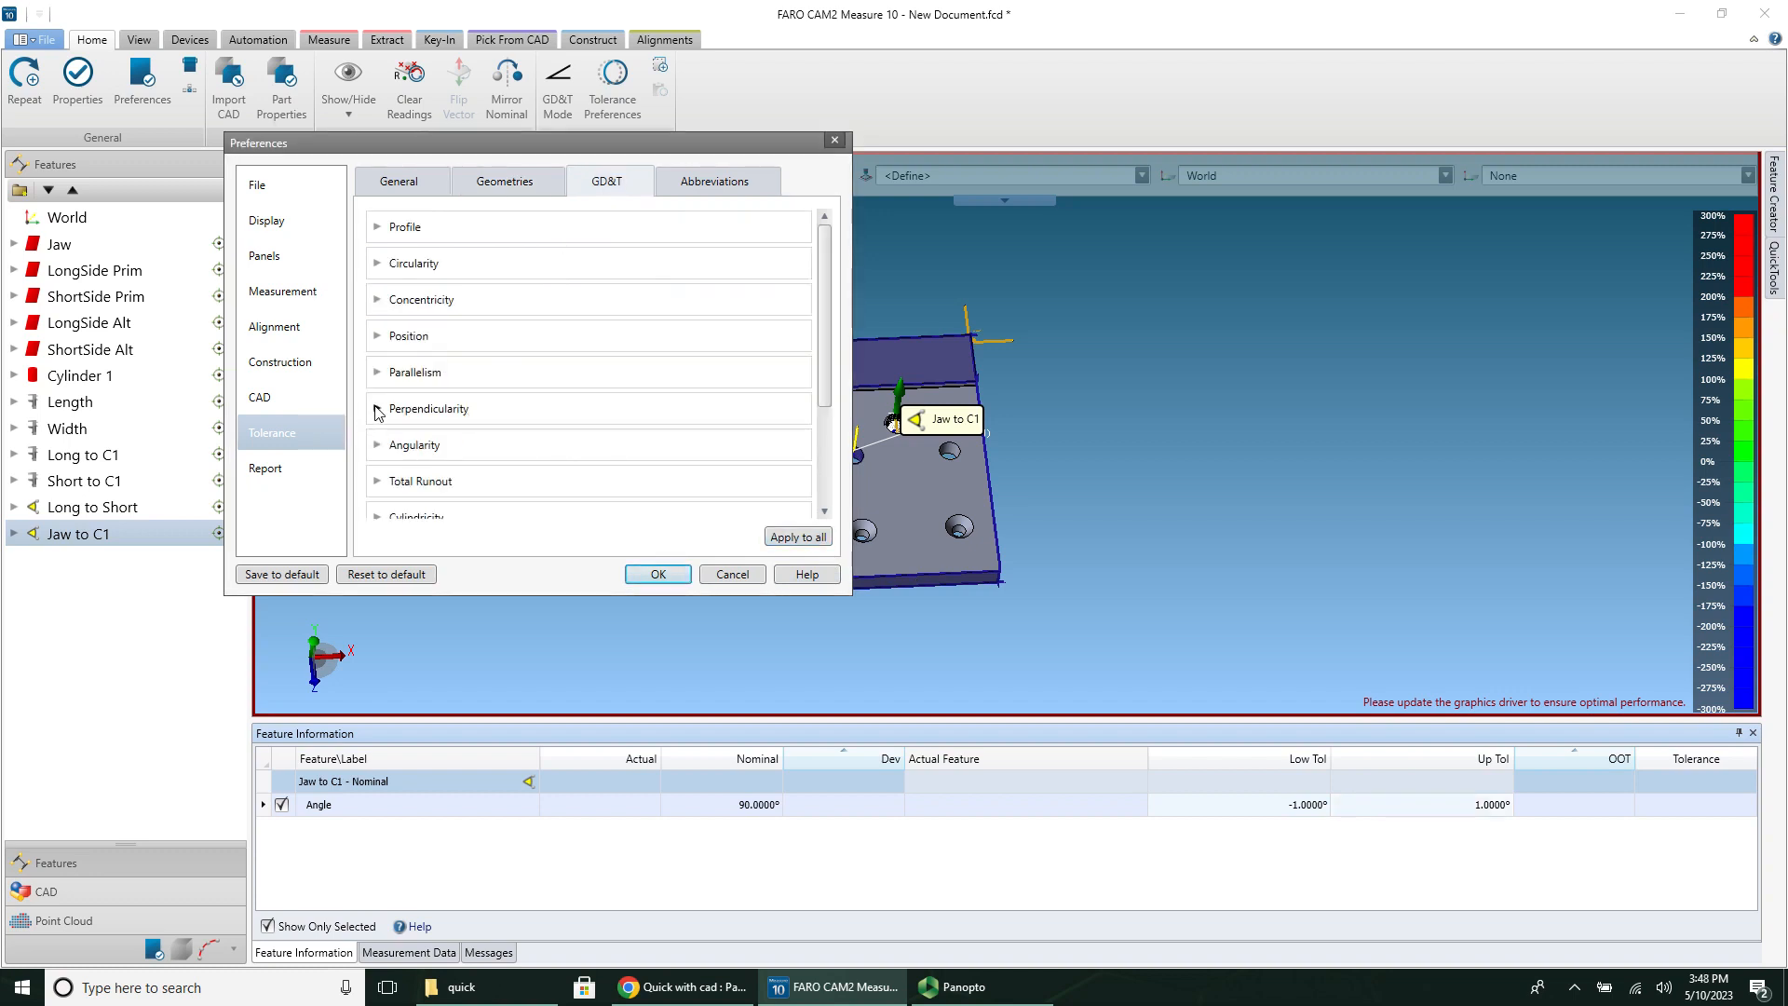
pyautogui.click(377, 411)
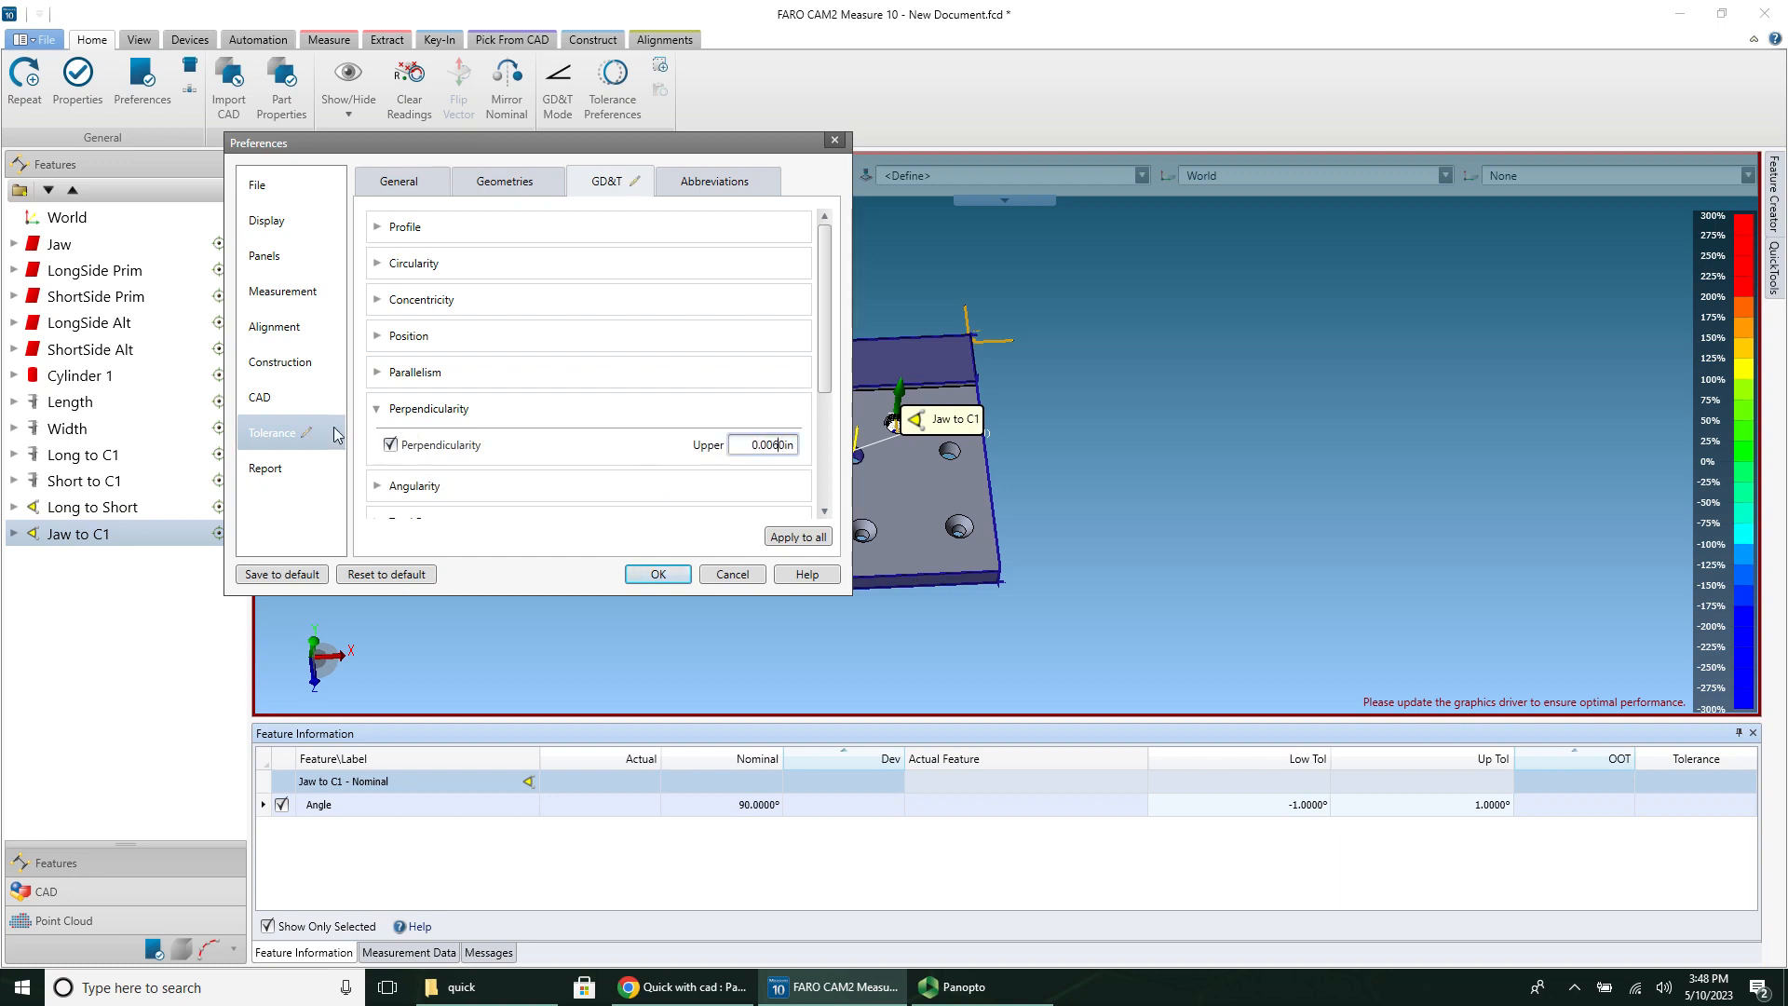
pyautogui.click(377, 372)
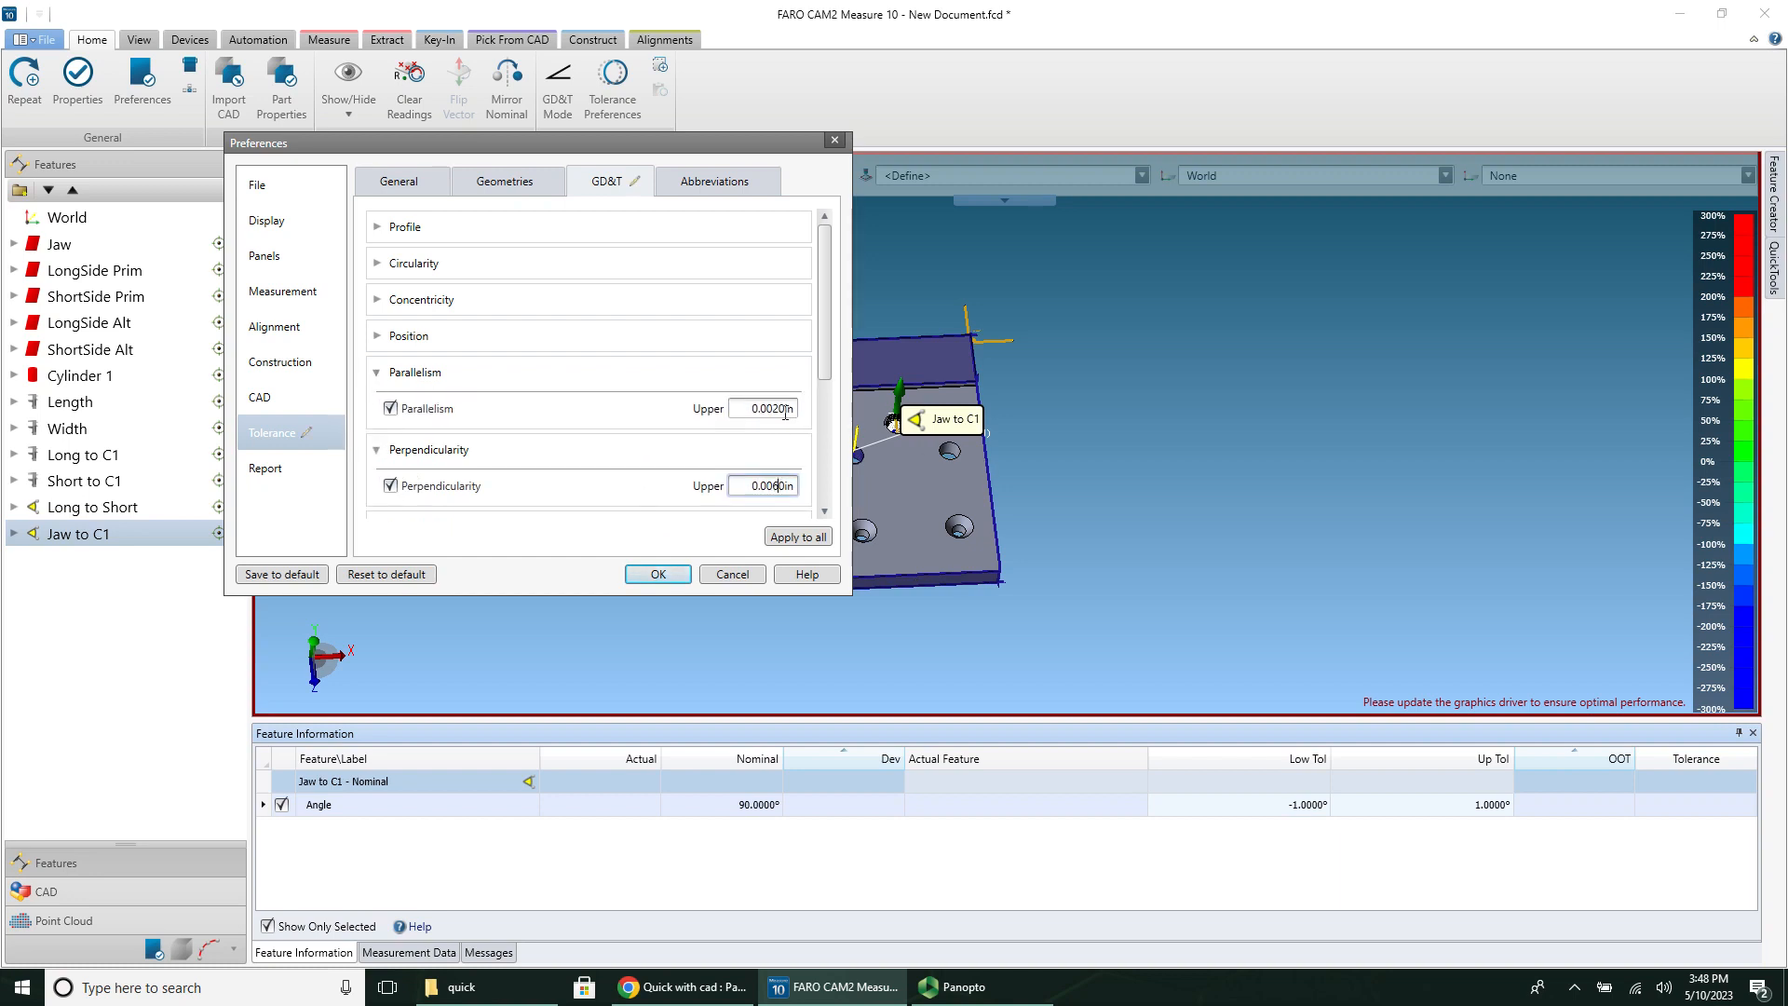
pyautogui.write('0.0060')
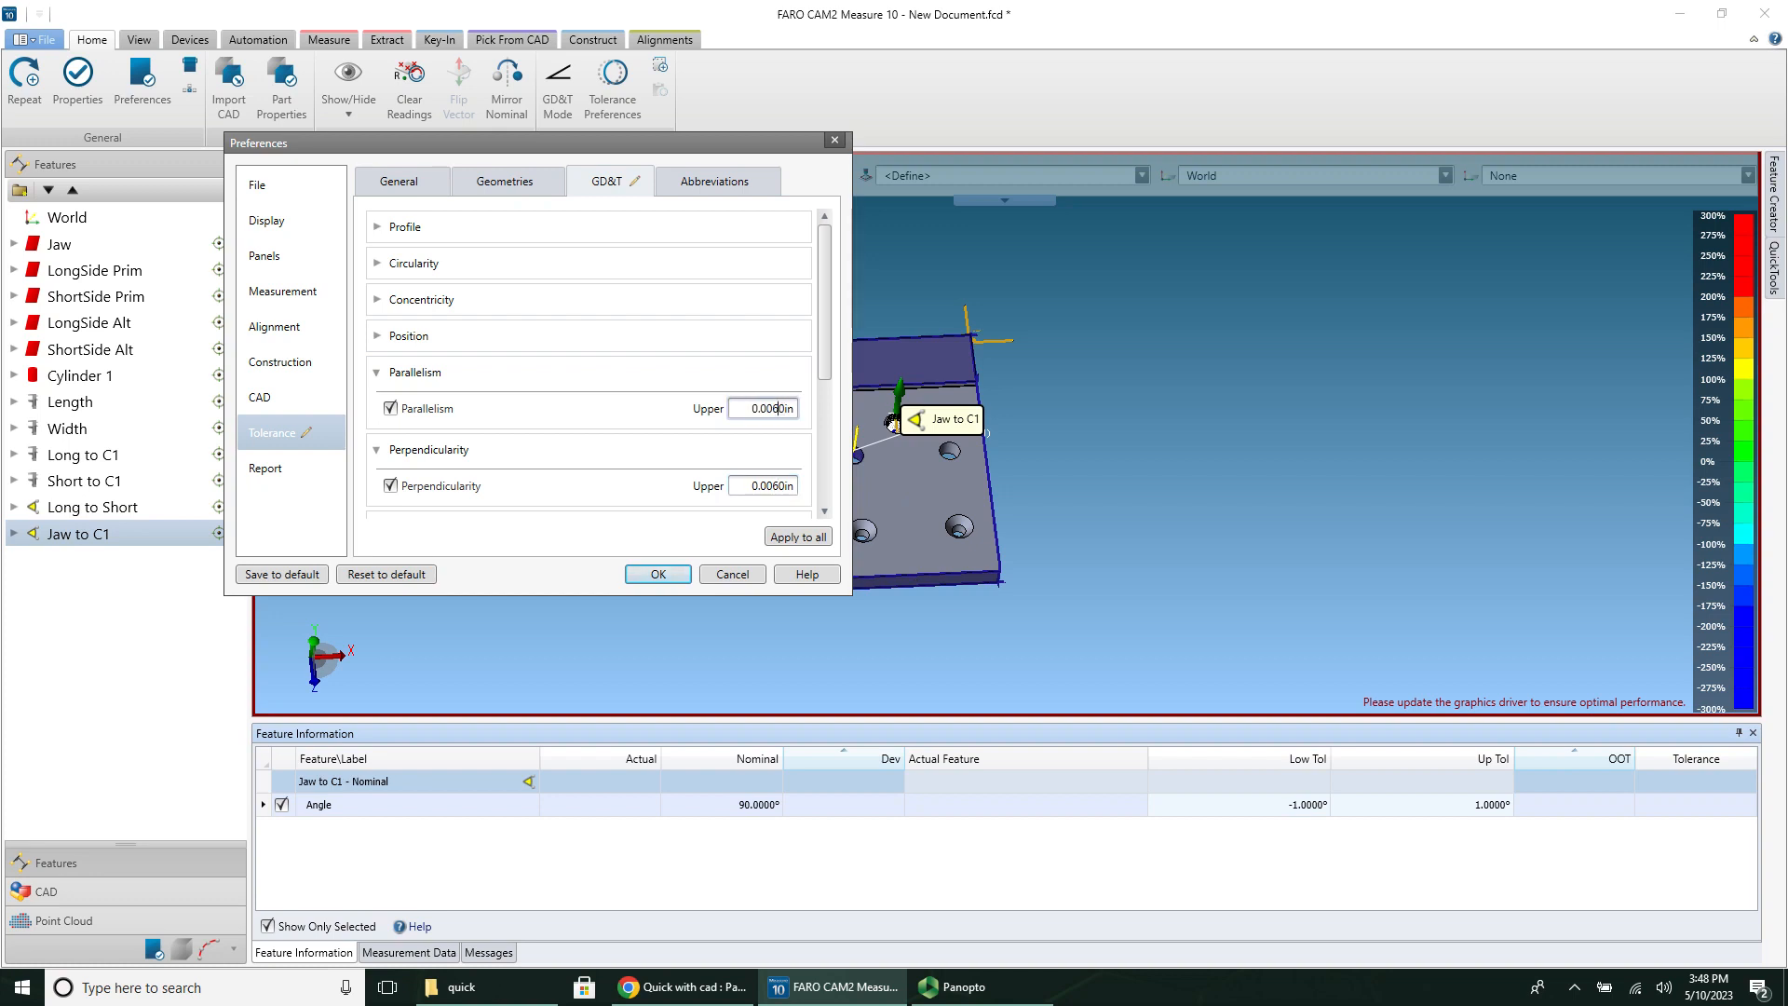
pyautogui.click(797, 537)
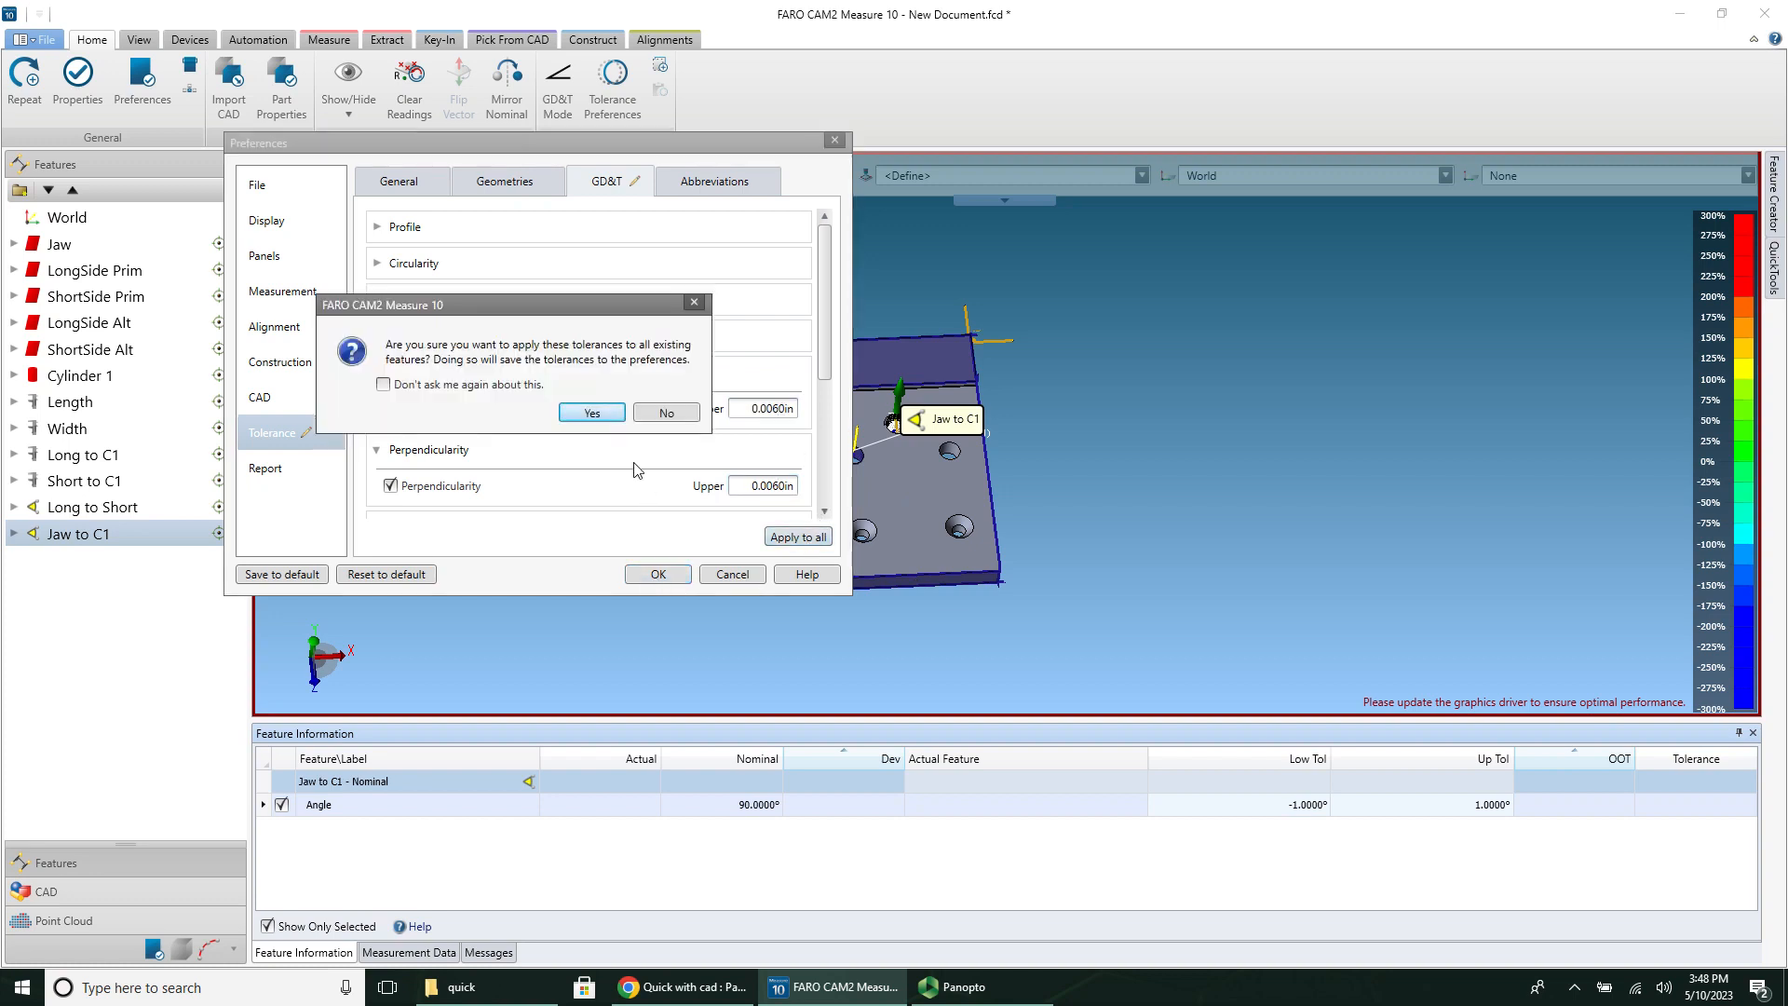
pyautogui.click(590, 412)
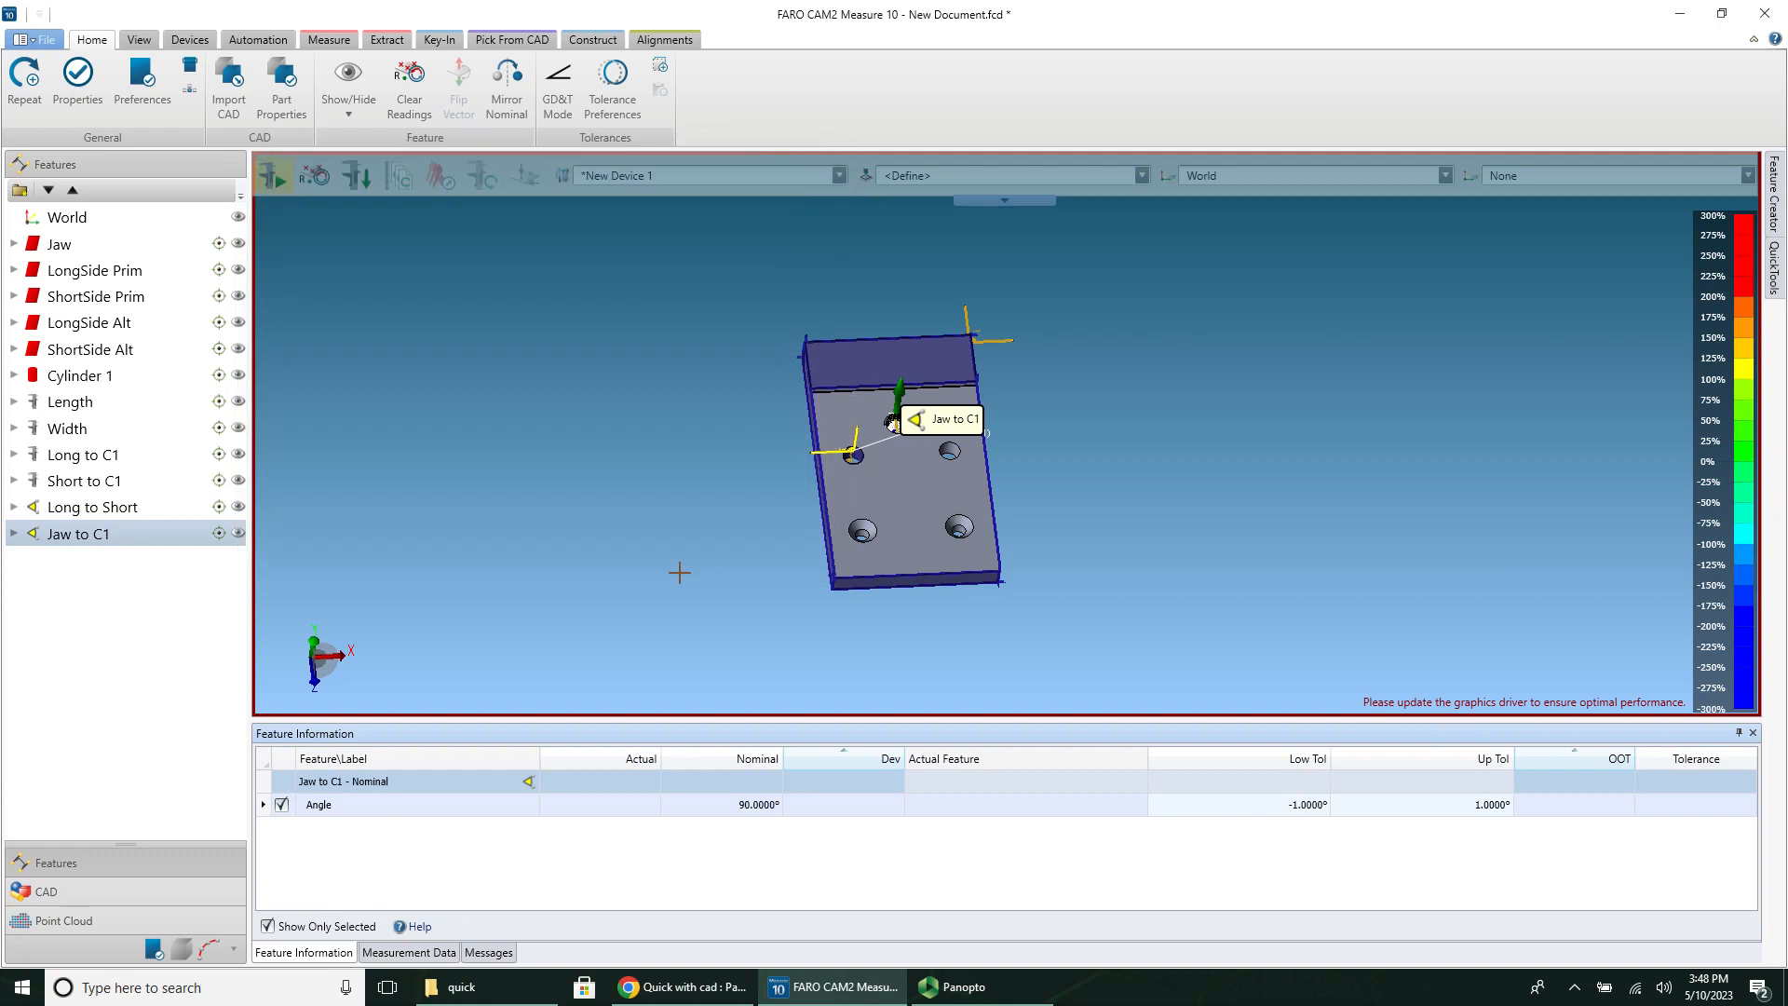
# Step: Select Width to confirm its 3.0000 in nominal and ±0.0090 in tolerances
pyautogui.click(68, 427)
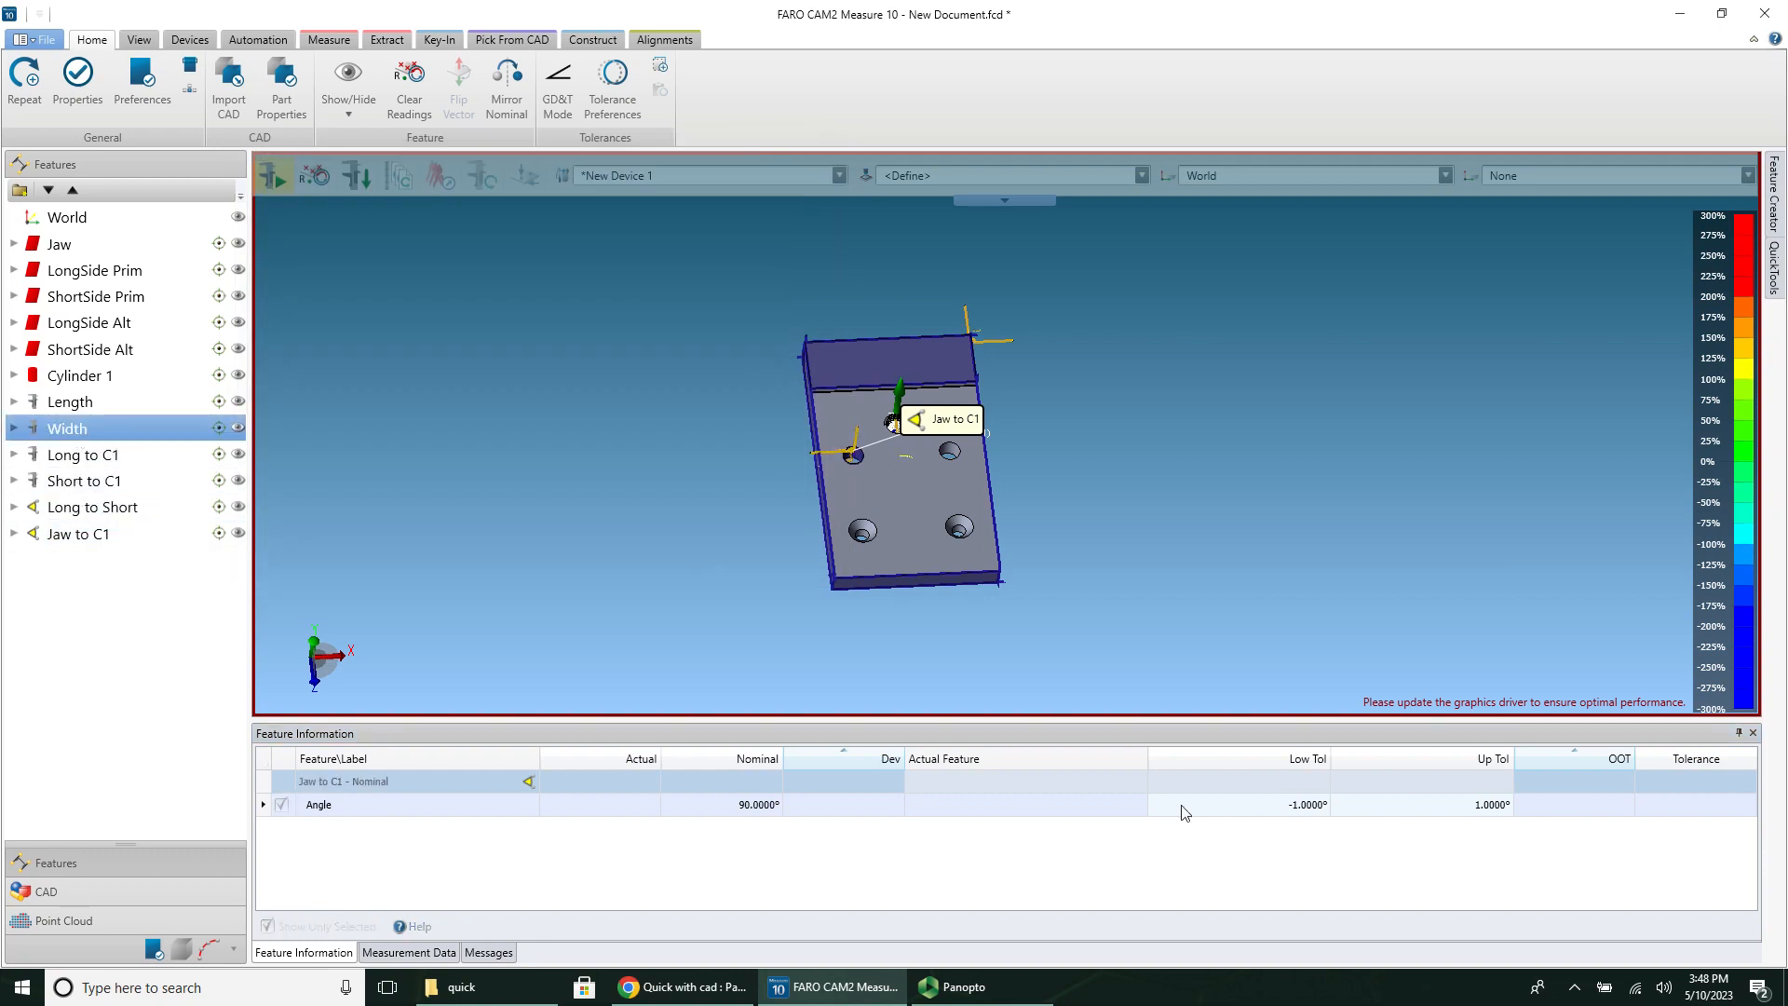
pyautogui.click(66, 427)
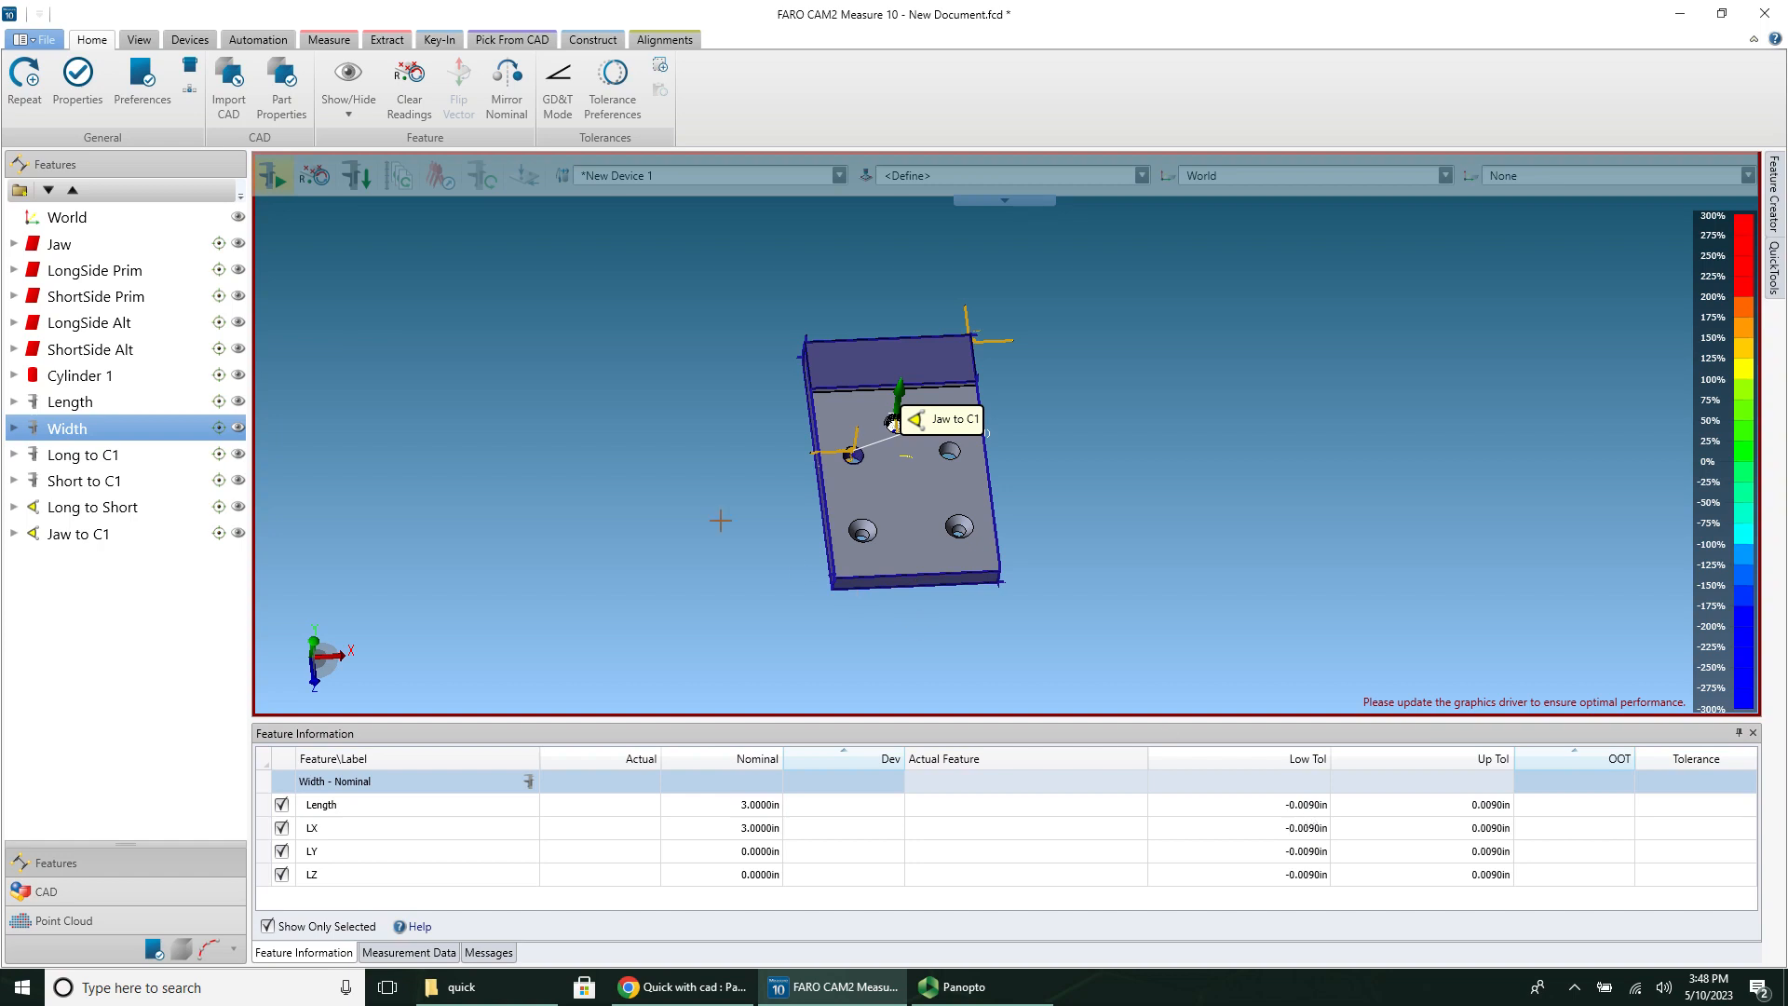
pyautogui.click(56, 244)
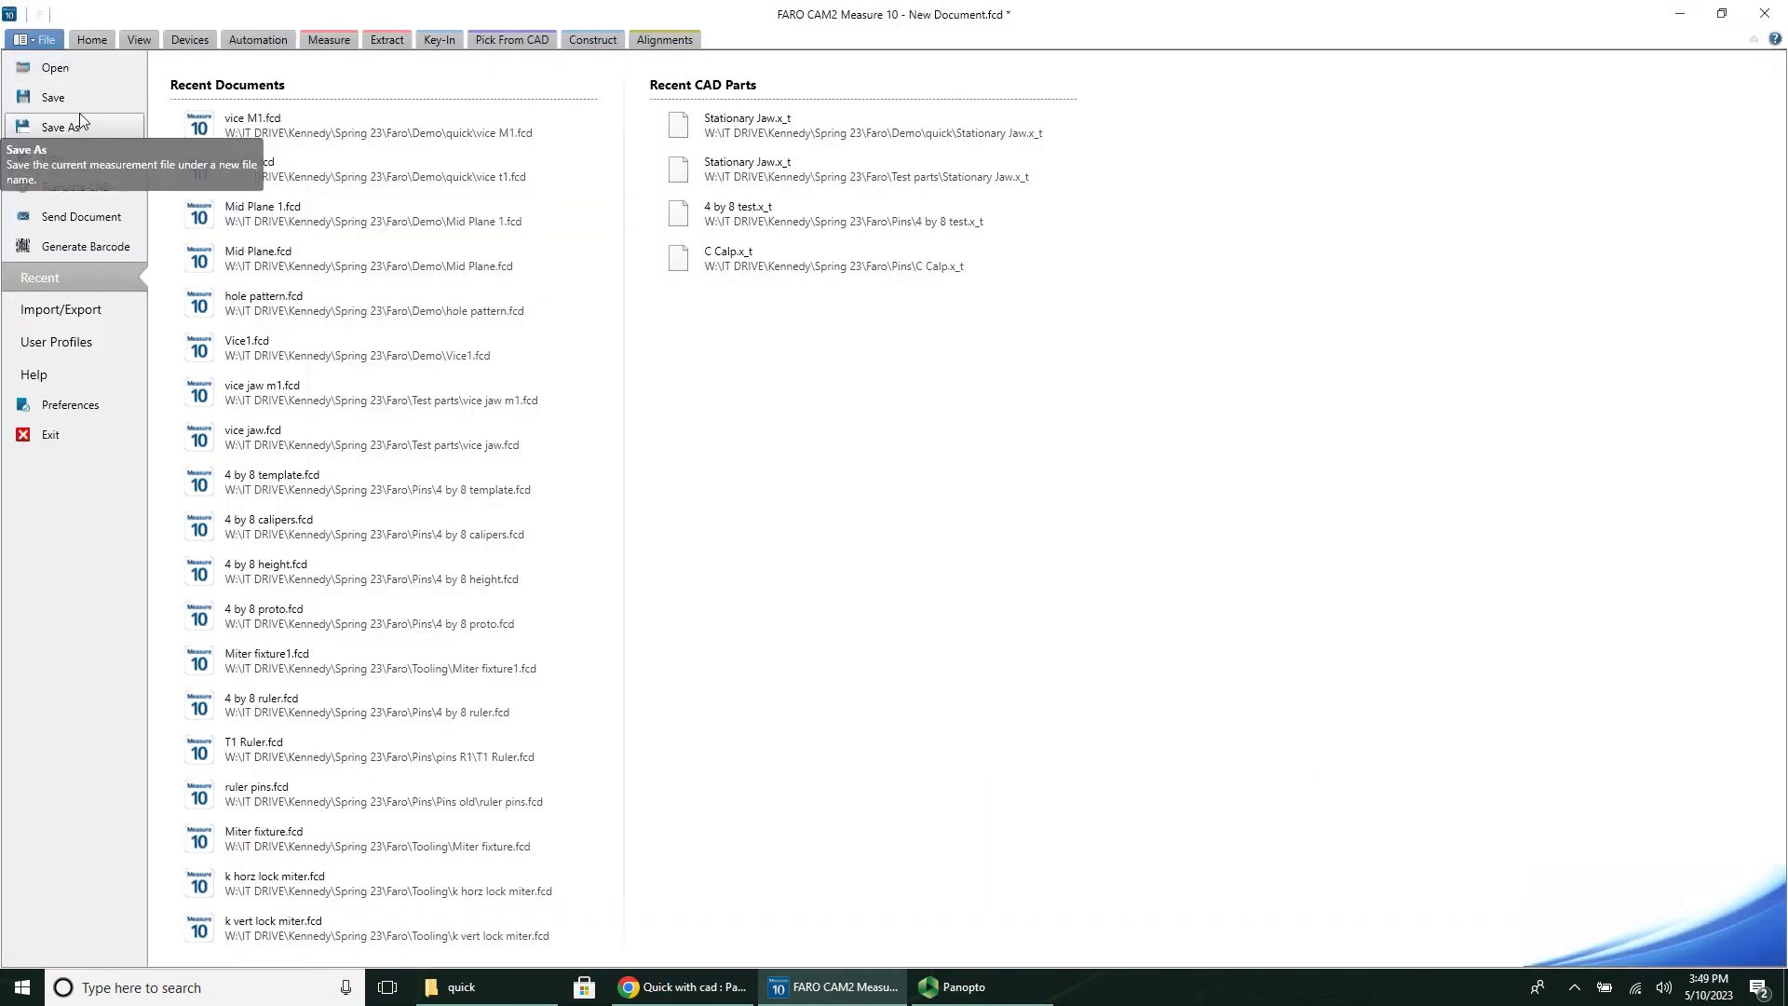
# Step: Save As with the file name 'Vice T' in the quick folder
pyautogui.click(66, 127)
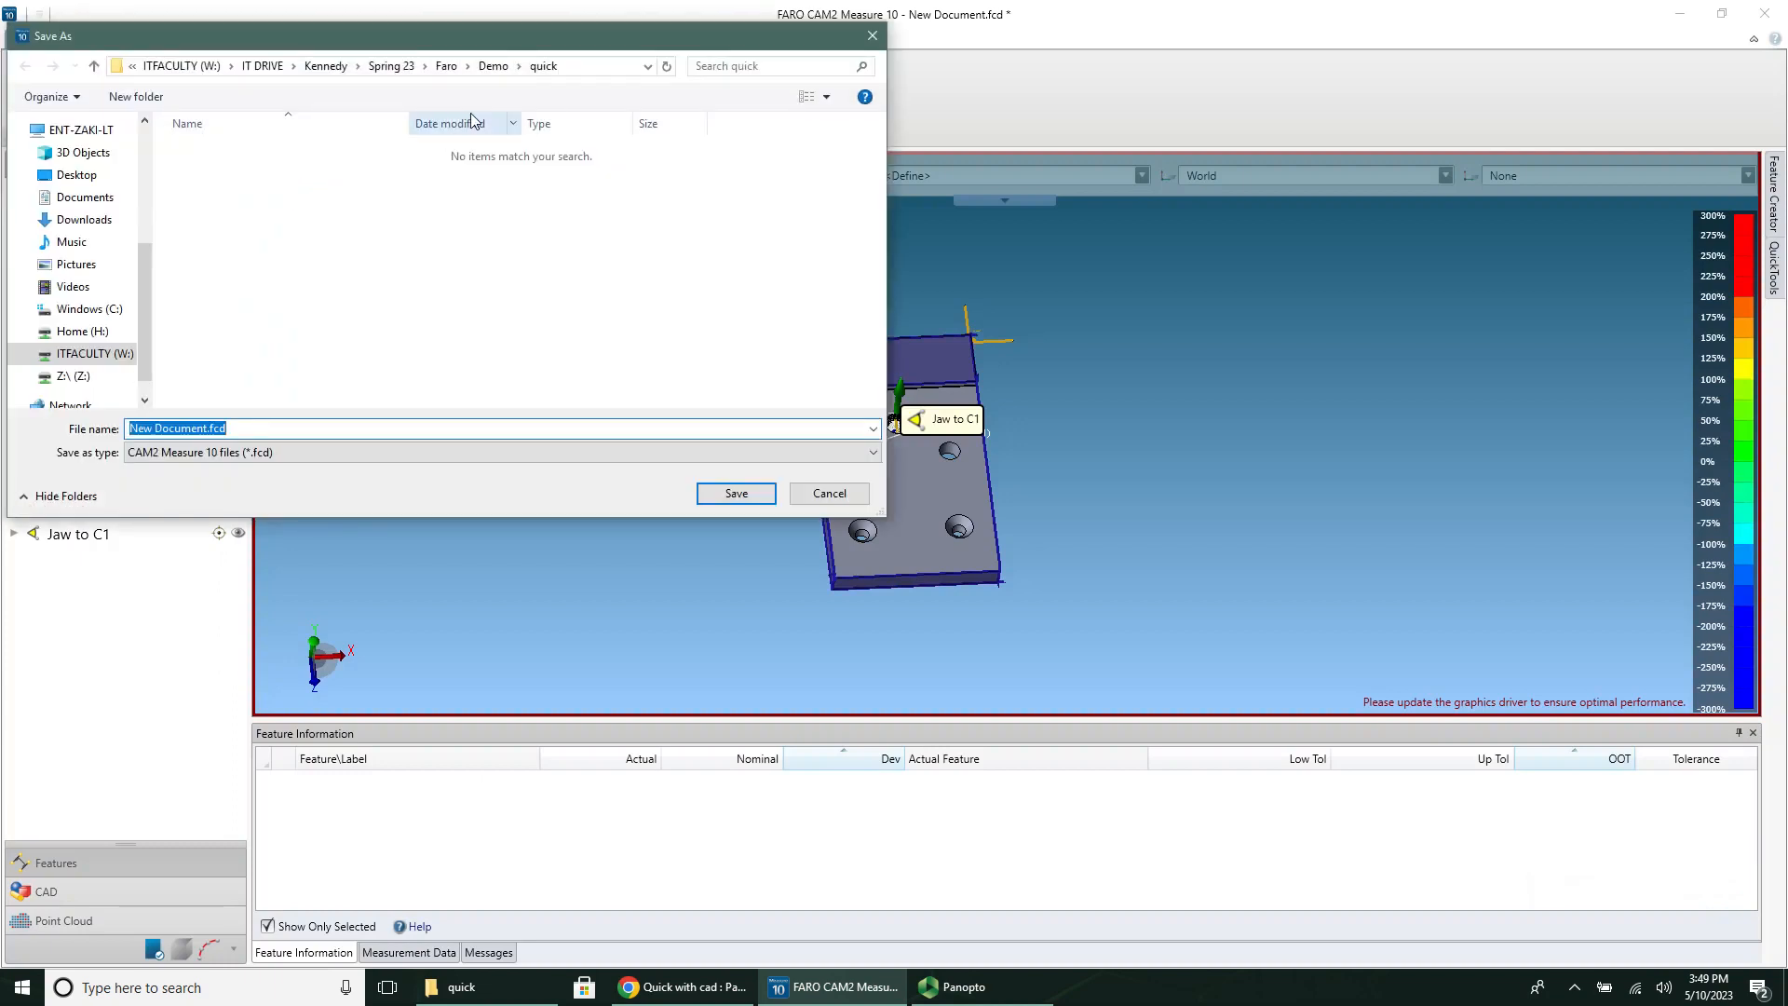
pyautogui.write('Vi')
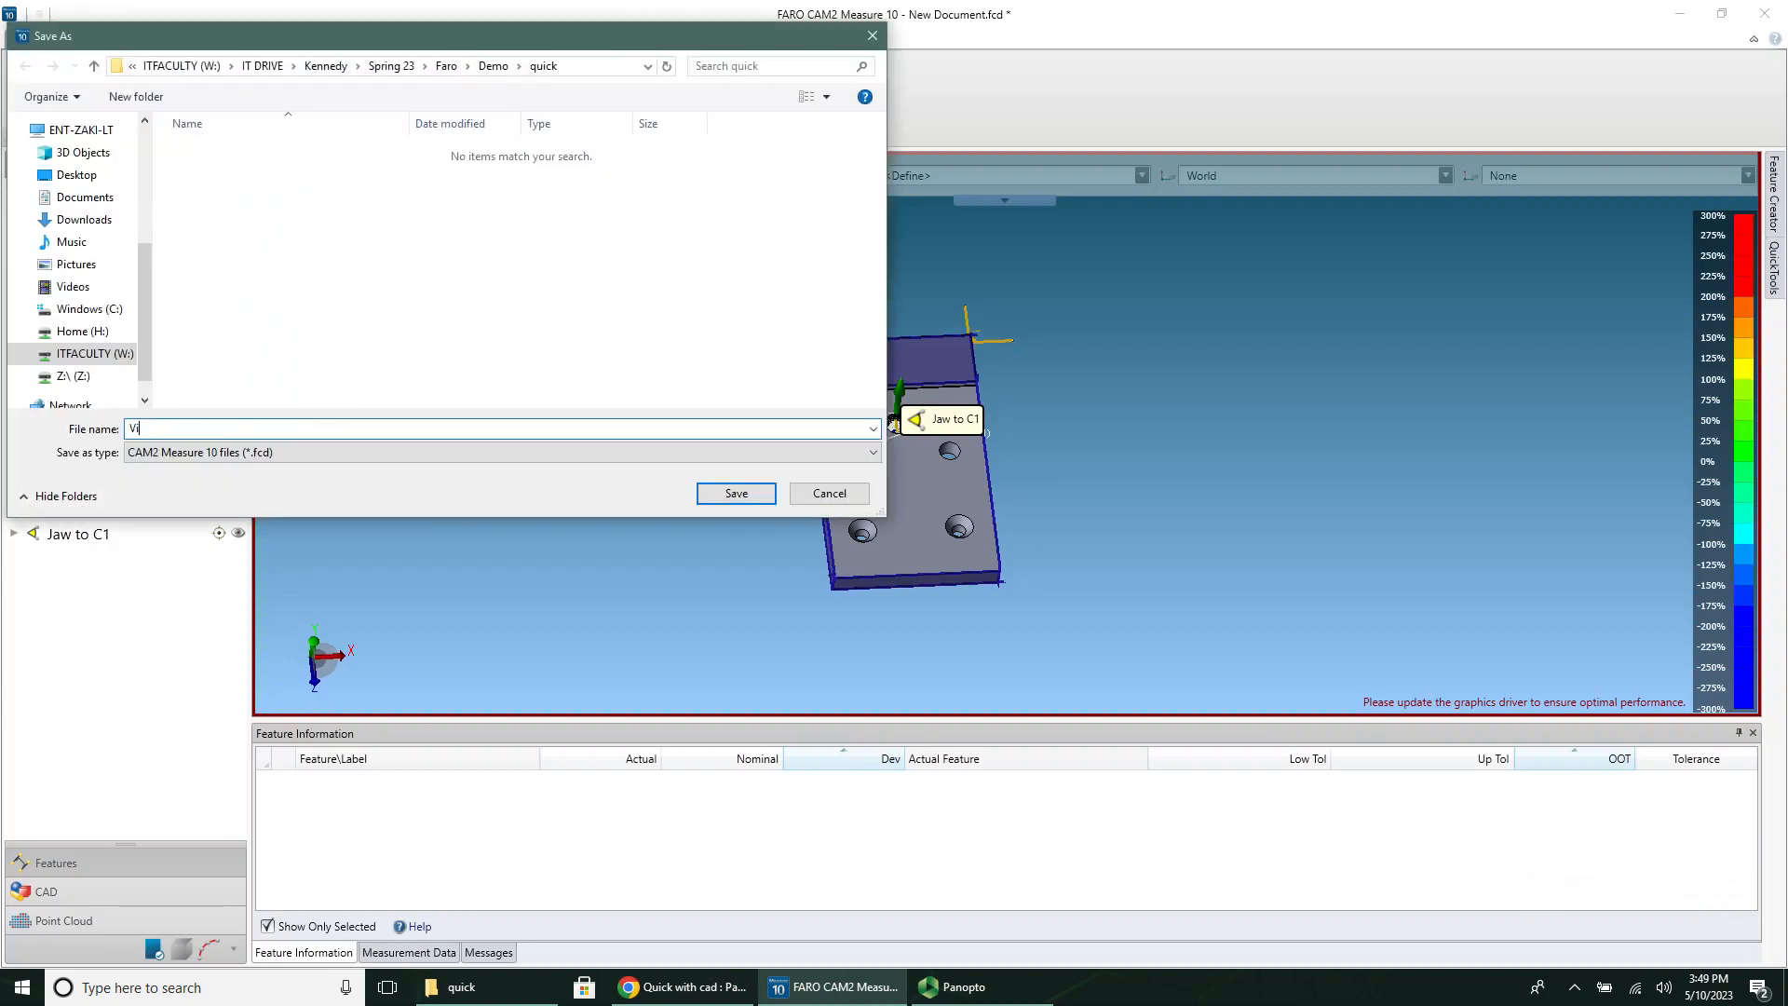
pyautogui.write('ce T')
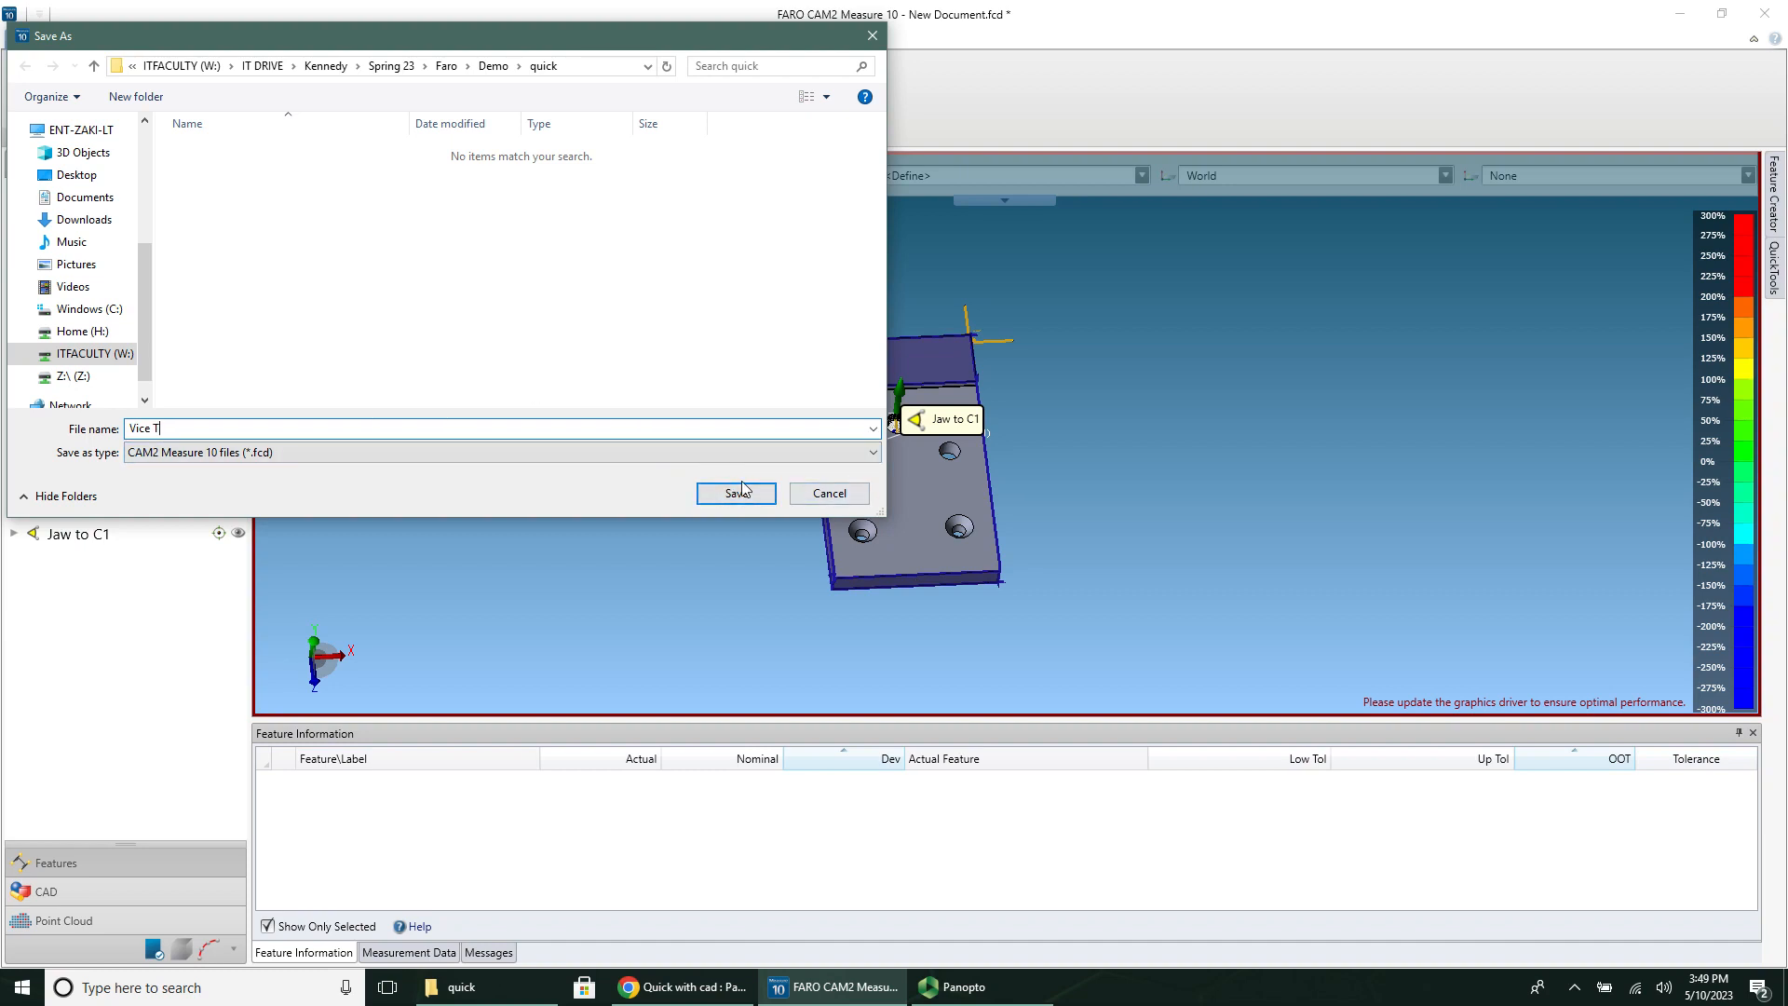
pyautogui.click(735, 493)
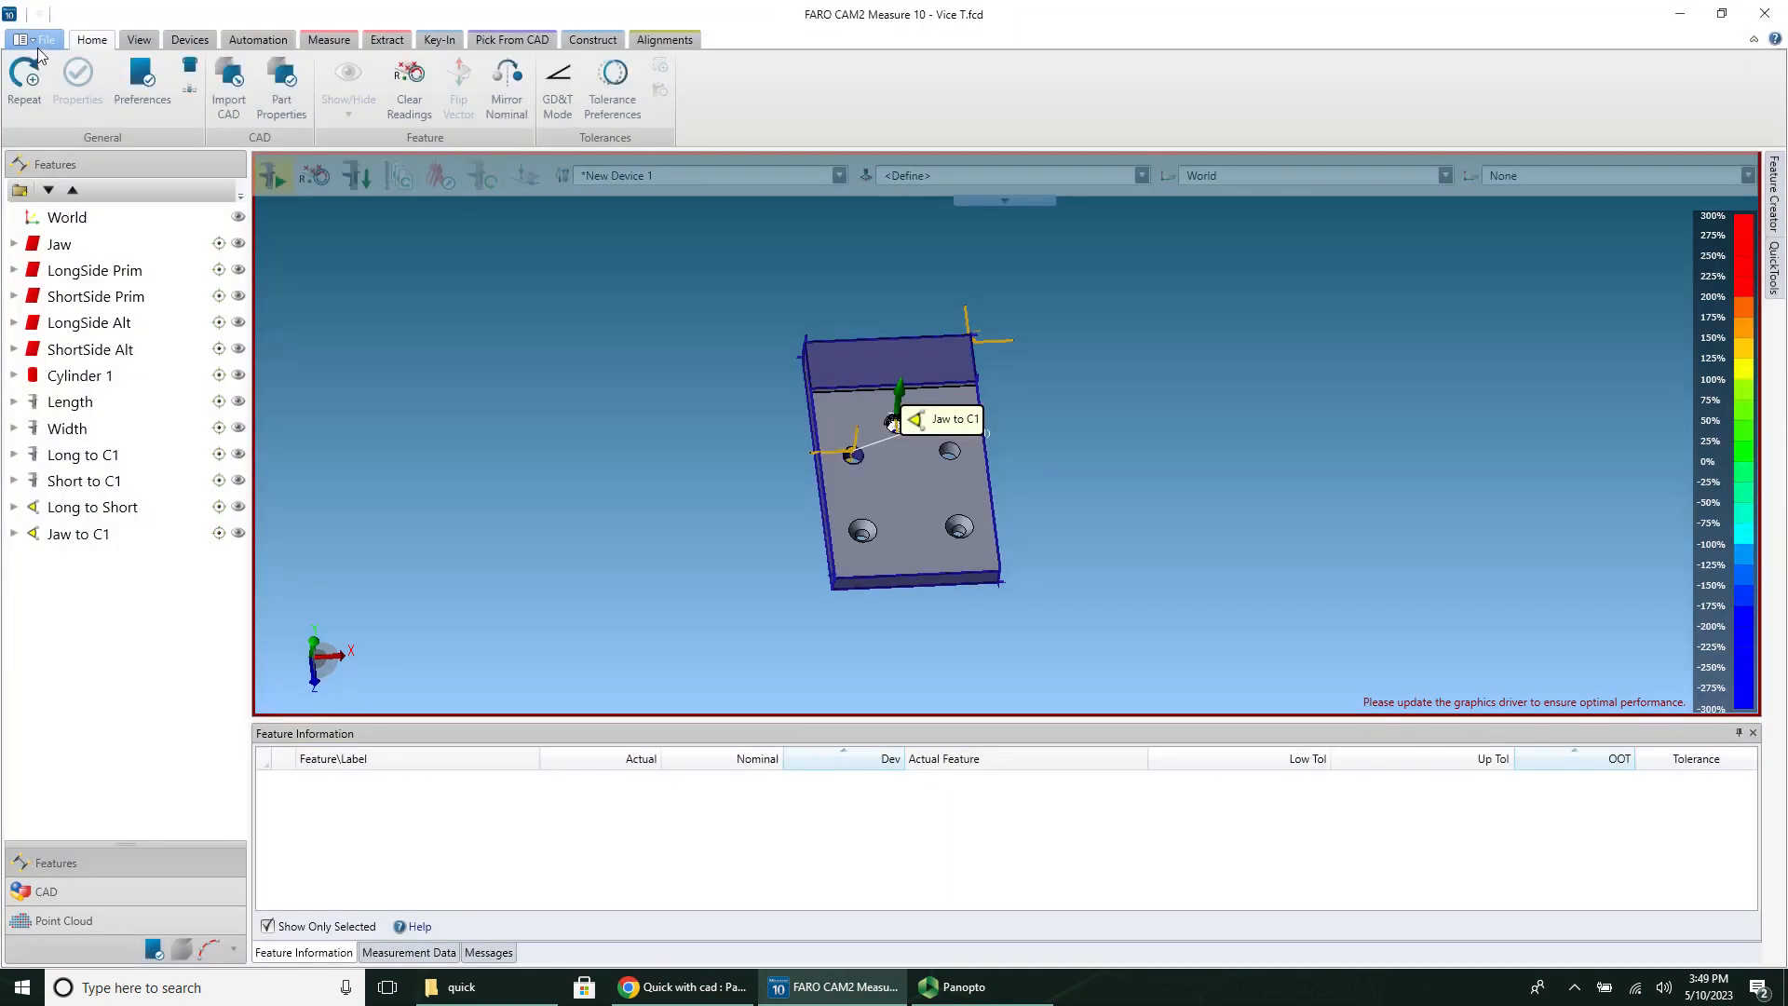
# Step: Save another copy of the measurement named 'Vice M1' beside Vice T
pyautogui.click(46, 39)
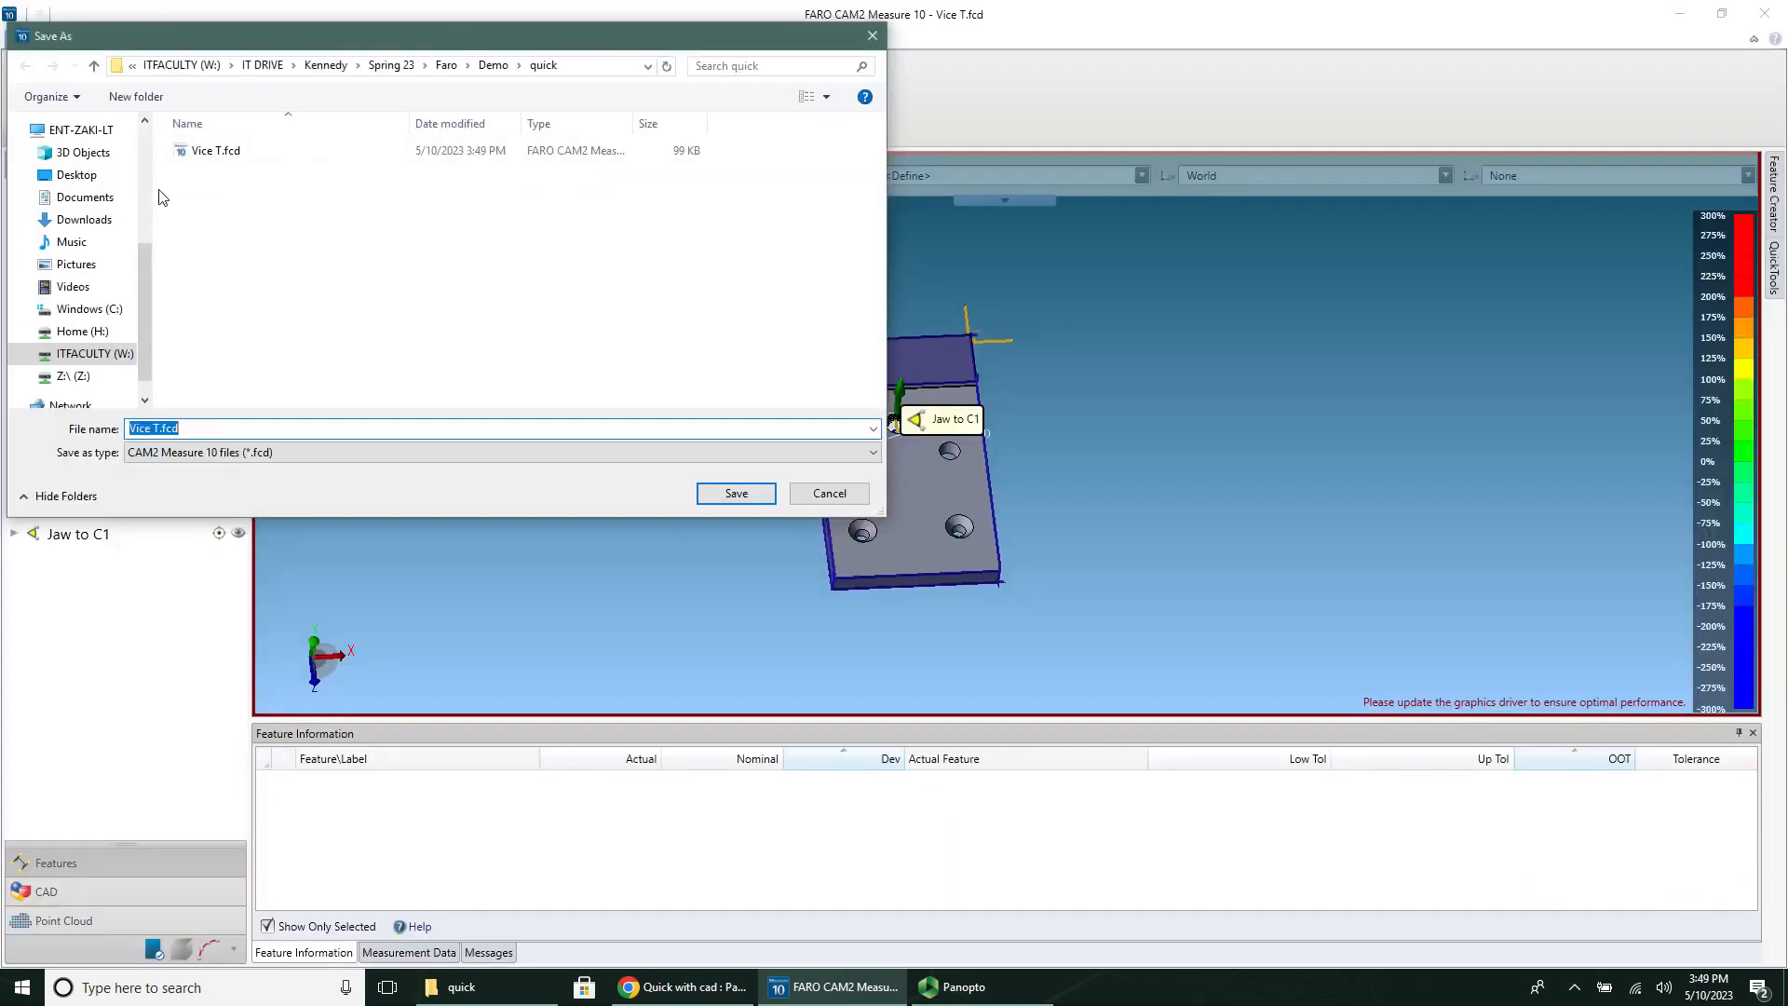
pyautogui.click(183, 427)
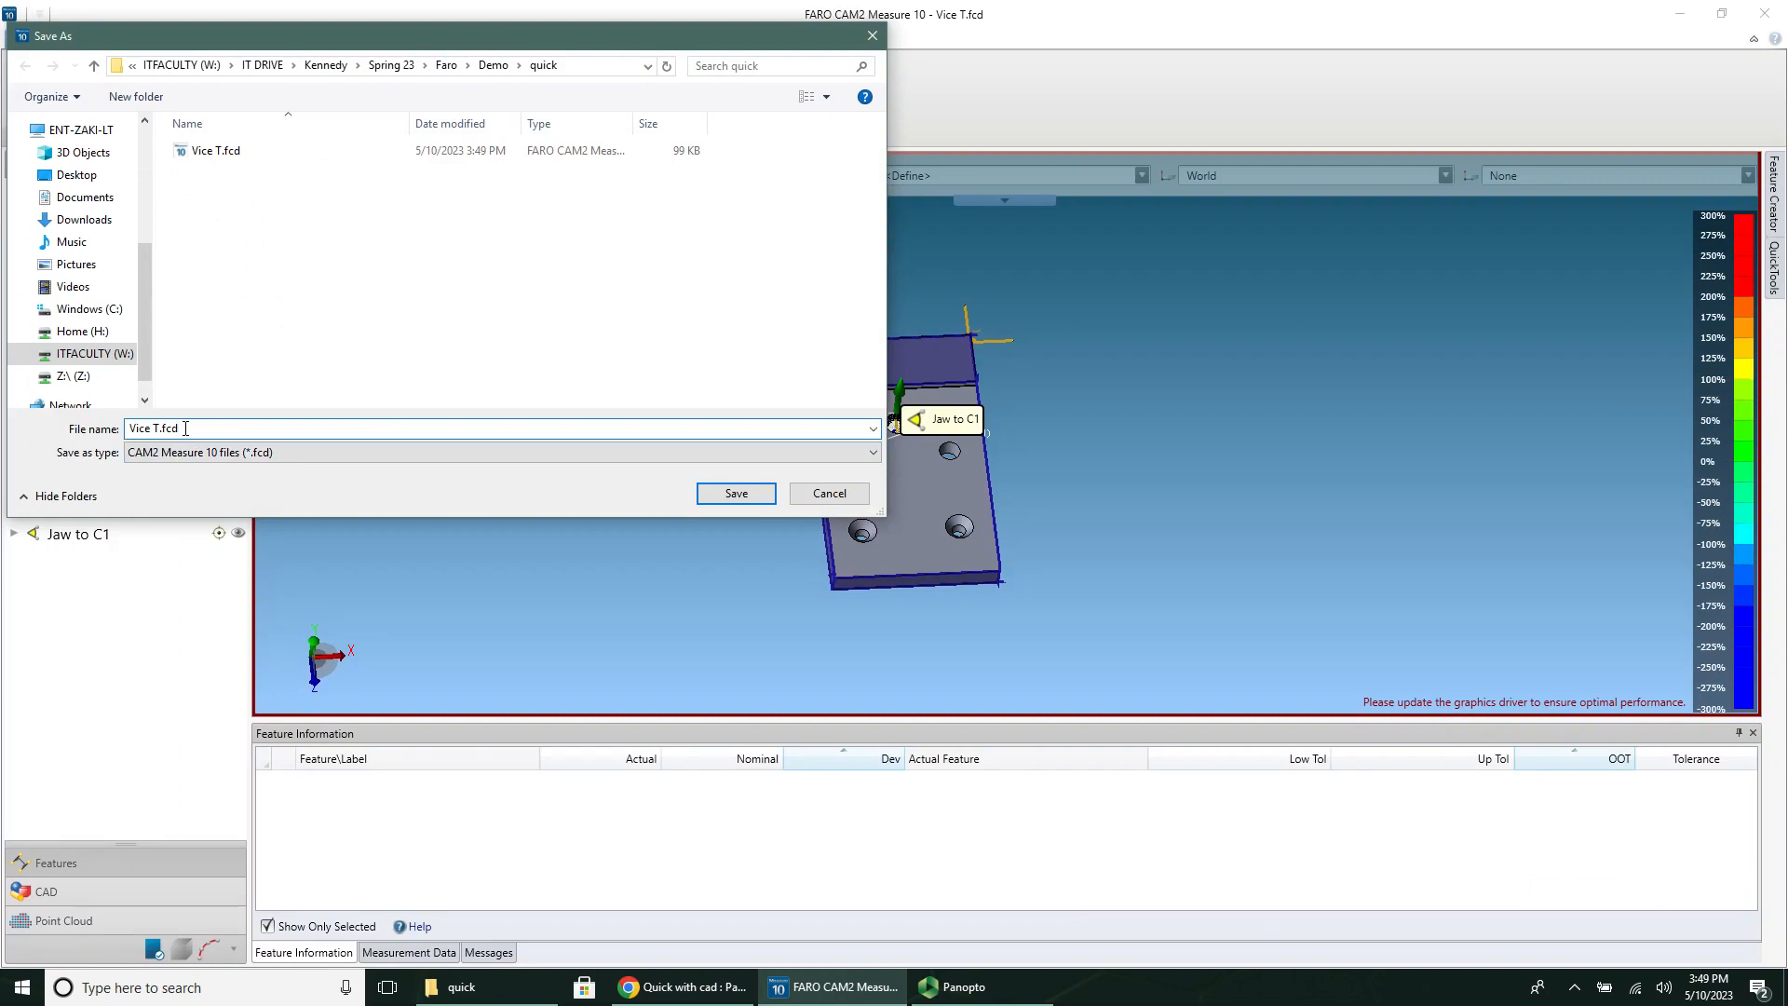
pyautogui.write('Vice M')
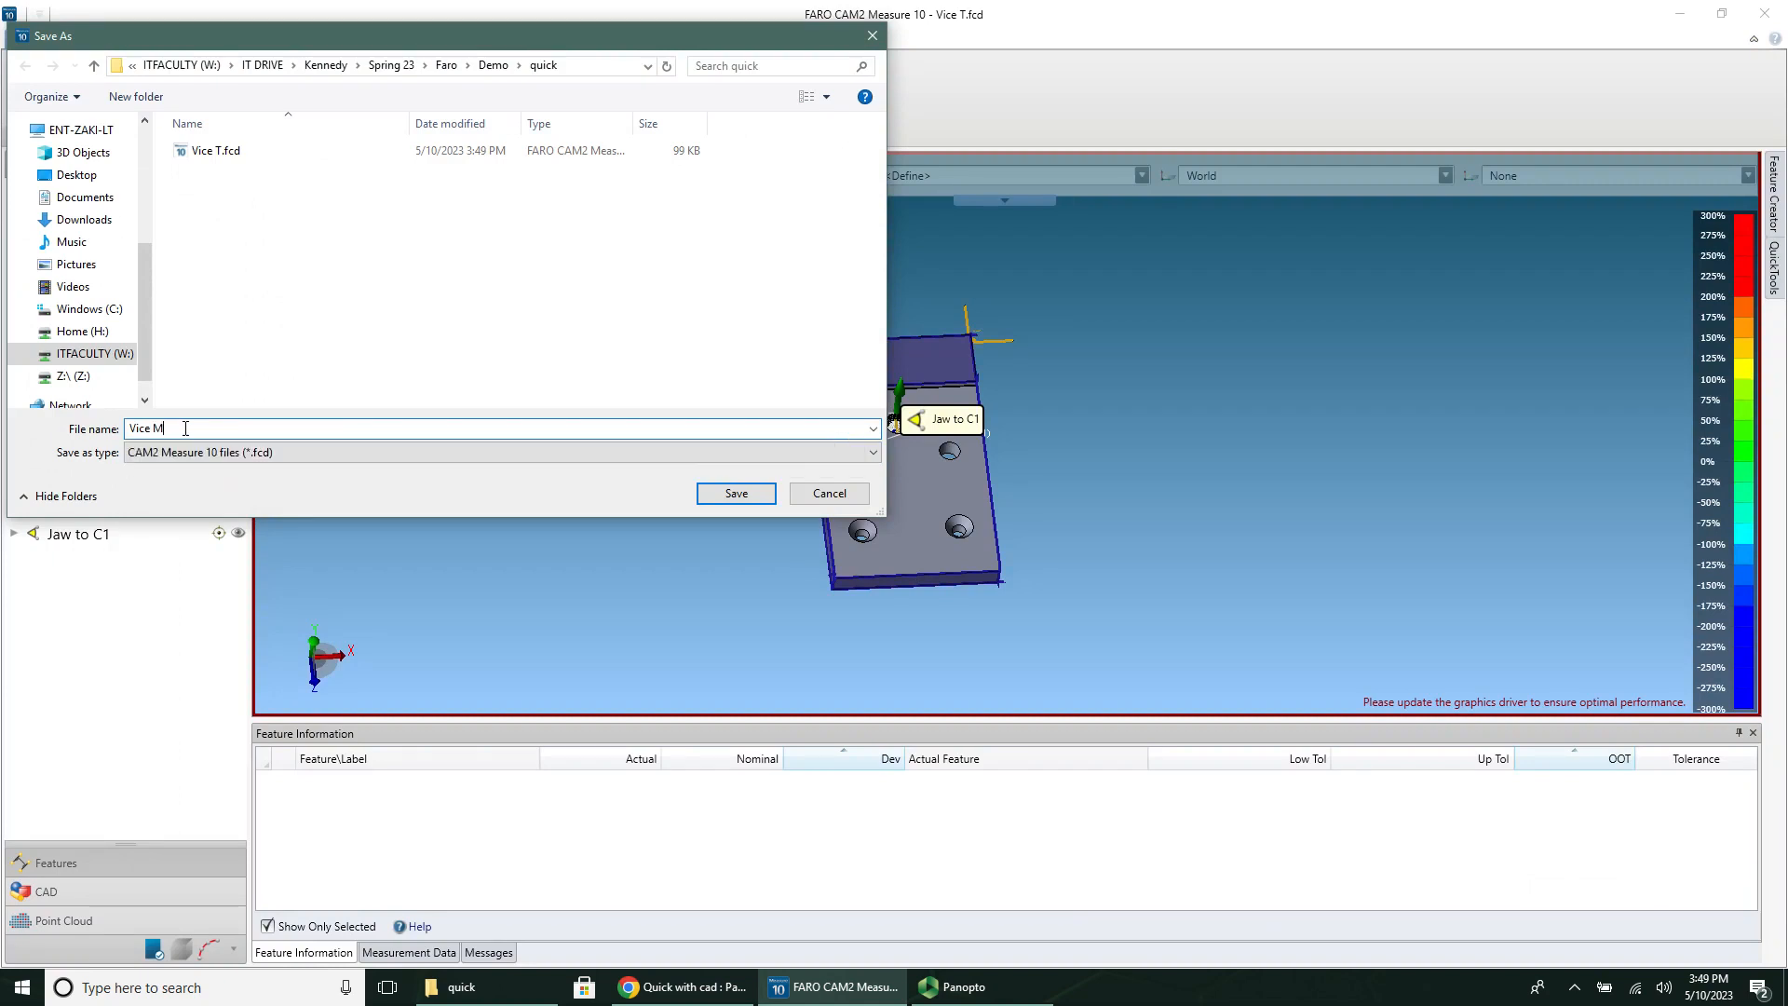
pyautogui.write('1')
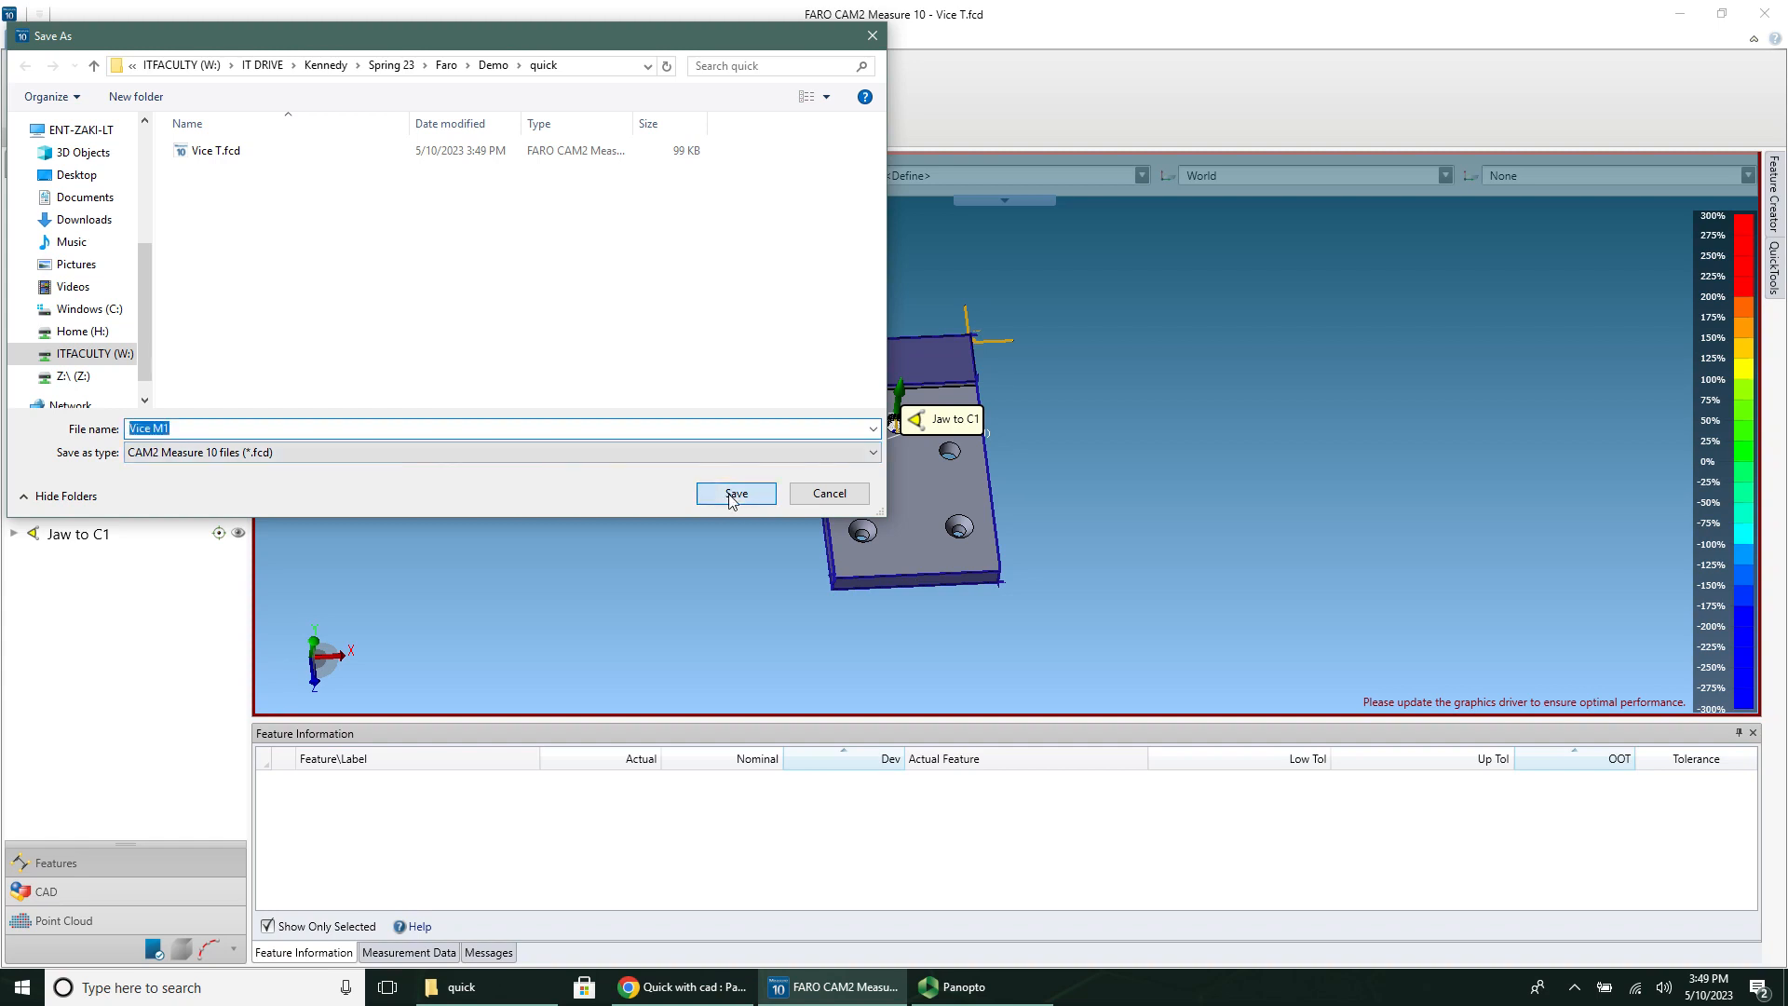
pyautogui.click(735, 492)
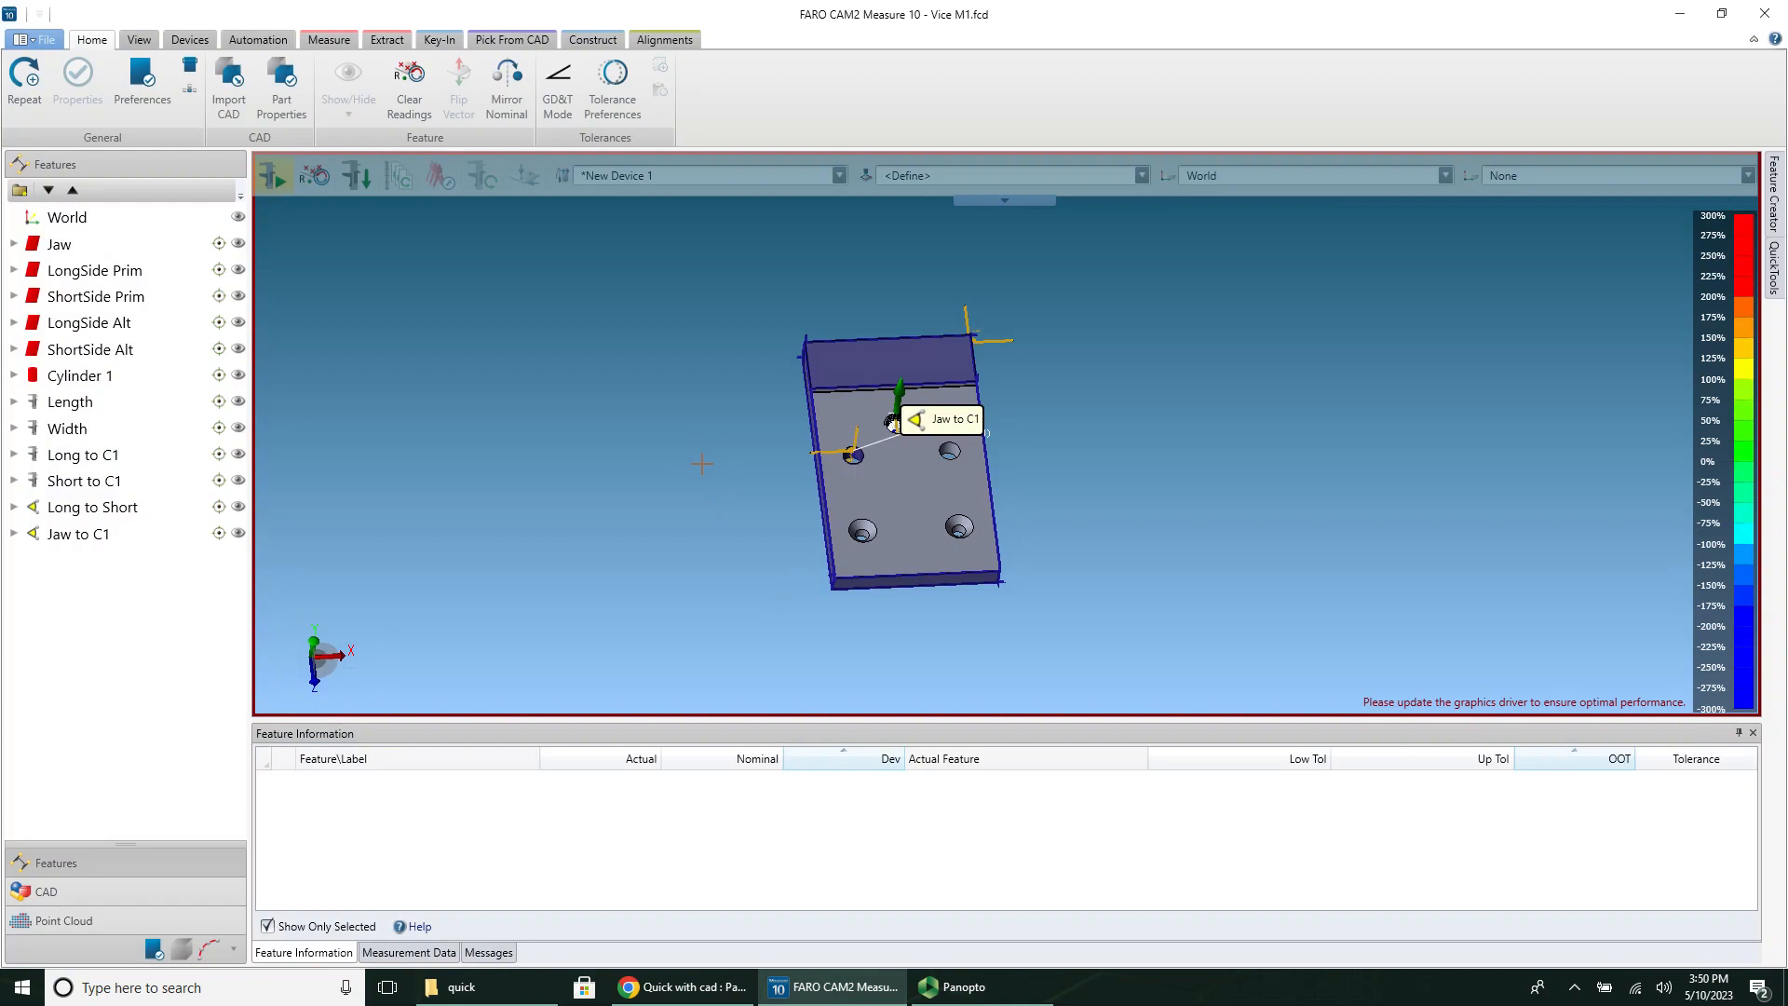
pyautogui.moveTo(367, 196)
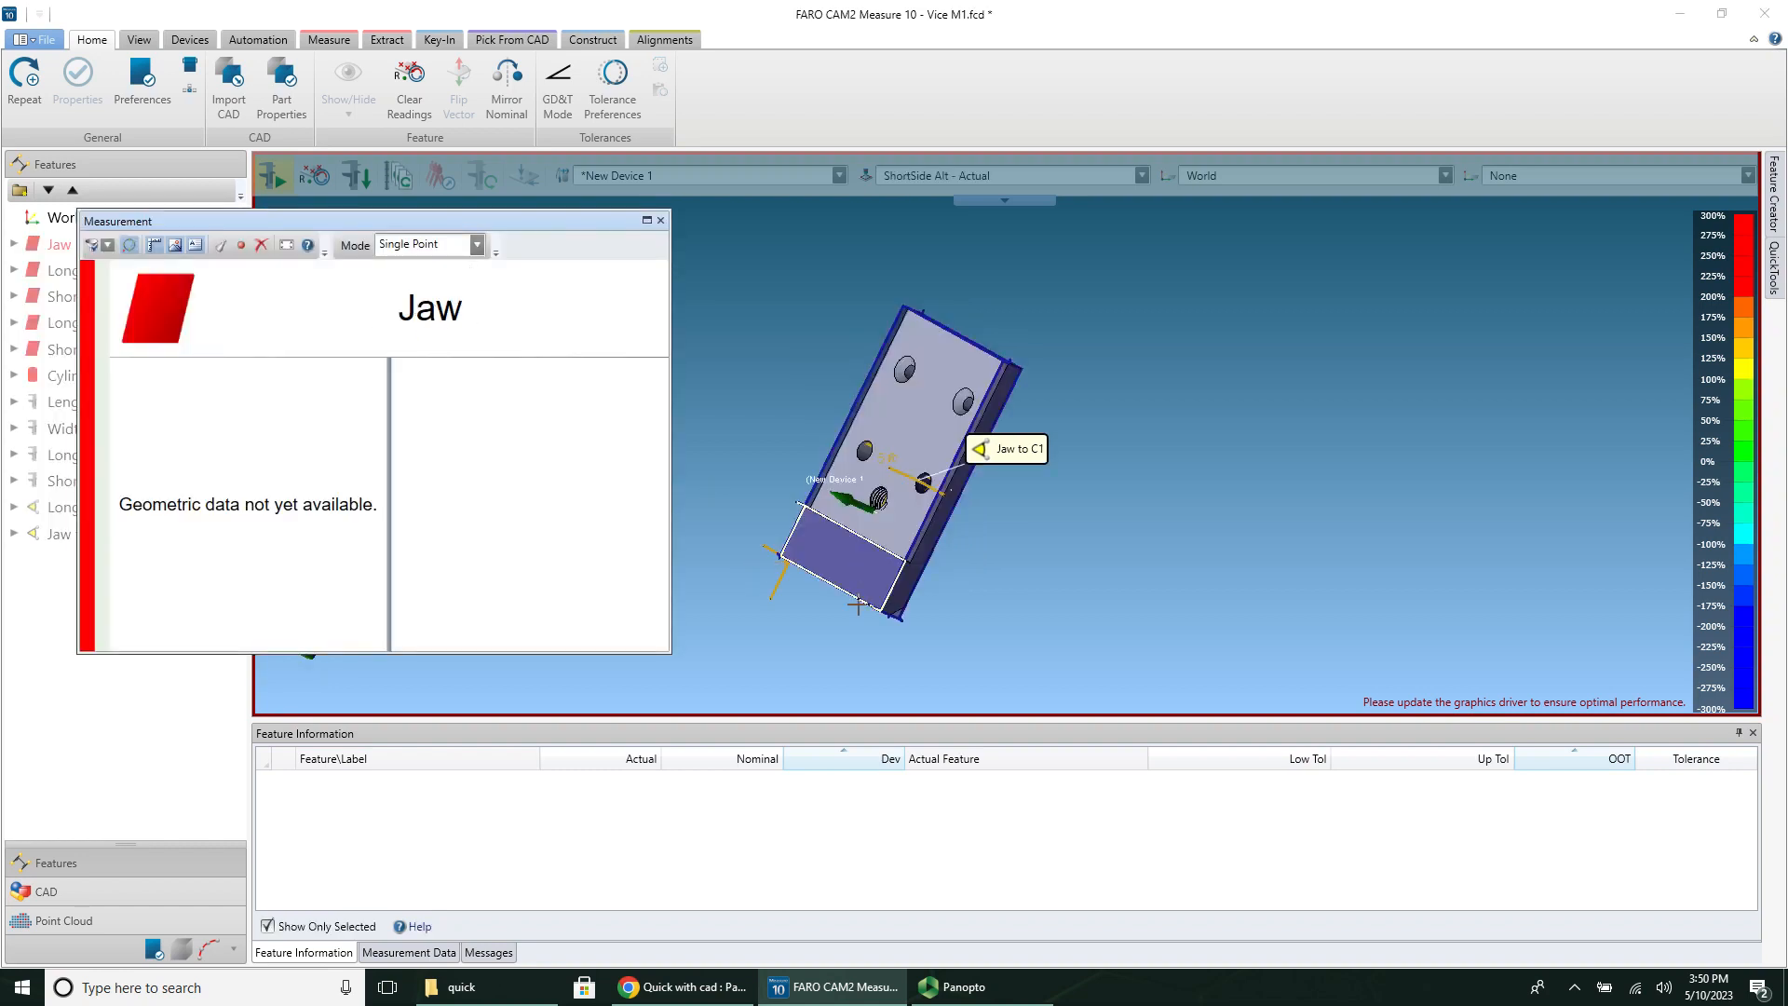
pyautogui.moveTo(867, 537)
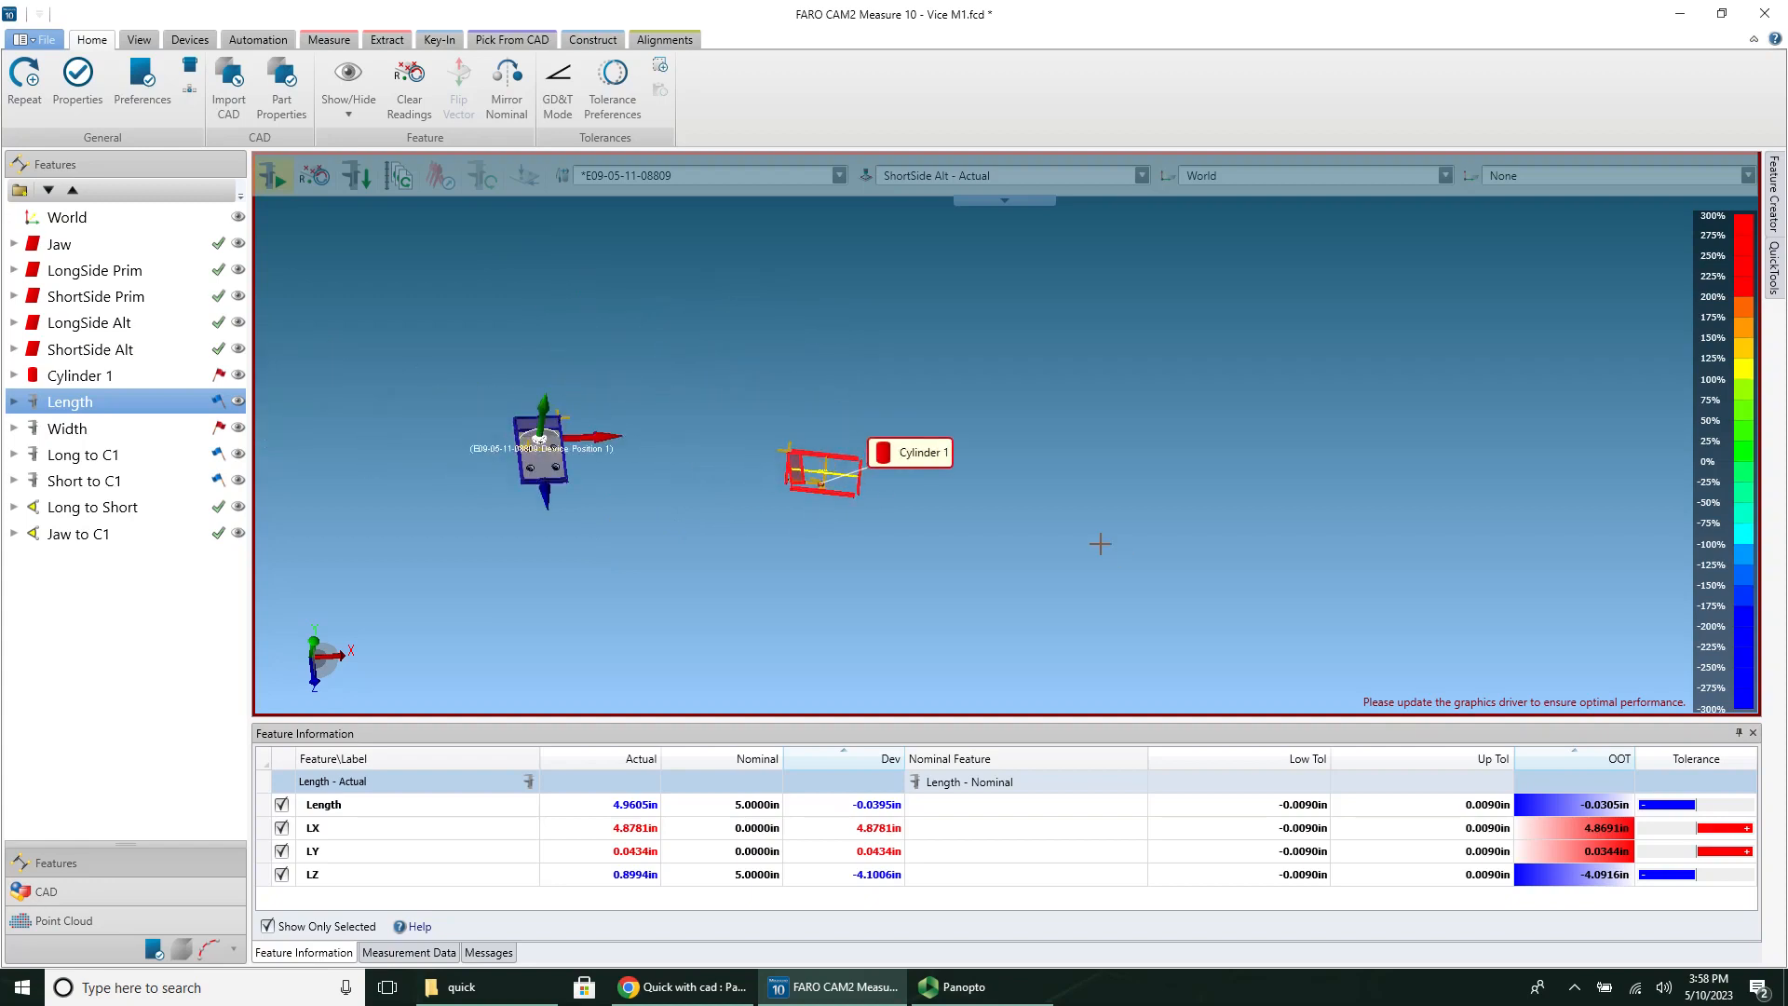
# Step: Solve and activate a Plane-Plane-Plane alignment from Jaw, LongSide Prim and ShortSide Prim
pyautogui.click(665, 40)
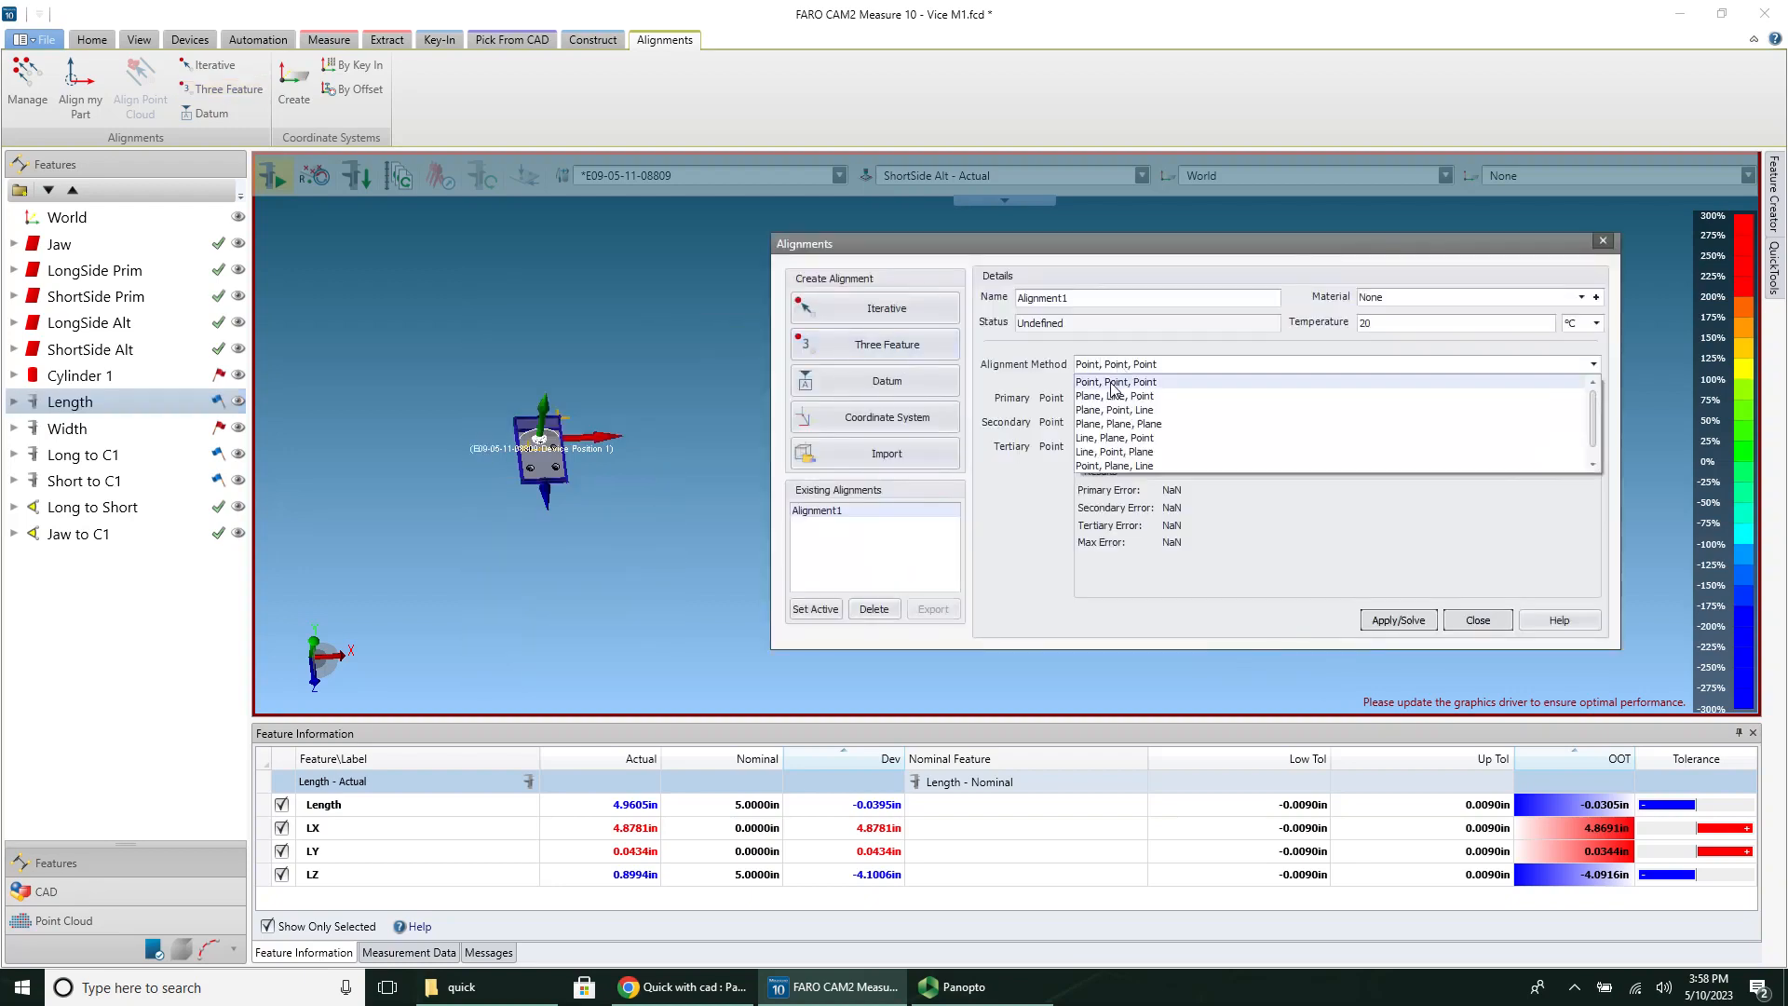
pyautogui.click(1118, 423)
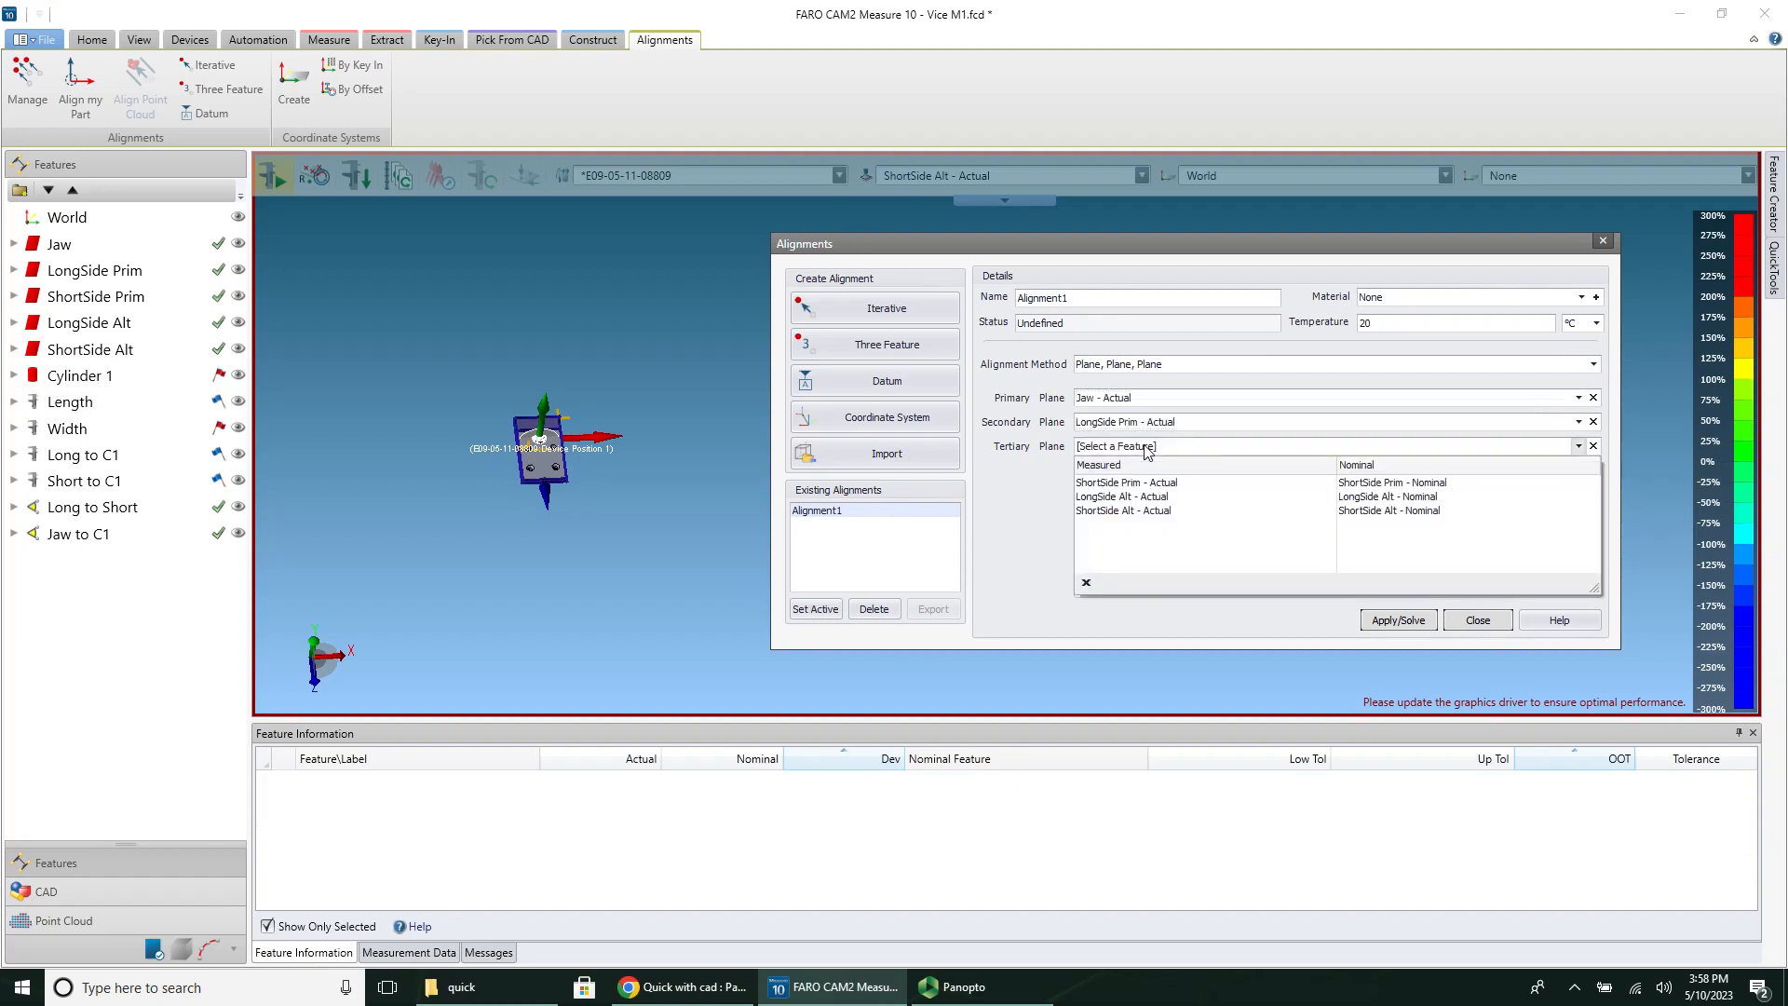
pyautogui.click(1126, 481)
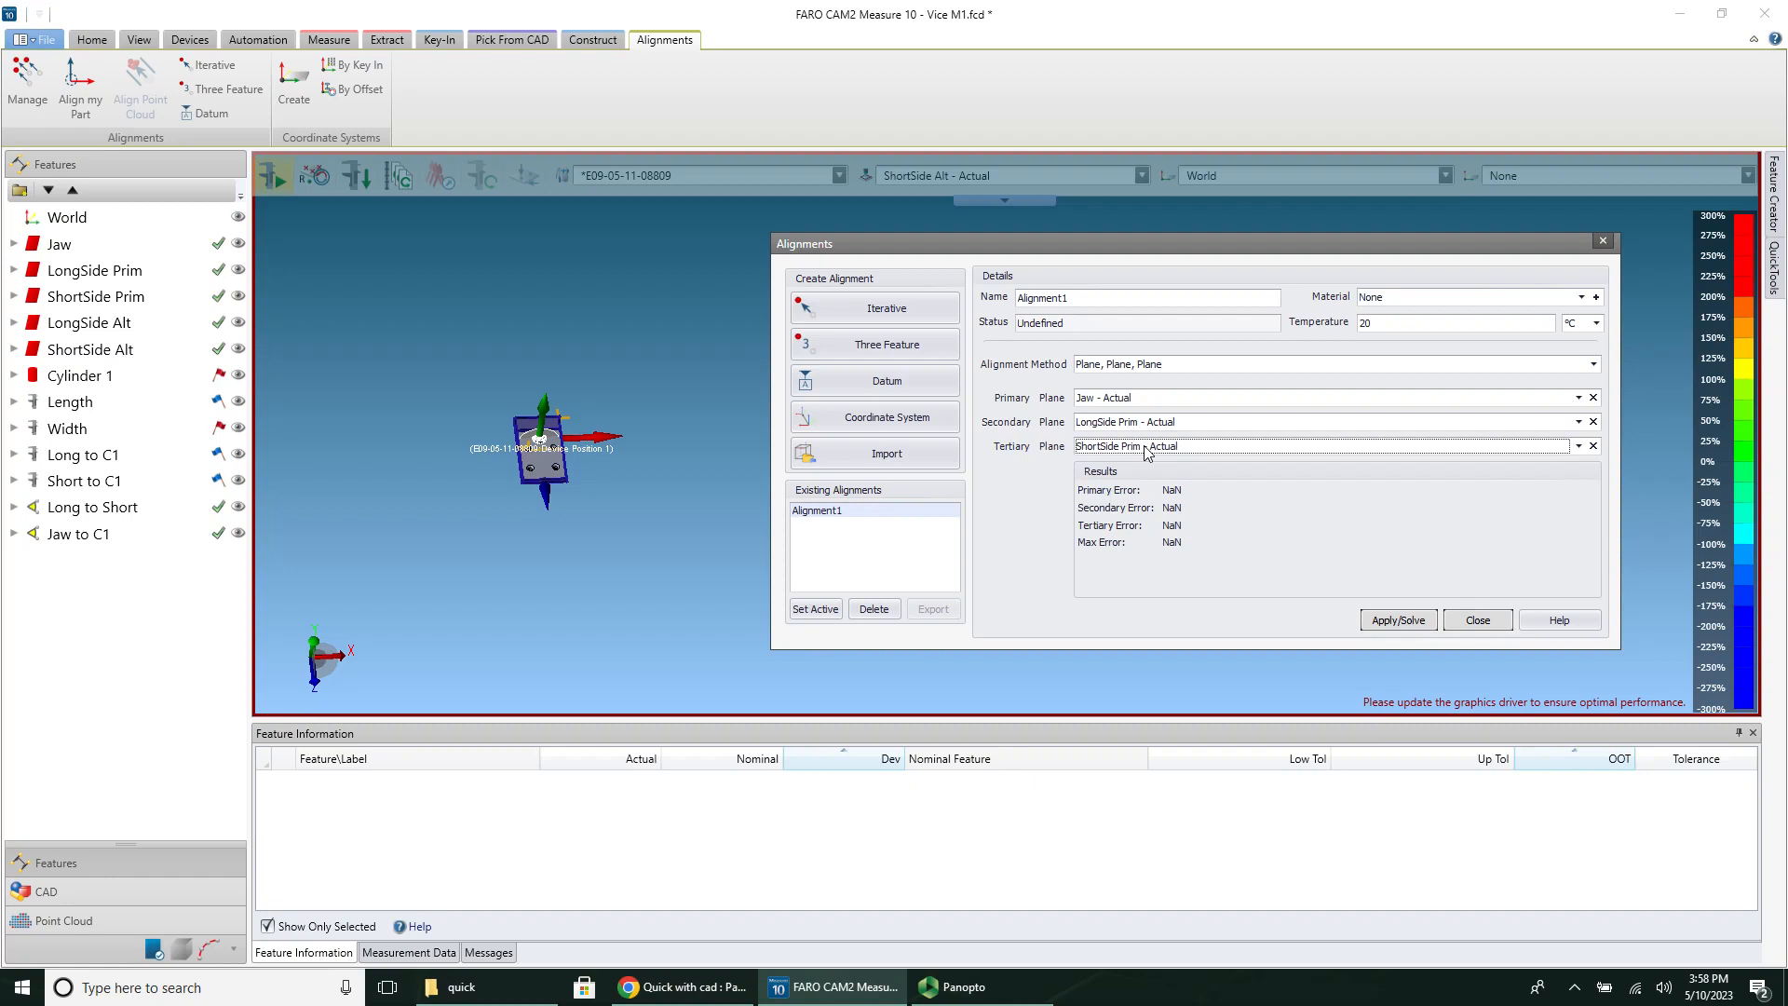
pyautogui.moveTo(1164, 437)
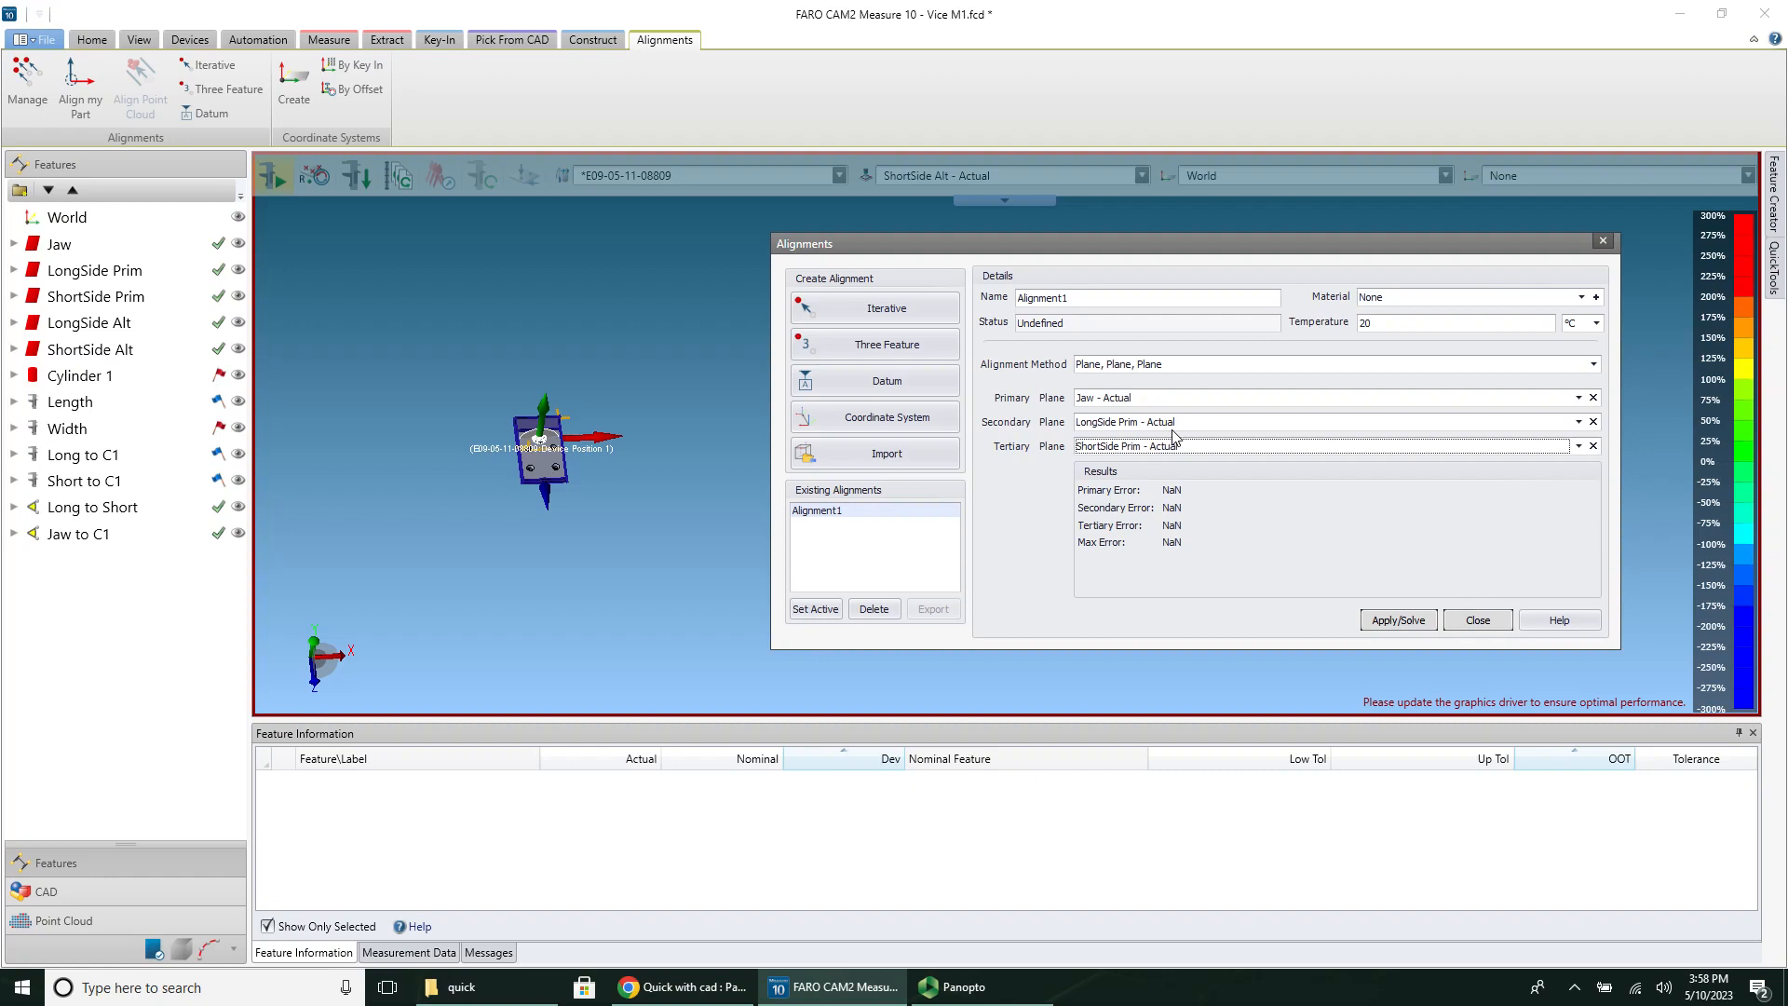
pyautogui.moveTo(1190, 445)
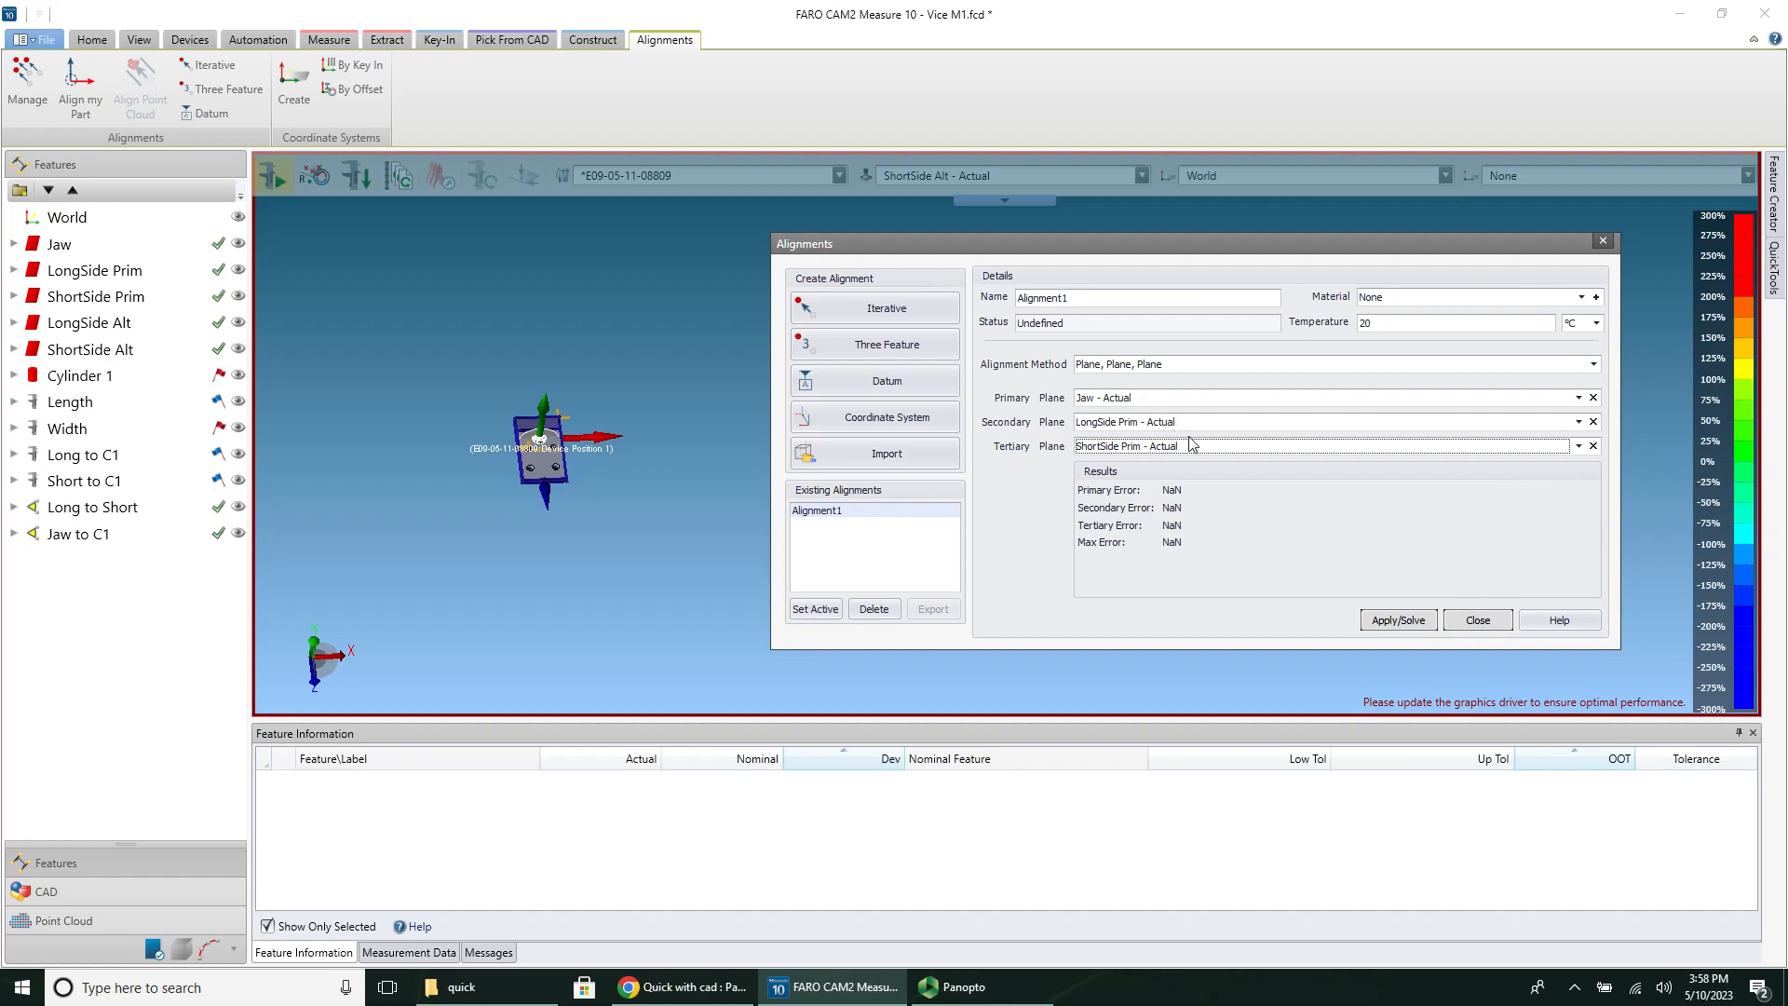
pyautogui.moveTo(1361, 619)
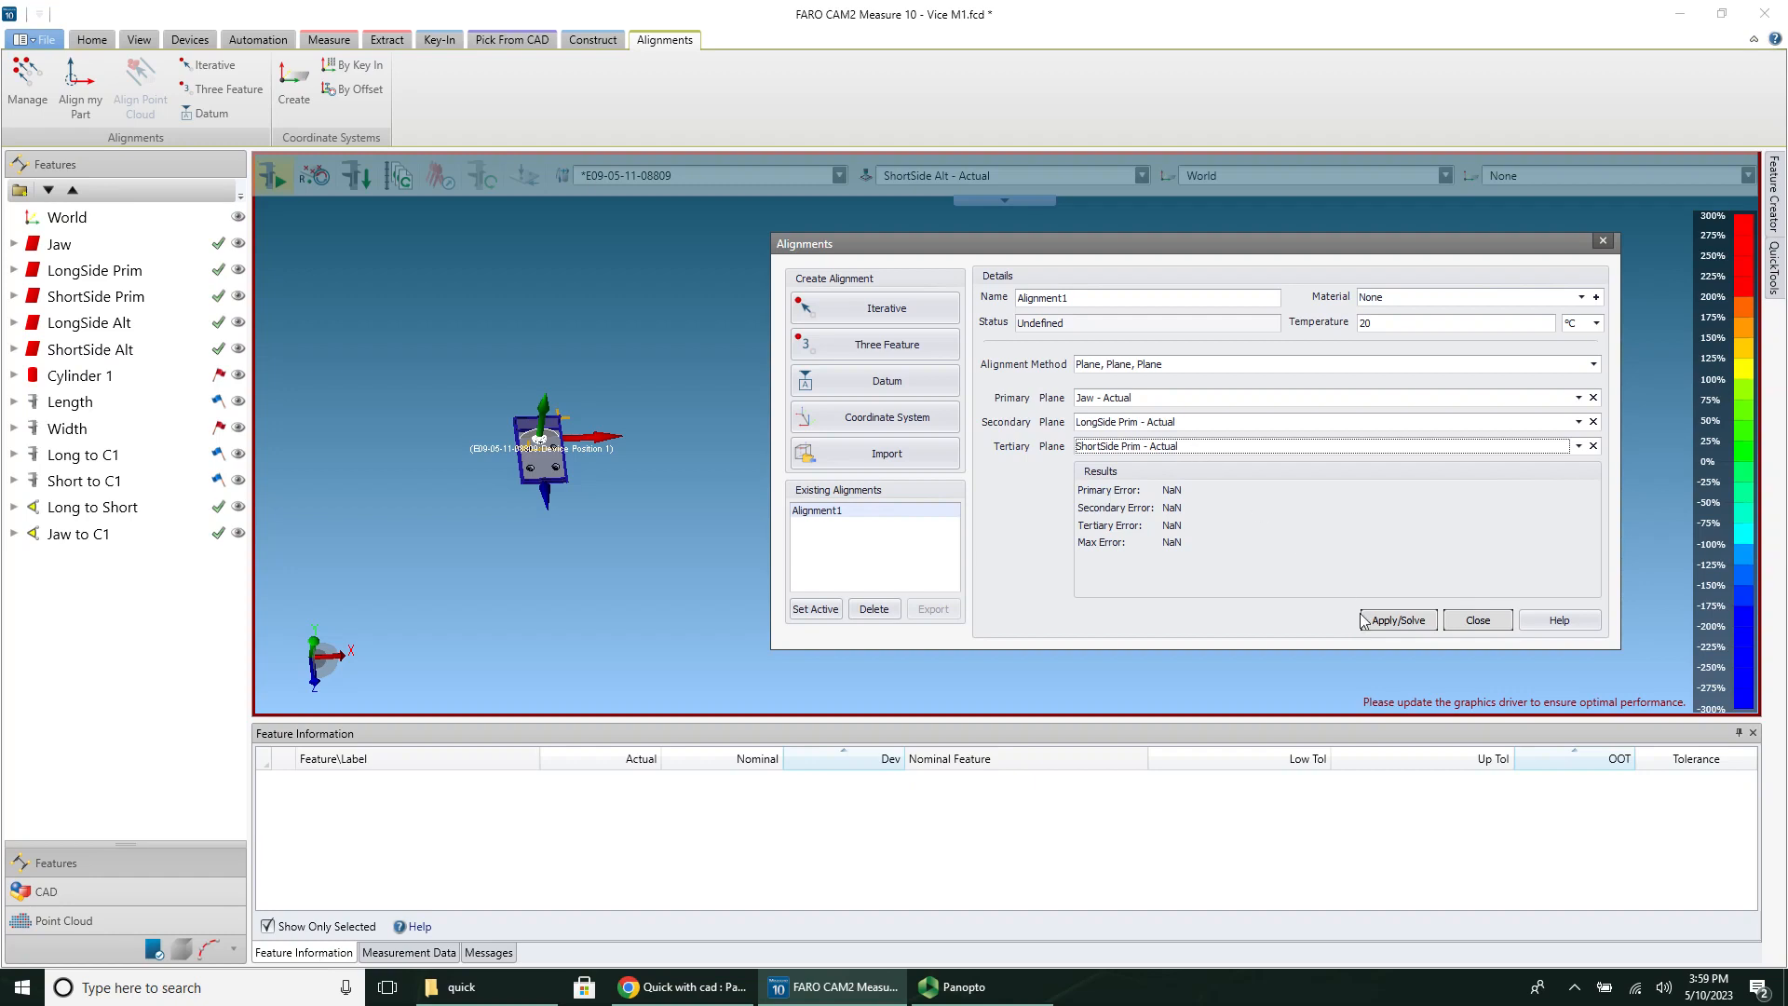
pyautogui.click(1396, 619)
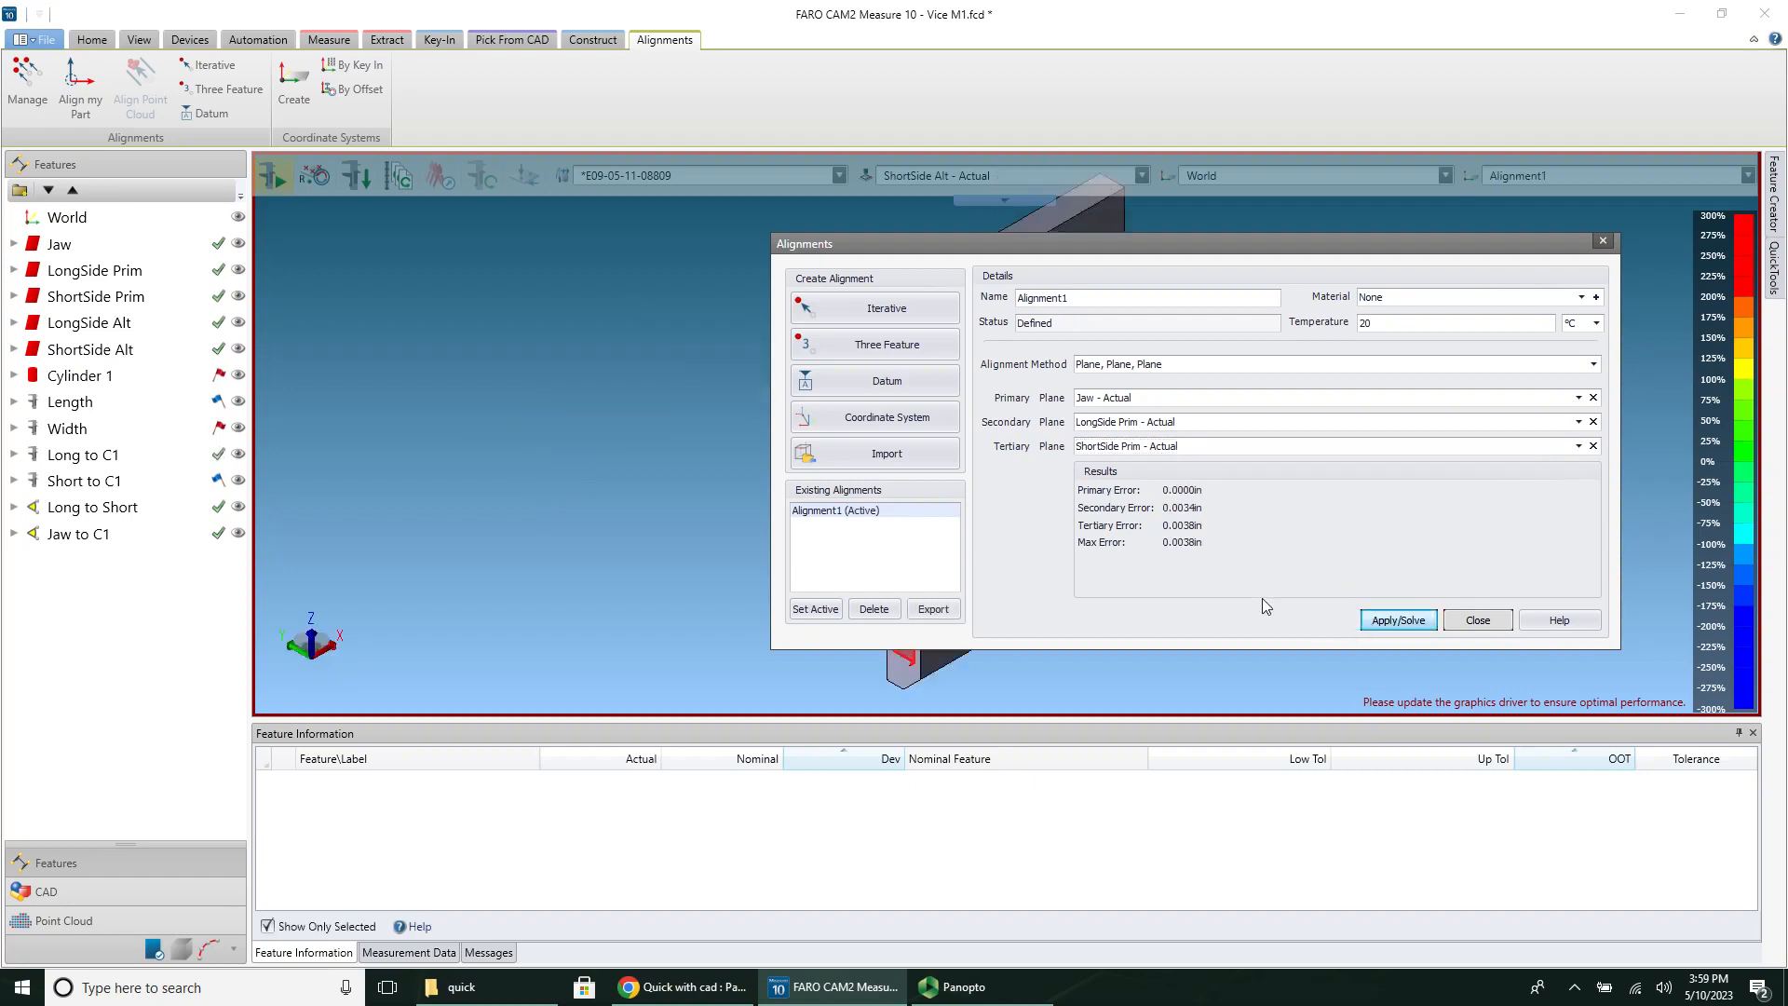
pyautogui.moveTo(1194, 557)
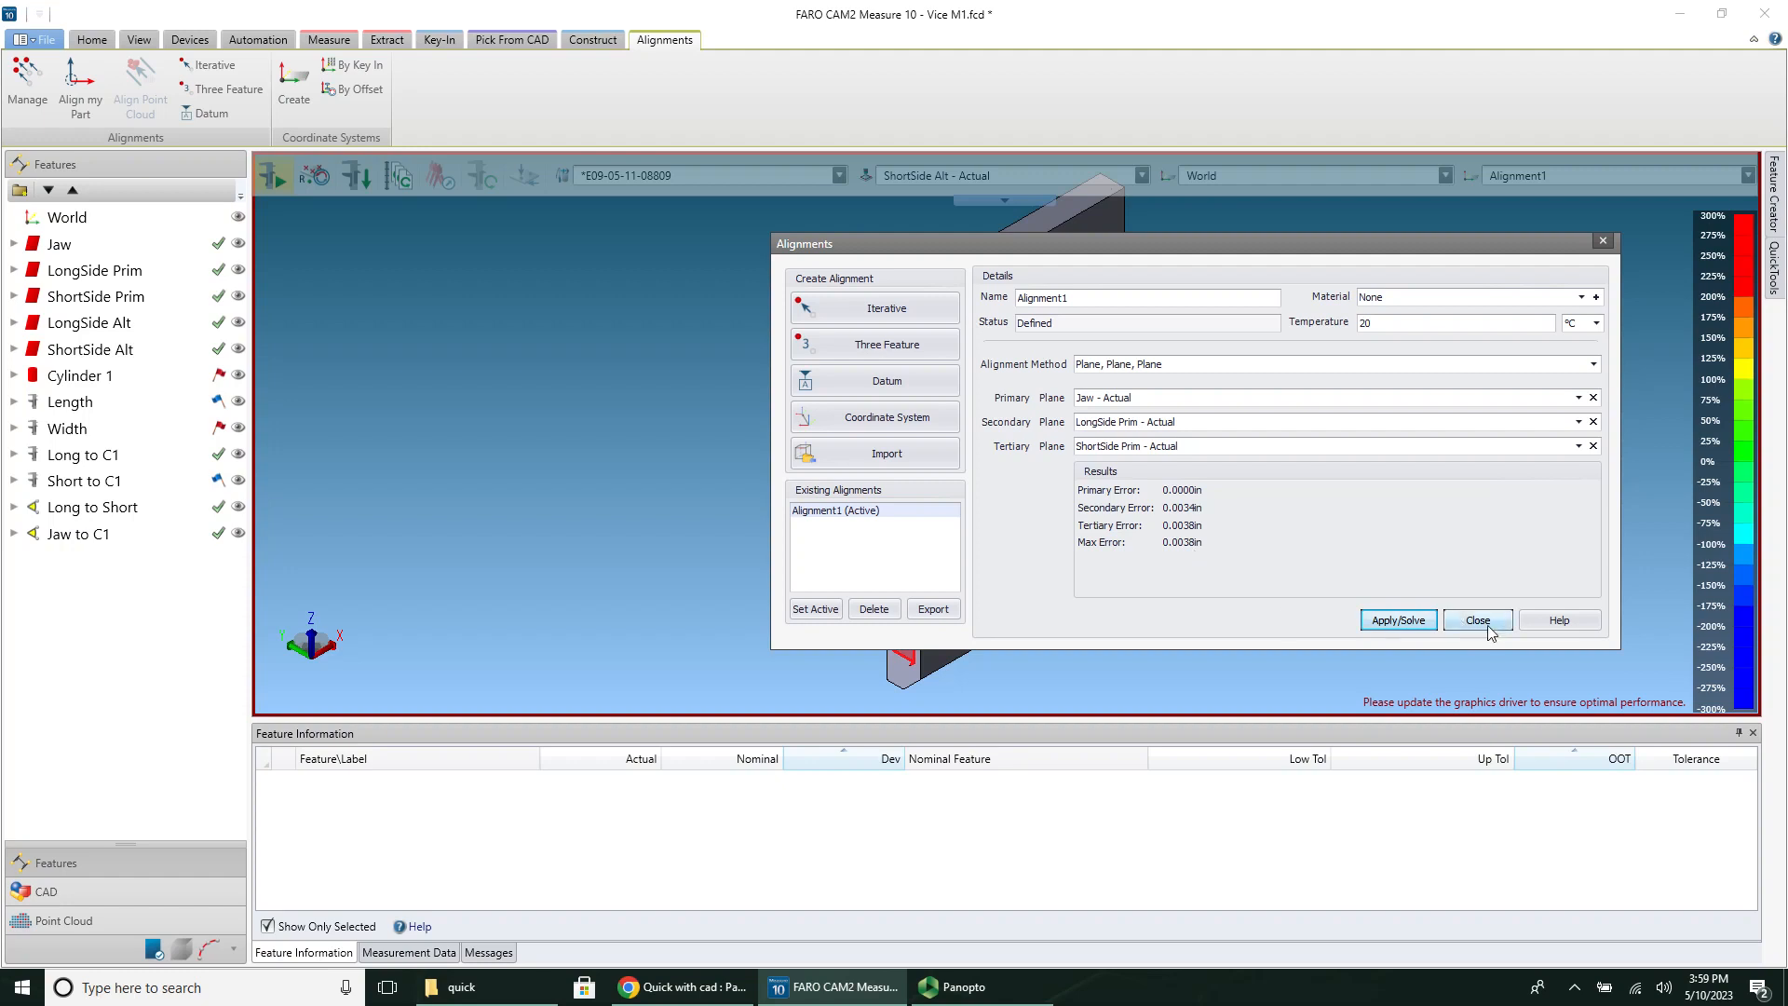
pyautogui.click(1475, 619)
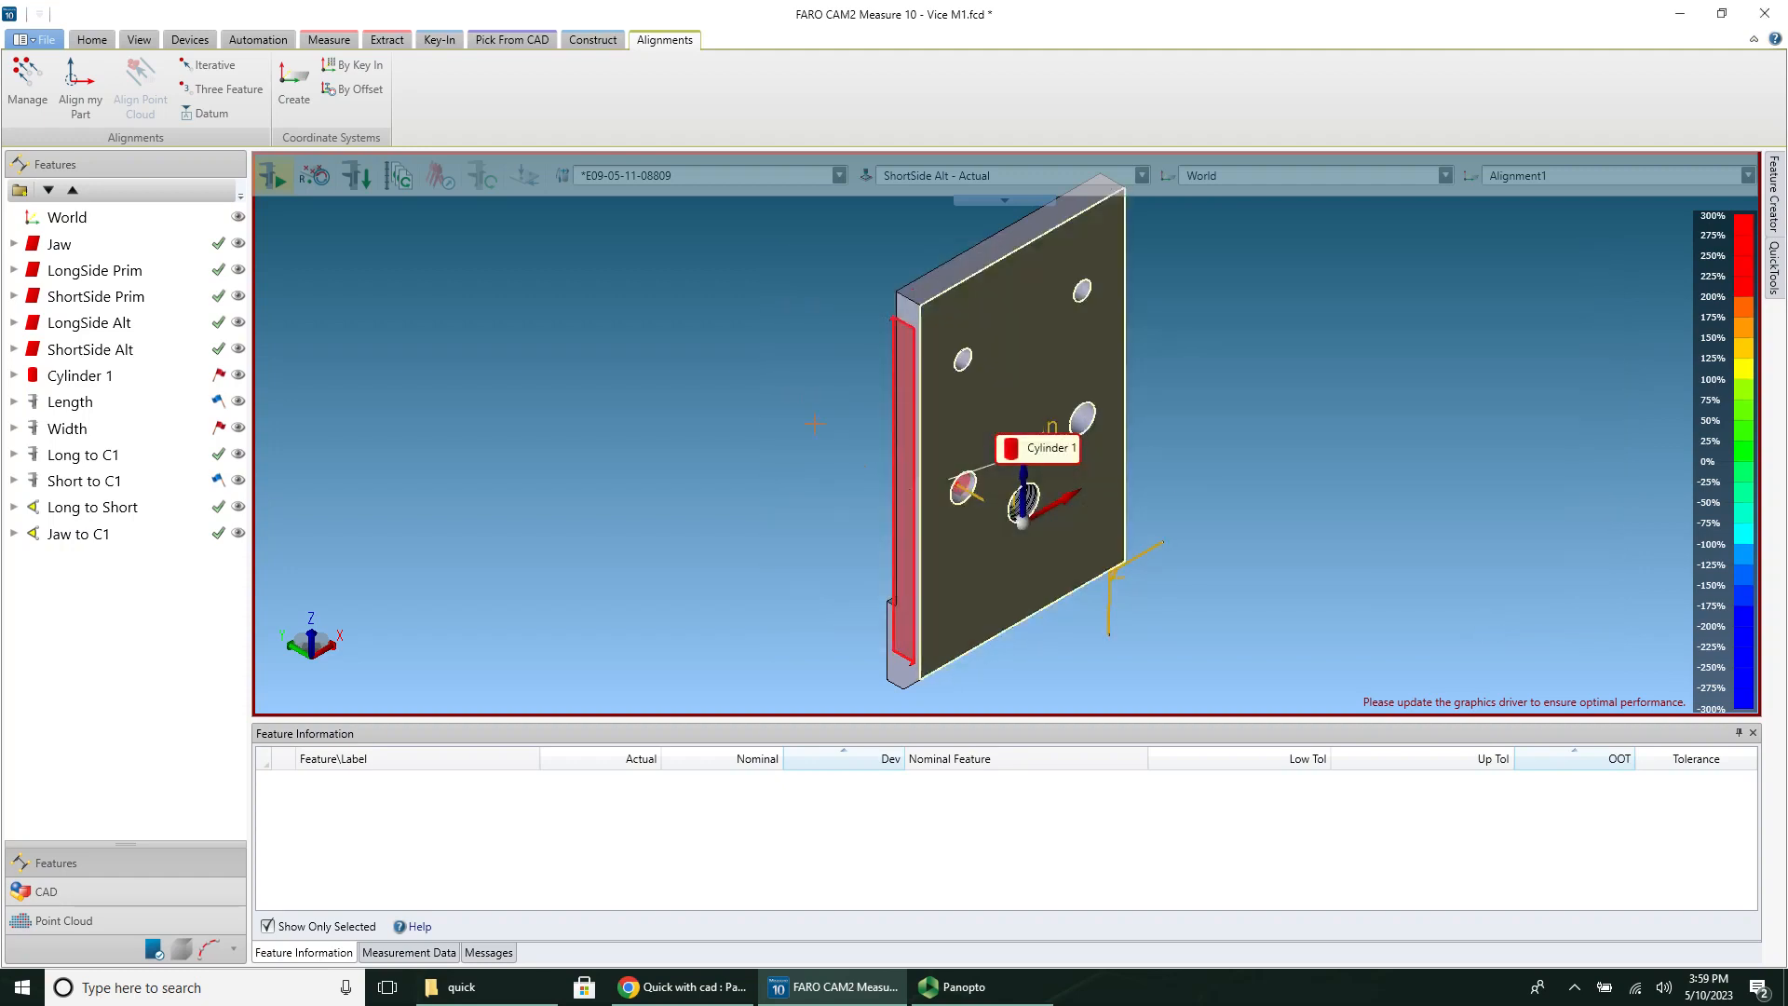
# Step: Review Length, Width and Long to Short (90.0387°) results under Alignment1
pyautogui.click(70, 401)
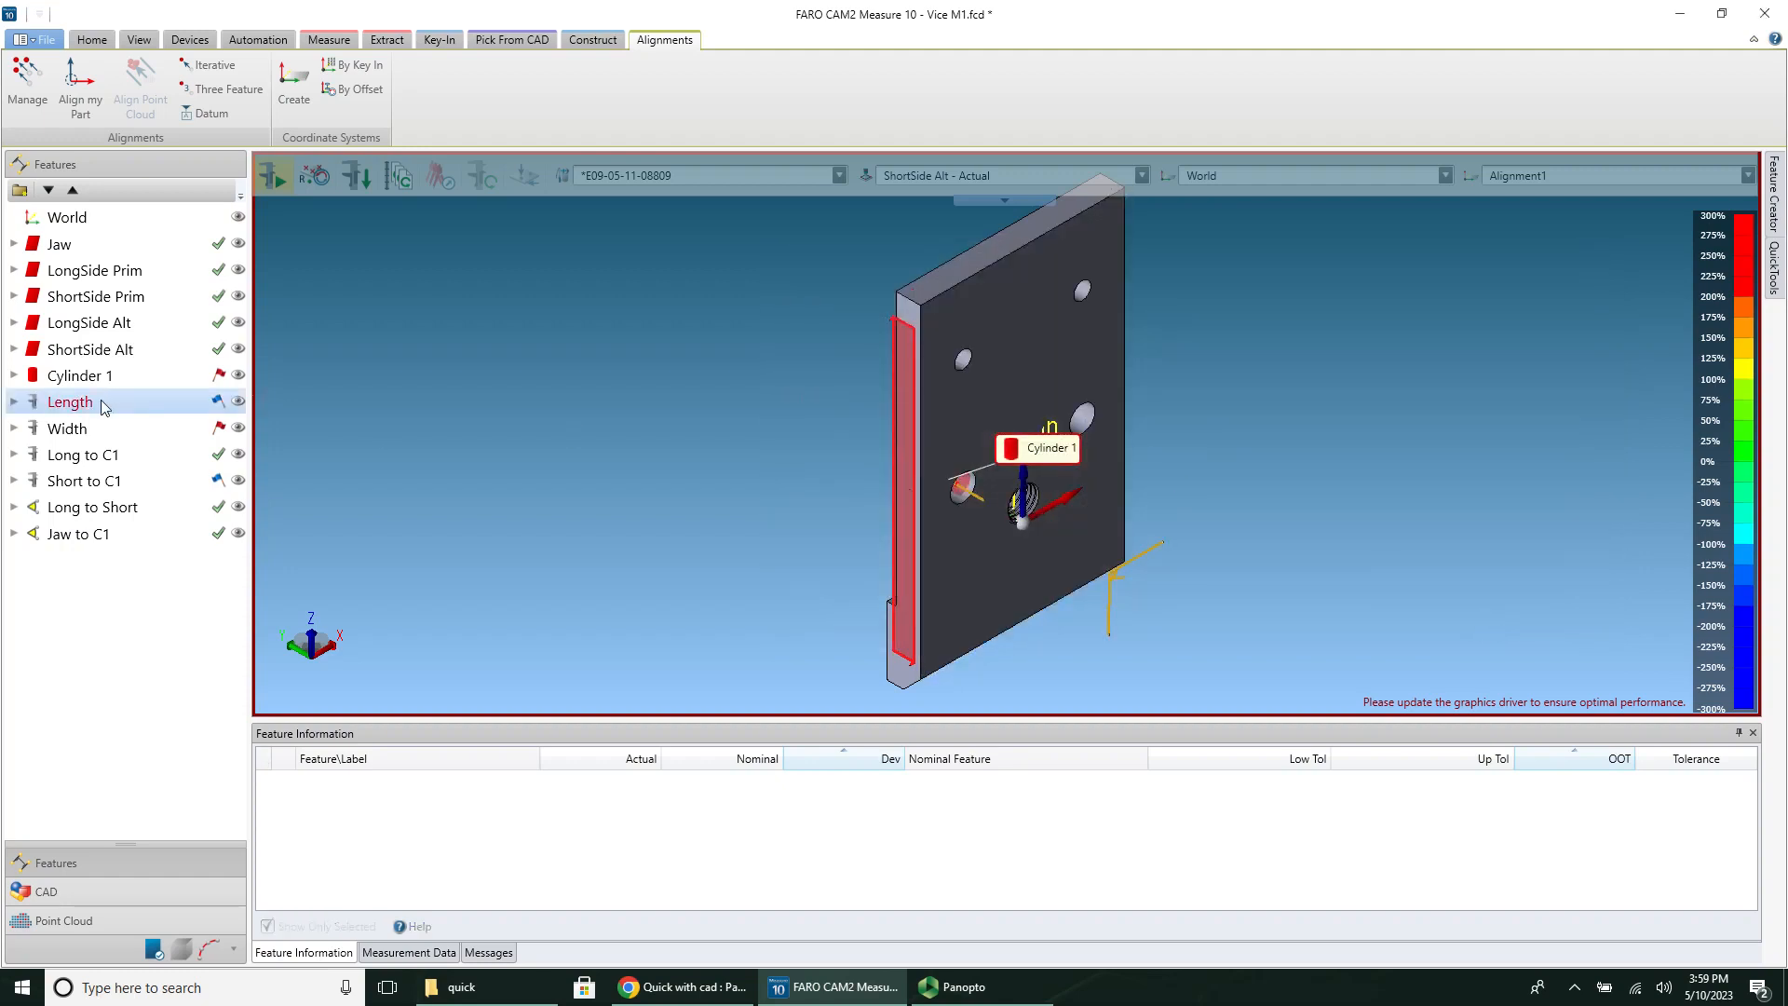
pyautogui.click(70, 401)
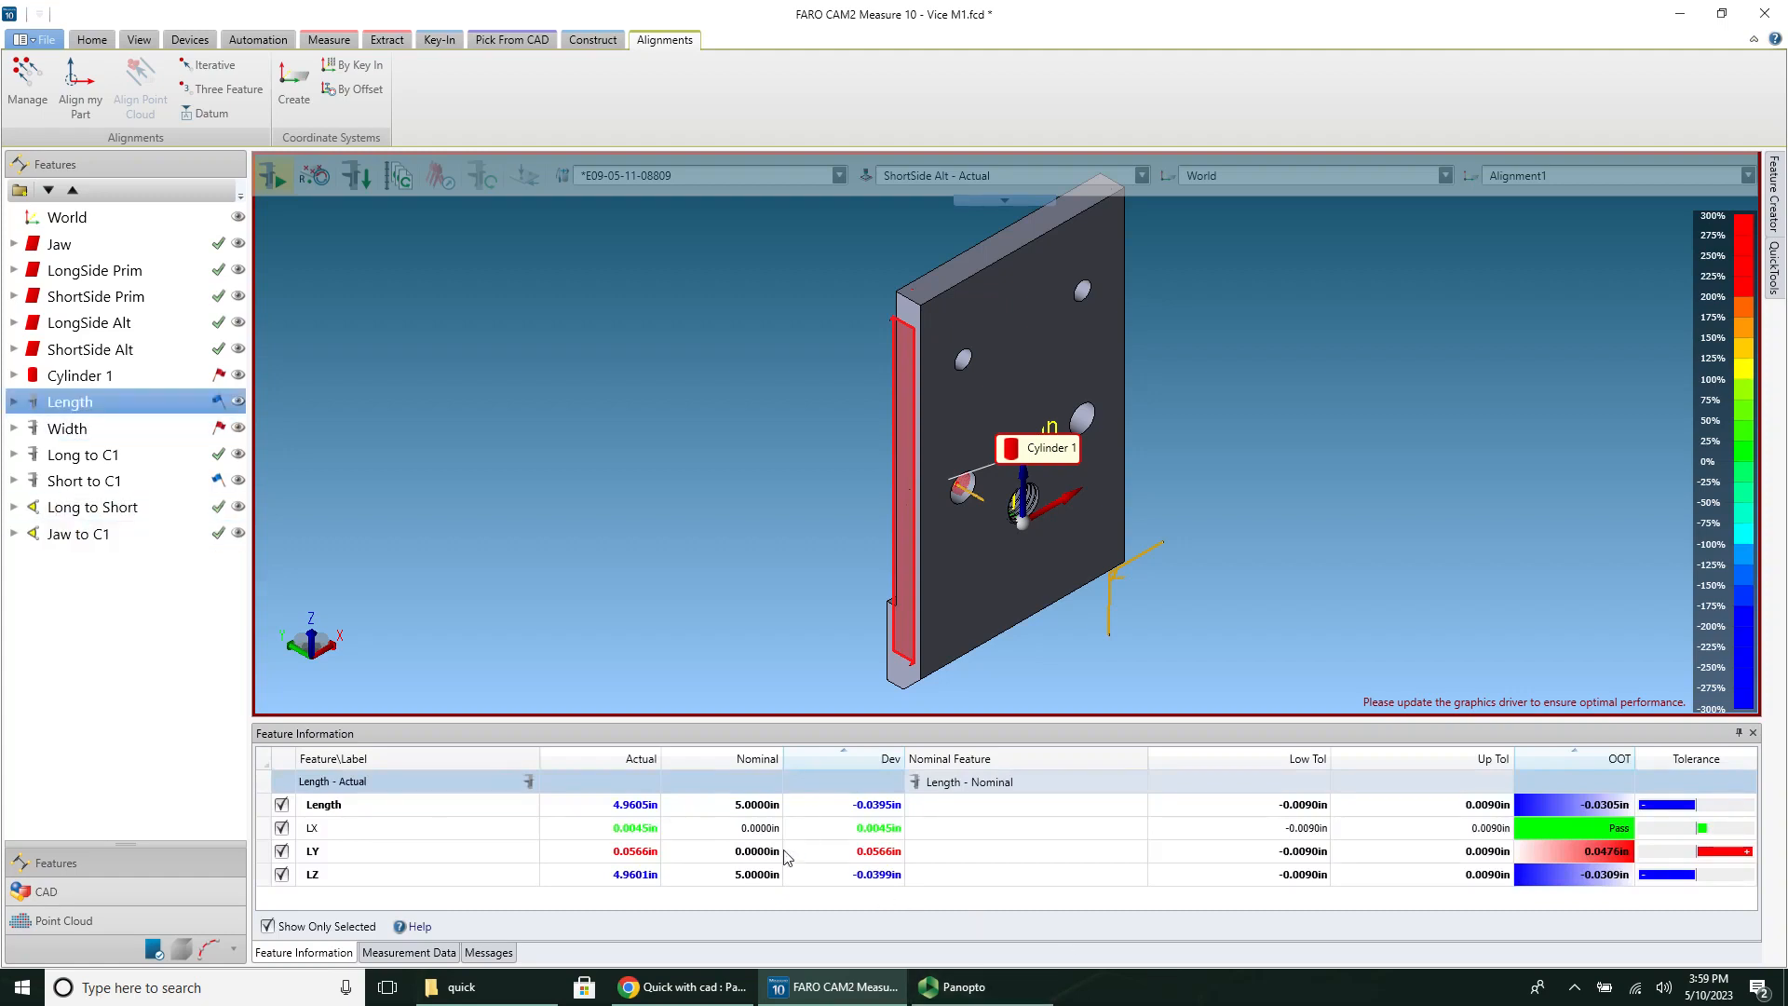
pyautogui.moveTo(1260, 803)
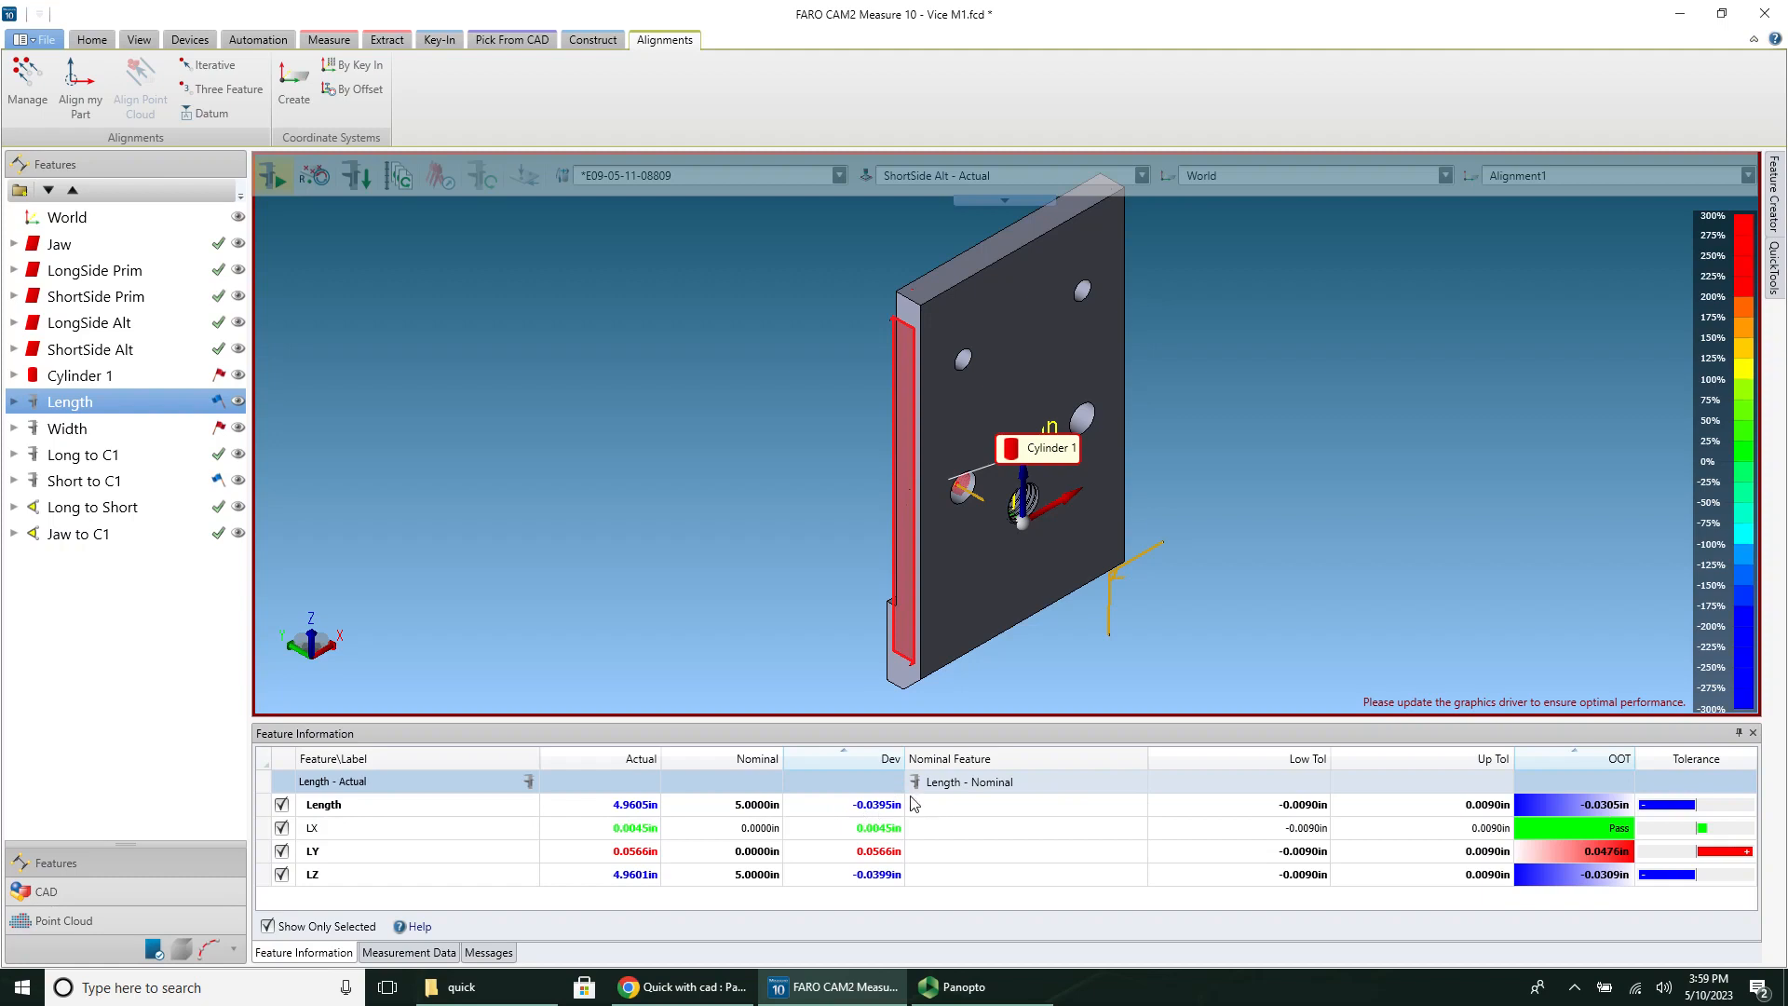
pyautogui.moveTo(880, 818)
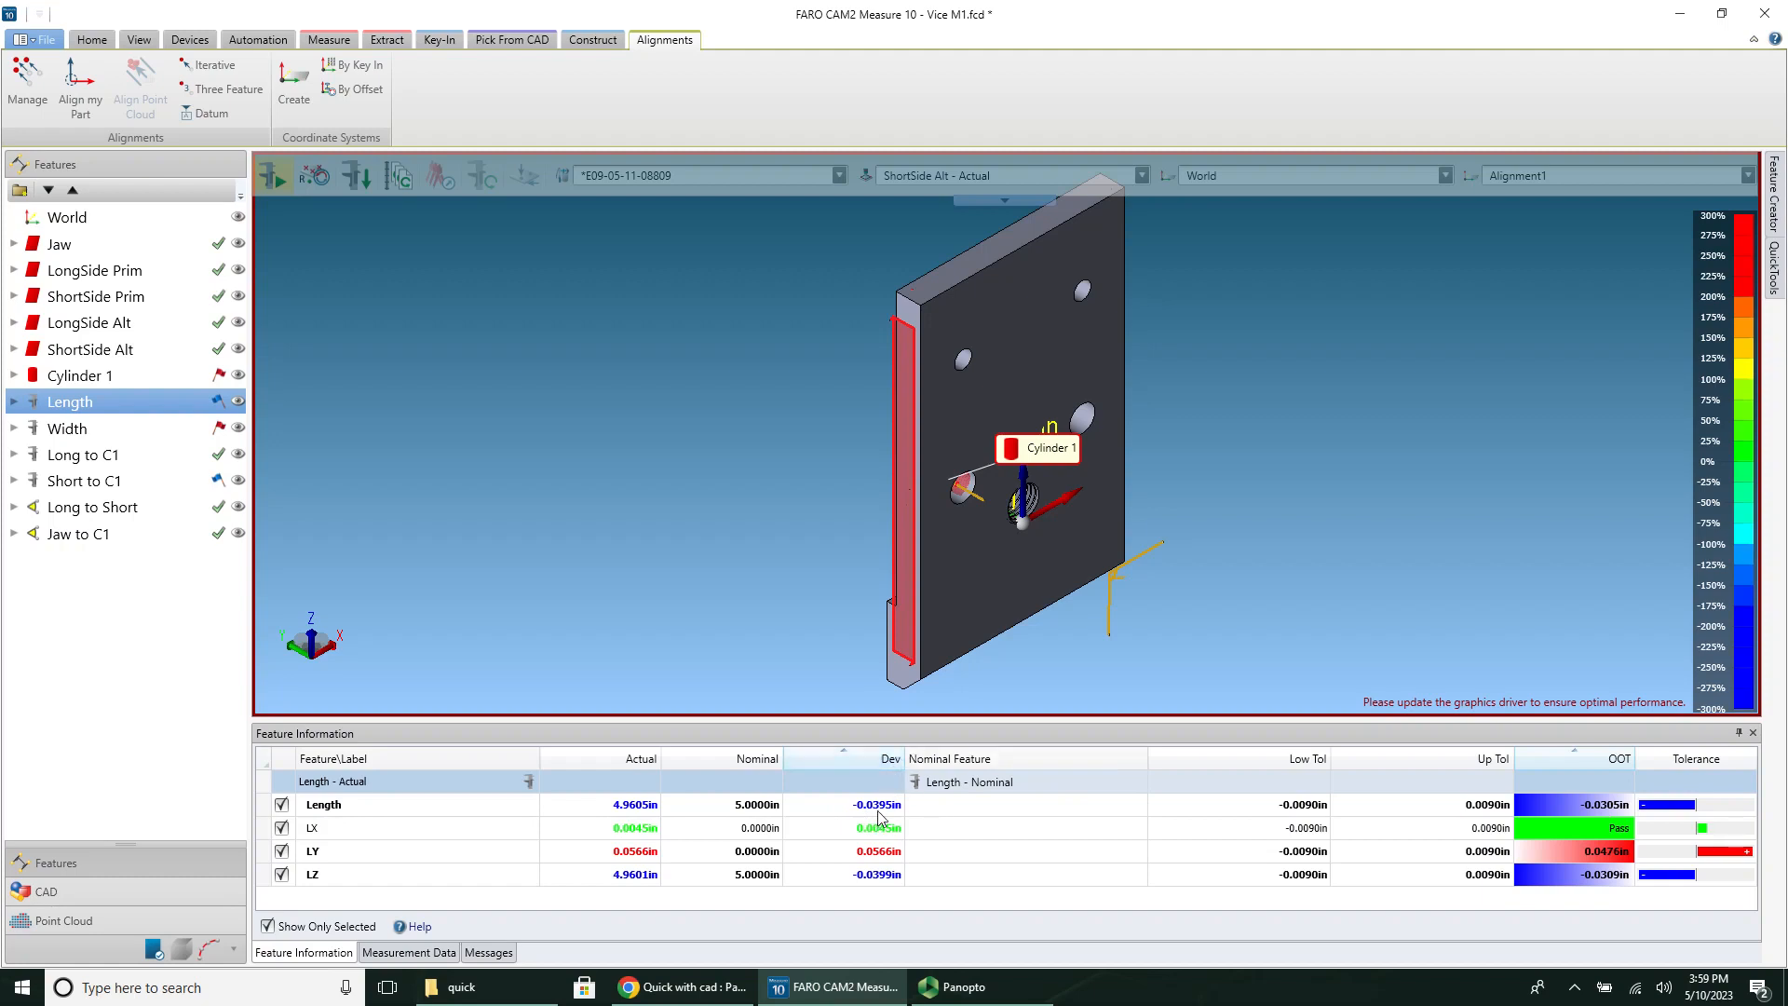
pyautogui.moveTo(701, 824)
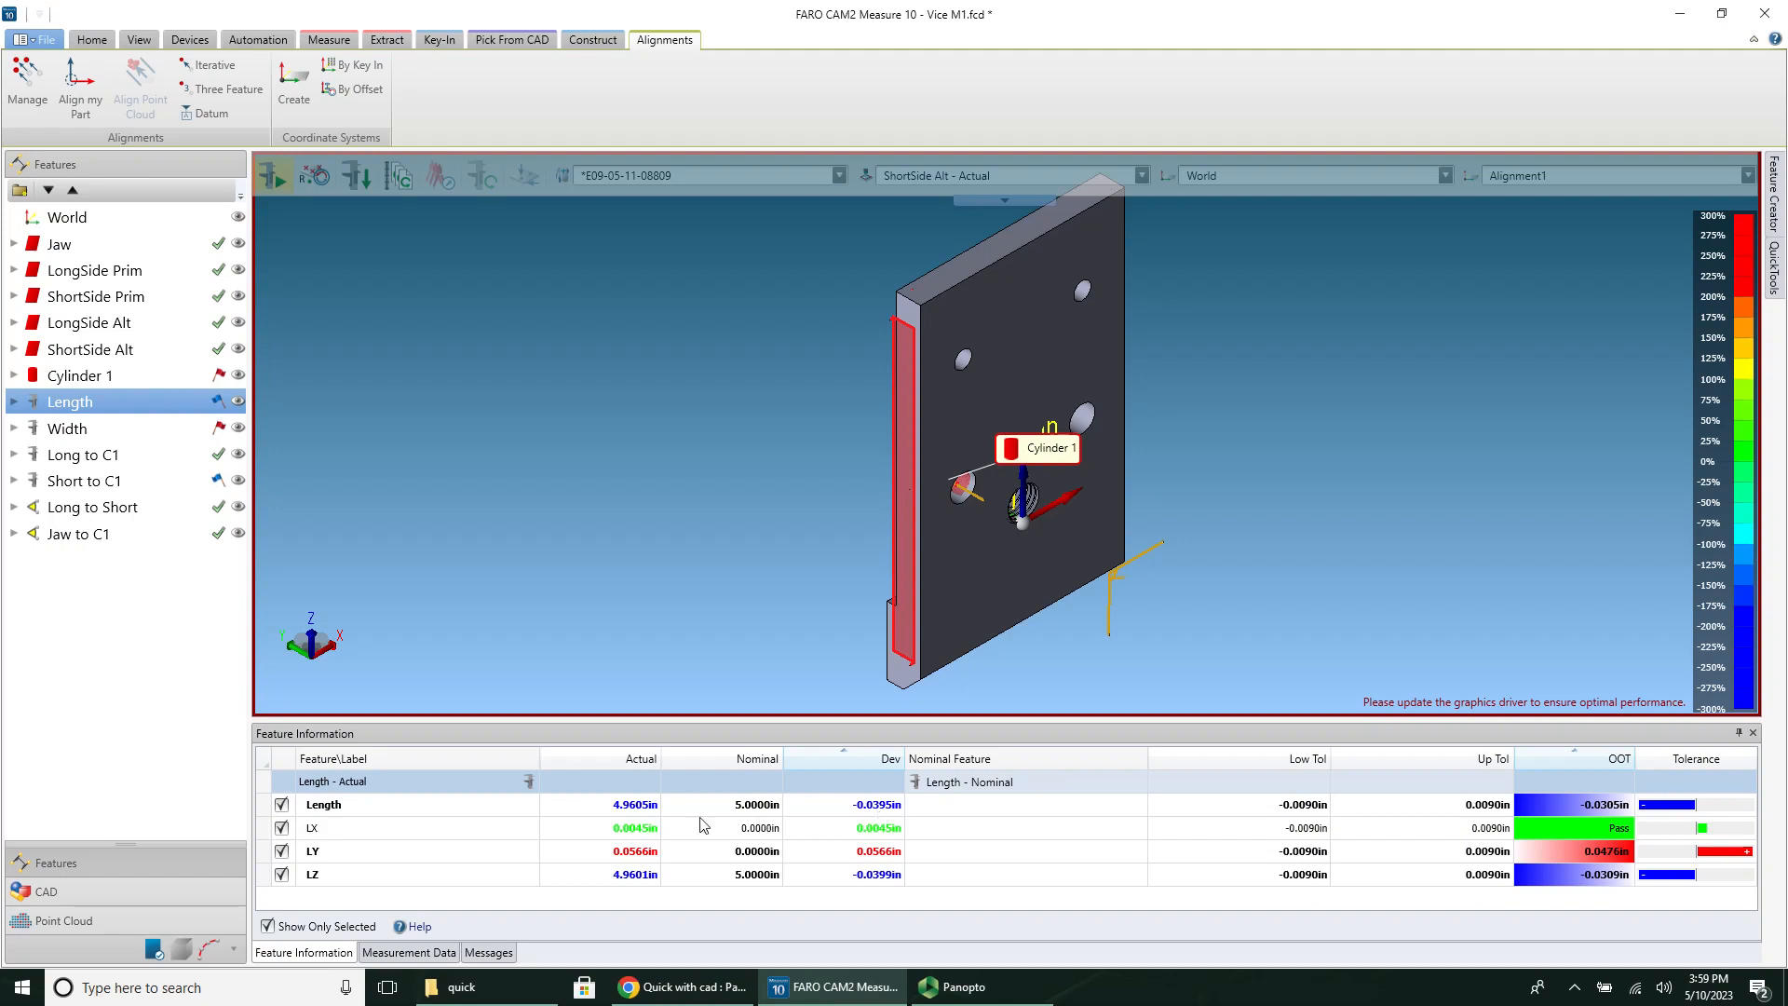
pyautogui.moveTo(869, 809)
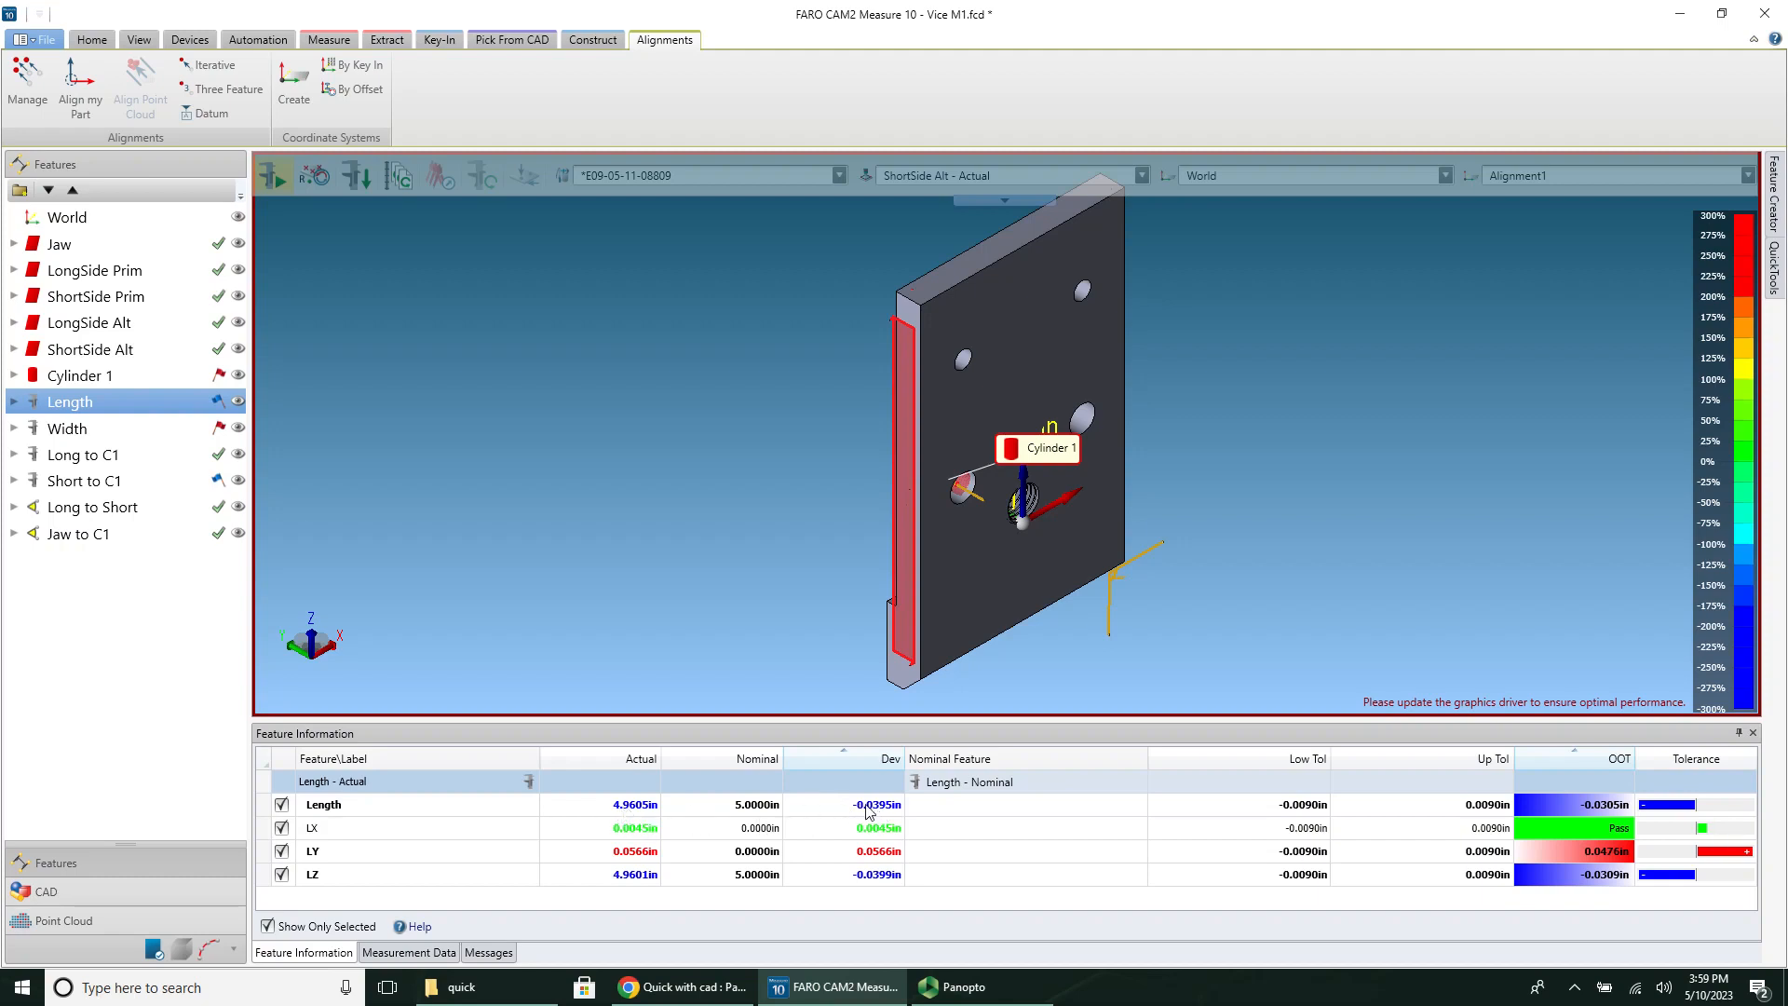
pyautogui.moveTo(888, 812)
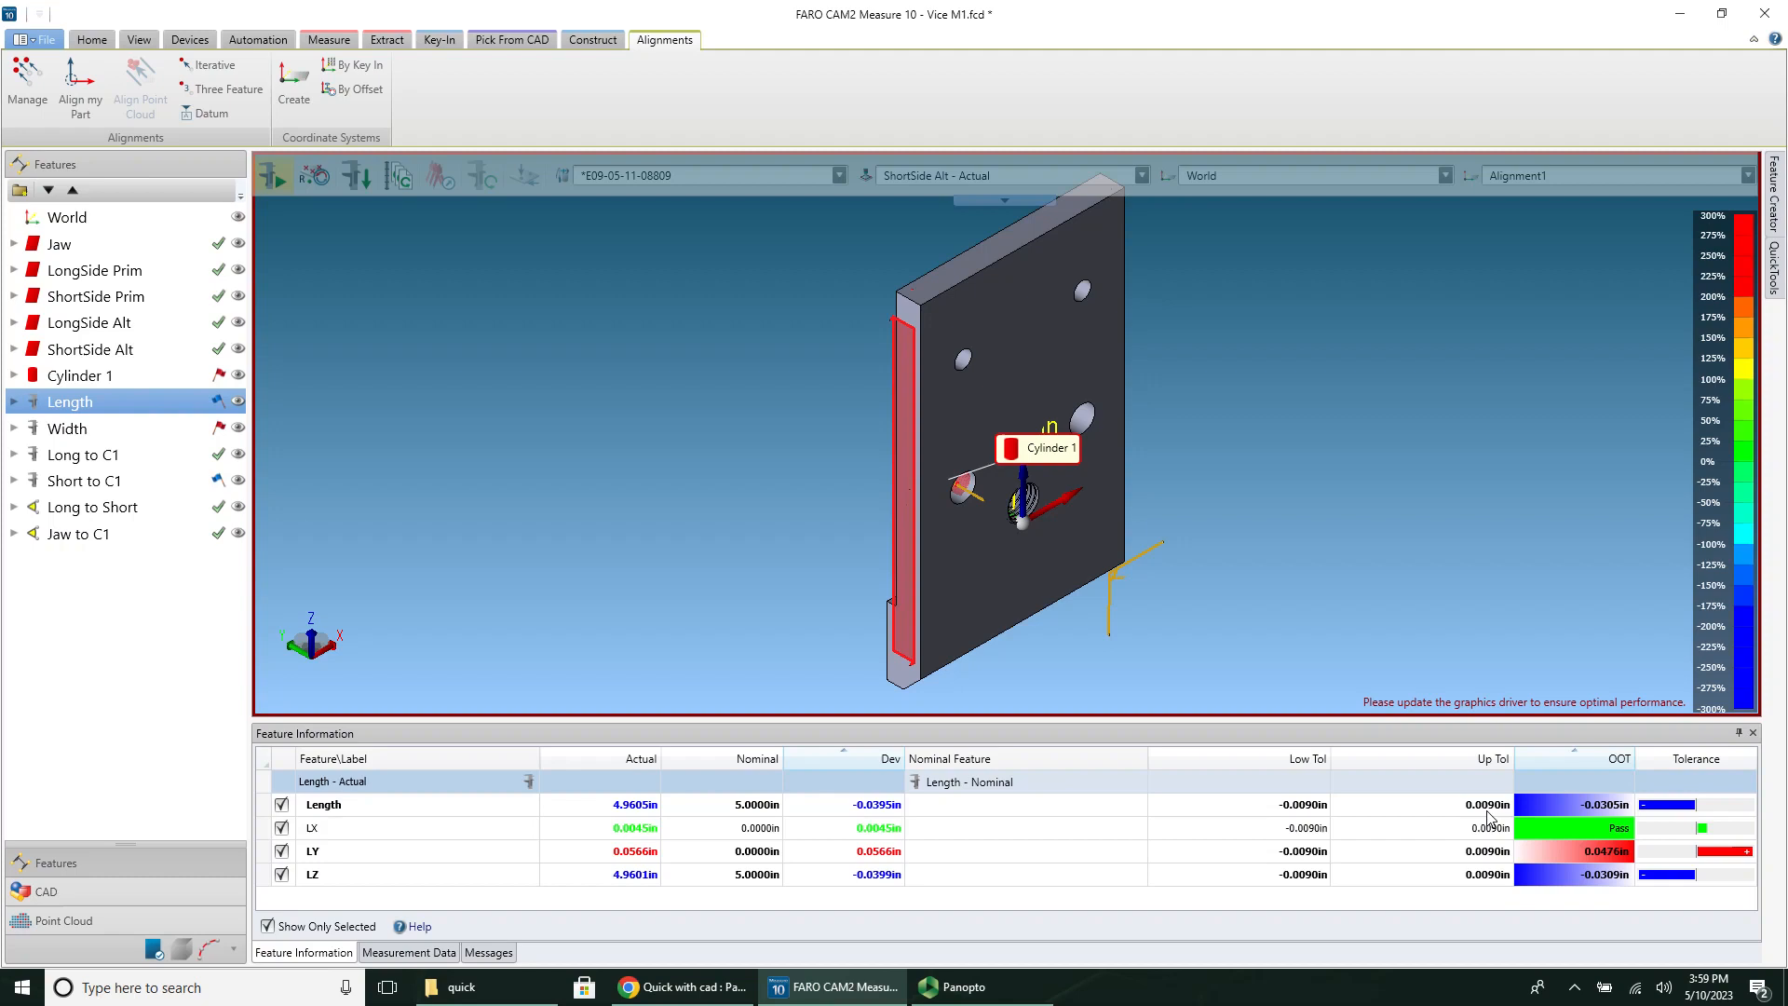
pyautogui.moveTo(818, 596)
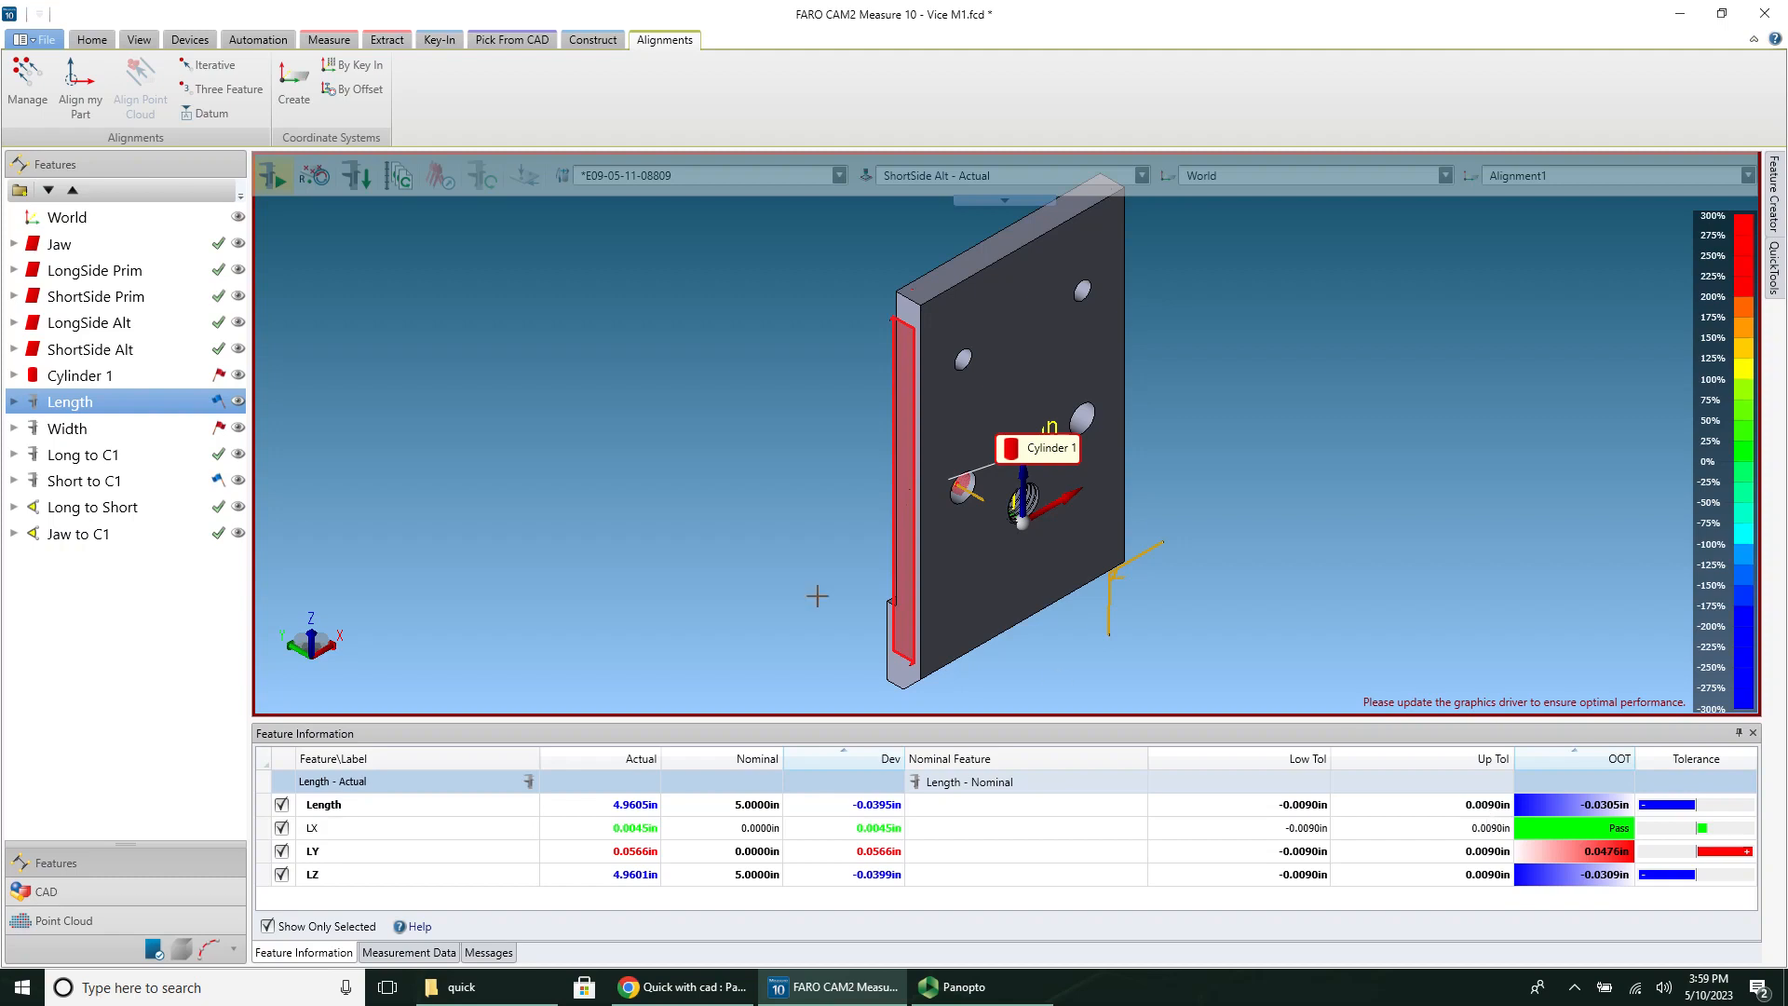
pyautogui.click(67, 427)
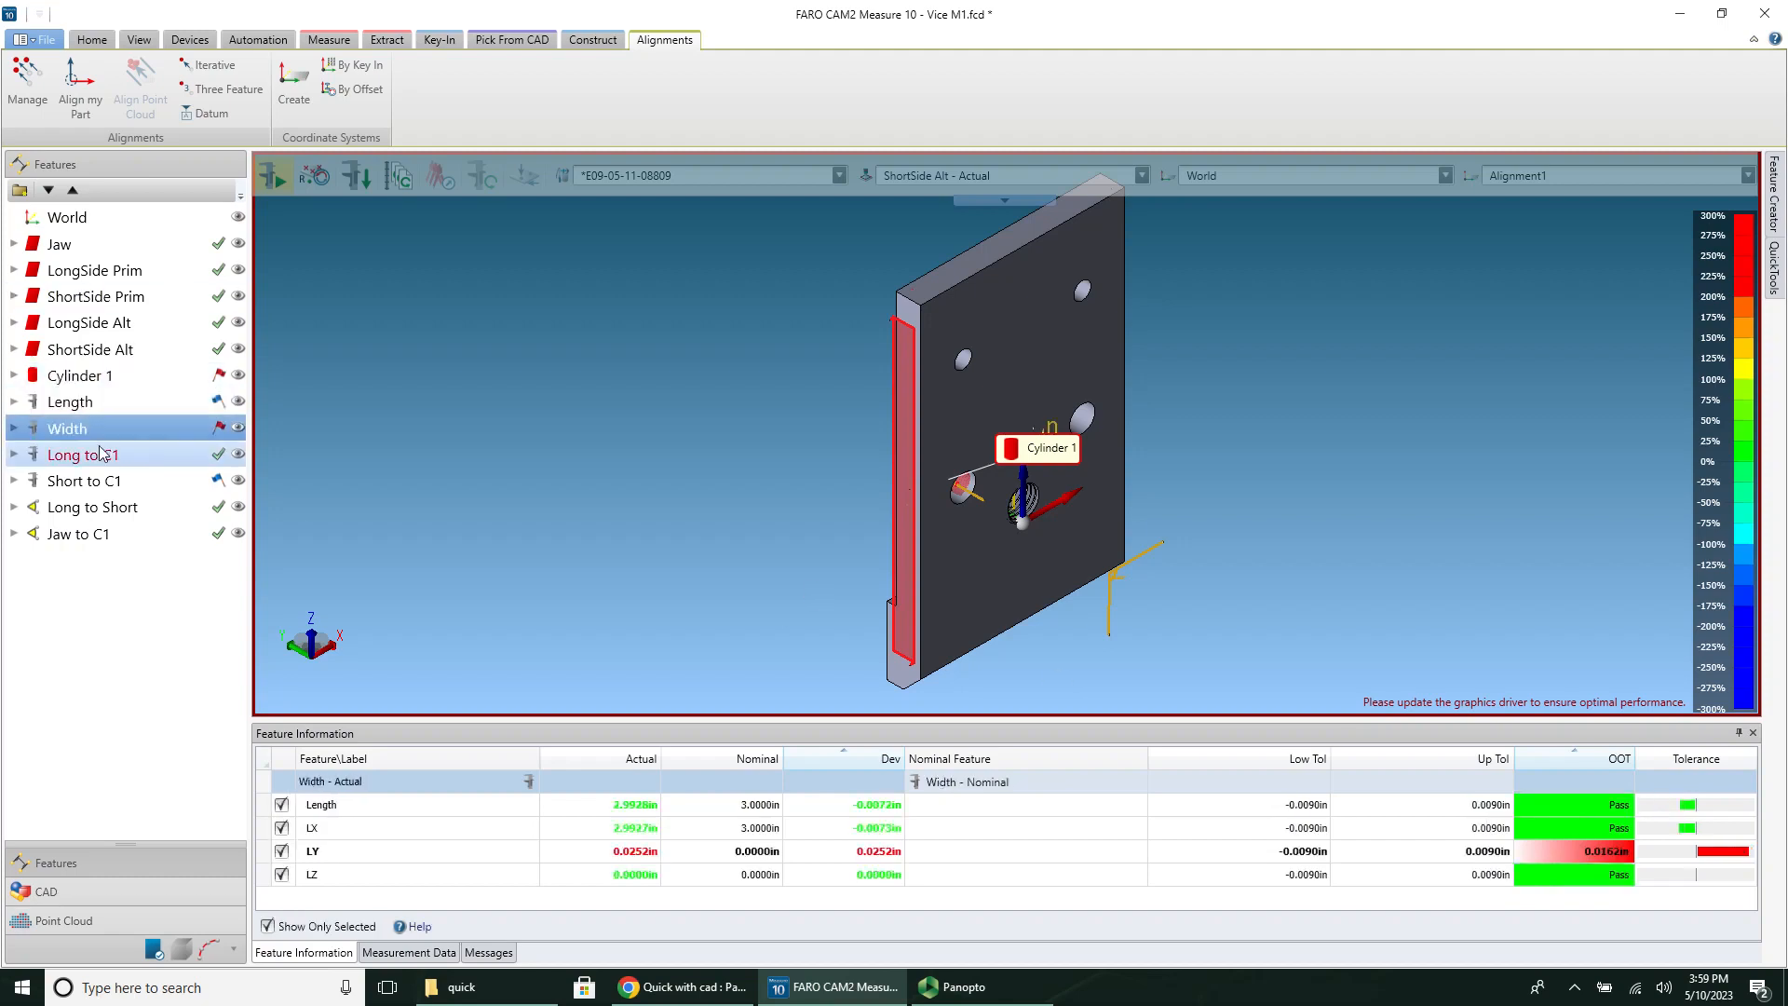
pyautogui.click(93, 506)
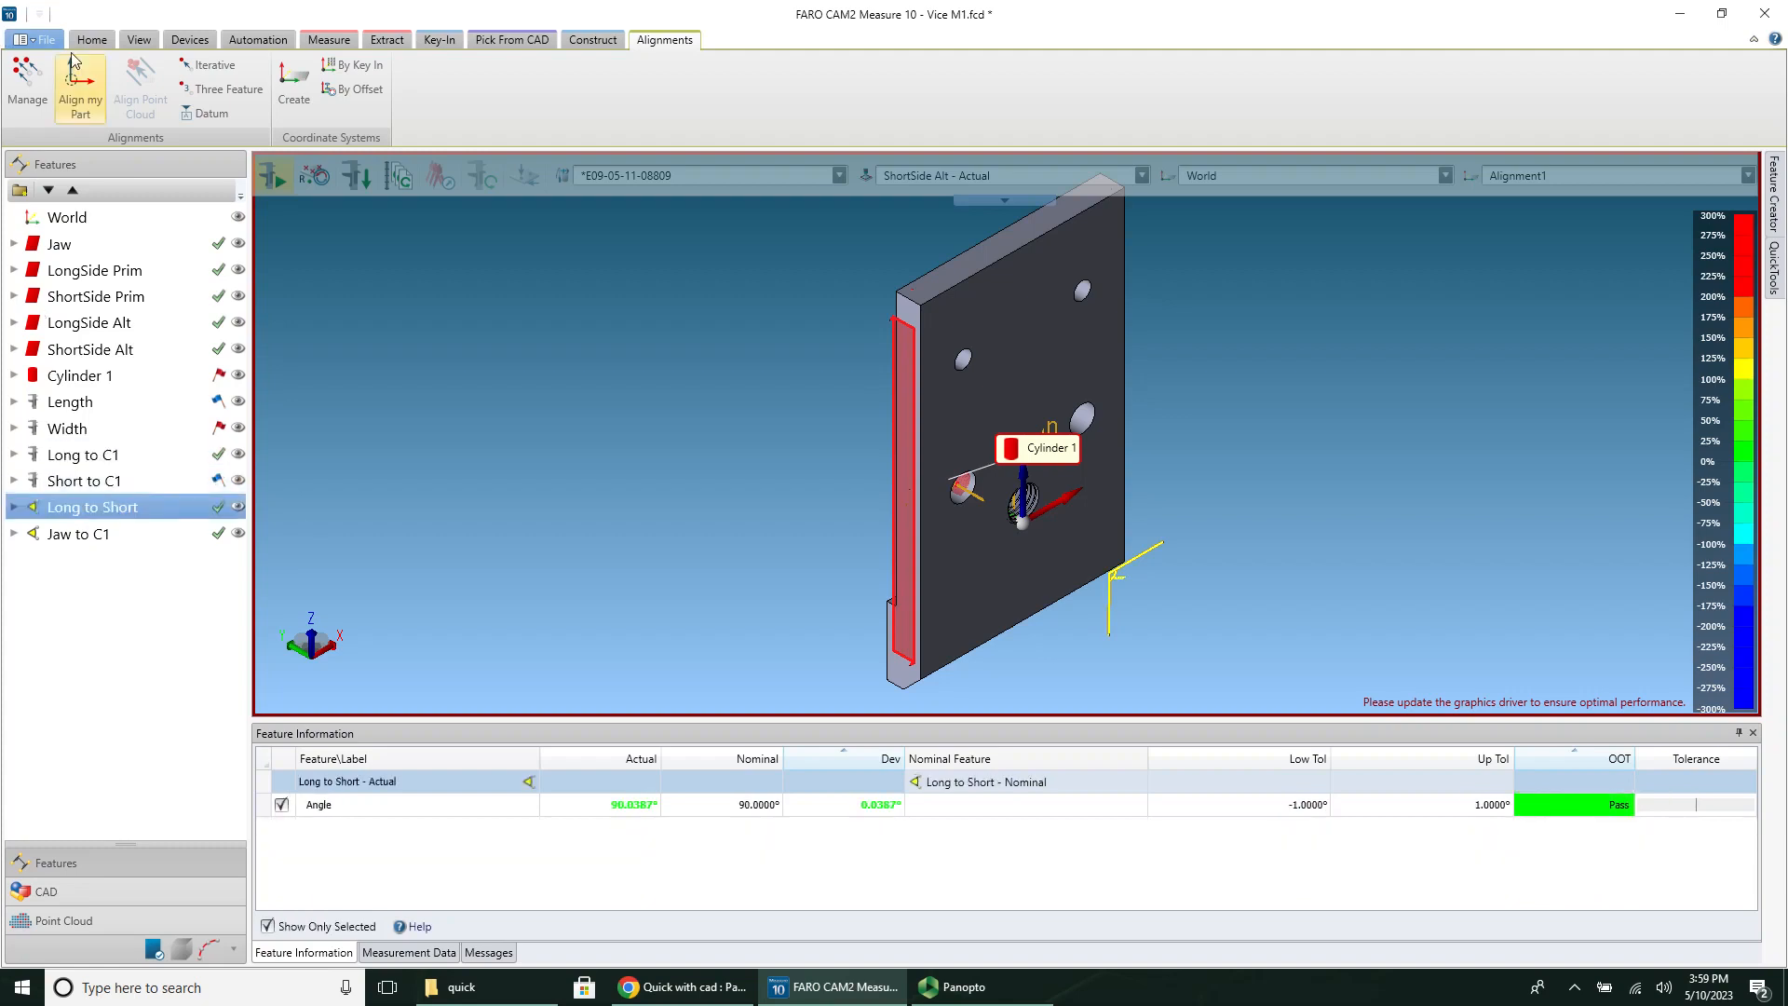
pyautogui.click(91, 39)
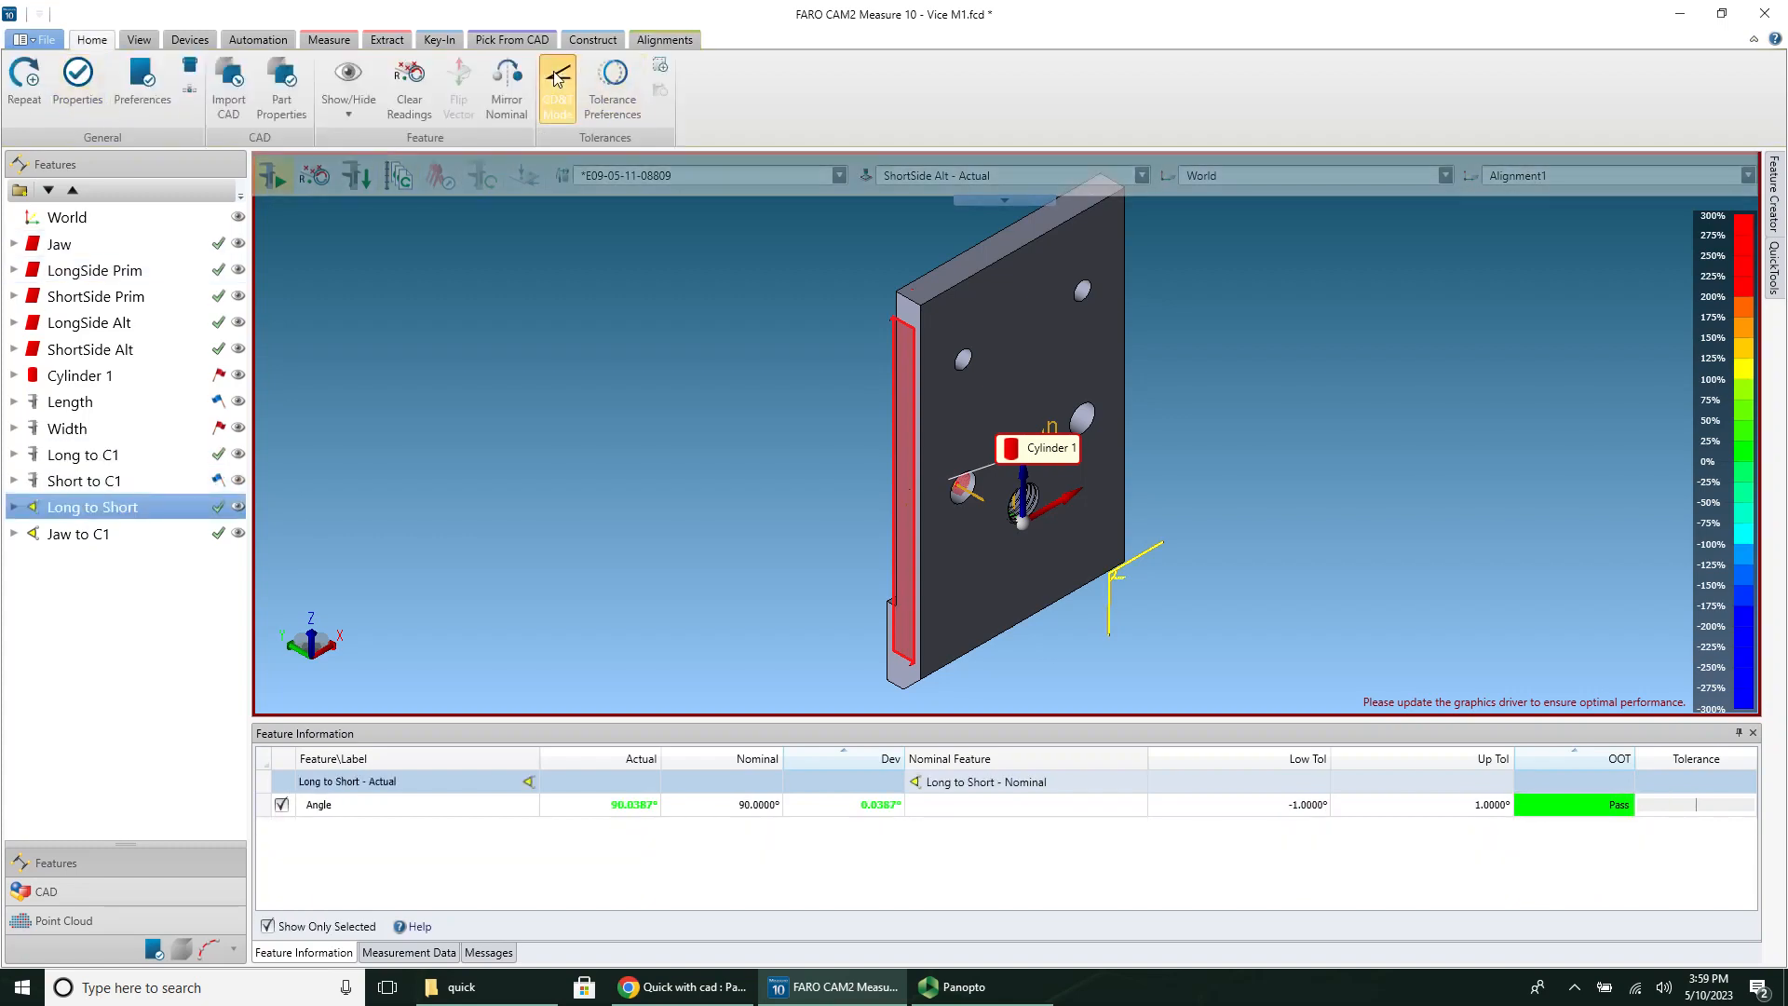
# Step: Enter GD&T mode and include all the measured features
pyautogui.click(557, 80)
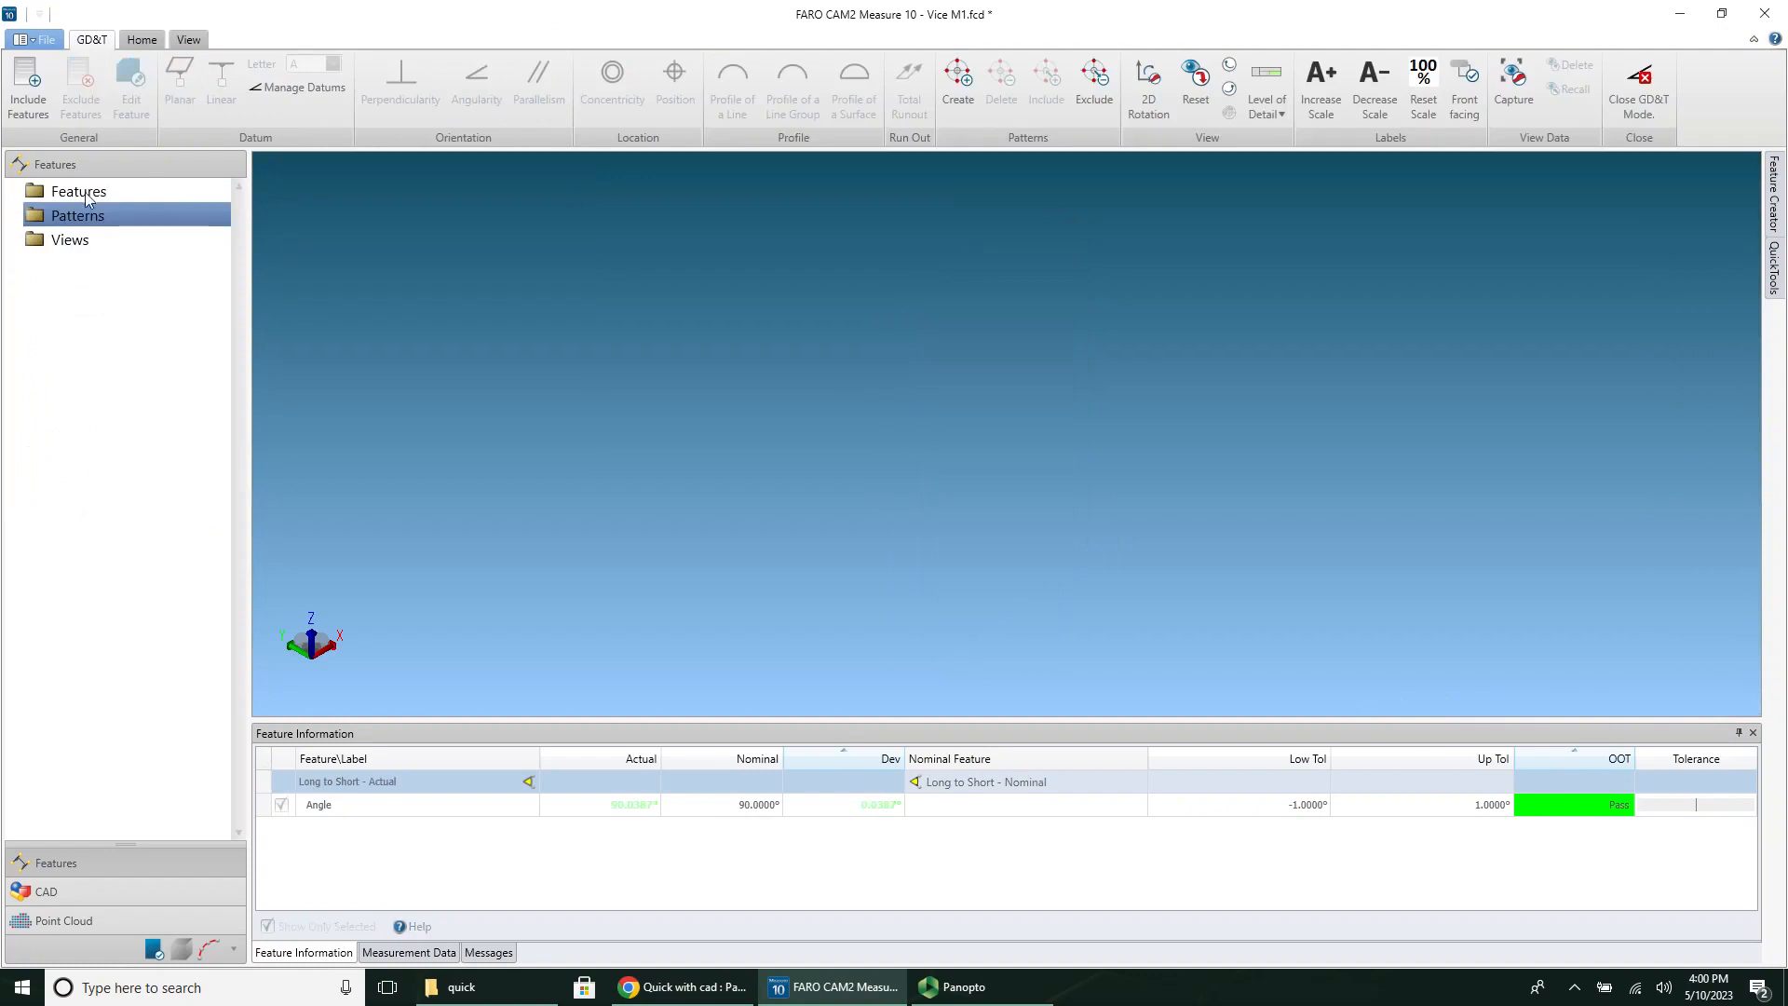
pyautogui.click(27, 86)
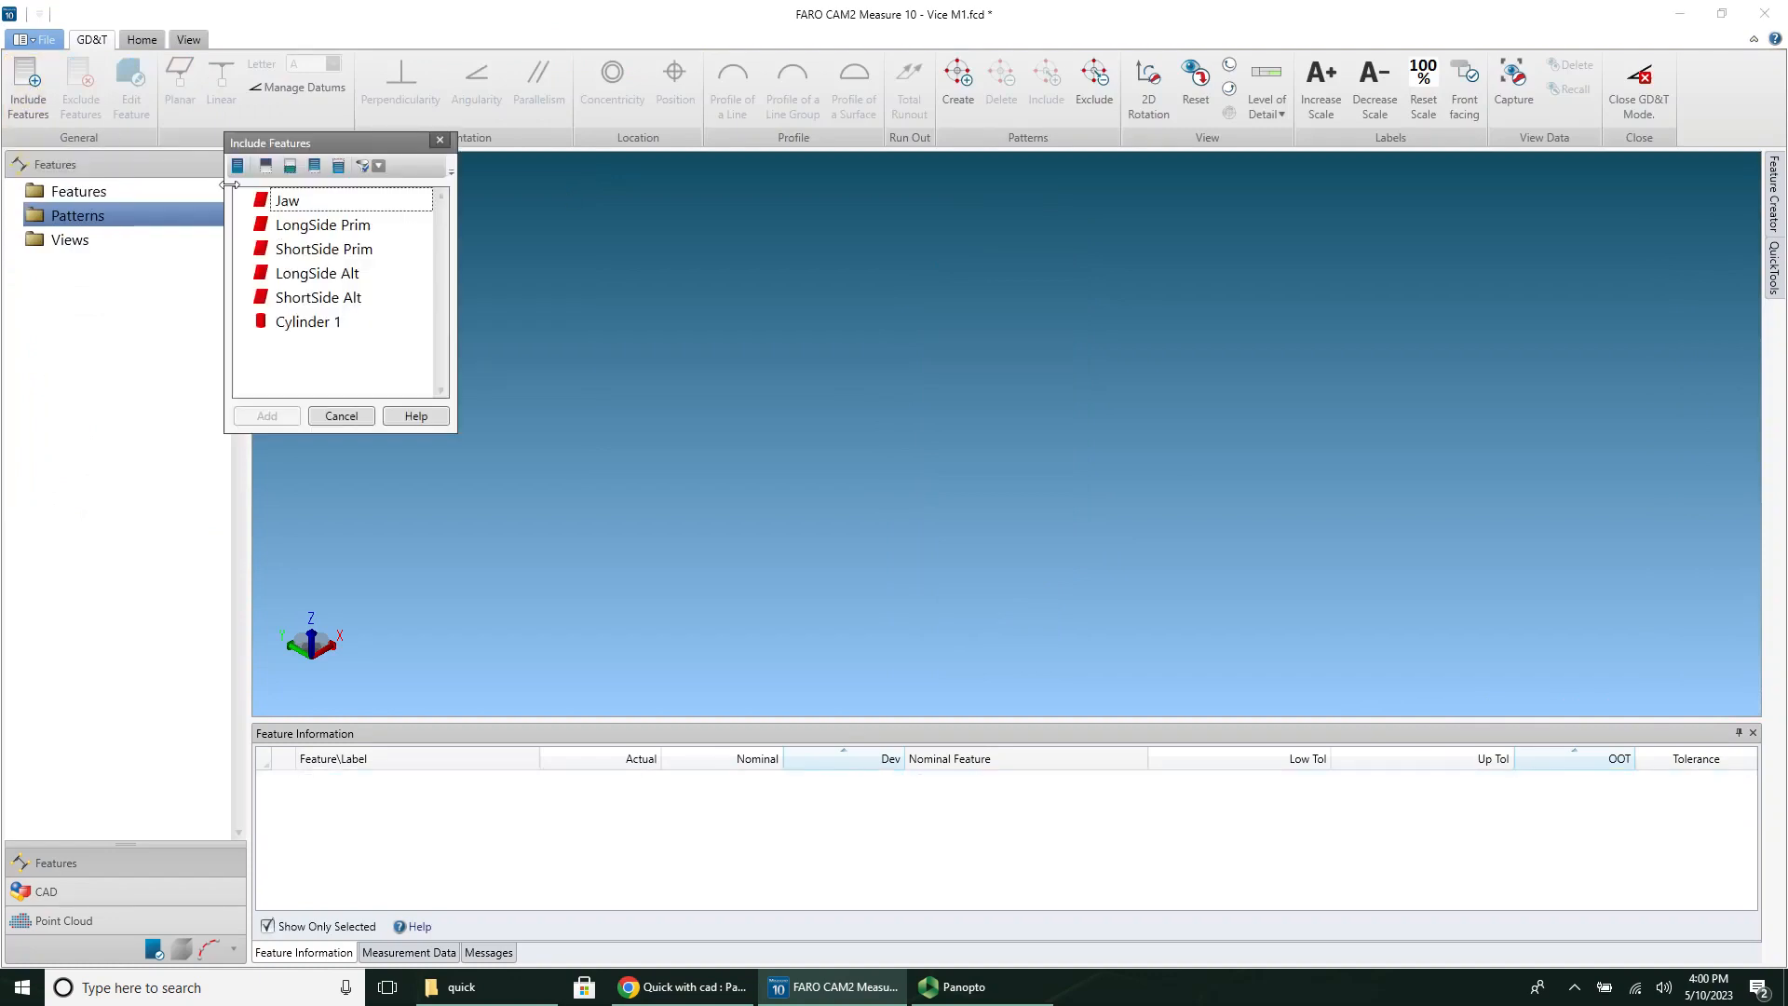
pyautogui.click(339, 415)
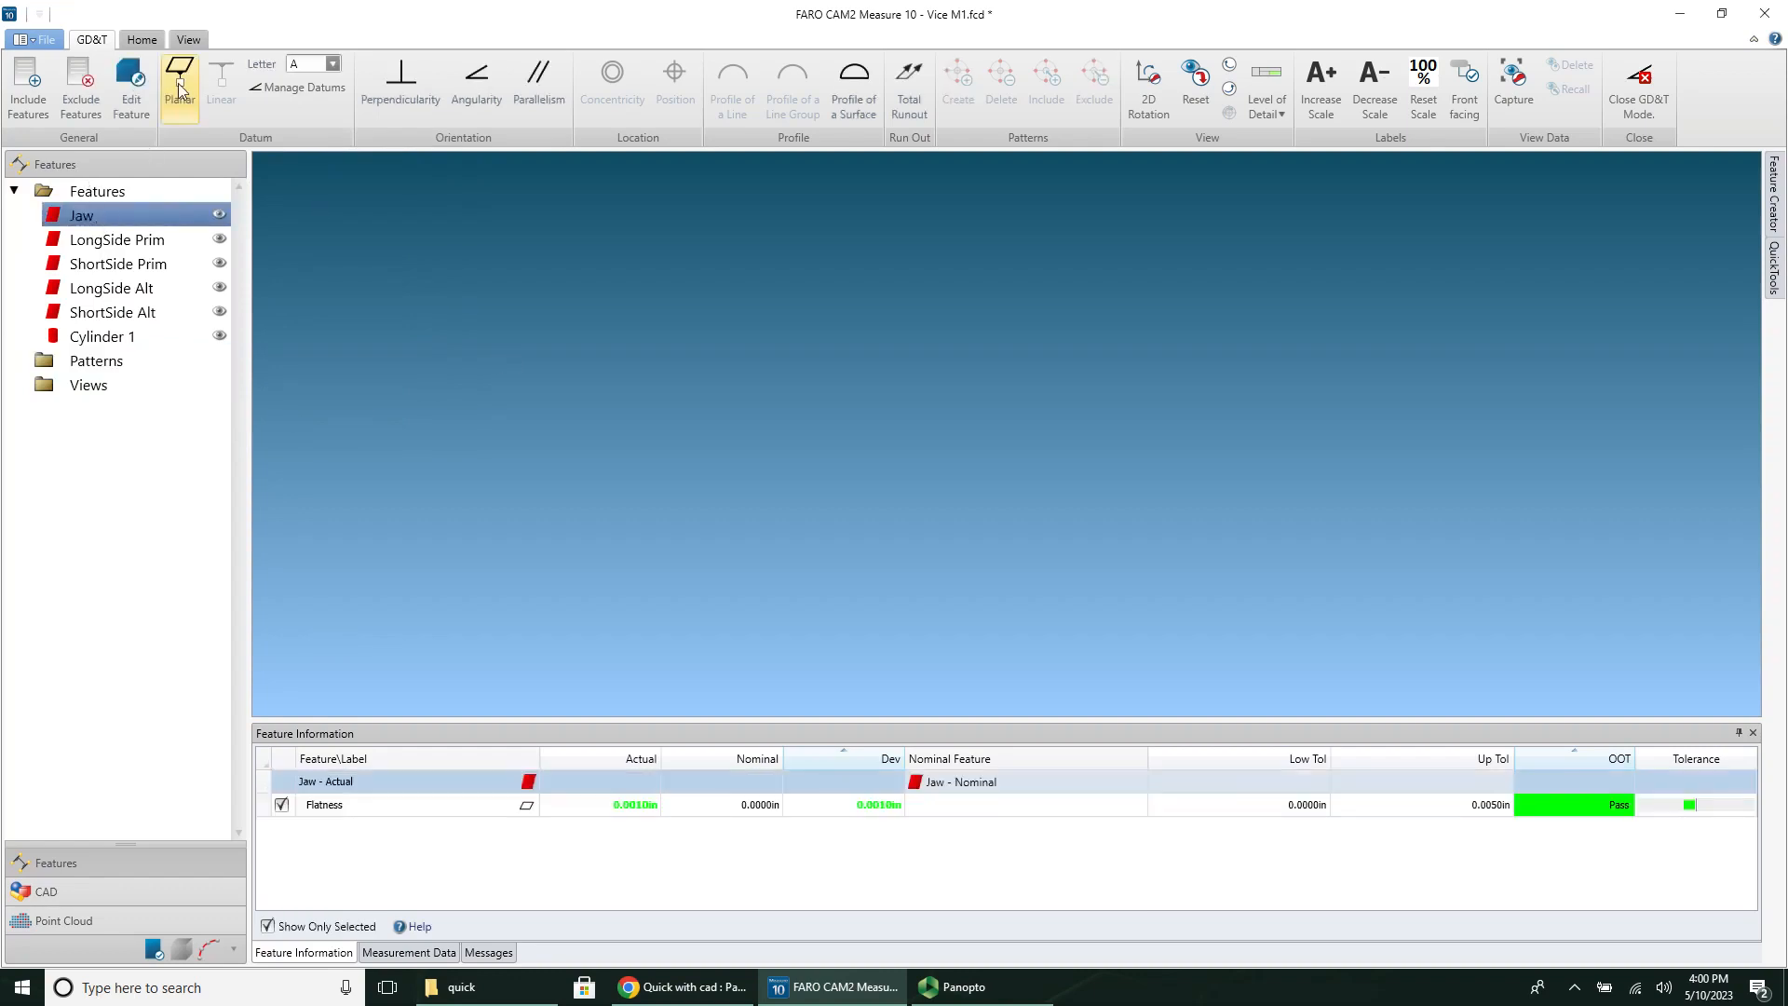
# Step: Make Jaw, LongSide Prim and ShortSide Prim planar datums A, B and C
pyautogui.click(117, 240)
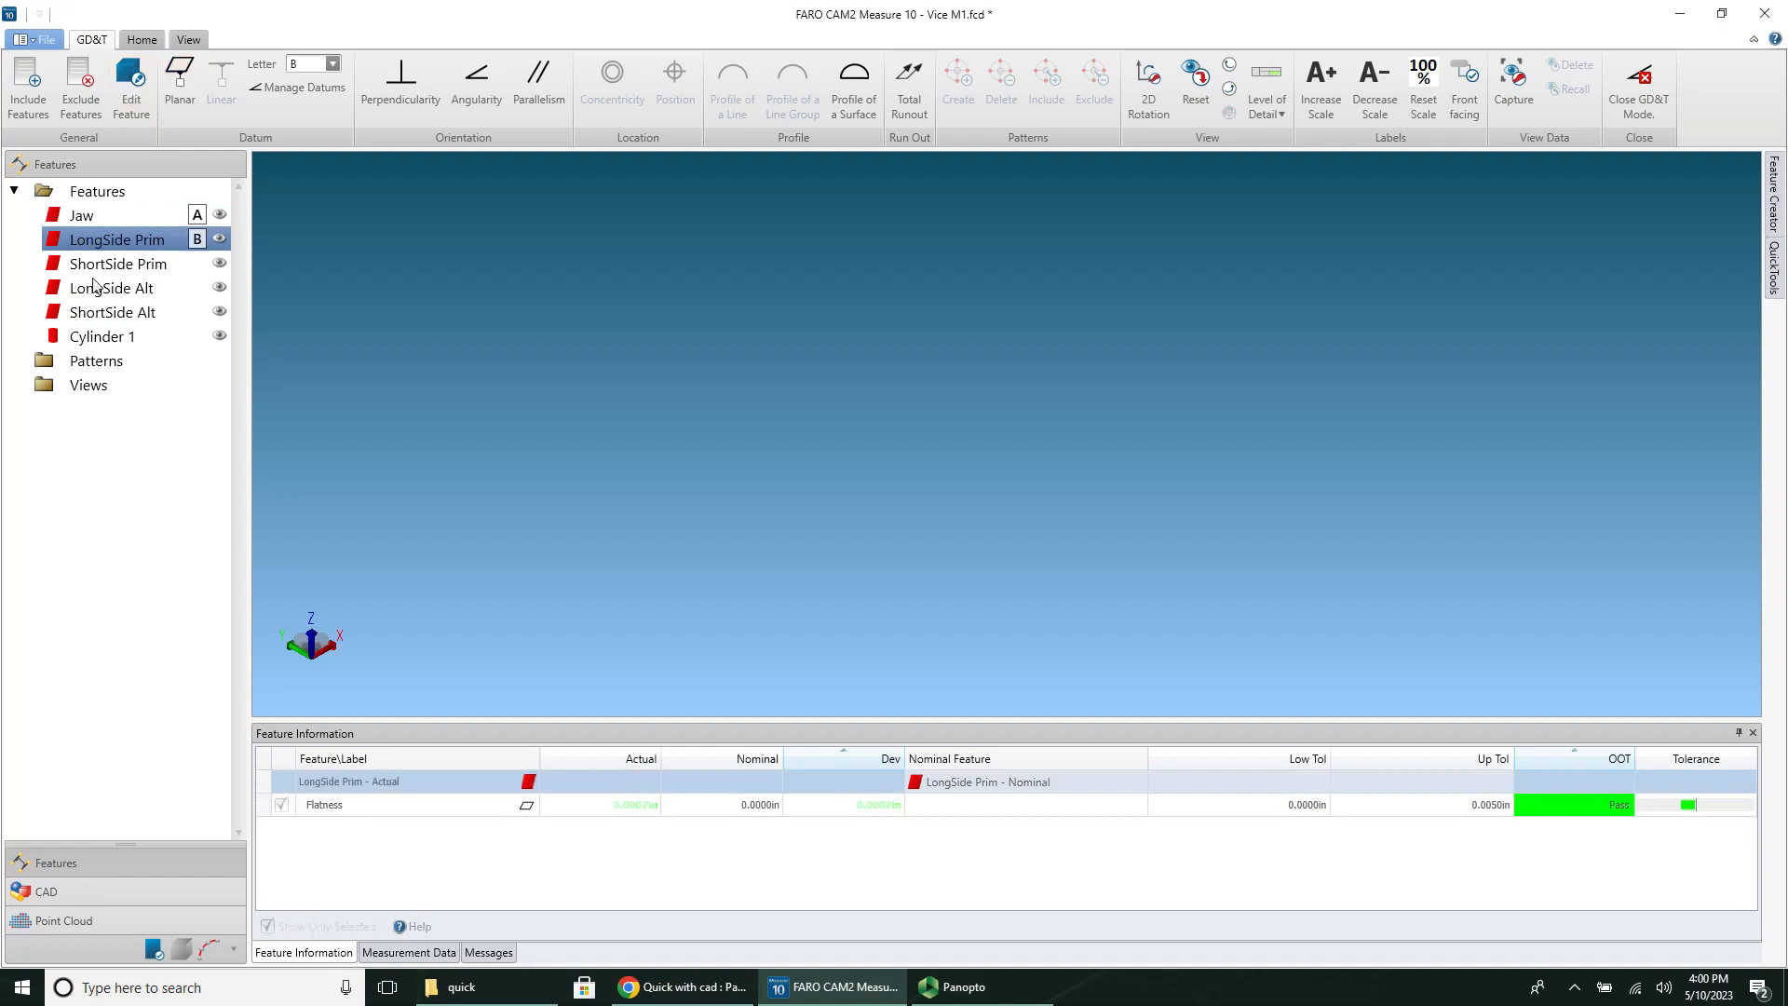
pyautogui.click(116, 263)
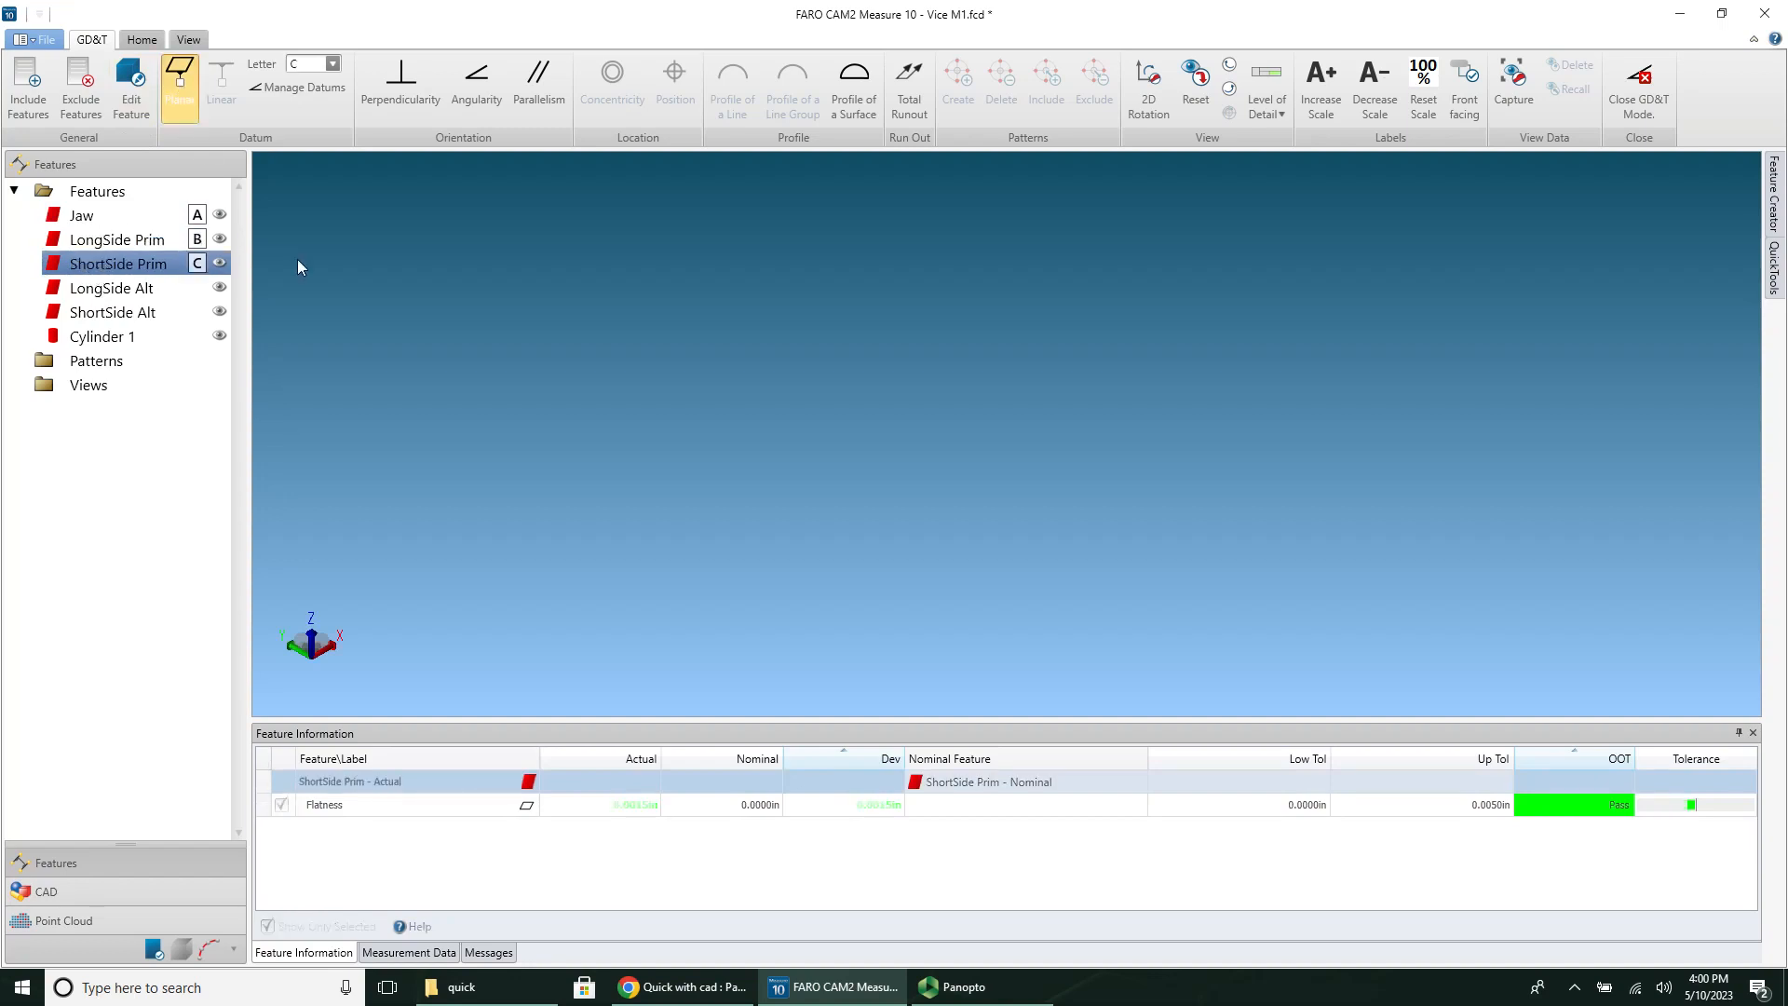
pyautogui.moveTo(97, 350)
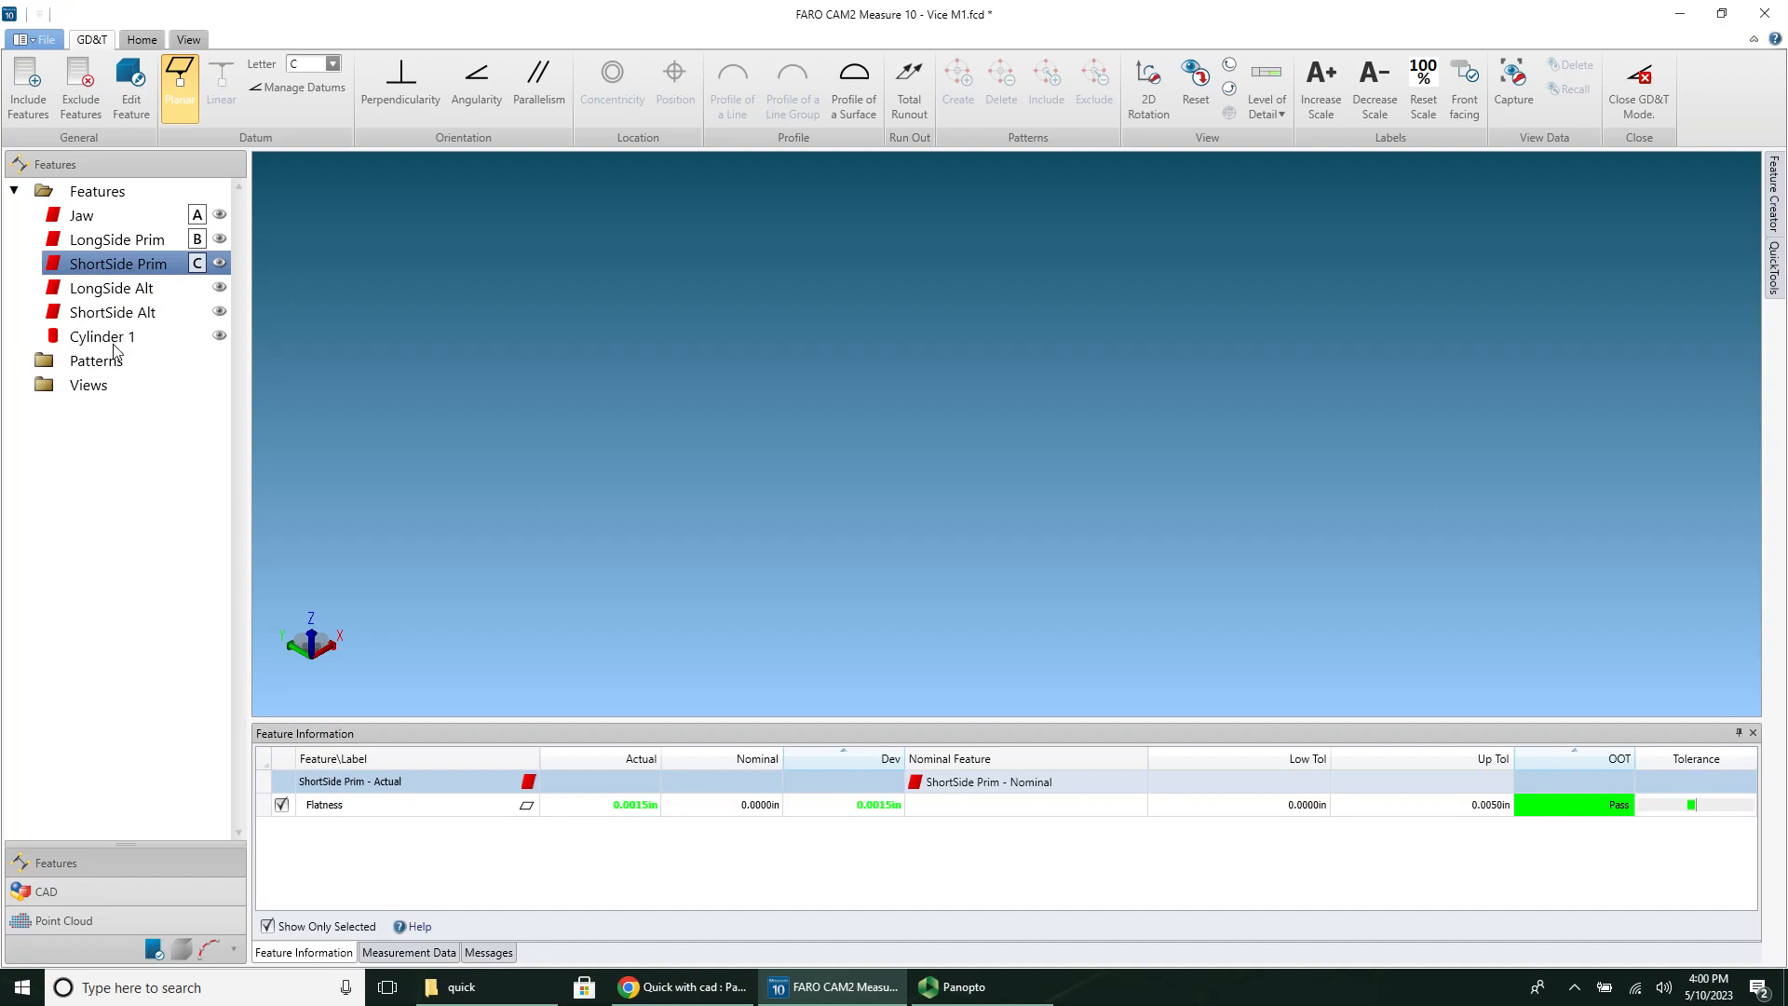
pyautogui.click(101, 335)
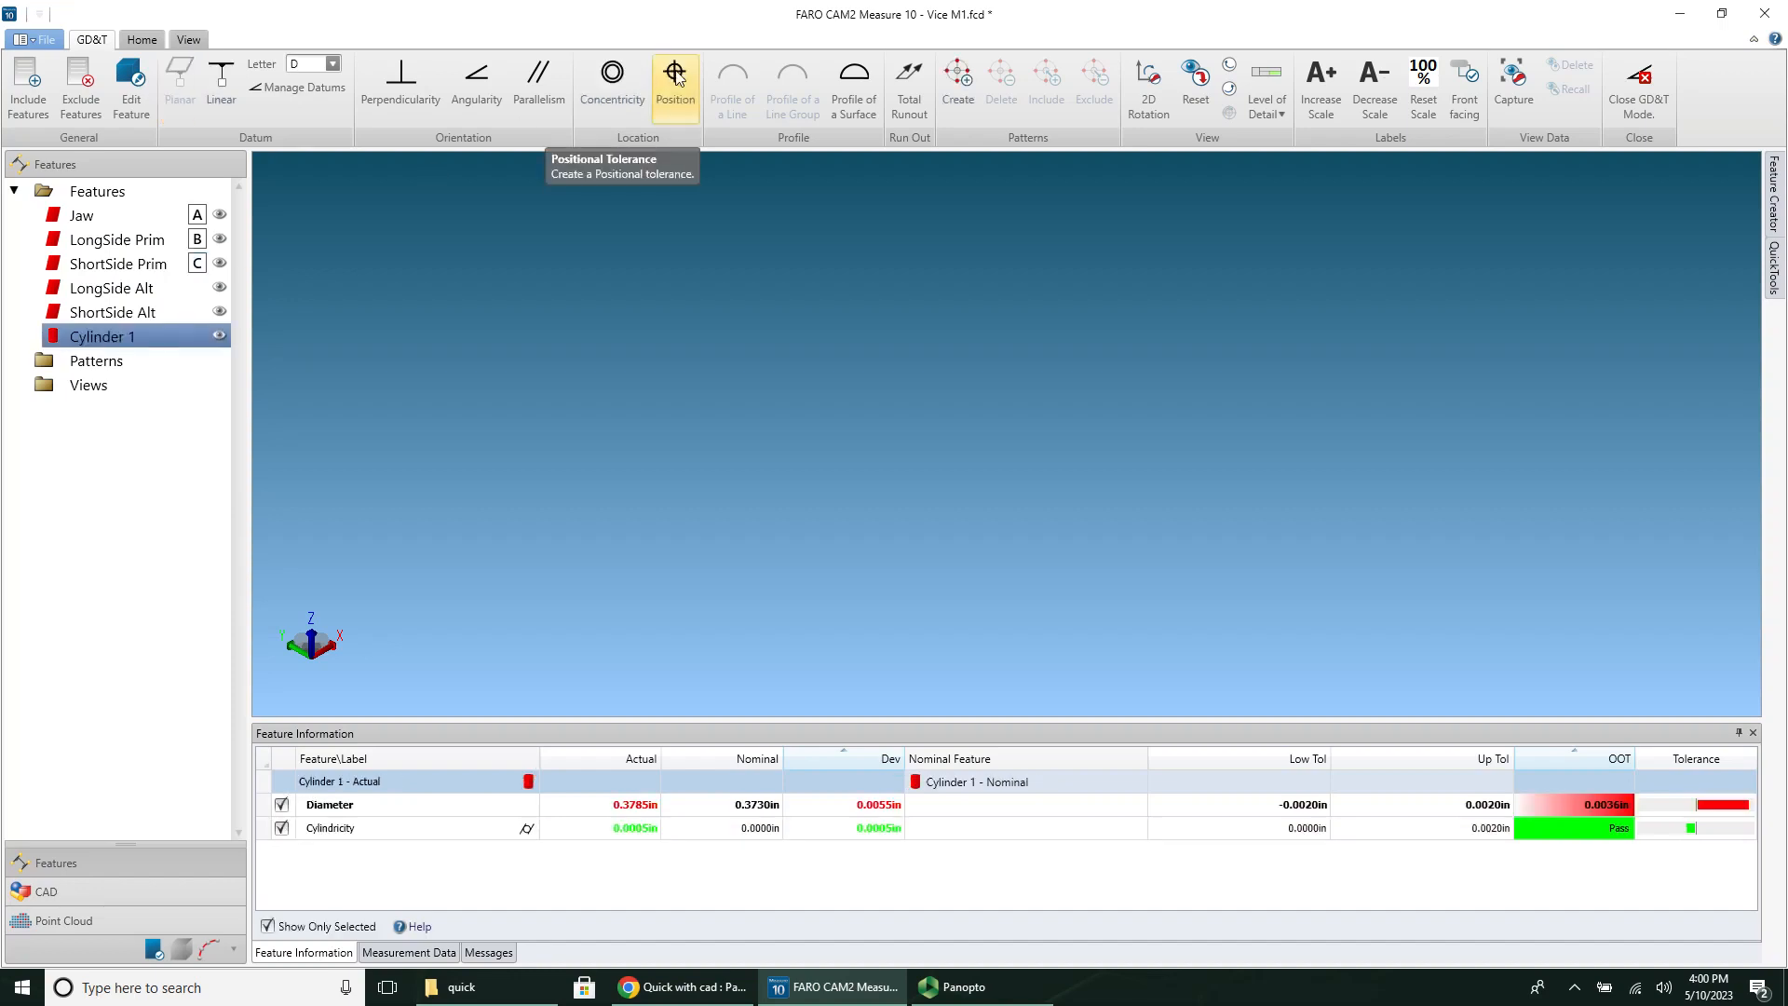
# Step: Add Cylinder 1 a 0.0080 in position to datums A, B, C and a second position to B
pyautogui.click(675, 80)
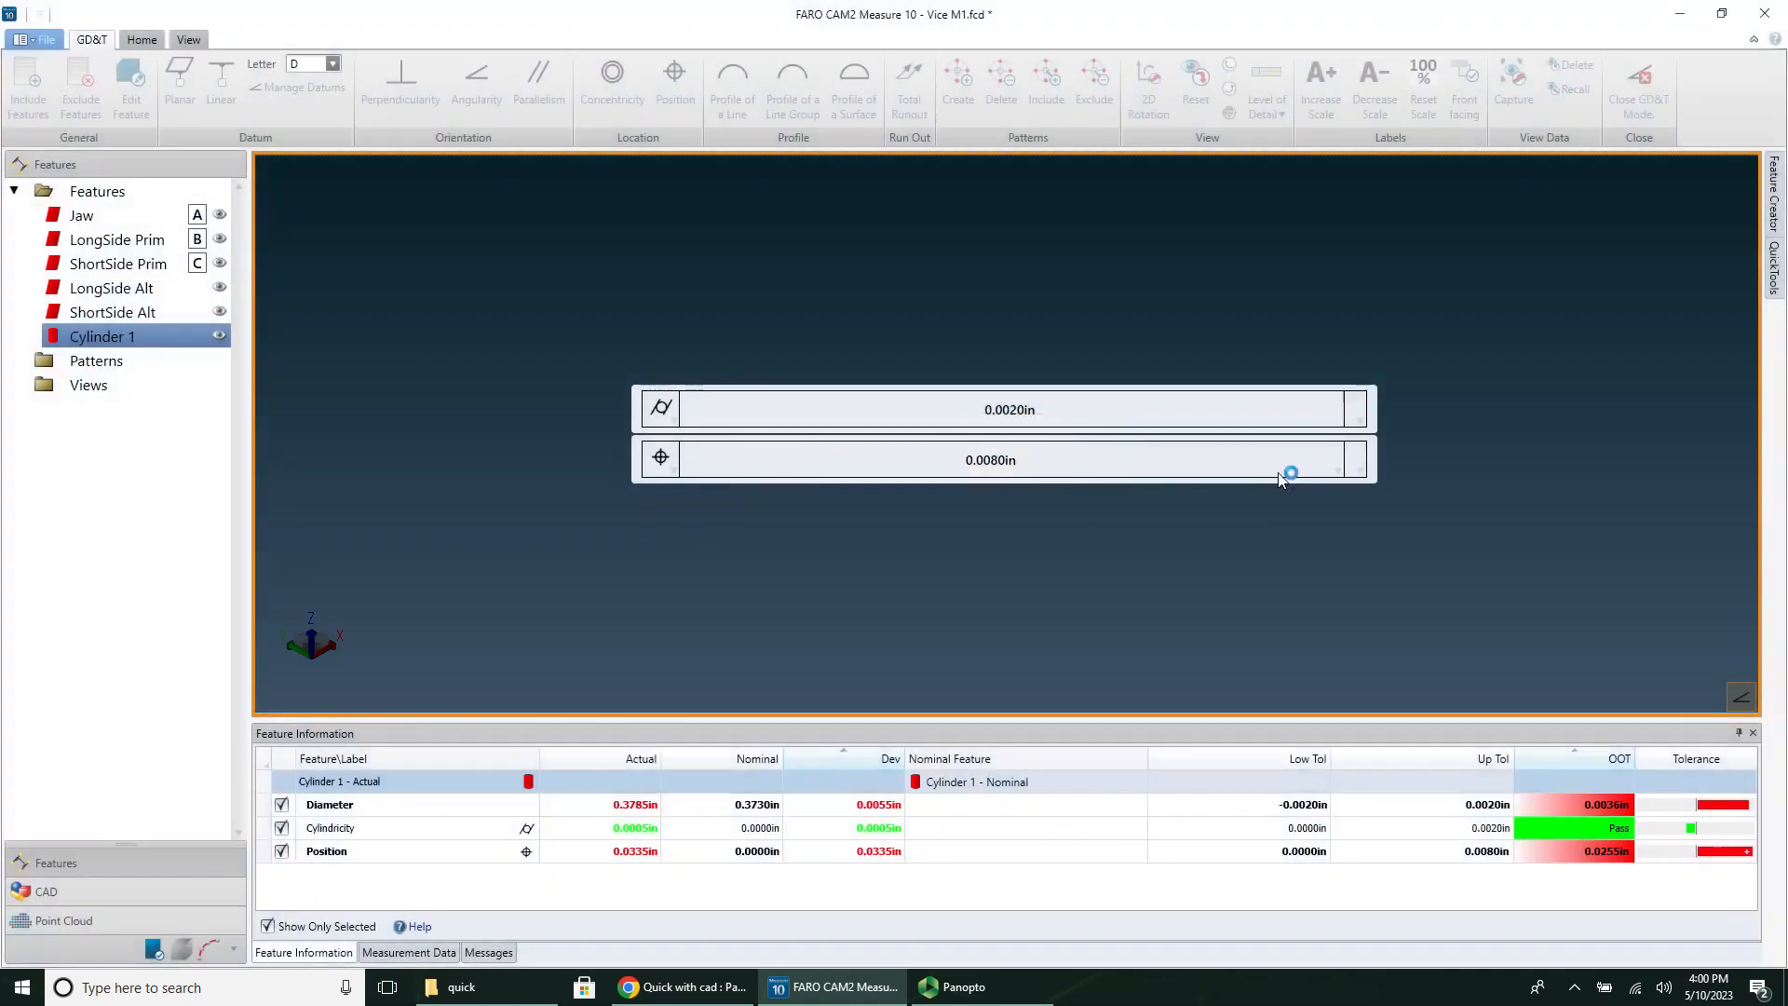
pyautogui.click(1363, 460)
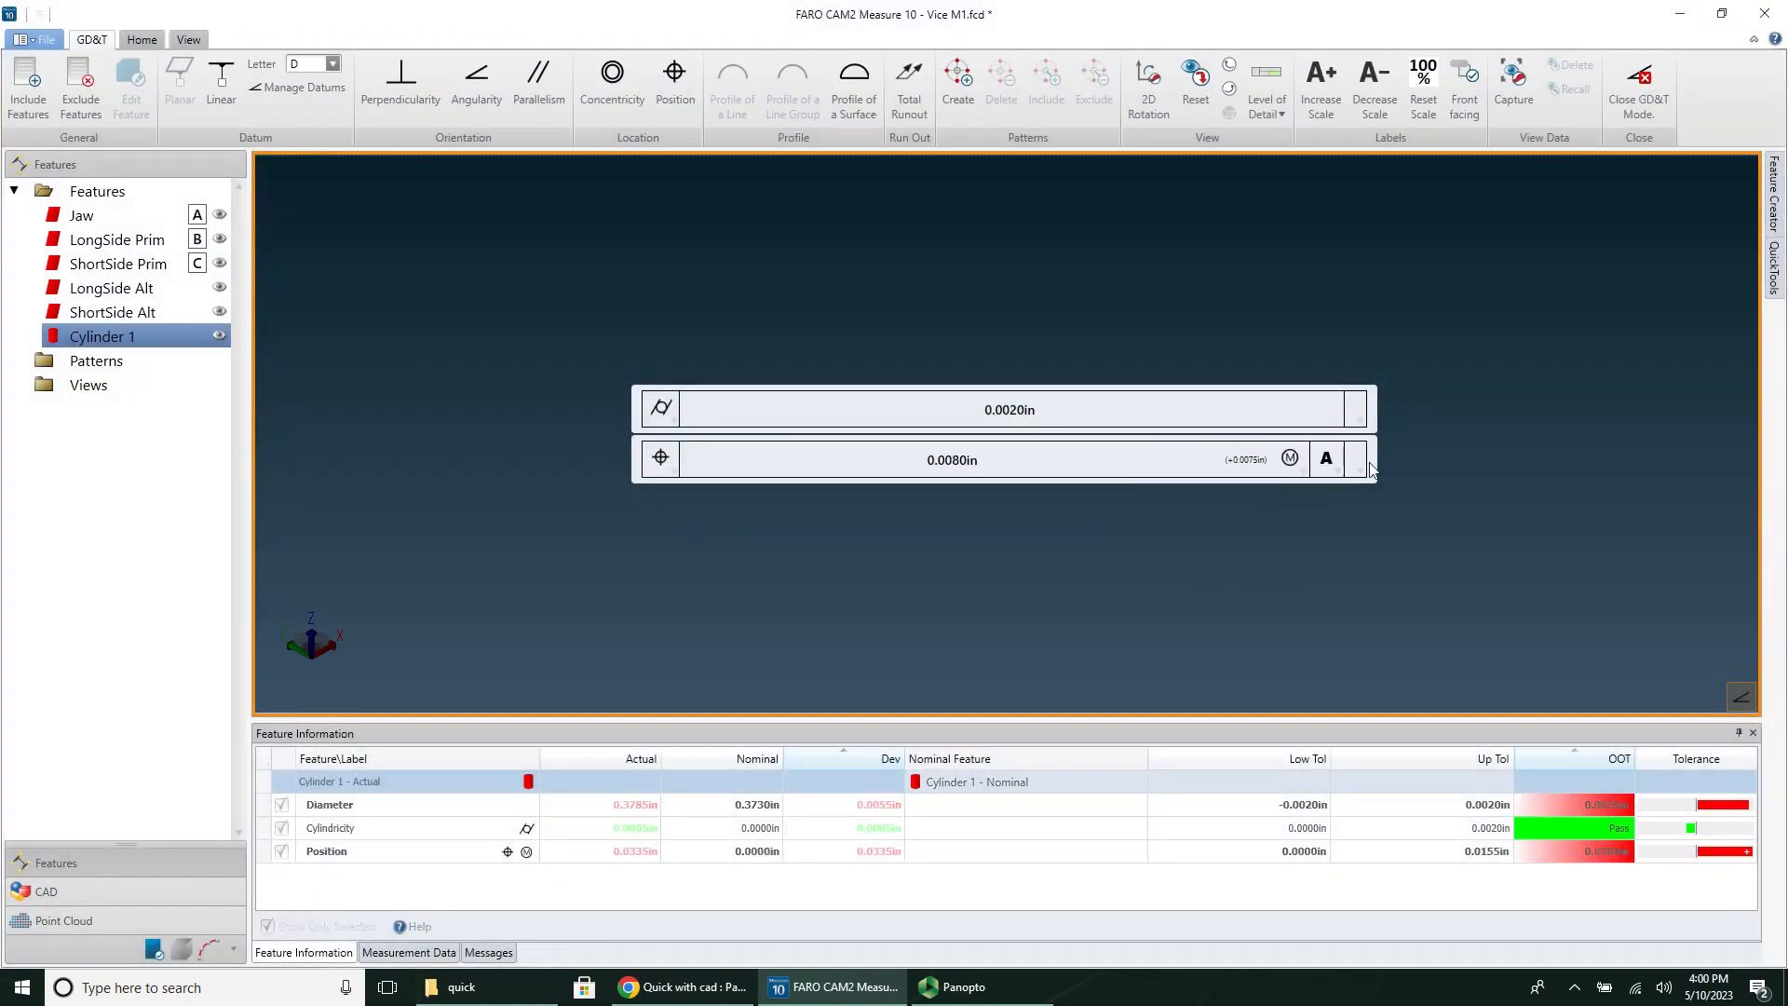
pyautogui.click(1359, 457)
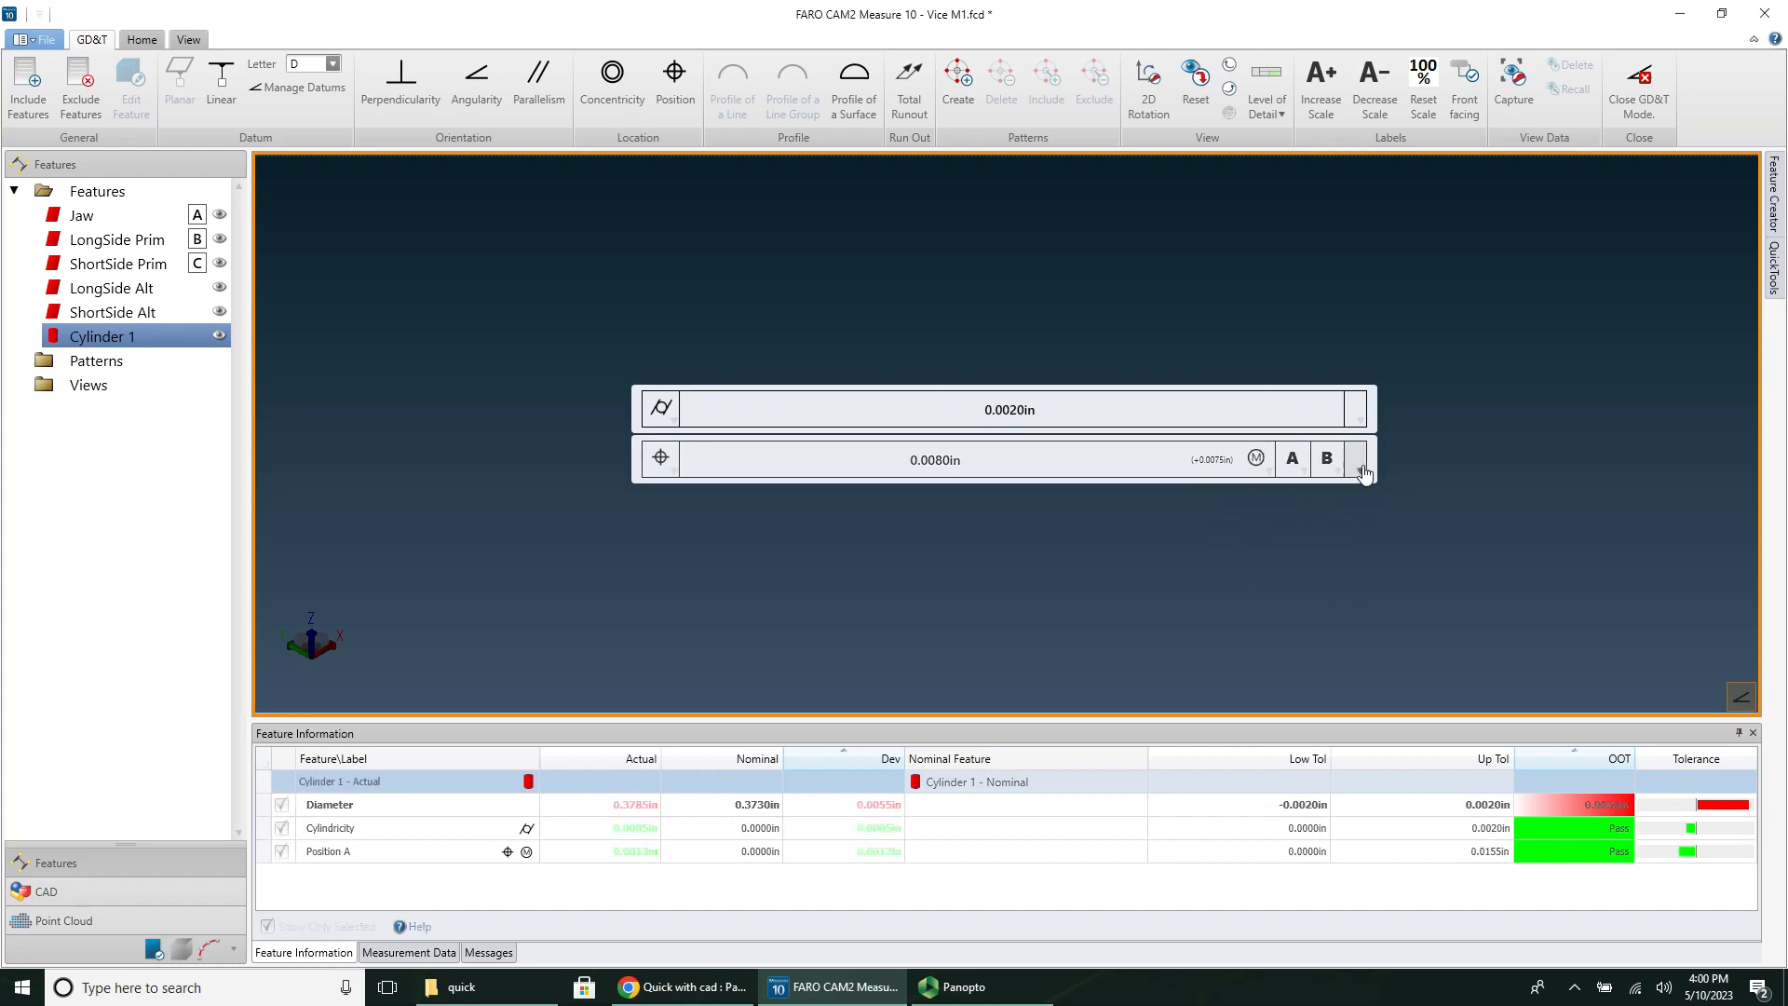
pyautogui.click(1351, 467)
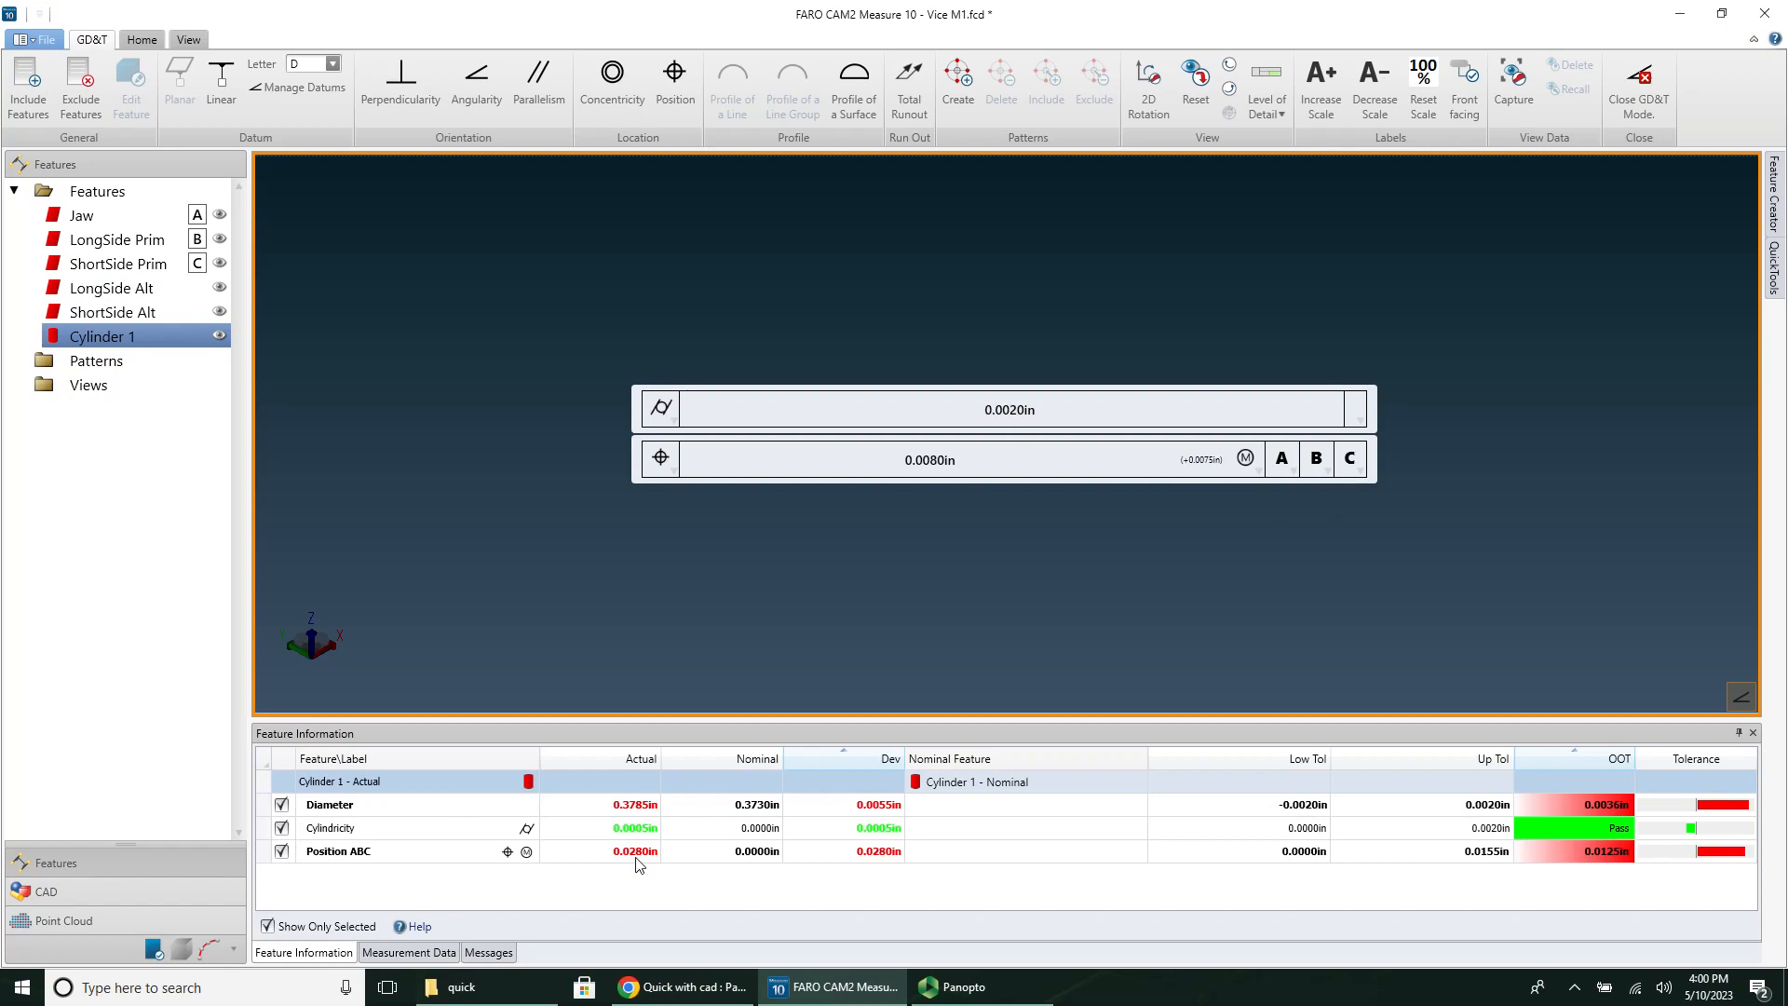
pyautogui.moveTo(777, 138)
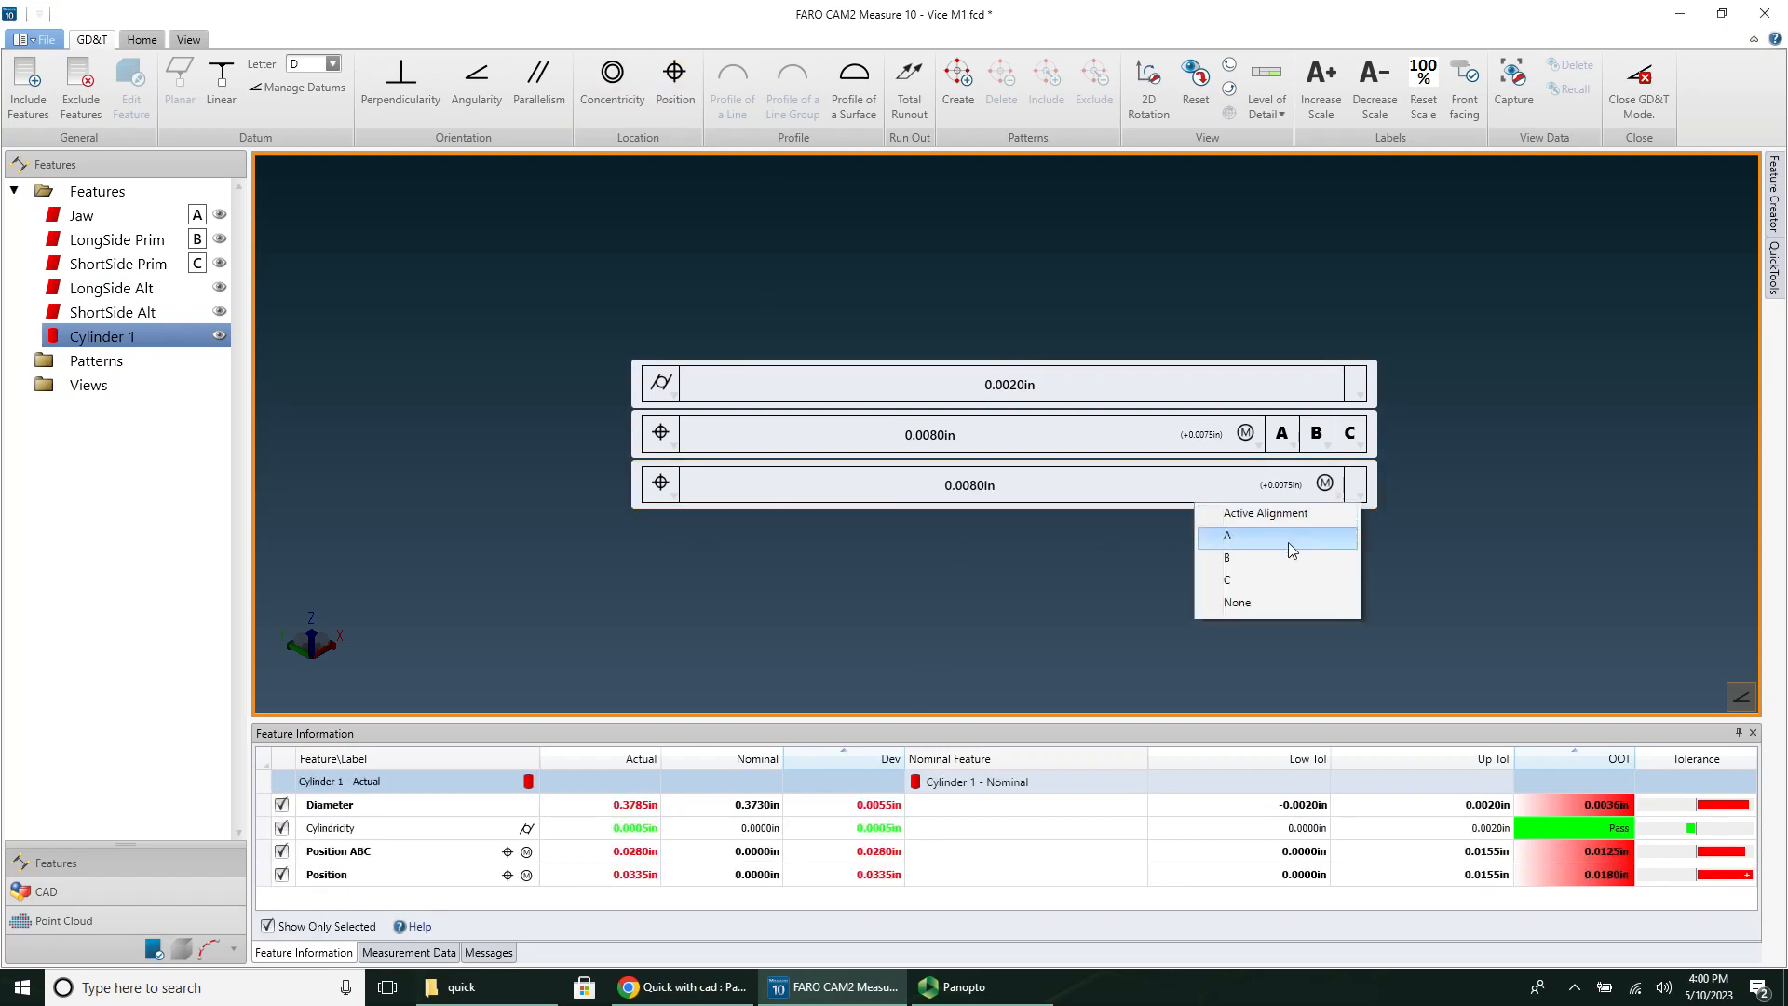
pyautogui.click(1227, 558)
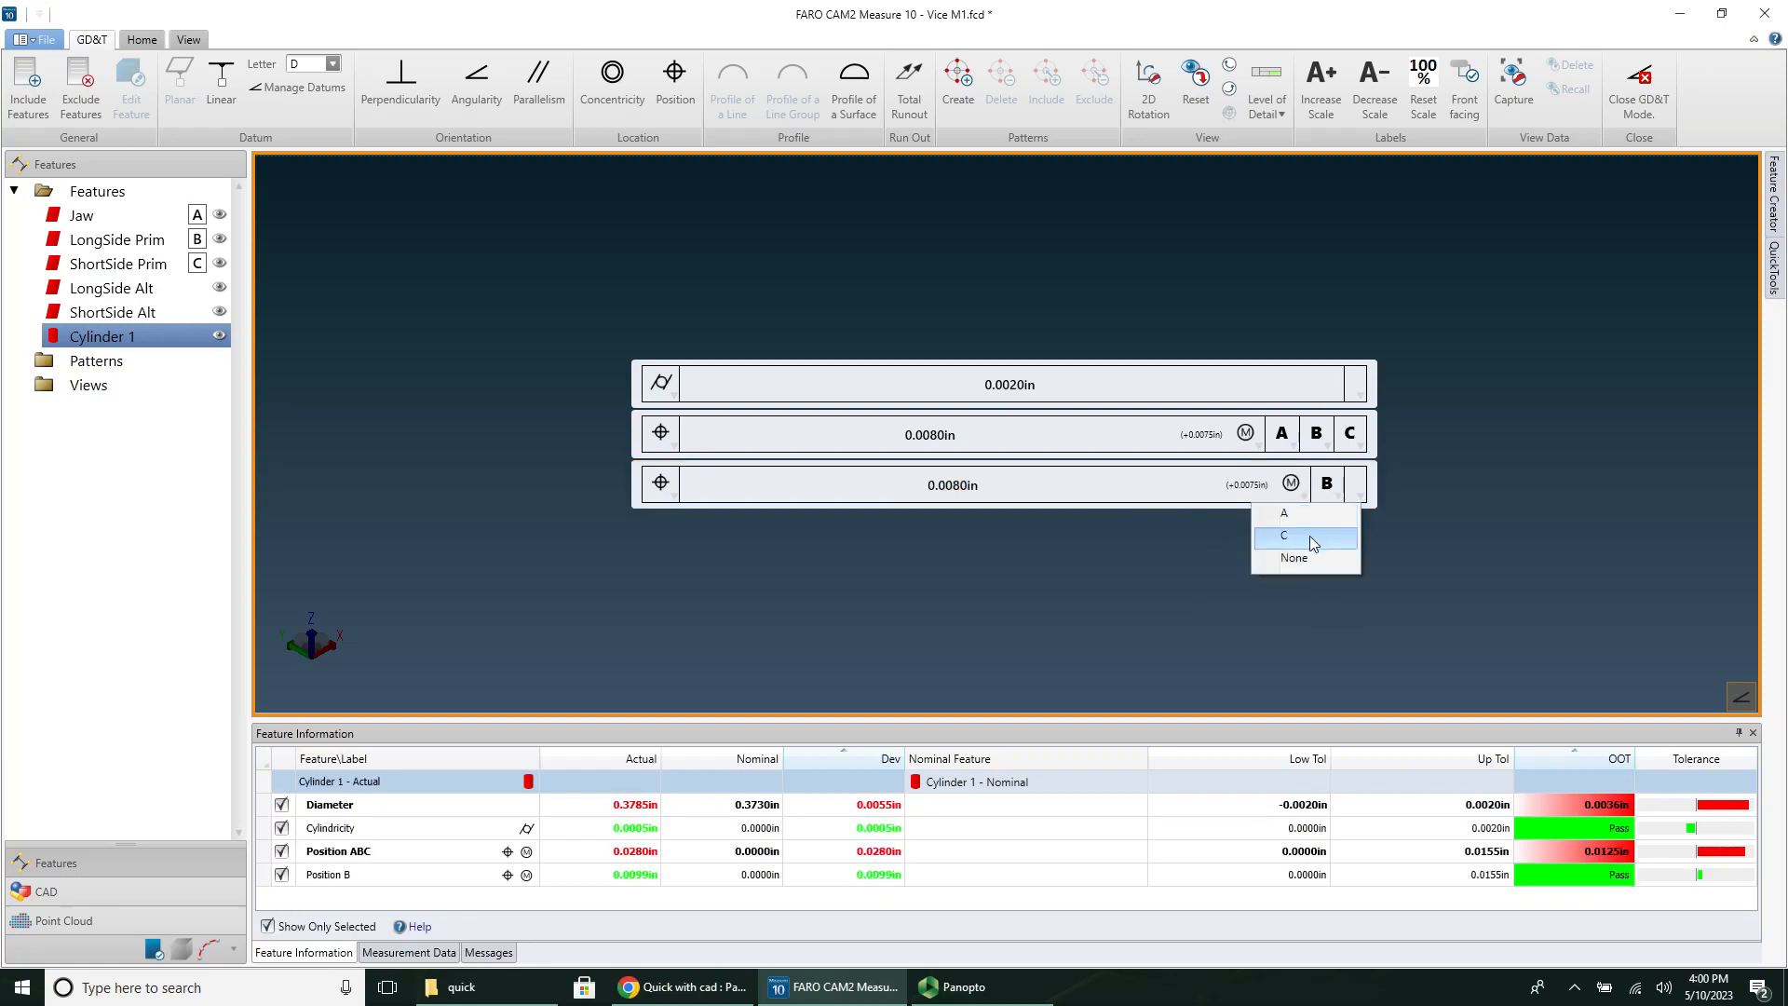
pyautogui.click(1284, 534)
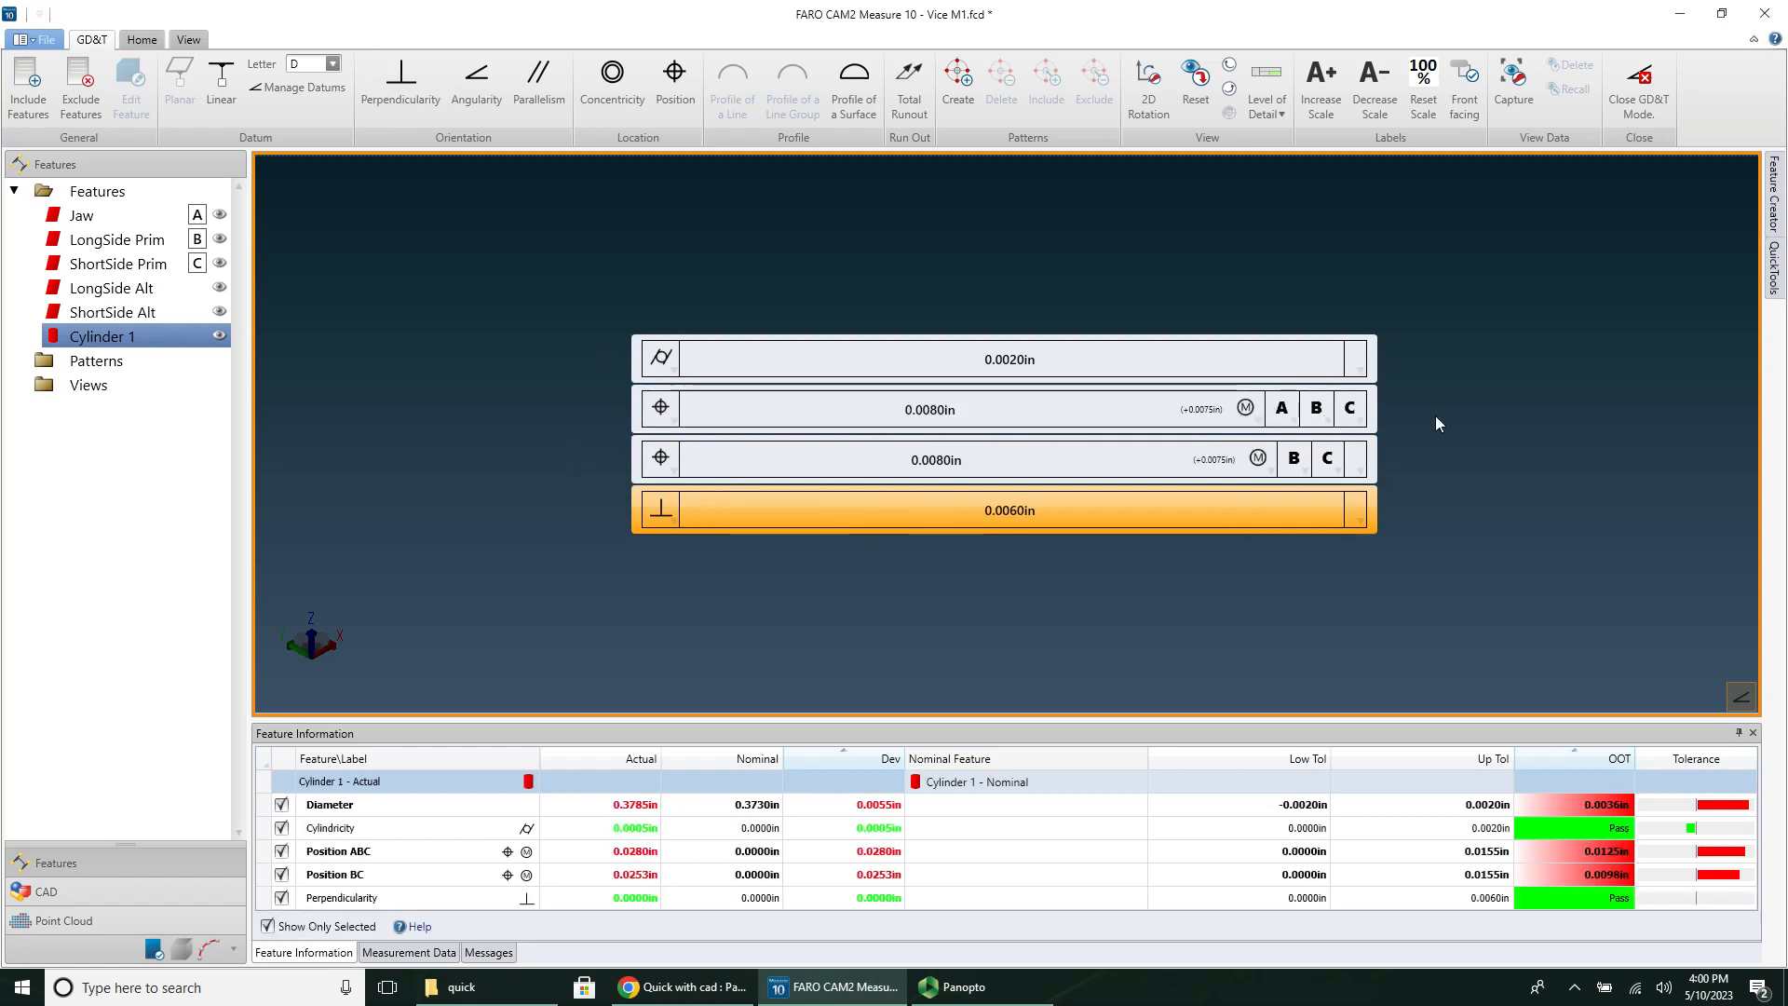
pyautogui.moveTo(1332, 511)
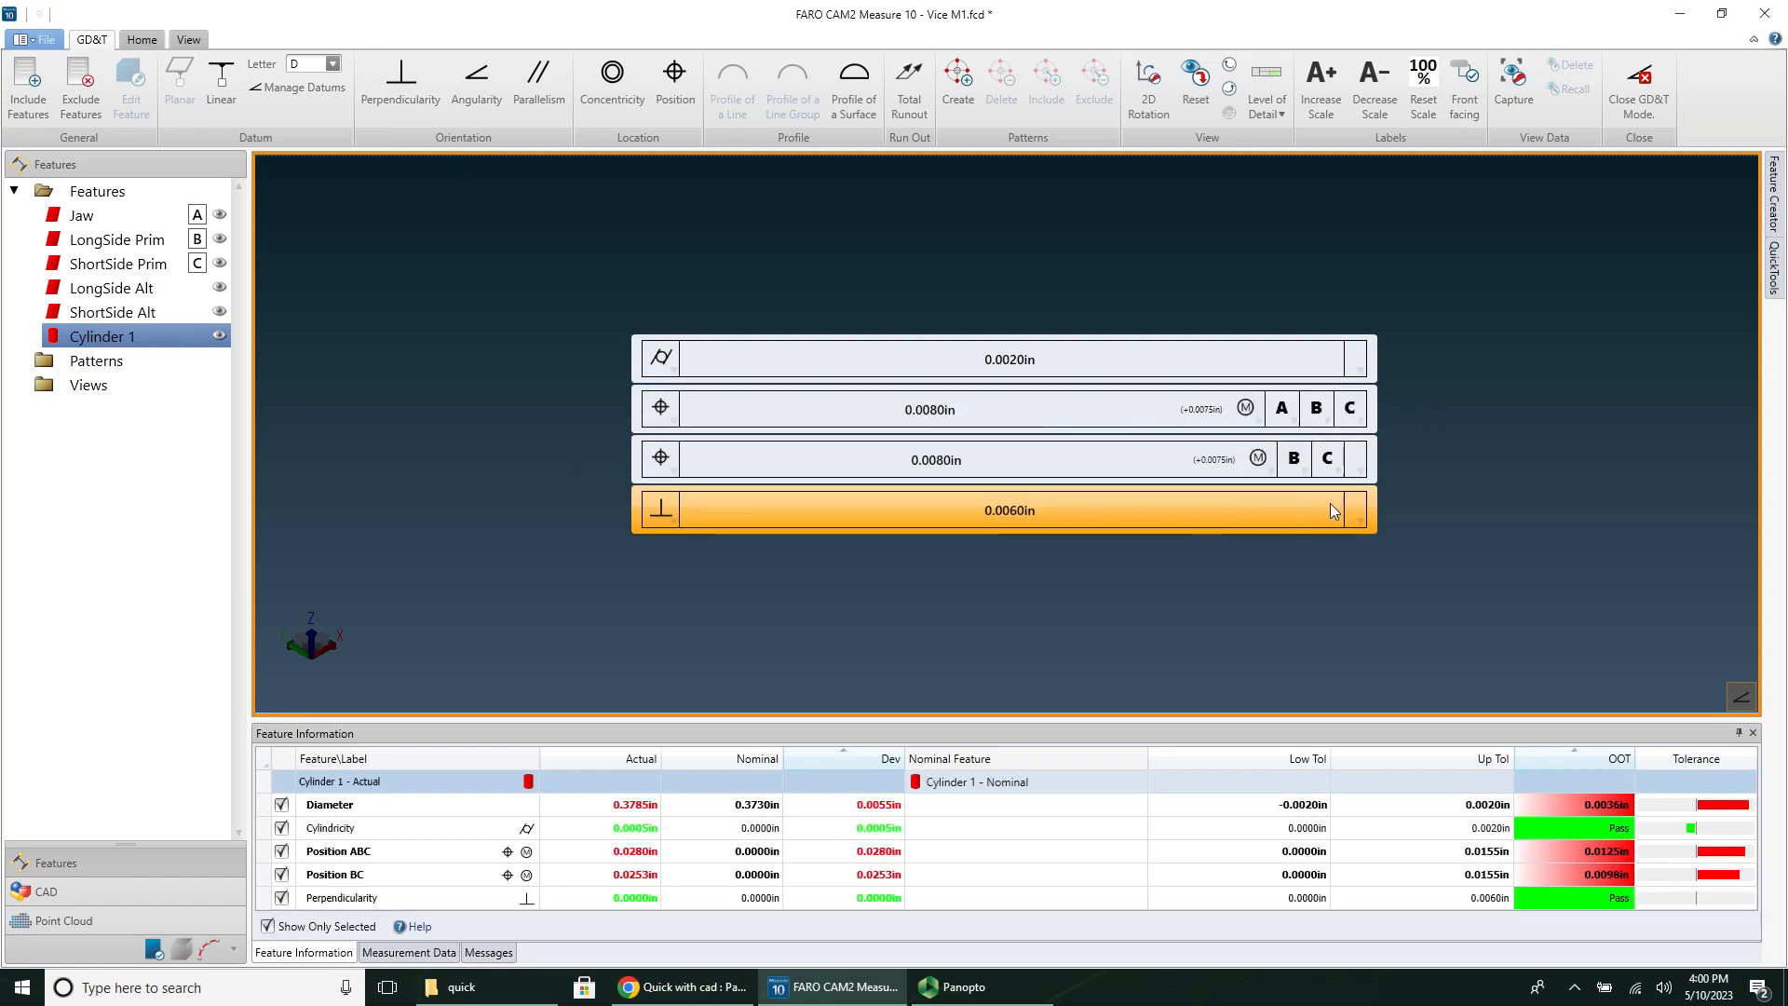
# Step: Reference Cylinder 1's 0.0060 in perpendicularity to datum A and check Jaw's 0.0050 in flatness
pyautogui.click(1348, 510)
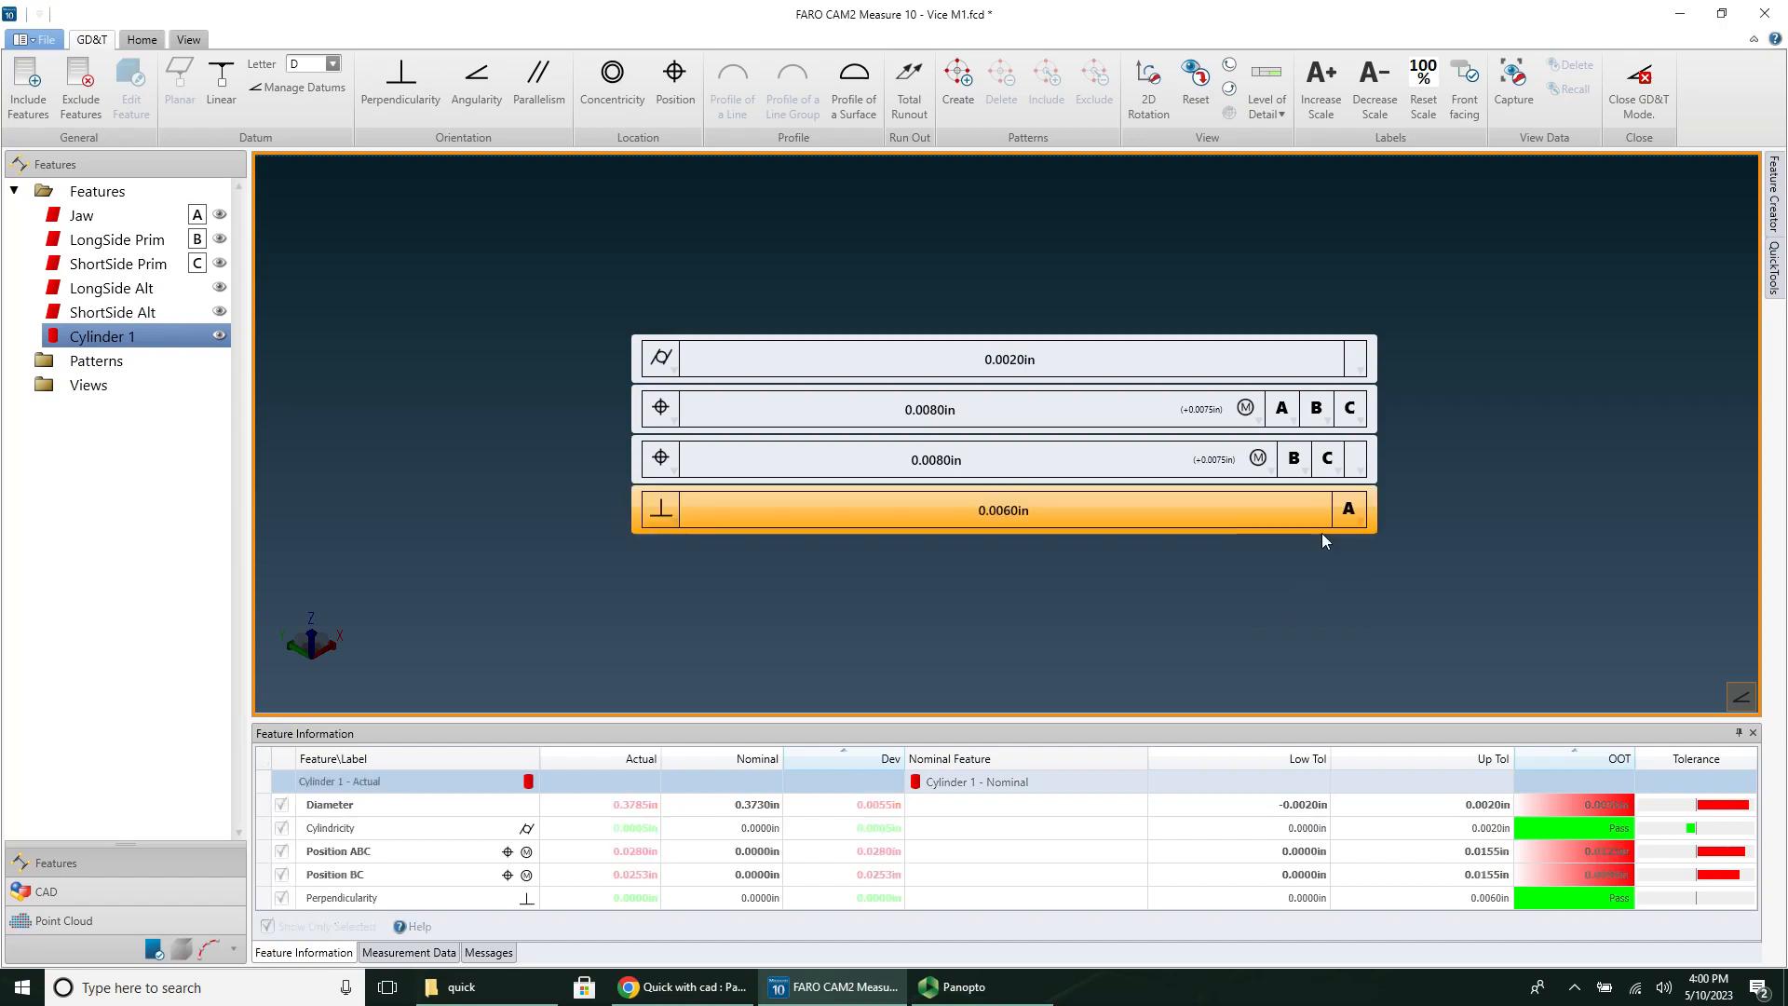
pyautogui.moveTo(108, 228)
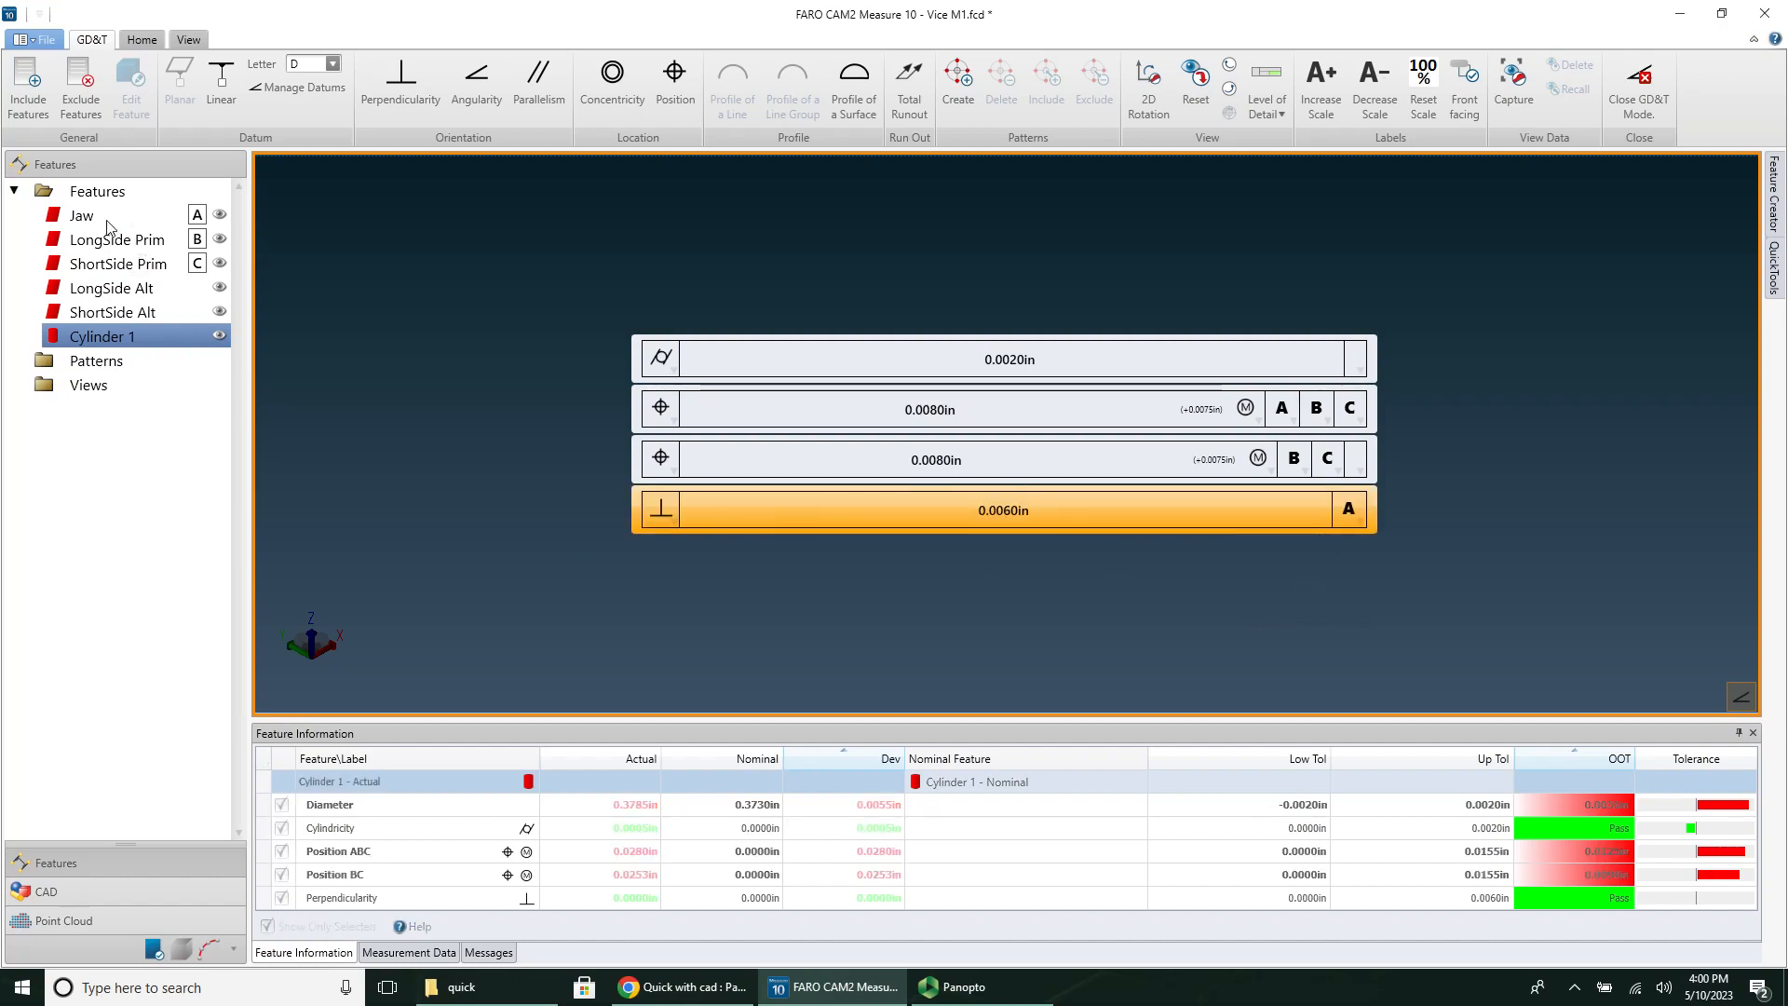
pyautogui.click(81, 214)
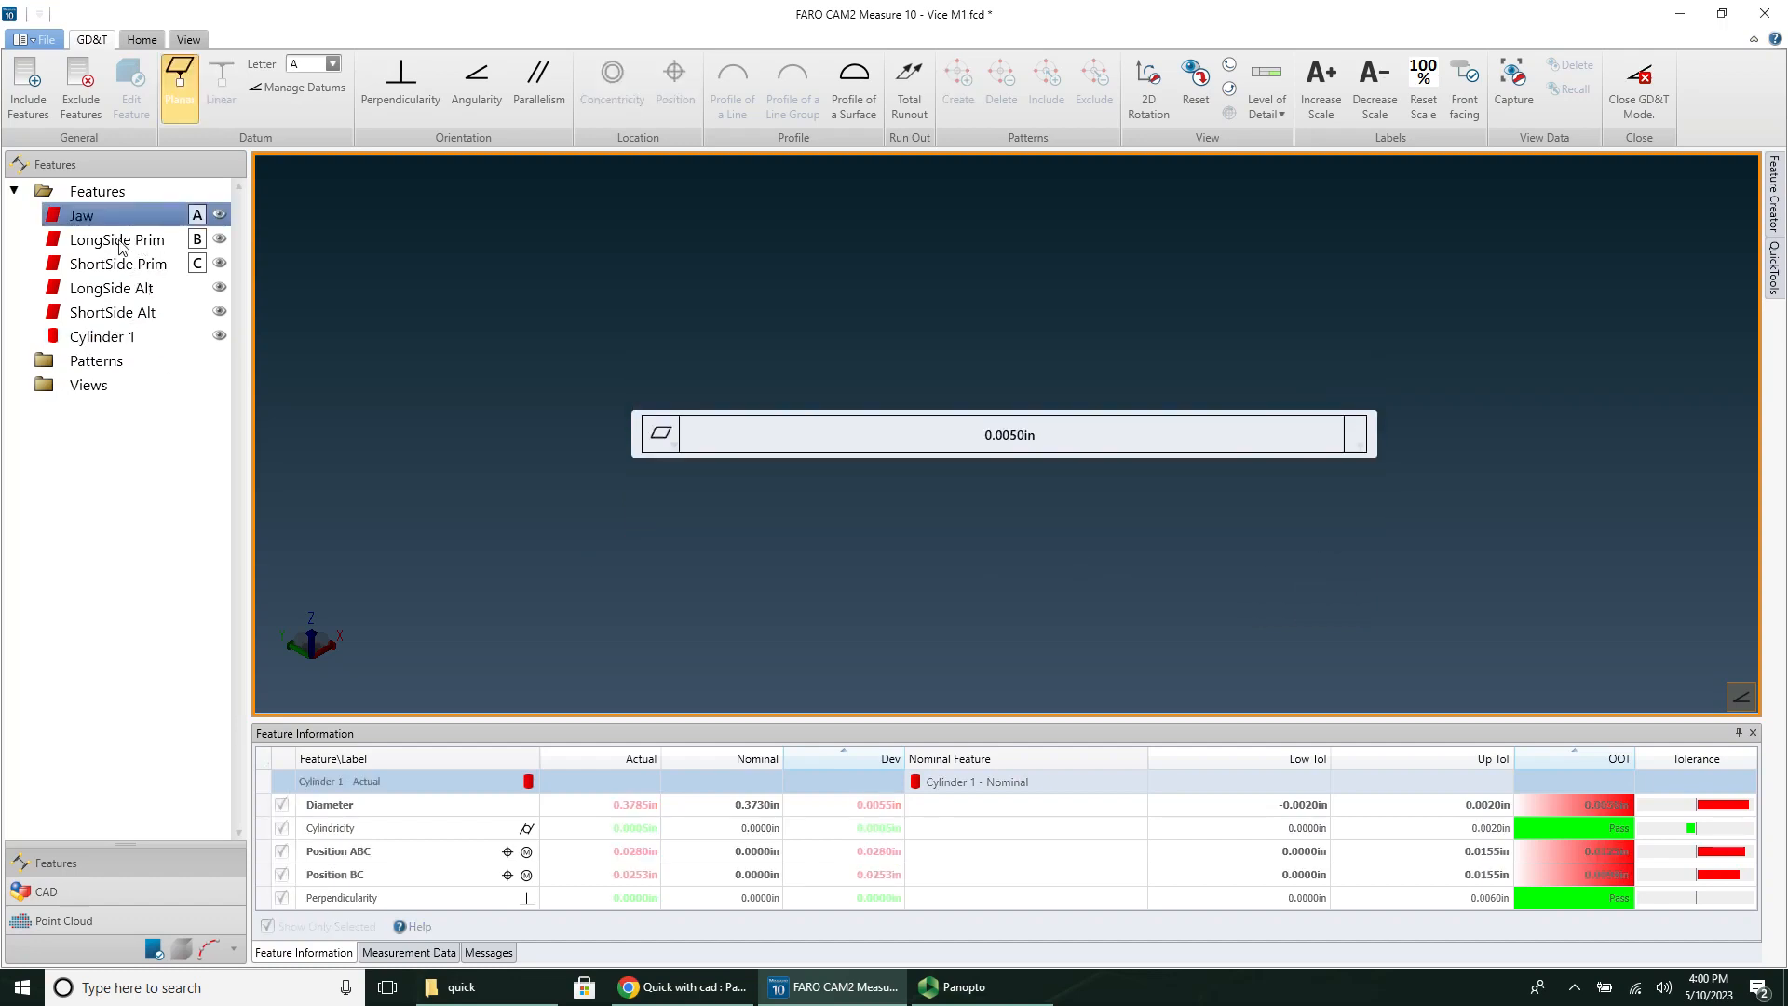
# Step: Give ShortSide Prim a 0.0060 in perpendicularity to datum B
pyautogui.click(117, 263)
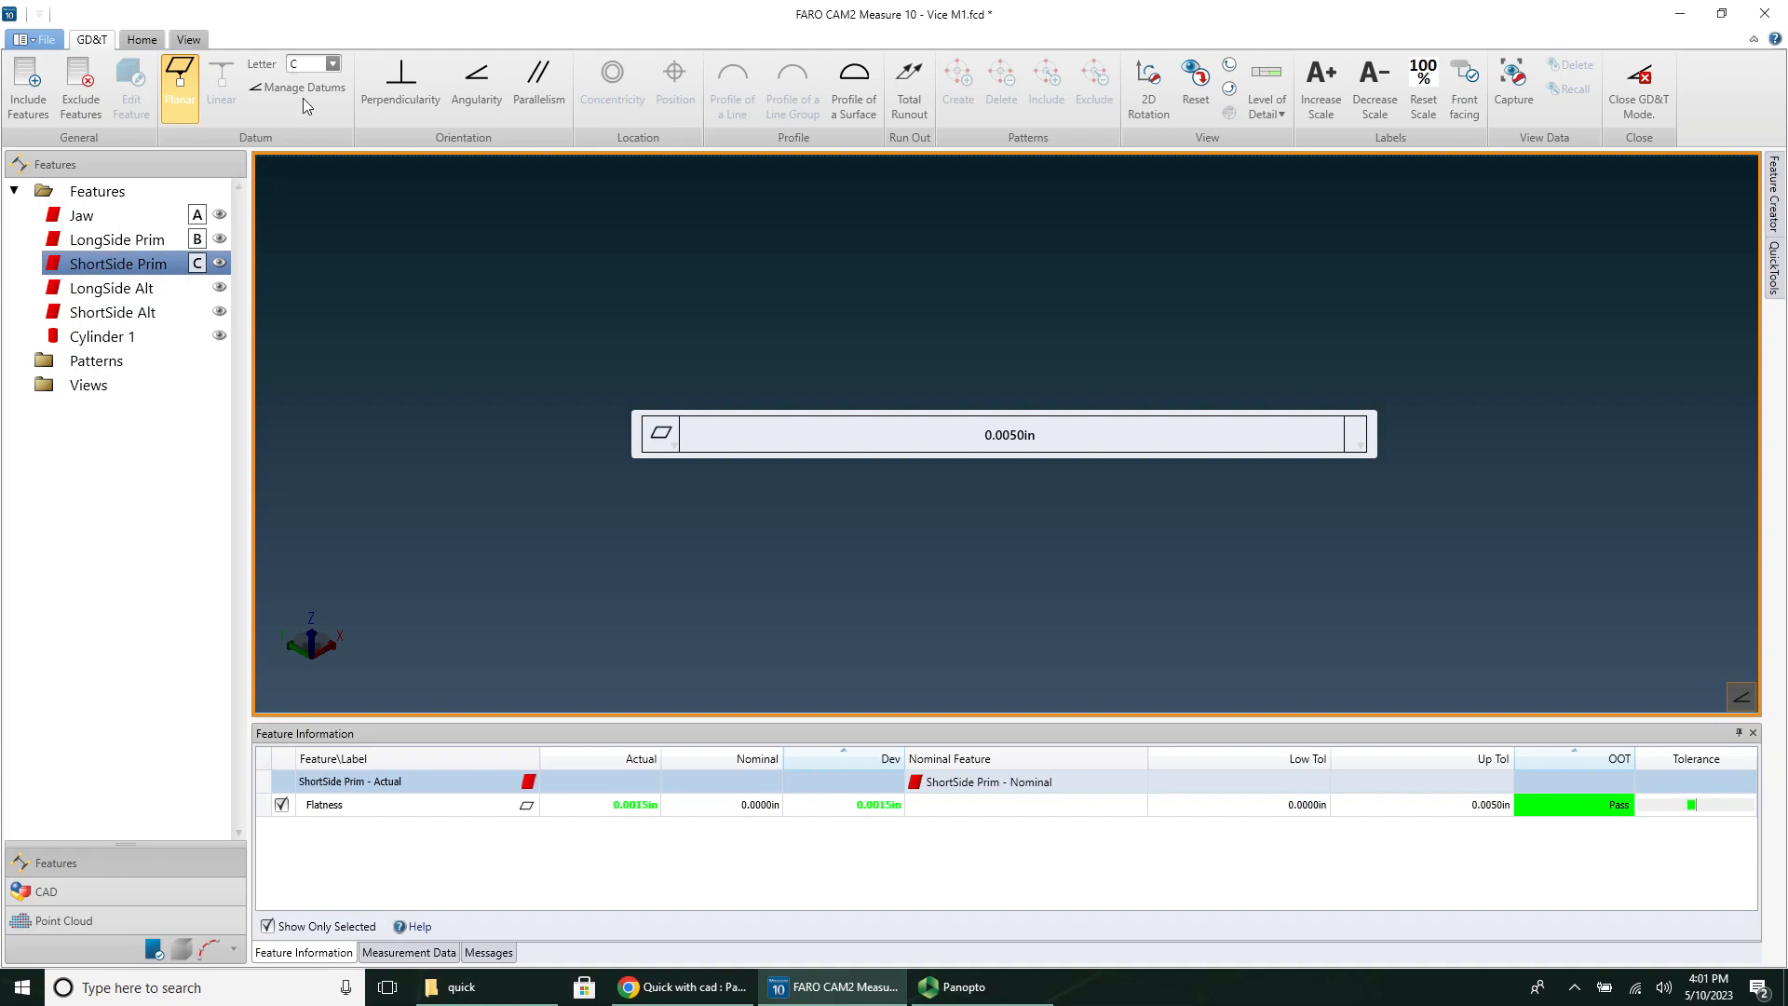
pyautogui.click(400, 85)
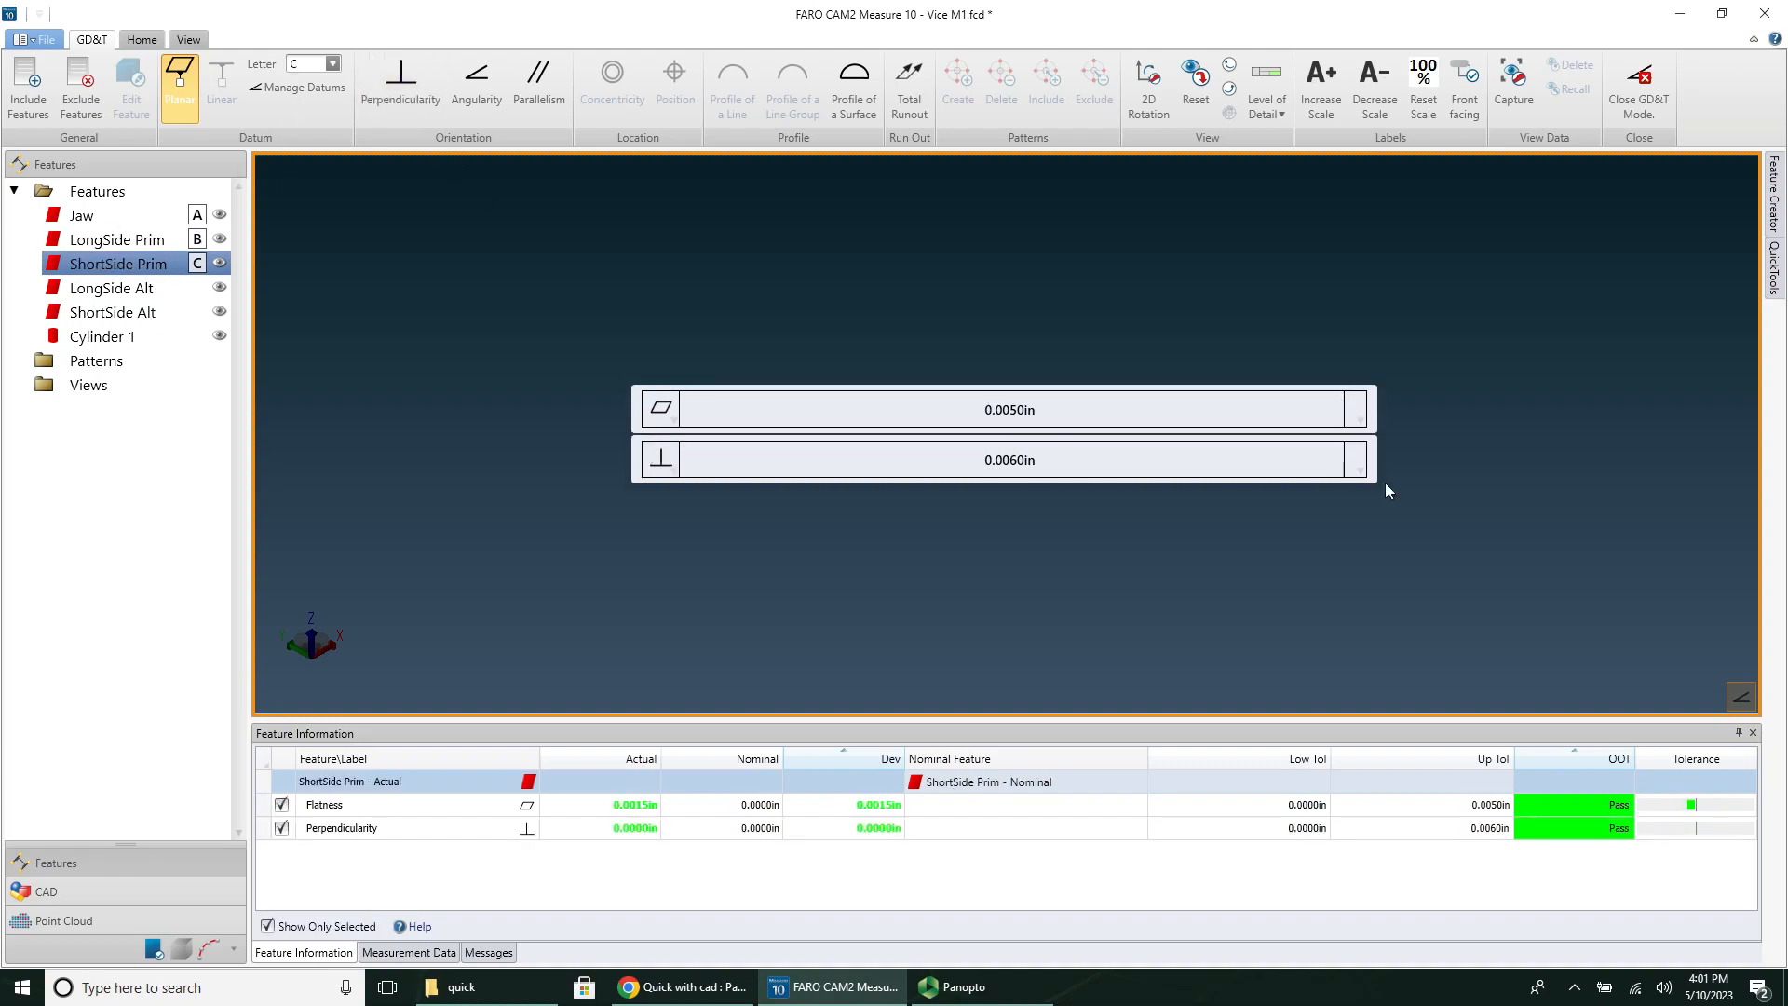
pyautogui.click(1004, 459)
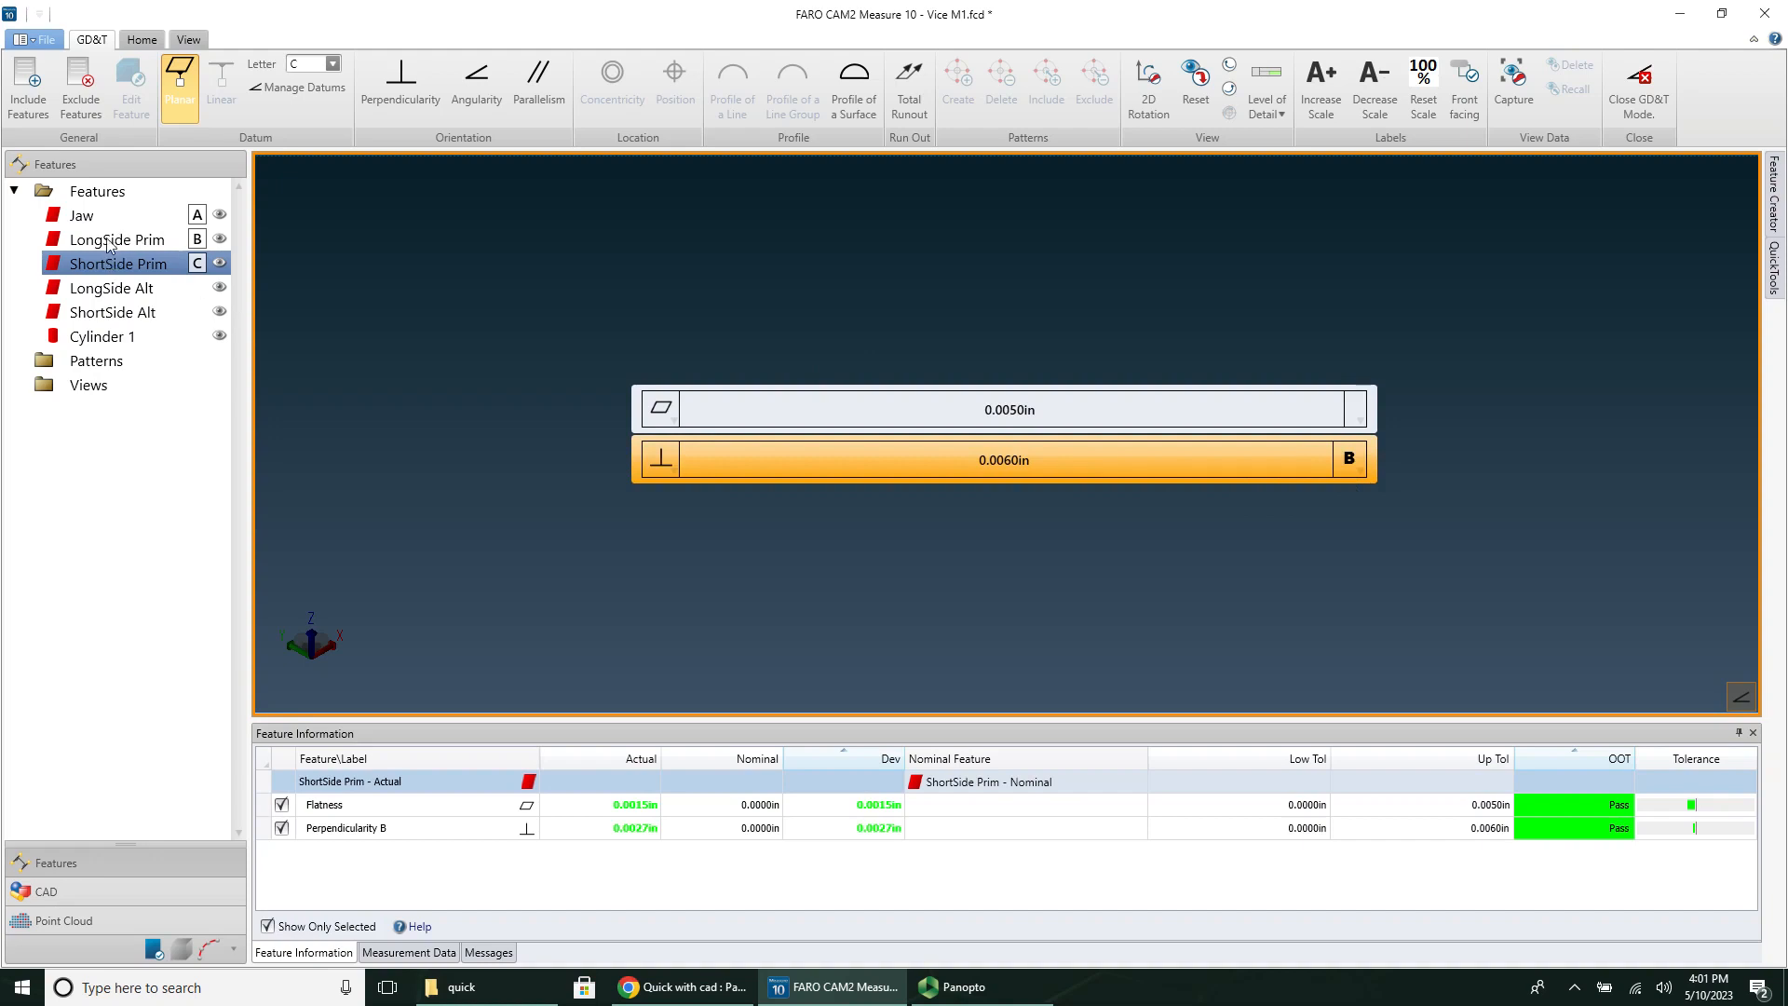
# Step: Give LongSide Alt a 0.0060 in parallelism to datum B and leave GD&T mode
pyautogui.click(115, 238)
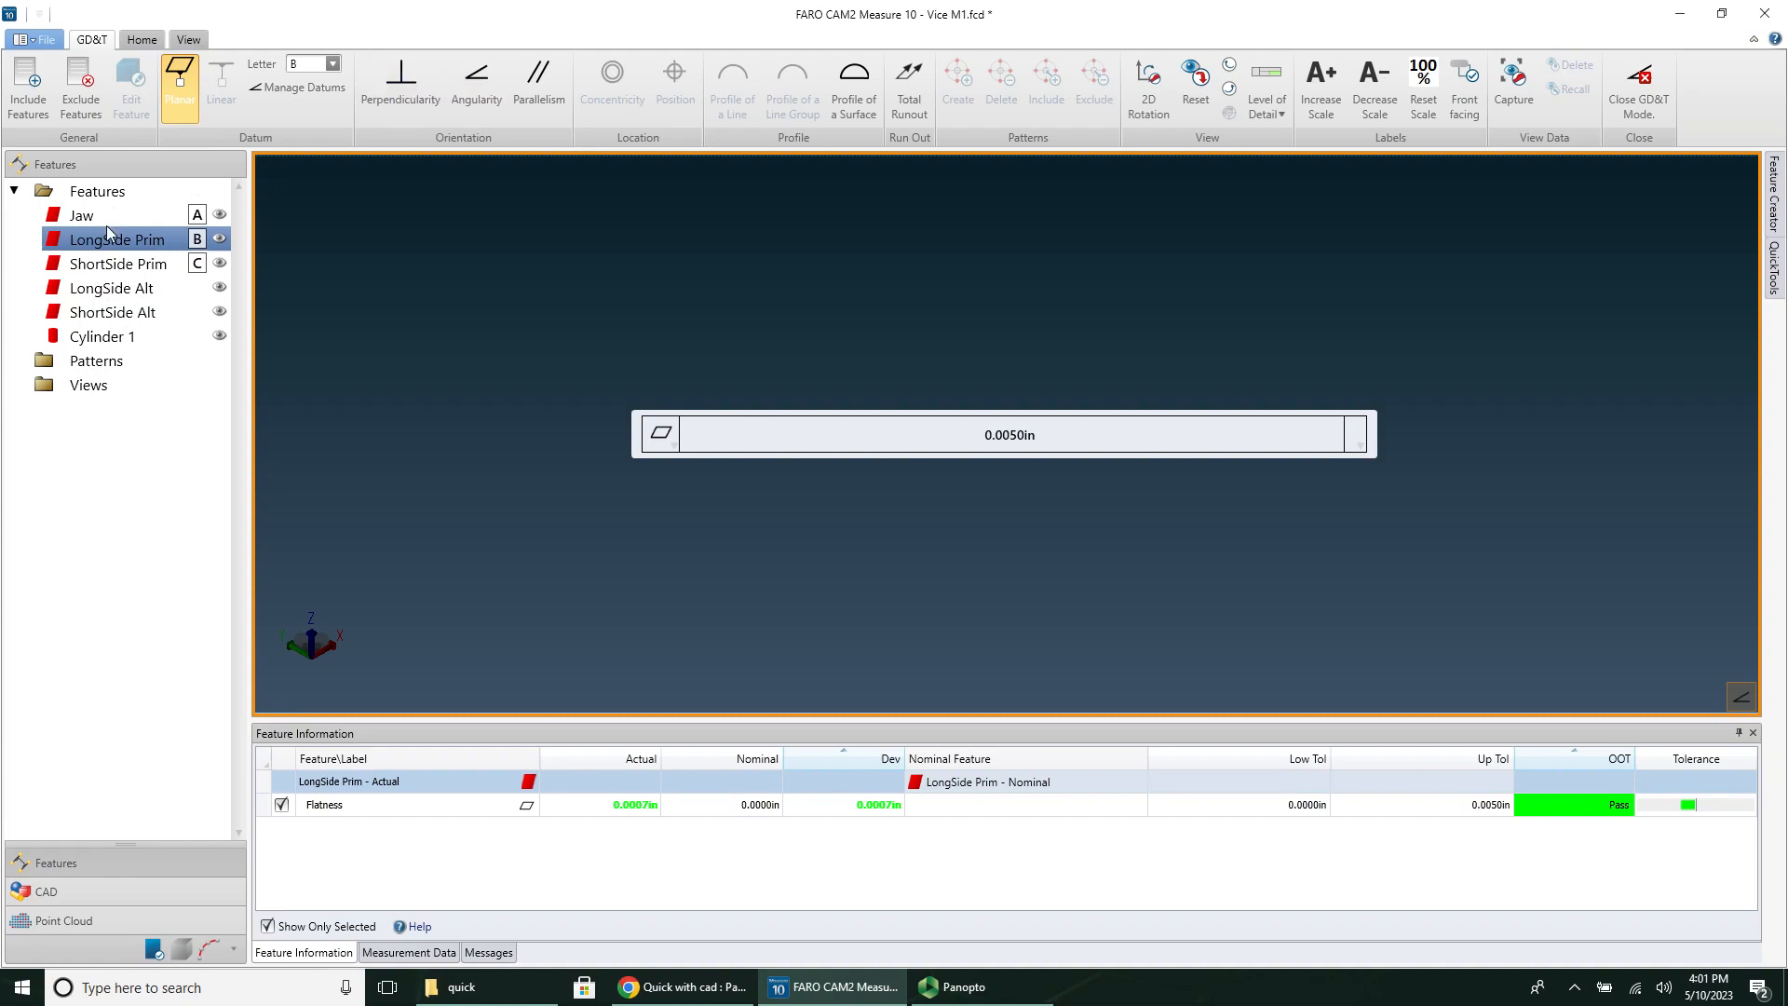
pyautogui.moveTo(139, 337)
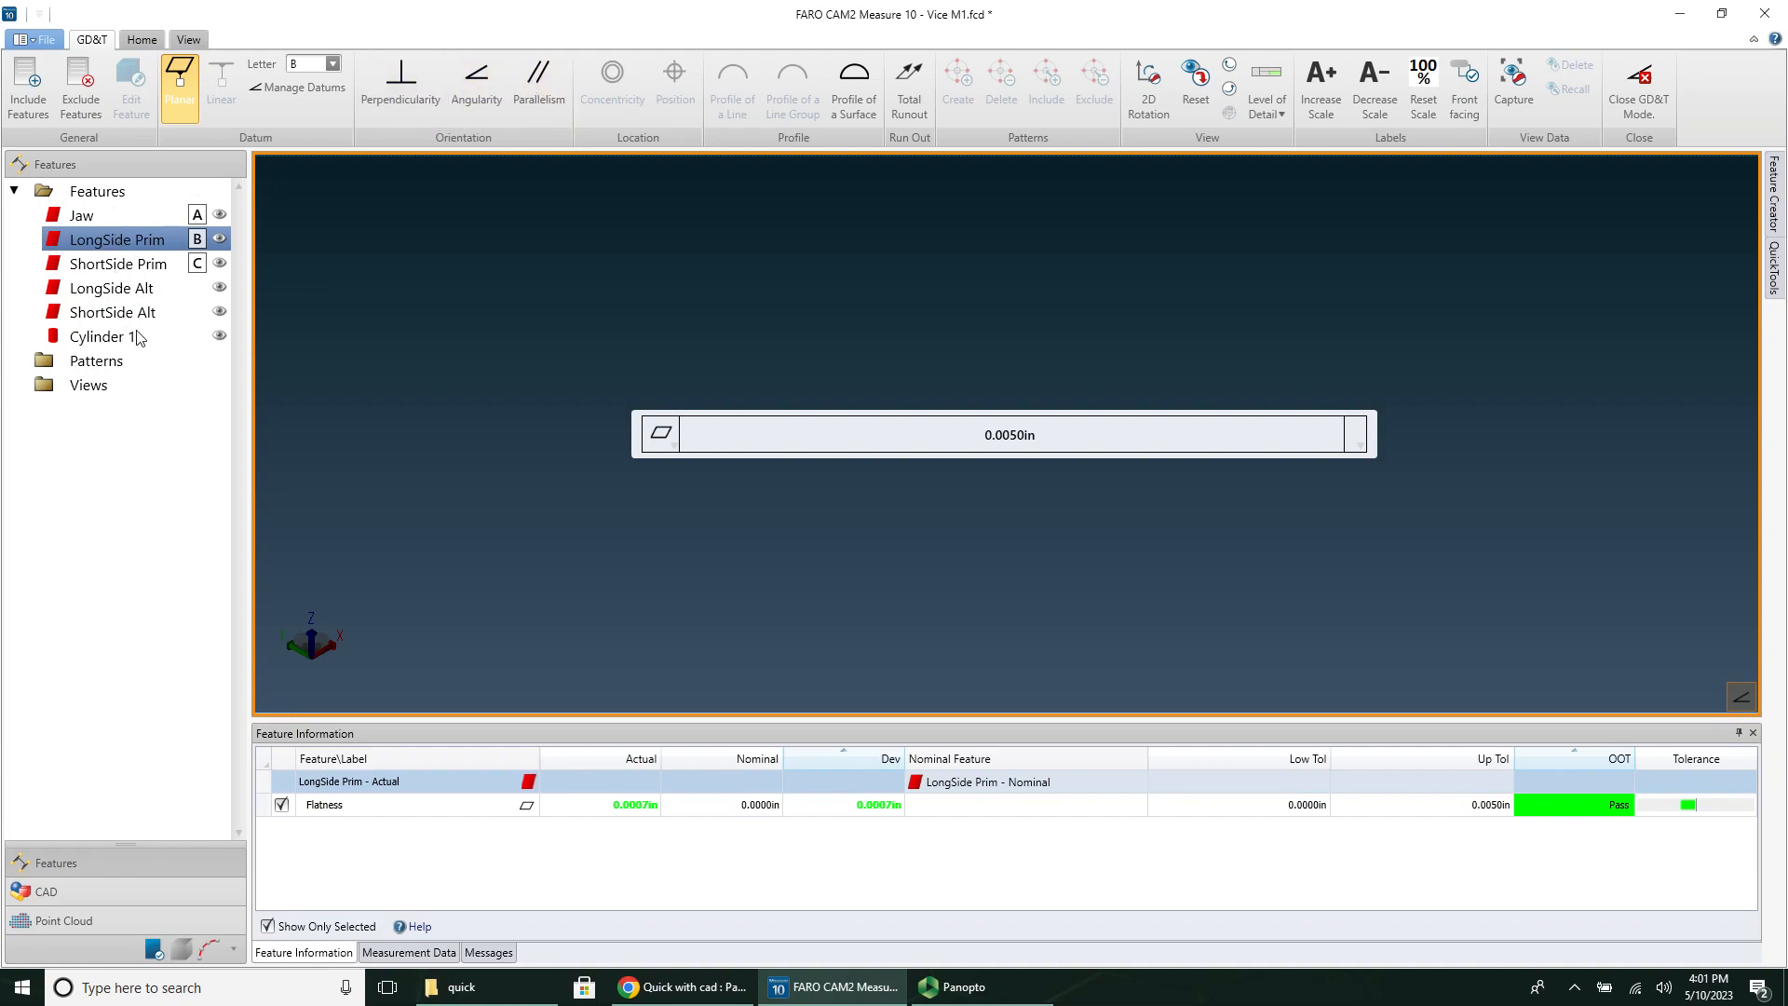
pyautogui.click(116, 288)
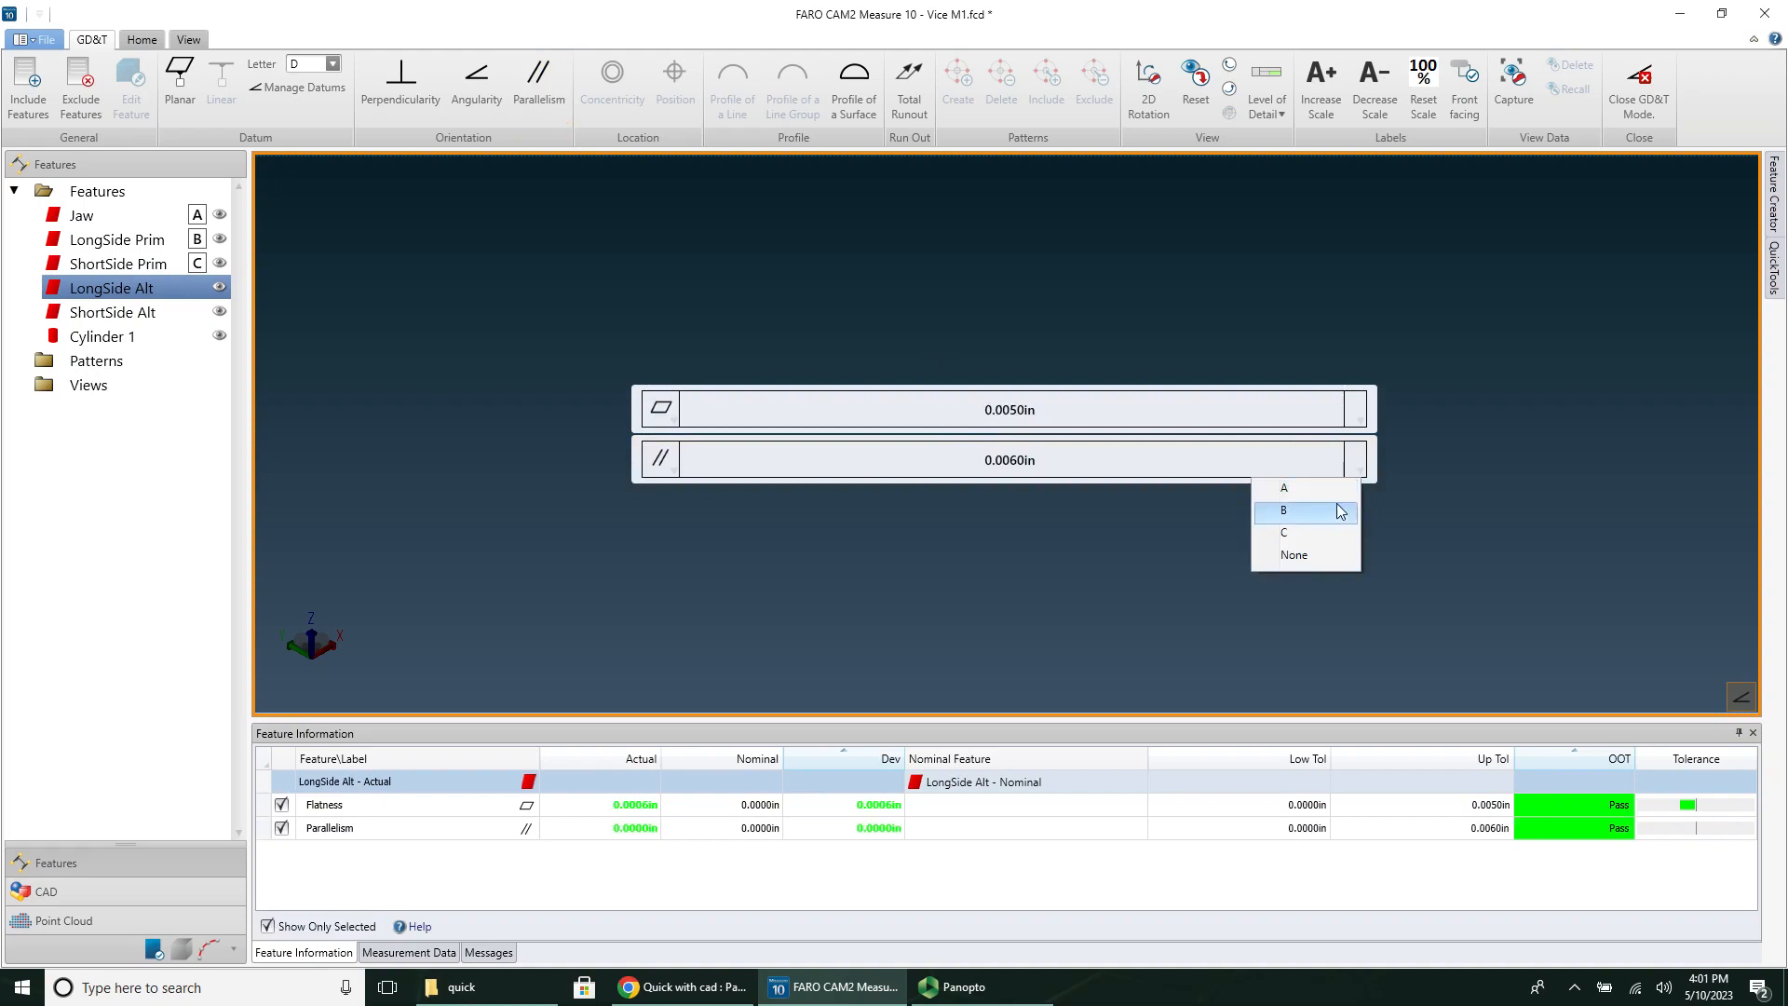
pyautogui.click(1284, 509)
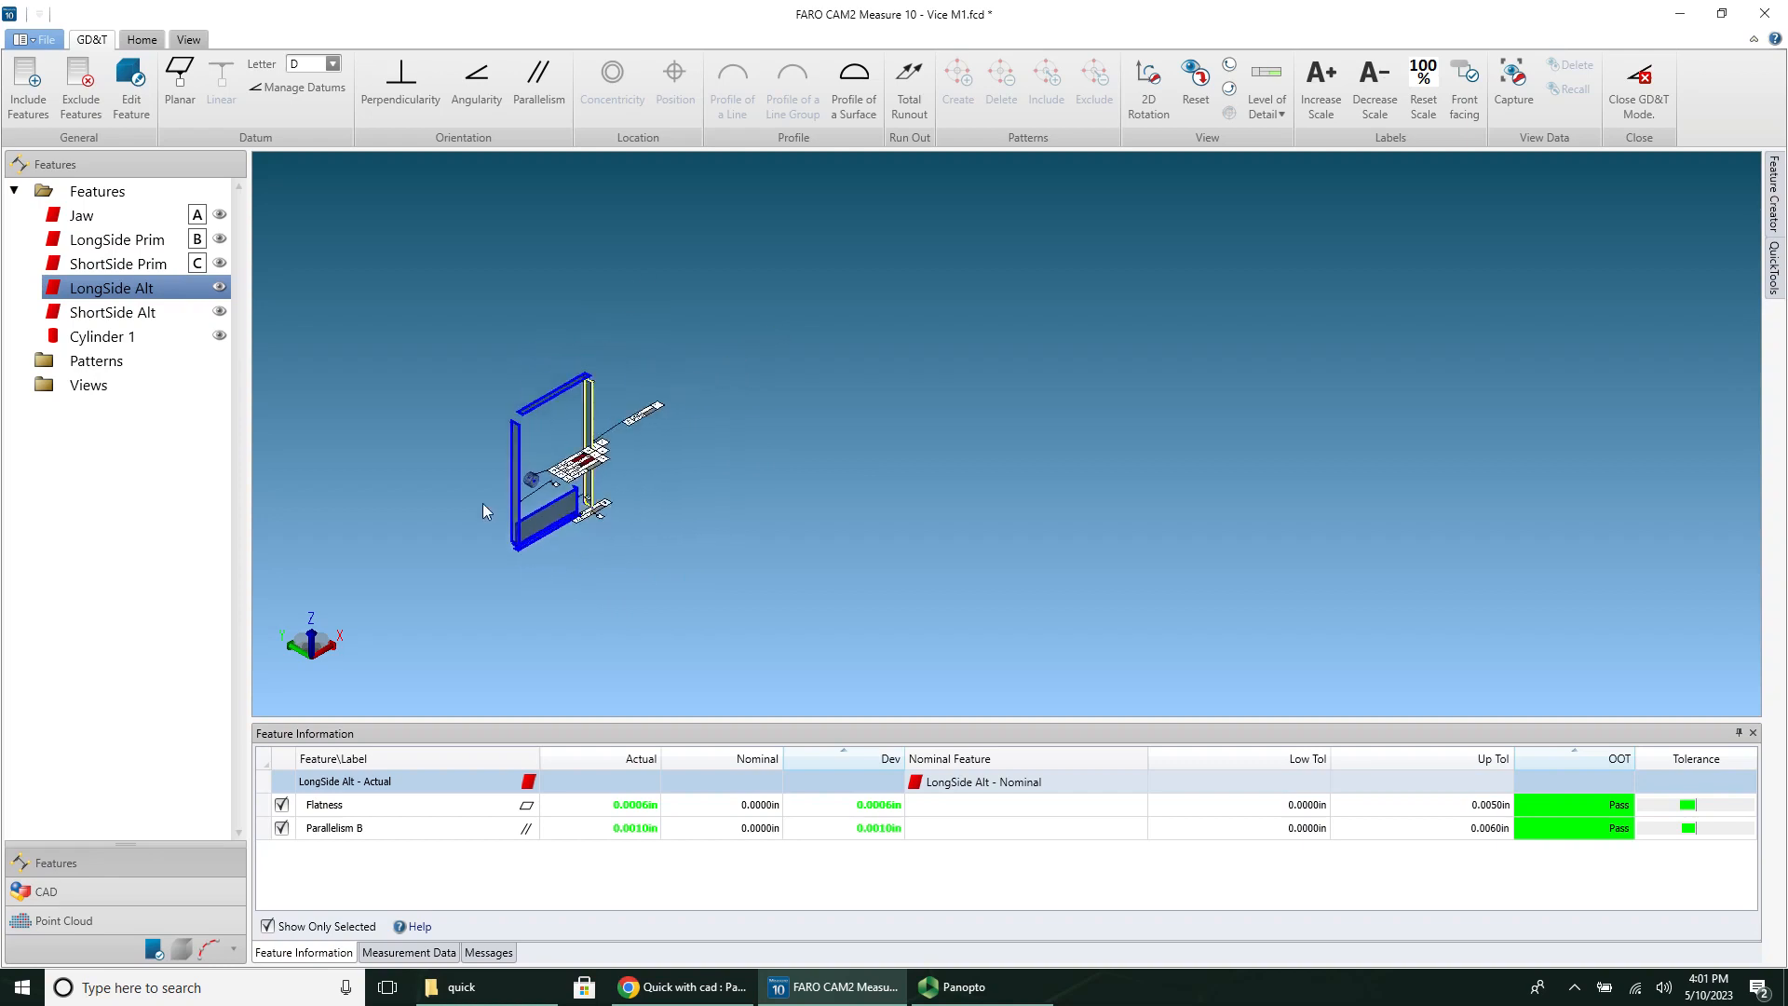
pyautogui.click(1637, 88)
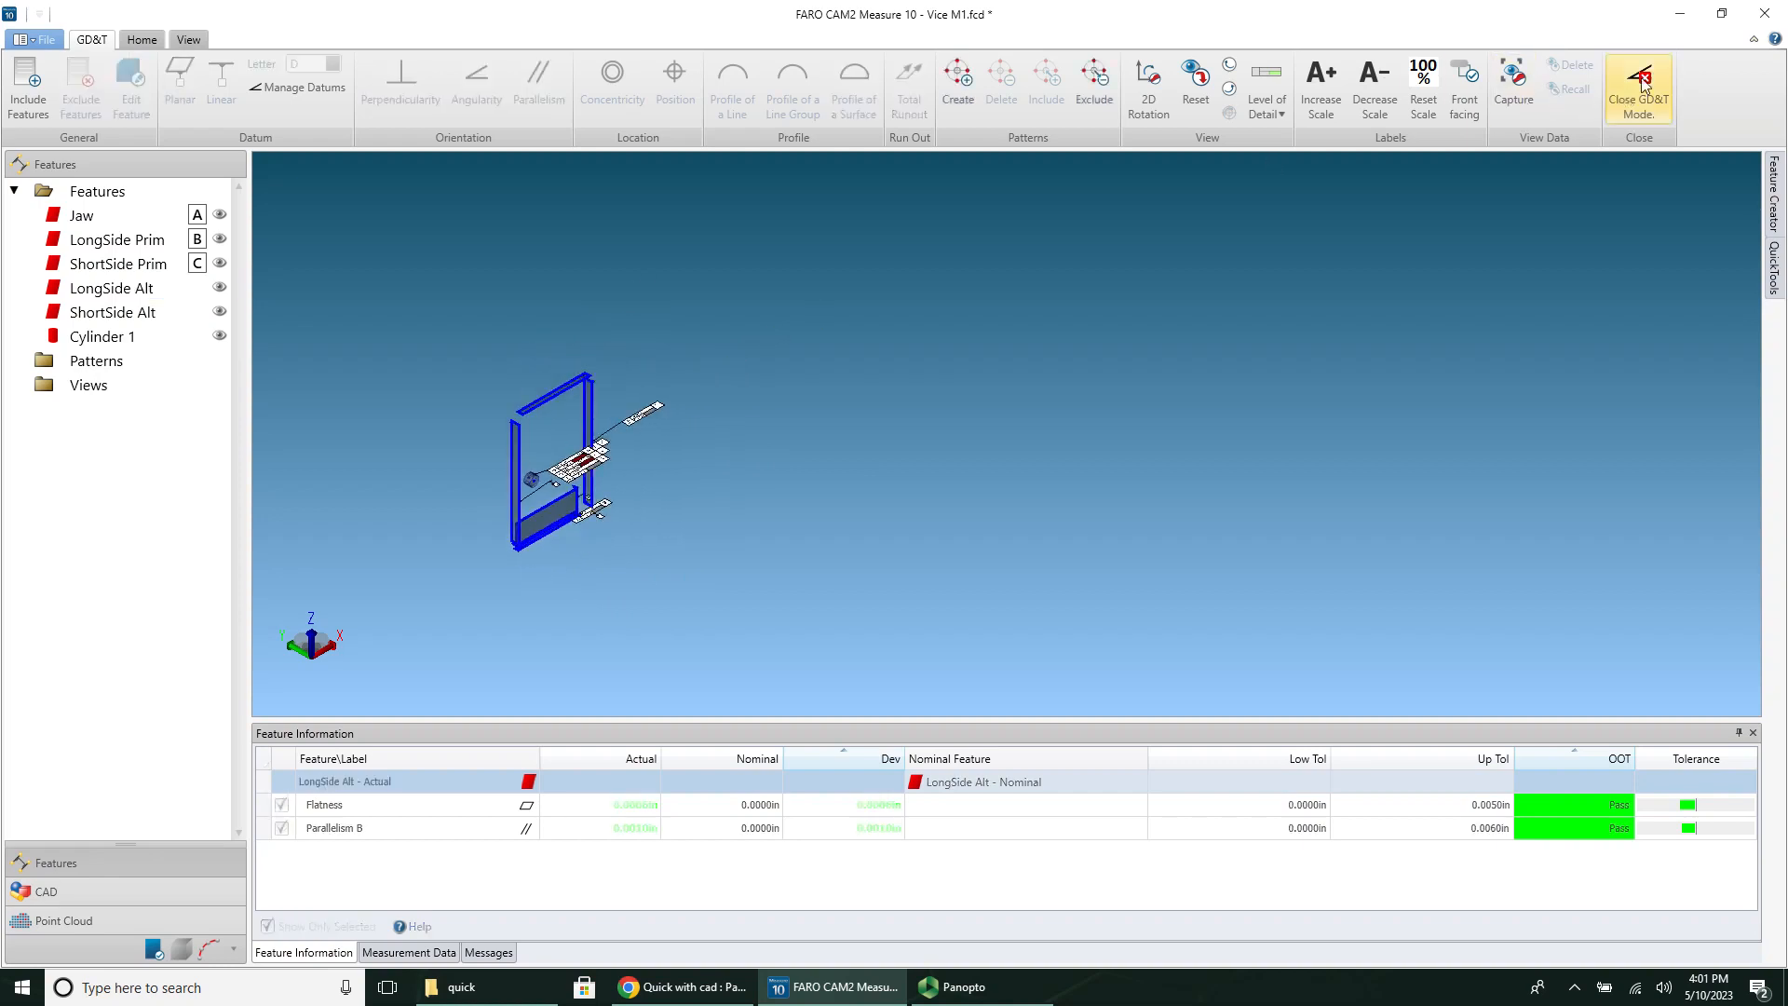
pyautogui.click(1637, 89)
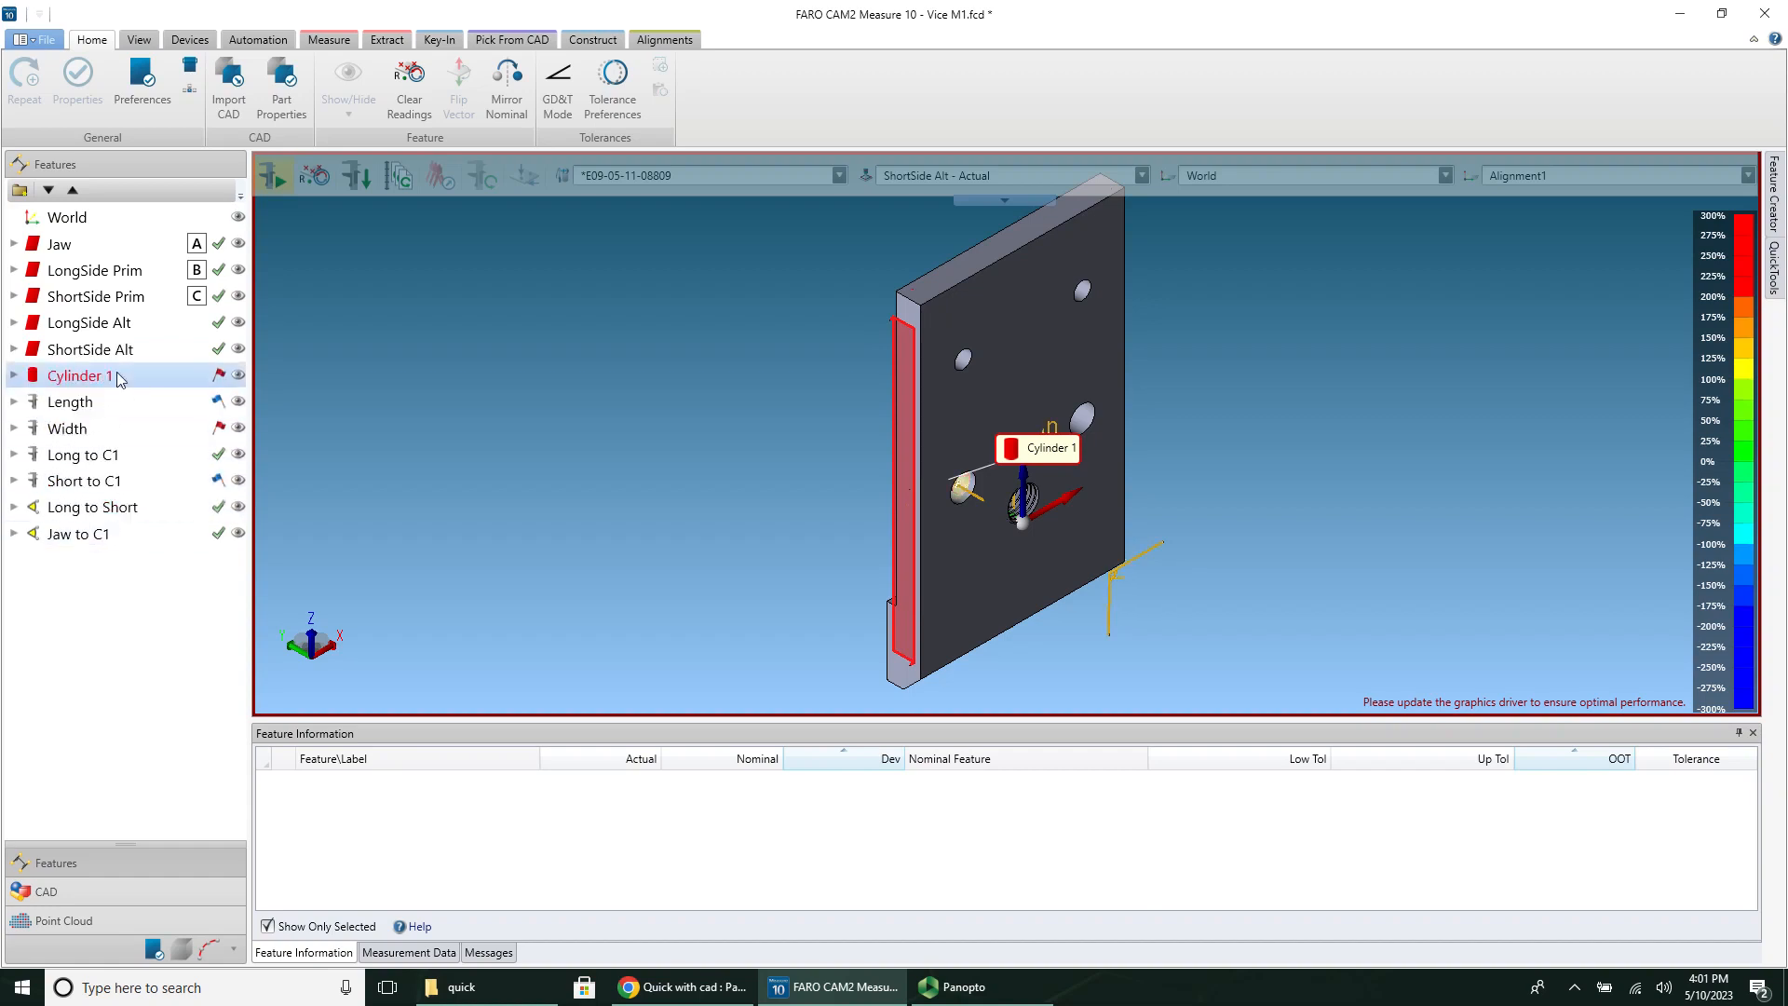
# Step: Review Cylinder 1, Jaw to C1 and Long to Short (90.0387°, passing) results
pyautogui.click(79, 375)
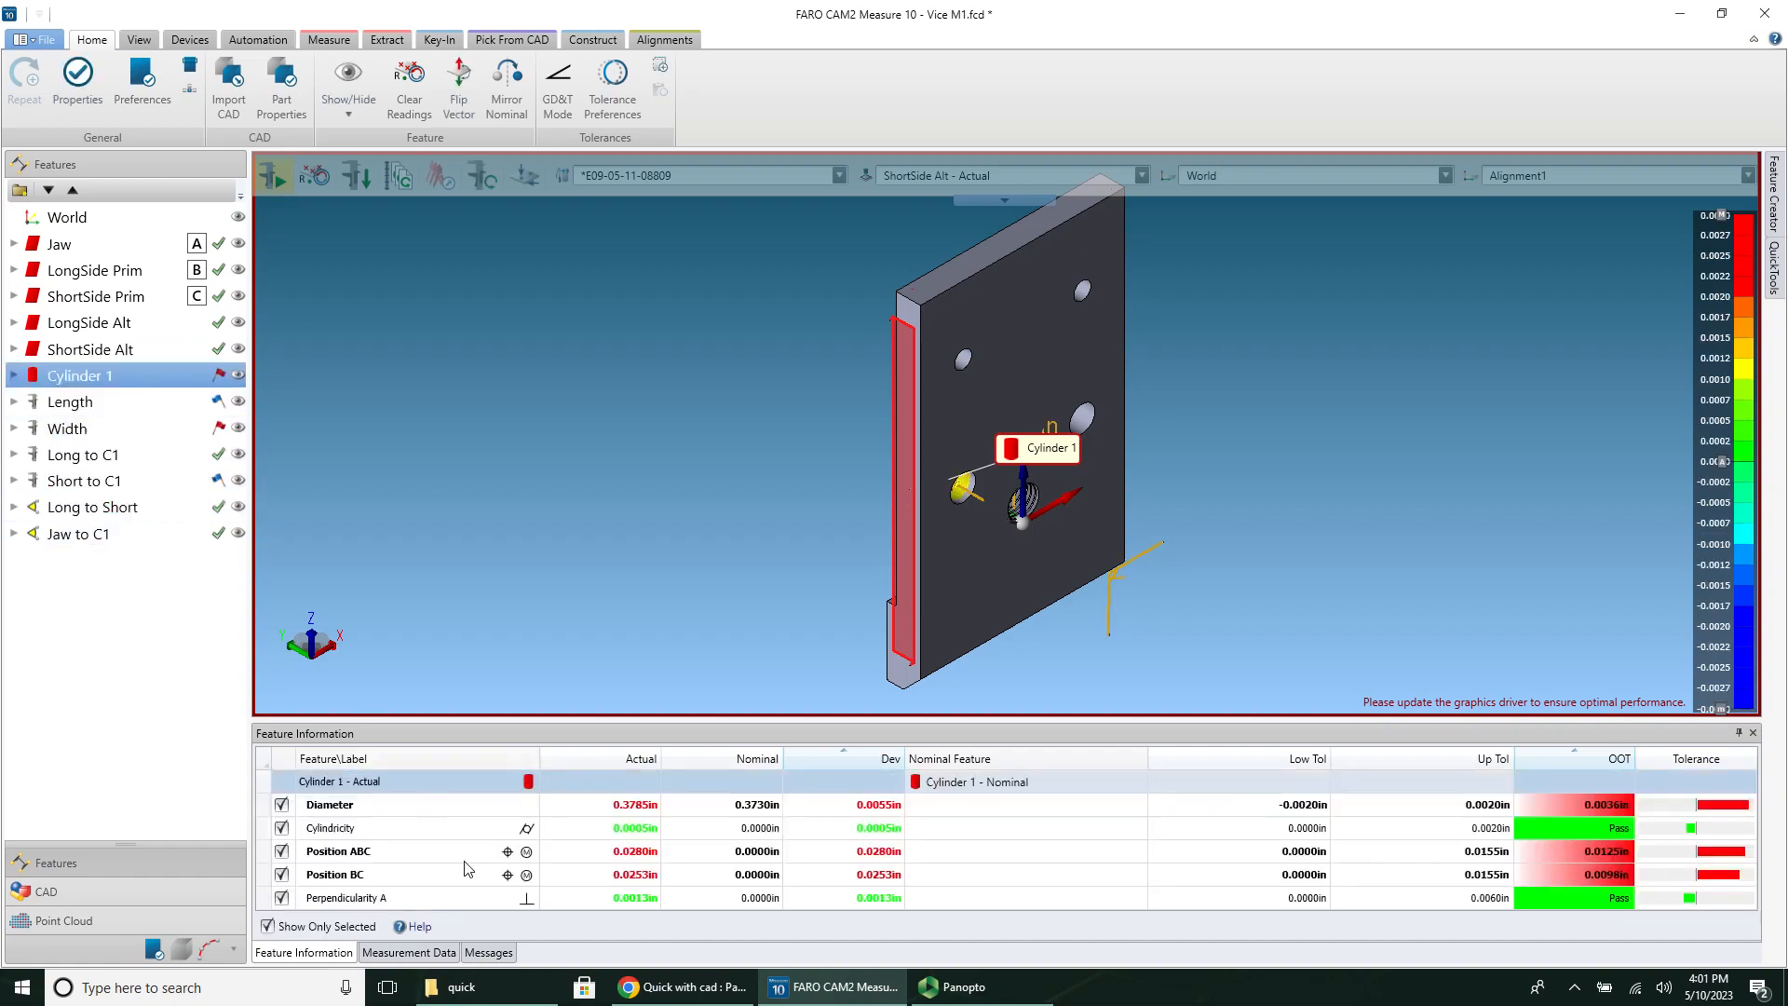
pyautogui.moveTo(645, 918)
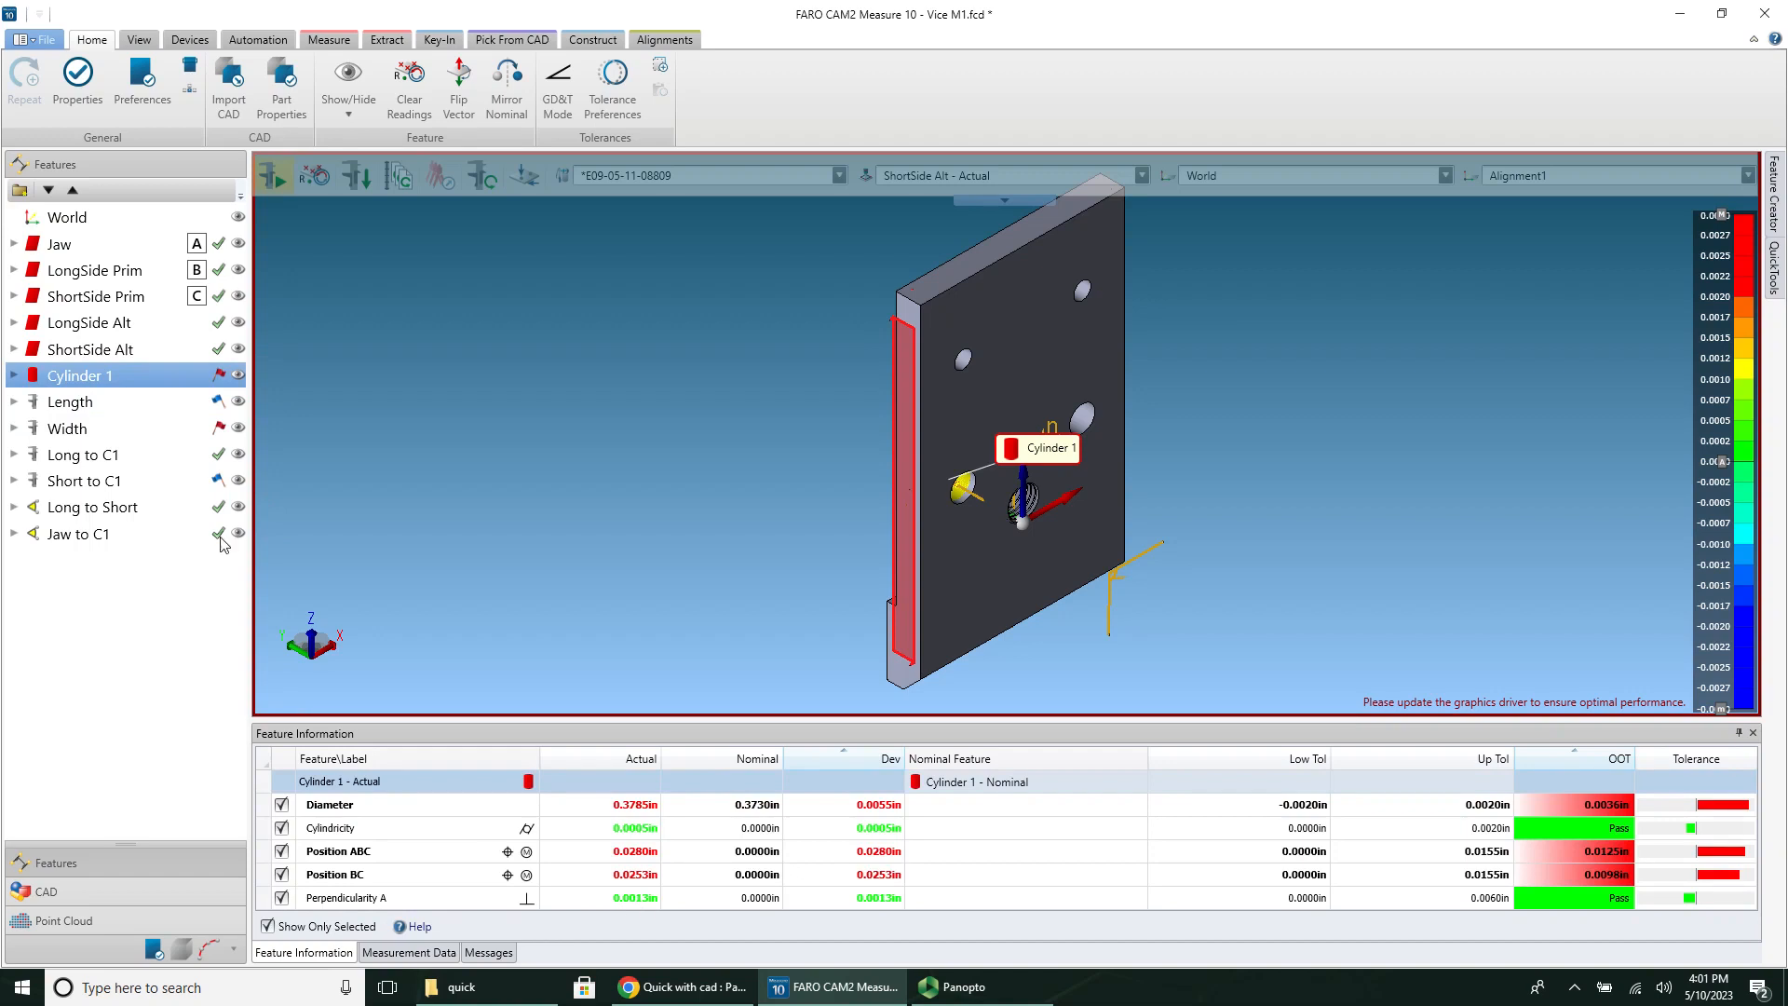
pyautogui.click(82, 454)
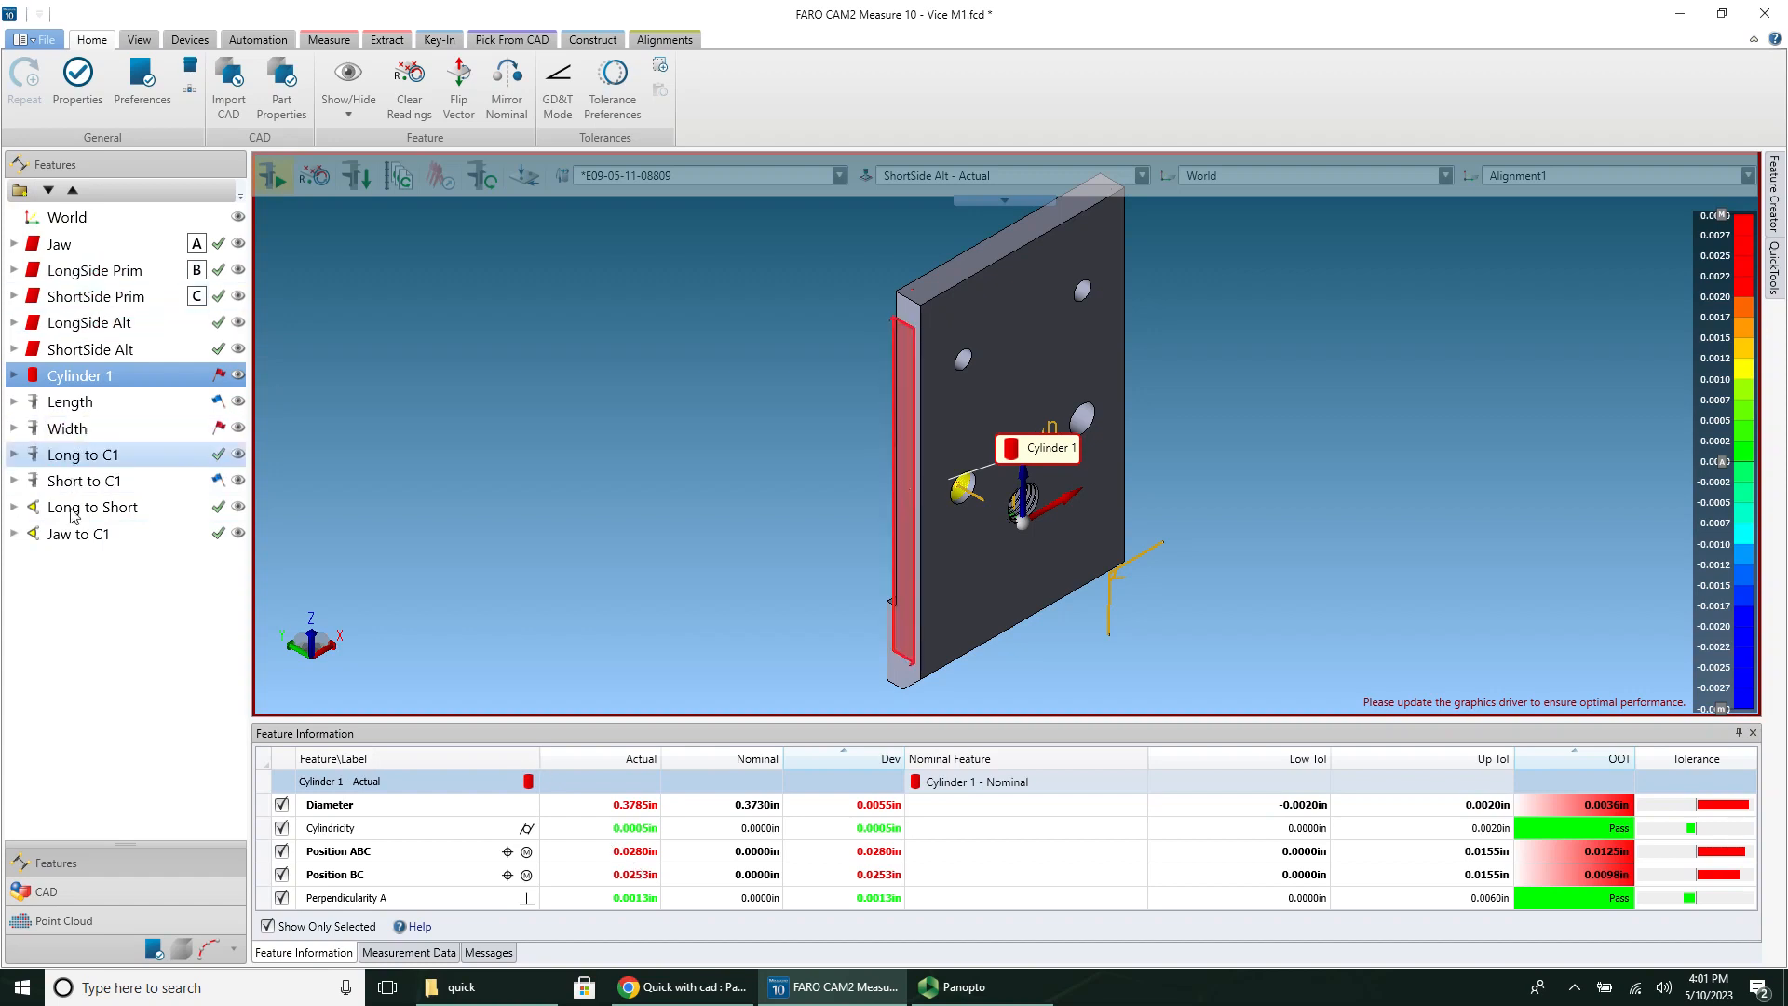
pyautogui.click(78, 532)
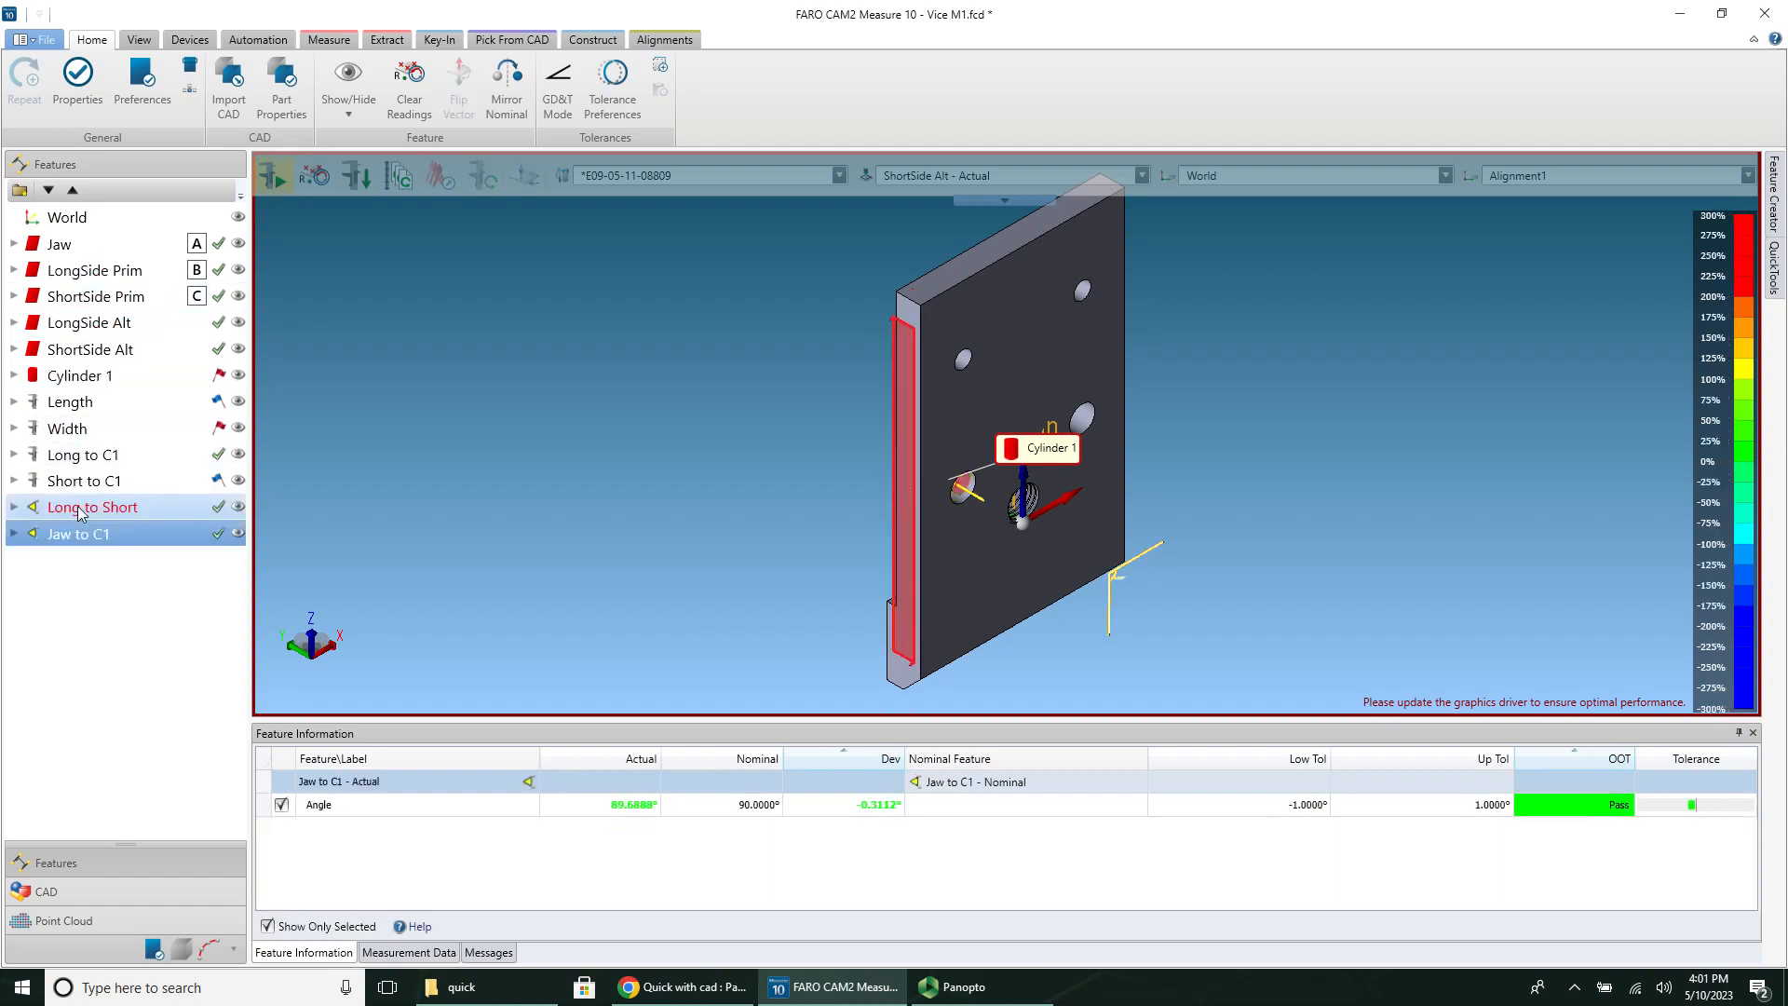
pyautogui.click(91, 506)
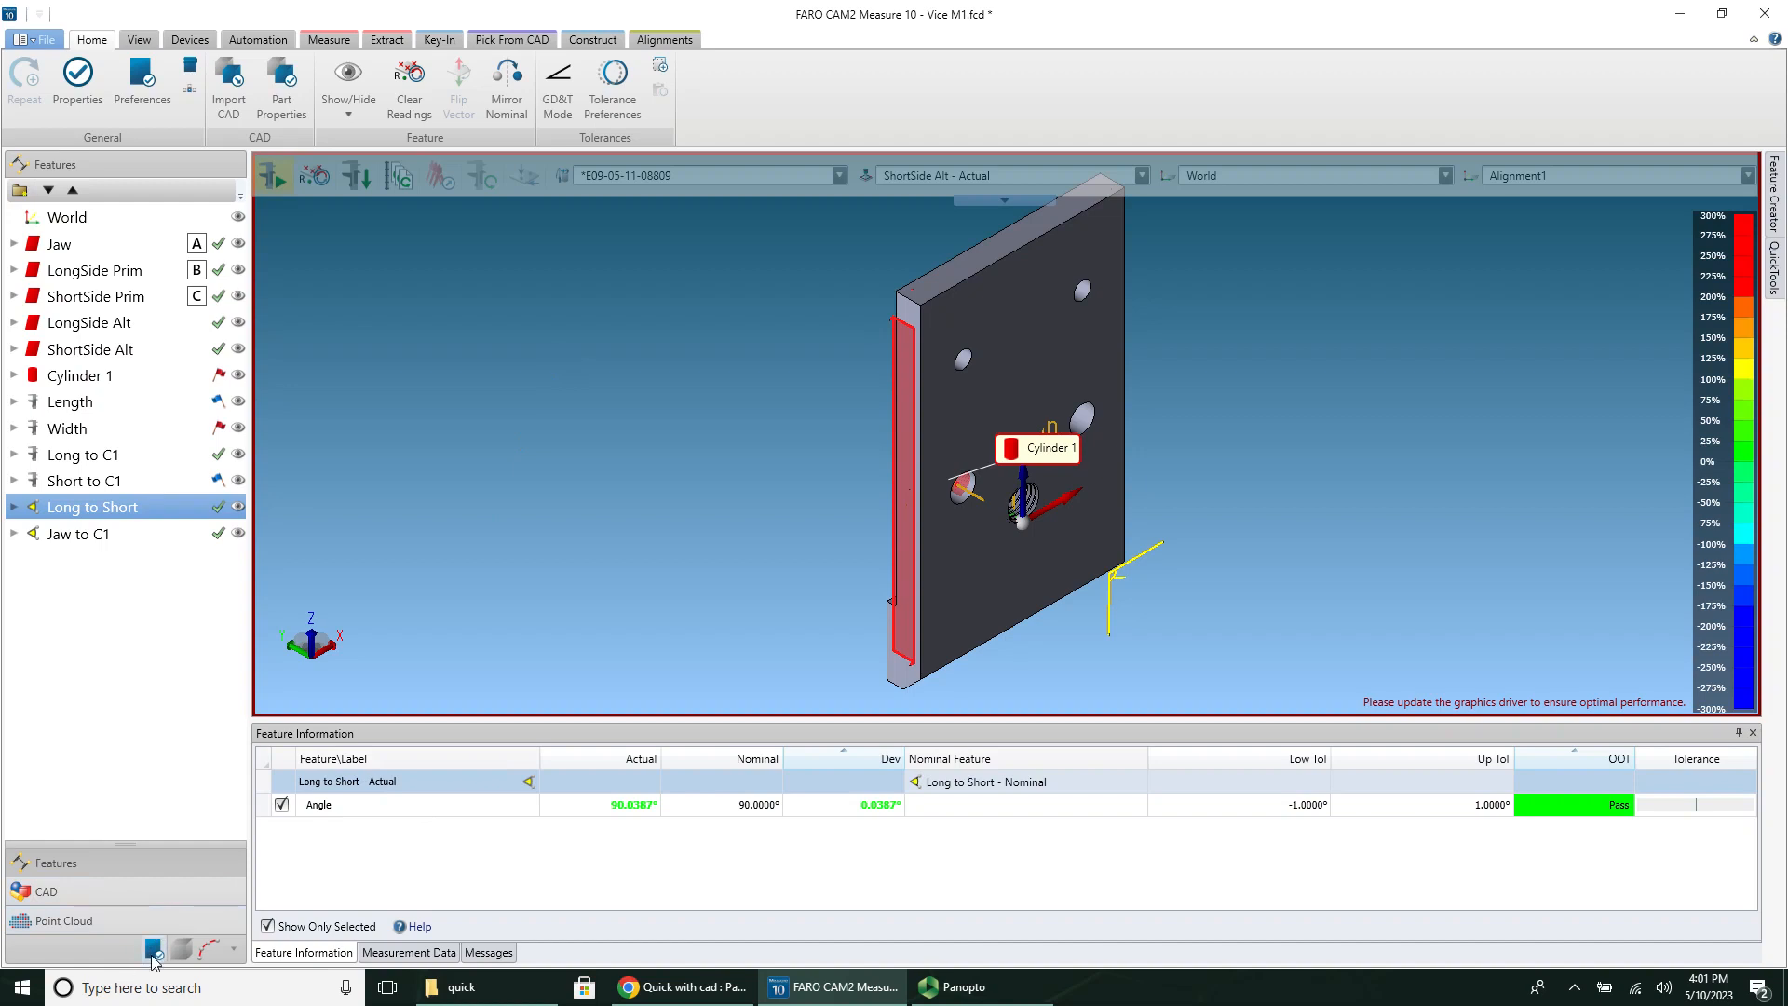
pyautogui.moveTo(154, 958)
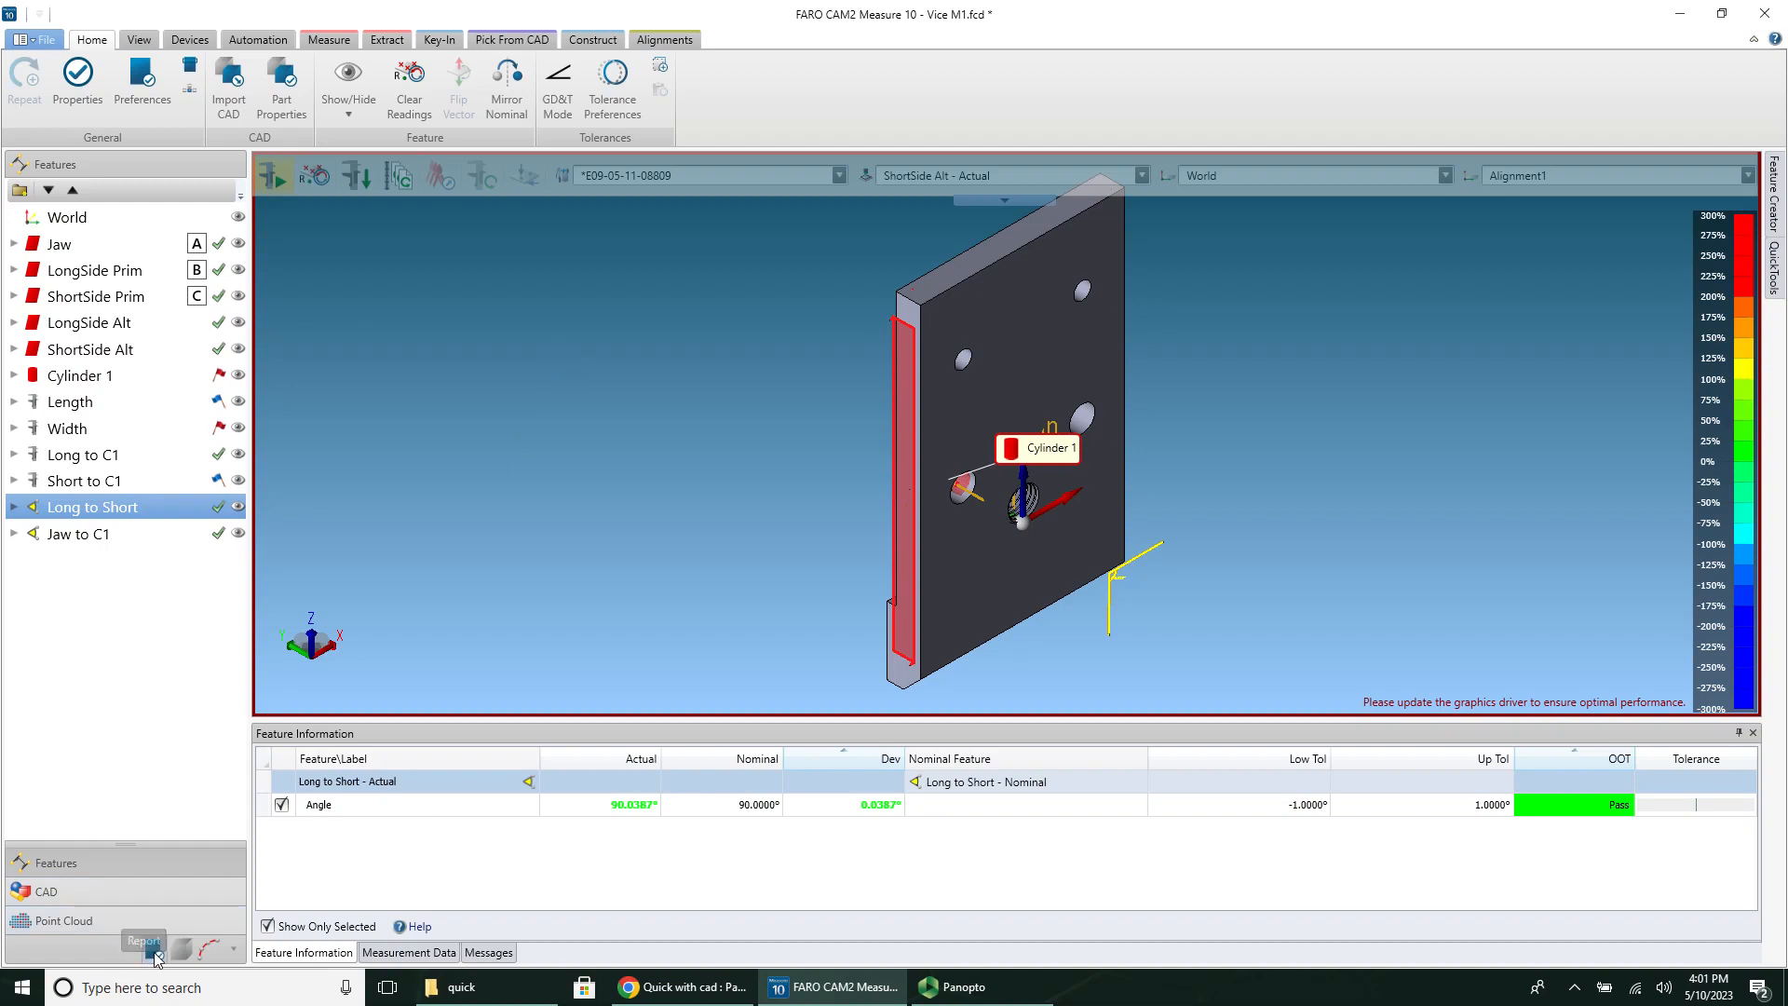
pyautogui.moveTo(527, 270)
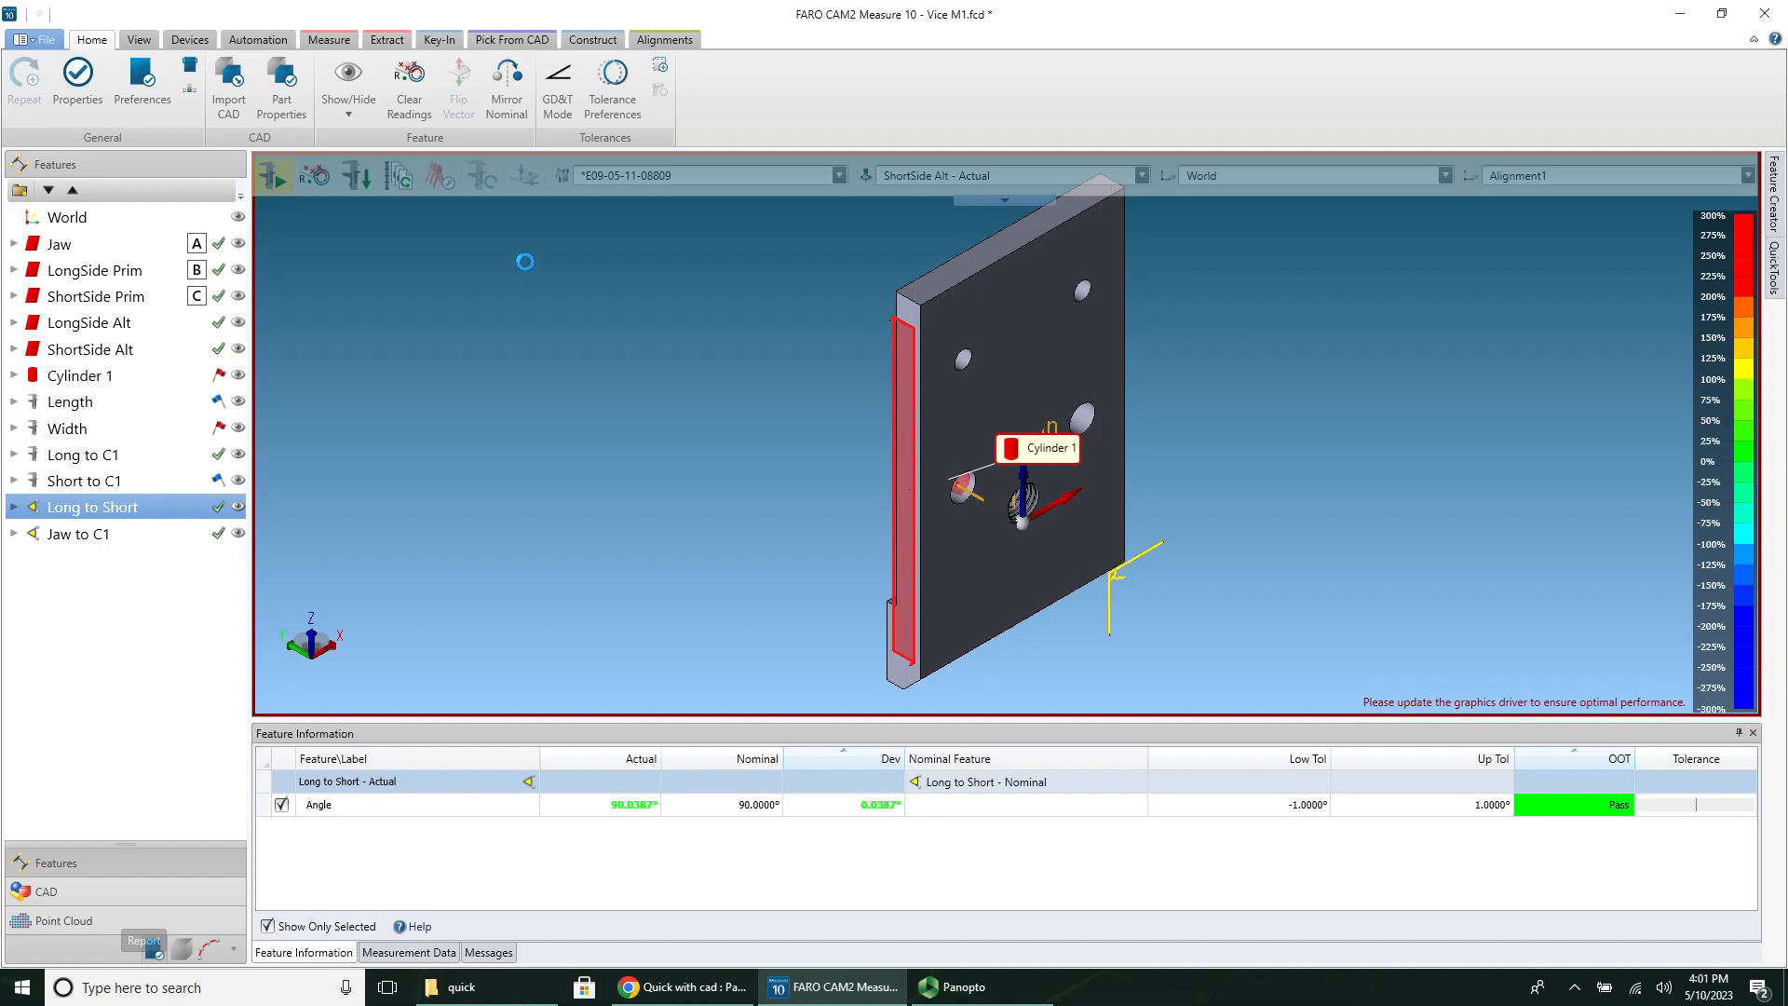
# Step: Apply the ETM report template and close the document header information window
pyautogui.click(143, 939)
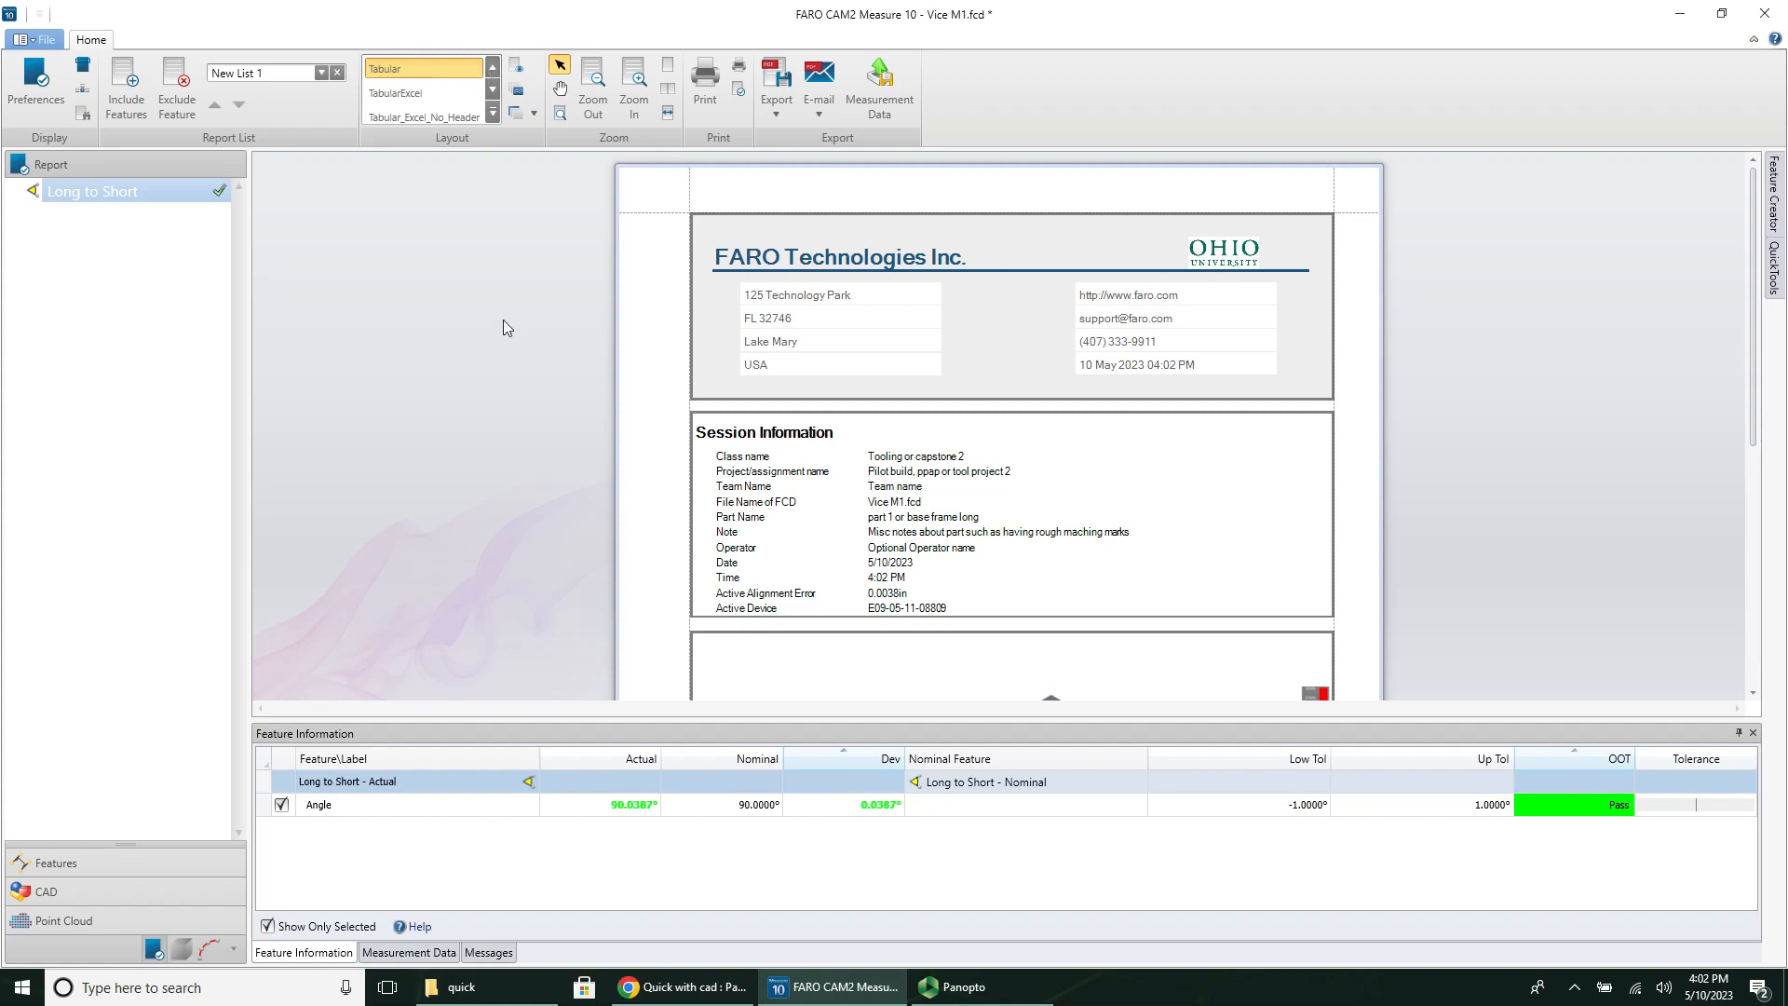
pyautogui.click(493, 66)
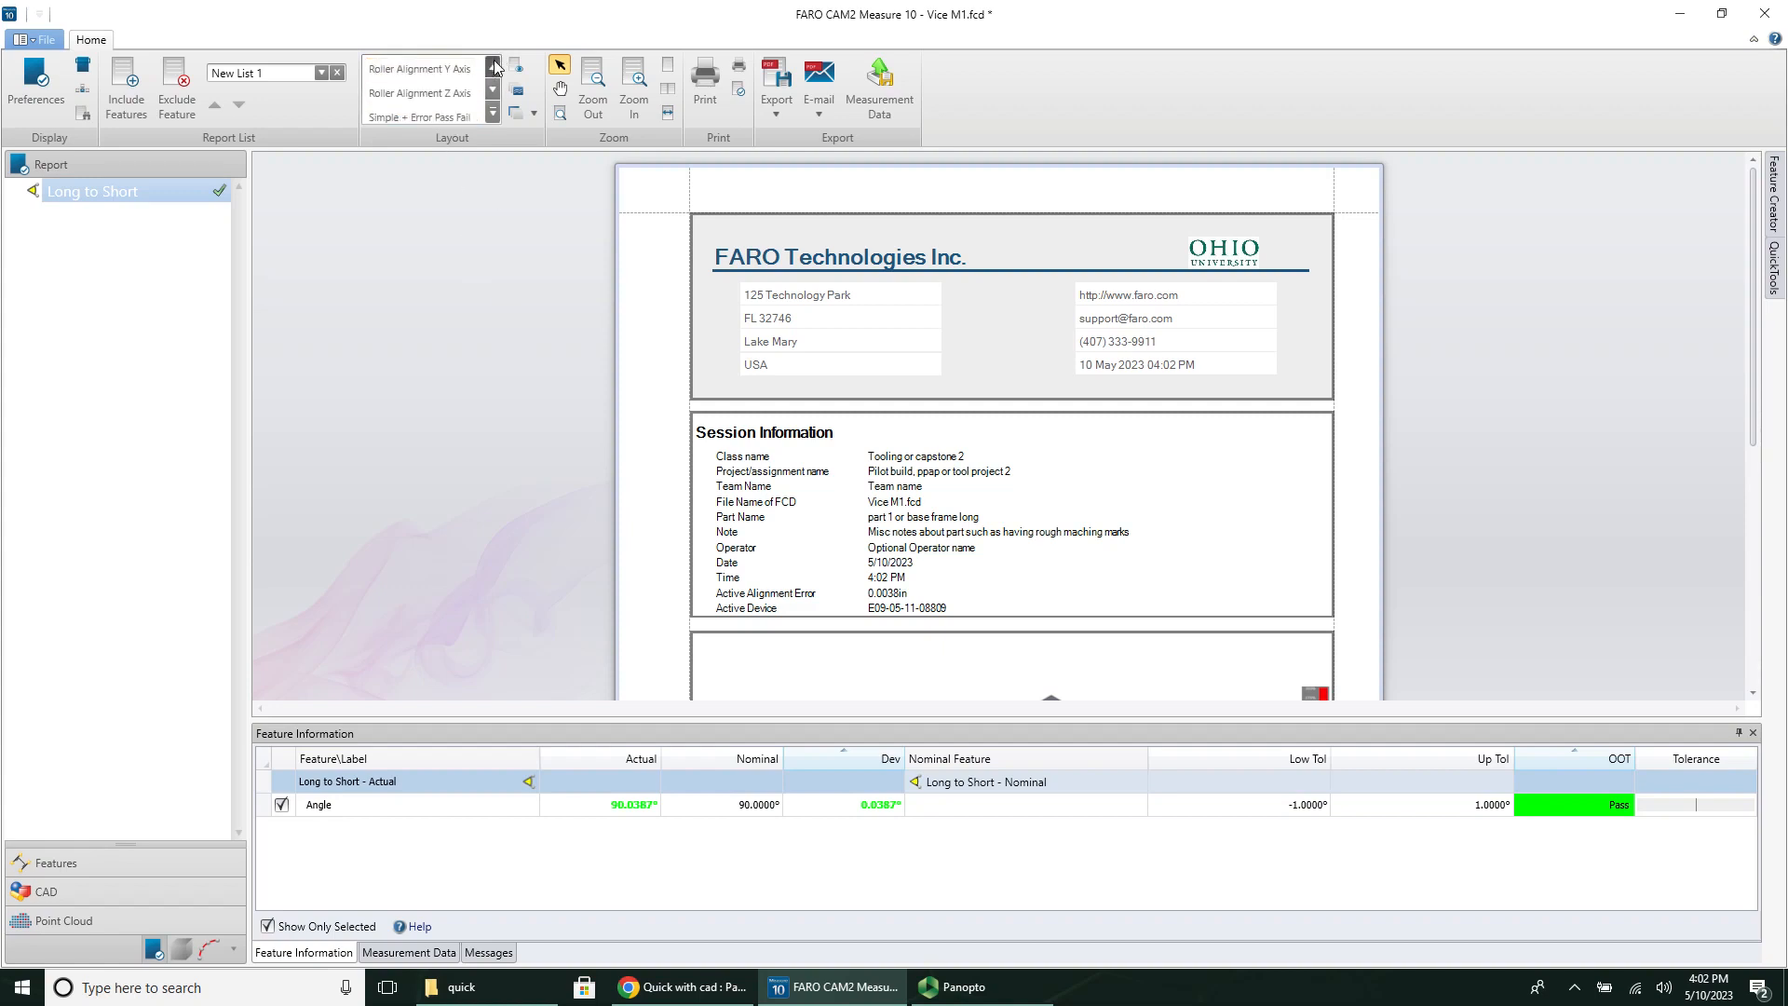
pyautogui.click(493, 65)
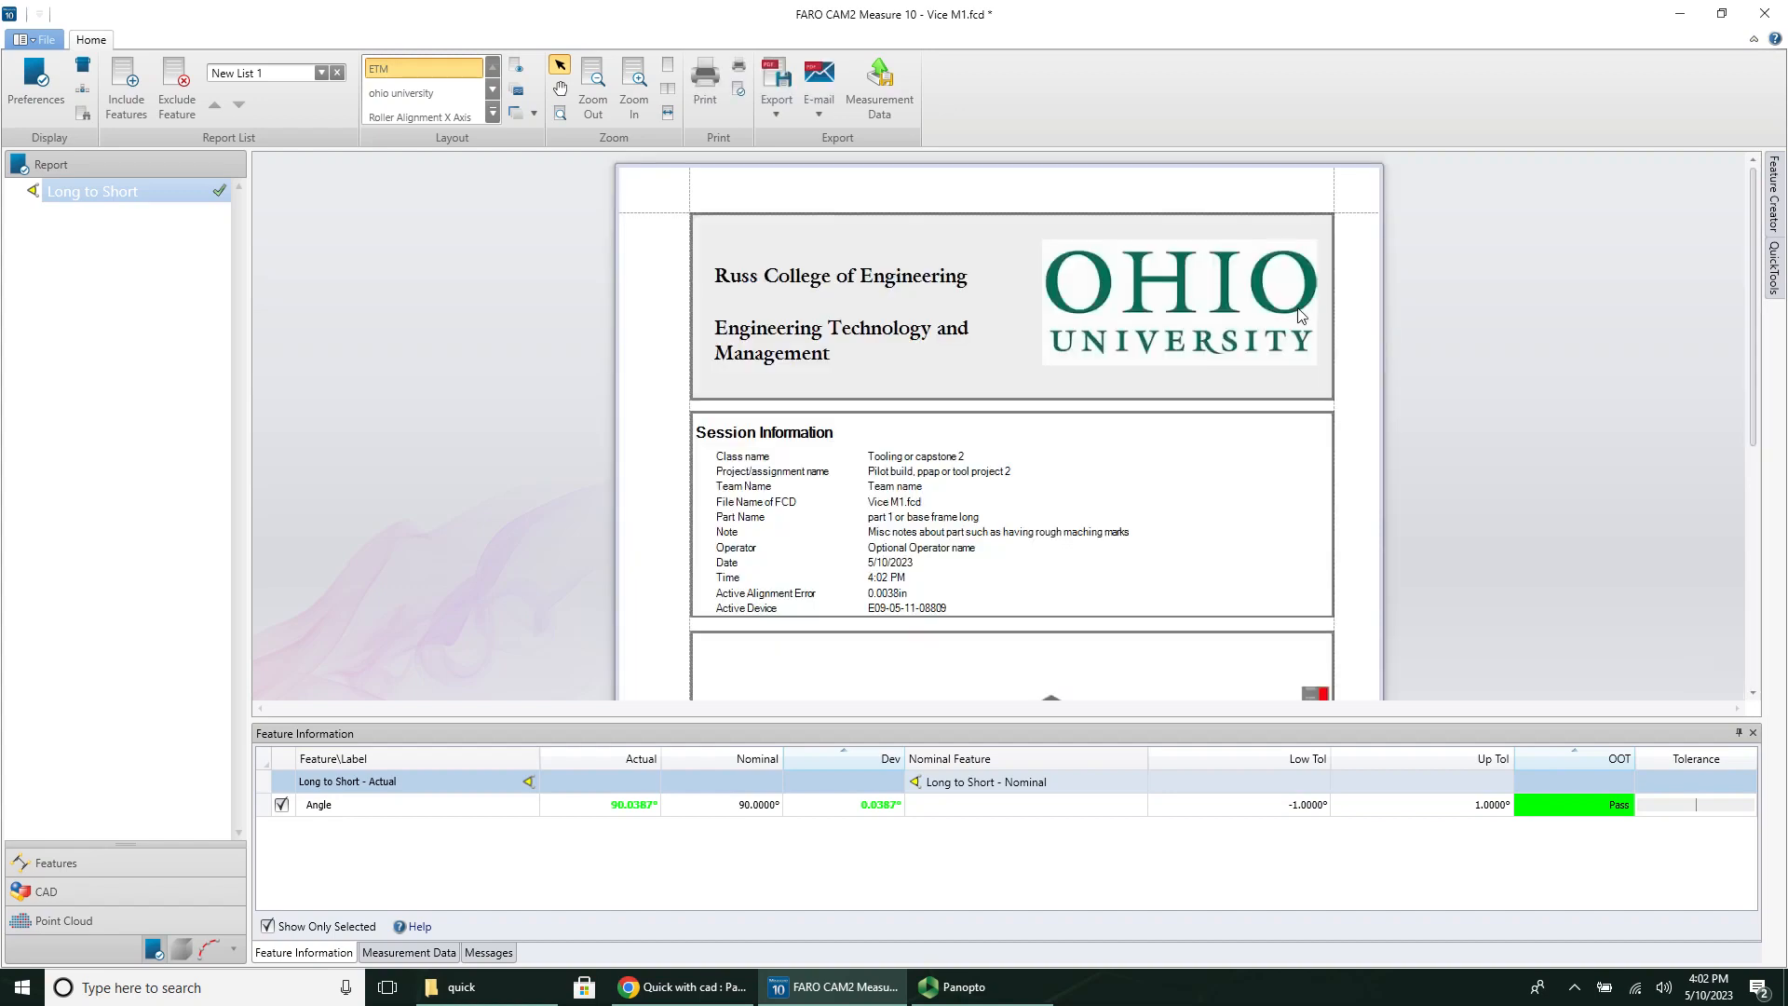
pyautogui.moveTo(1123, 320)
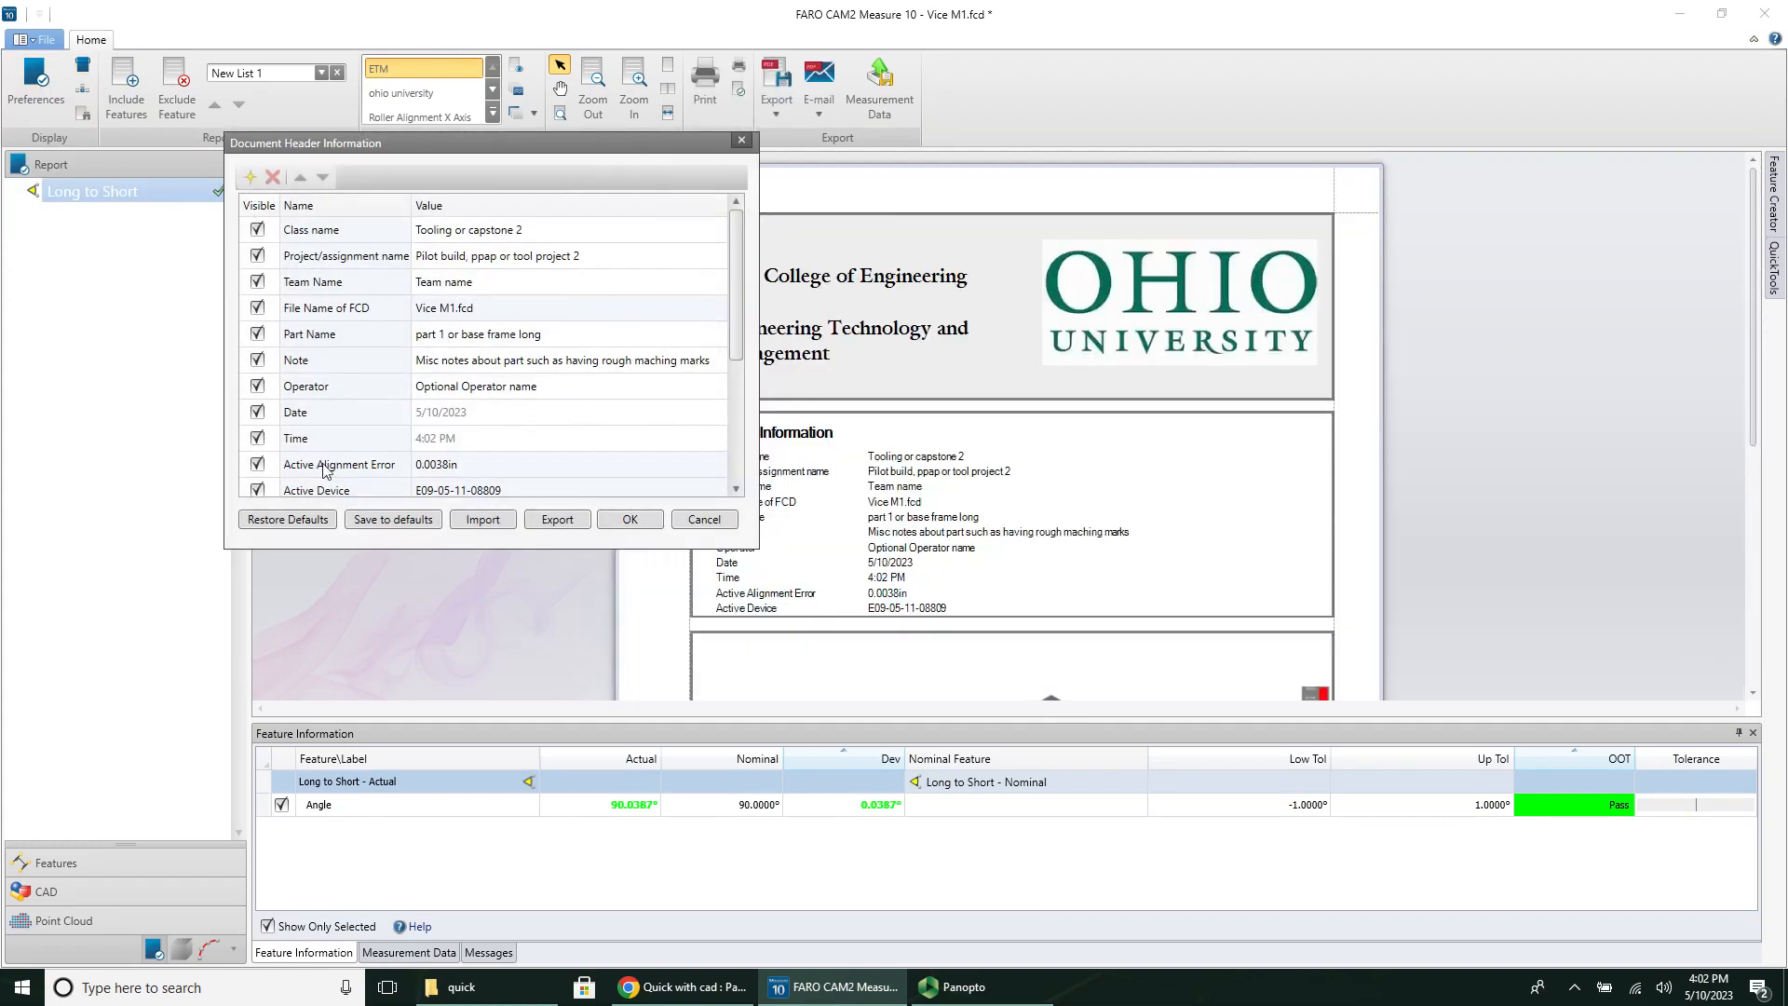
pyautogui.click(628, 519)
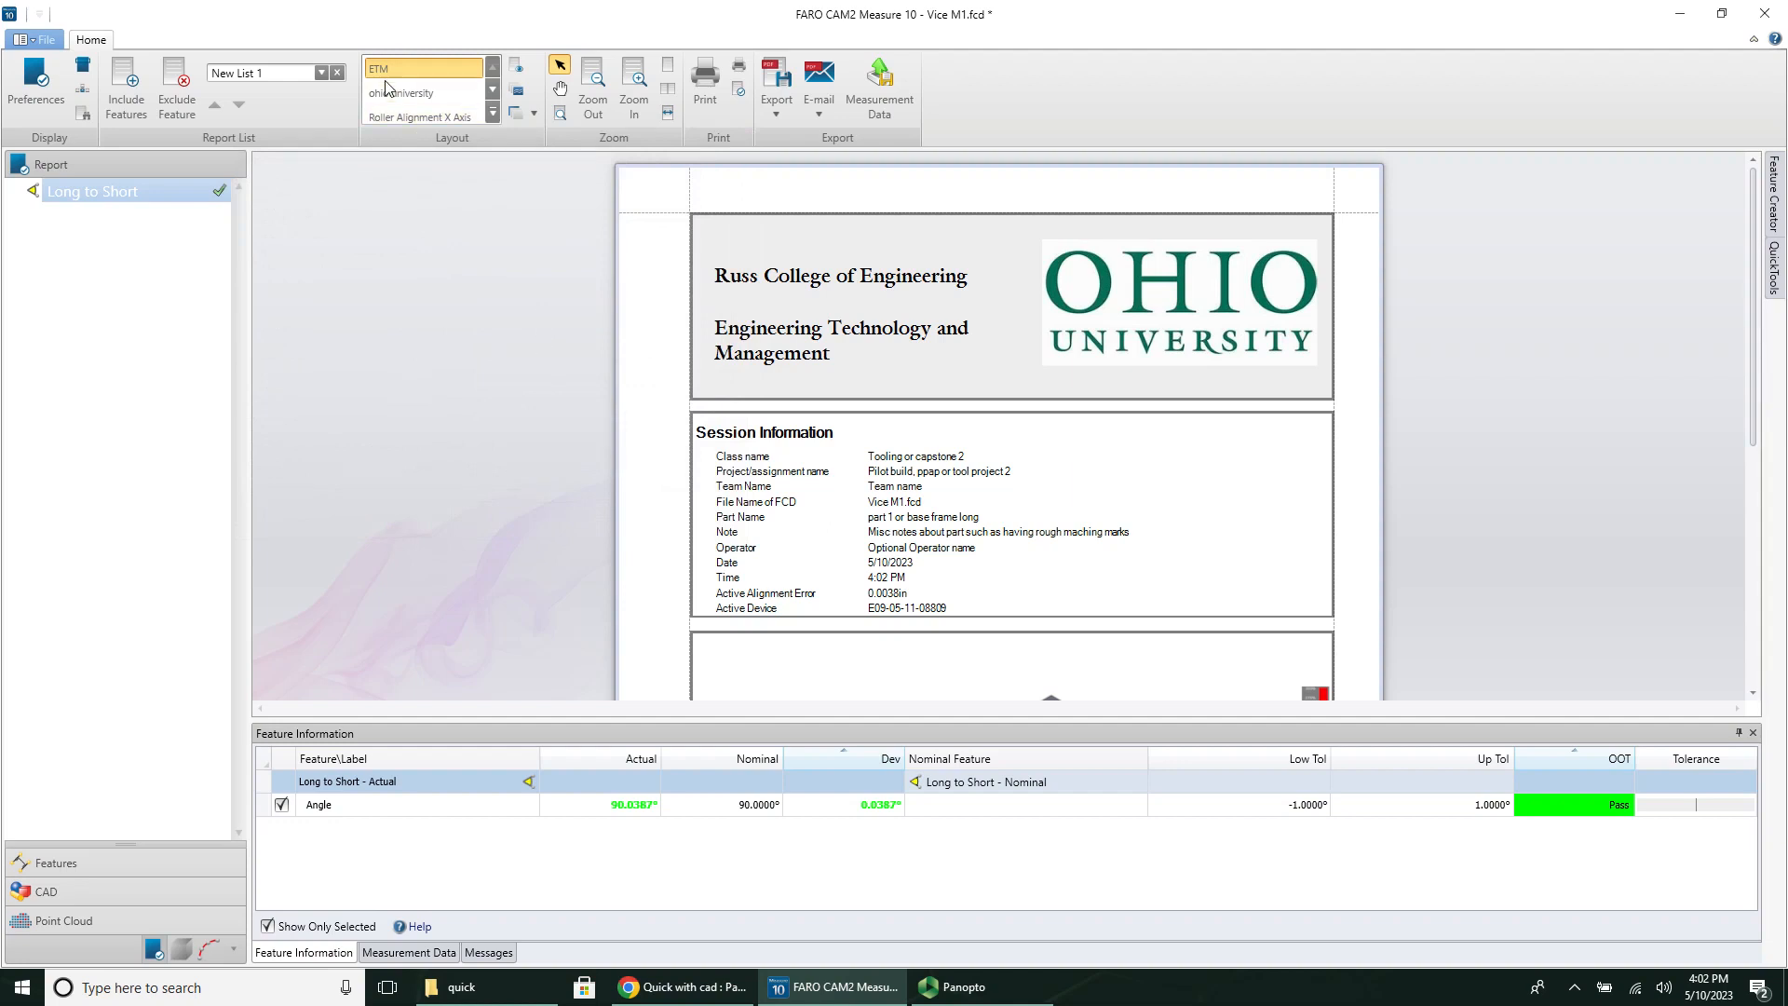
pyautogui.moveTo(391, 373)
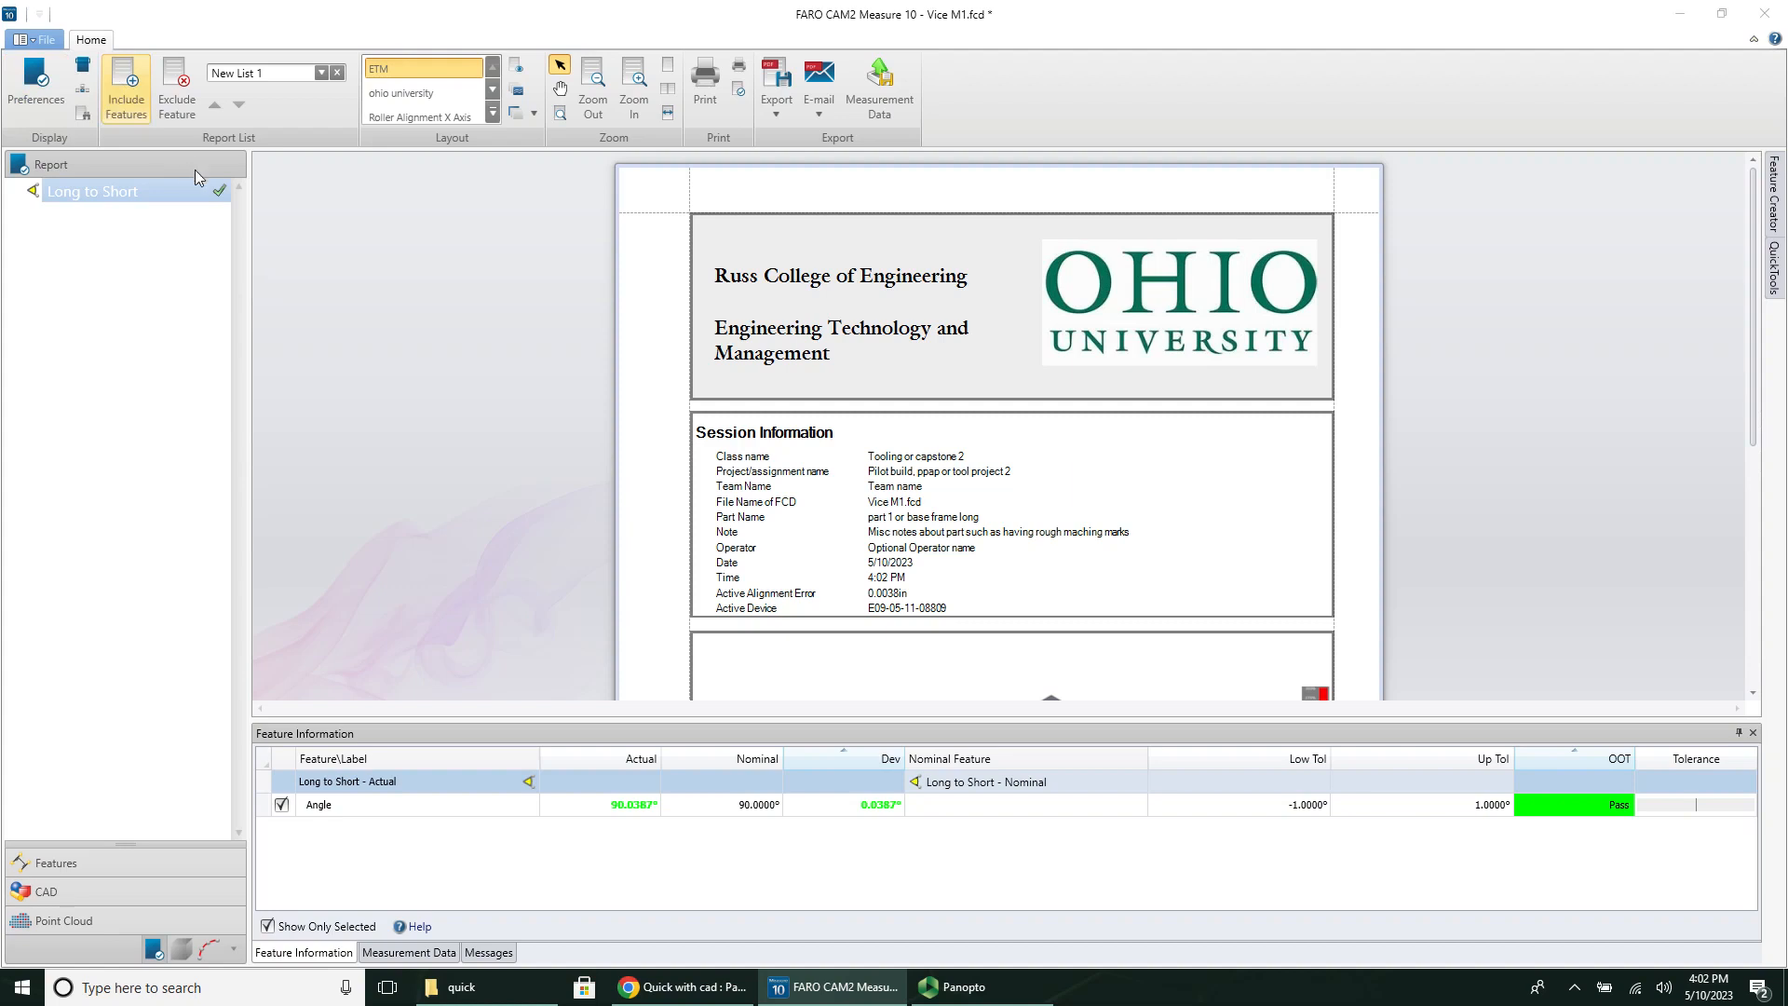
# Step: Add all features, World through Jaw to C1, to the report and scroll to the part image
pyautogui.click(126, 86)
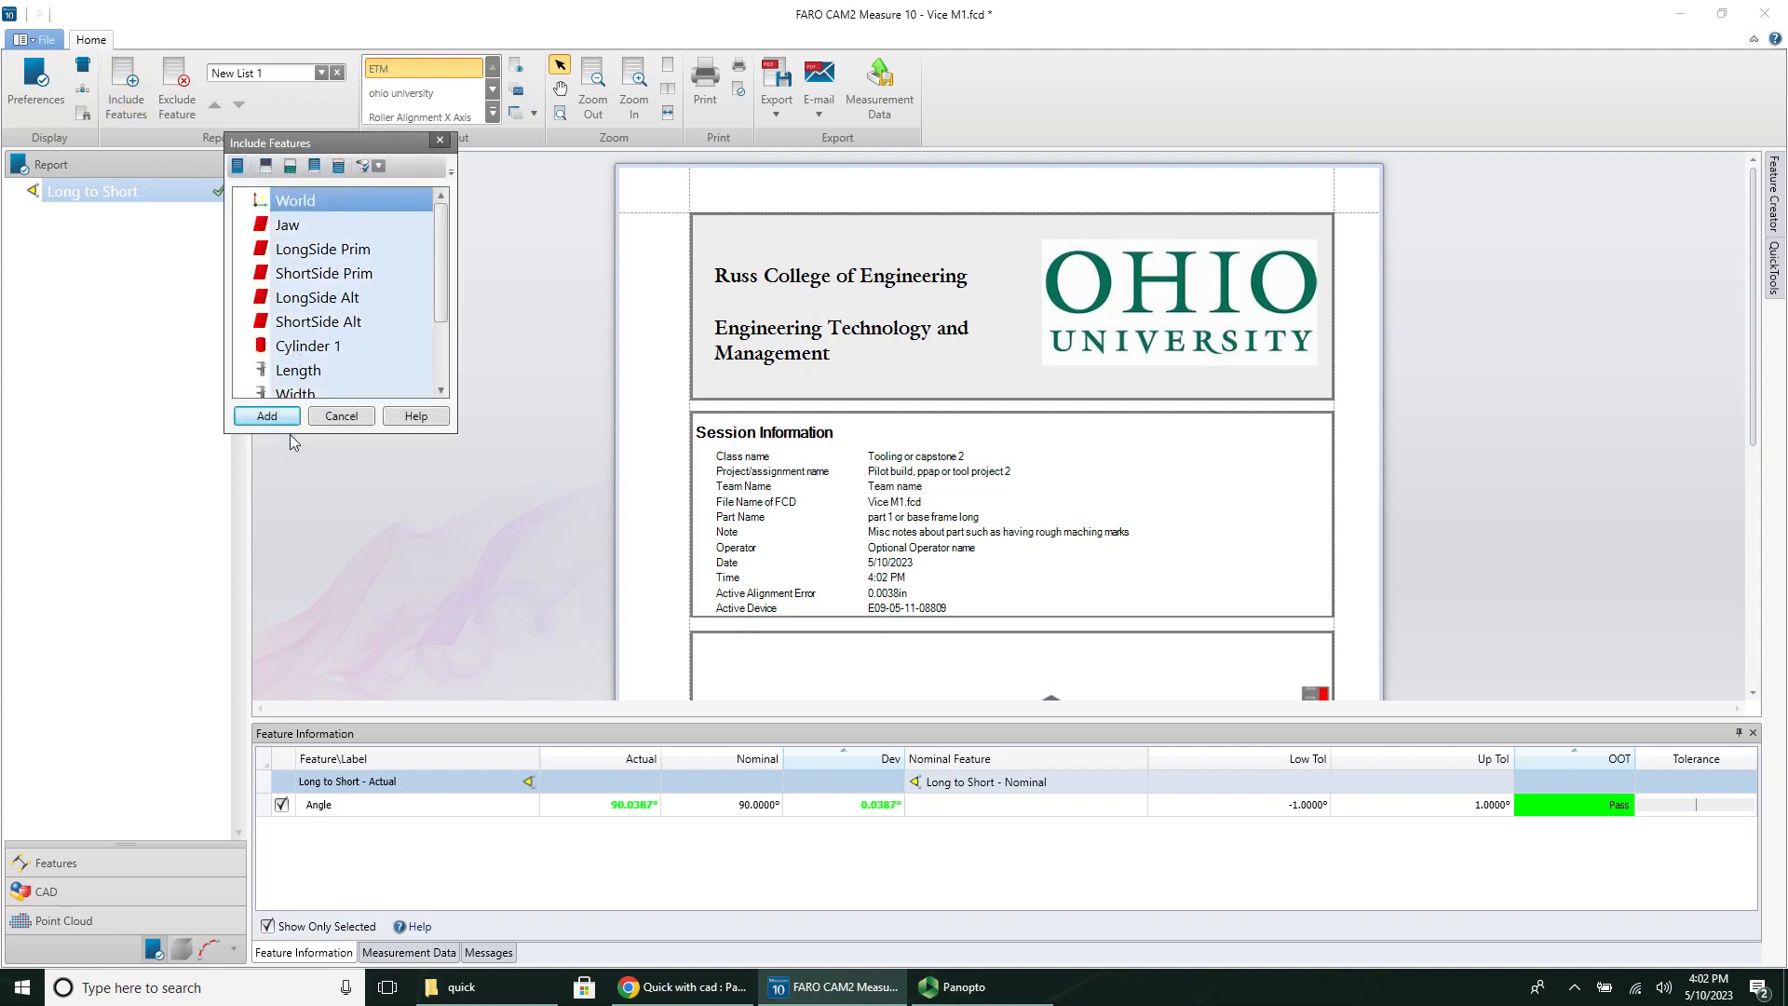
pyautogui.click(265, 416)
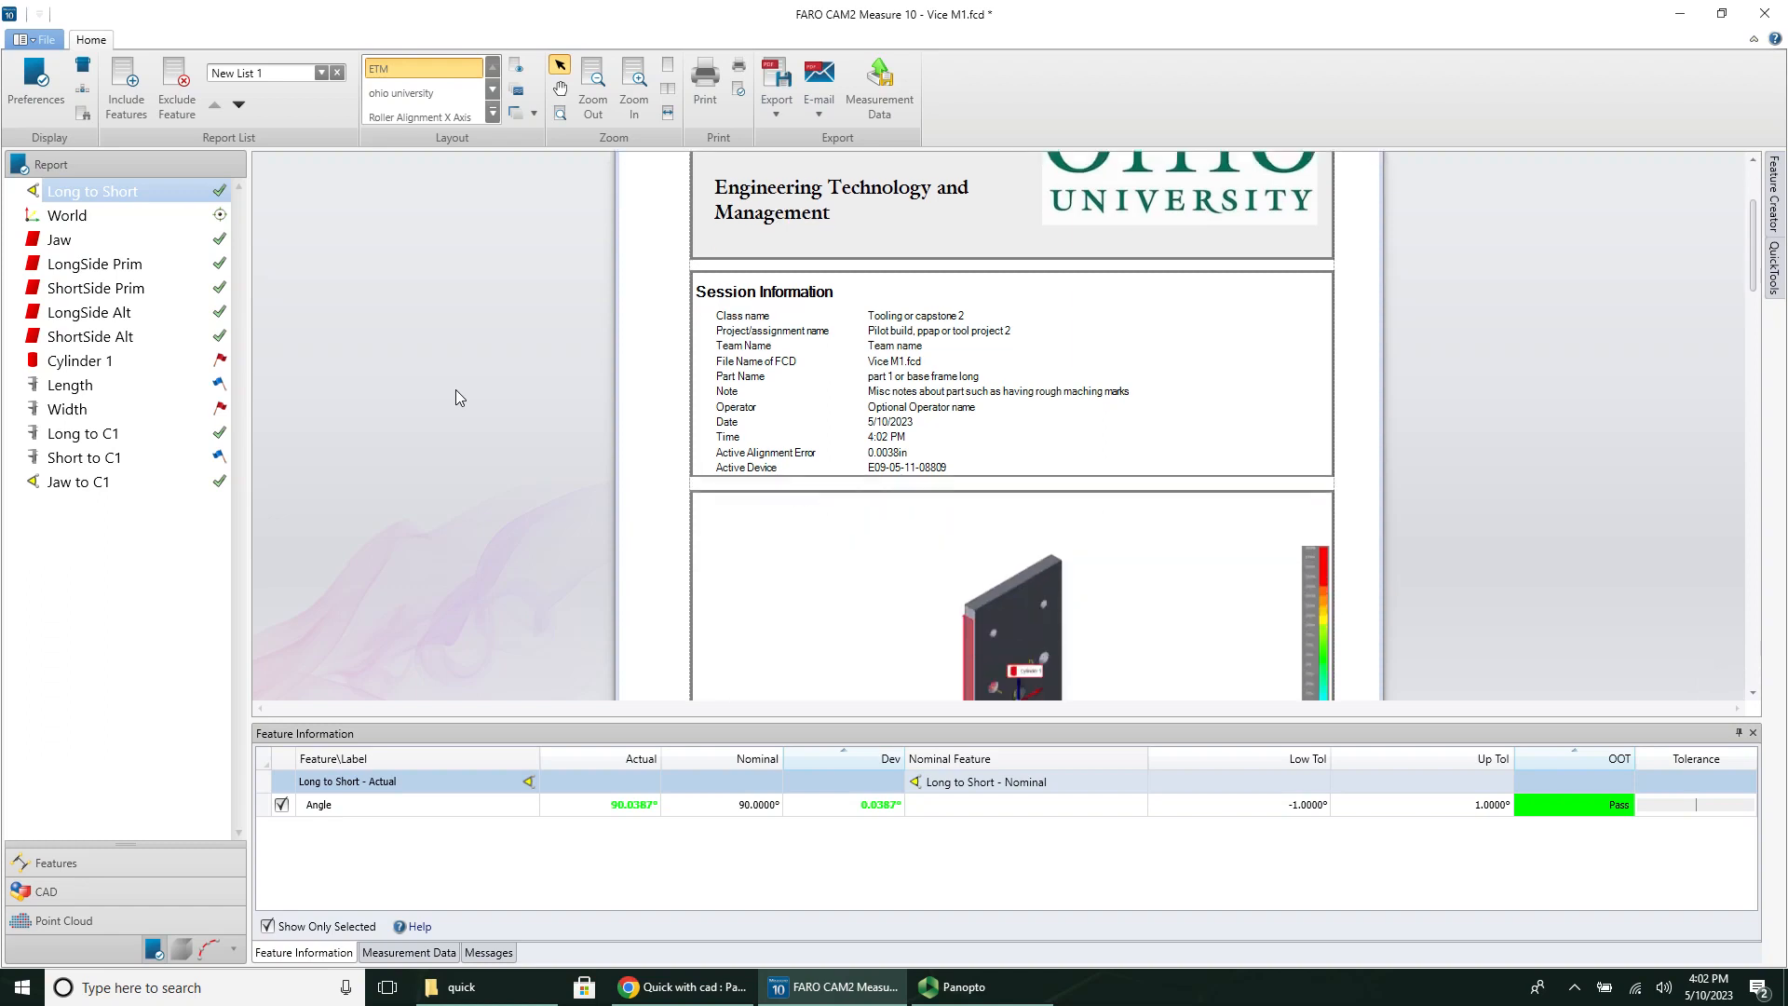
pyautogui.scroll(-3)
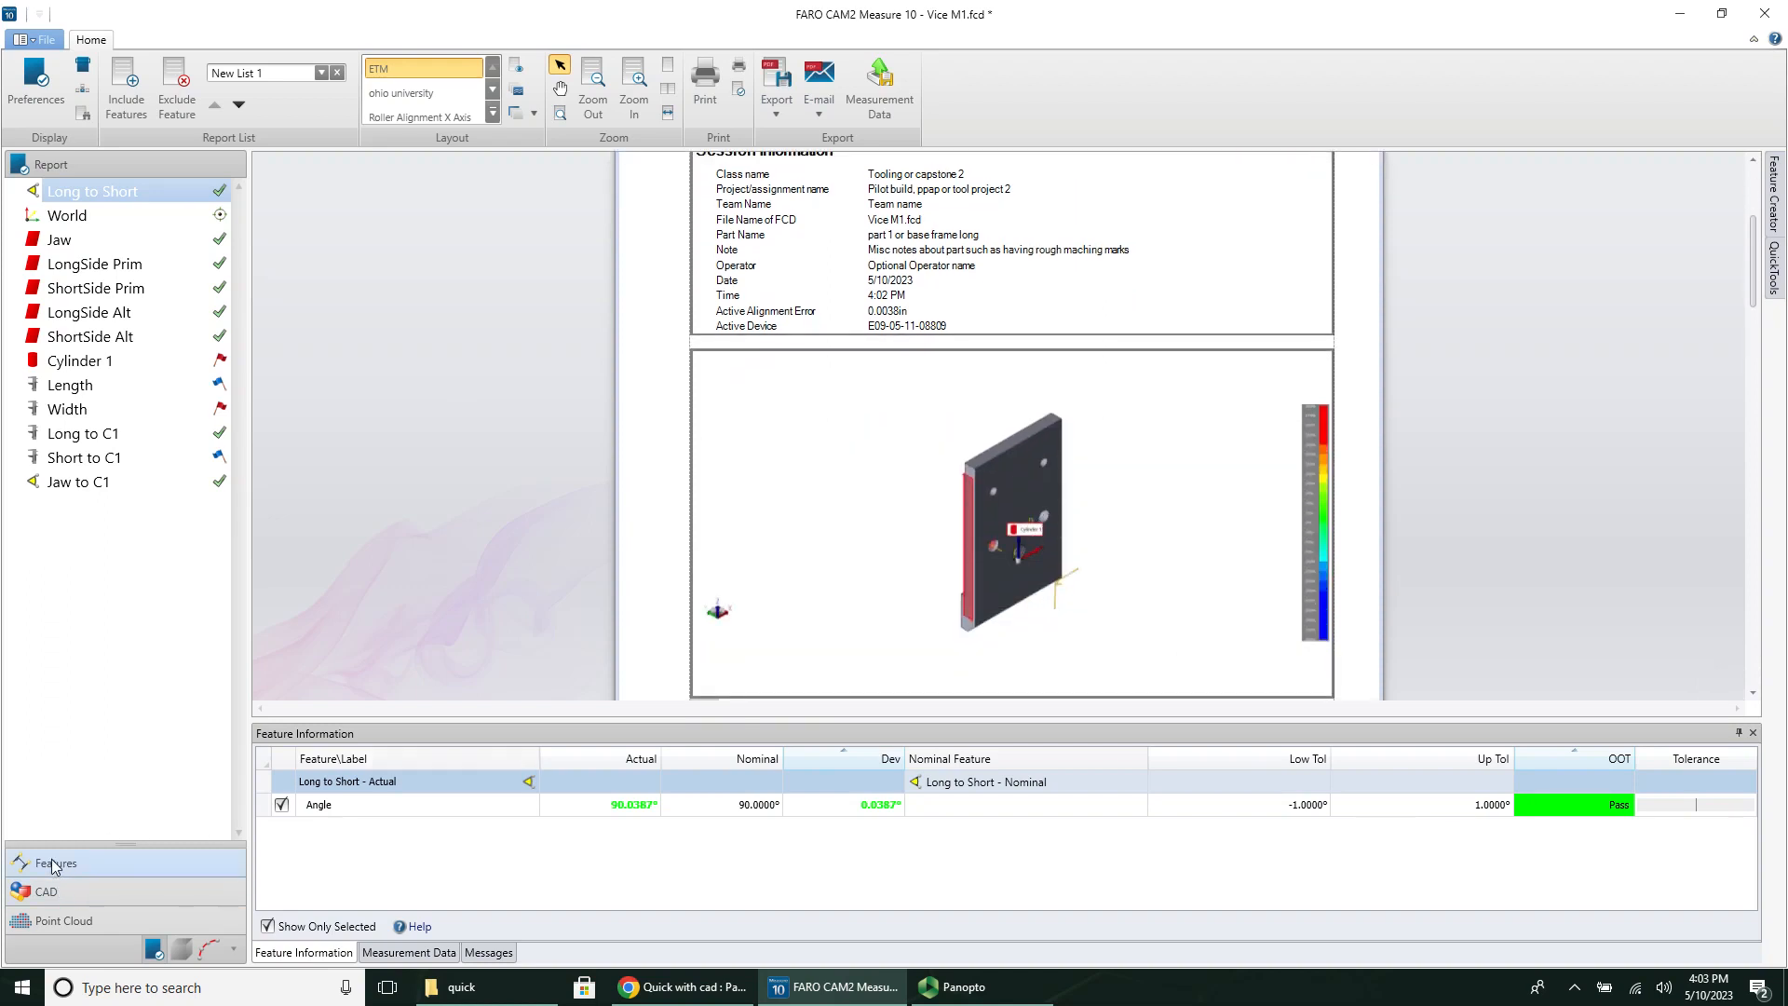
# Step: Review the part in the 3D feature view and adjust its display
pyautogui.click(54, 863)
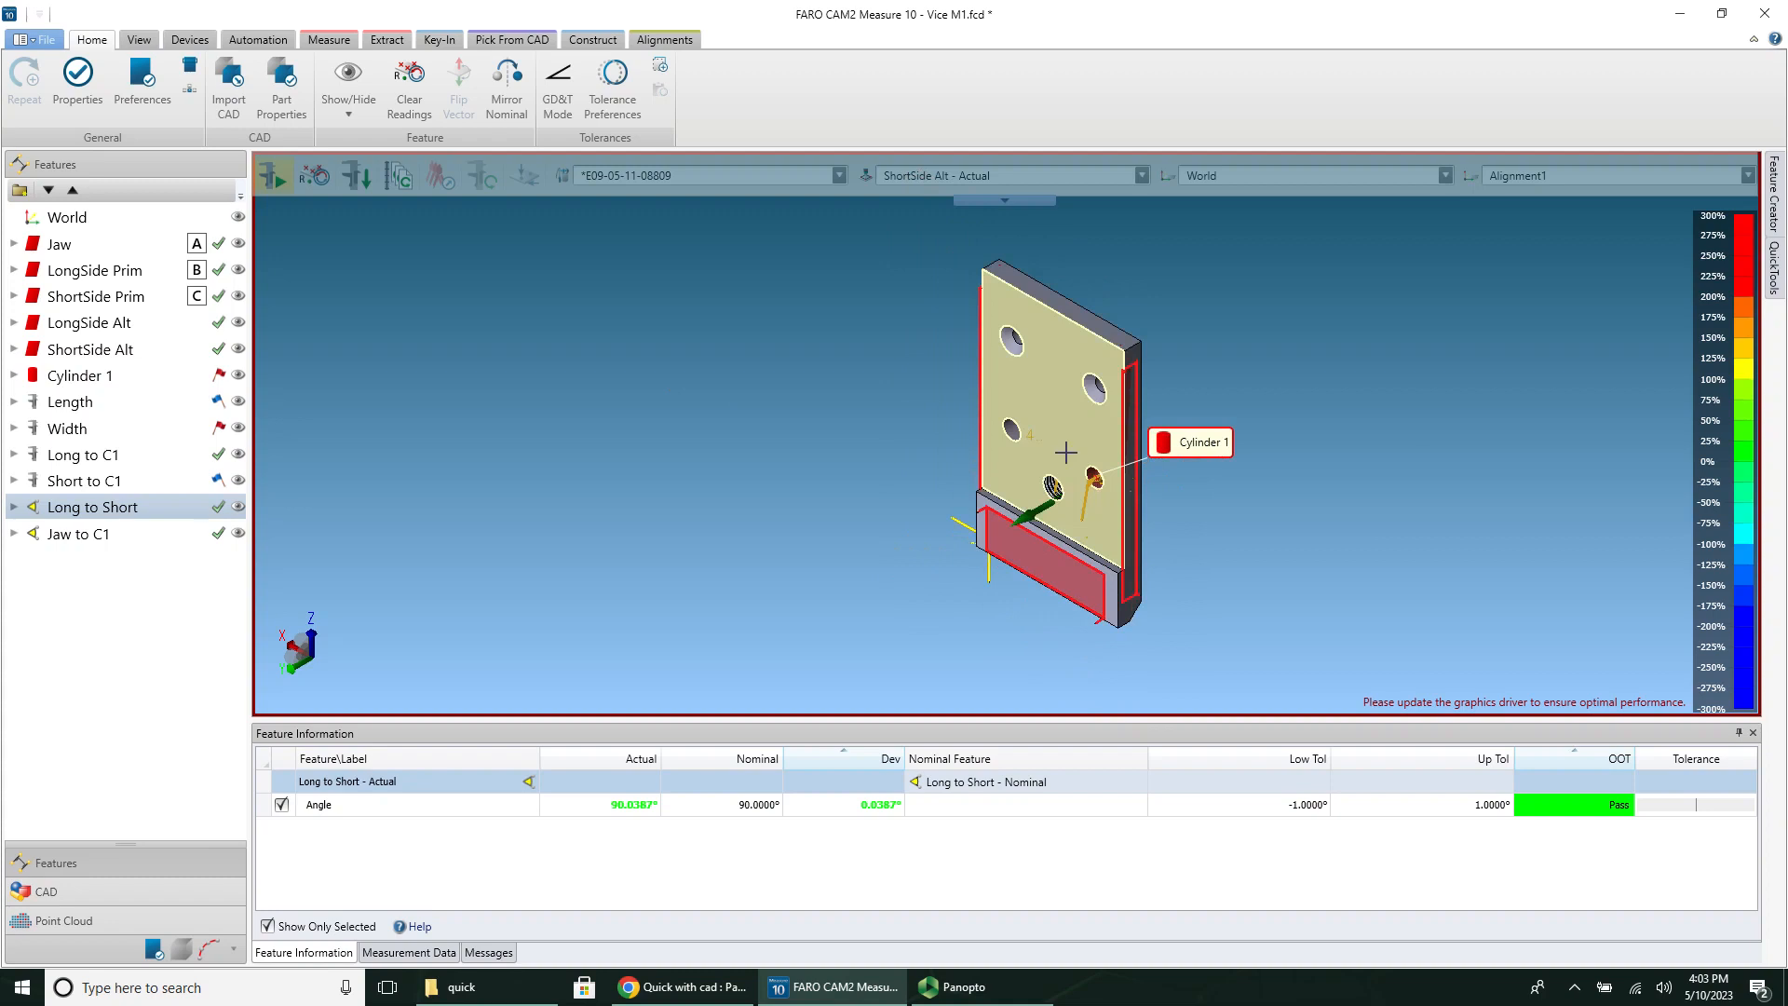
pyautogui.rightClick(57, 243)
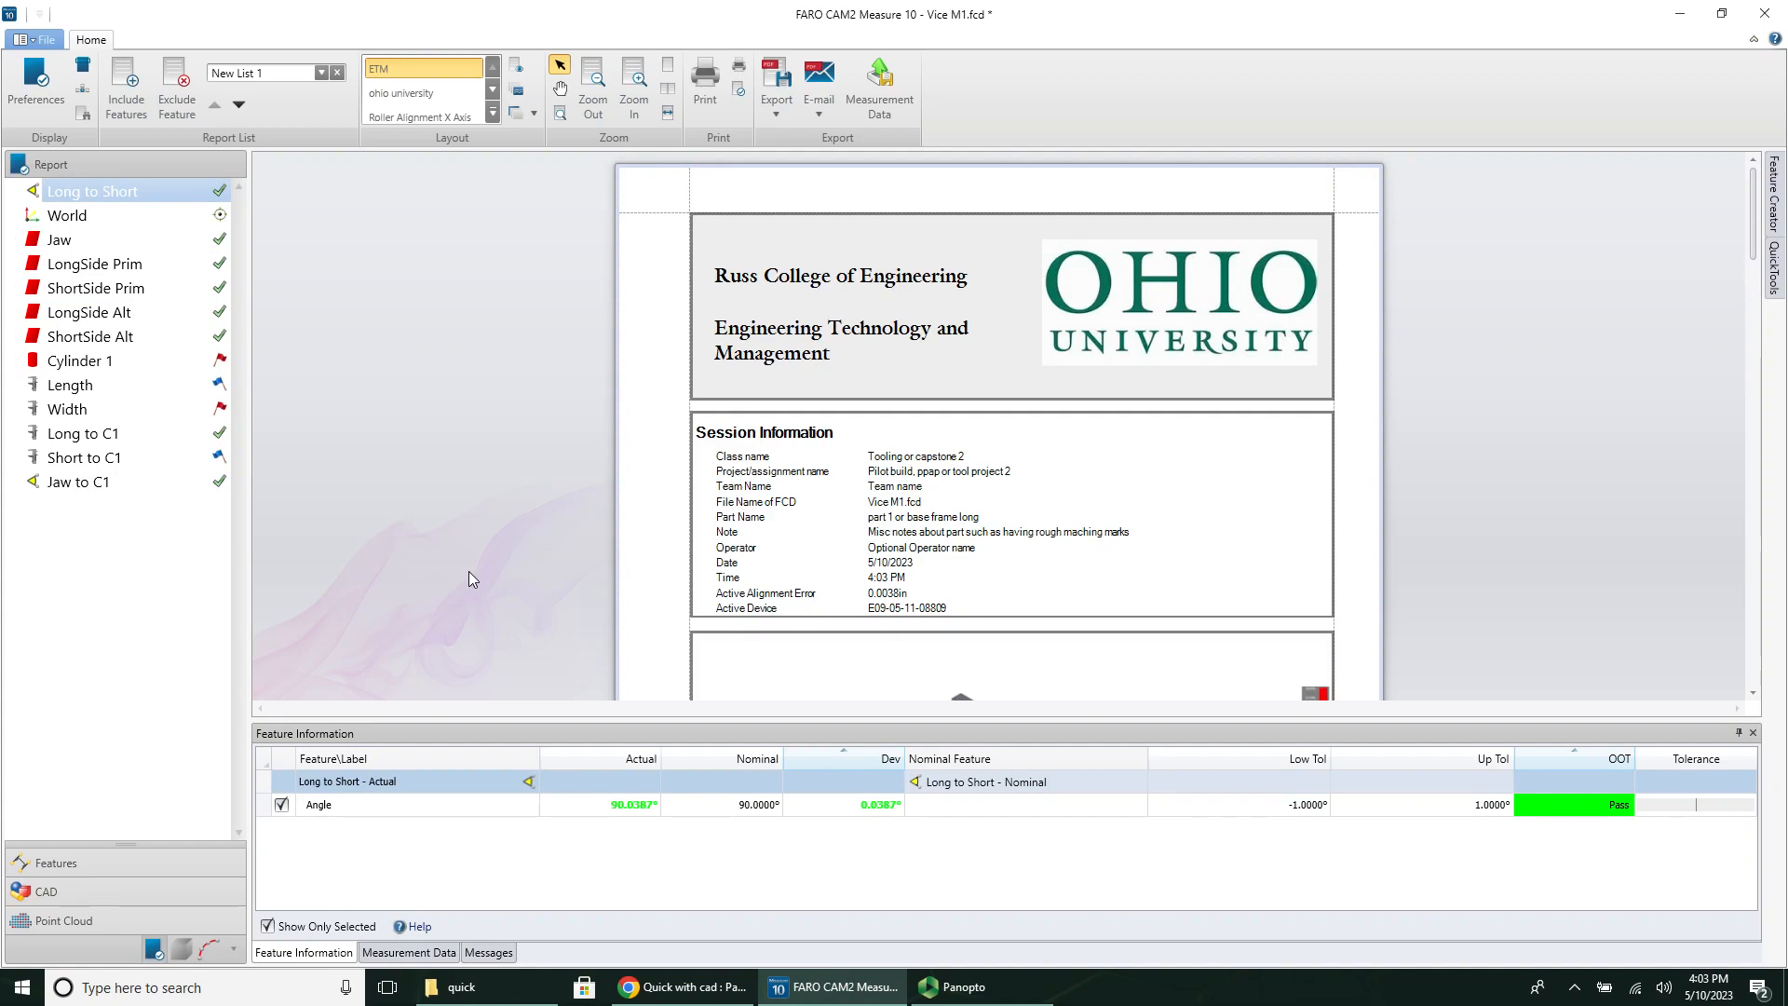
# Step: Inspect Length's report values: 4.9605 in actual against 5.0000 in nominal
pyautogui.scroll(-3)
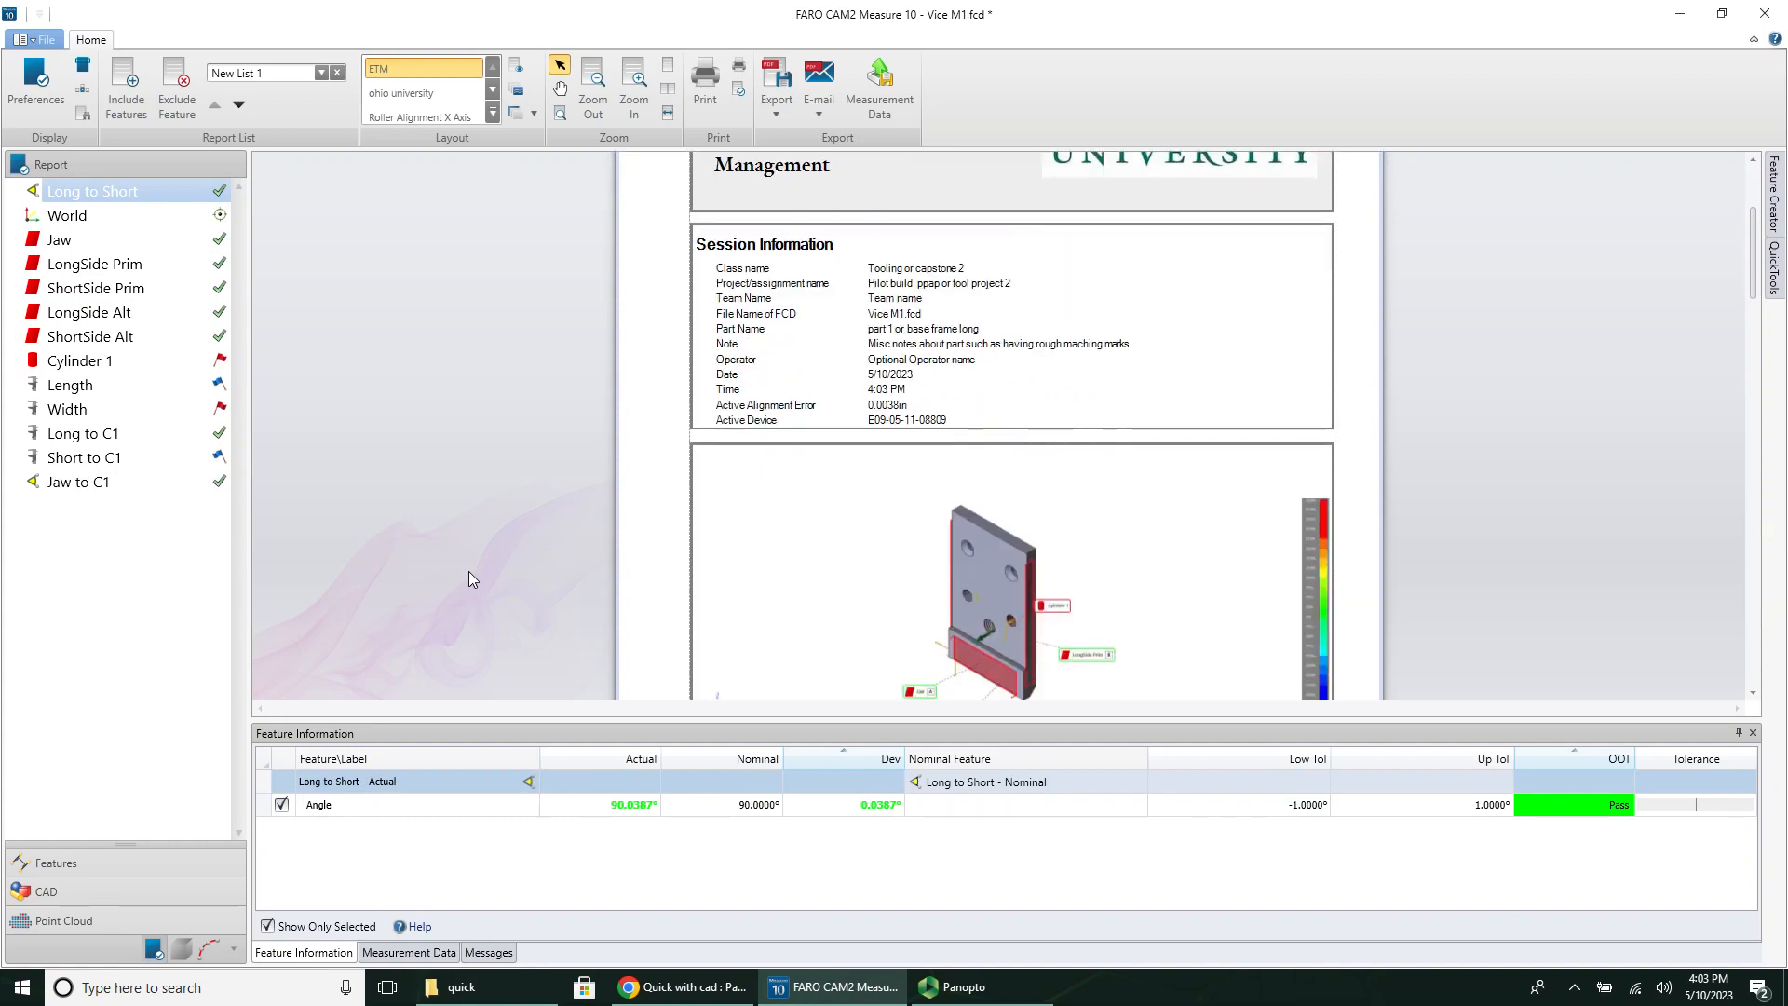
pyautogui.scroll(-3)
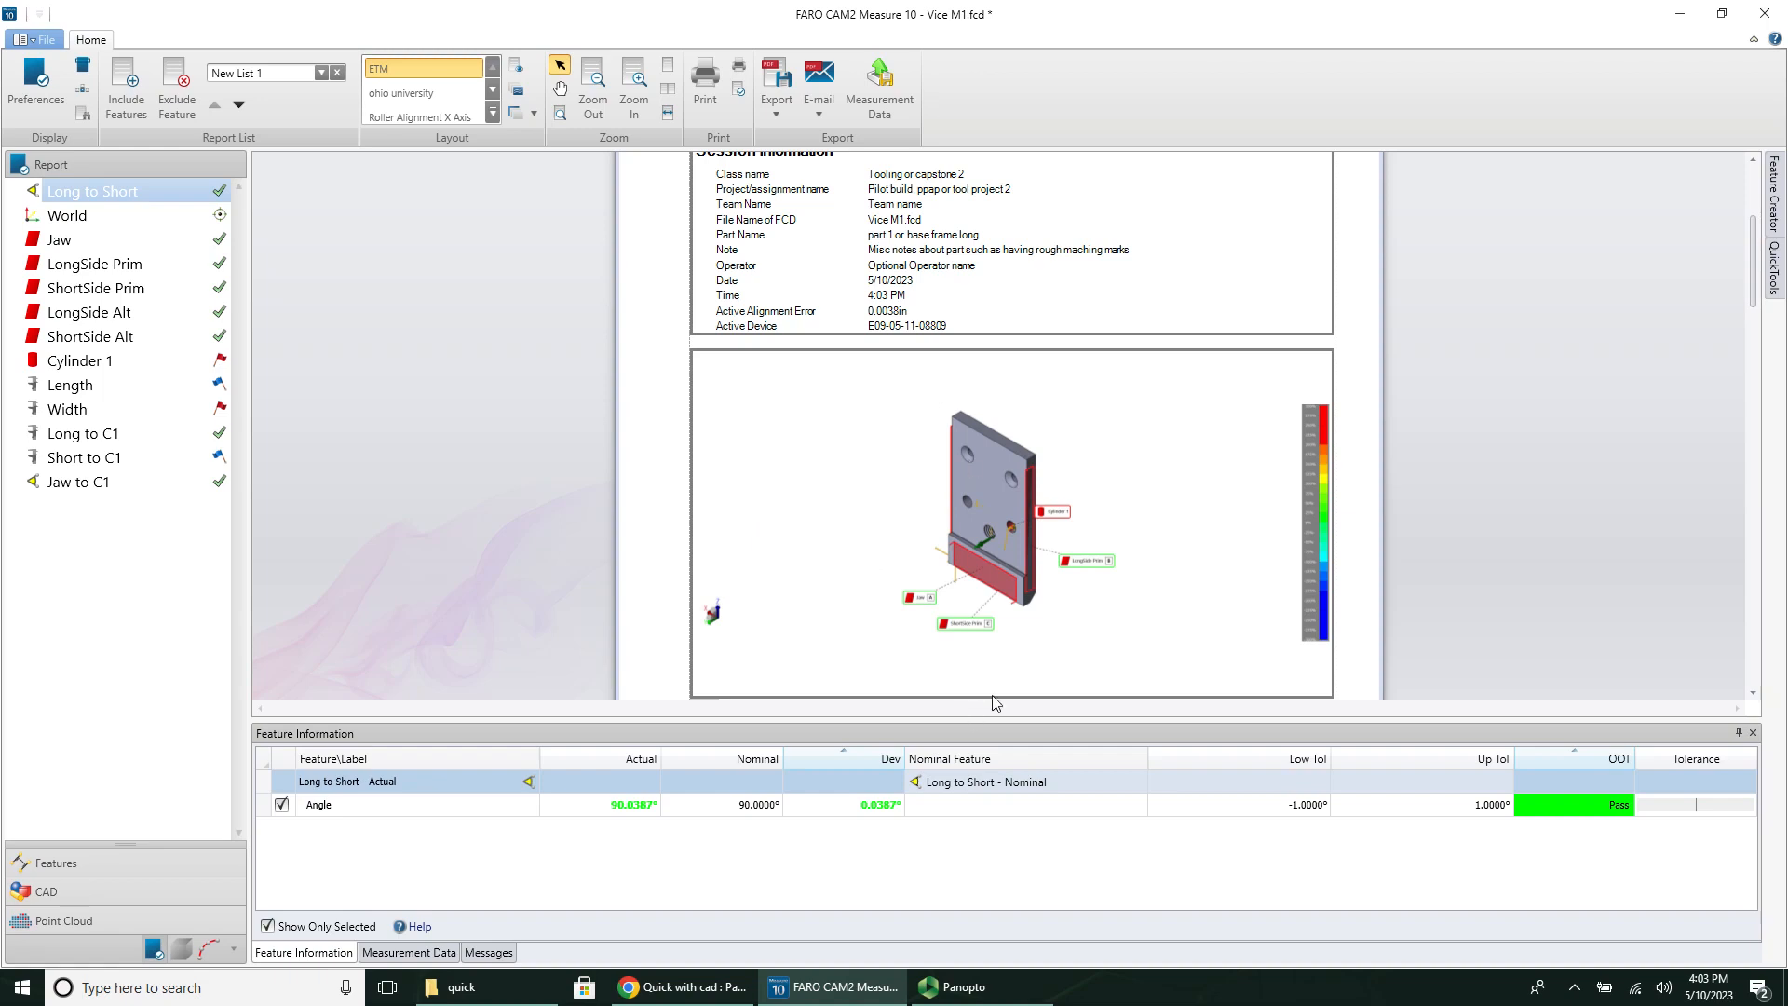
pyautogui.moveTo(961, 690)
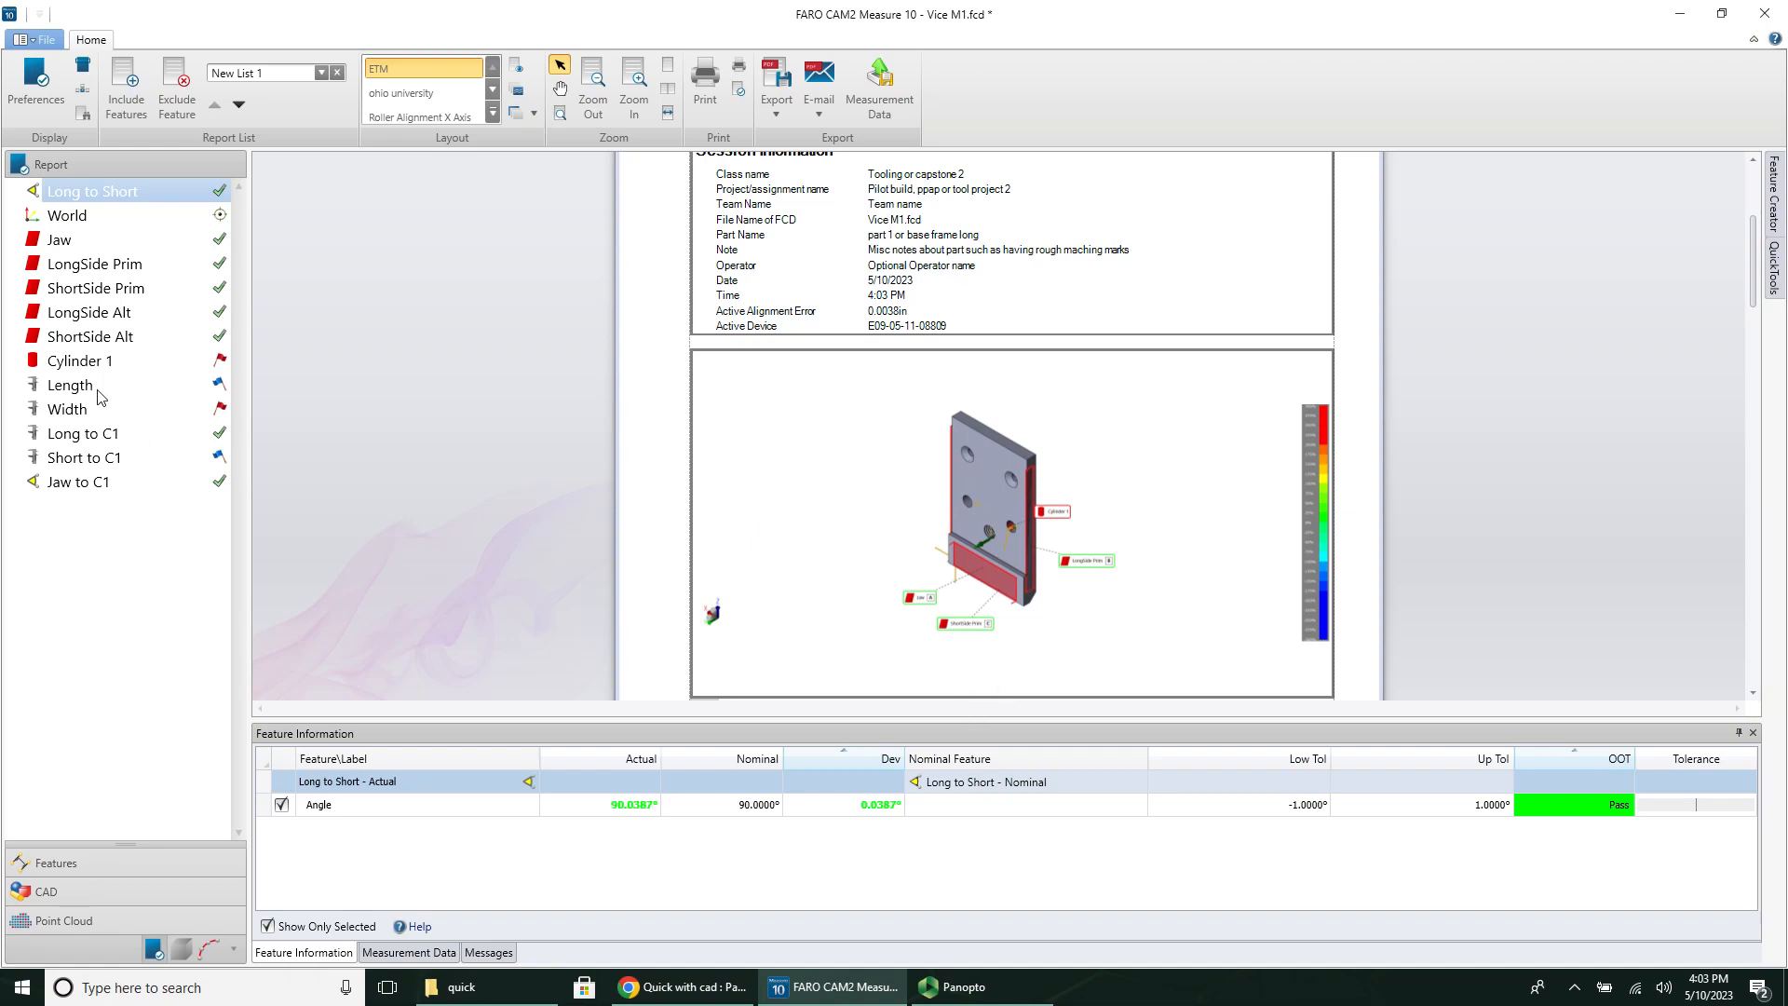
pyautogui.click(70, 384)
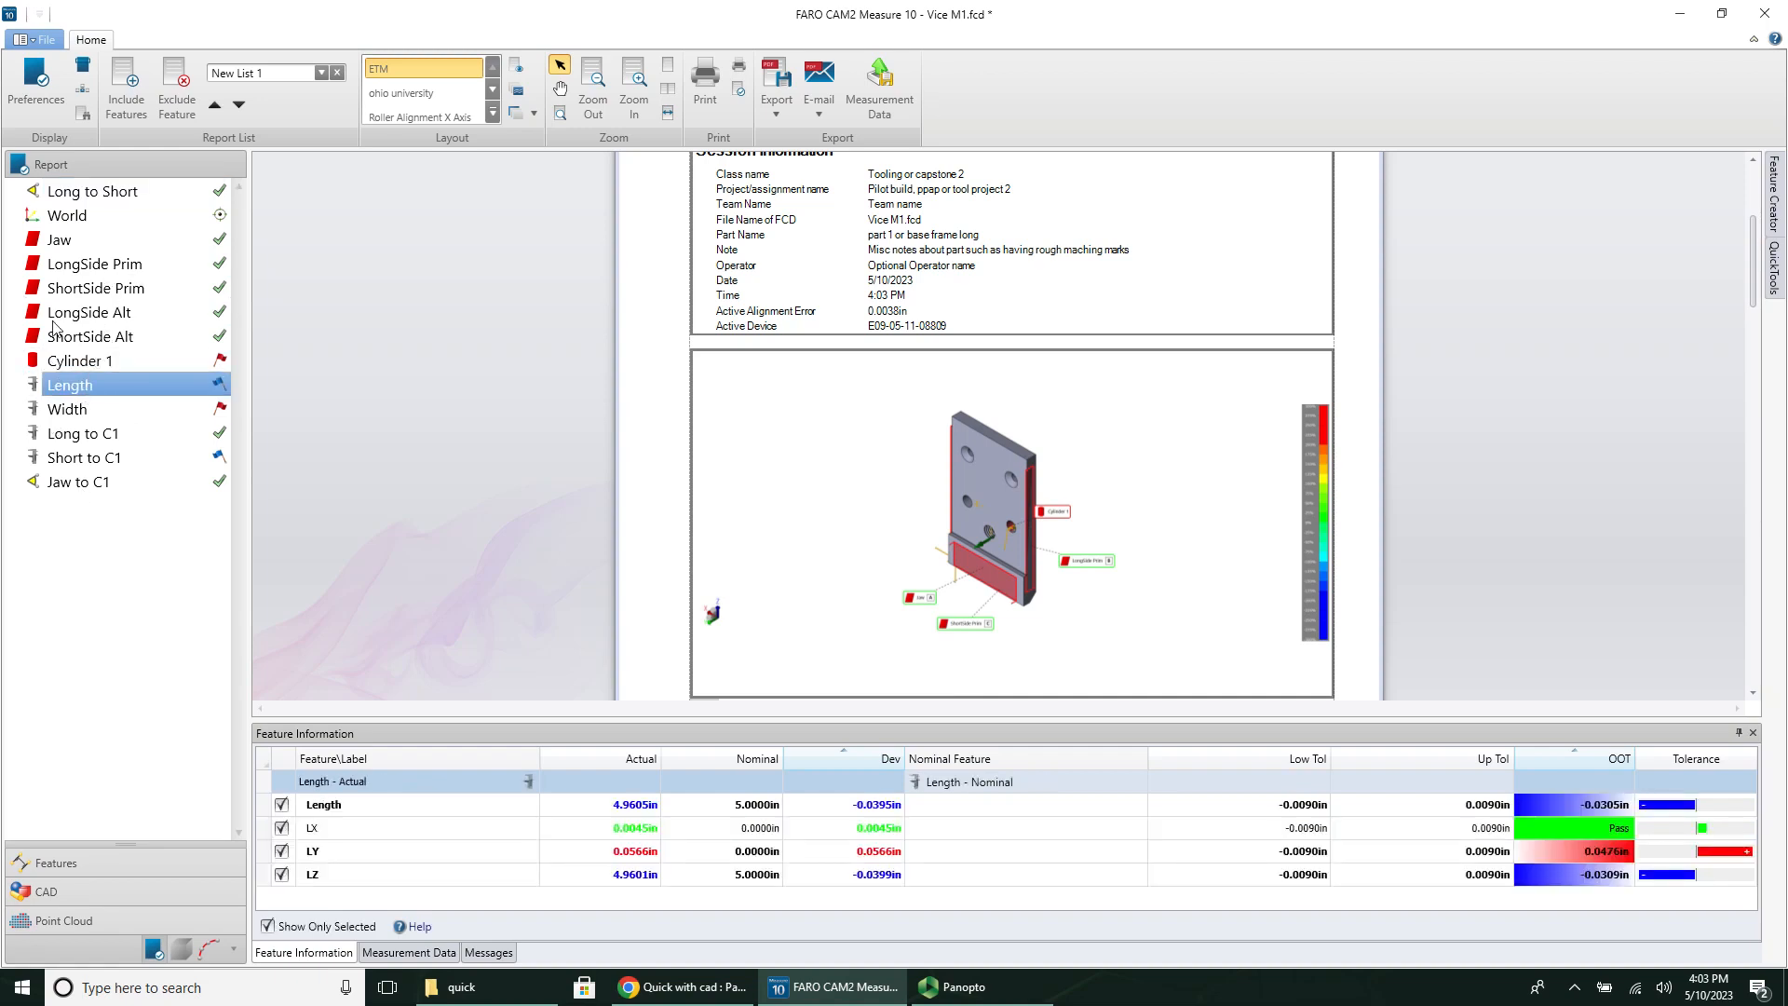
pyautogui.scroll(3)
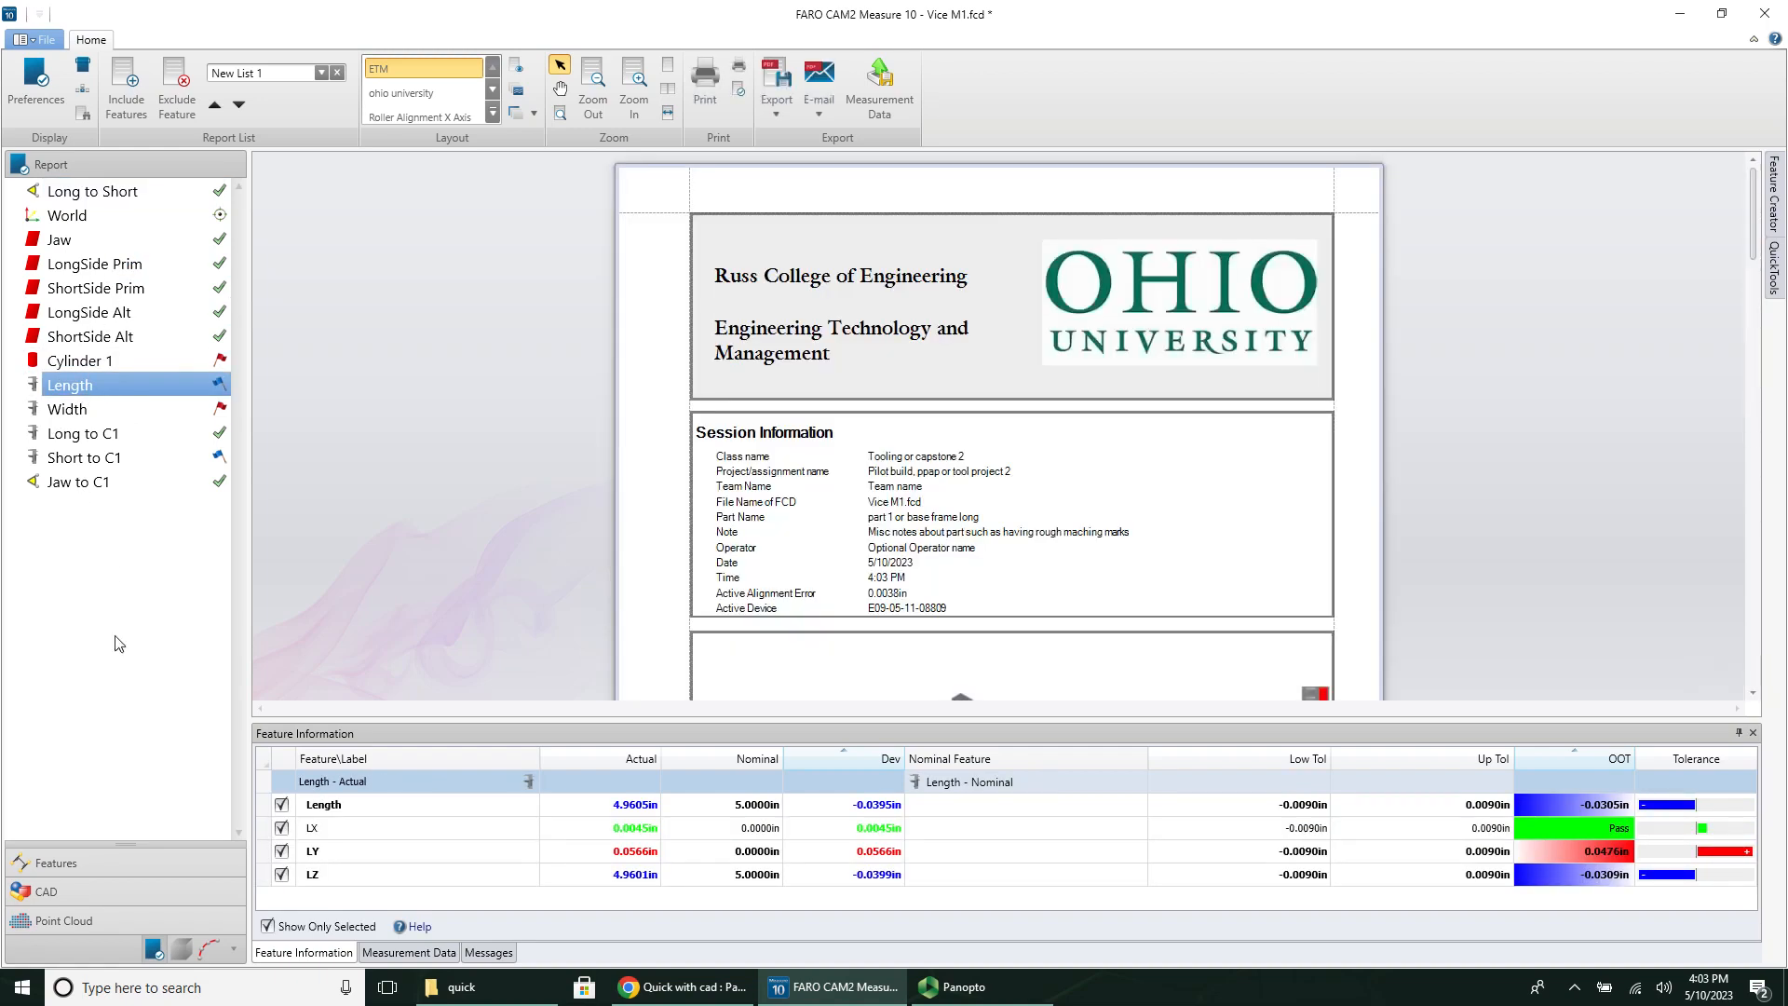
# Step: Create a new feature group named 'alt view' in the feature list
pyautogui.click(55, 863)
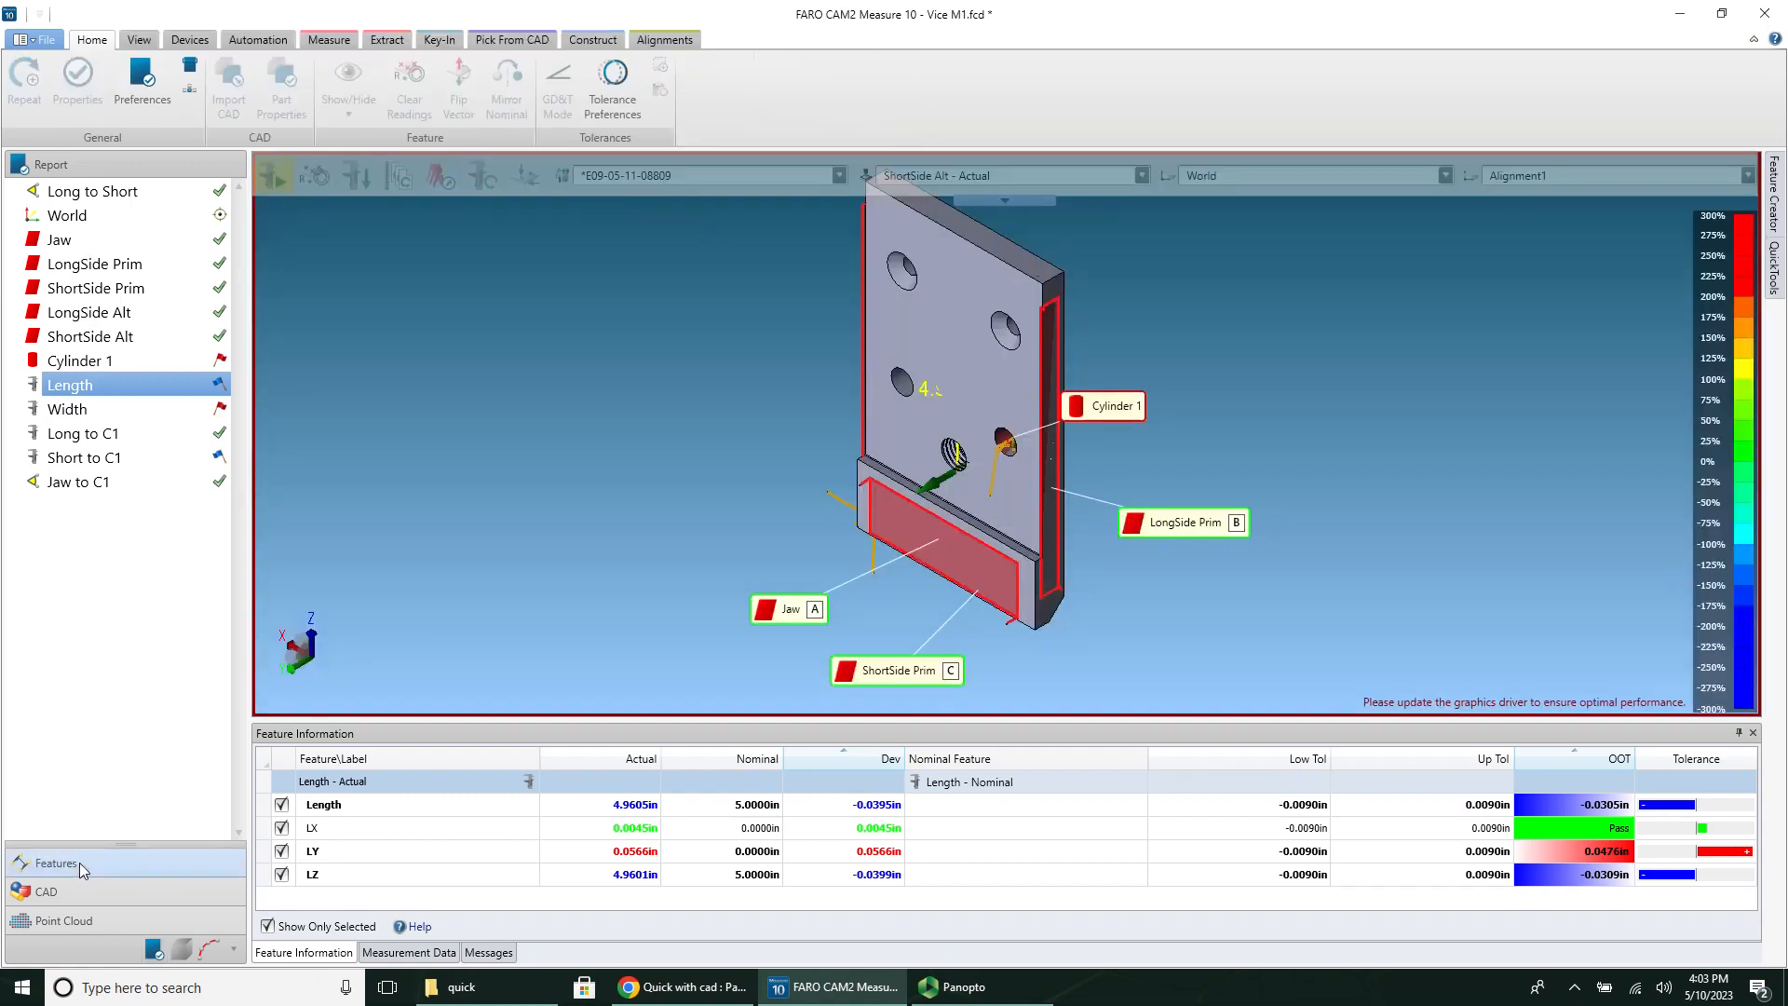
pyautogui.click(55, 862)
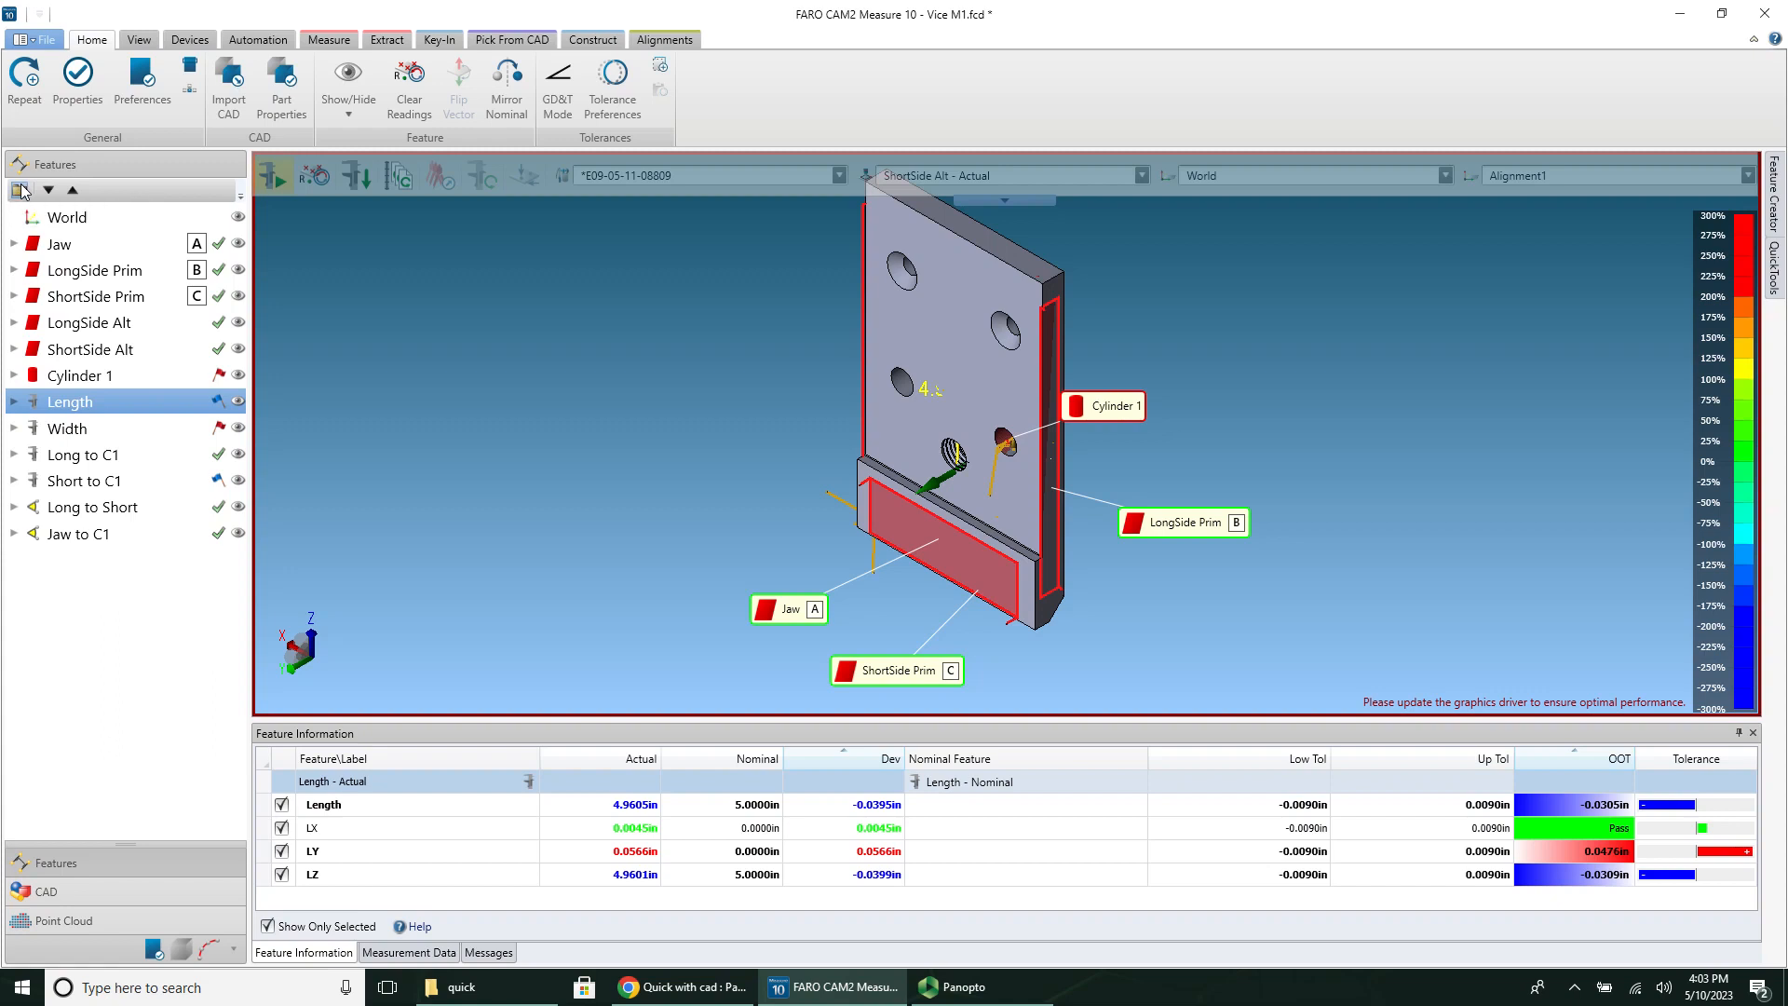
pyautogui.click(20, 189)
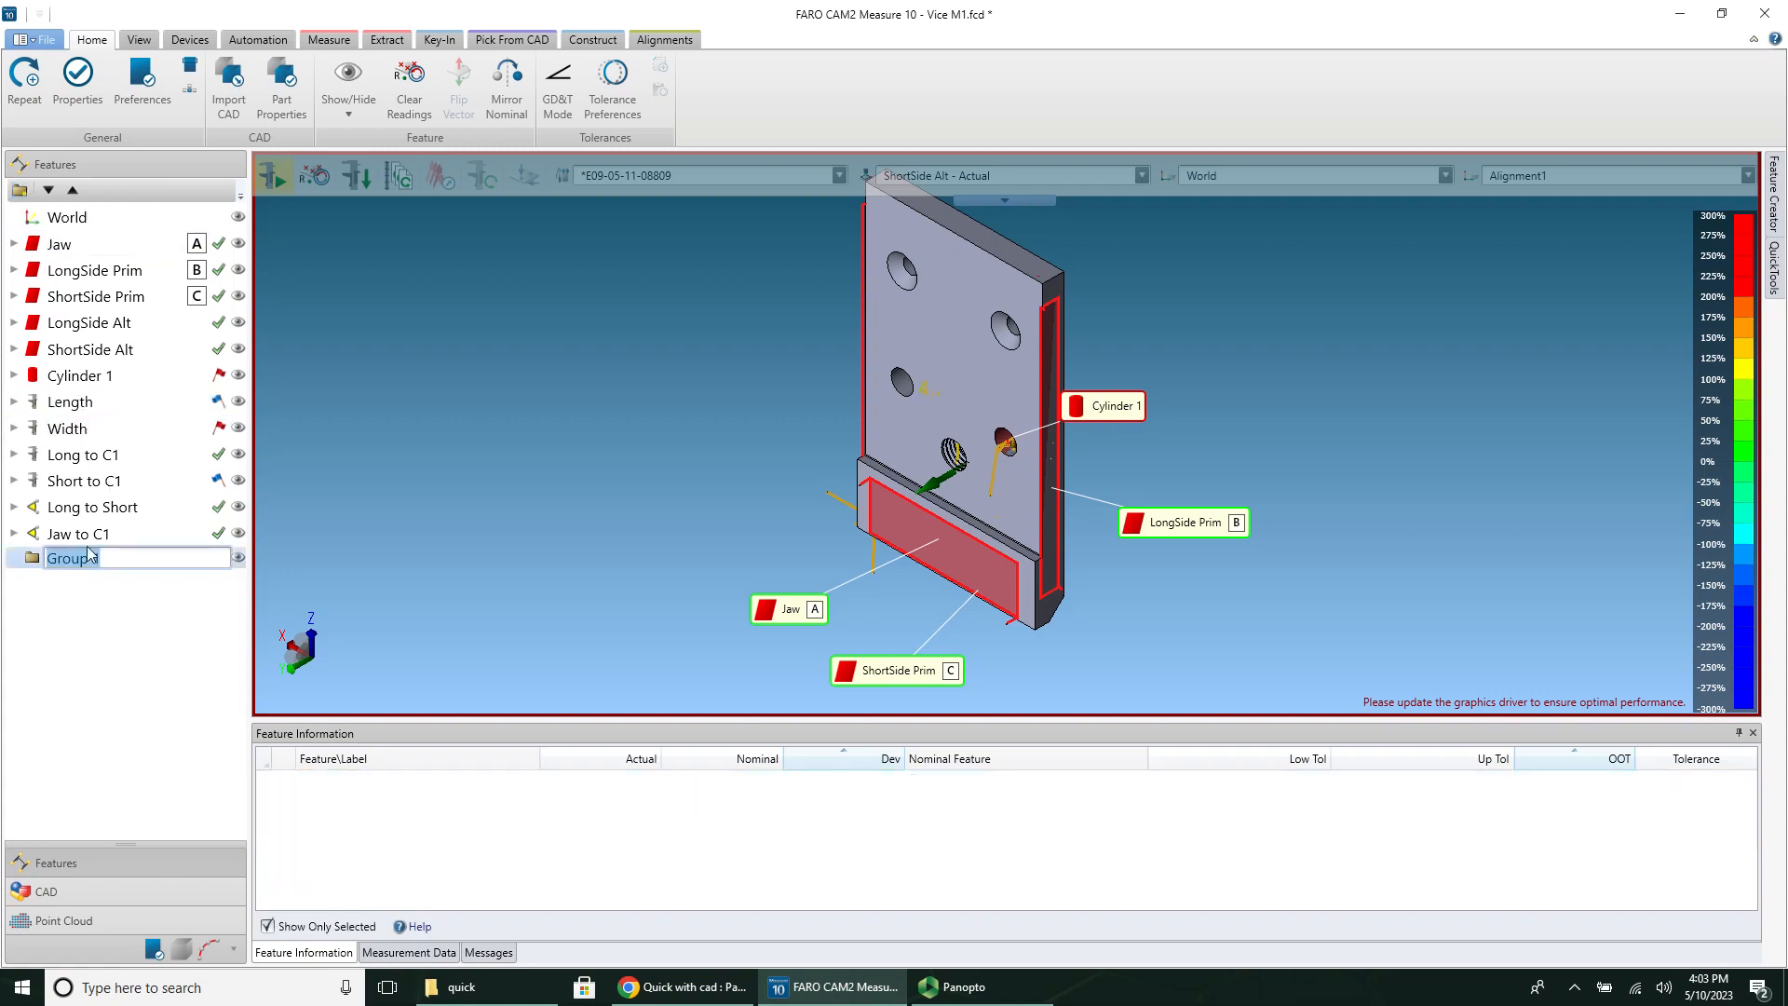
pyautogui.write('alt view')
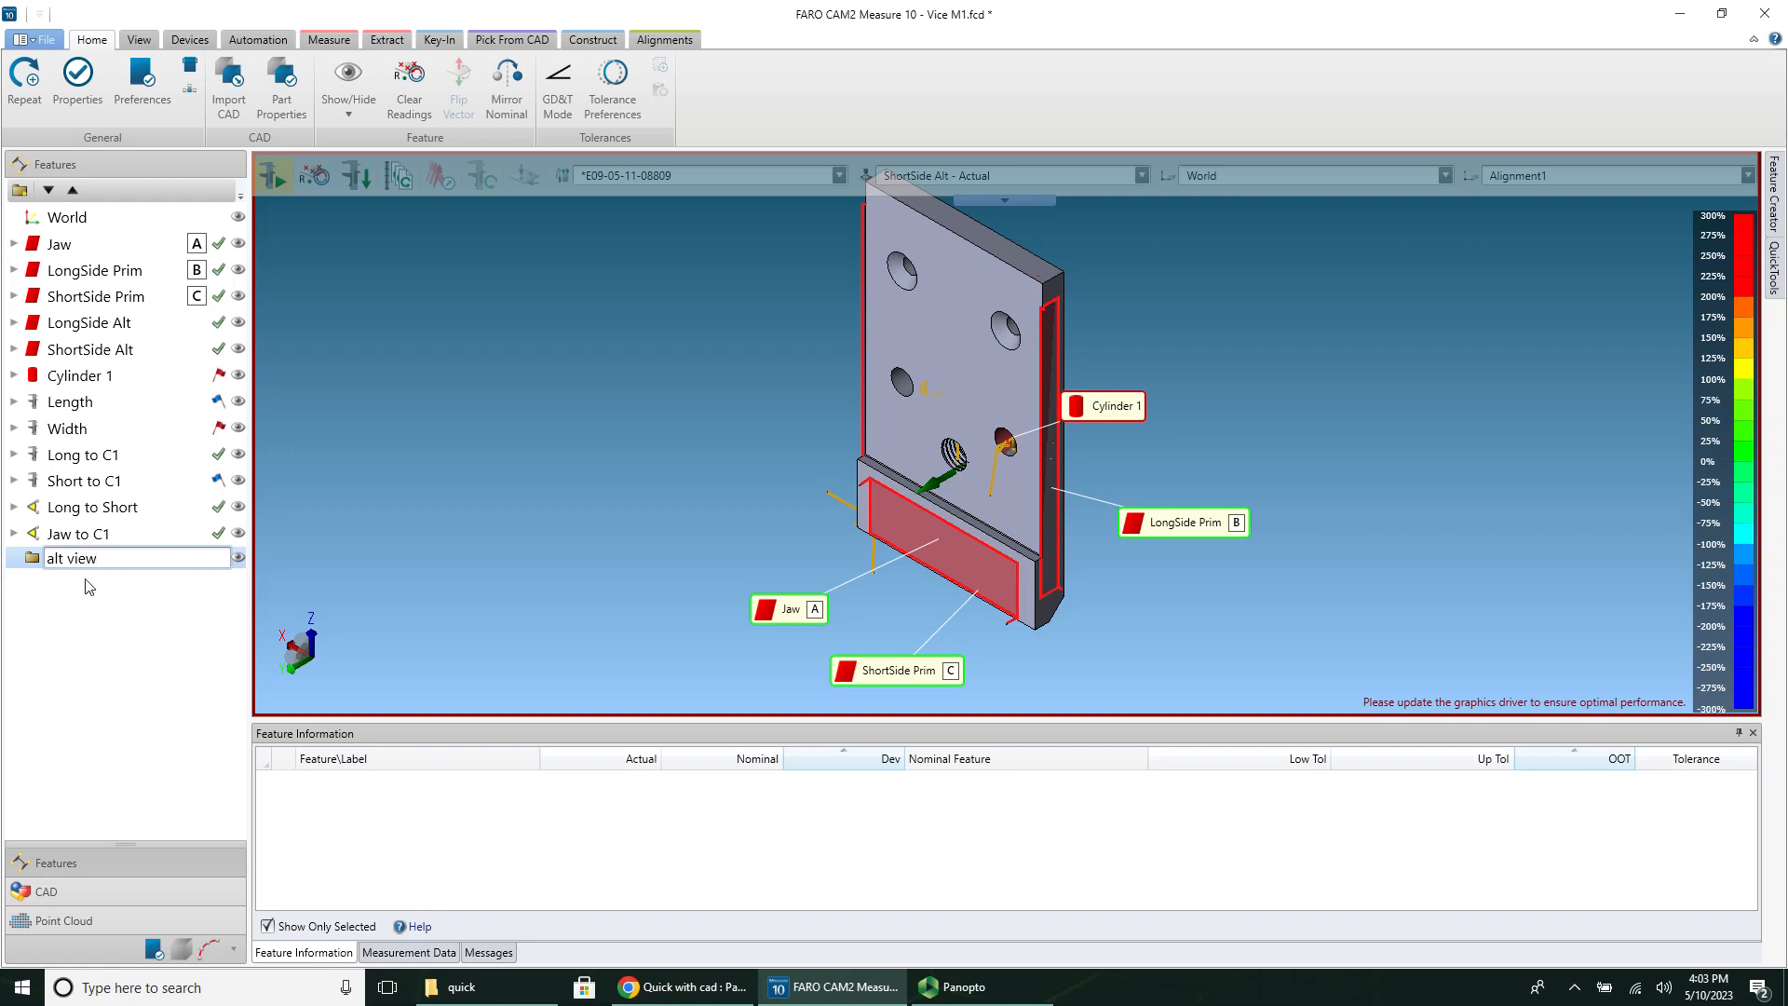
# Step: Capture the rotated part orientation into the alt view group
pyautogui.rightClick(71, 558)
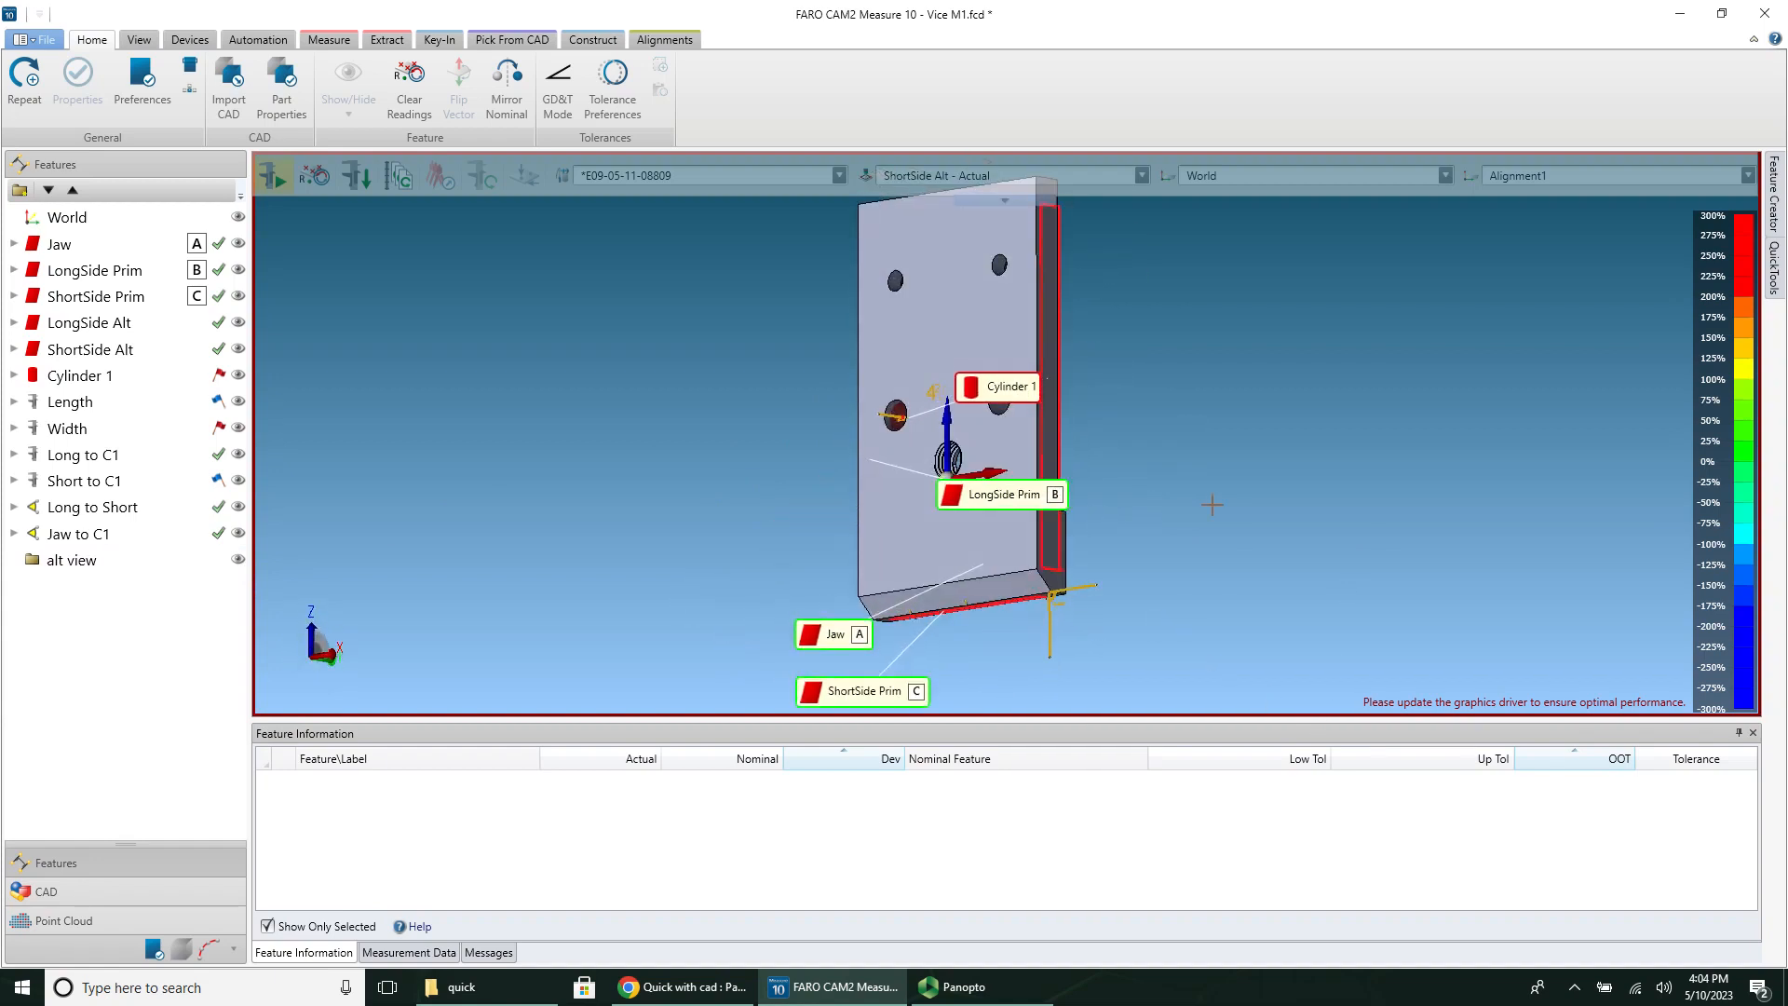
pyautogui.click(69, 560)
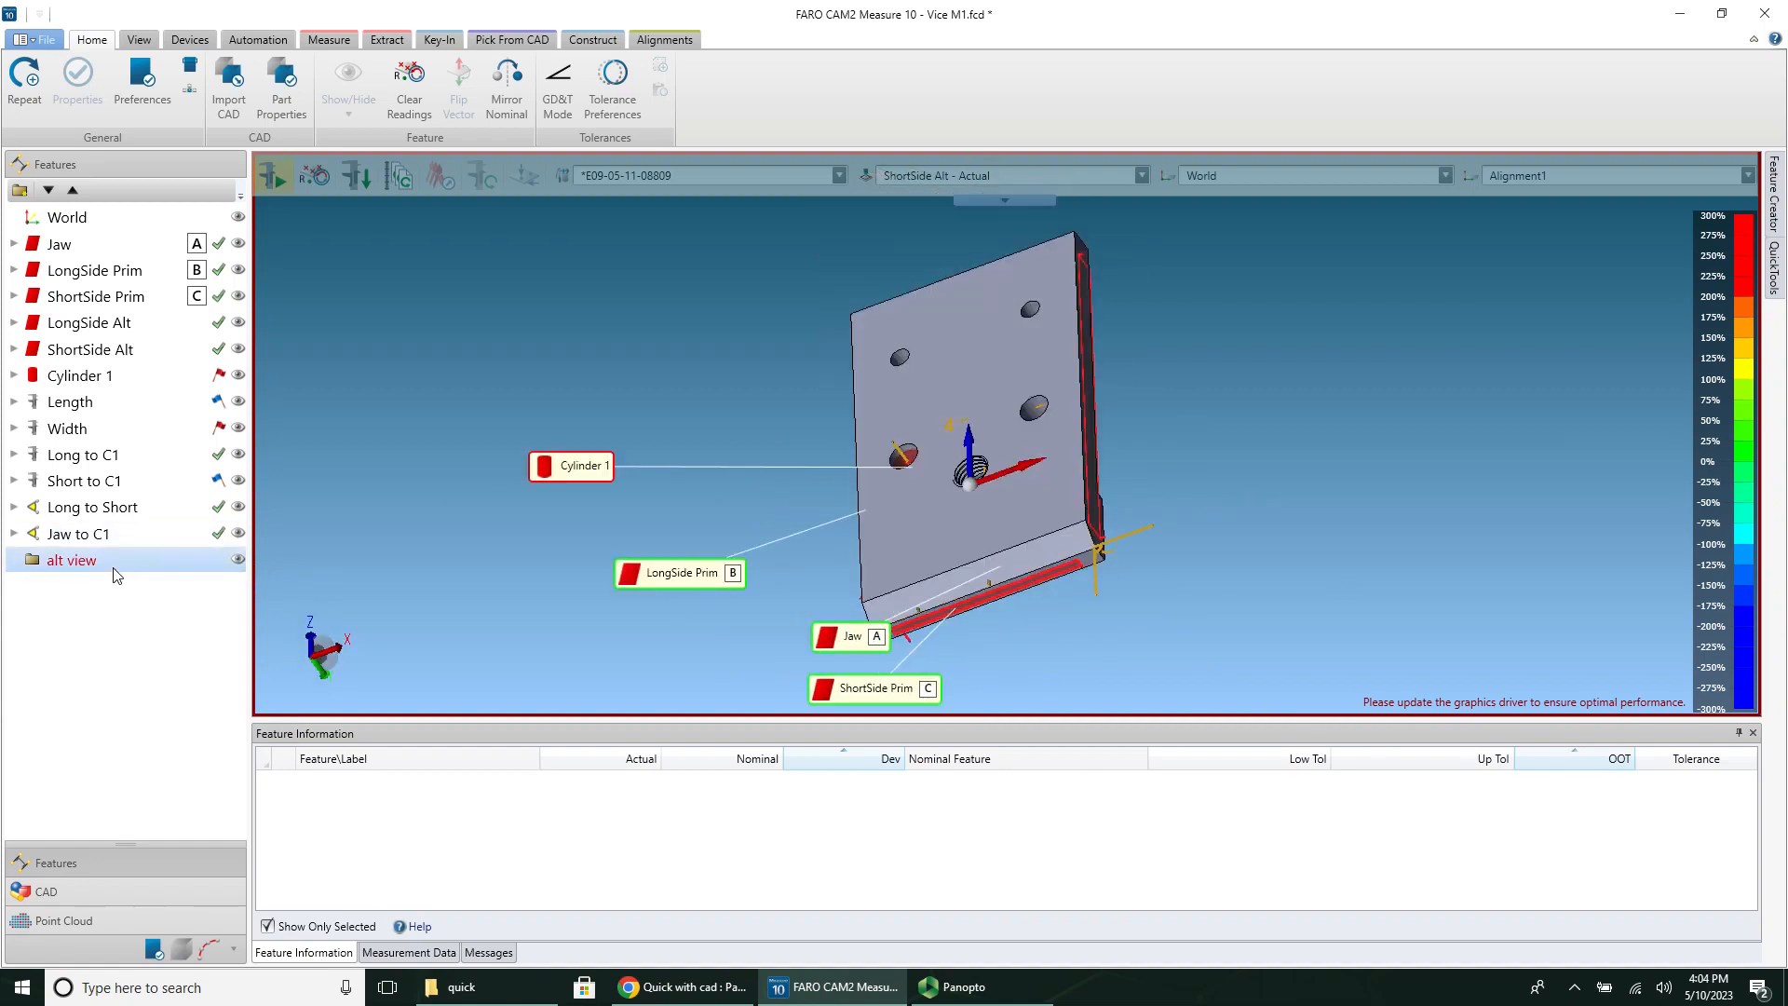
pyautogui.rightClick(71, 559)
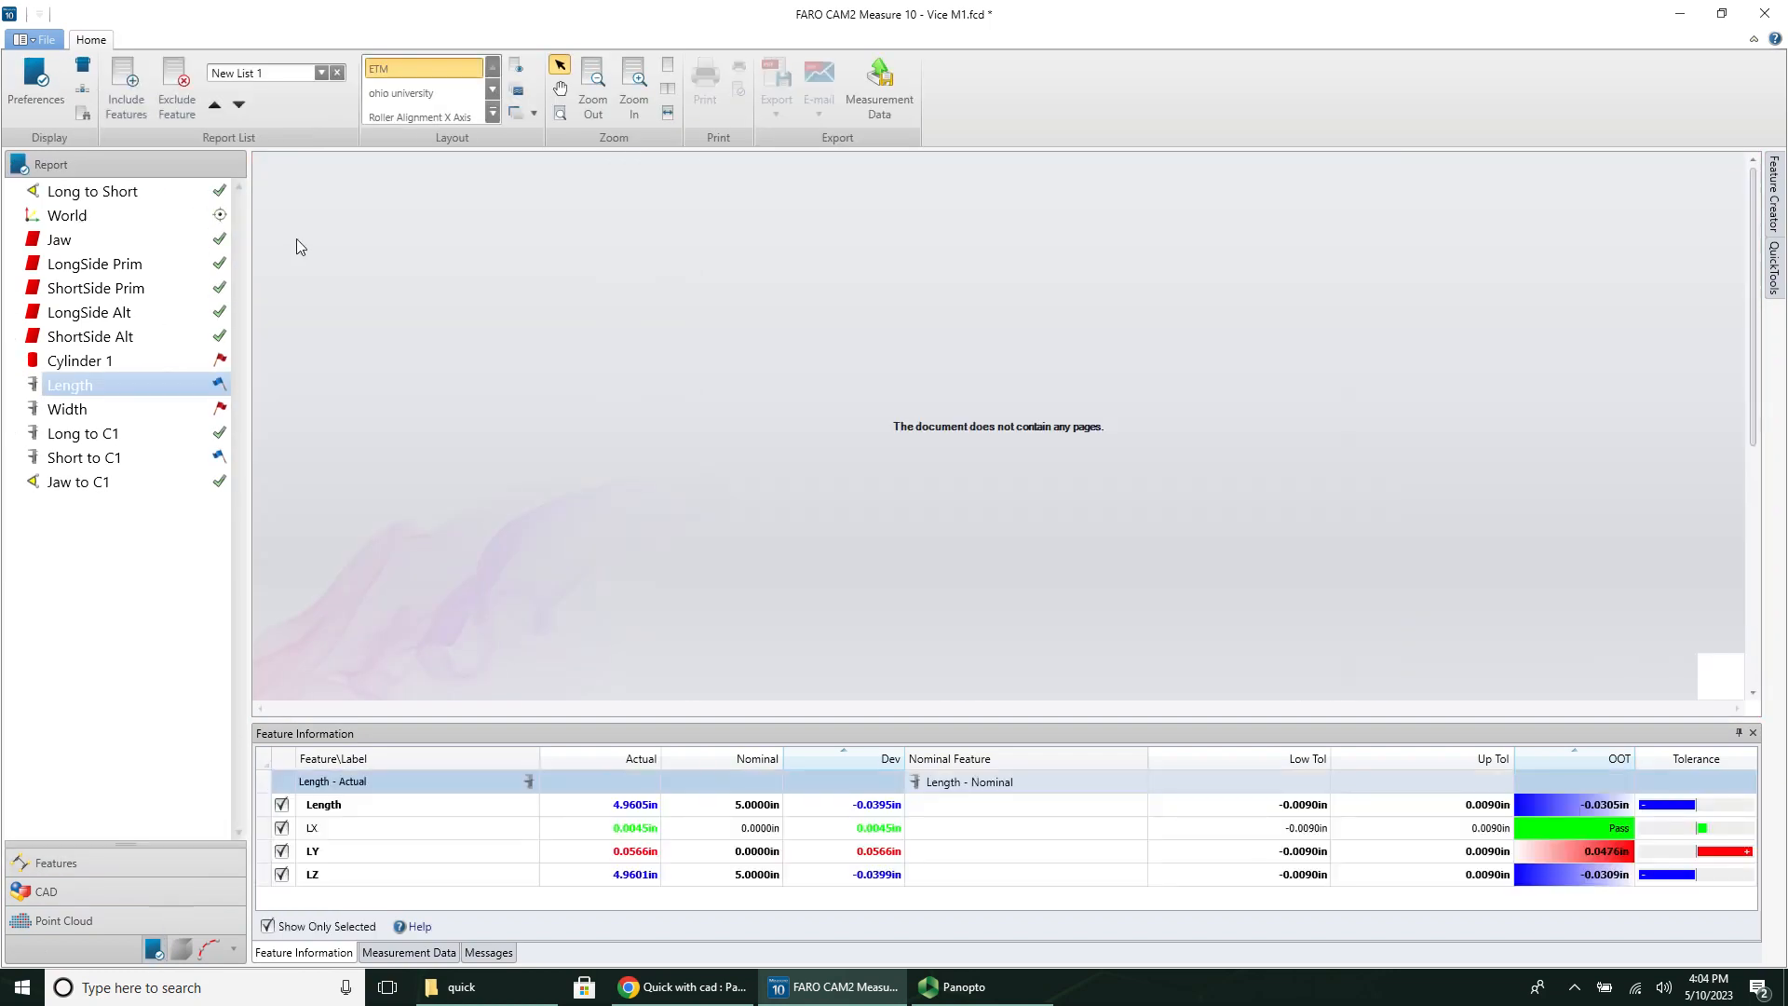
# Step: Move alt view to the top of the report list and scroll to its page
pyautogui.click(125, 86)
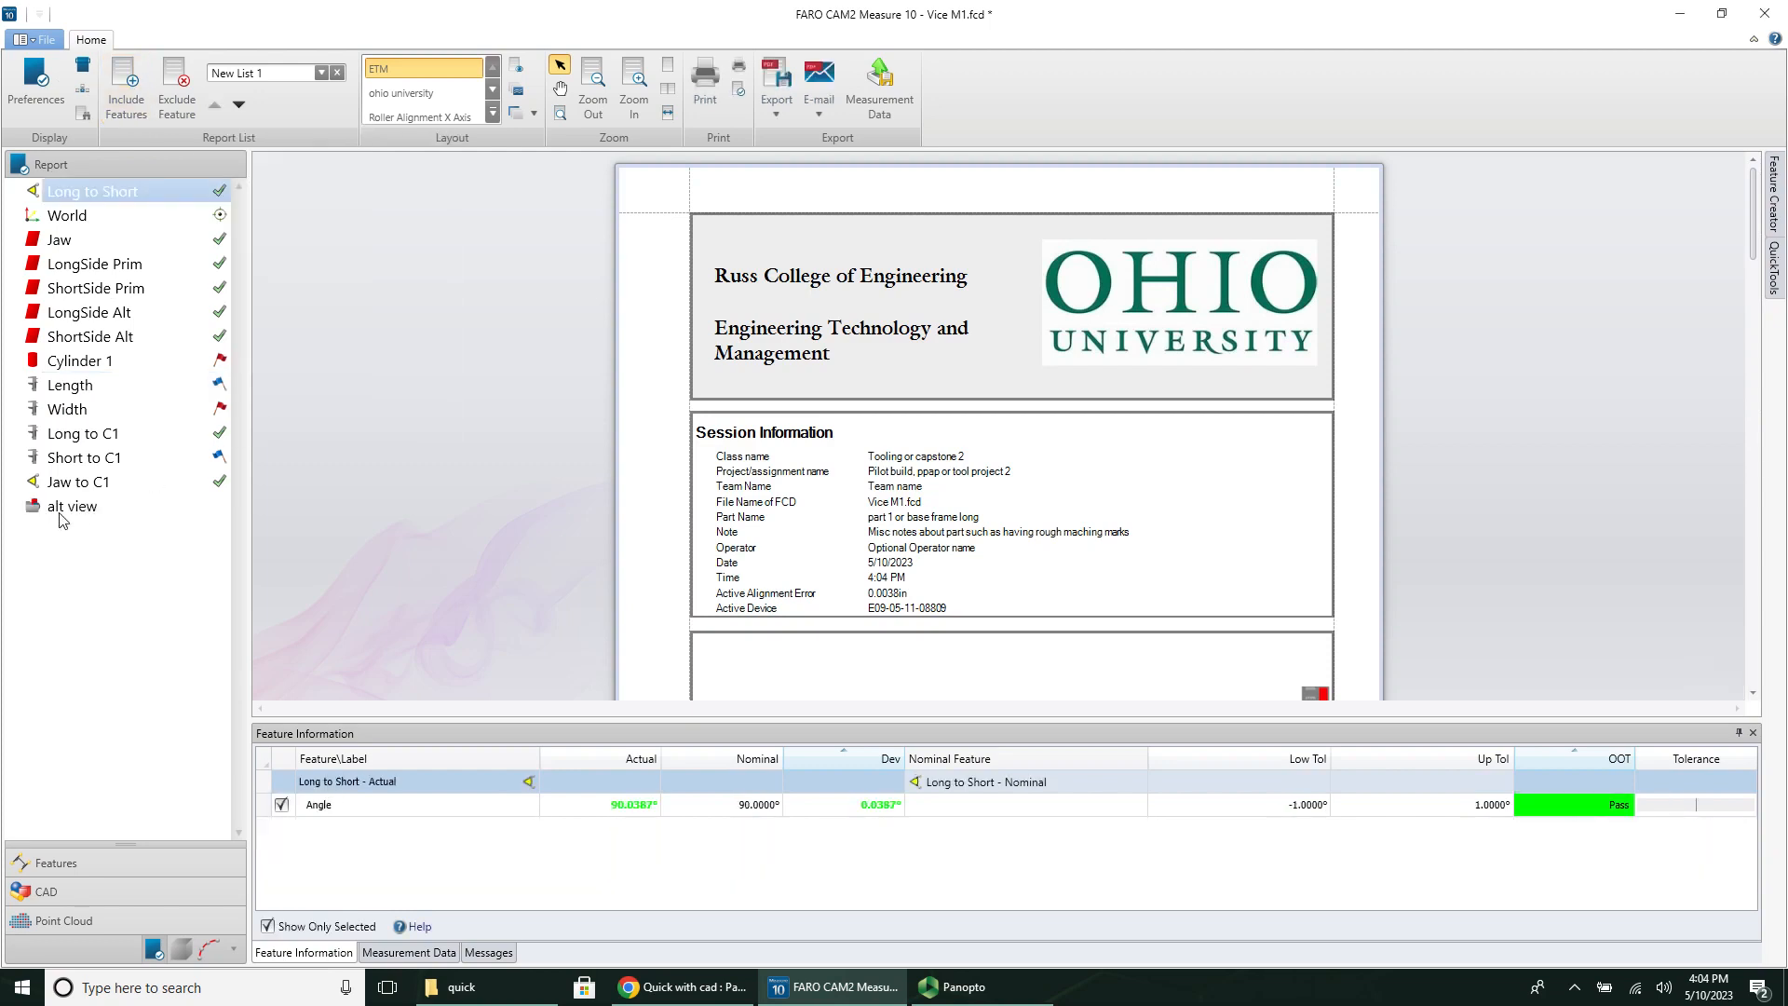
pyautogui.click(73, 505)
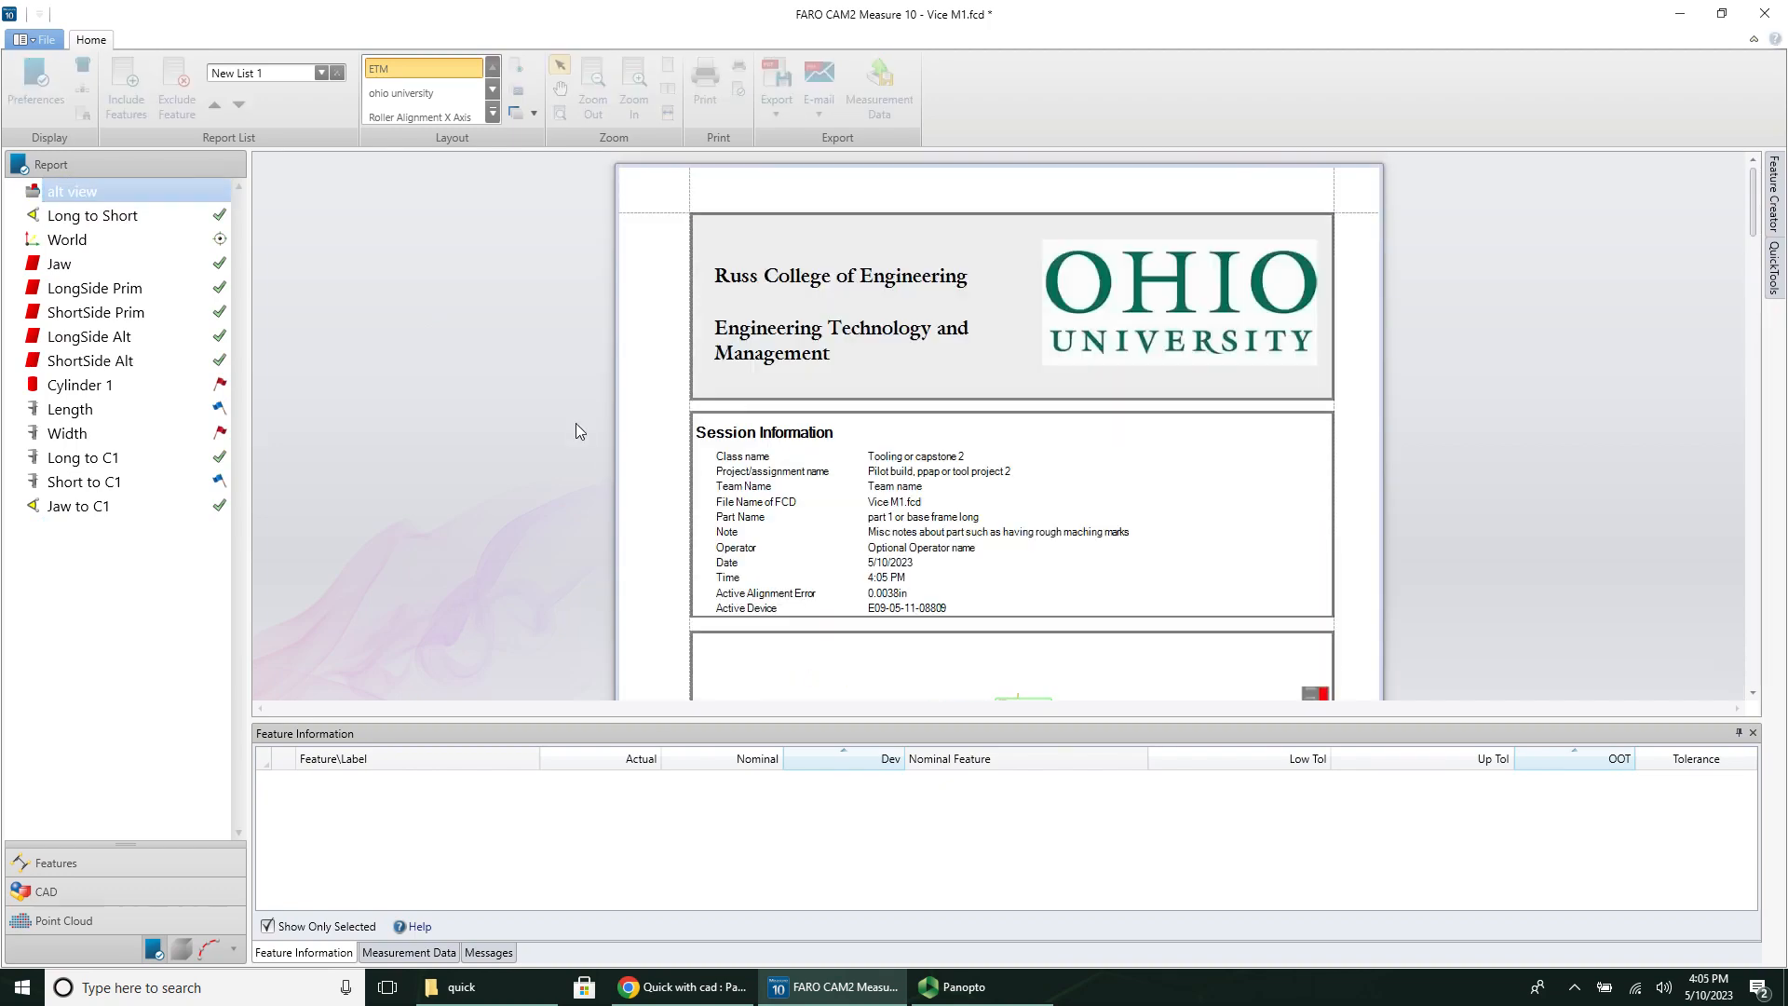
pyautogui.scroll(-3)
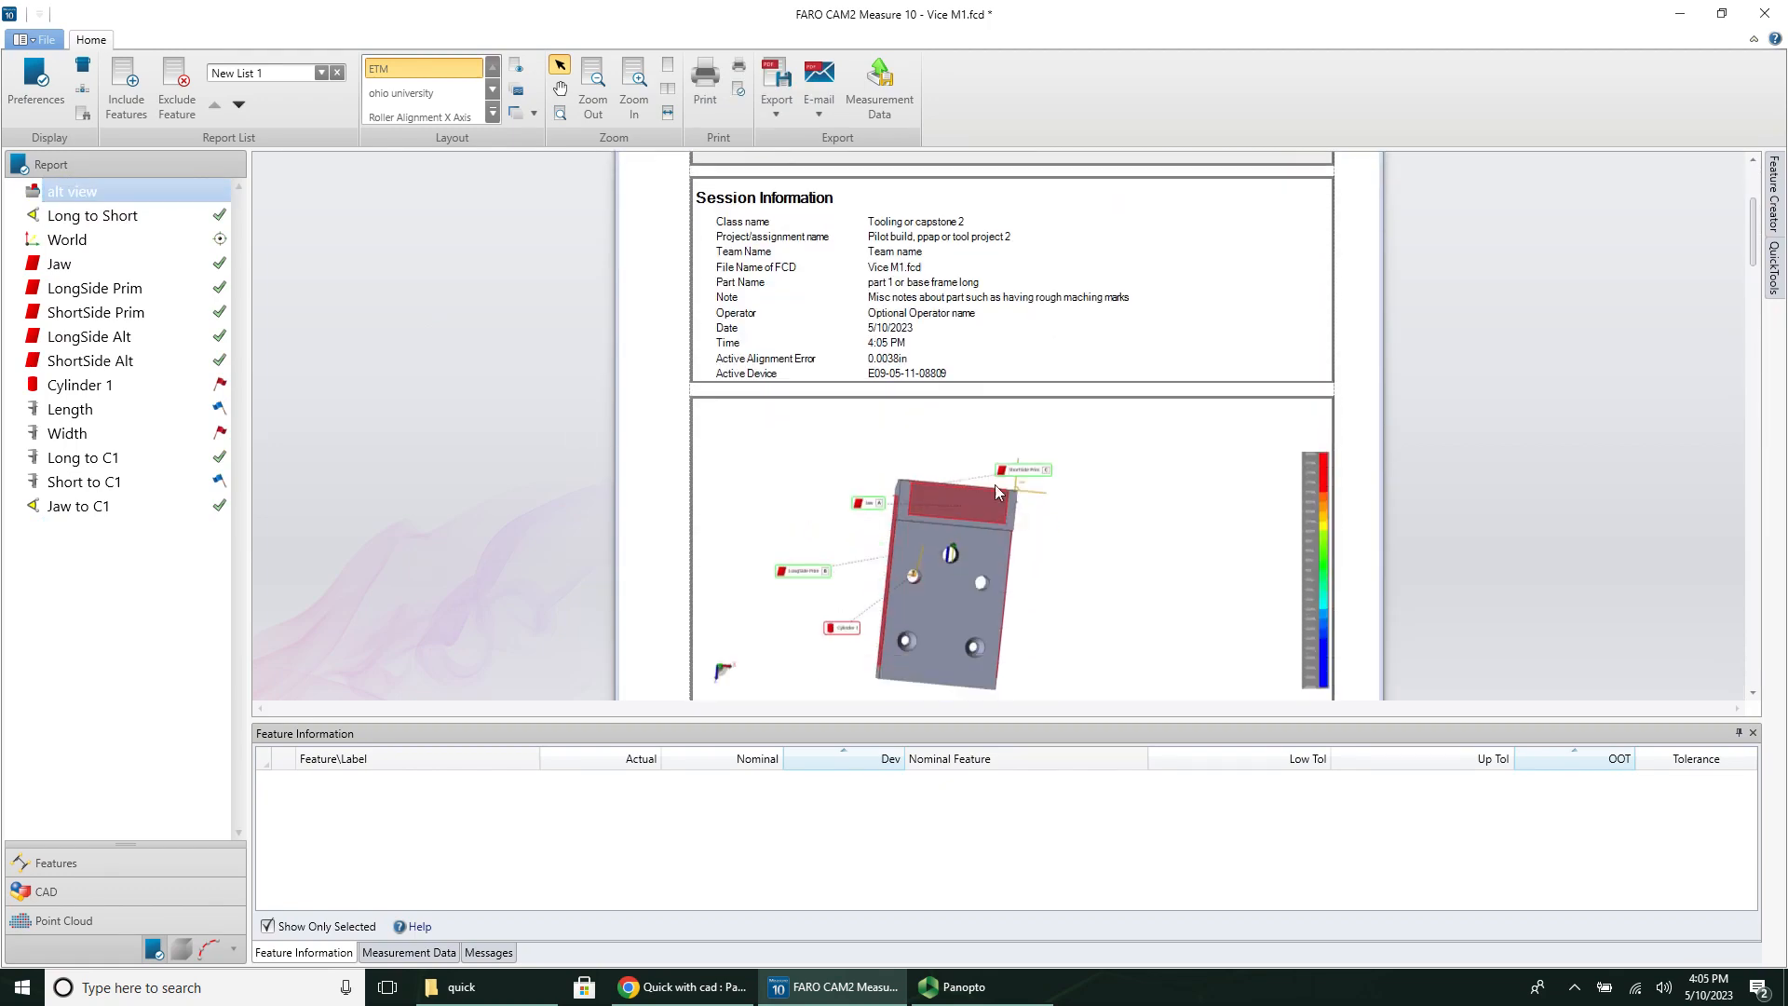
pyautogui.moveTo(879, 487)
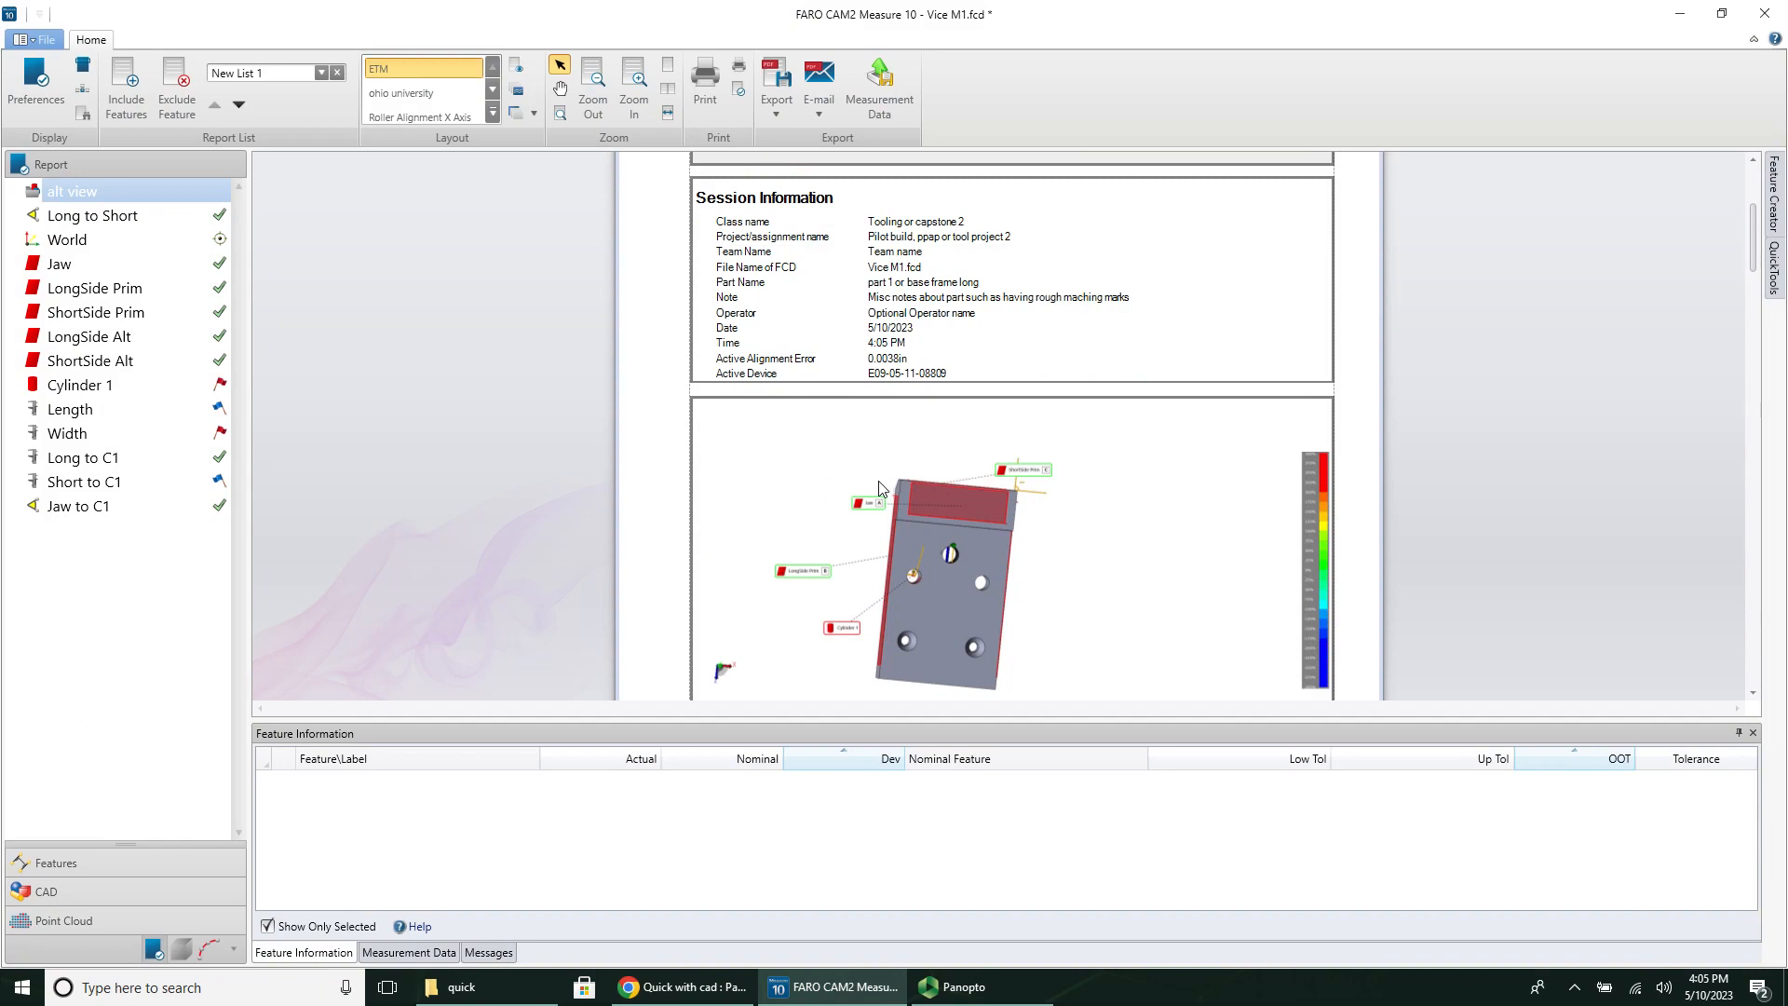
pyautogui.scroll(-3)
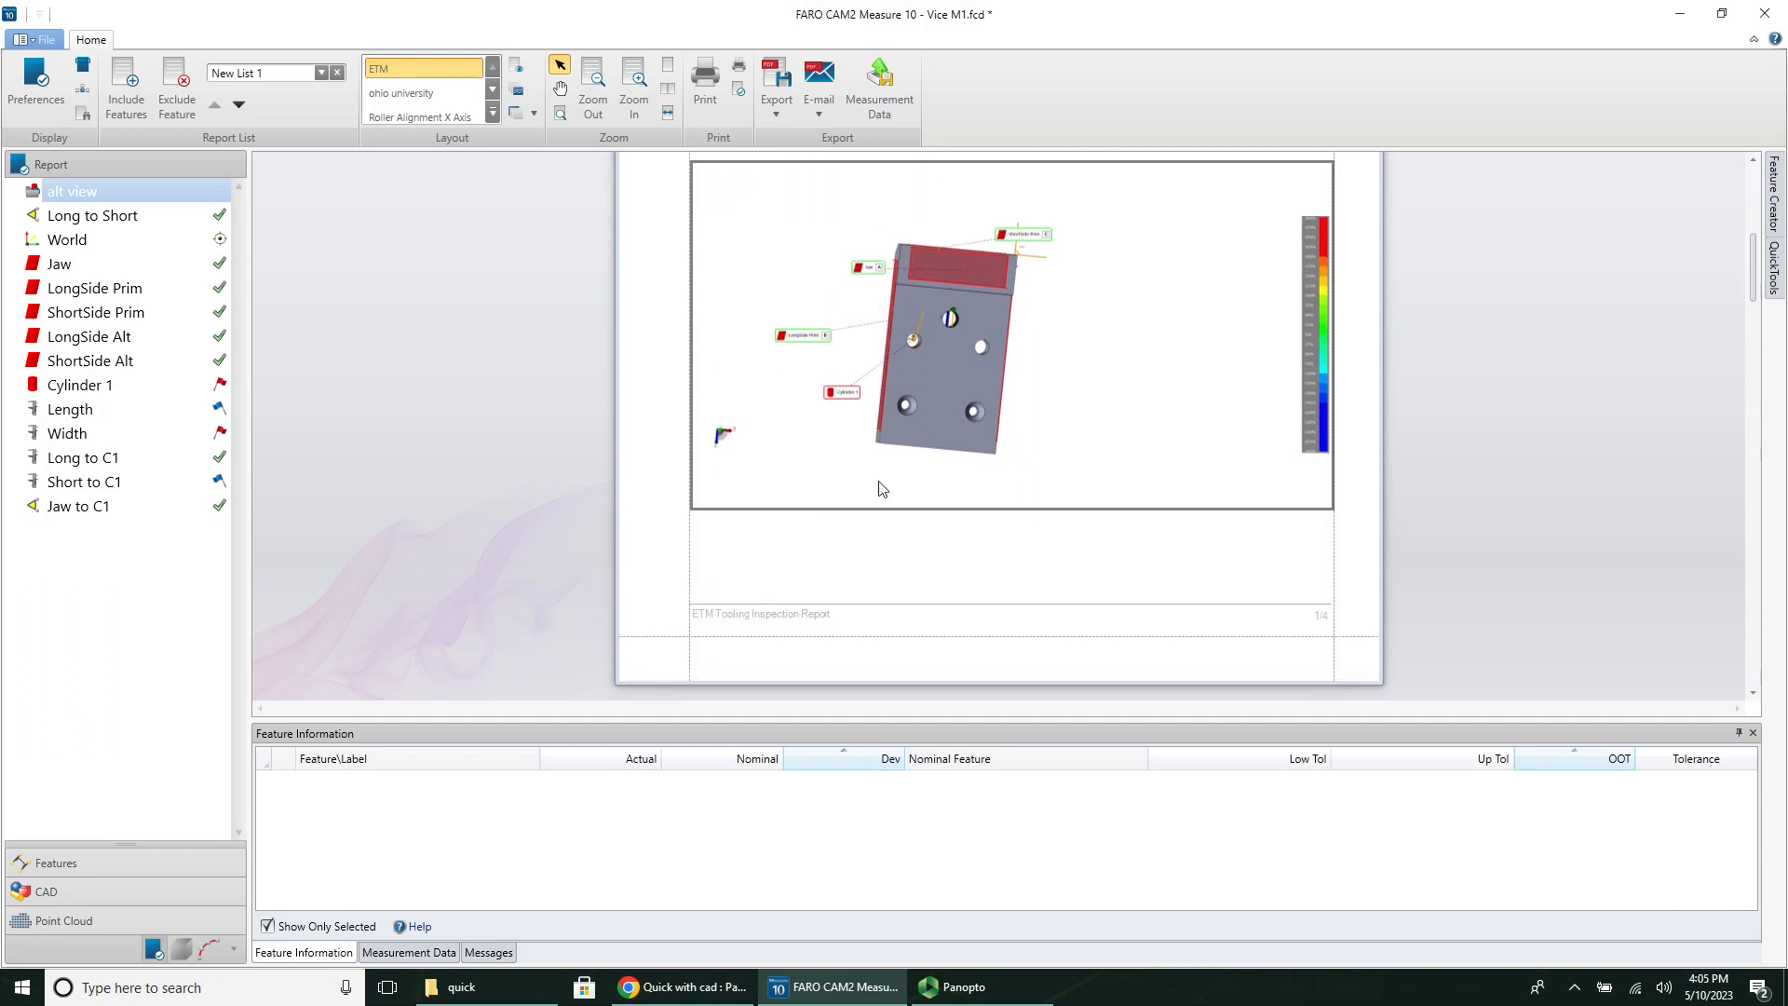
pyautogui.scroll(-3)
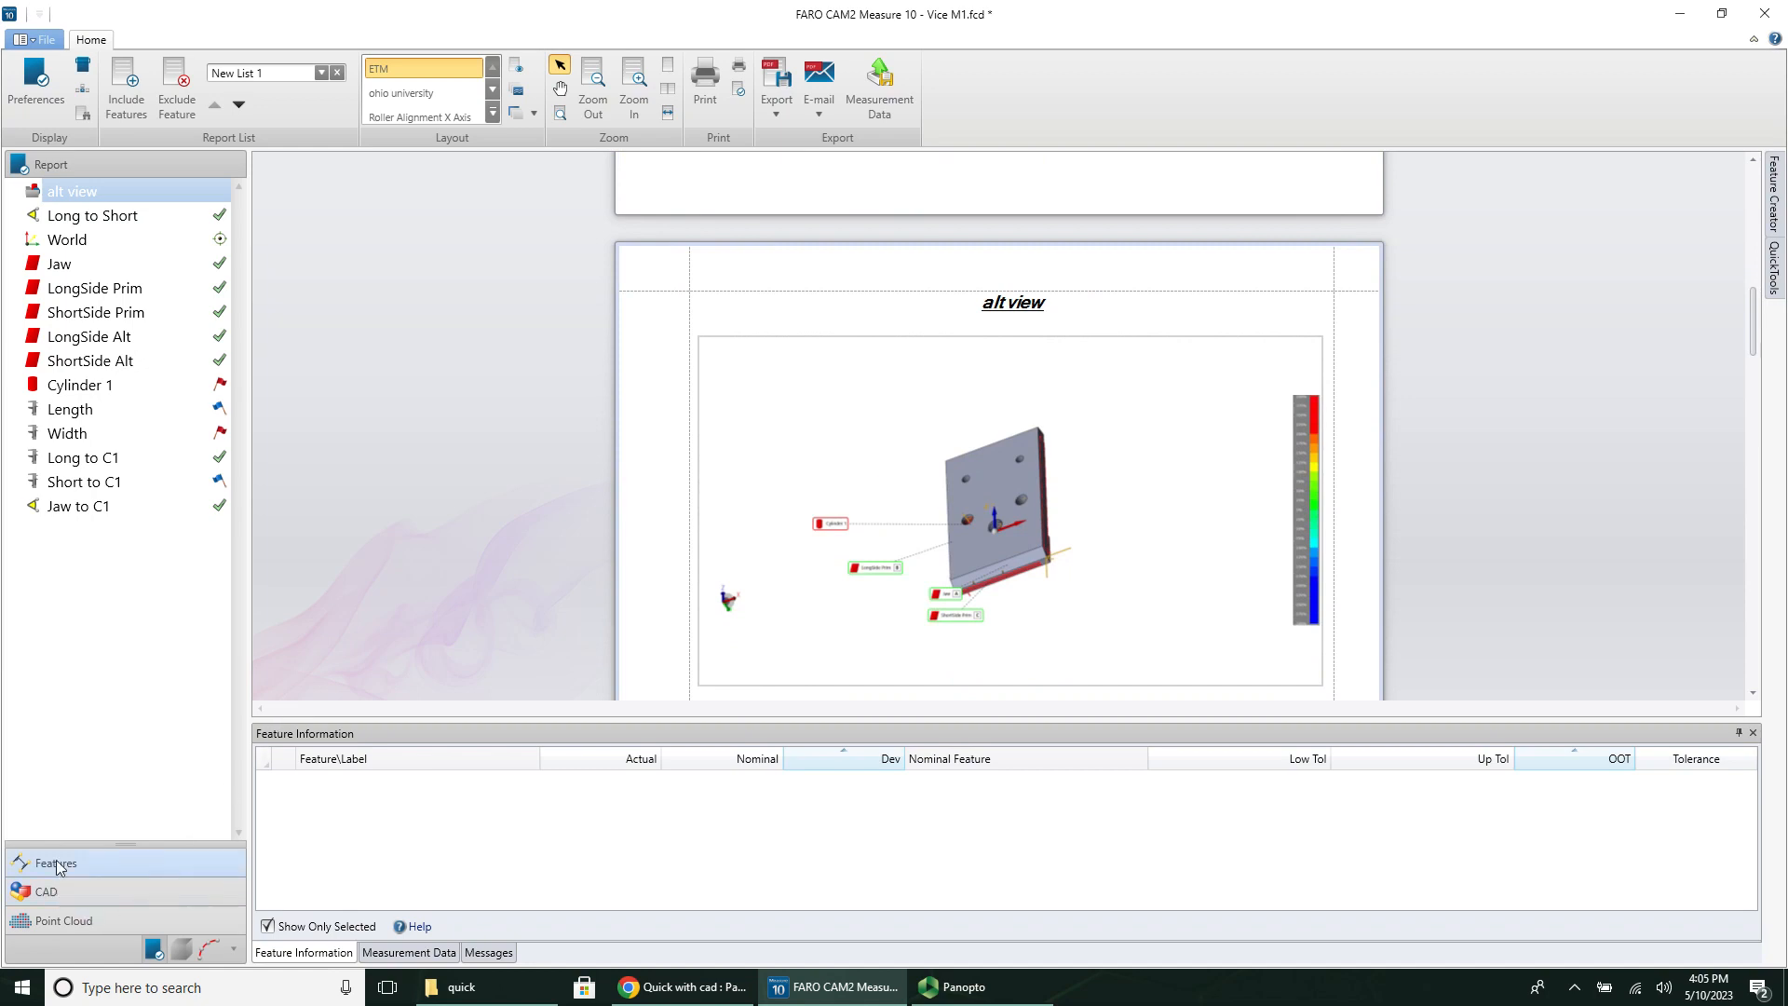
# Step: Recall the view saved with alt view, then open the prim view group's actions
pyautogui.click(51, 863)
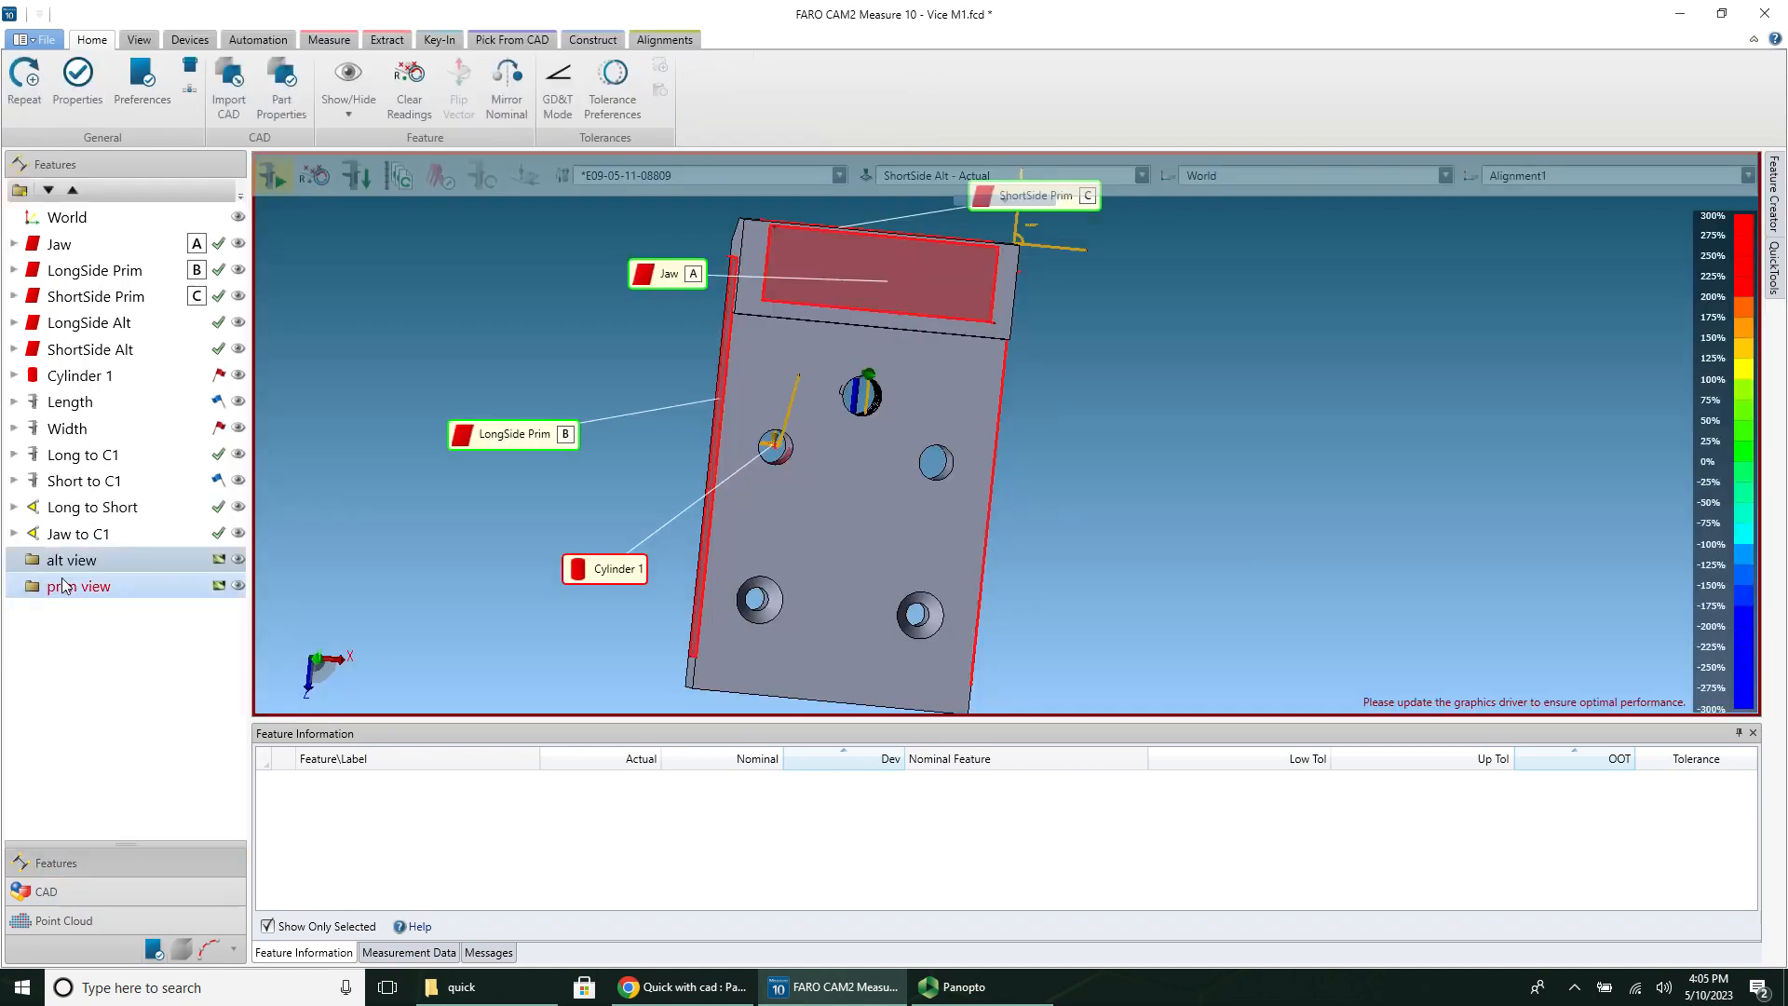
pyautogui.rightClick(71, 559)
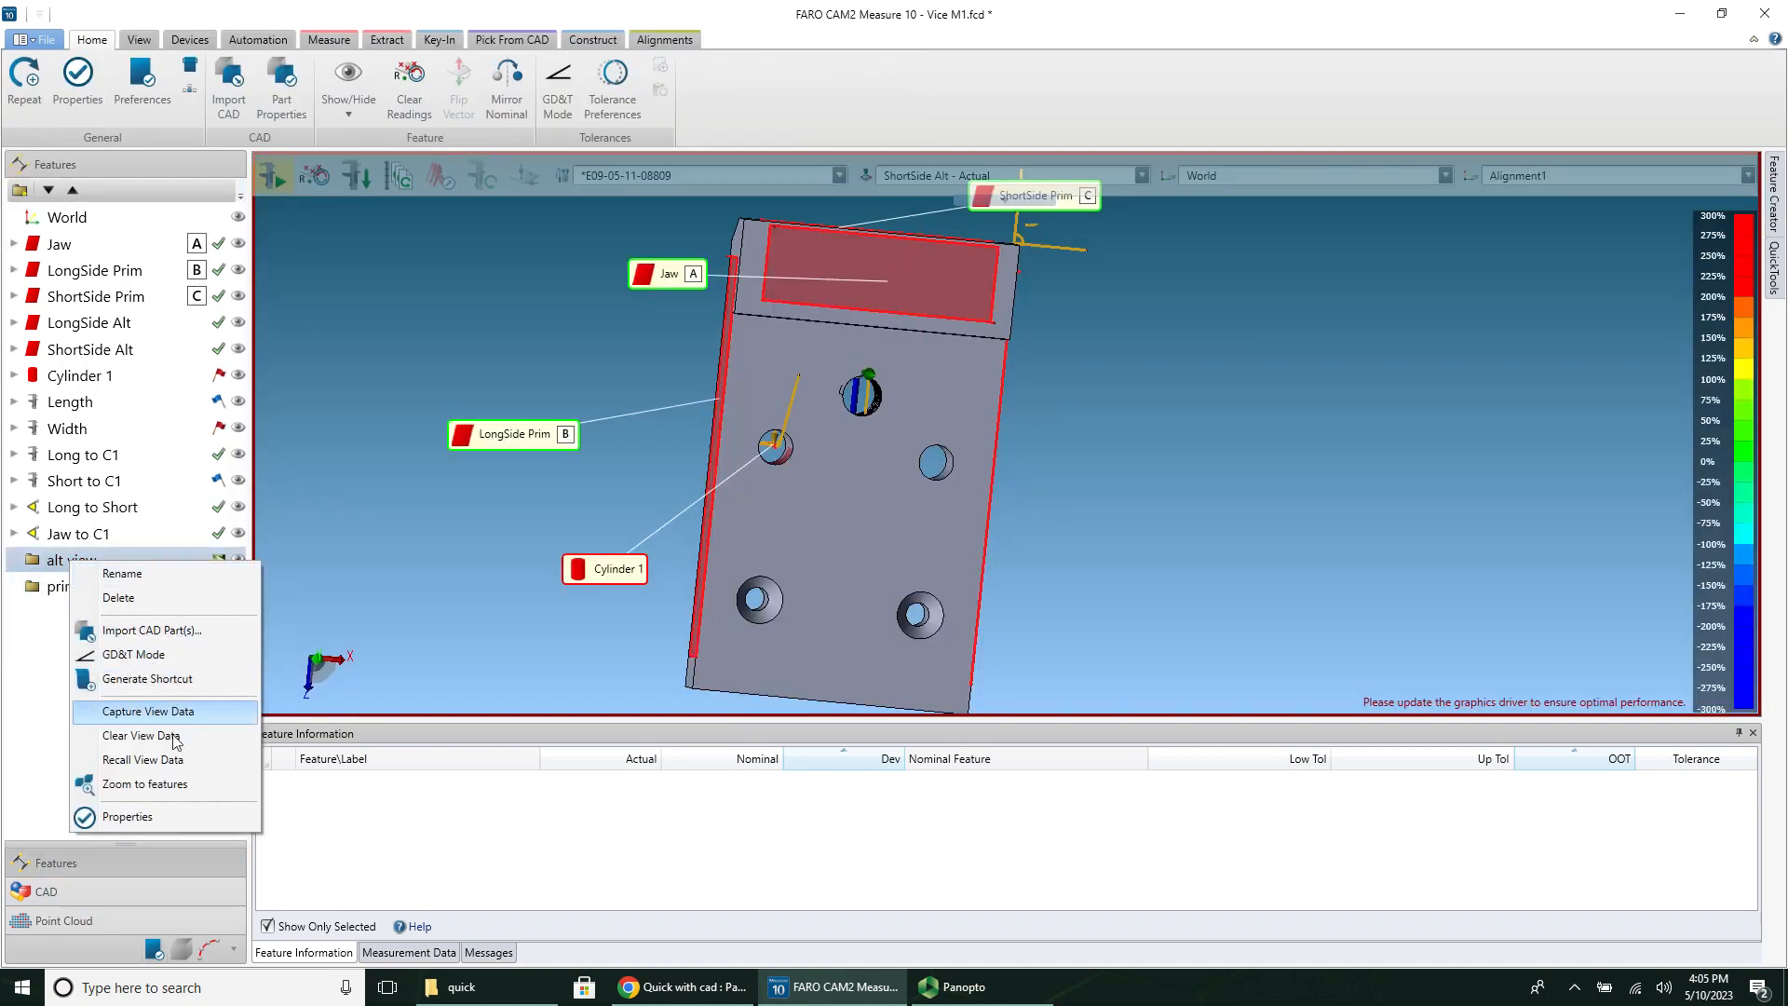
pyautogui.click(143, 760)
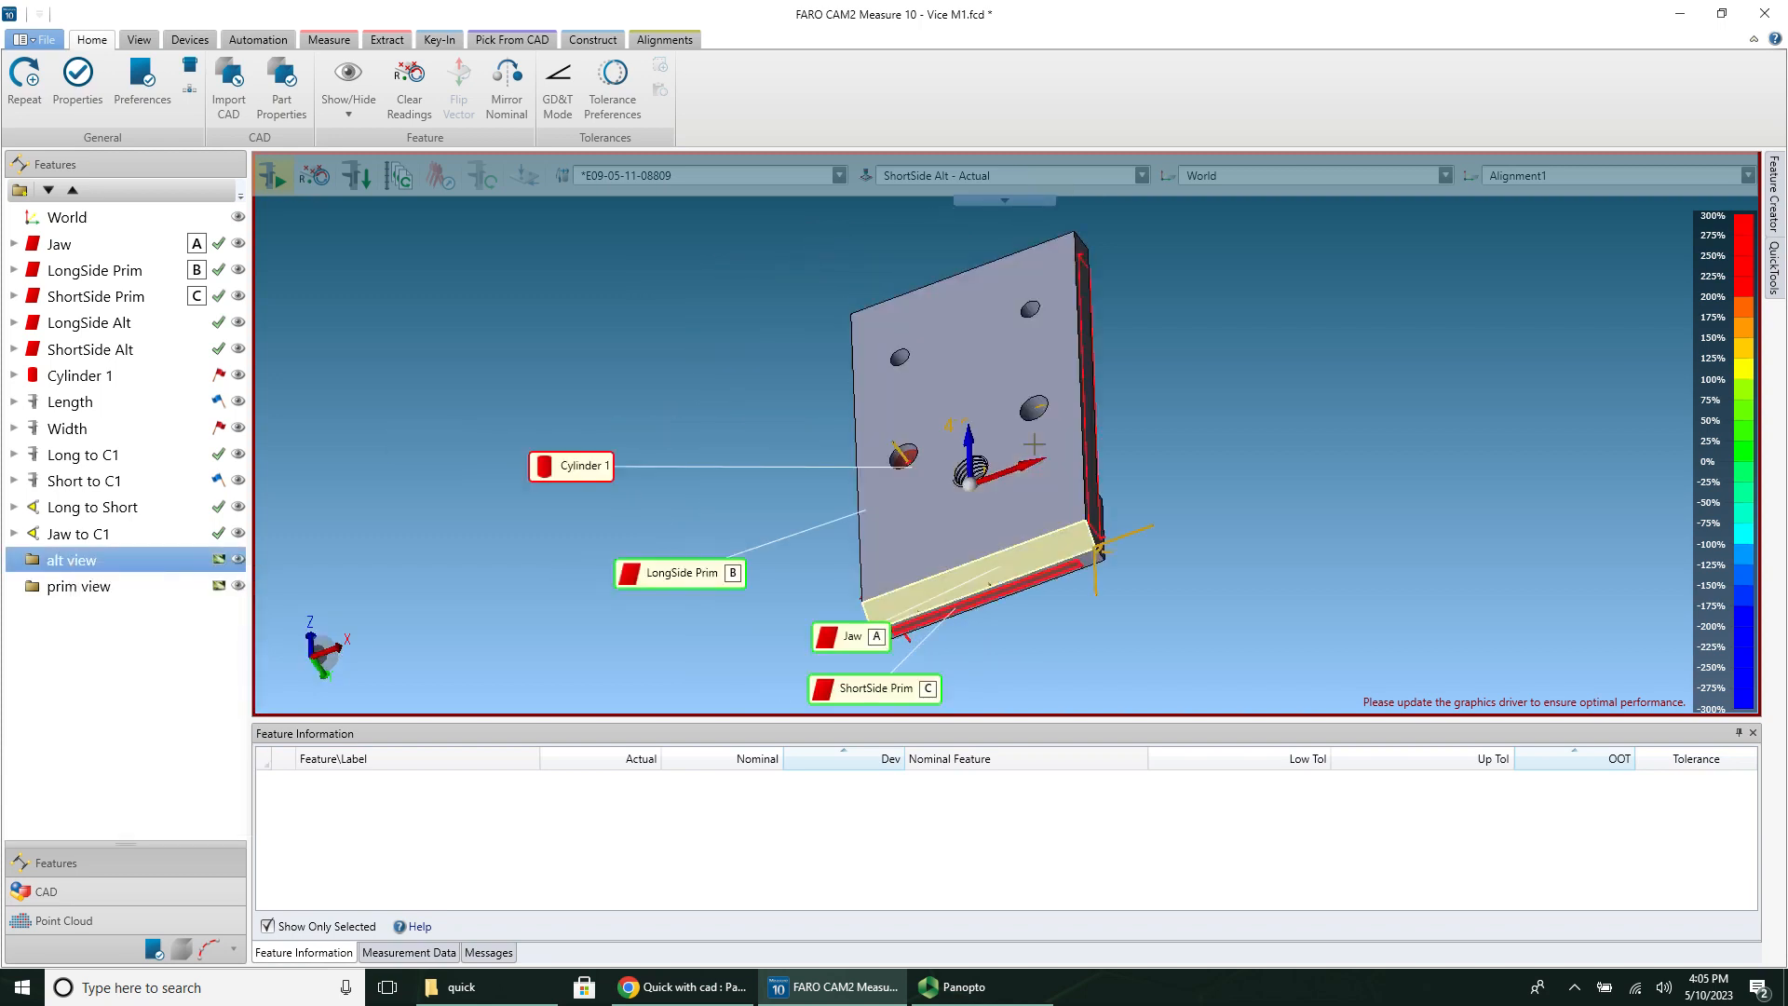
pyautogui.rightClick(78, 586)
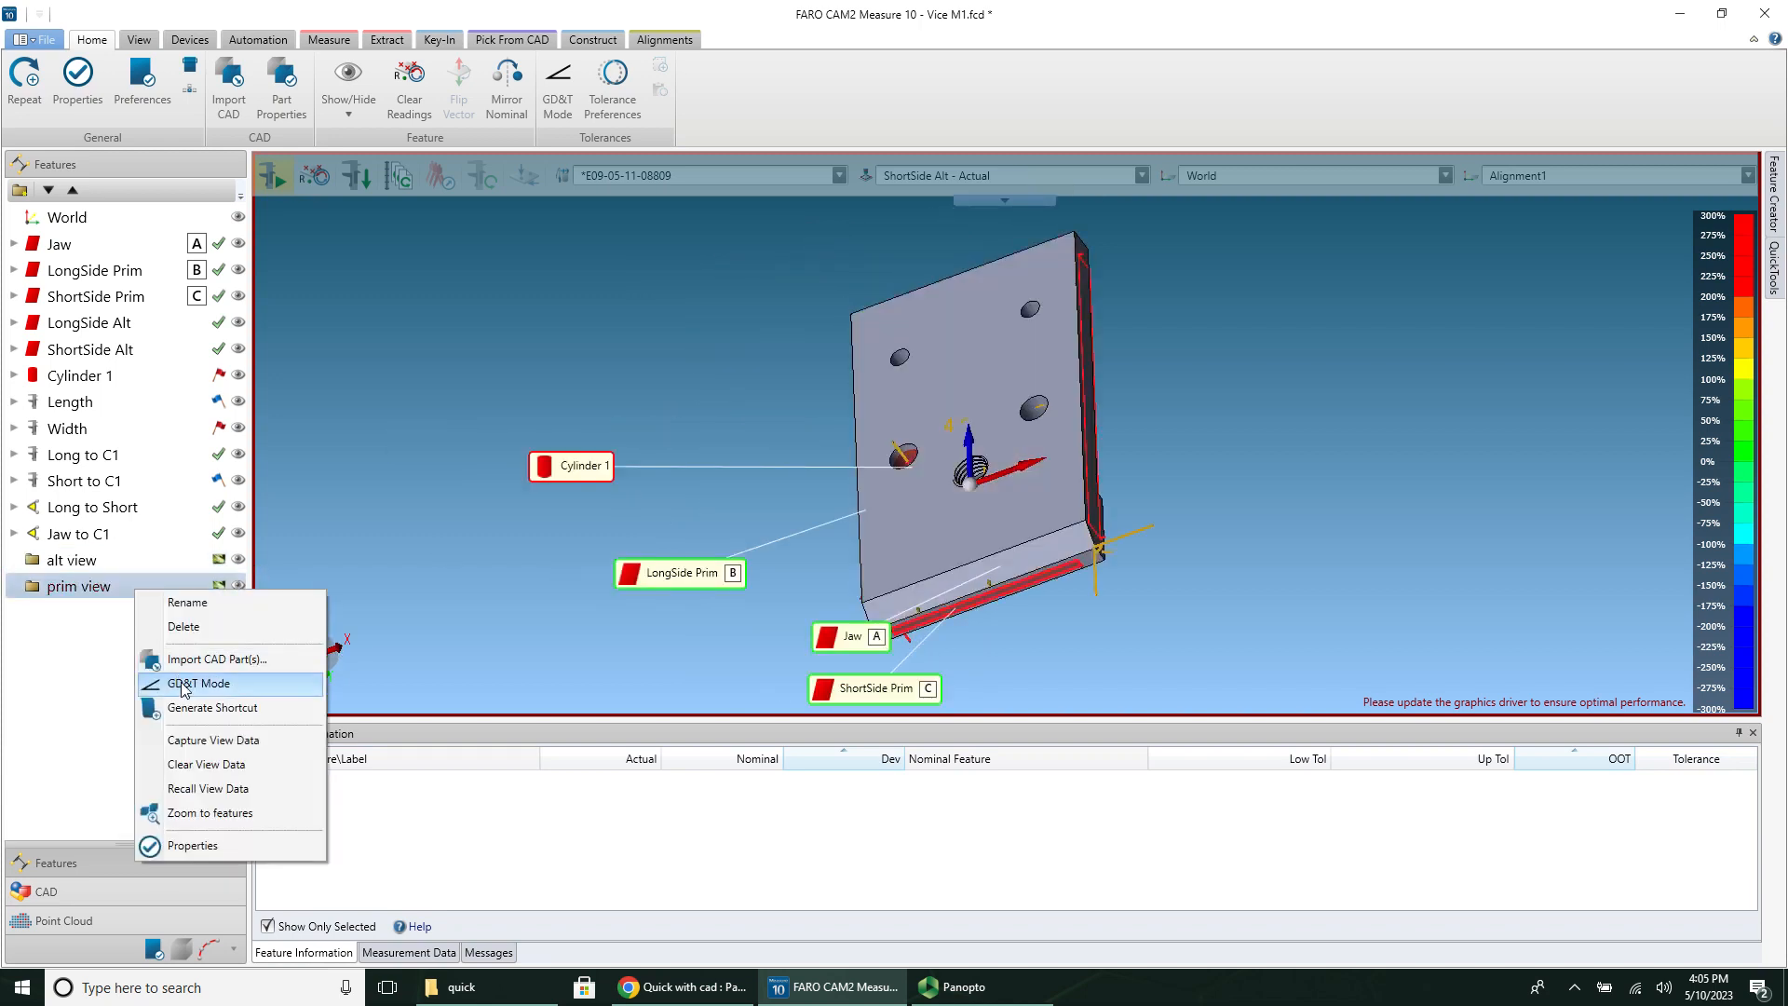